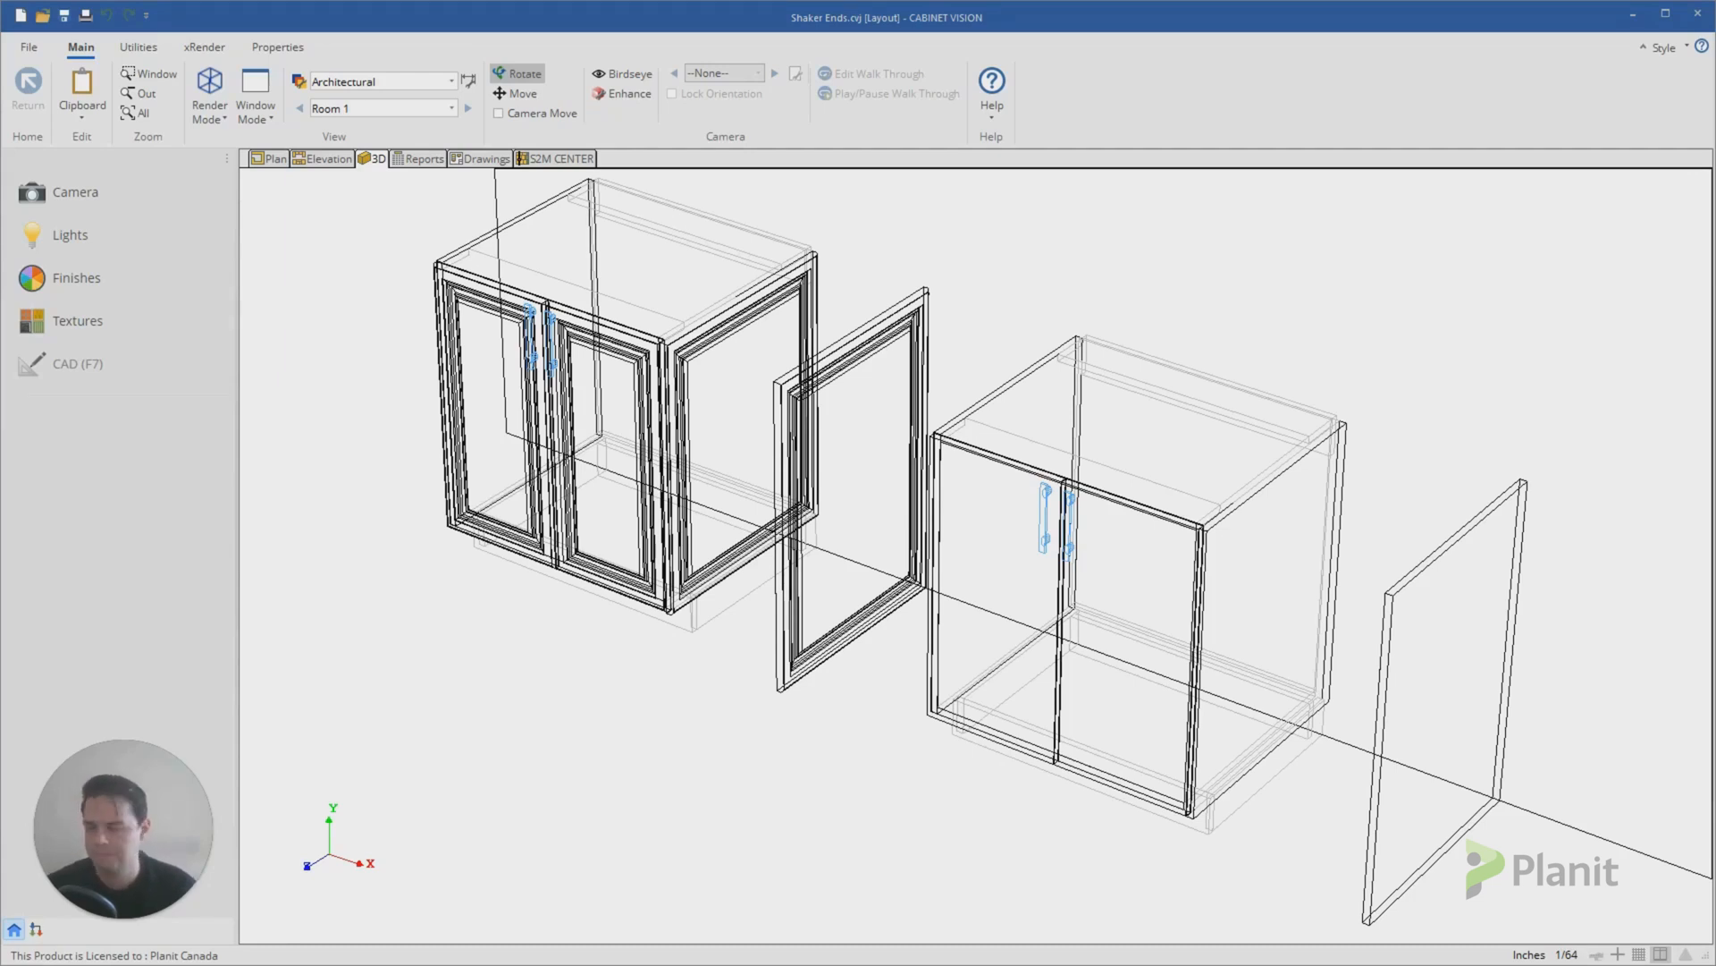
mouse_move(749, 282)
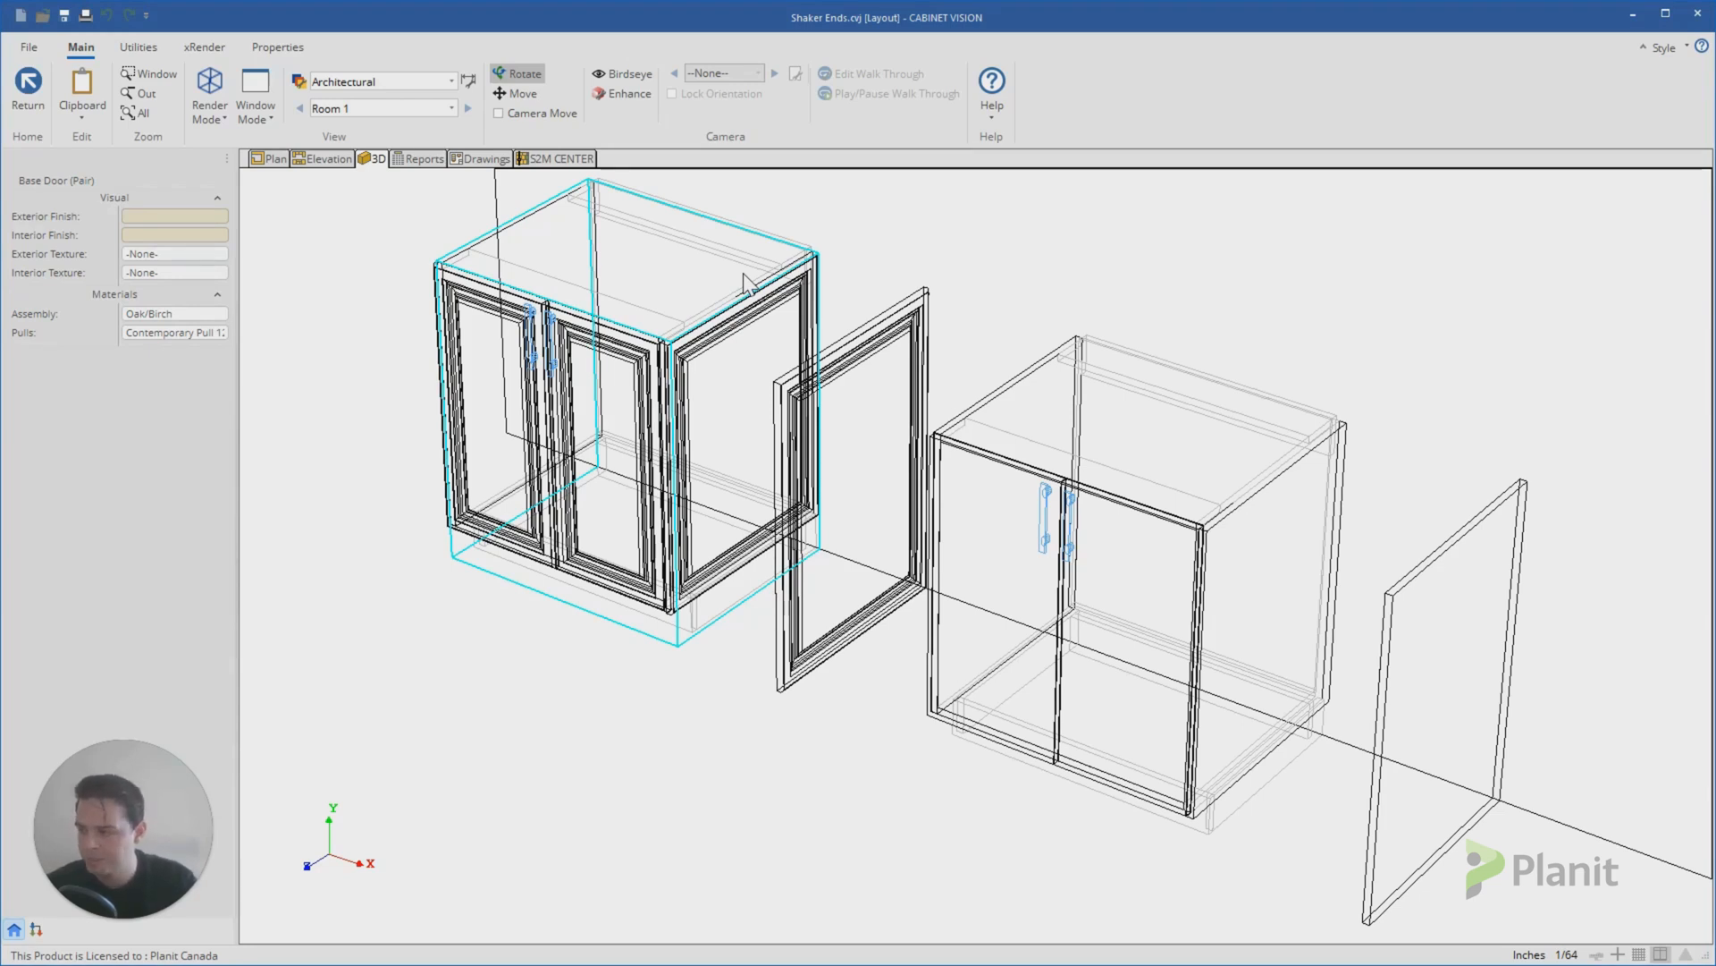
mouse_move(903, 347)
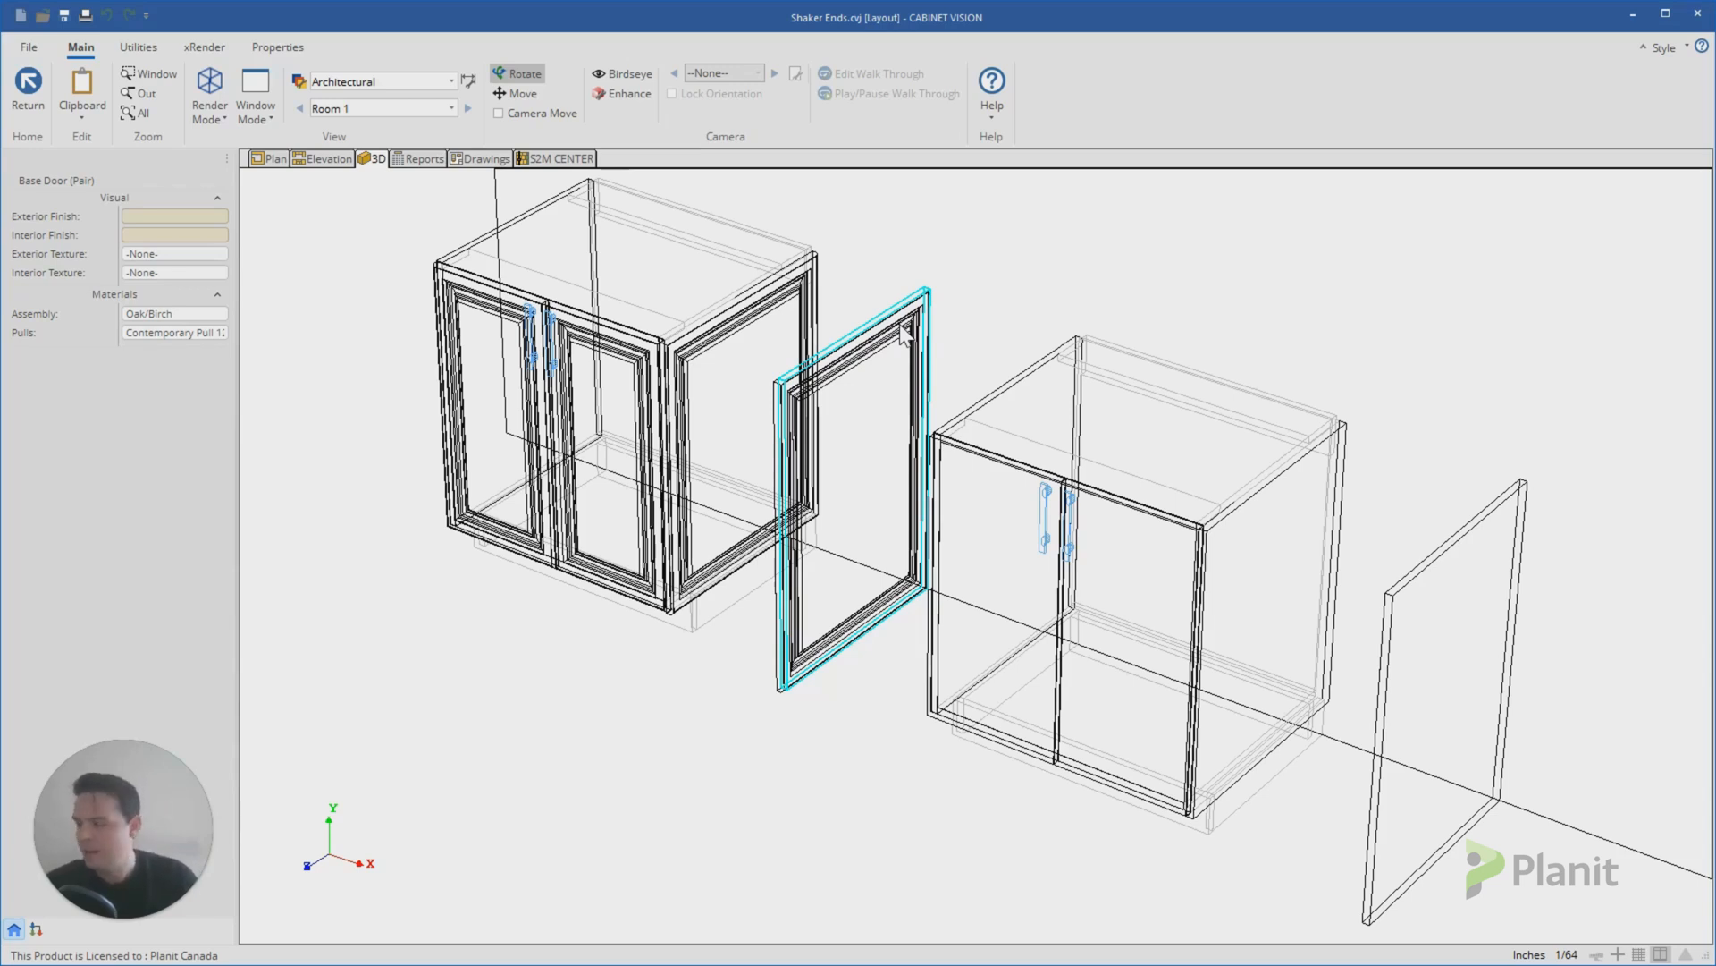
mouse_move(712, 324)
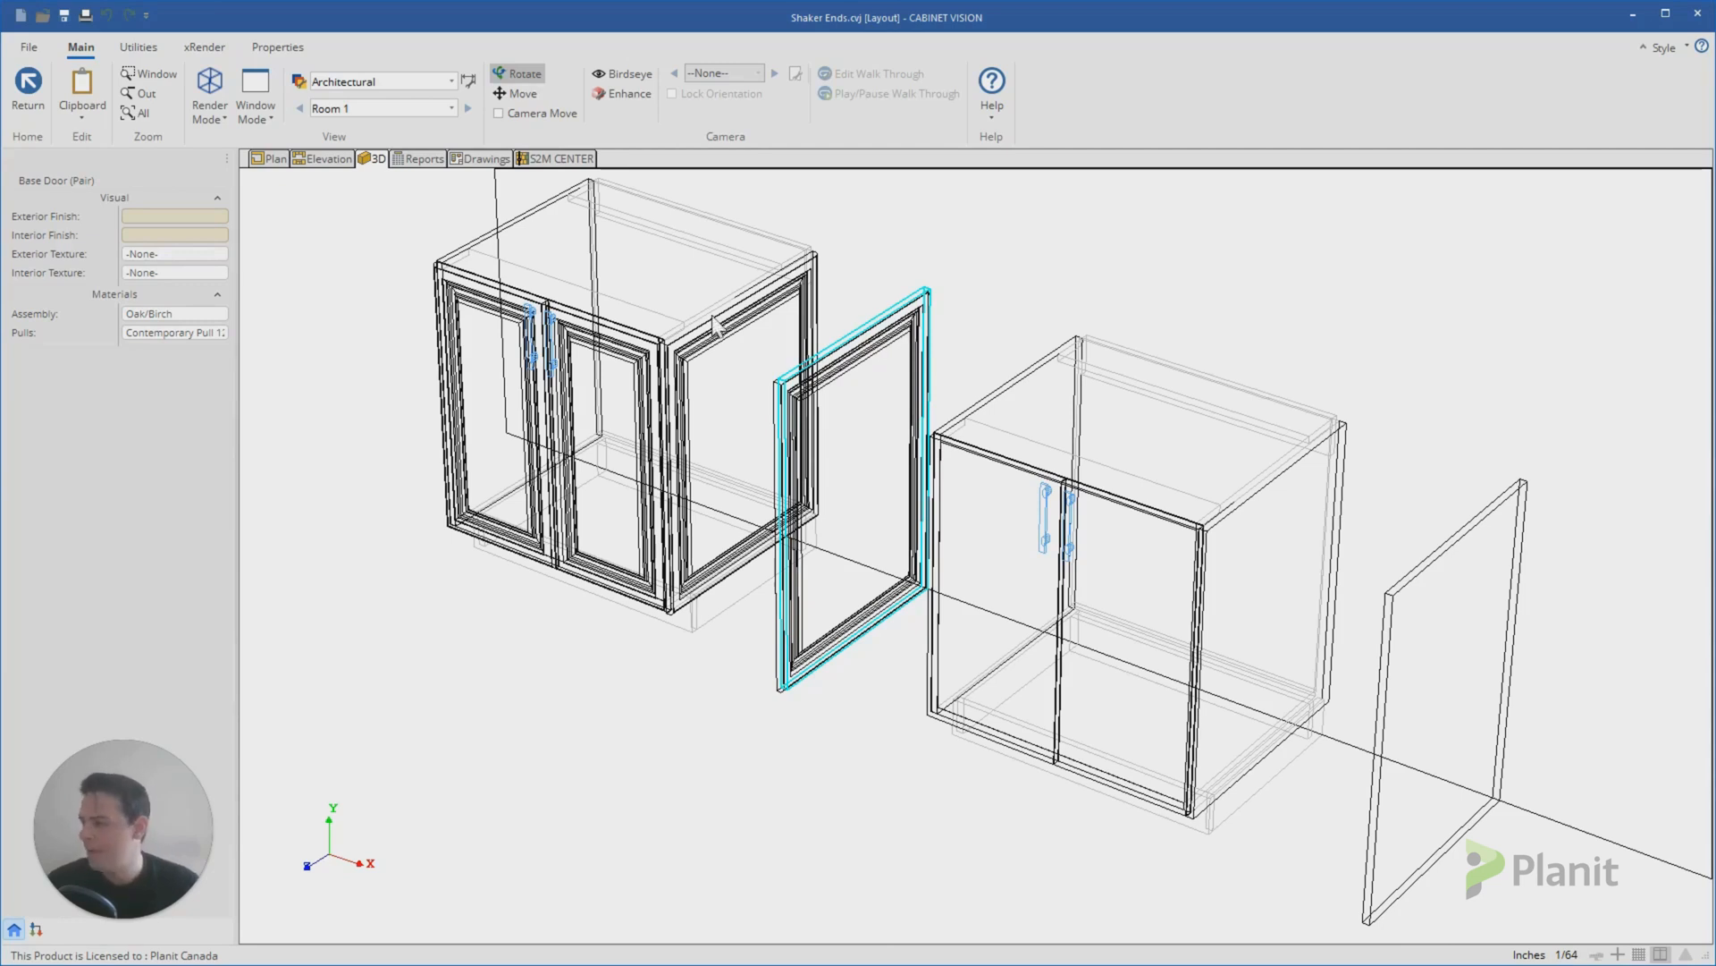
Step: Close the current shaker ends job and start a new job
left_click(27, 47)
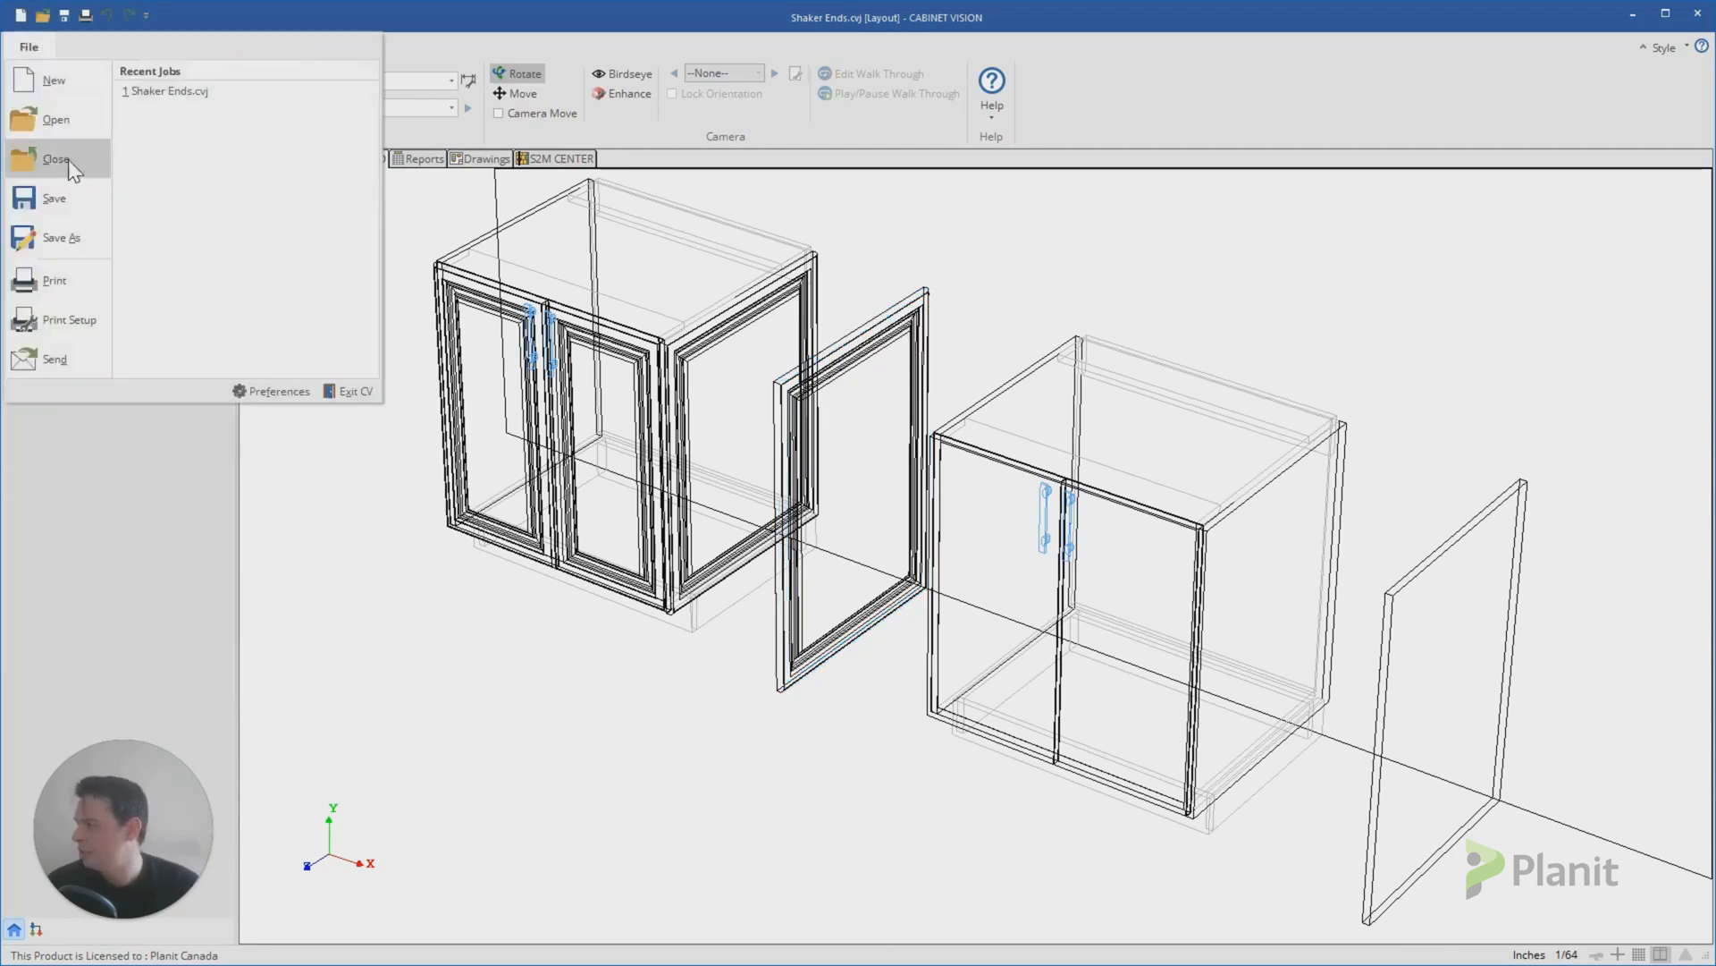
left_click(56, 159)
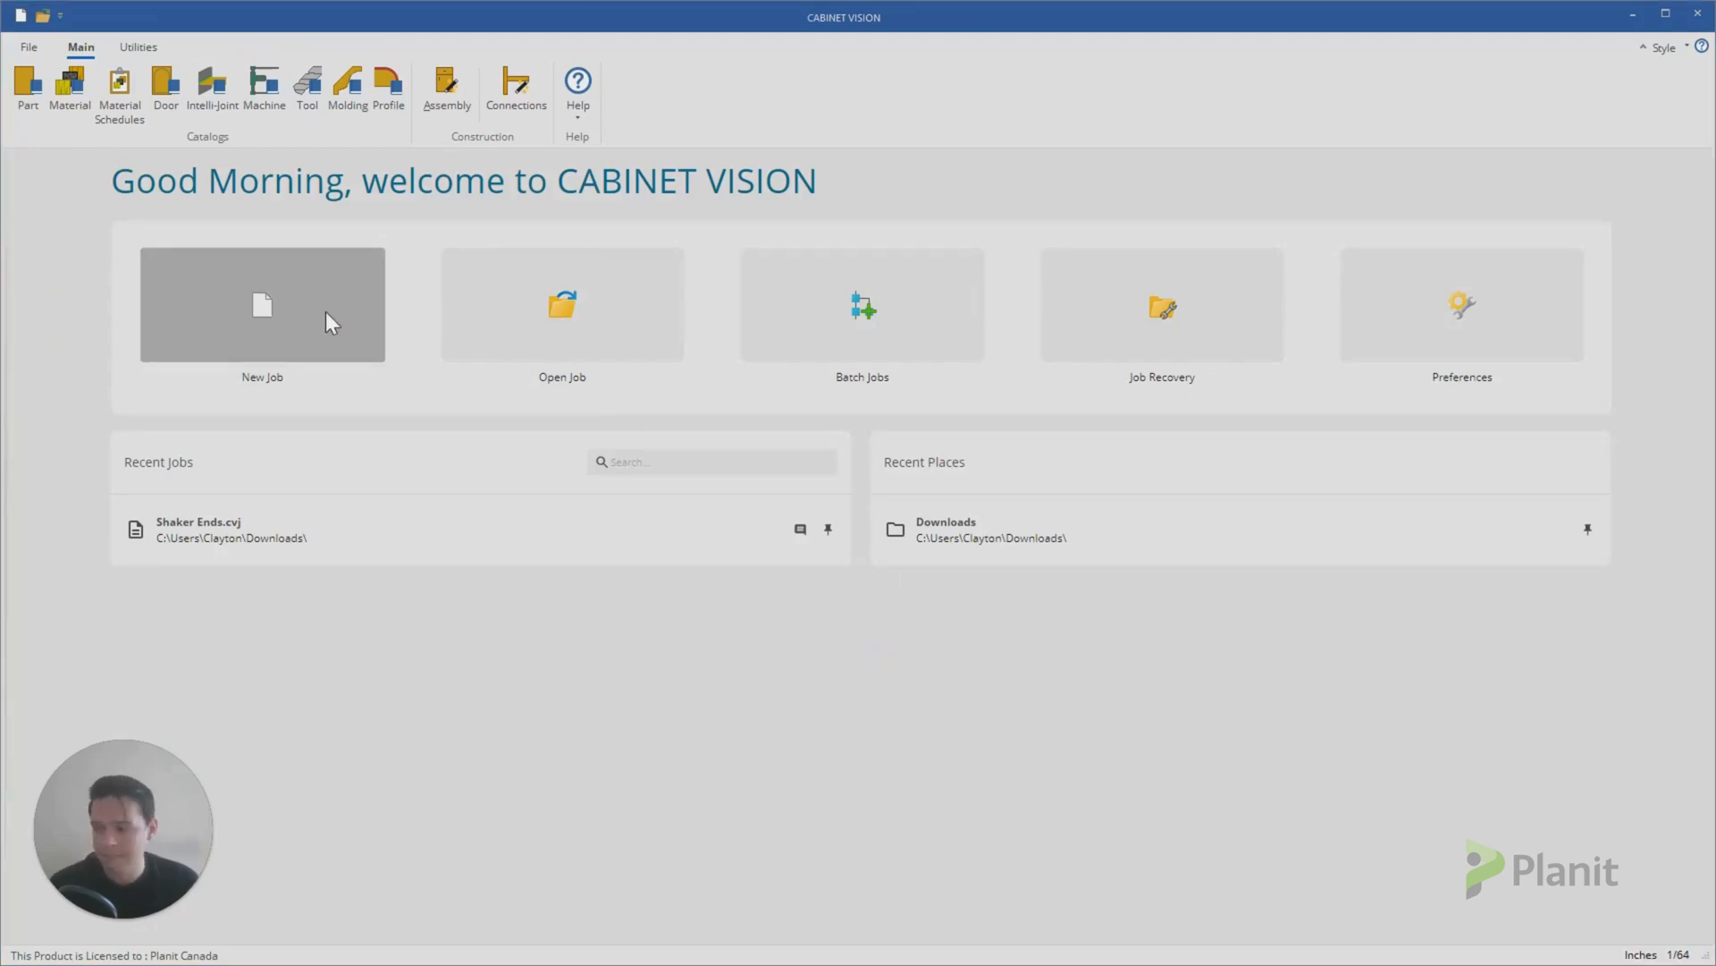
left_click(261, 304)
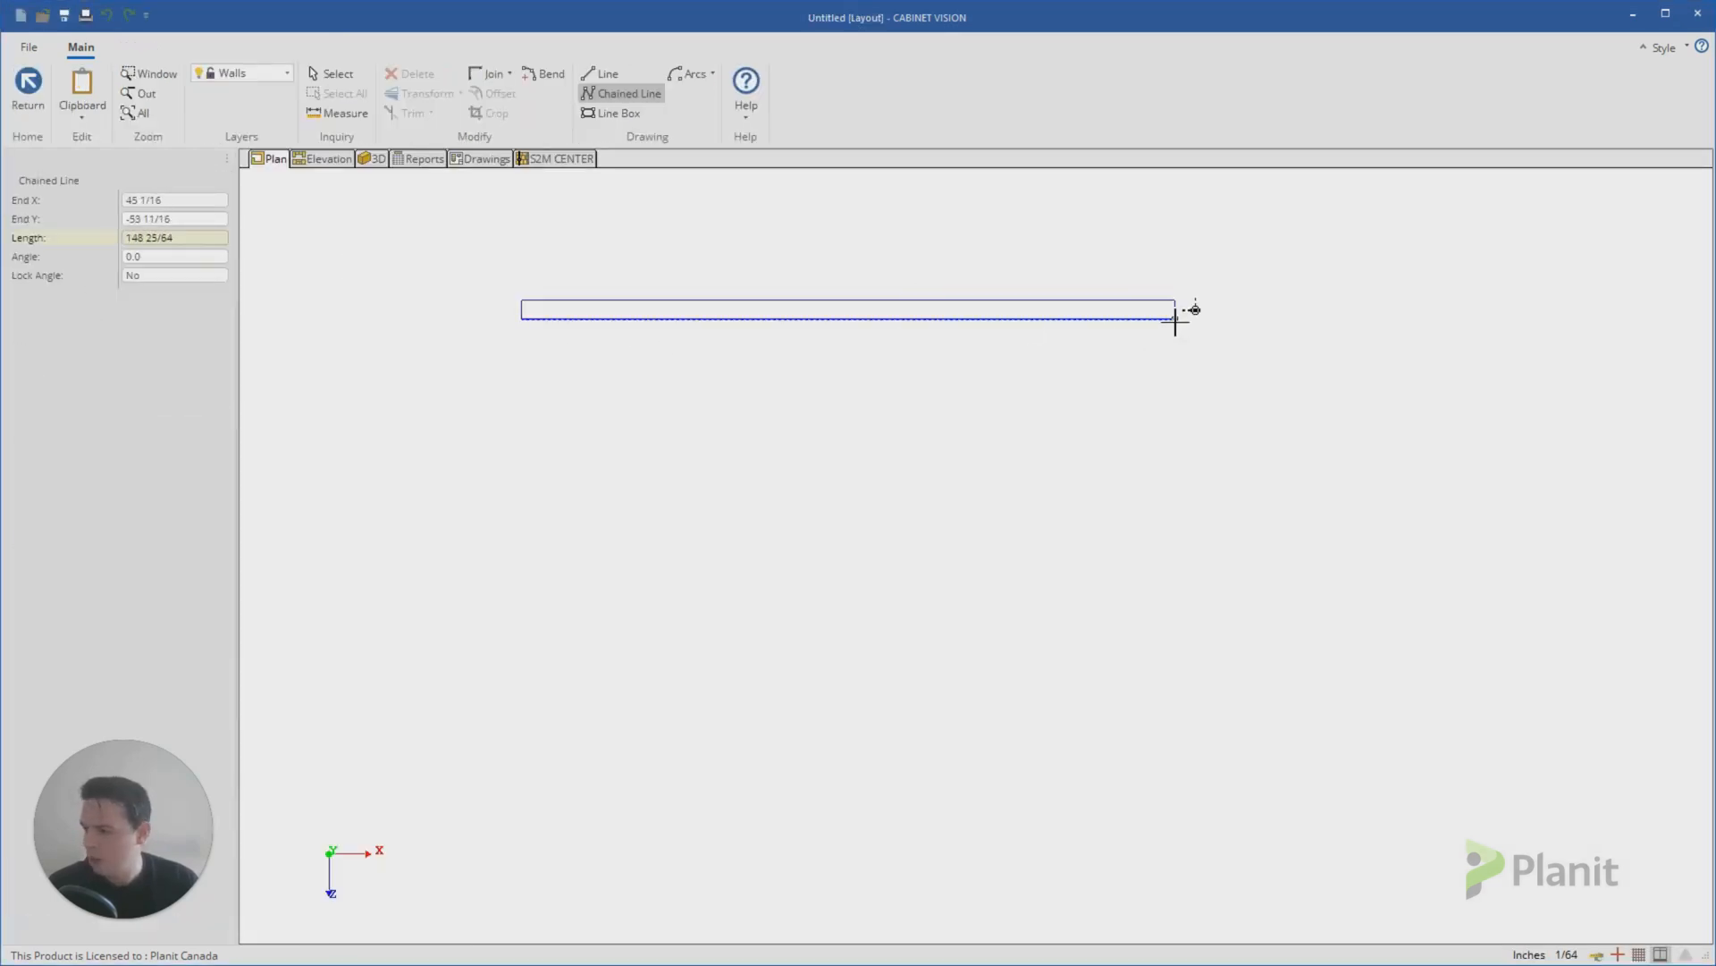
Step: From the front wall elevation, place a 30-inch Base Door (Pair) cabinet from the object catalog
left_click(327, 159)
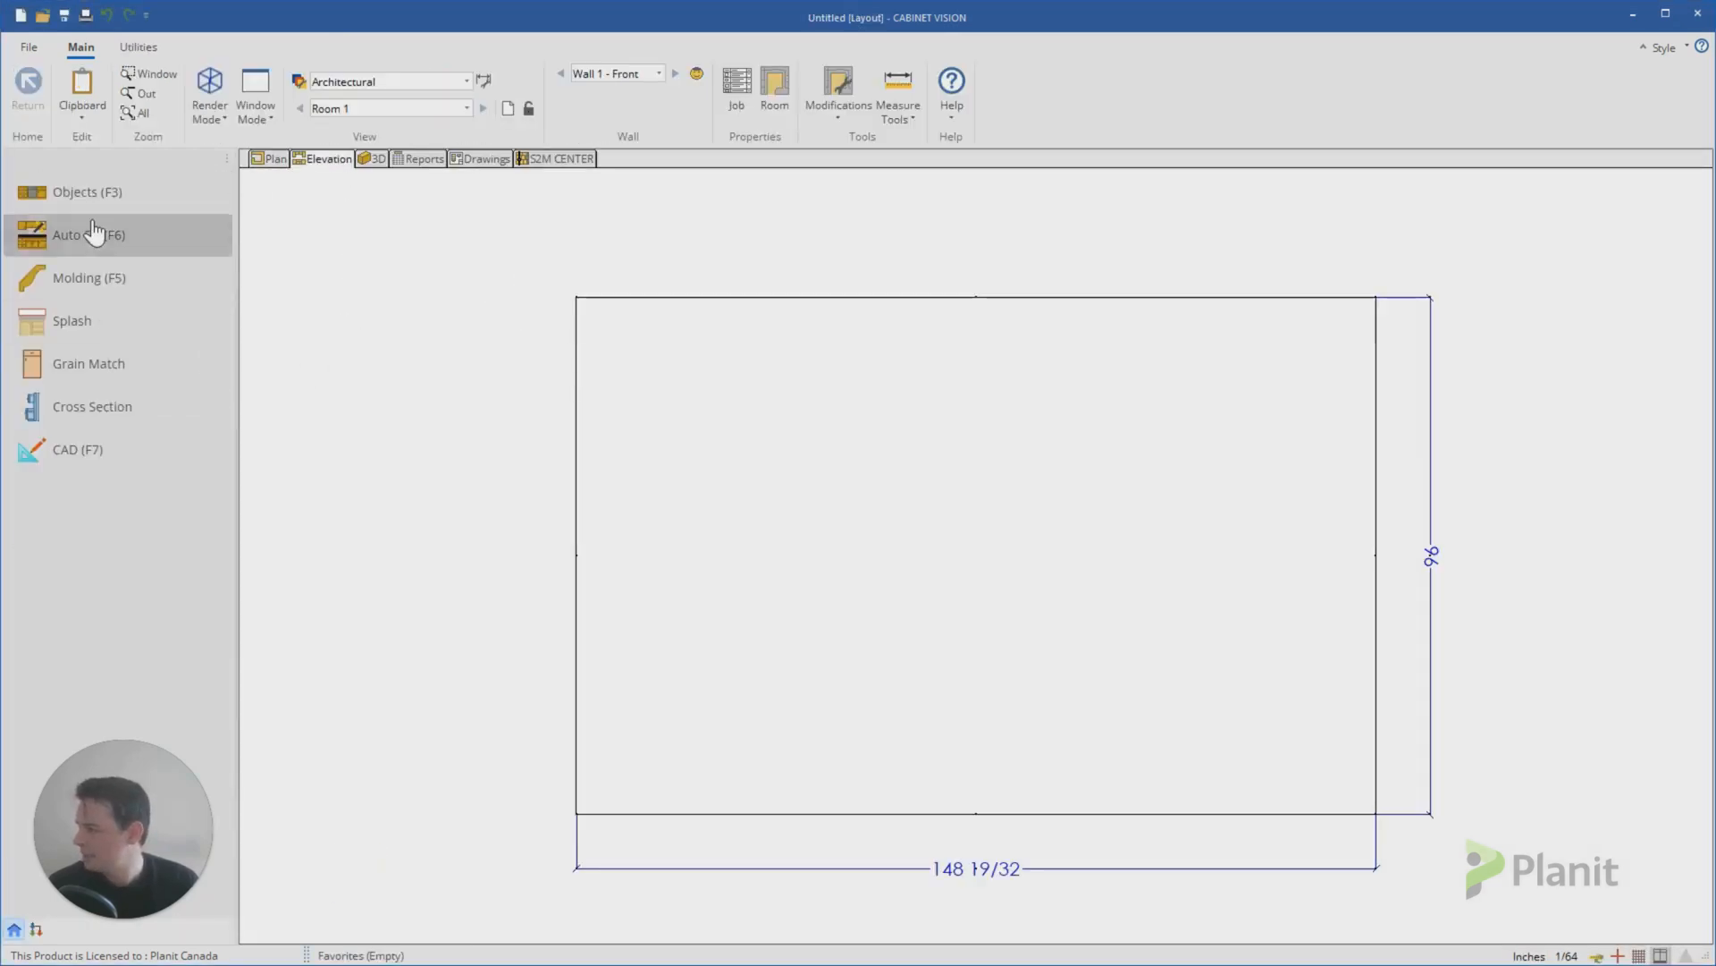
left_click(88, 234)
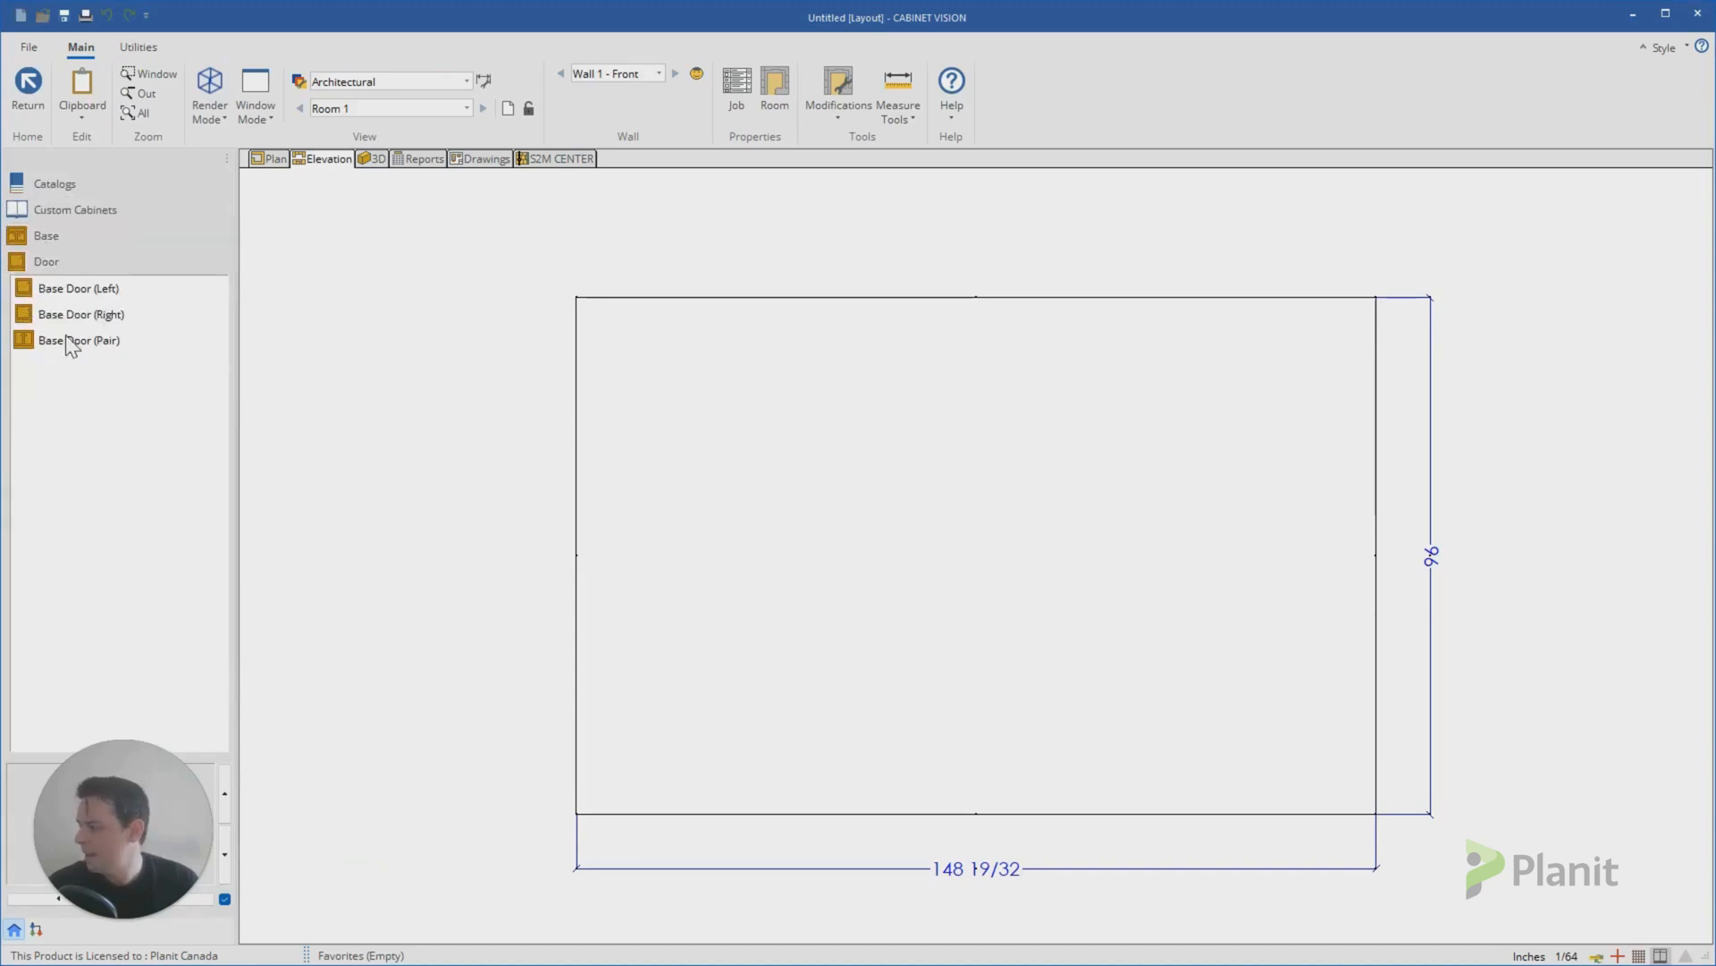
left_click(77, 340)
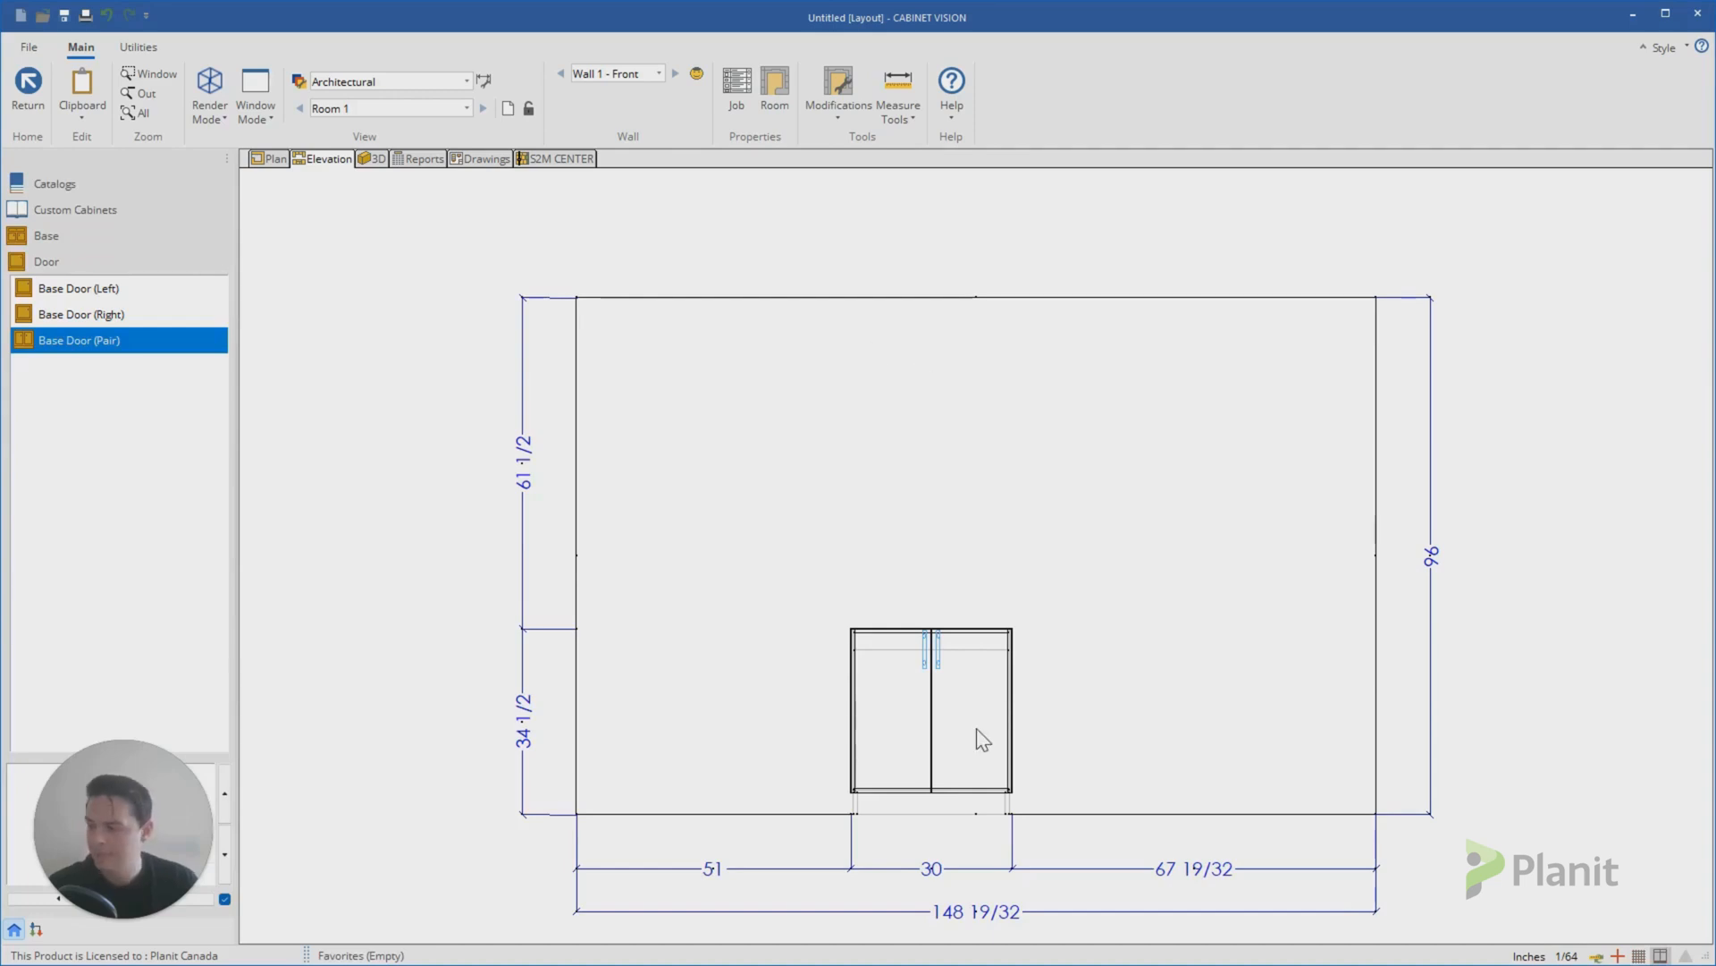
Step: Open the placed Base Door (Pair) cabinet in the assembly editor
double_click(930, 707)
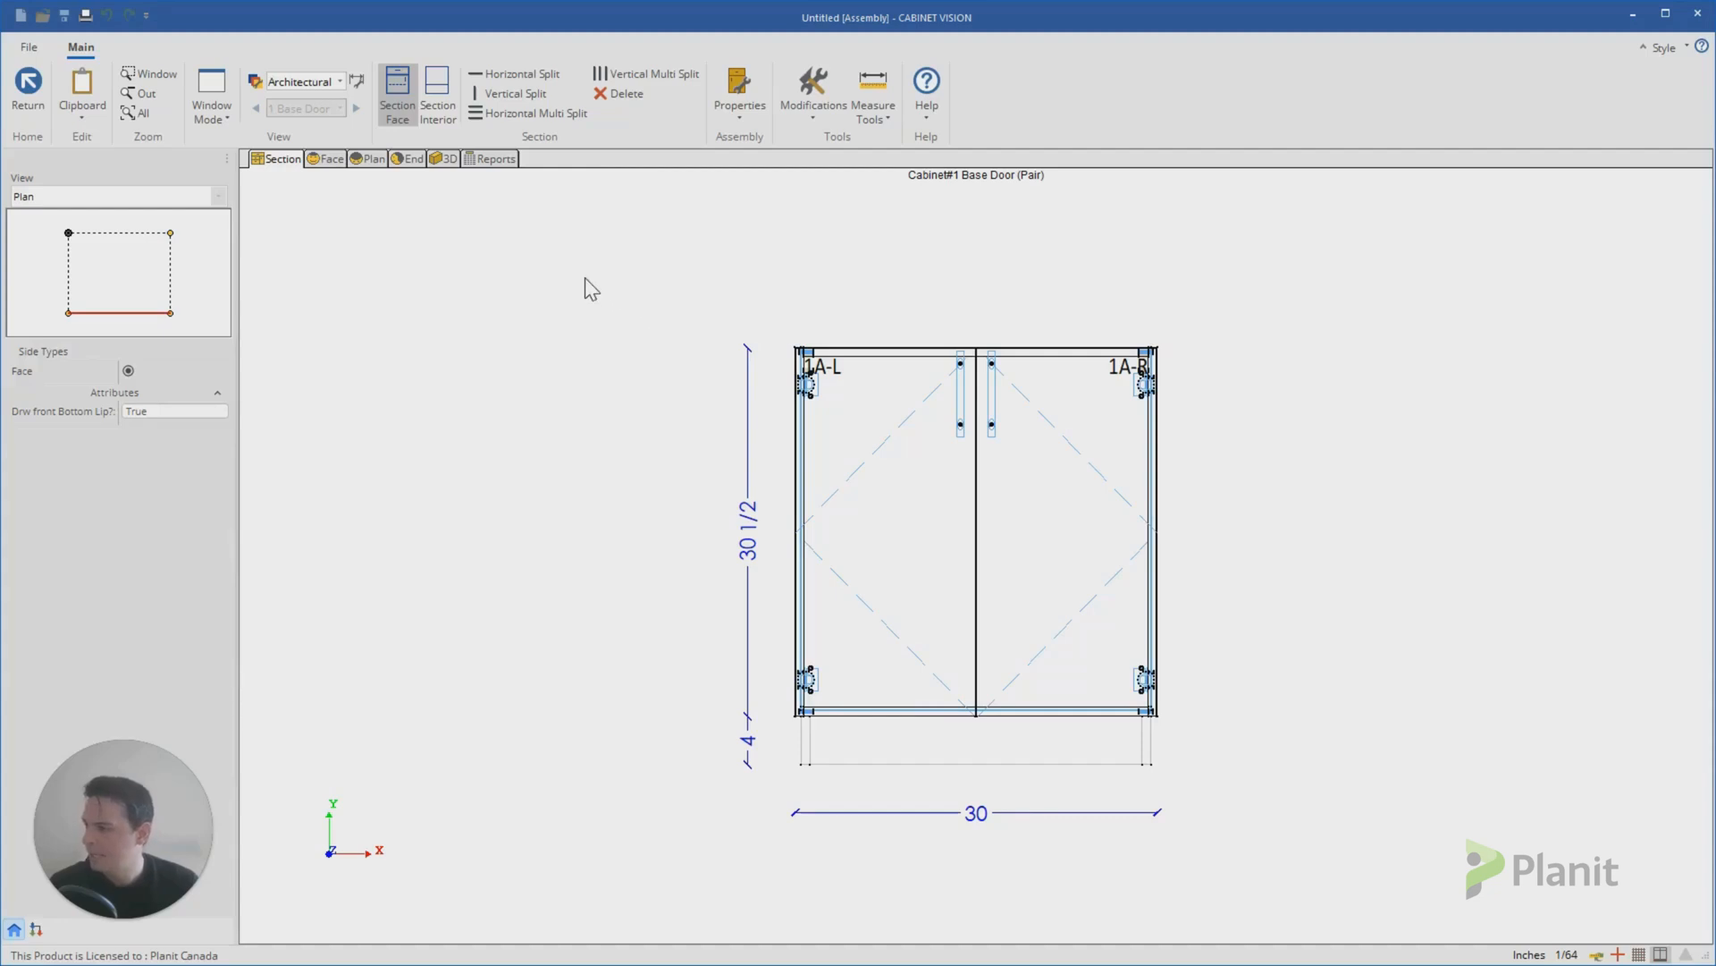
mouse_move(1129, 616)
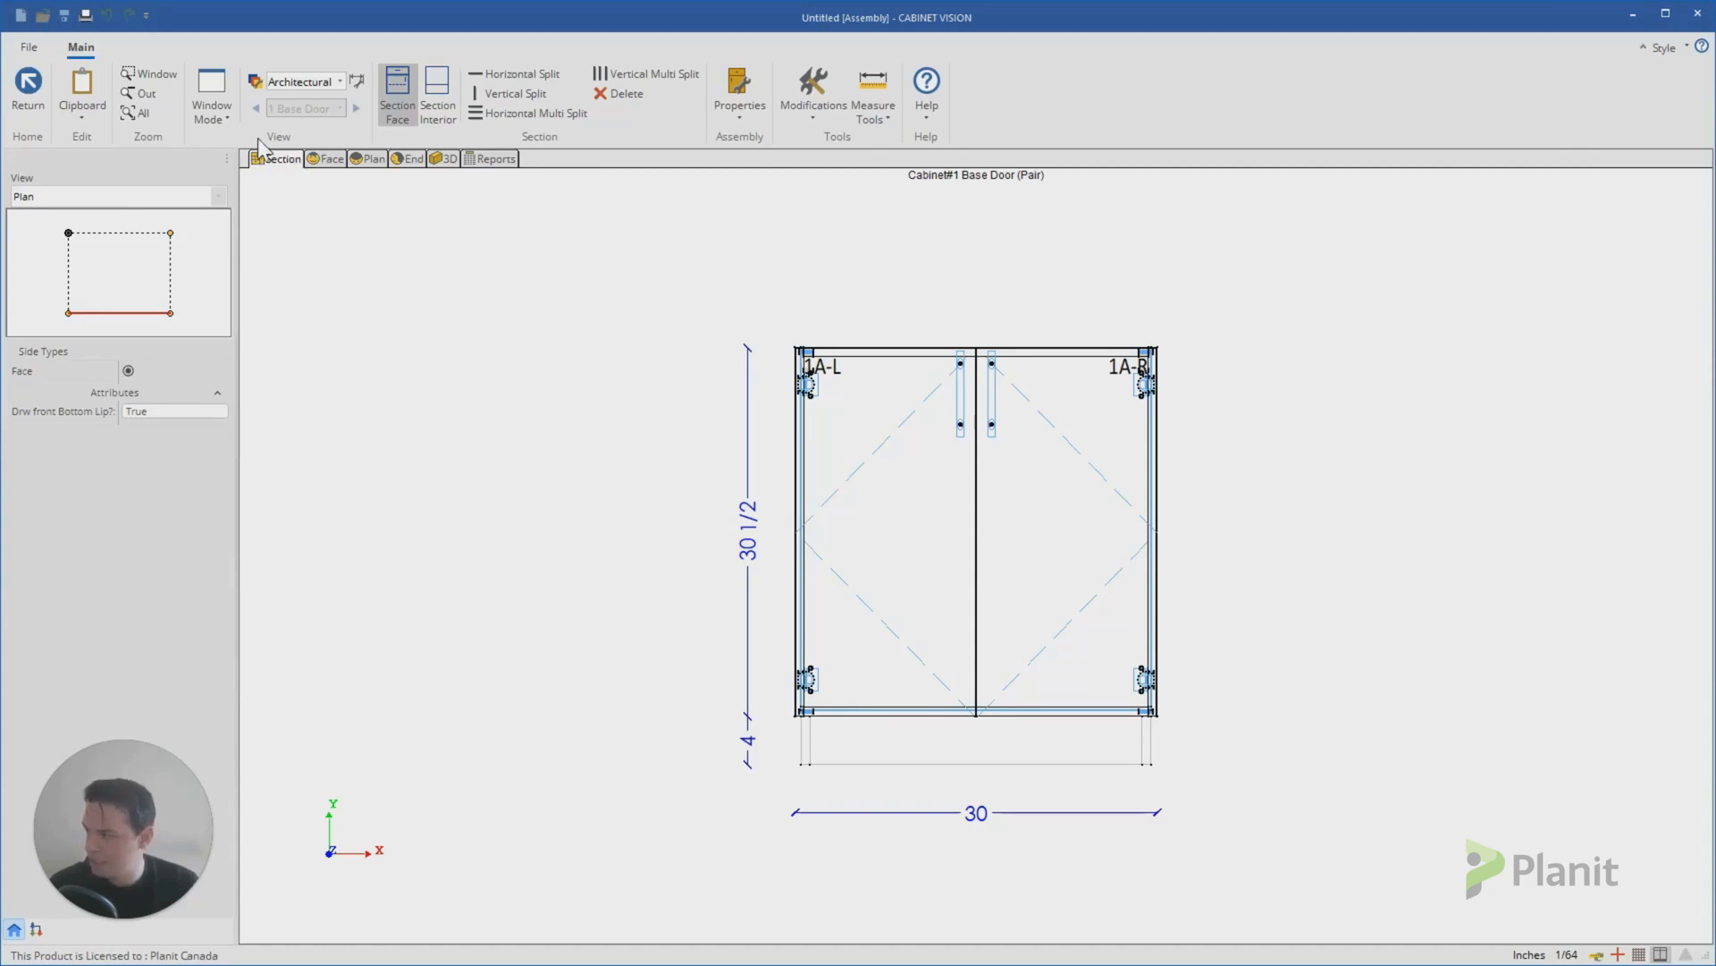
mouse_move(252, 295)
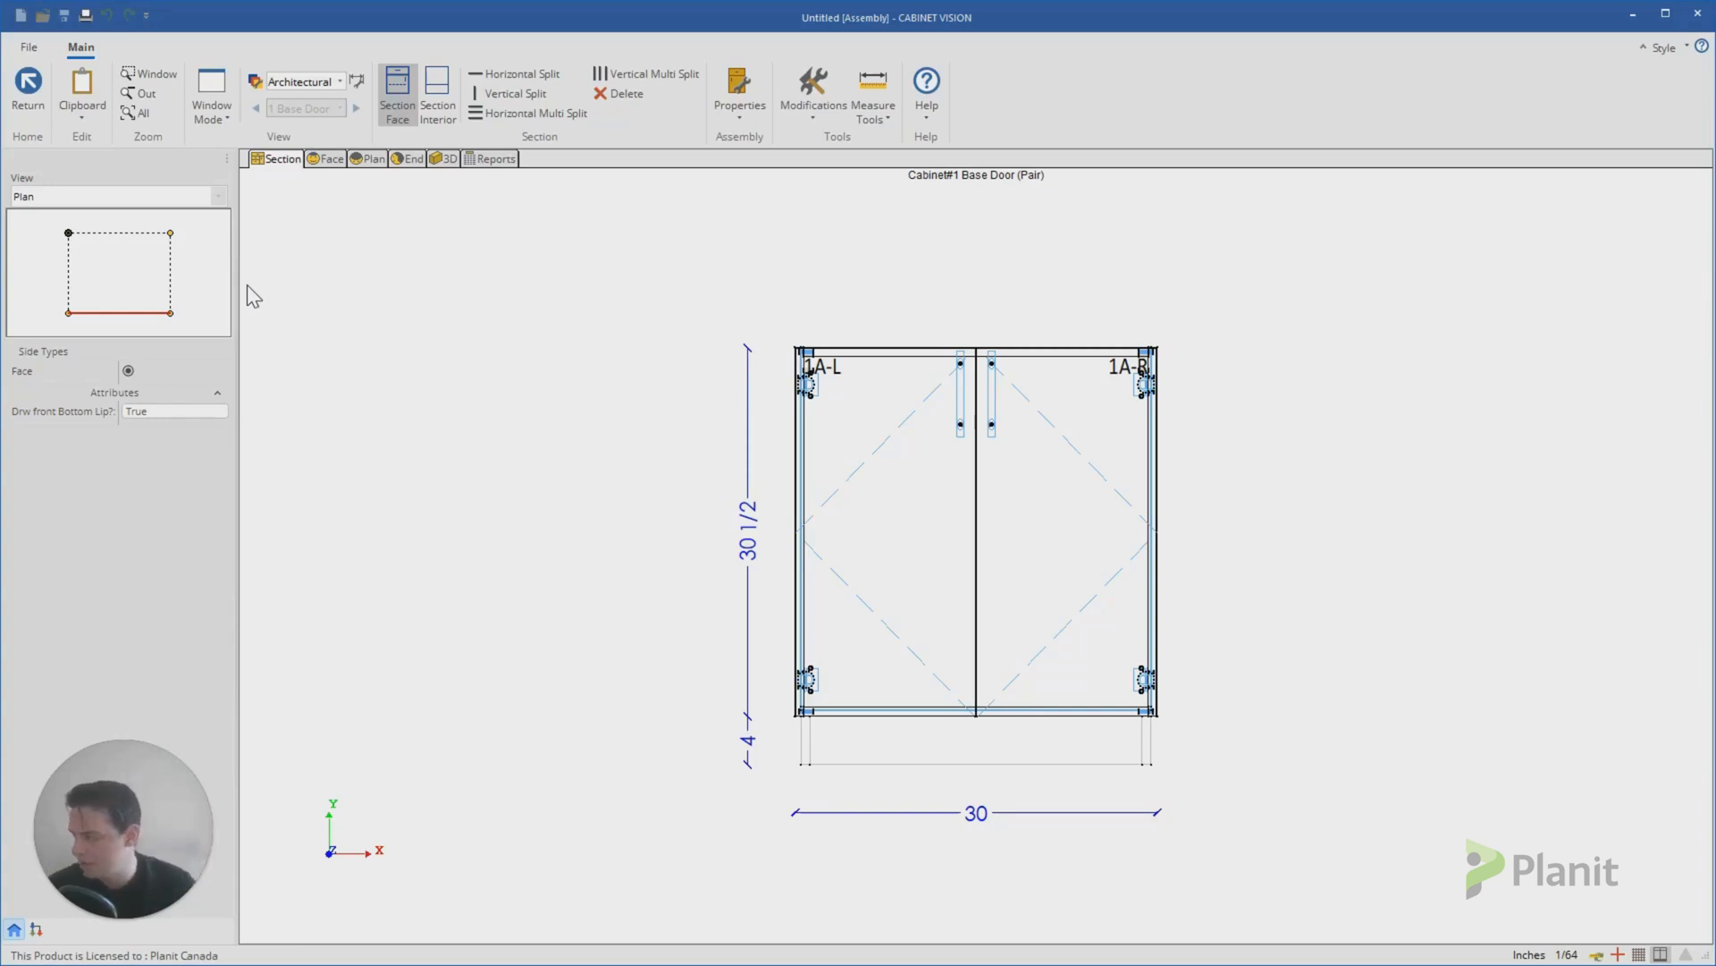
mouse_move(154, 329)
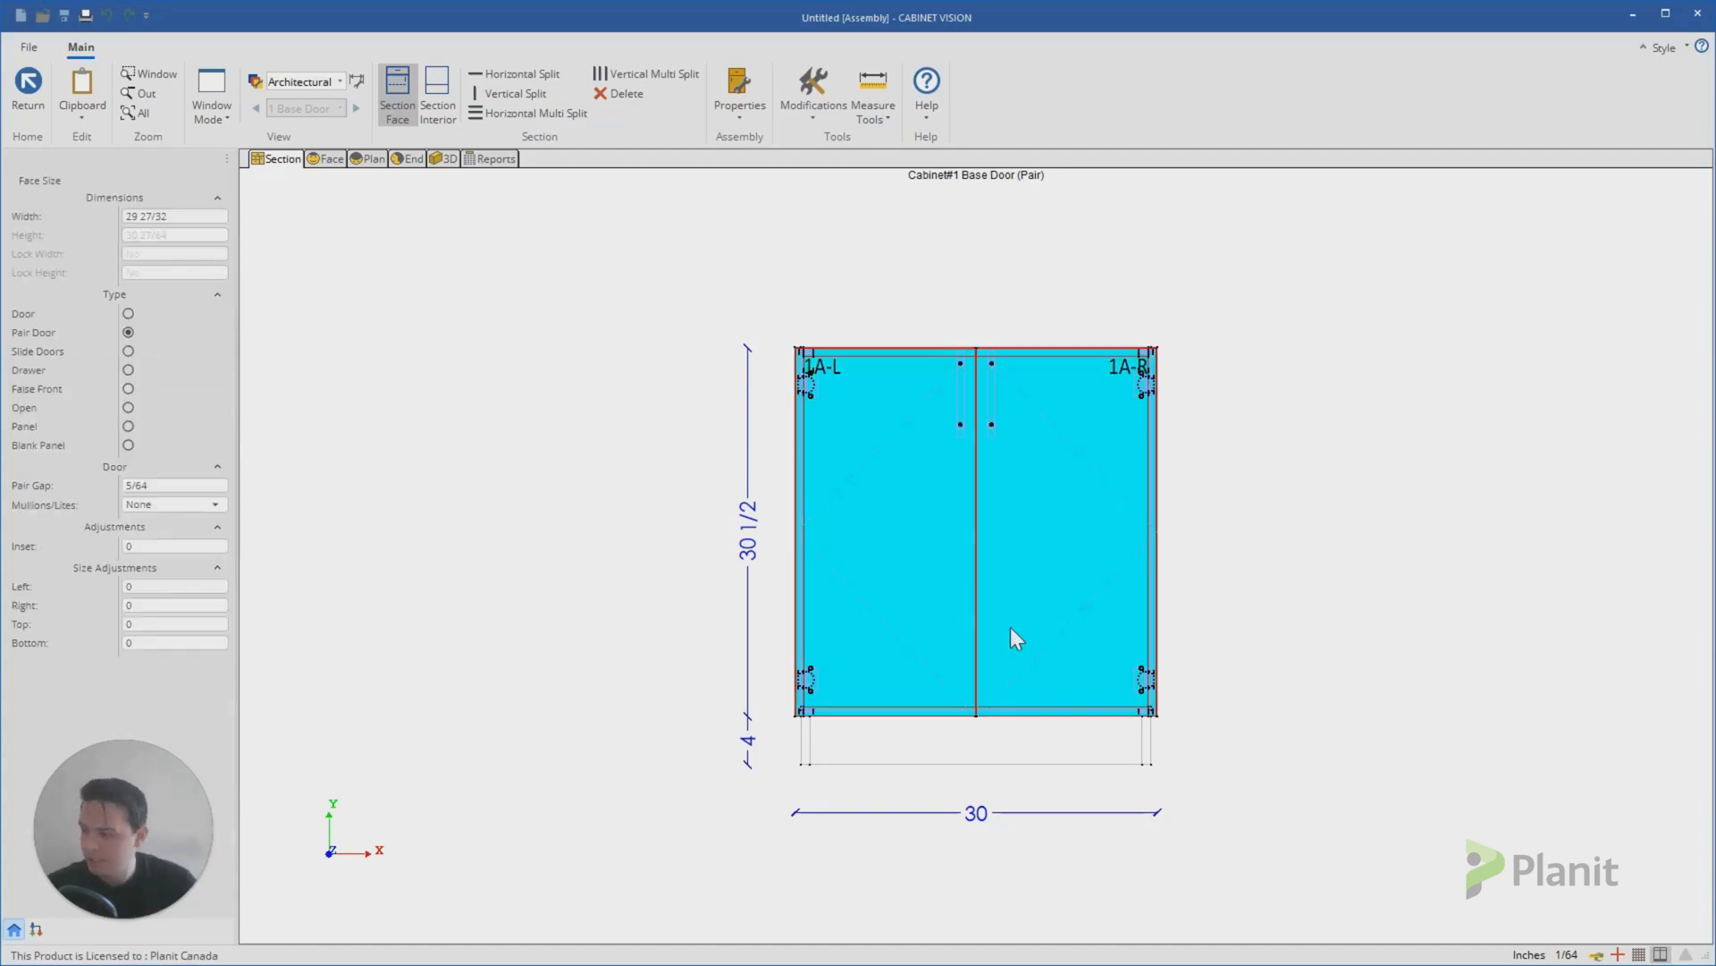
mouse_move(1017, 524)
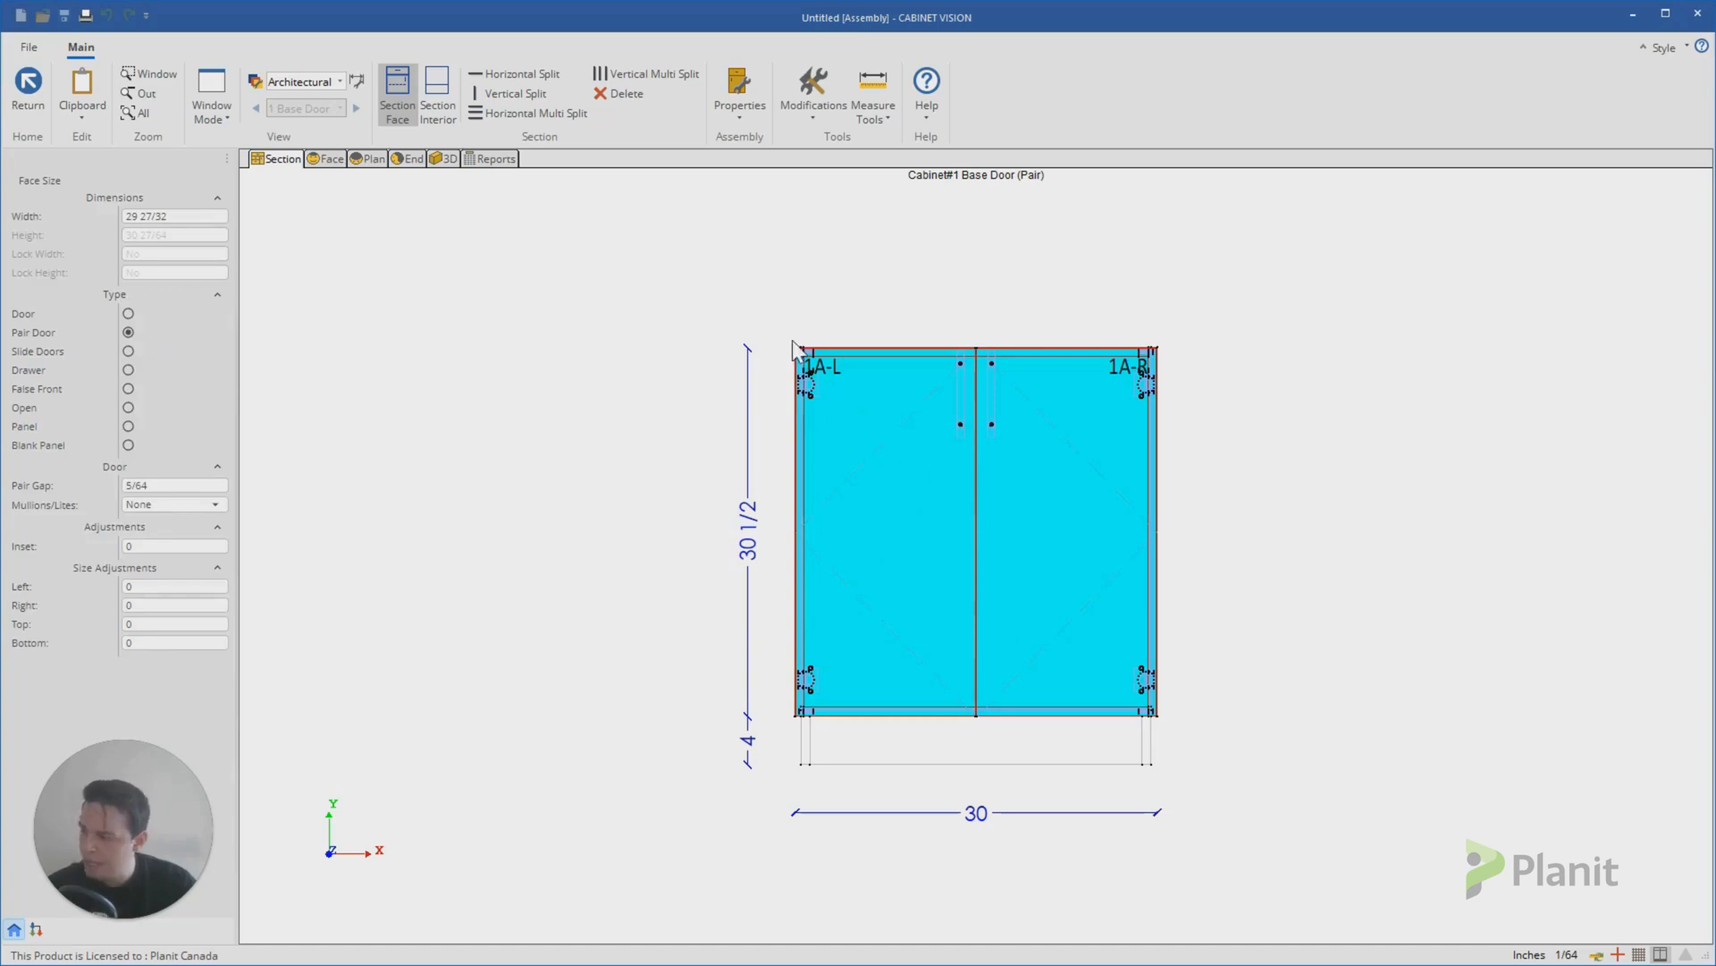
mouse_move(608, 511)
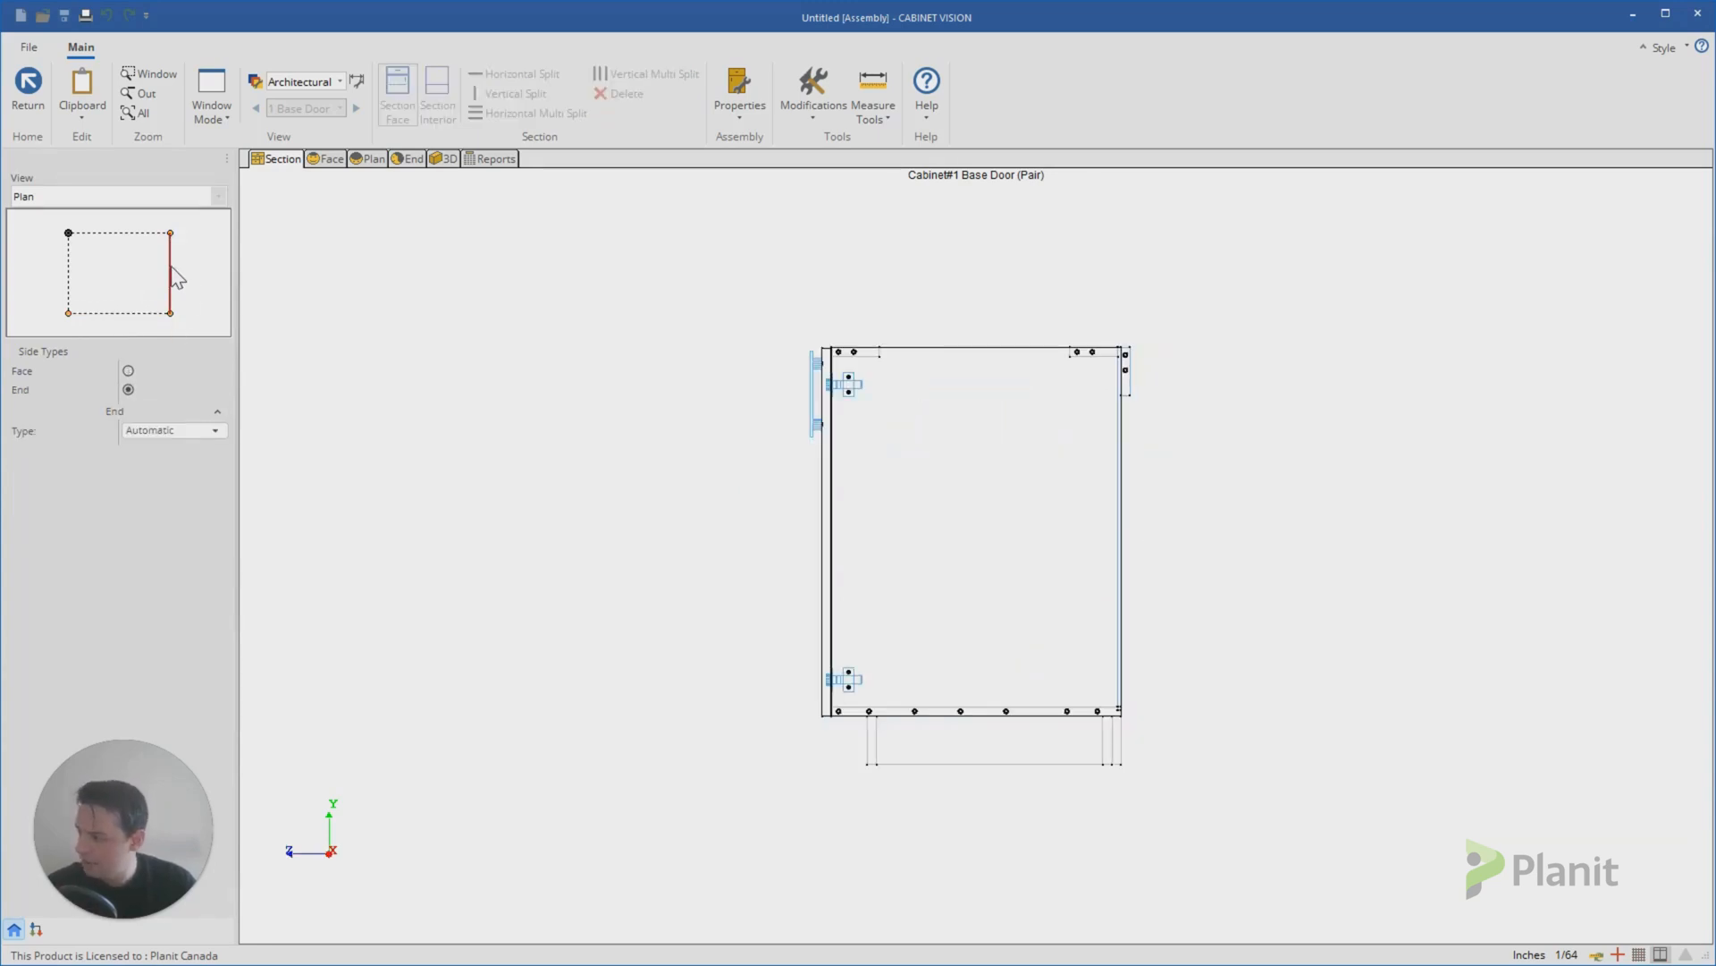
mouse_move(184, 291)
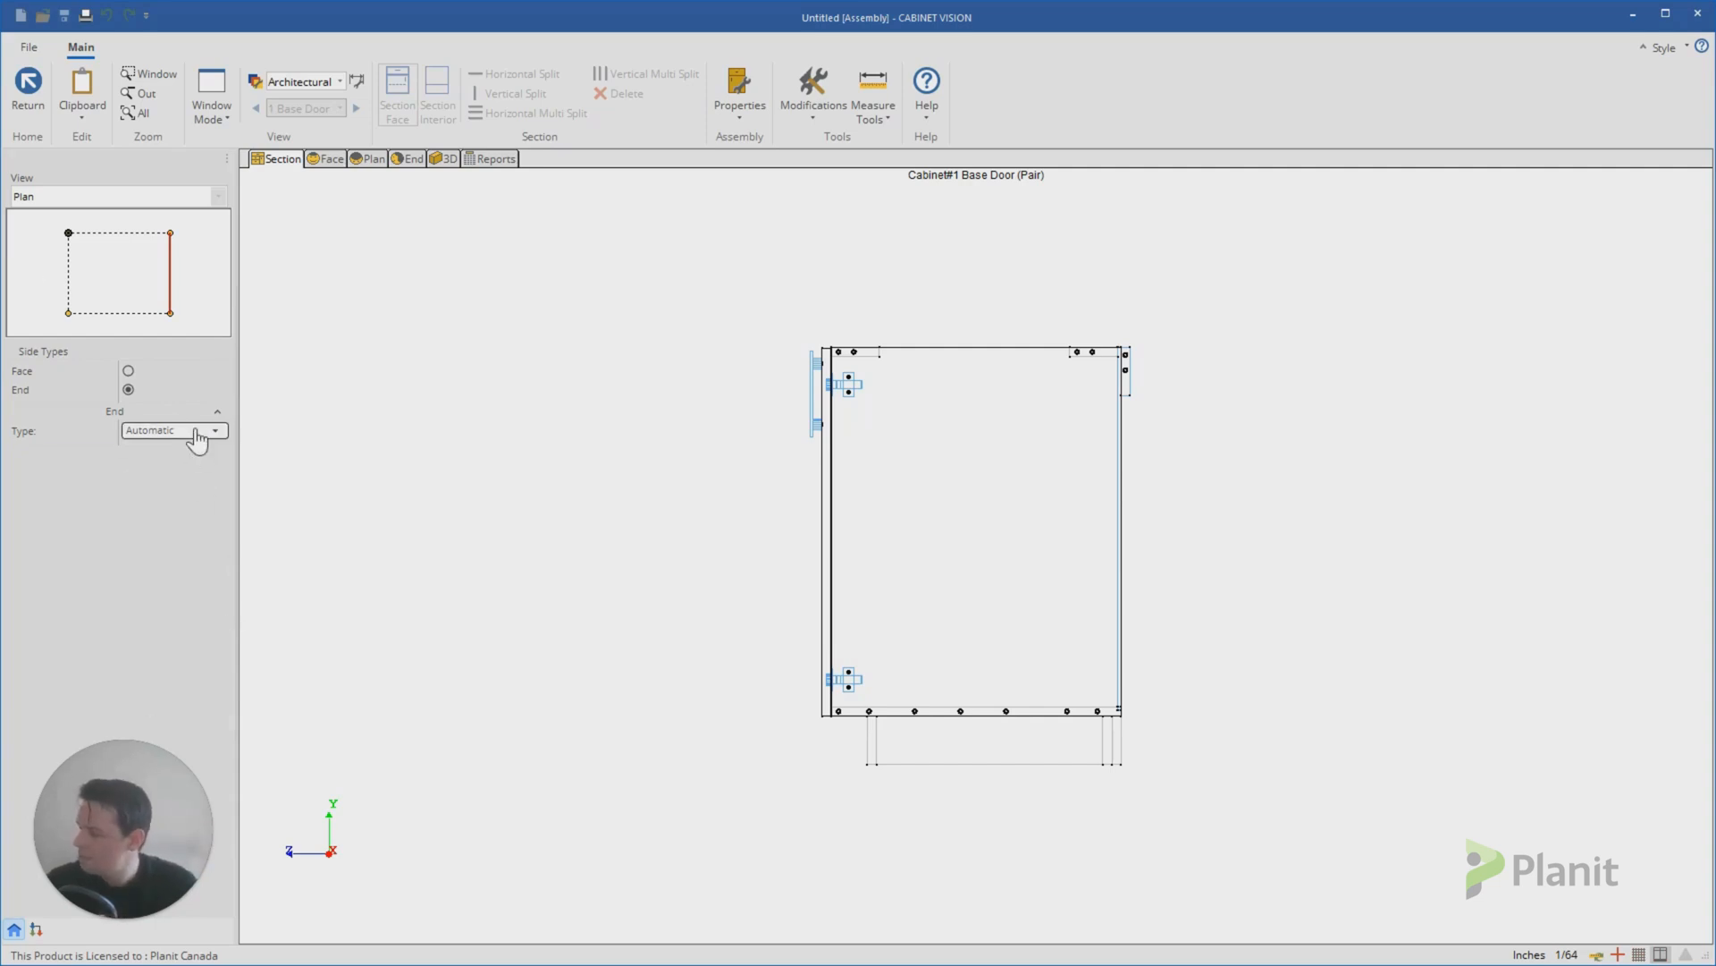
Step: Set the right end's End Type to Applied Door and check the result in 3D
left_click(214, 429)
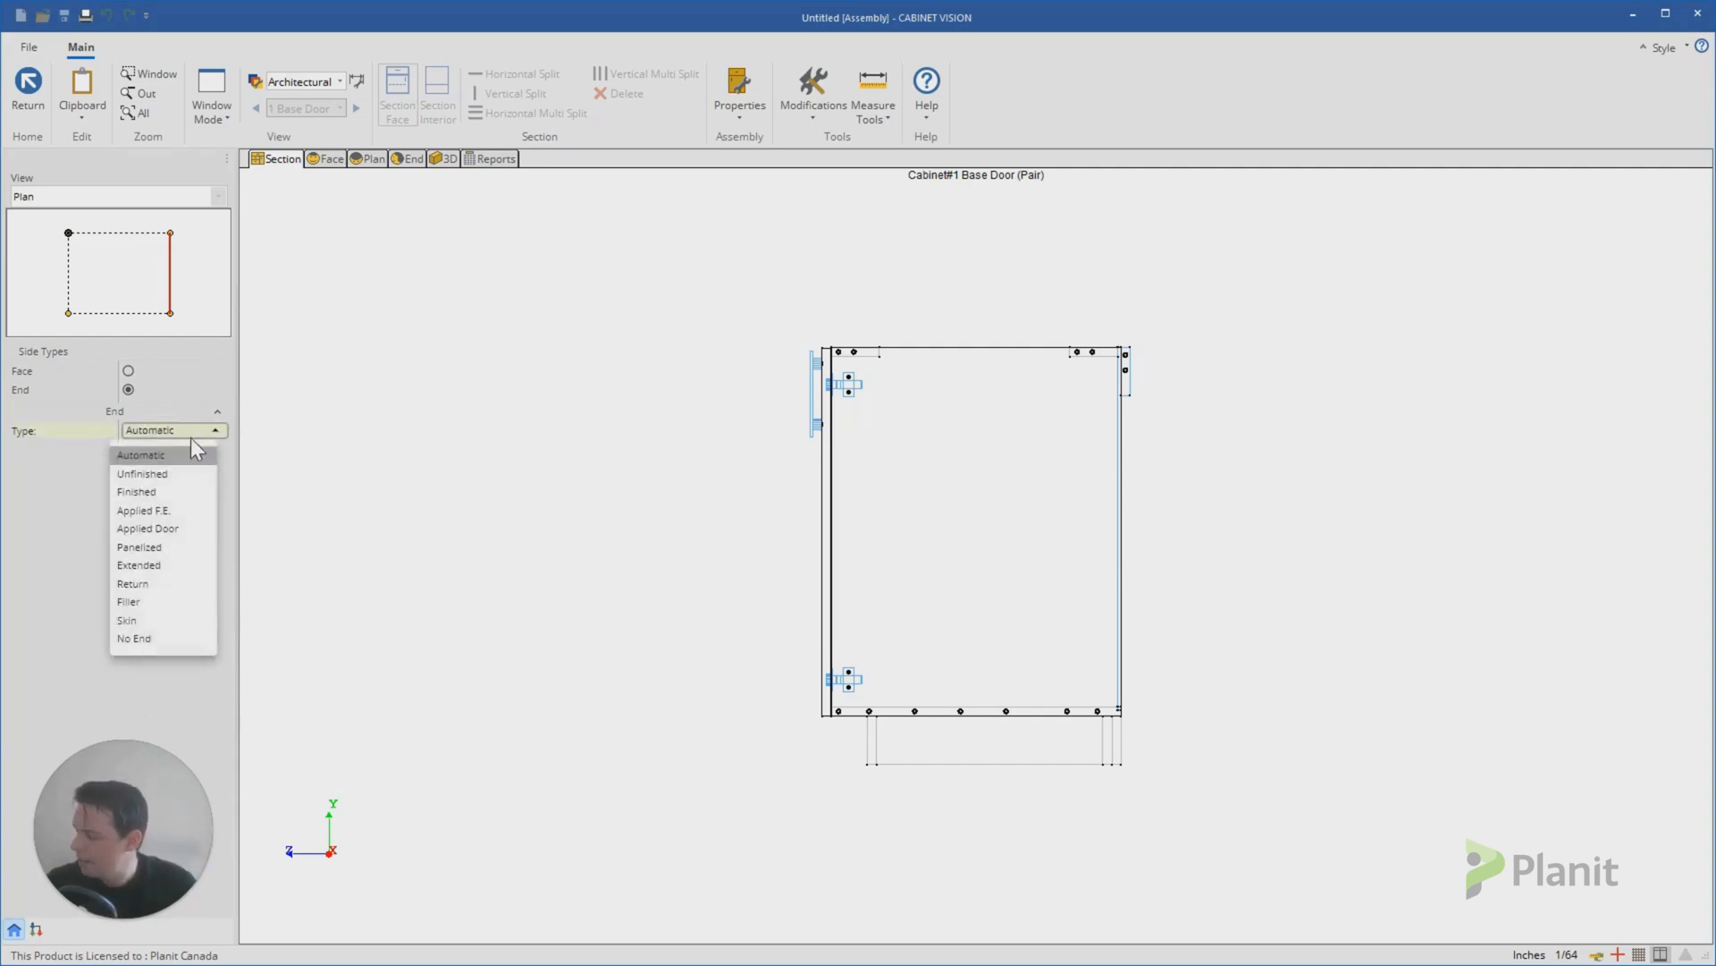
left_click(147, 527)
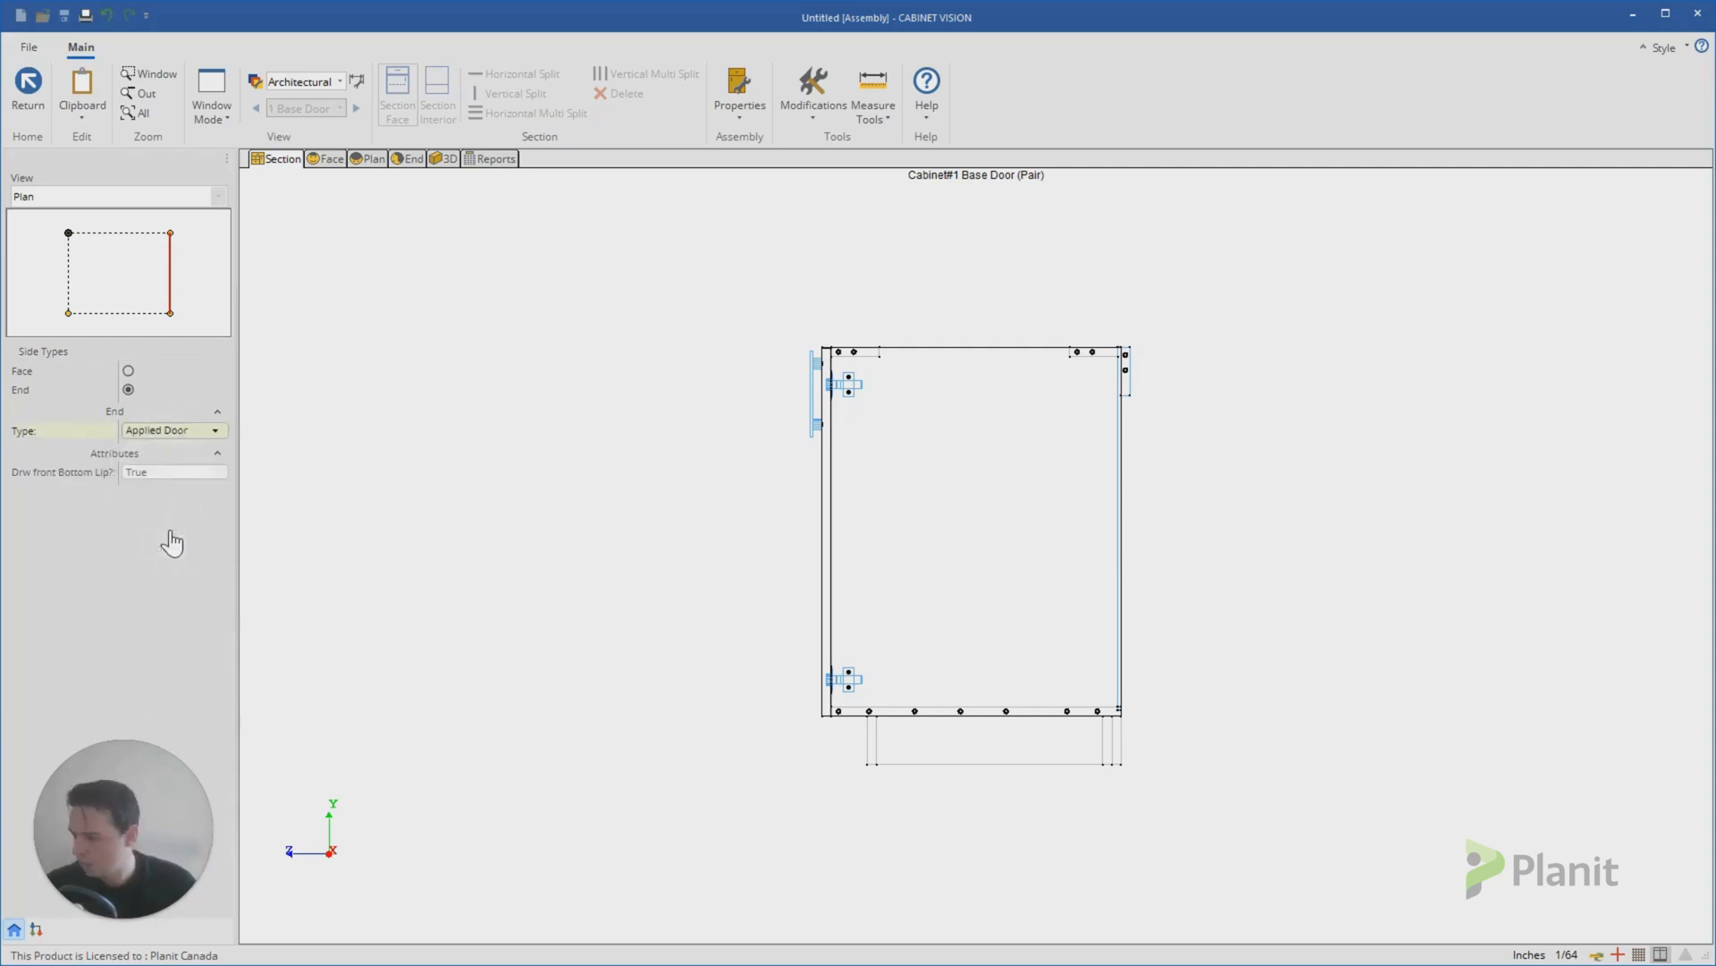
left_click(445, 159)
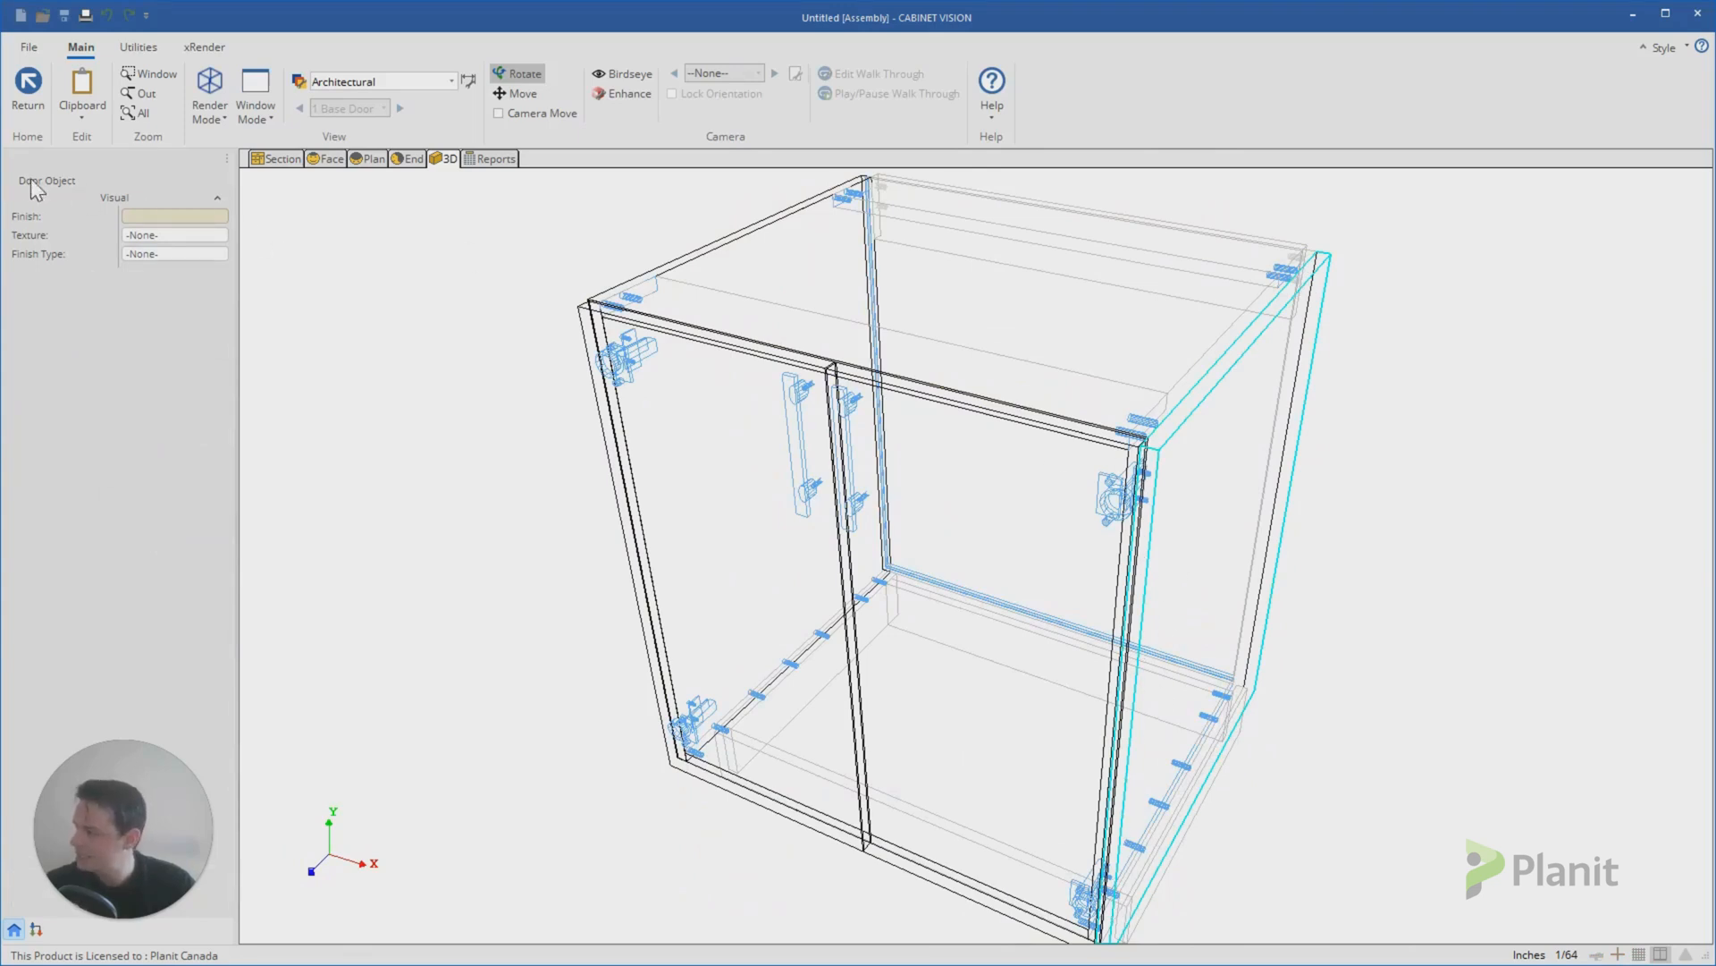
mouse_move(94, 197)
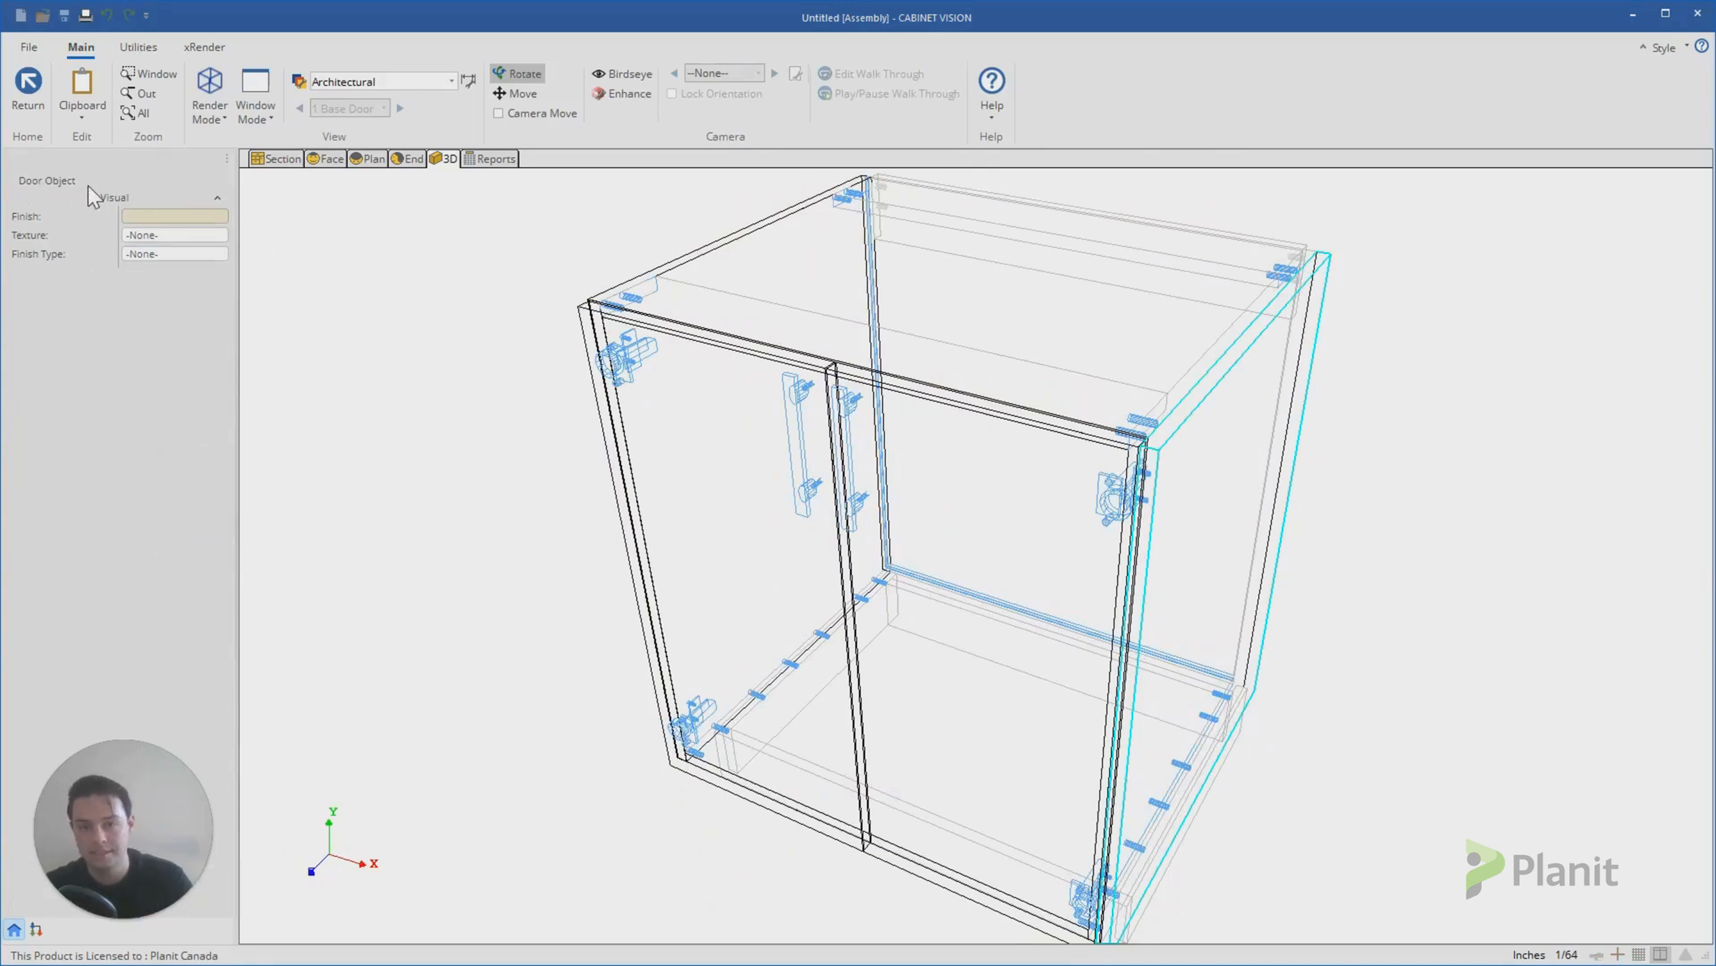
mouse_move(93, 149)
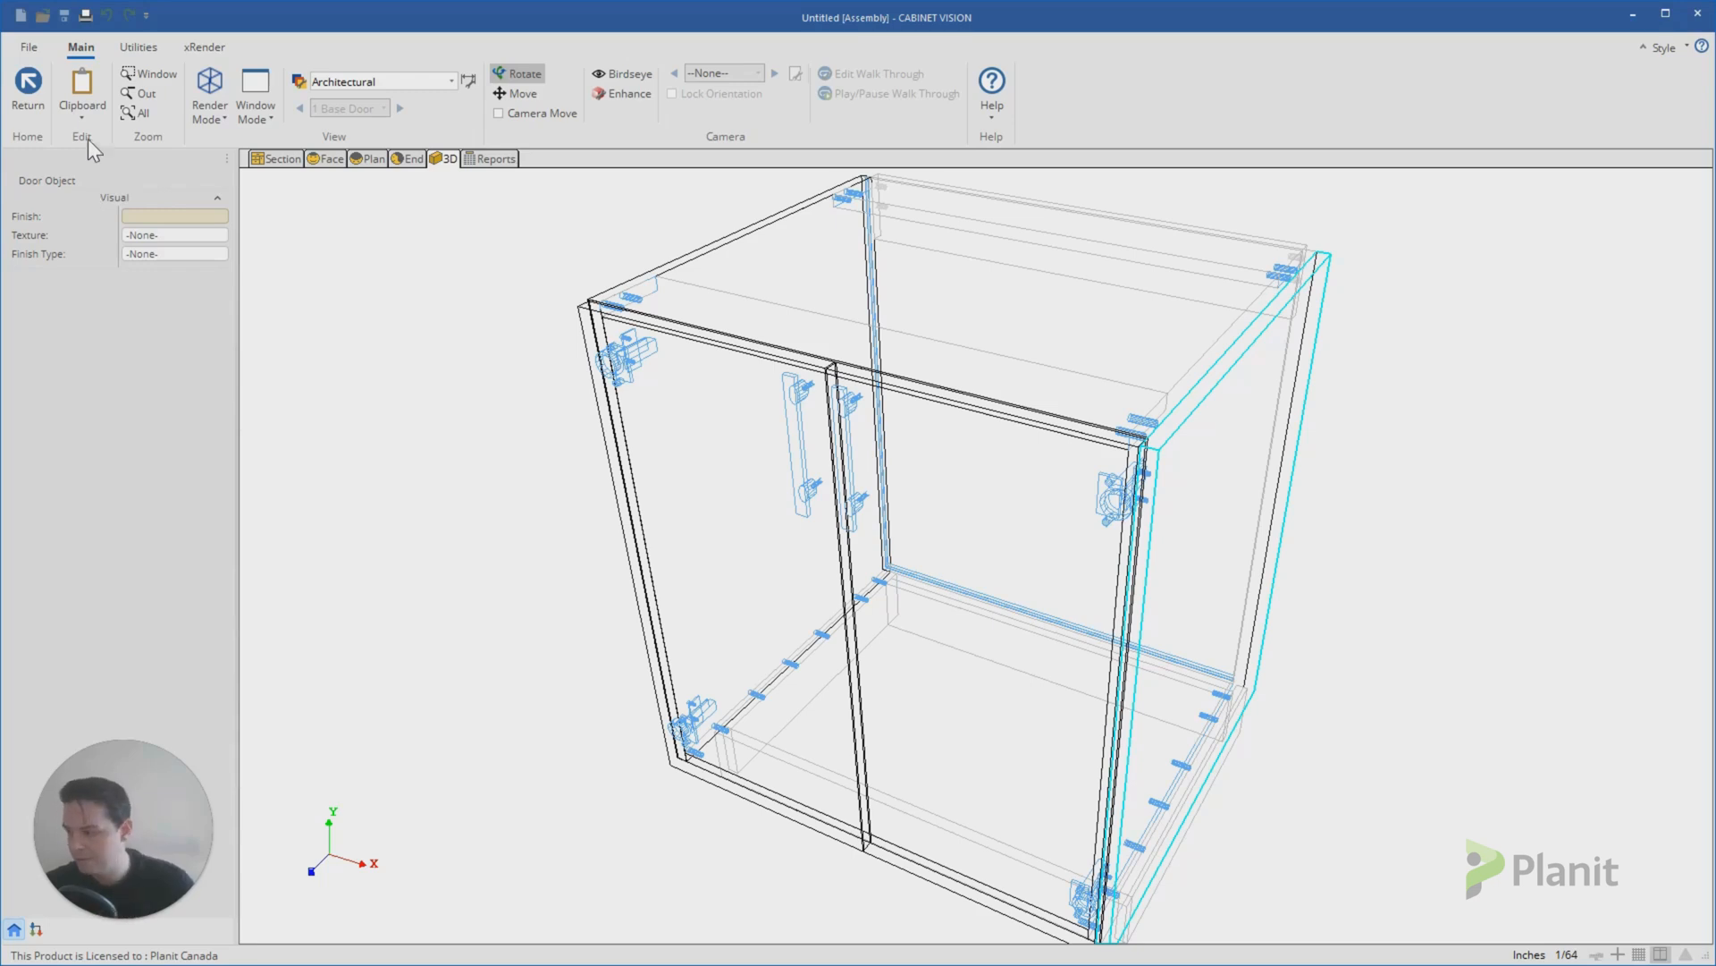
mouse_move(1241, 651)
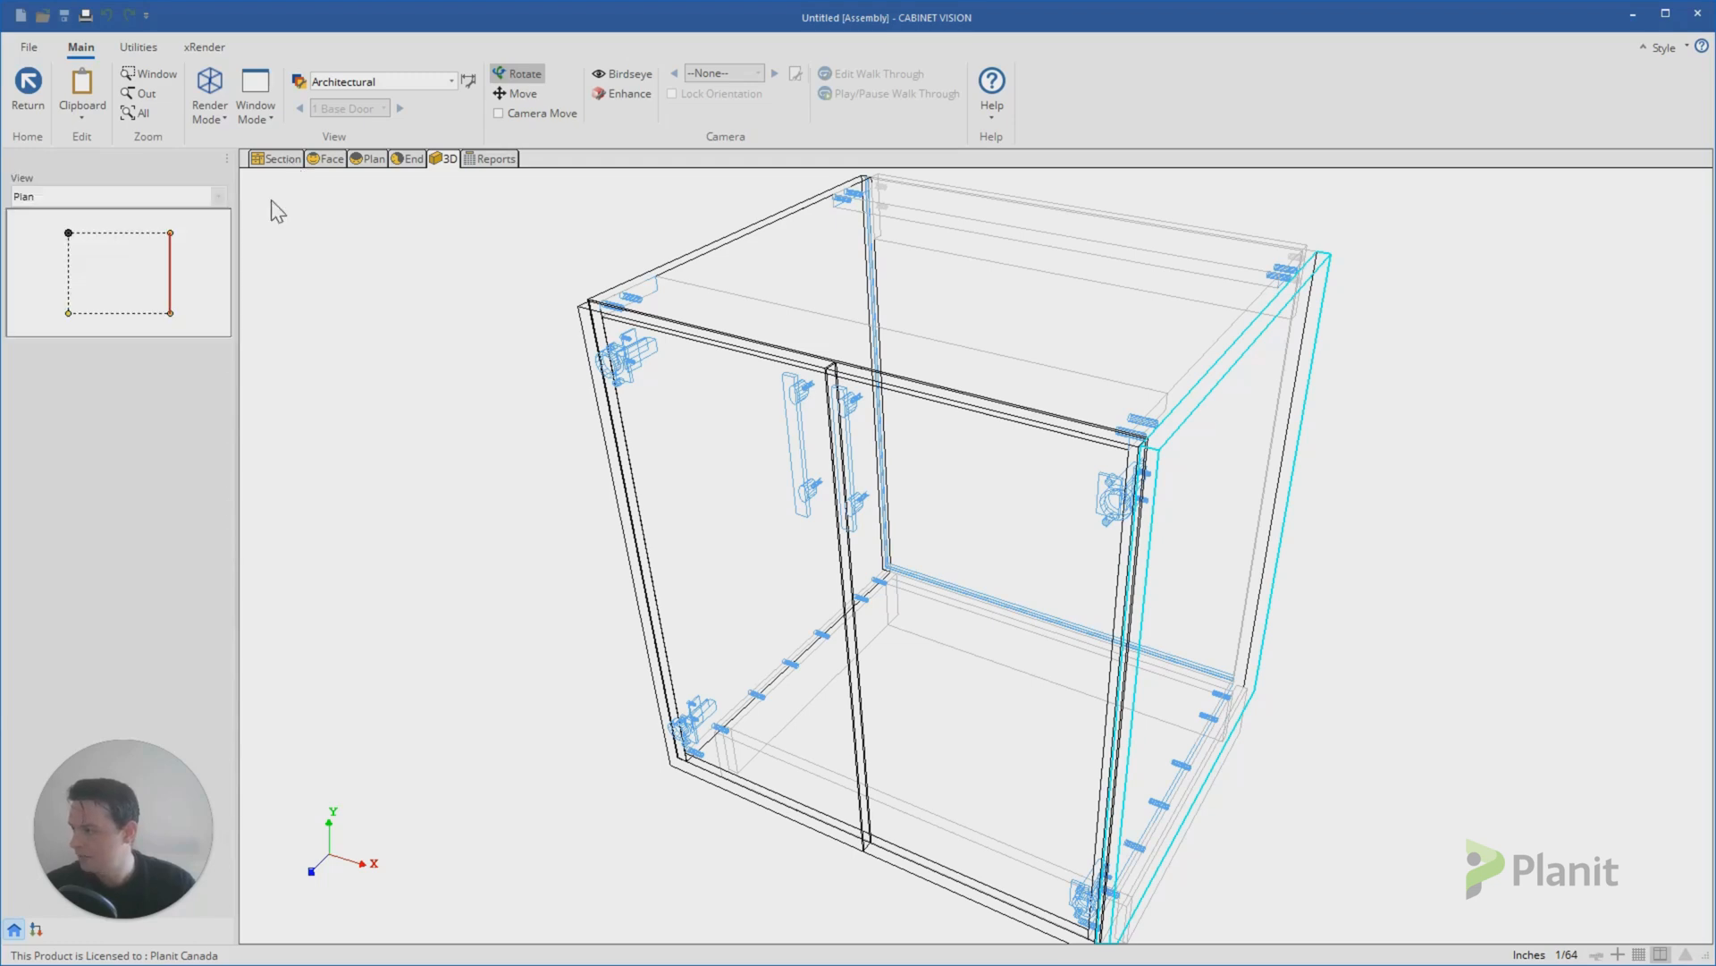
left_click(739, 93)
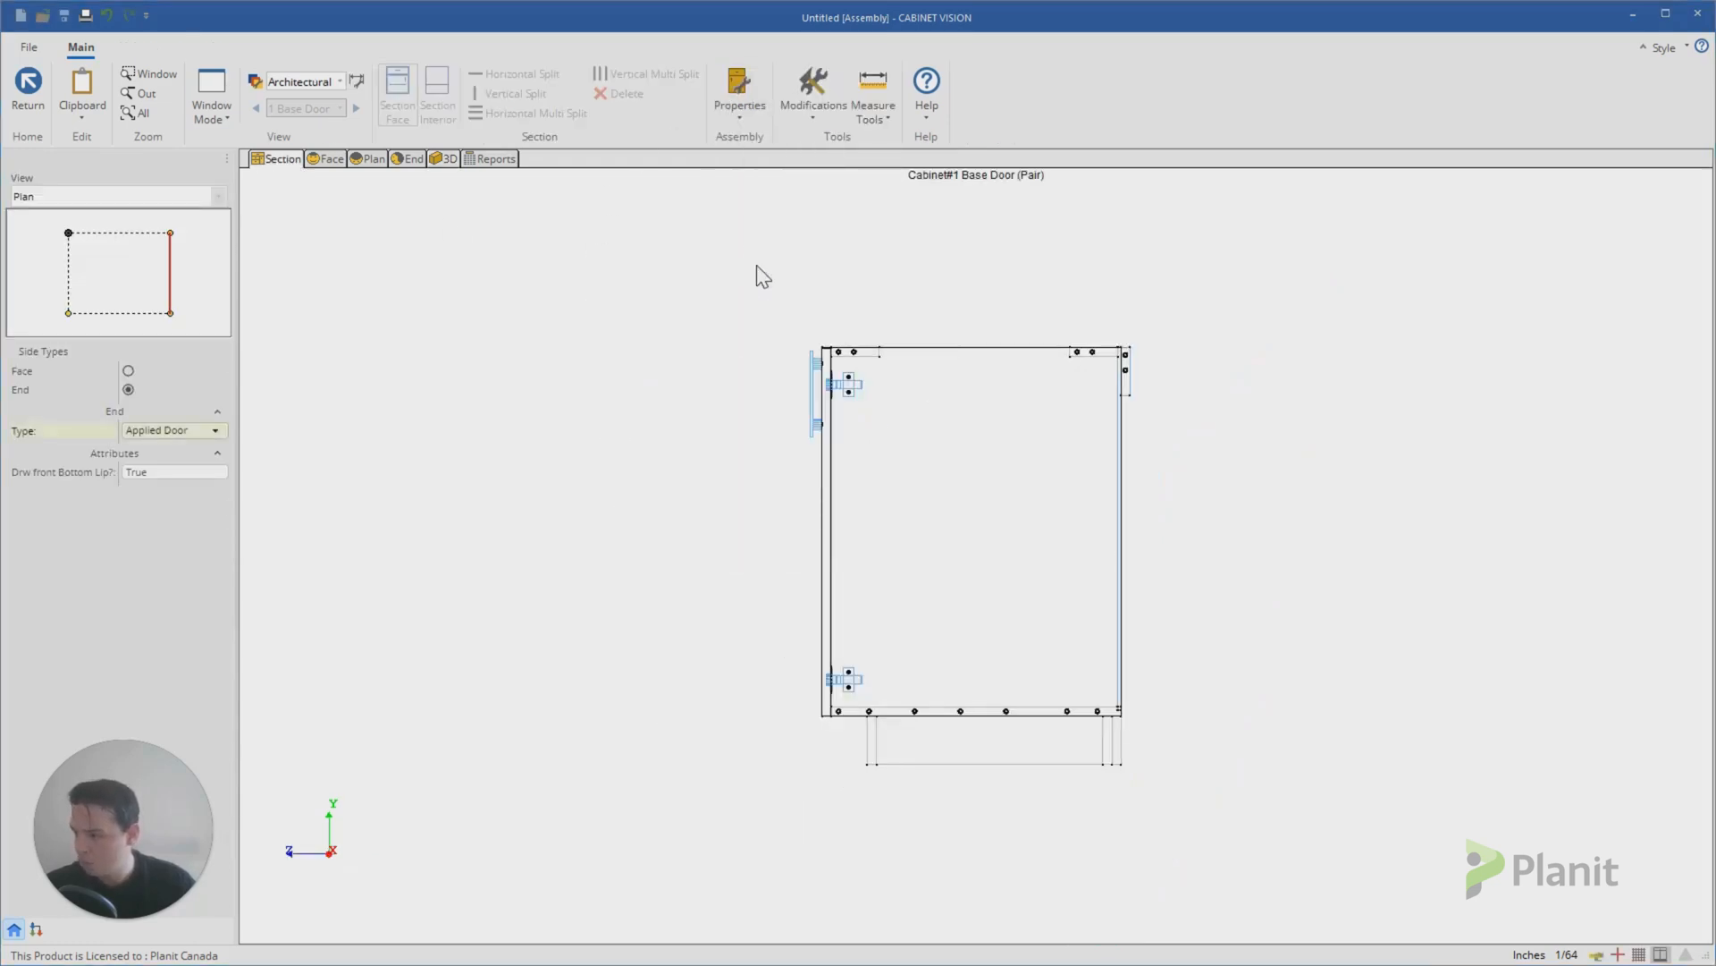
Step: Set the cabinet's door style to Square Route in Properties and view the applied ends in 3D
left_click(738, 93)
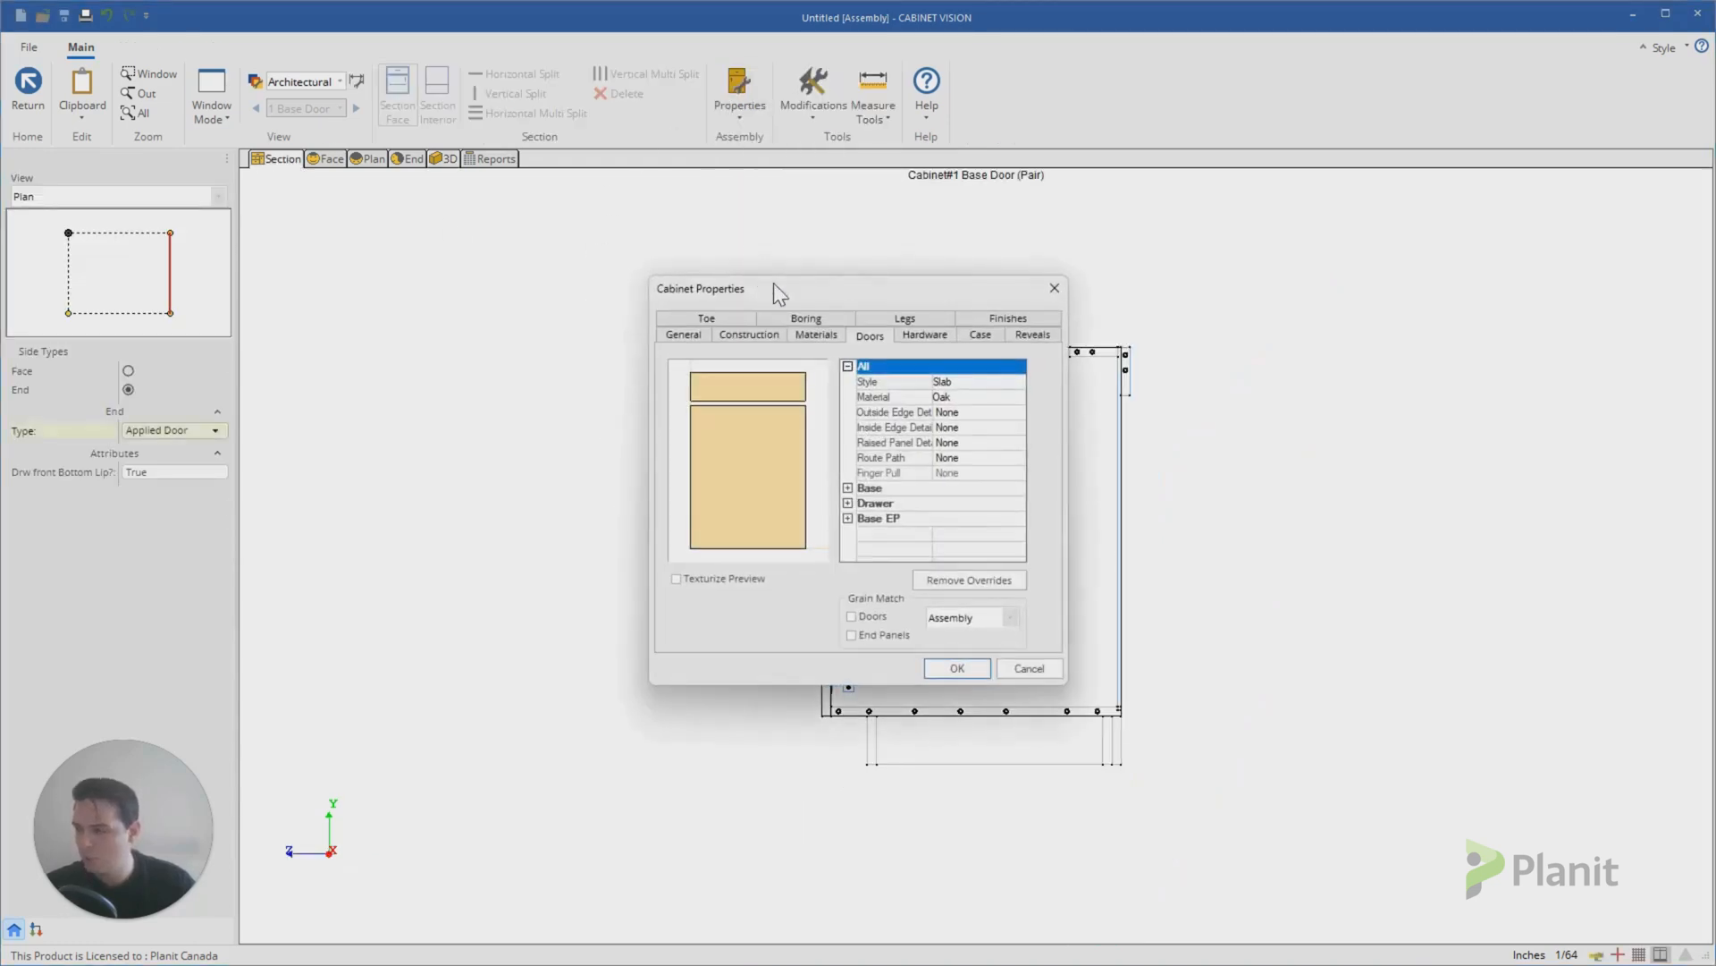
left_click(974, 381)
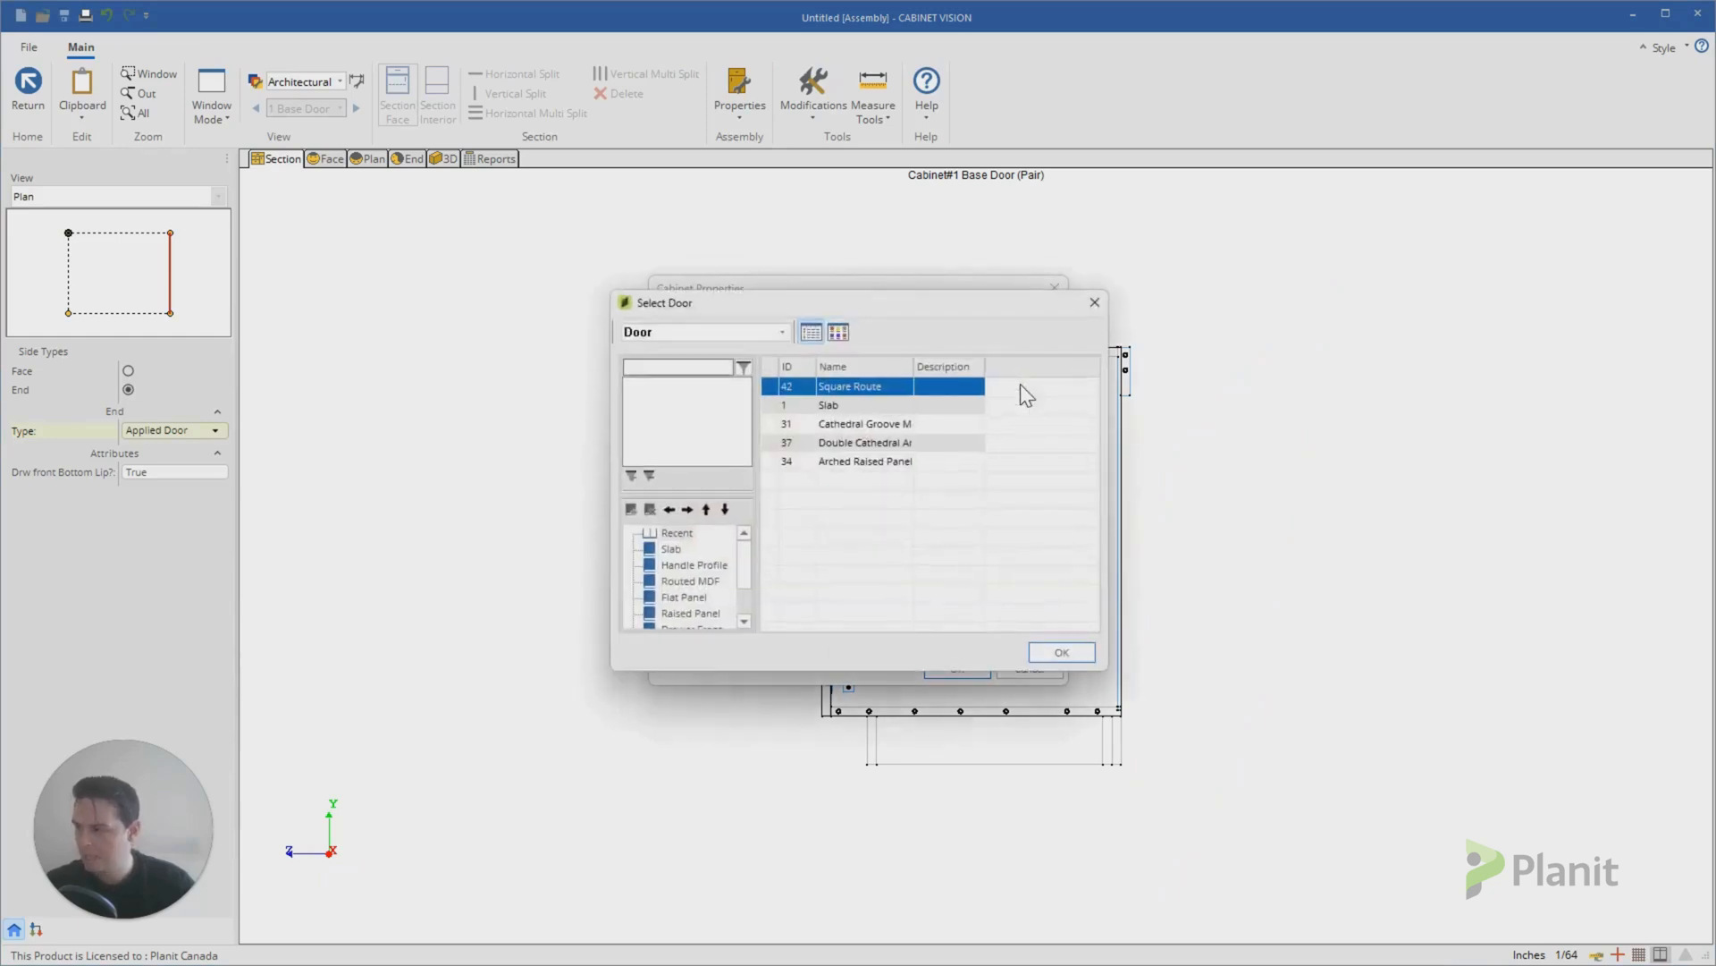
mouse_move(809, 399)
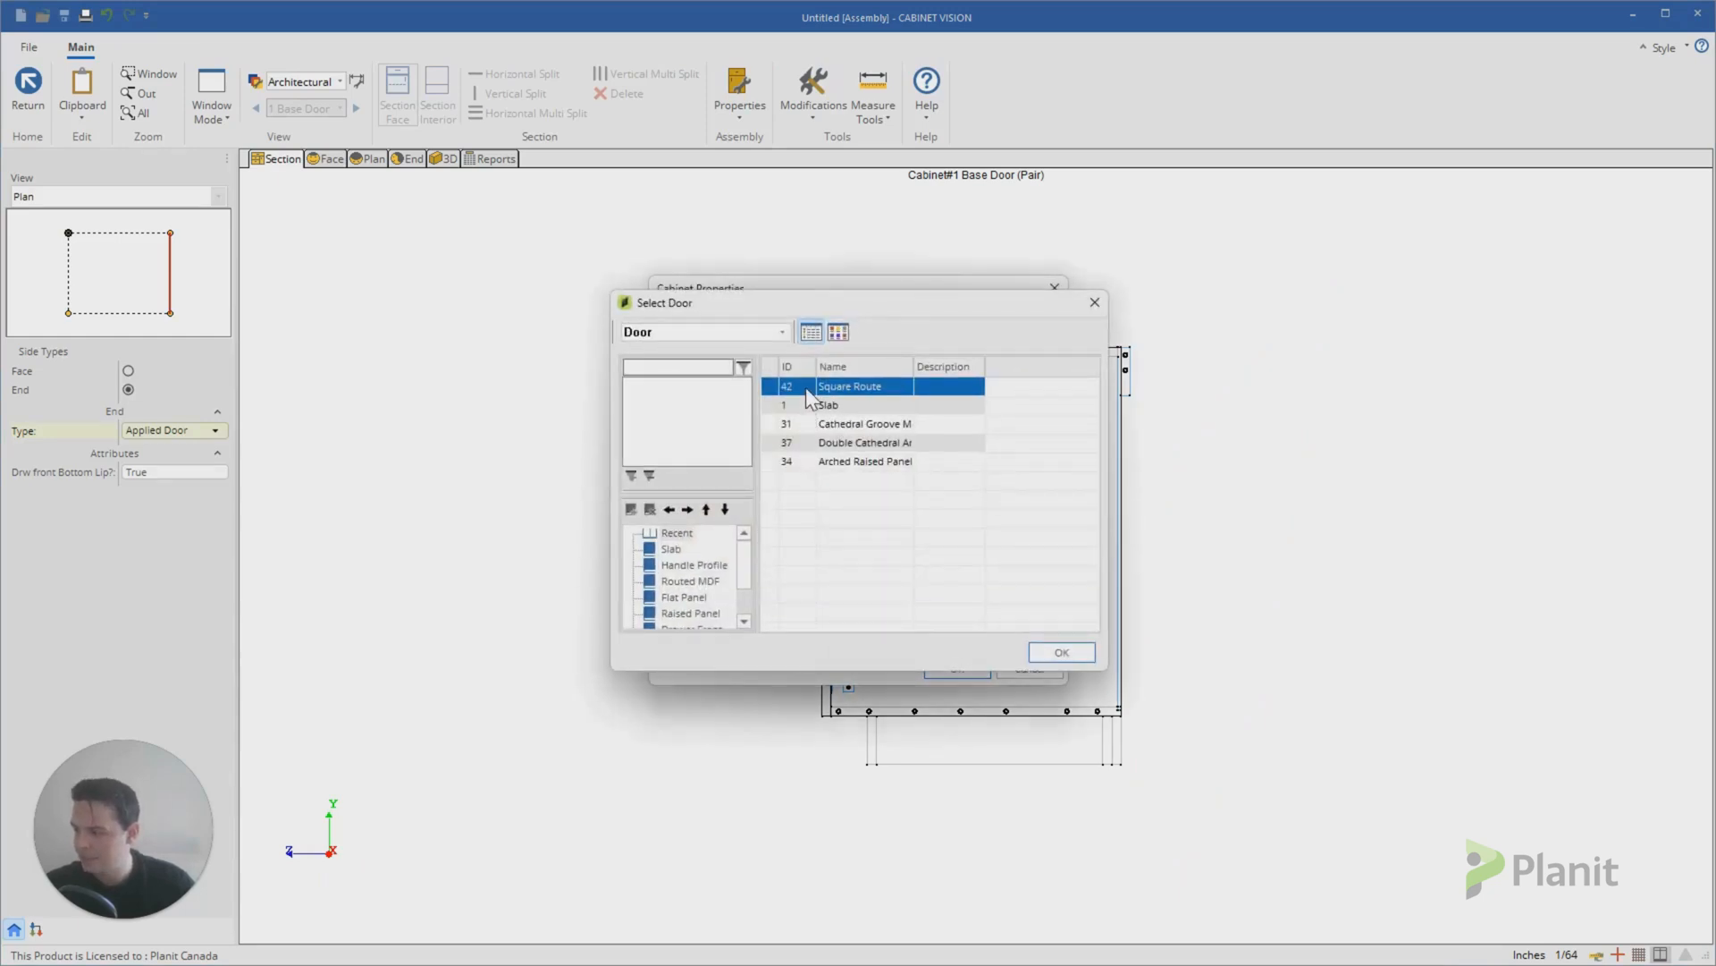
left_click(1058, 651)
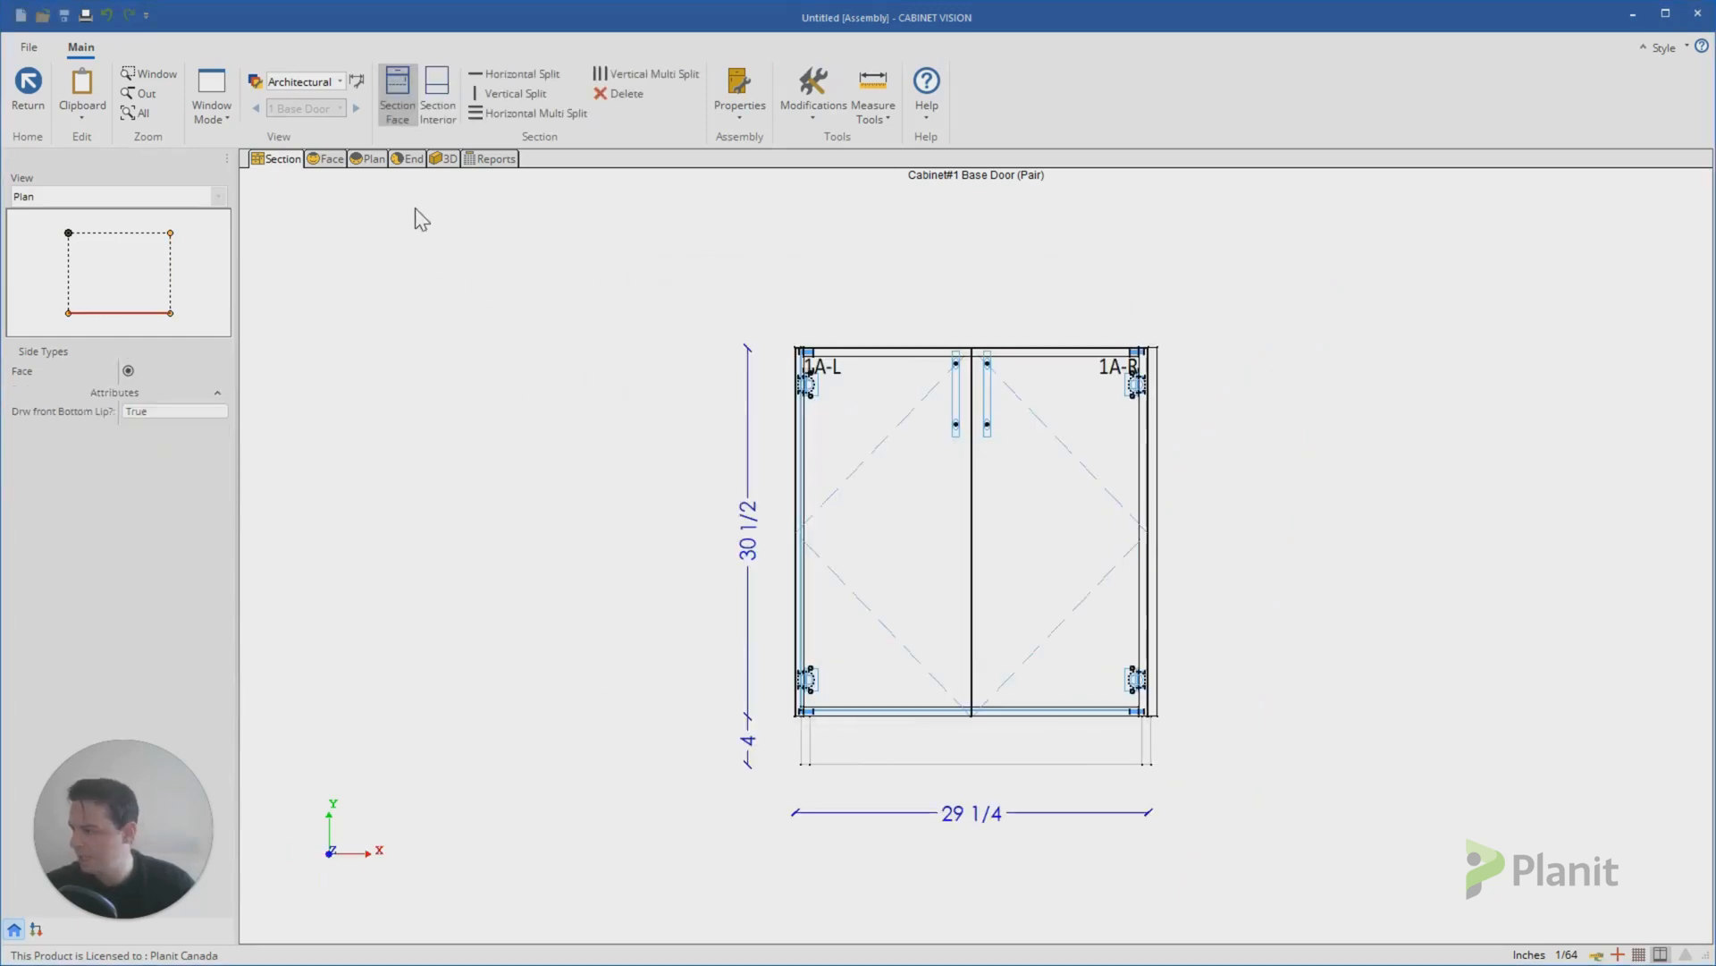
left_click(445, 159)
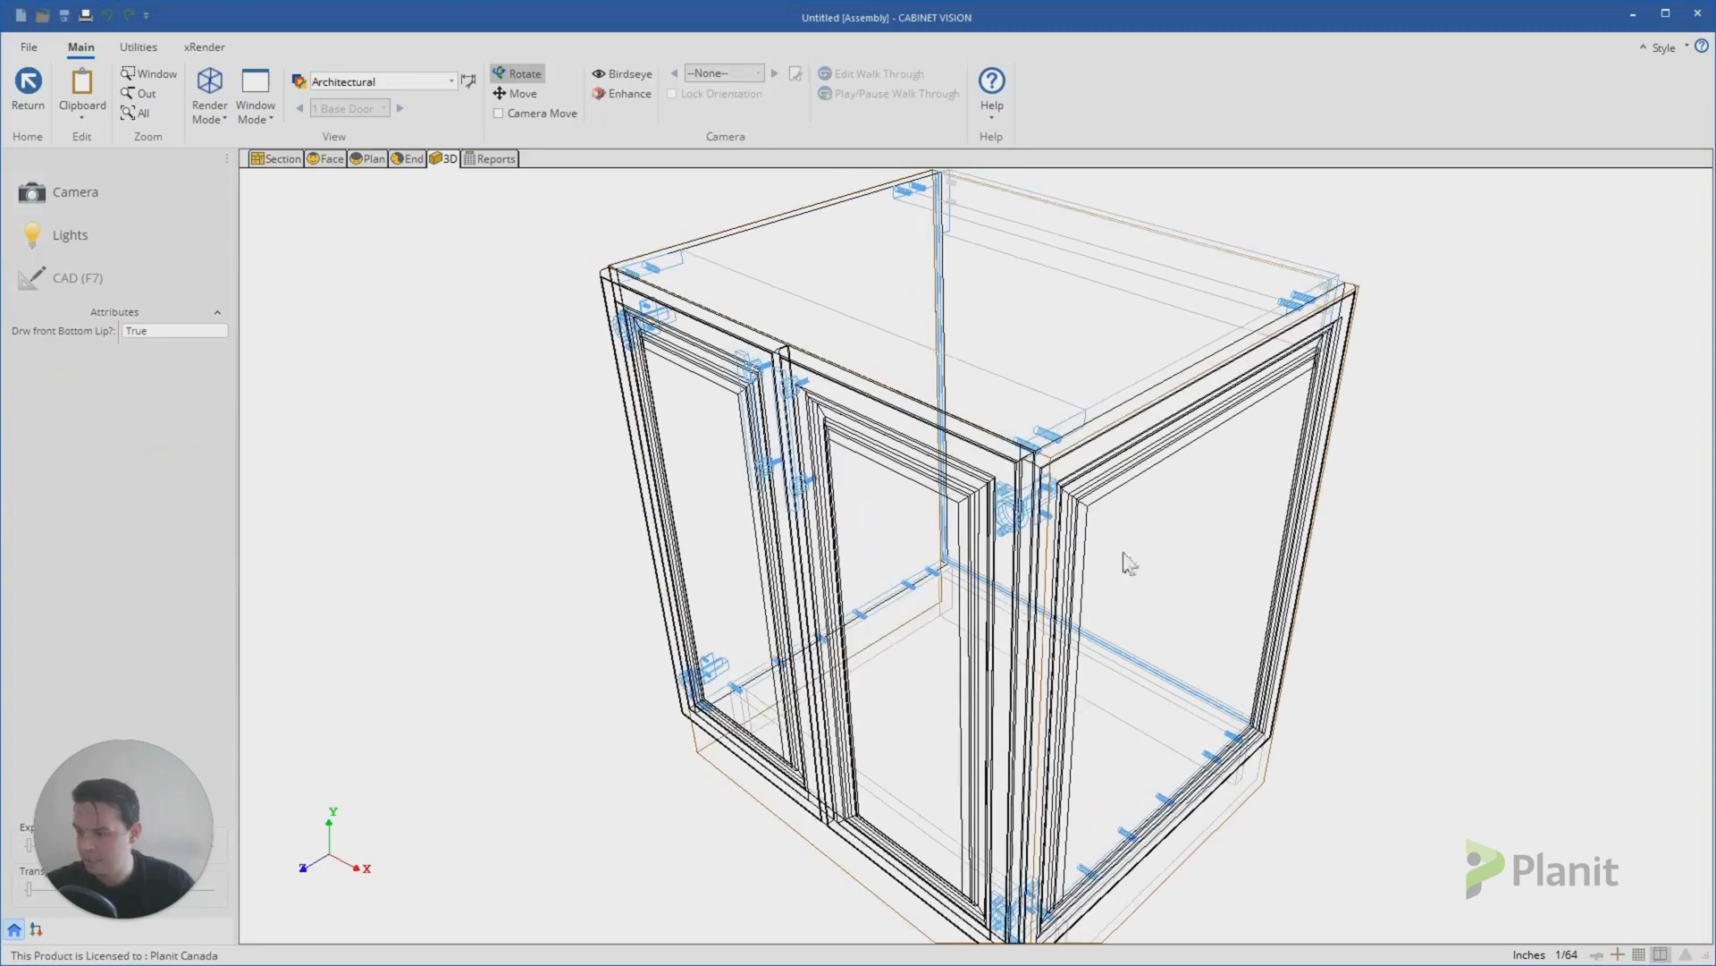
mouse_move(1148, 486)
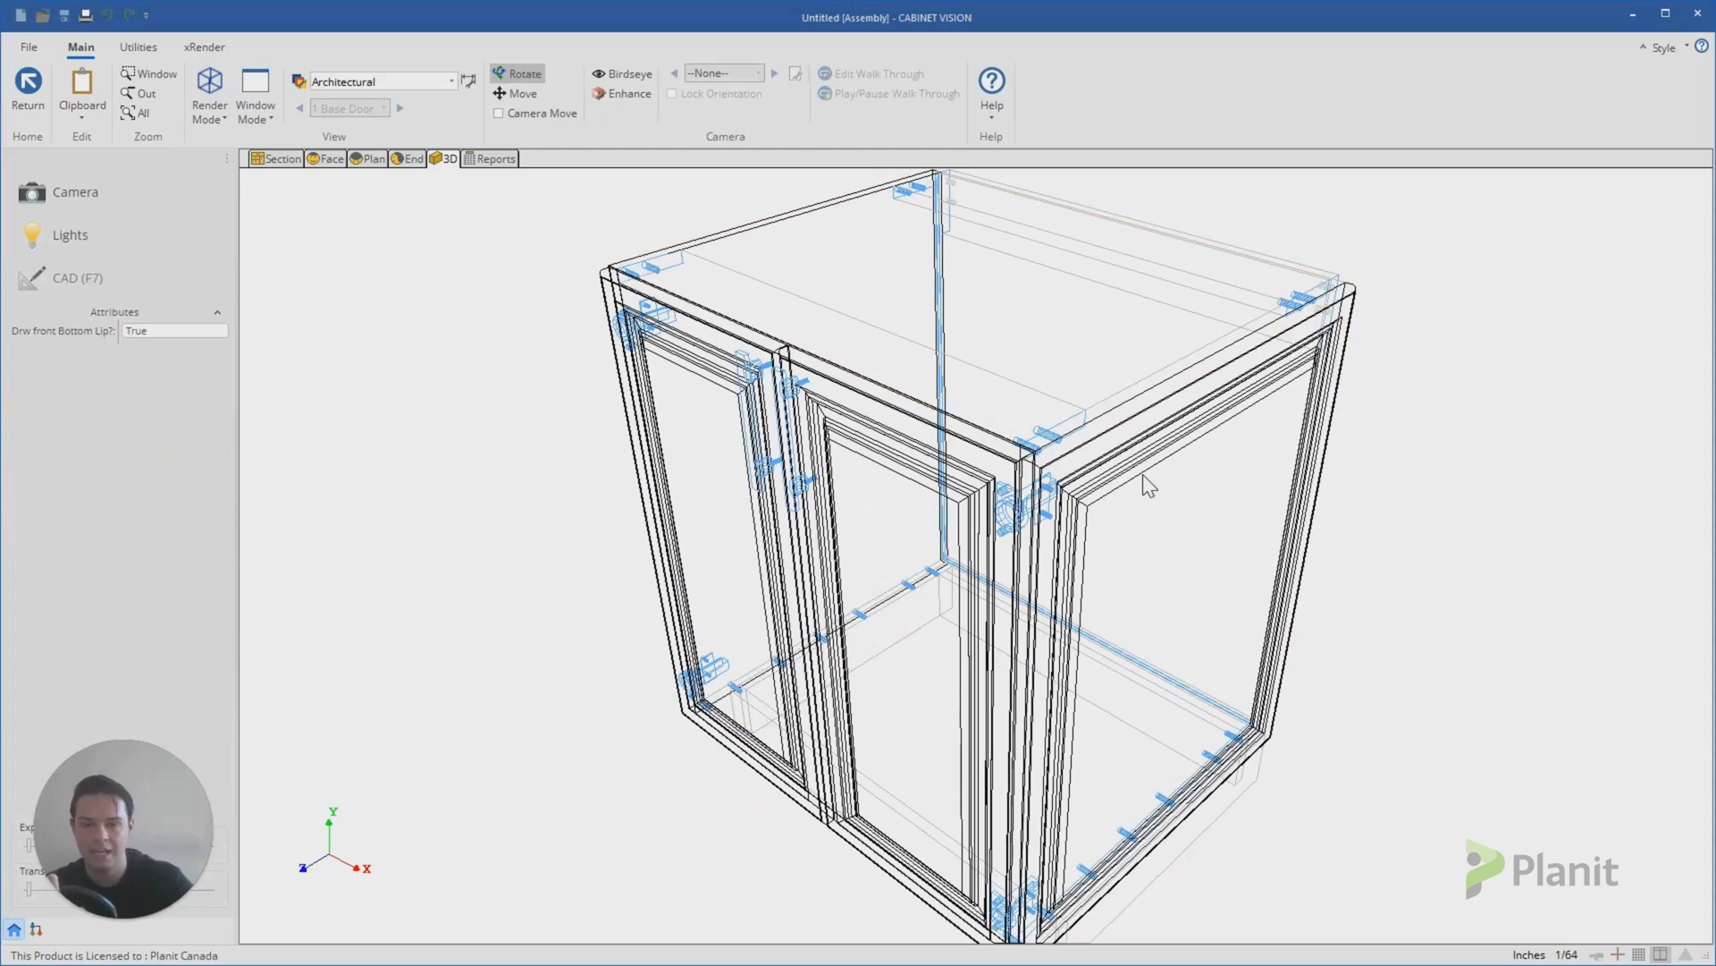
mouse_move(581, 332)
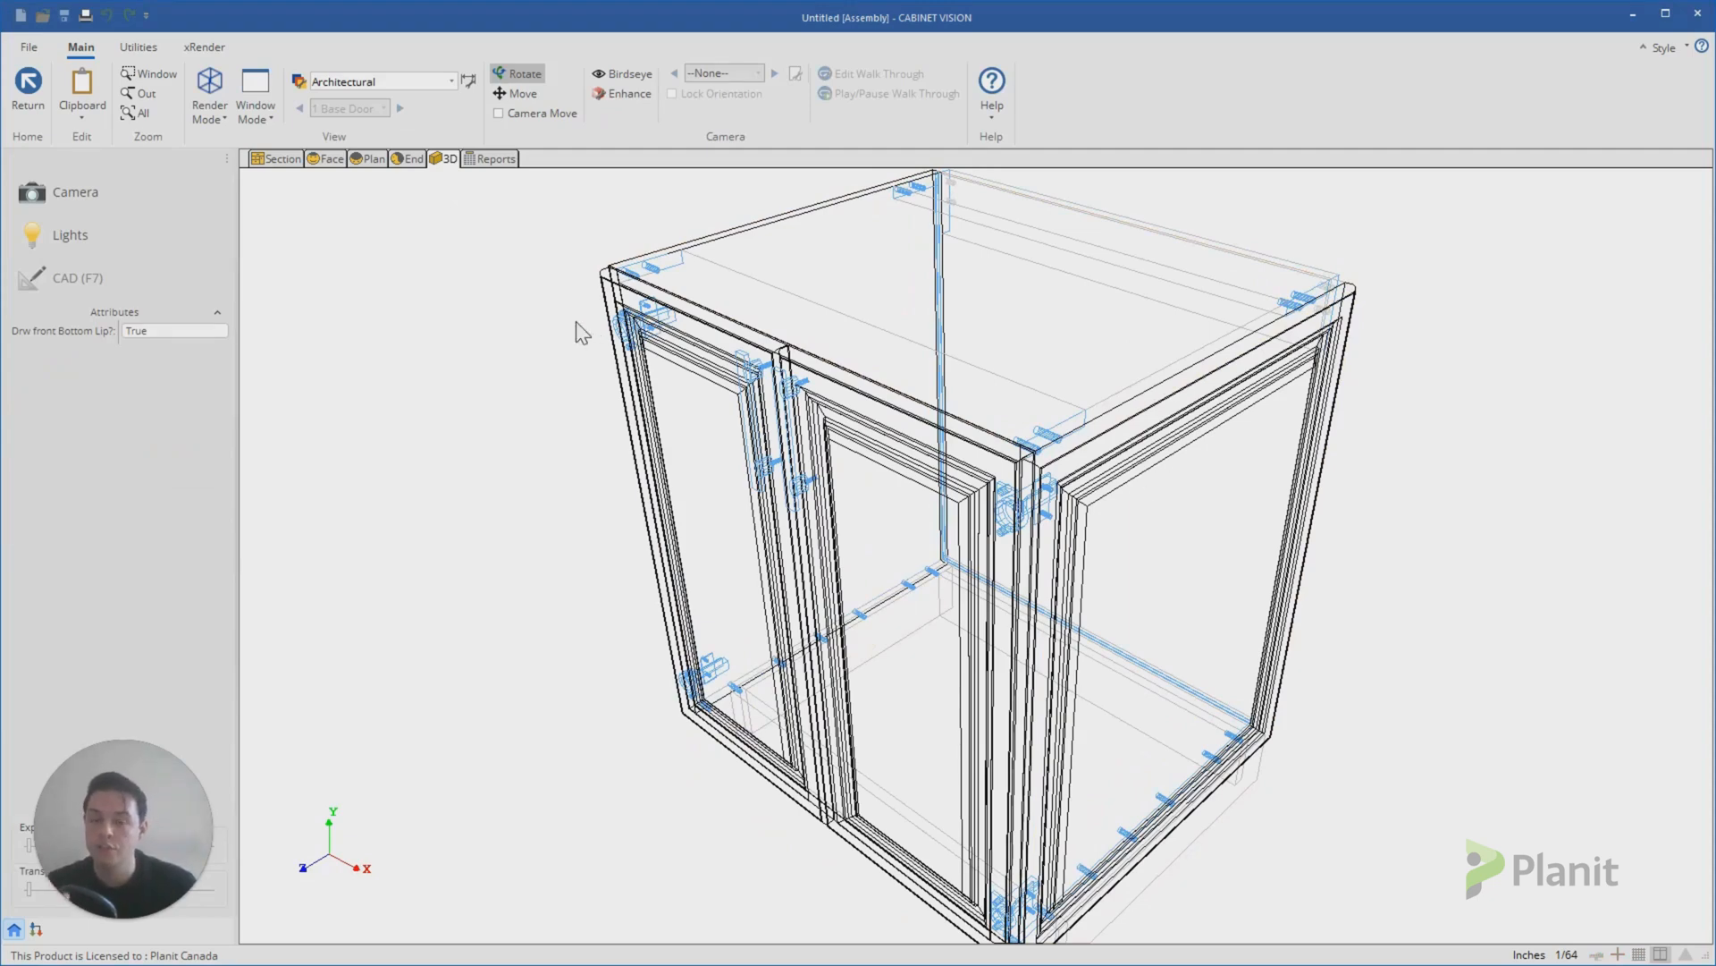
mouse_move(1105, 662)
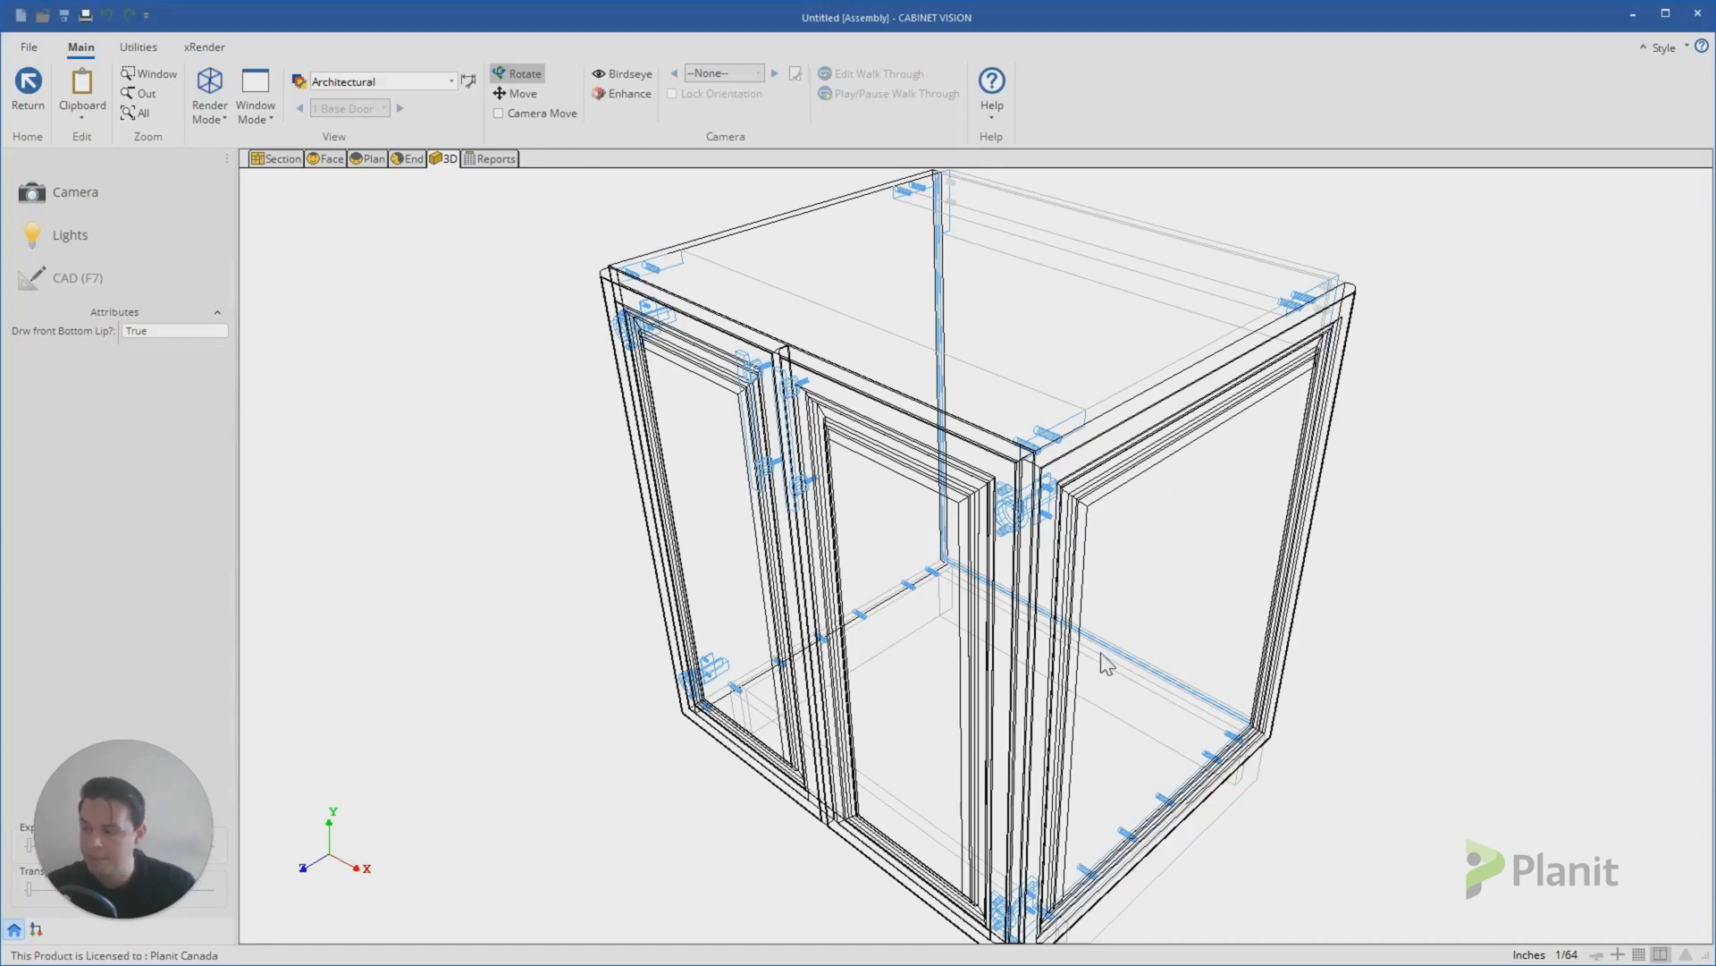
mouse_move(729, 504)
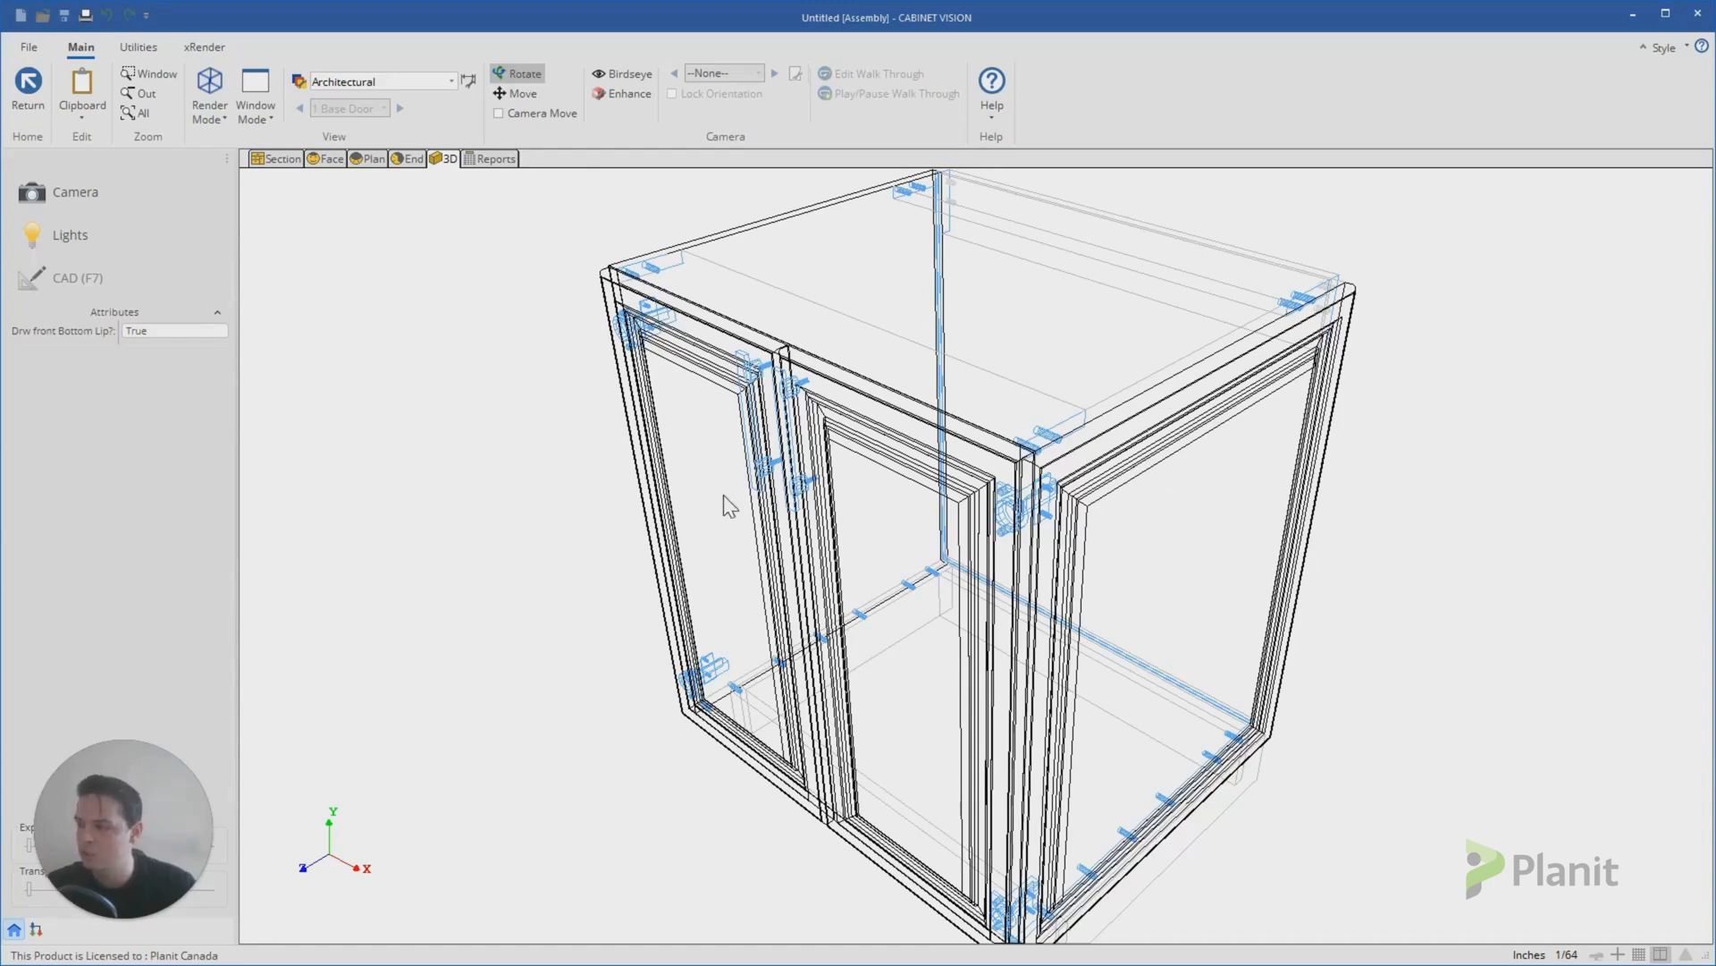
mouse_move(506, 254)
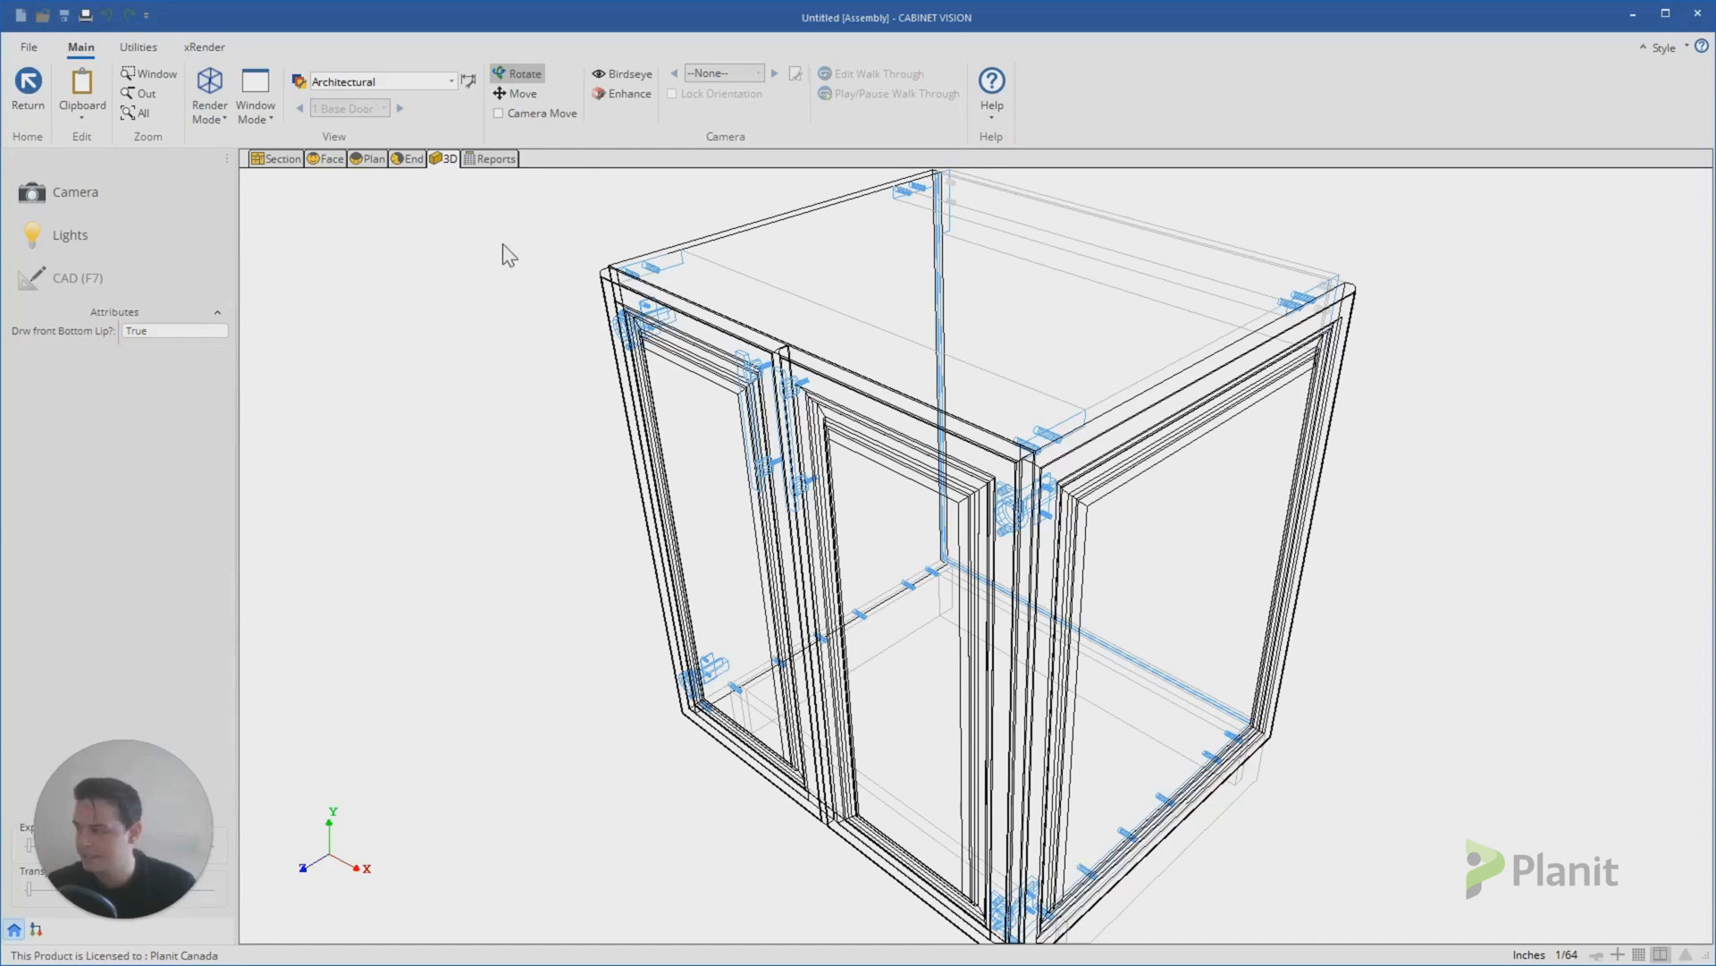
Step: From Section view, change the cabinet's door style to Slab in the Doors properties
left_click(280, 159)
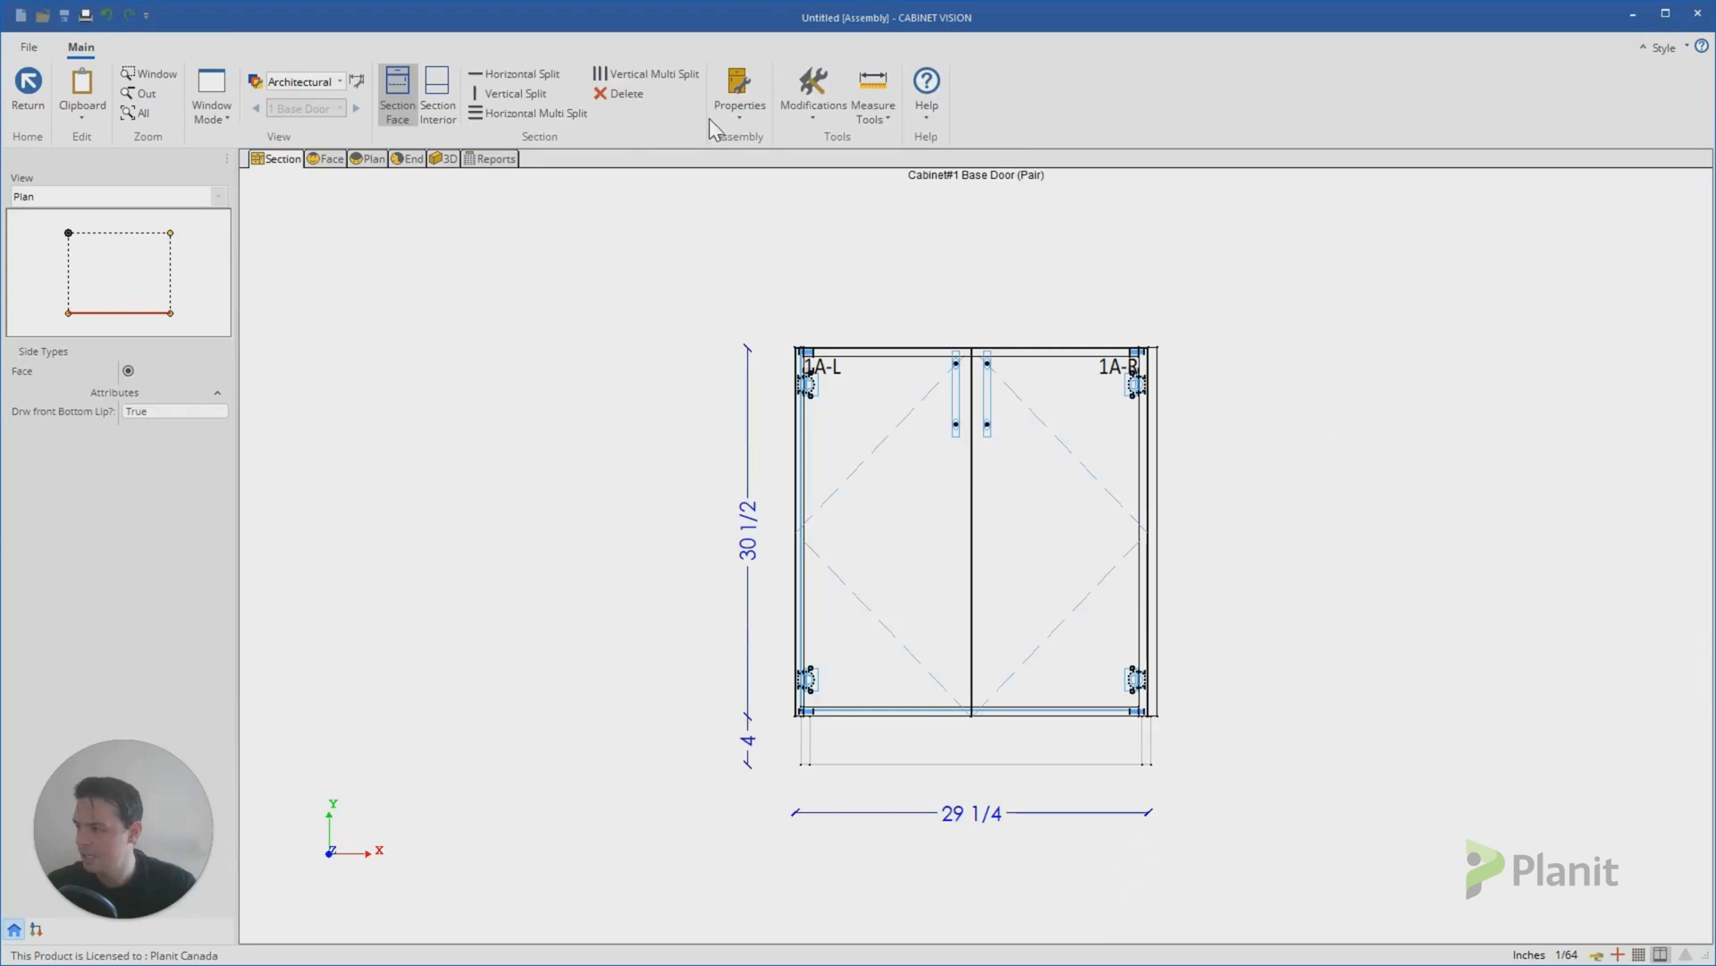
left_click(739, 88)
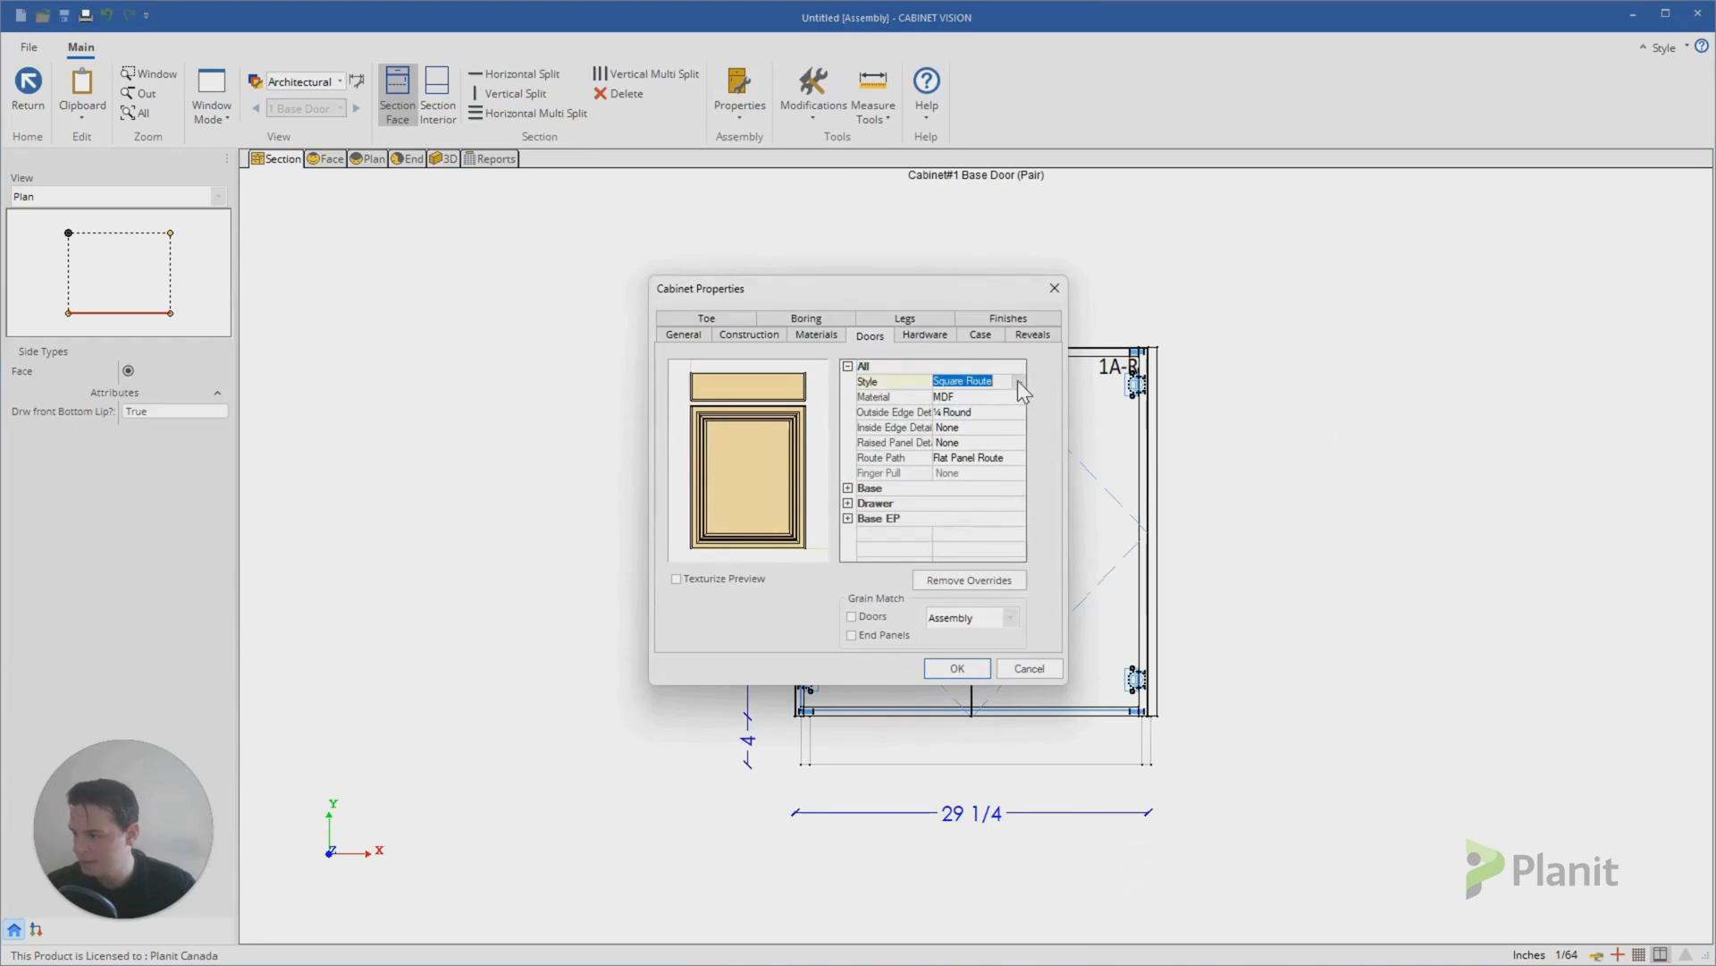
left_click(1016, 383)
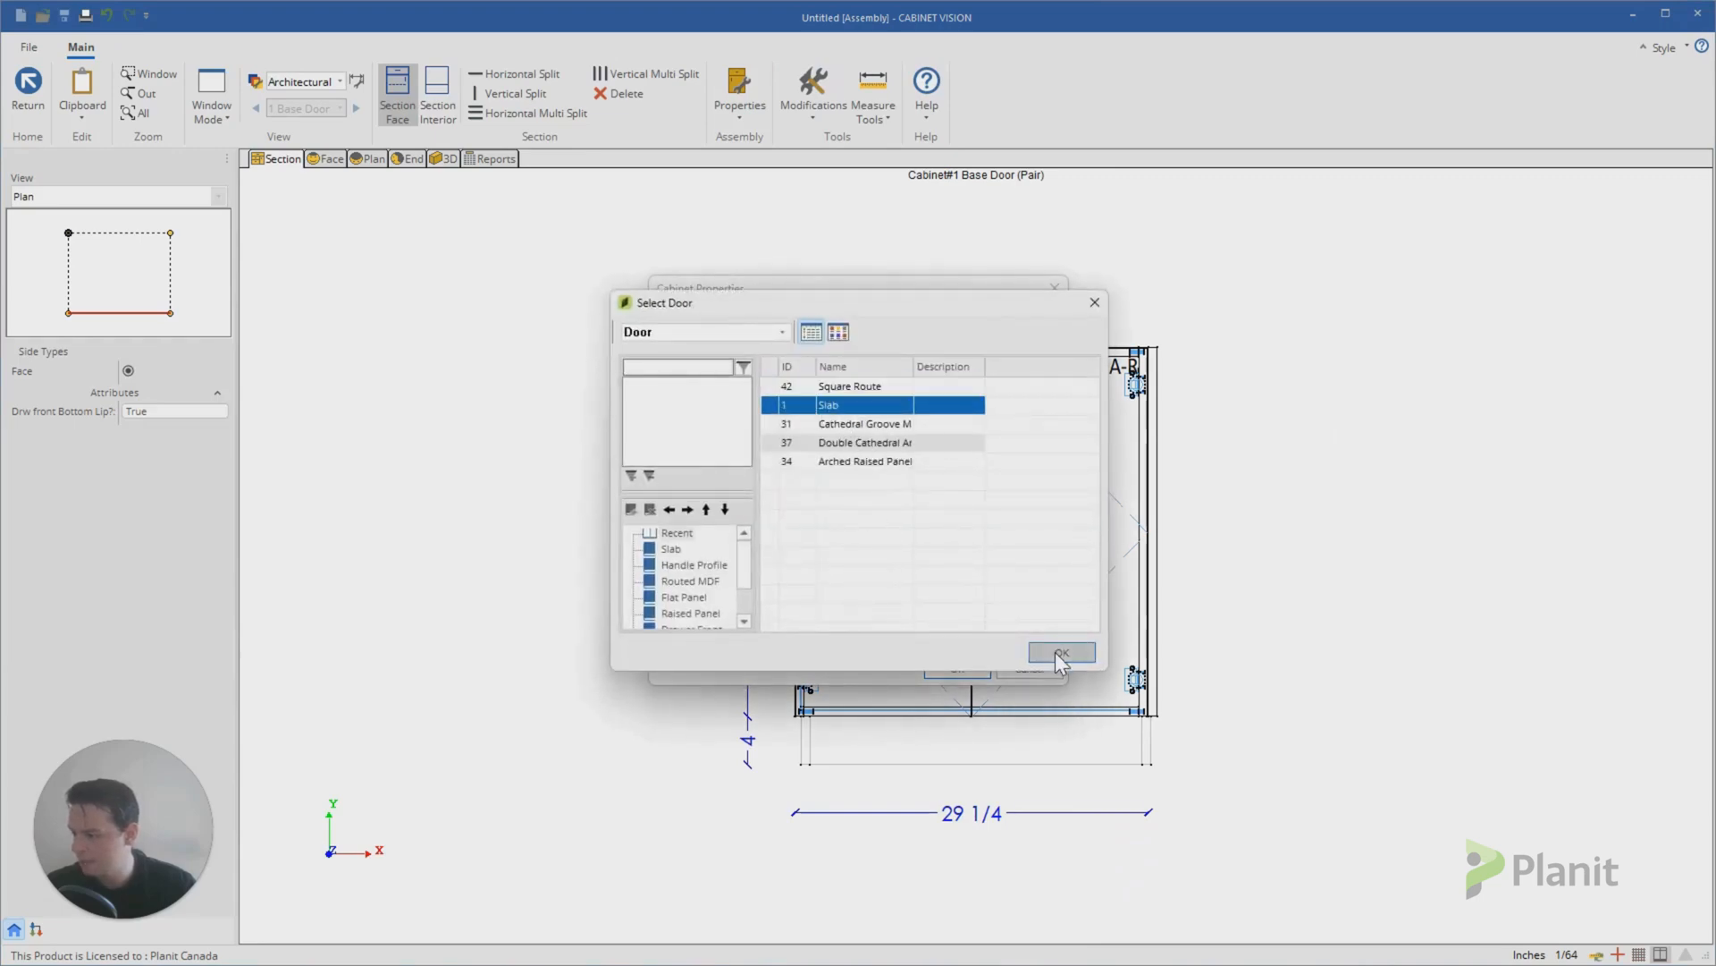
left_click(1056, 653)
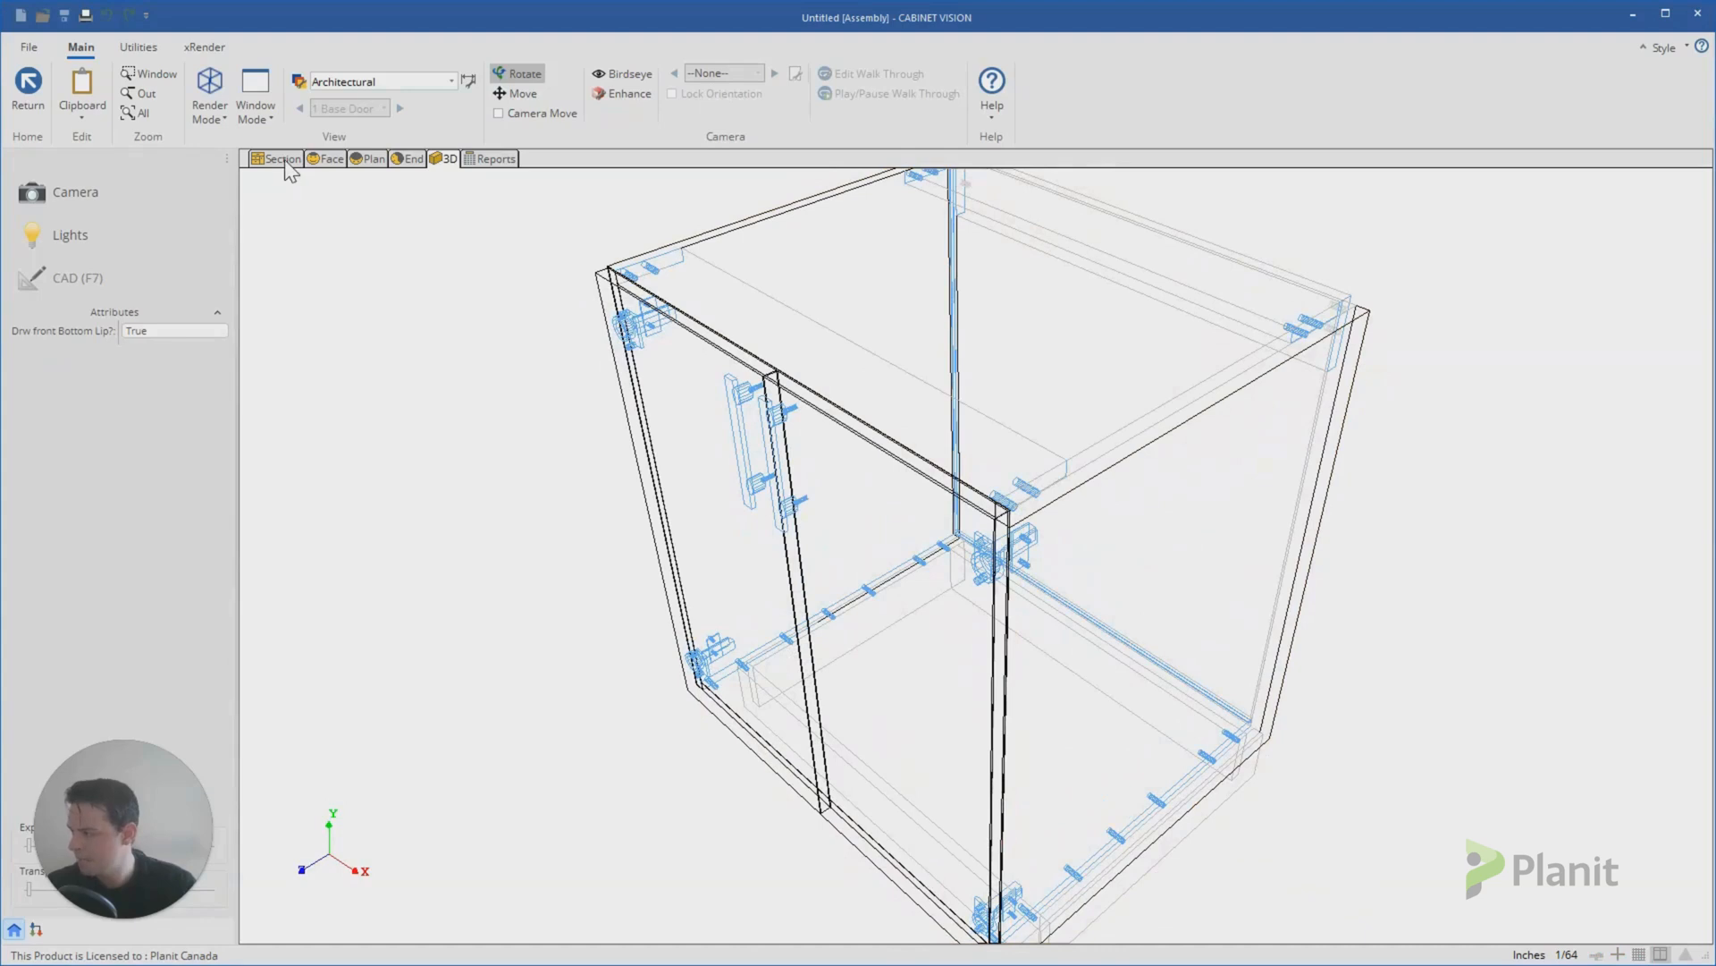
mouse_move(283, 159)
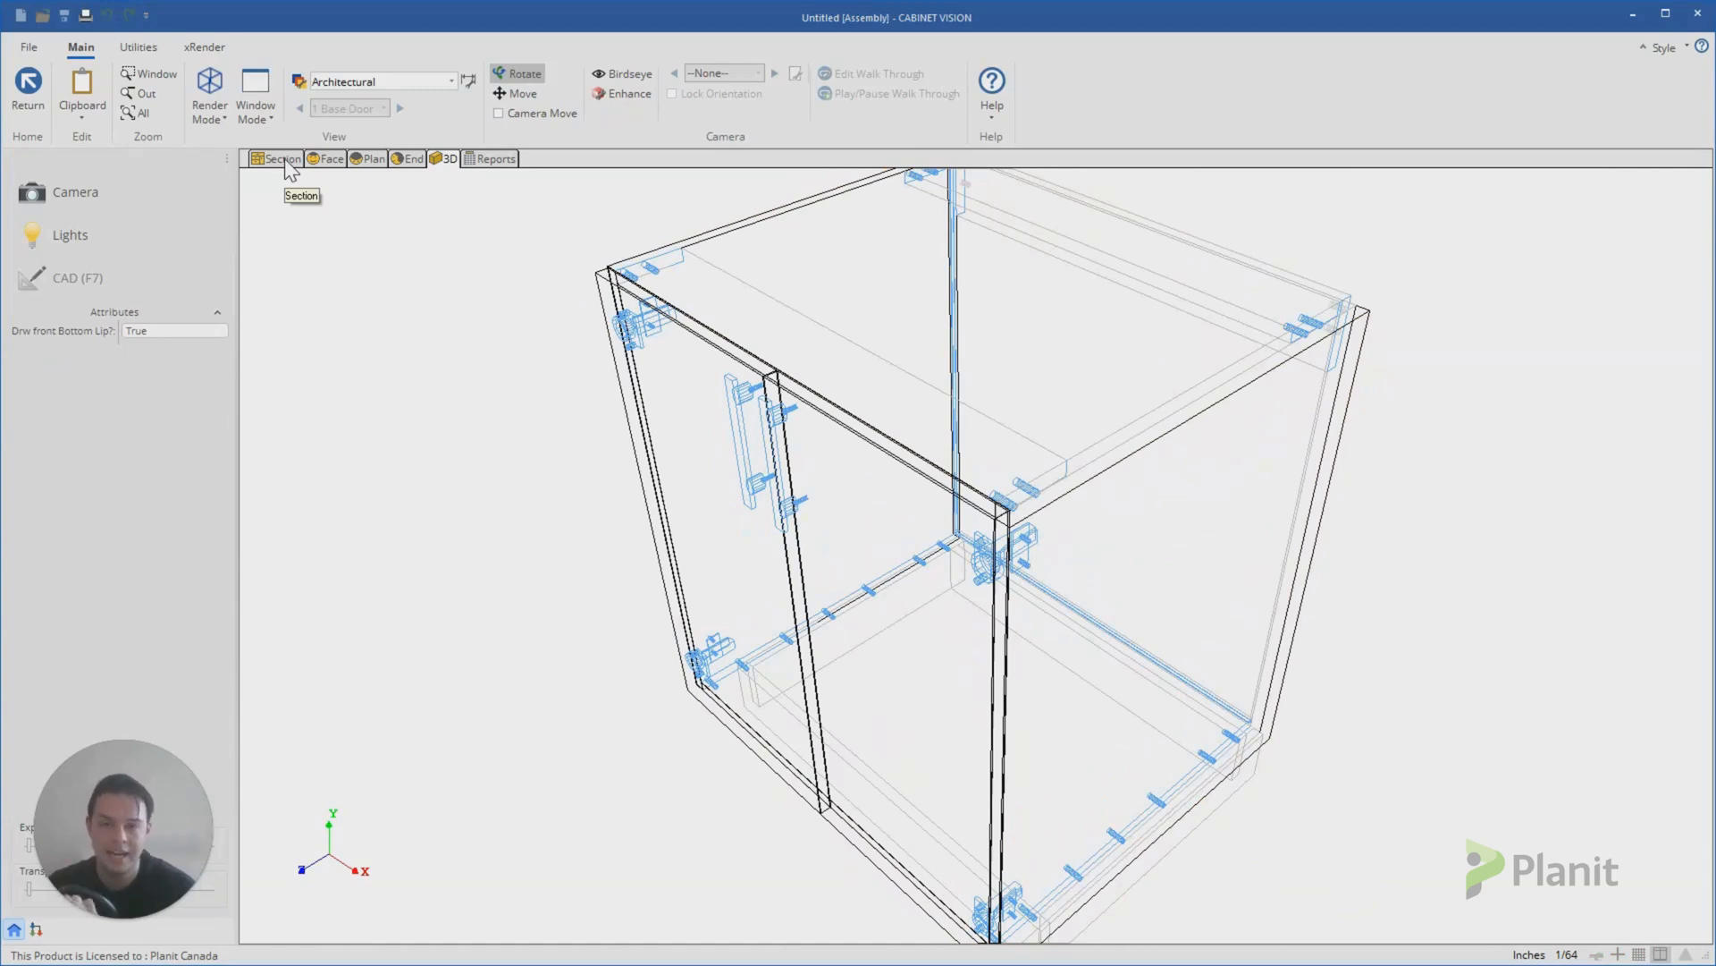
Step: Give the right end's applied door the Square Route style, leaving the front doors Slab
left_click(281, 159)
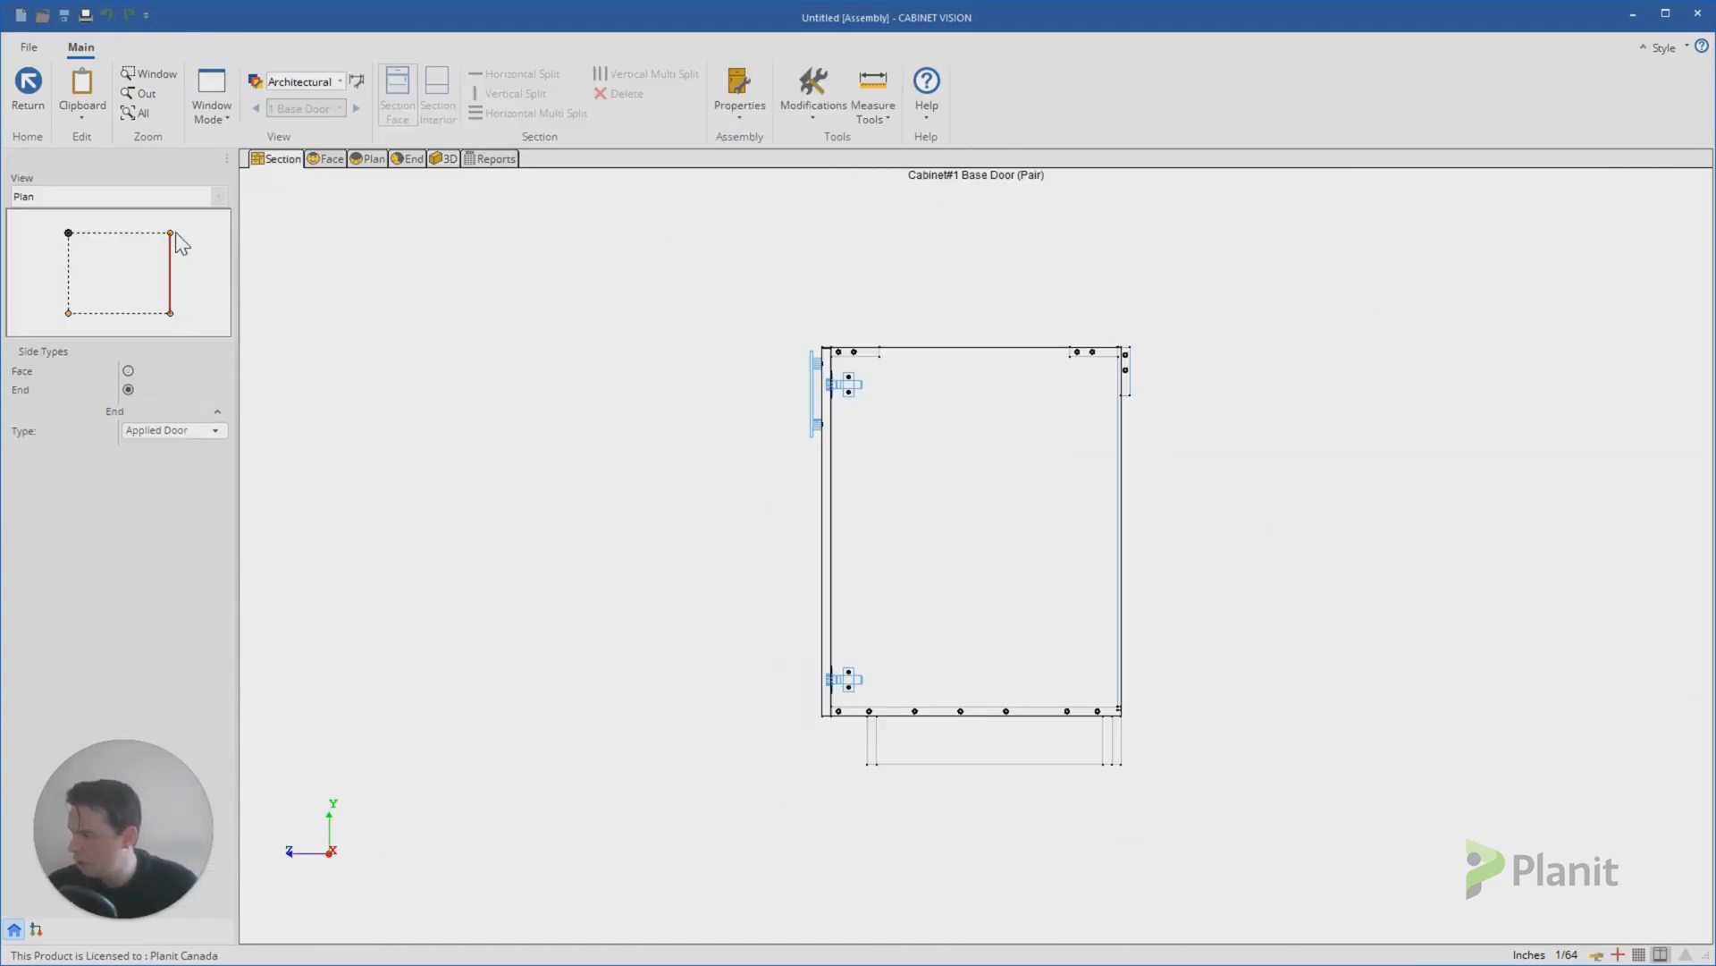
mouse_move(195, 288)
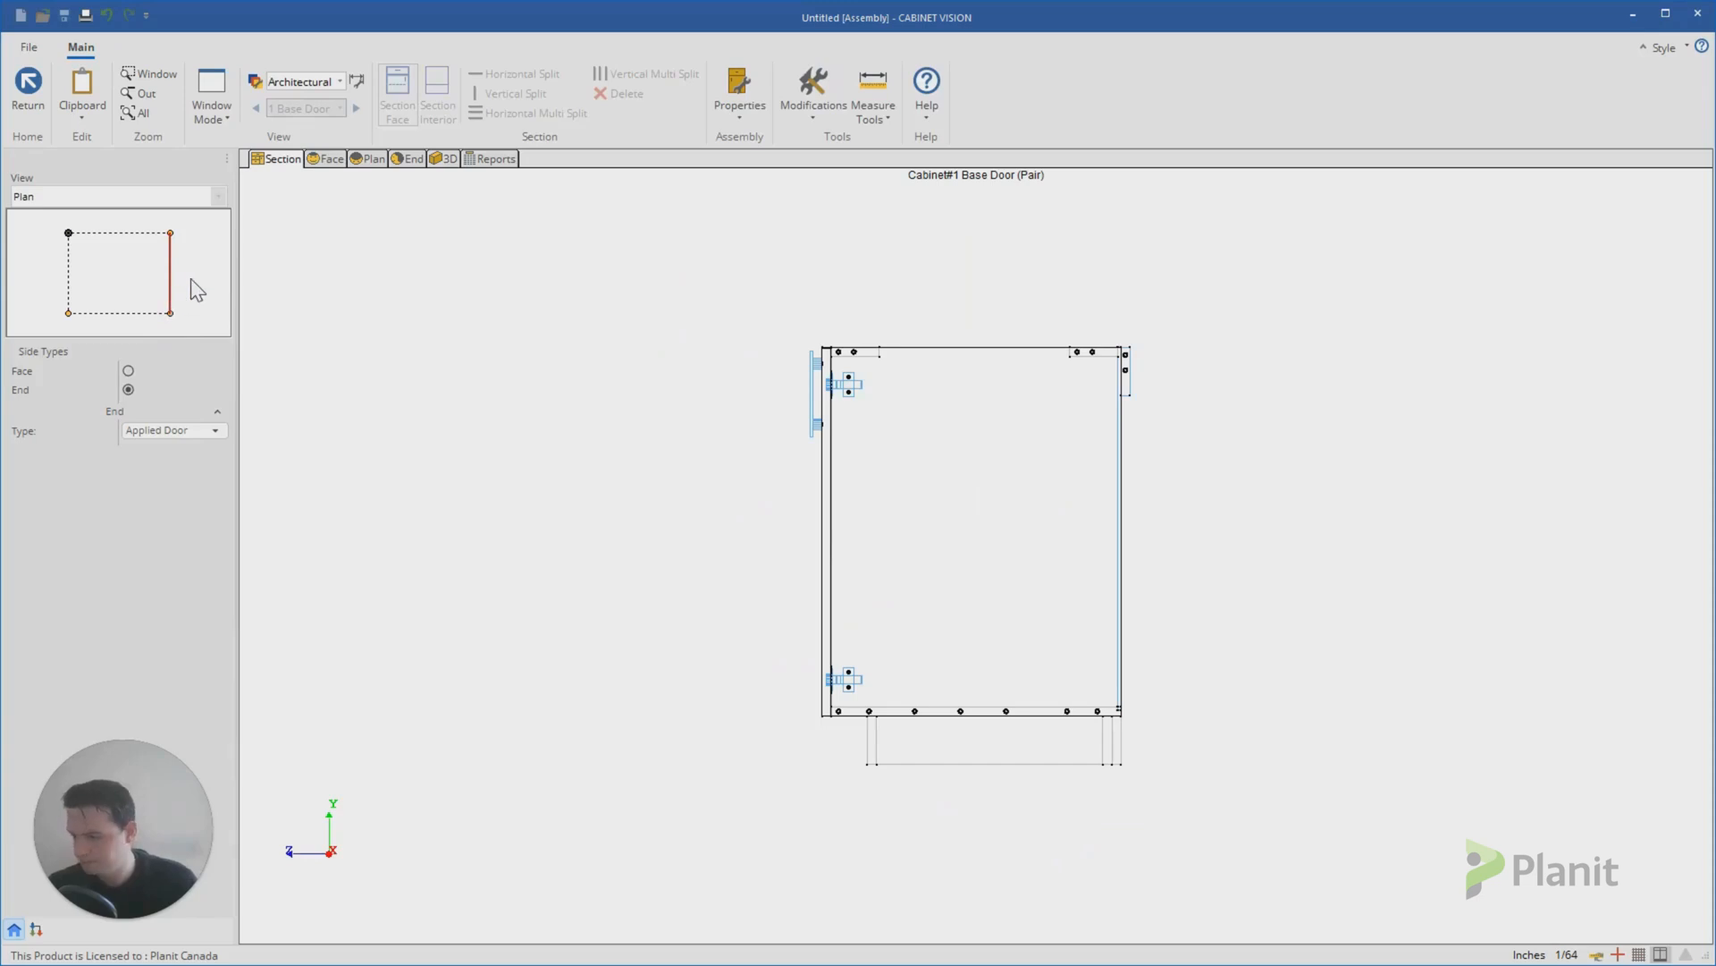
mouse_move(1044, 504)
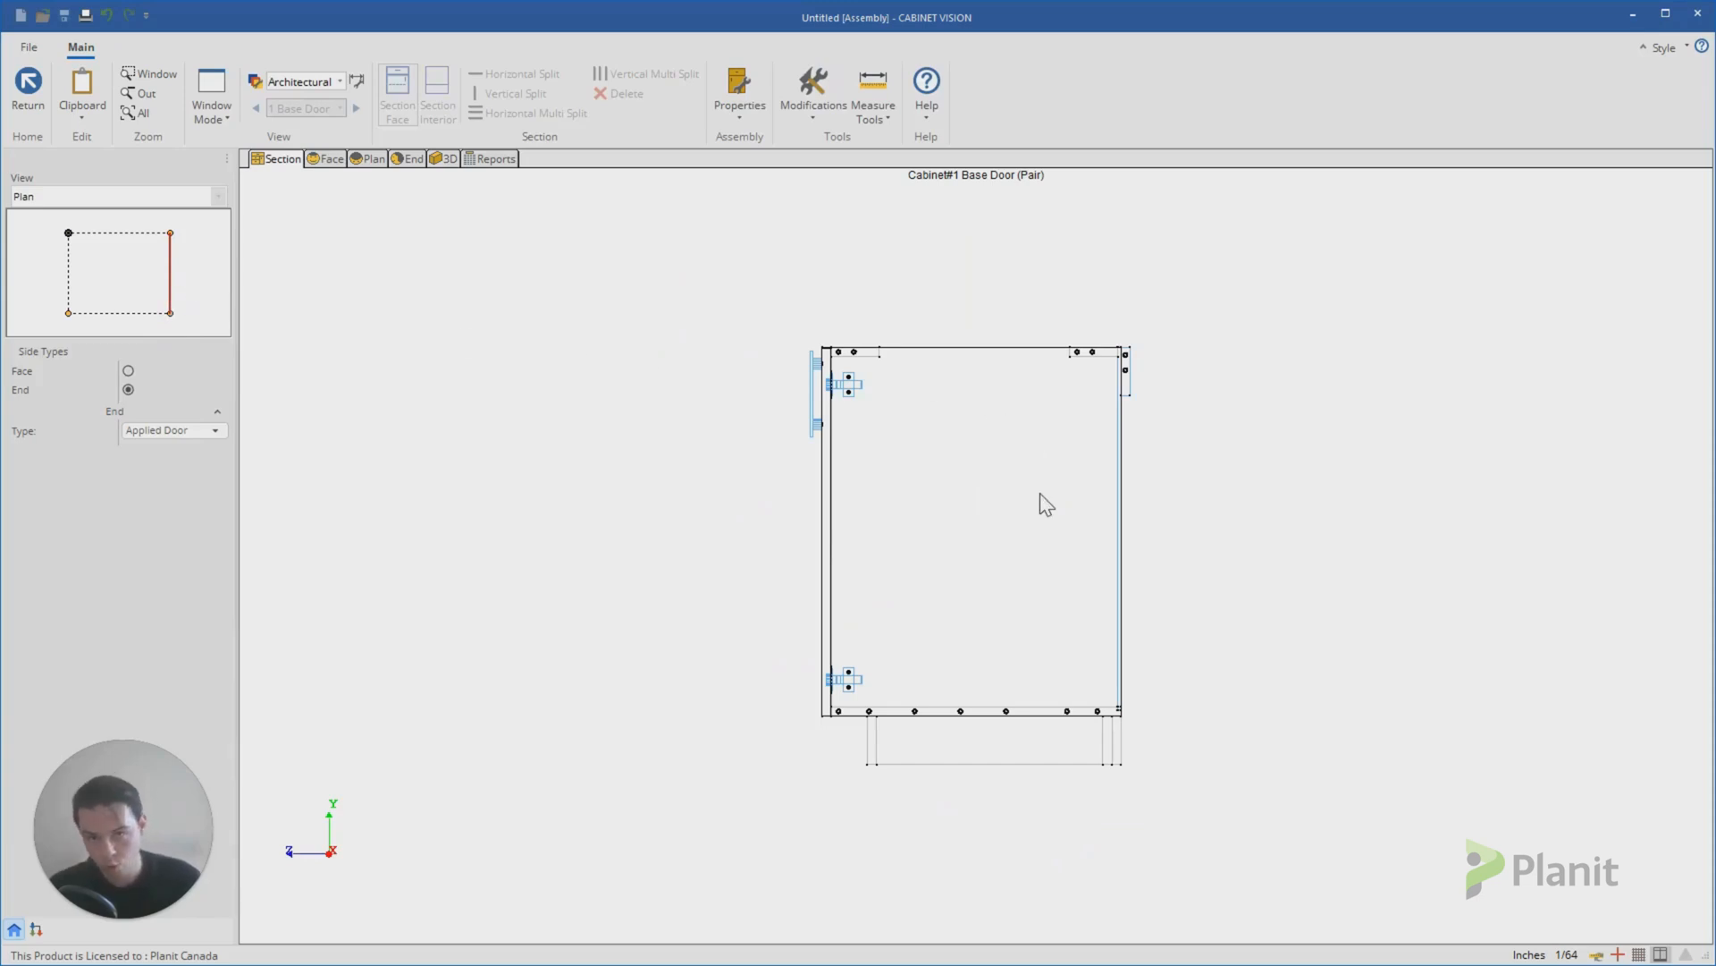
left_click(1051, 486)
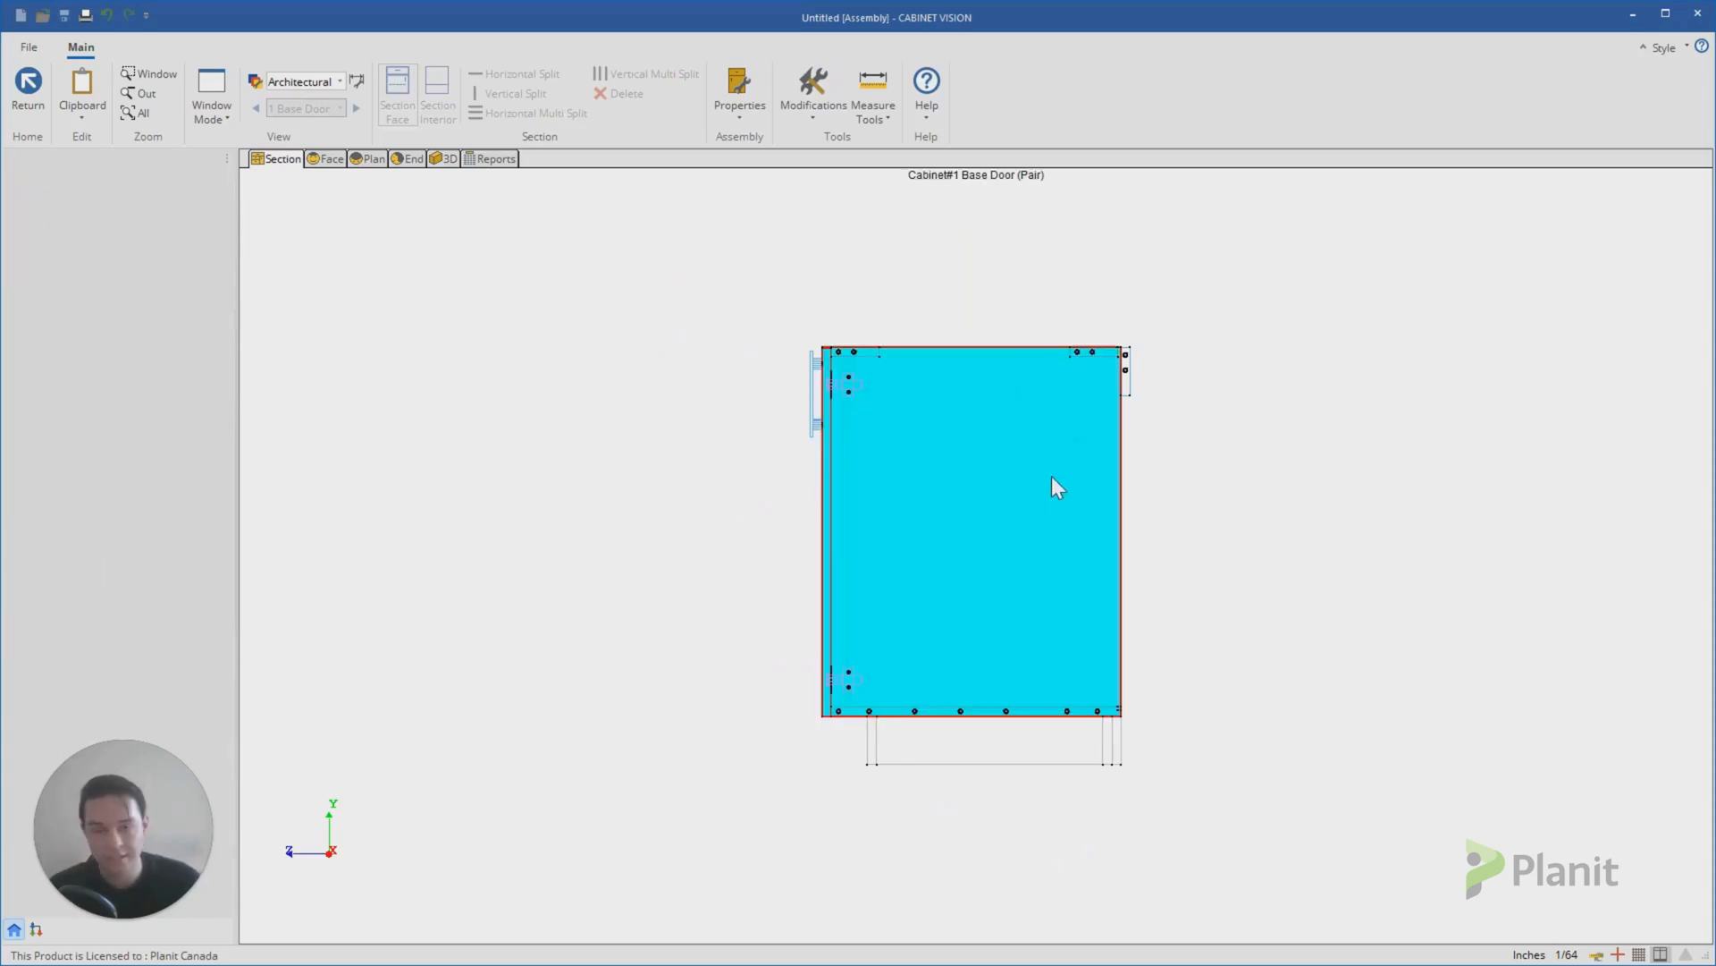
mouse_move(835, 728)
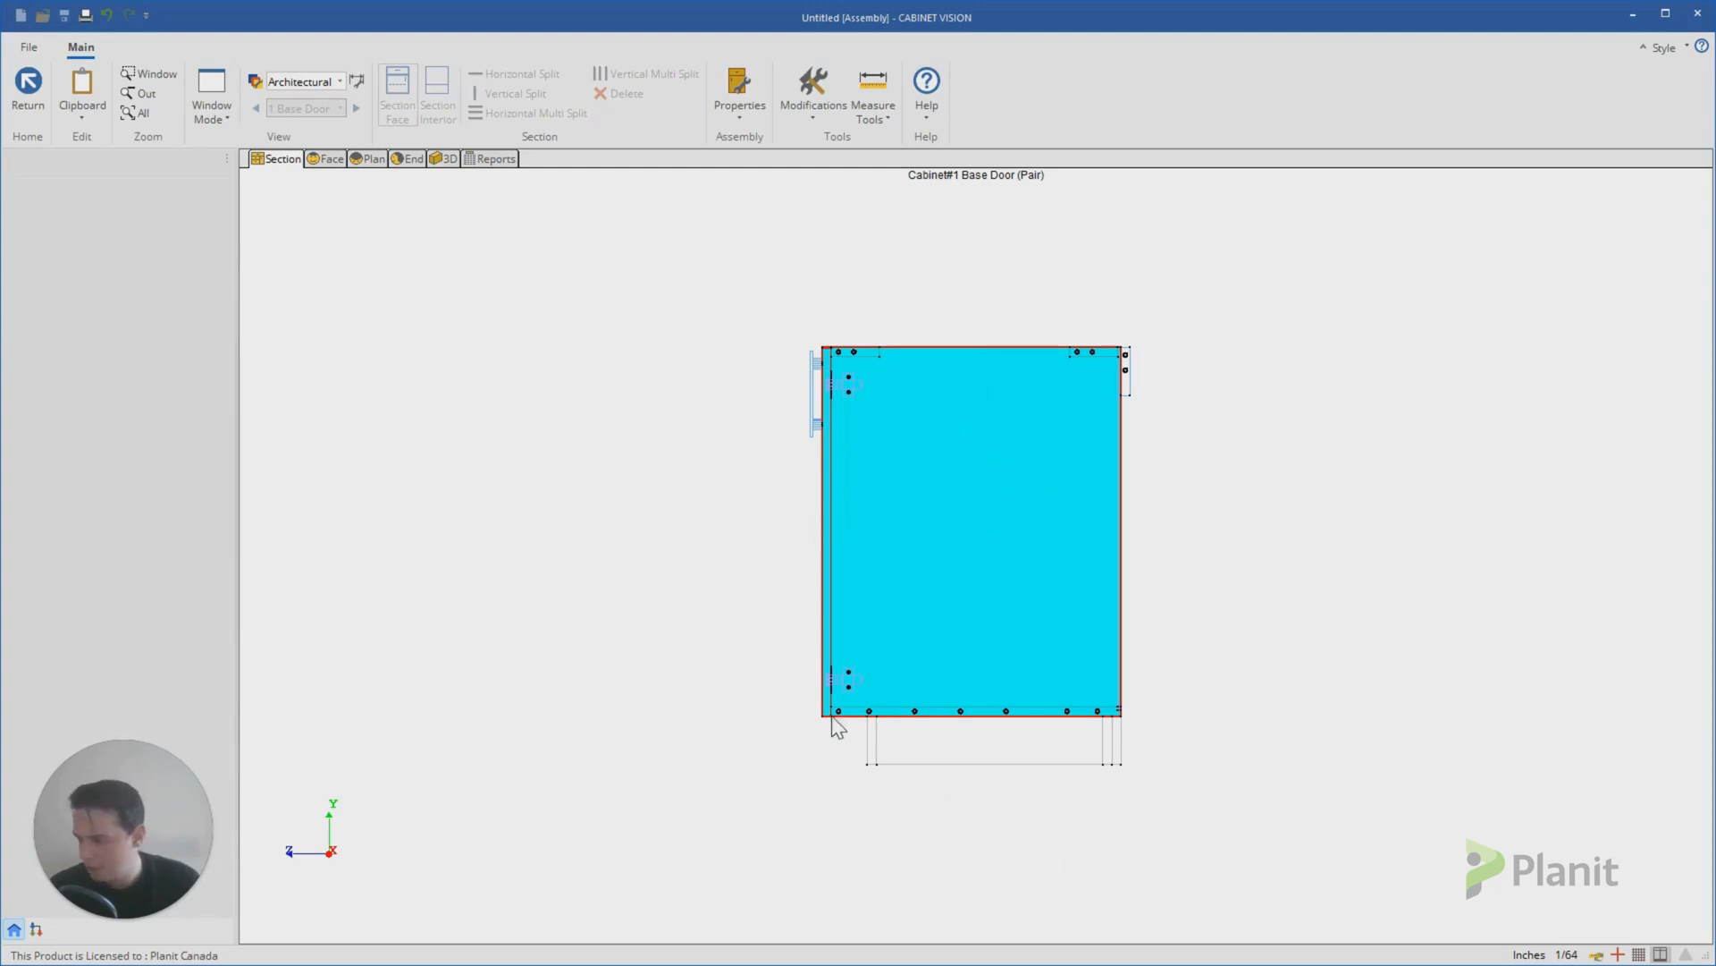
mouse_move(980, 501)
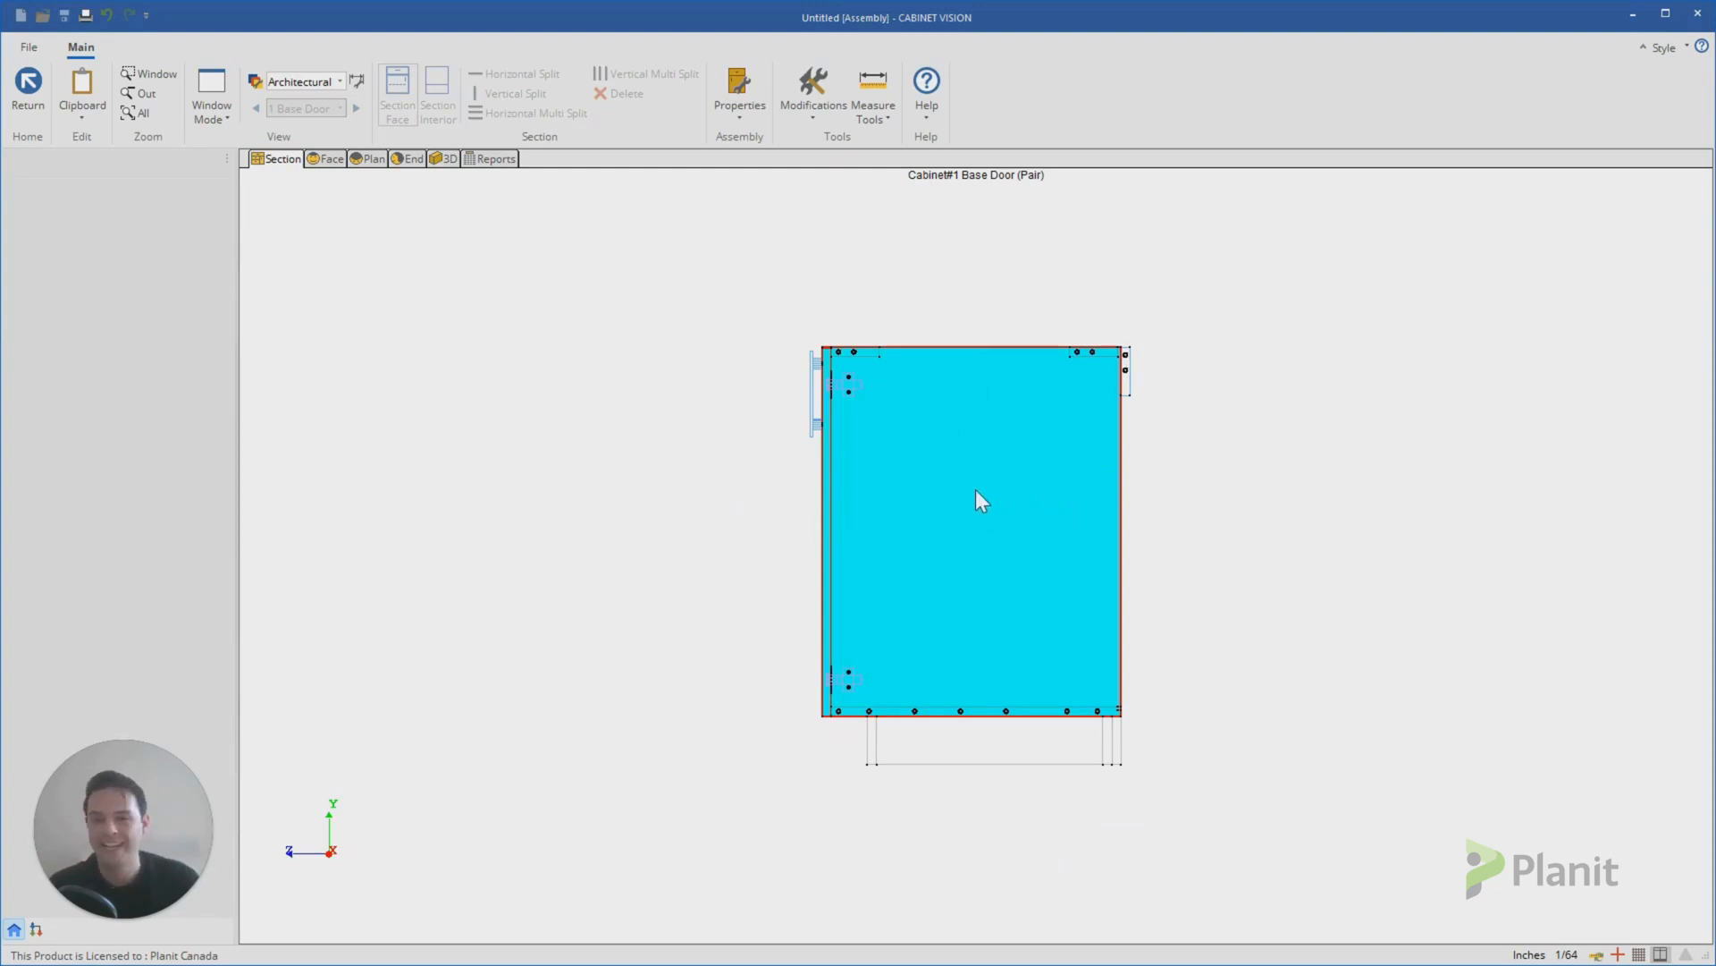
double_click(975, 500)
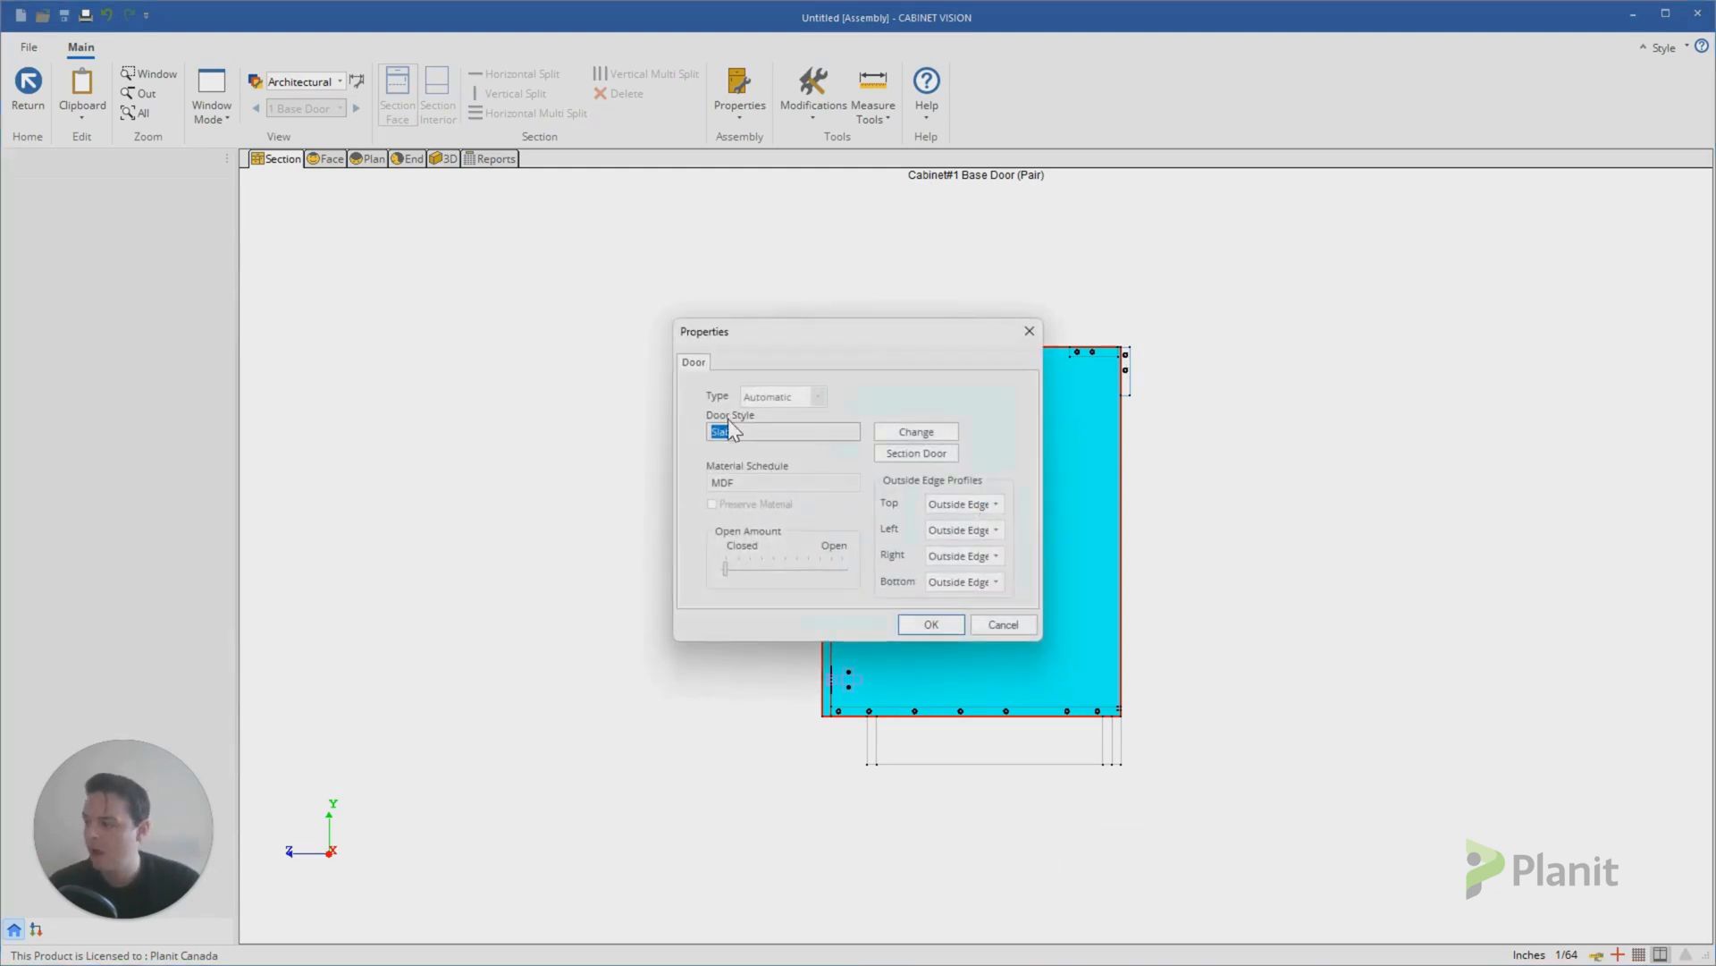
mouse_move(855, 426)
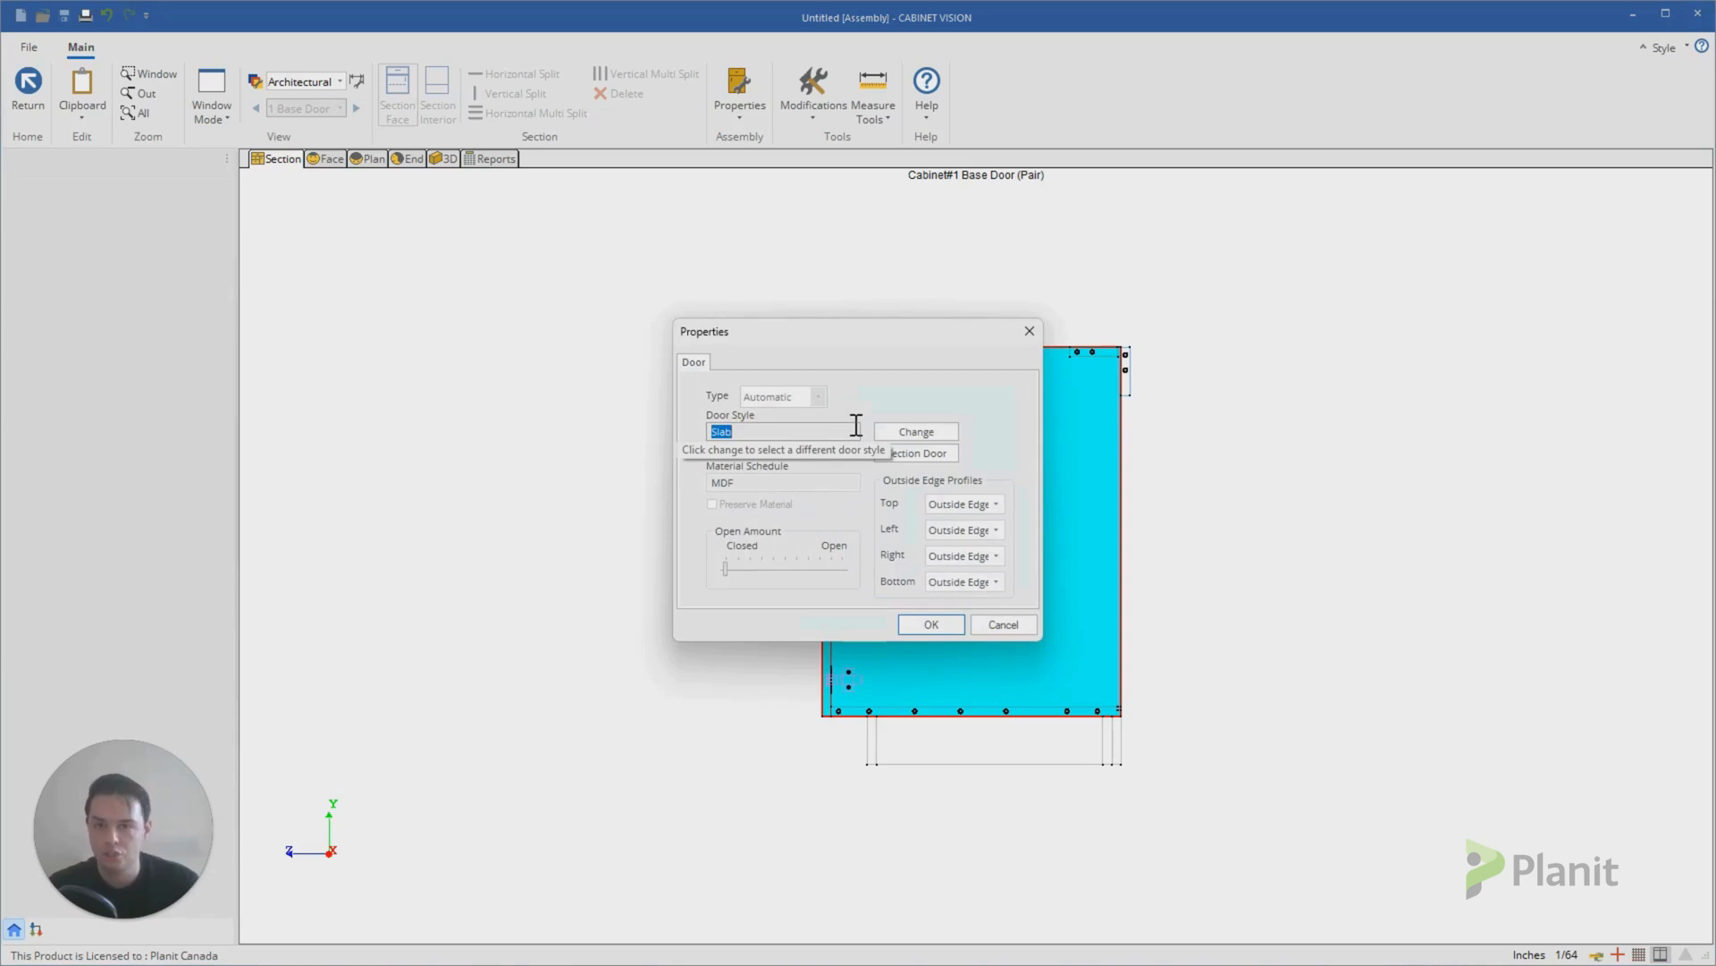
left_click(916, 430)
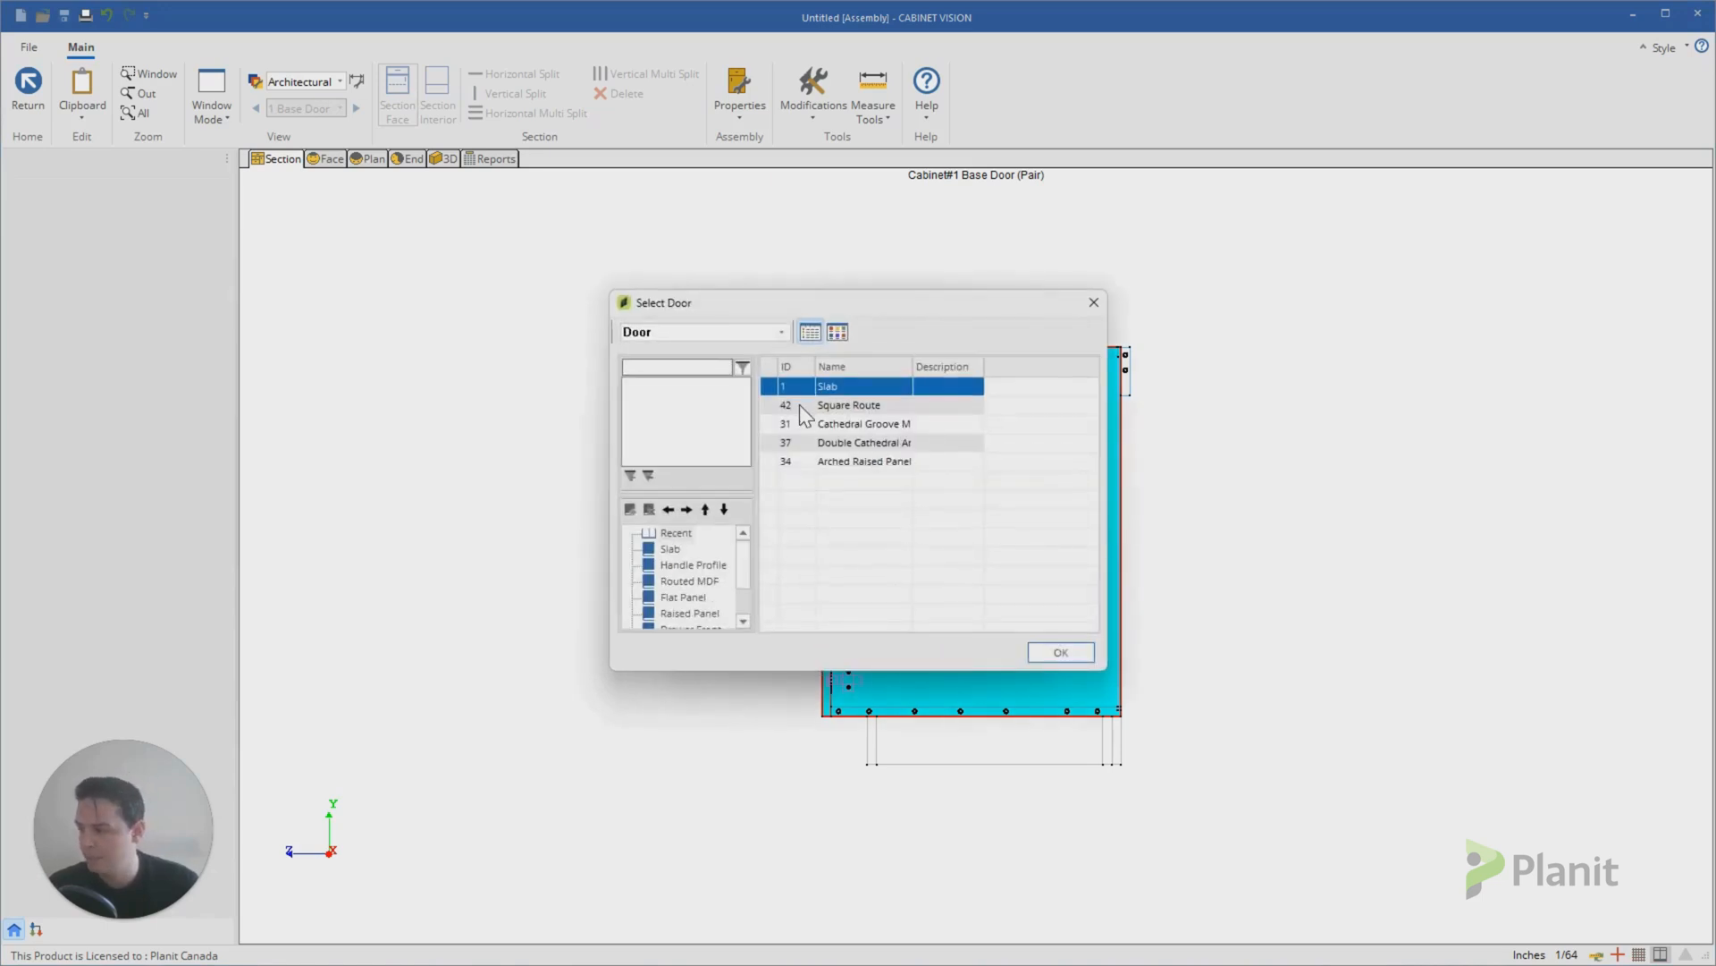
left_click(848, 406)
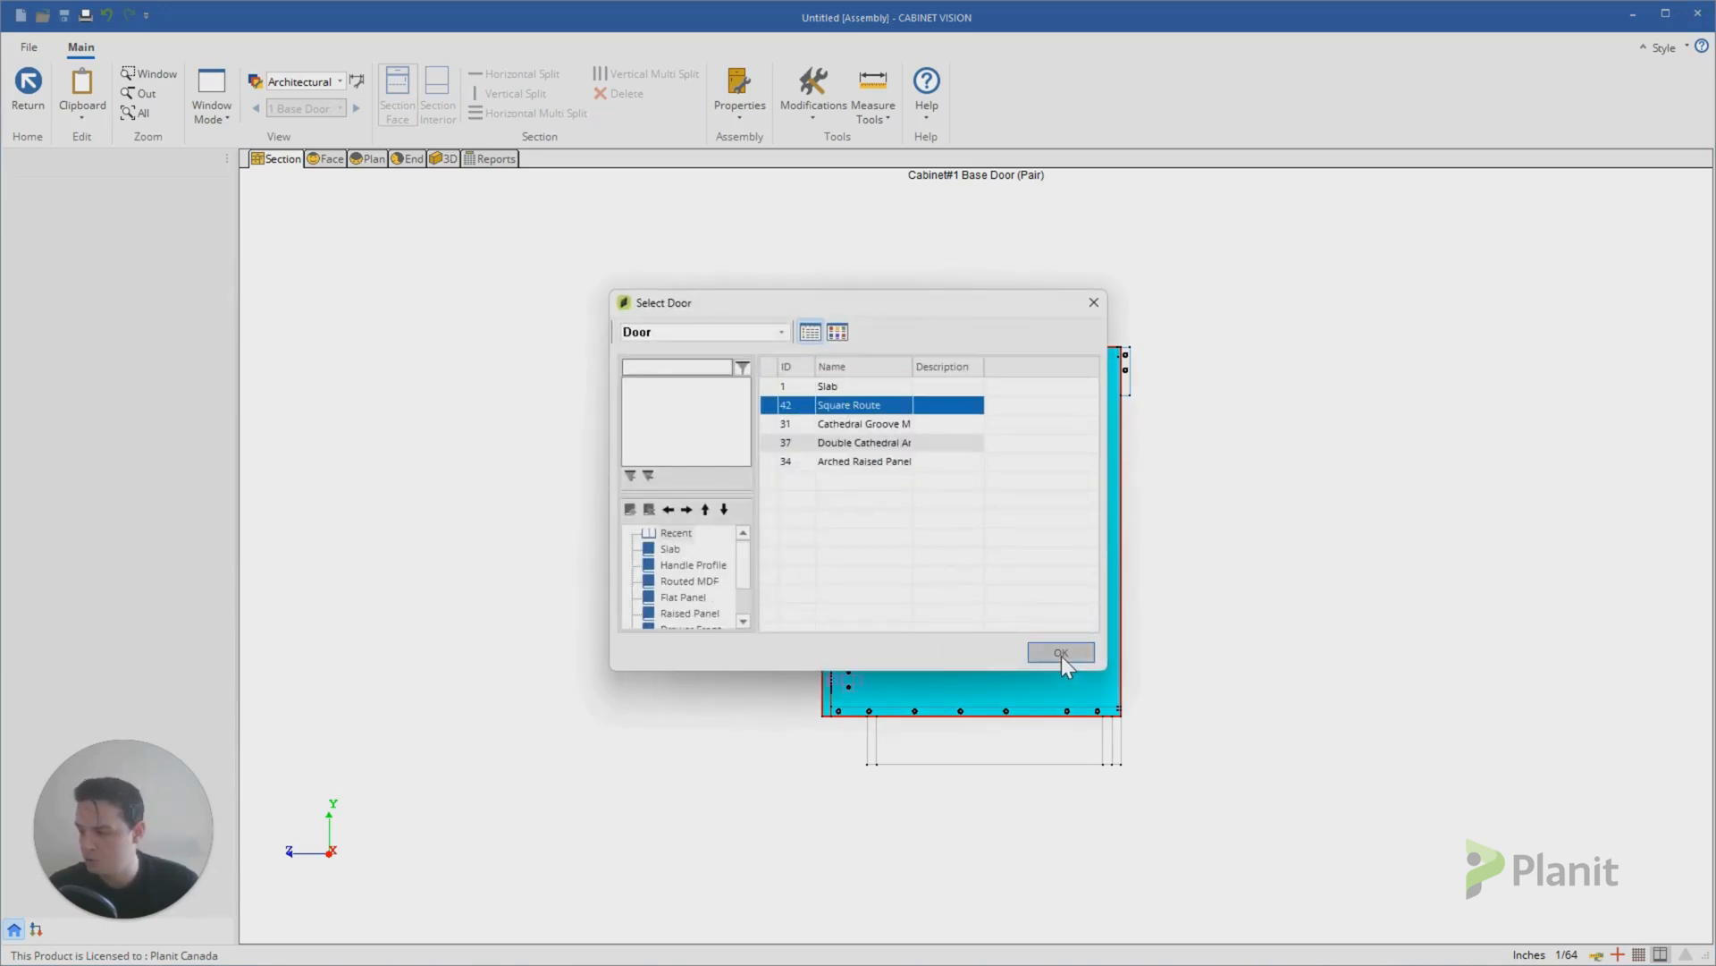
left_click(1058, 653)
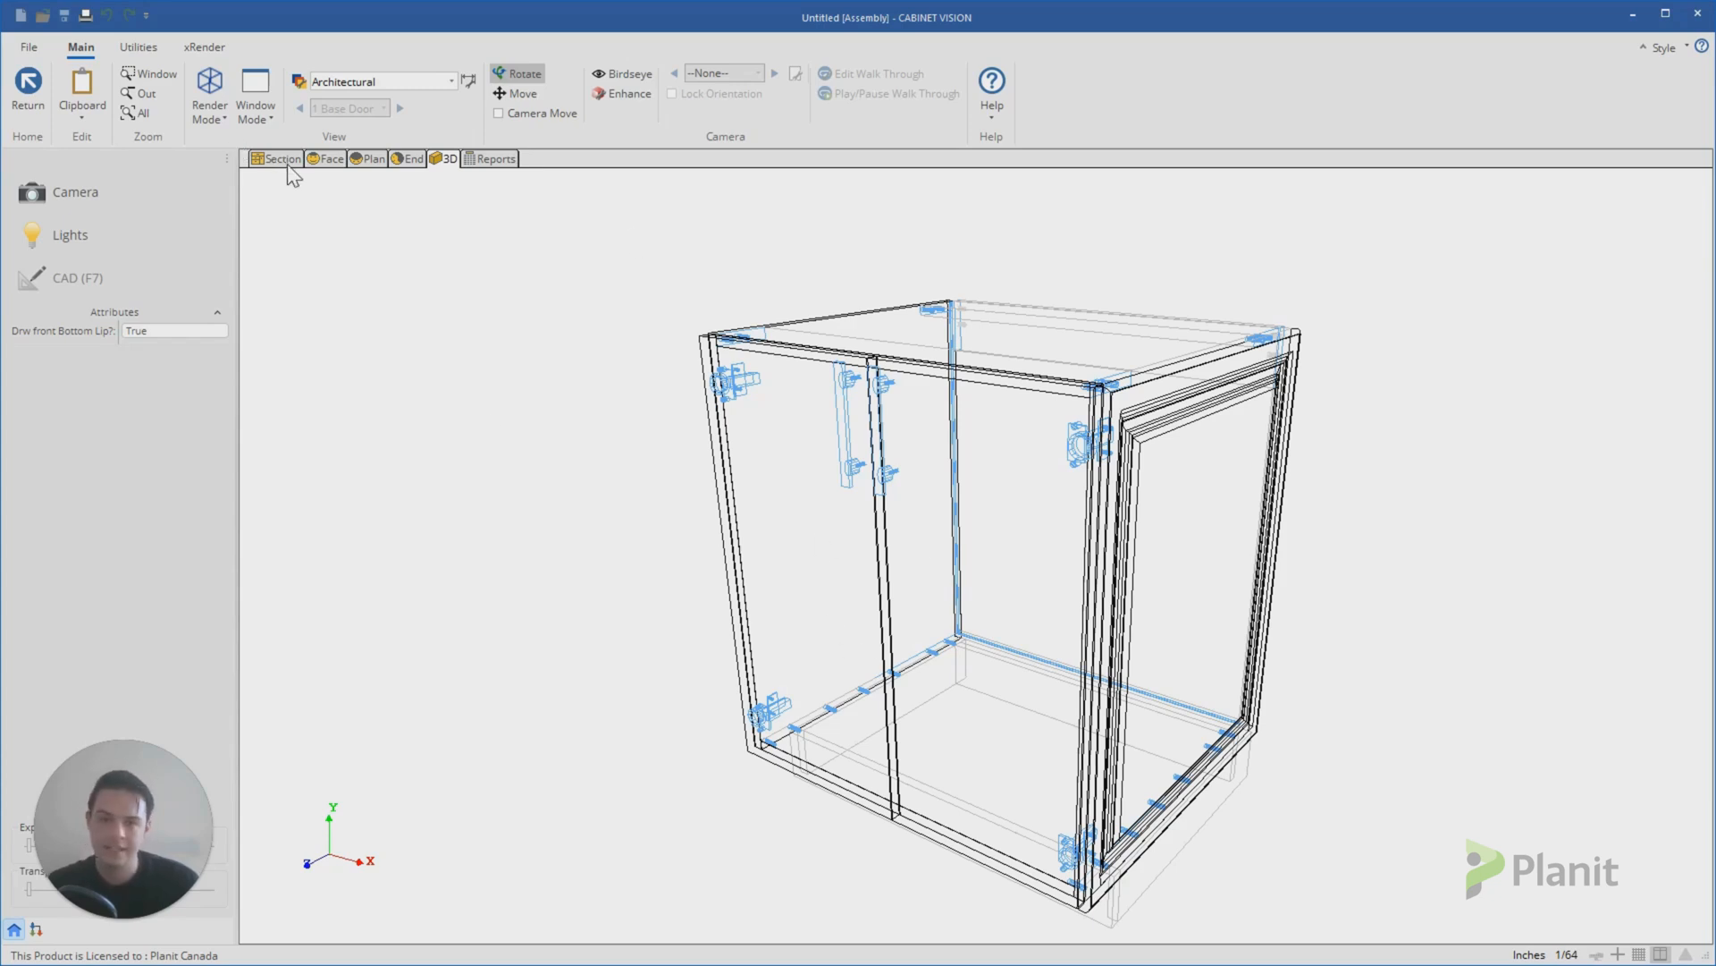
mouse_move(283, 159)
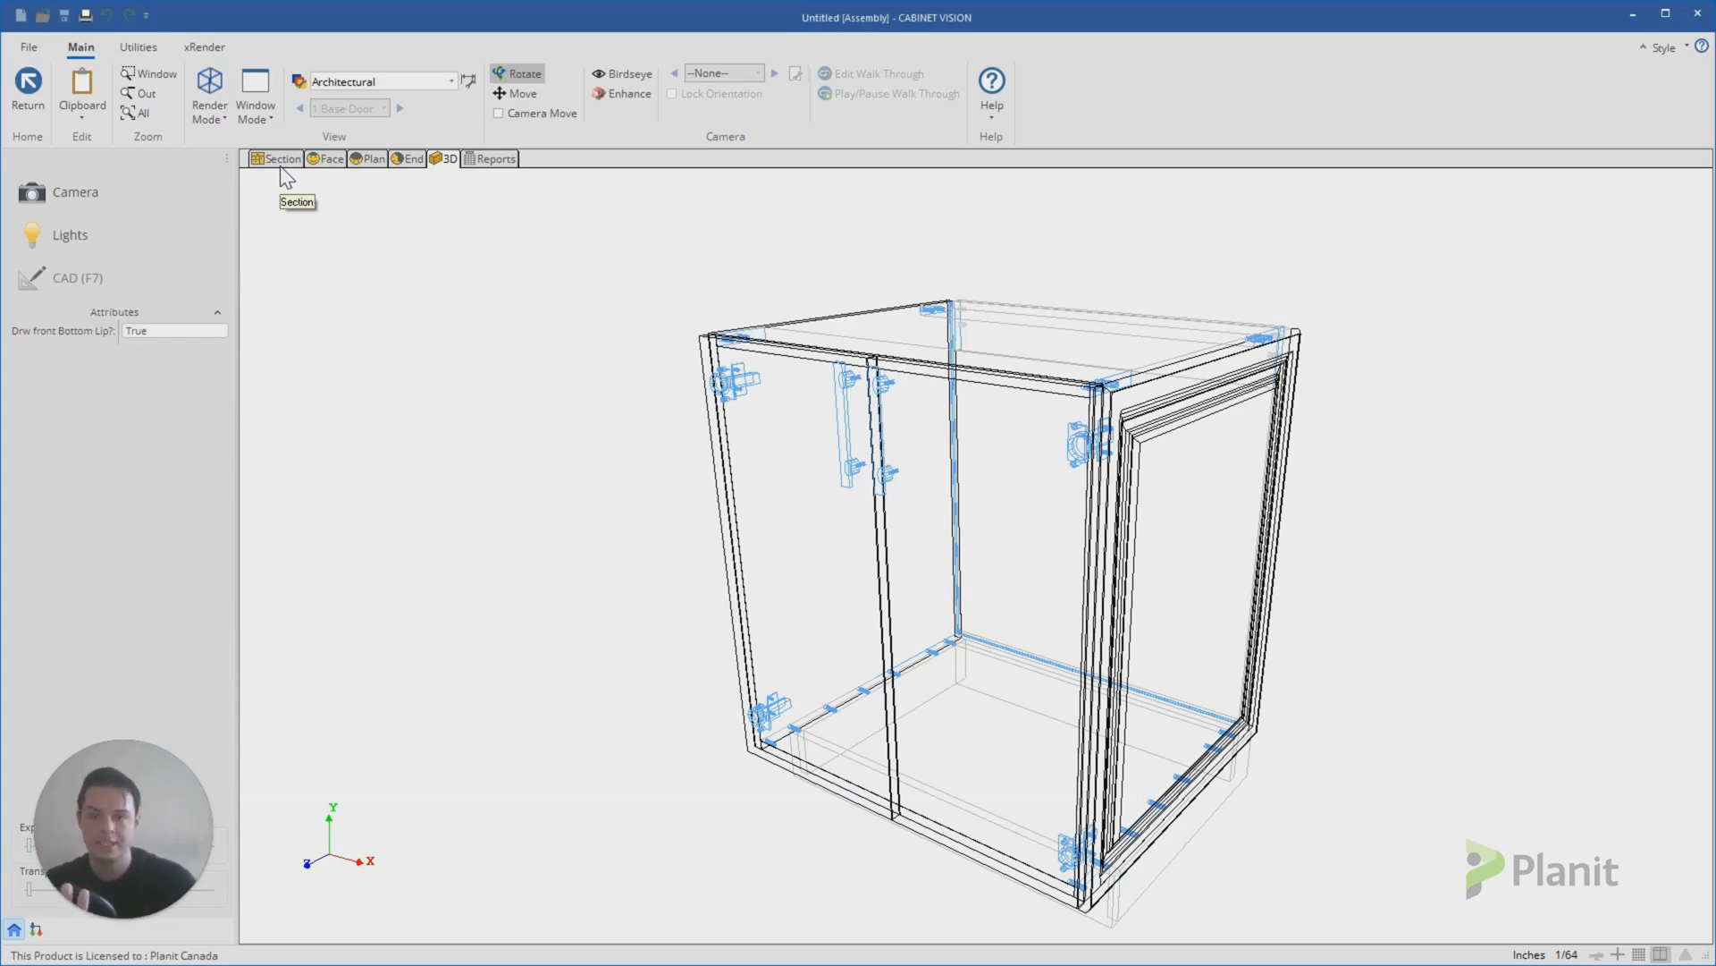
mouse_move(304, 252)
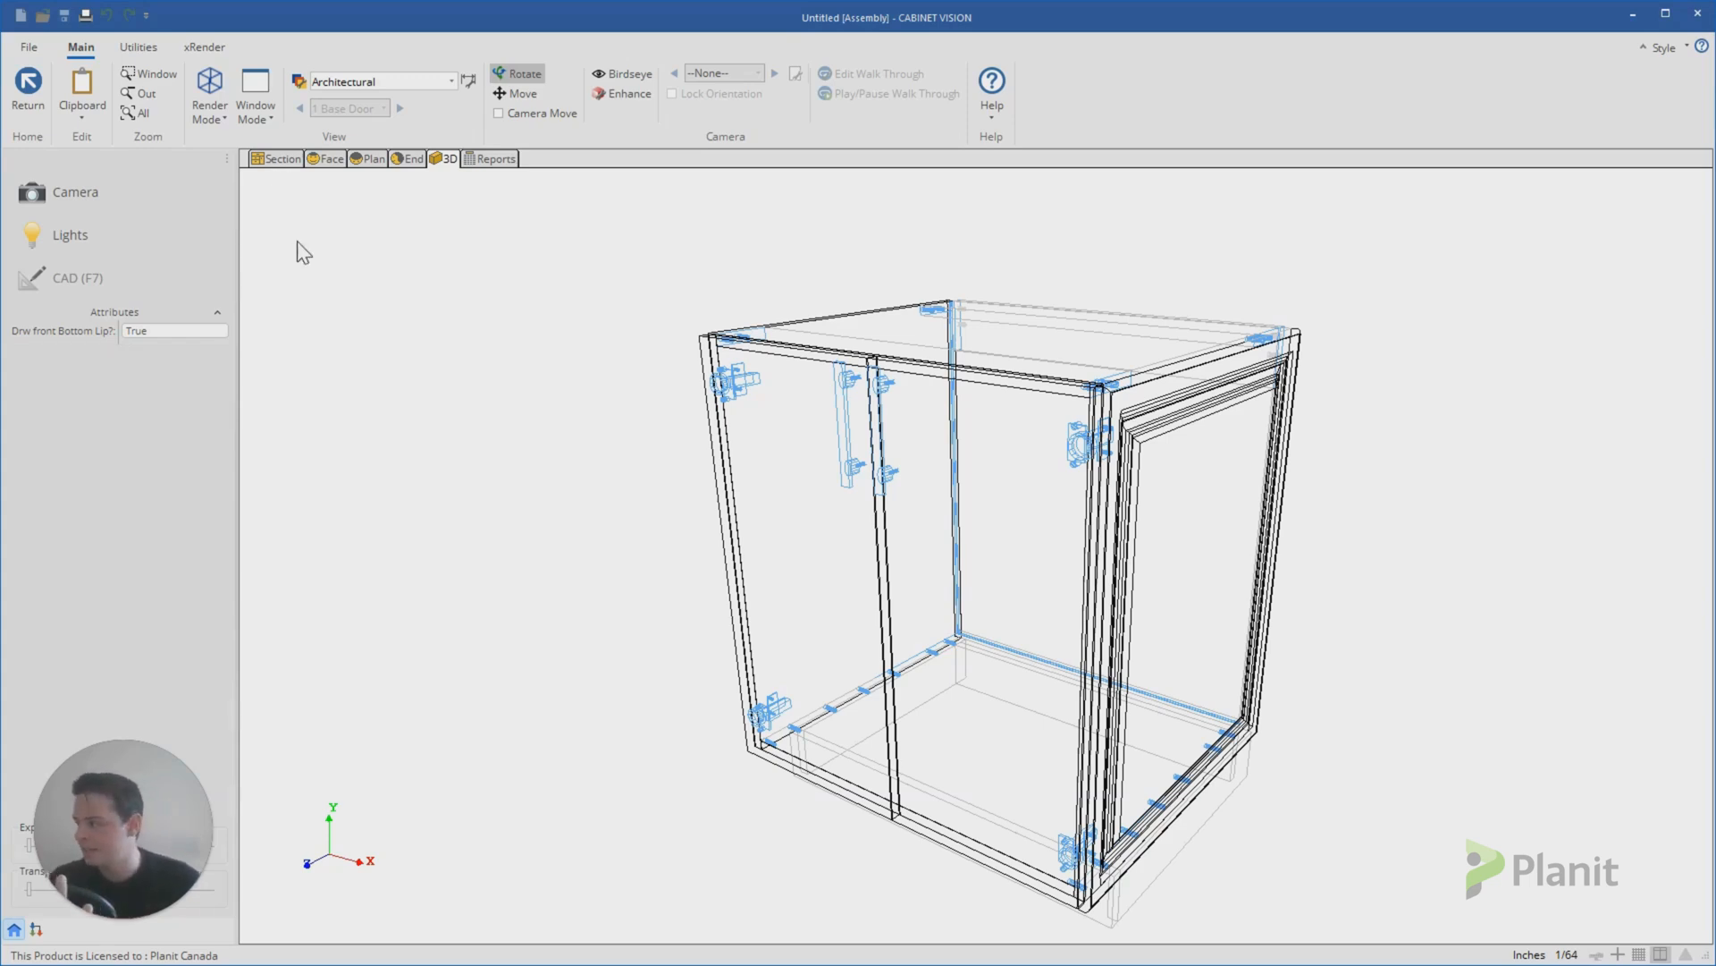
Step: Return to the room layout and add a 3/4-inch base end panel and a 20-inch base door cabinet on the front wall
left_click(27, 91)
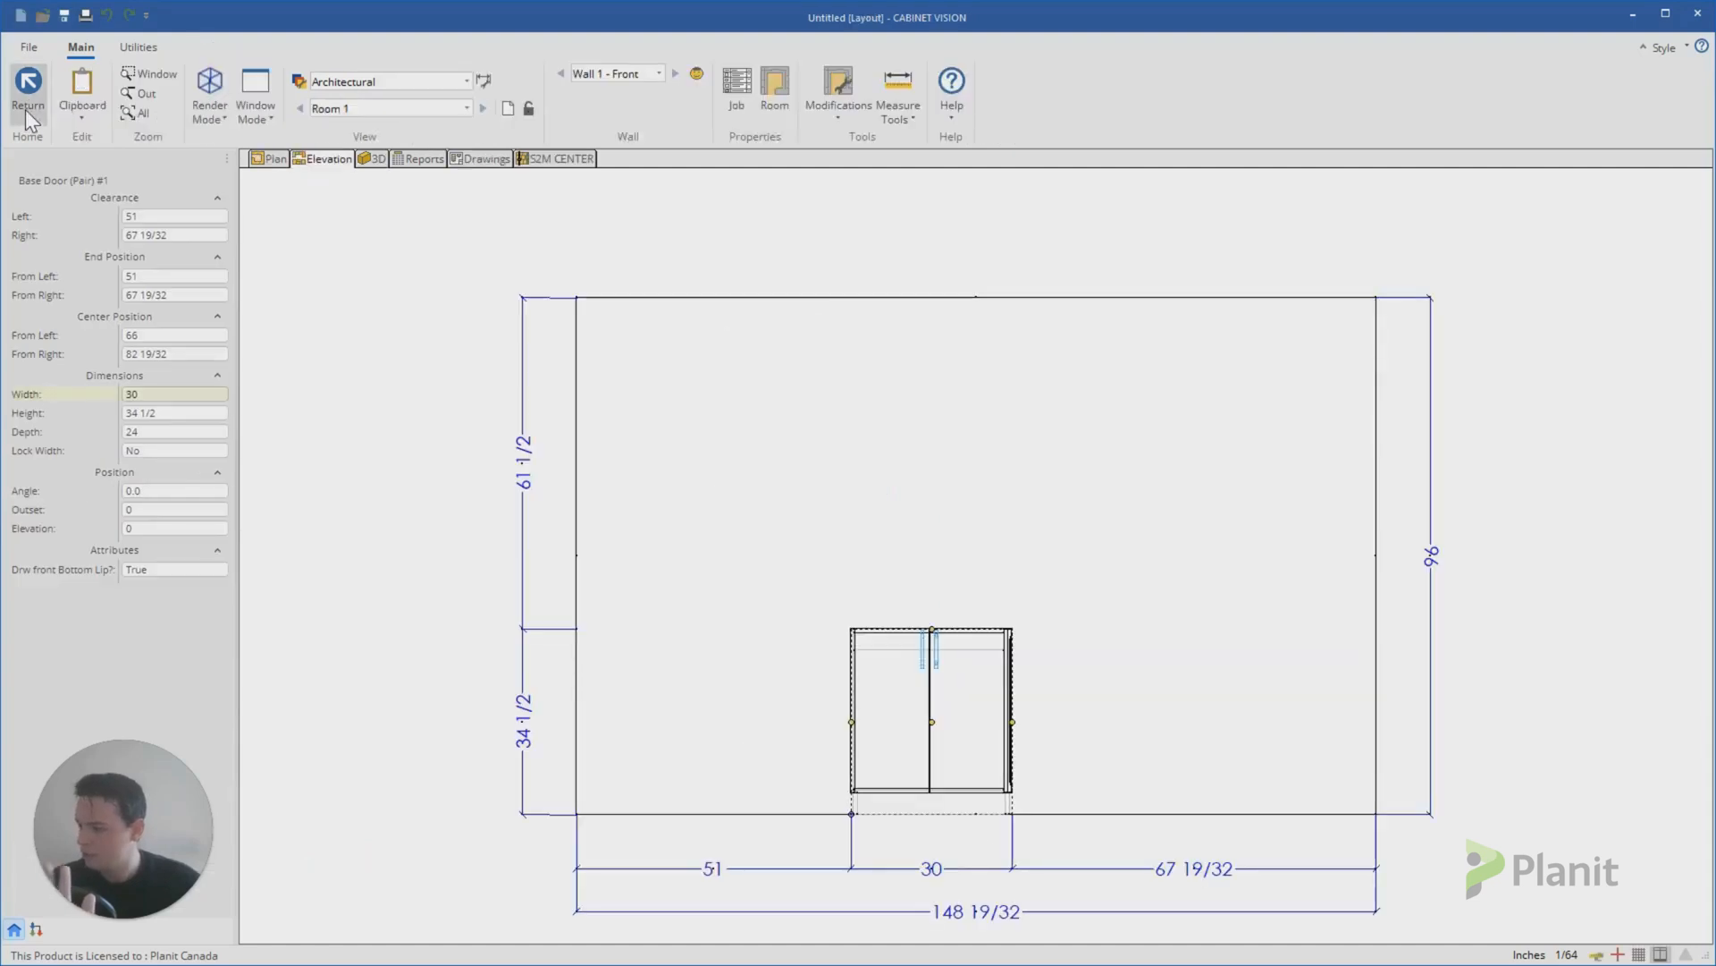
left_click(378, 157)
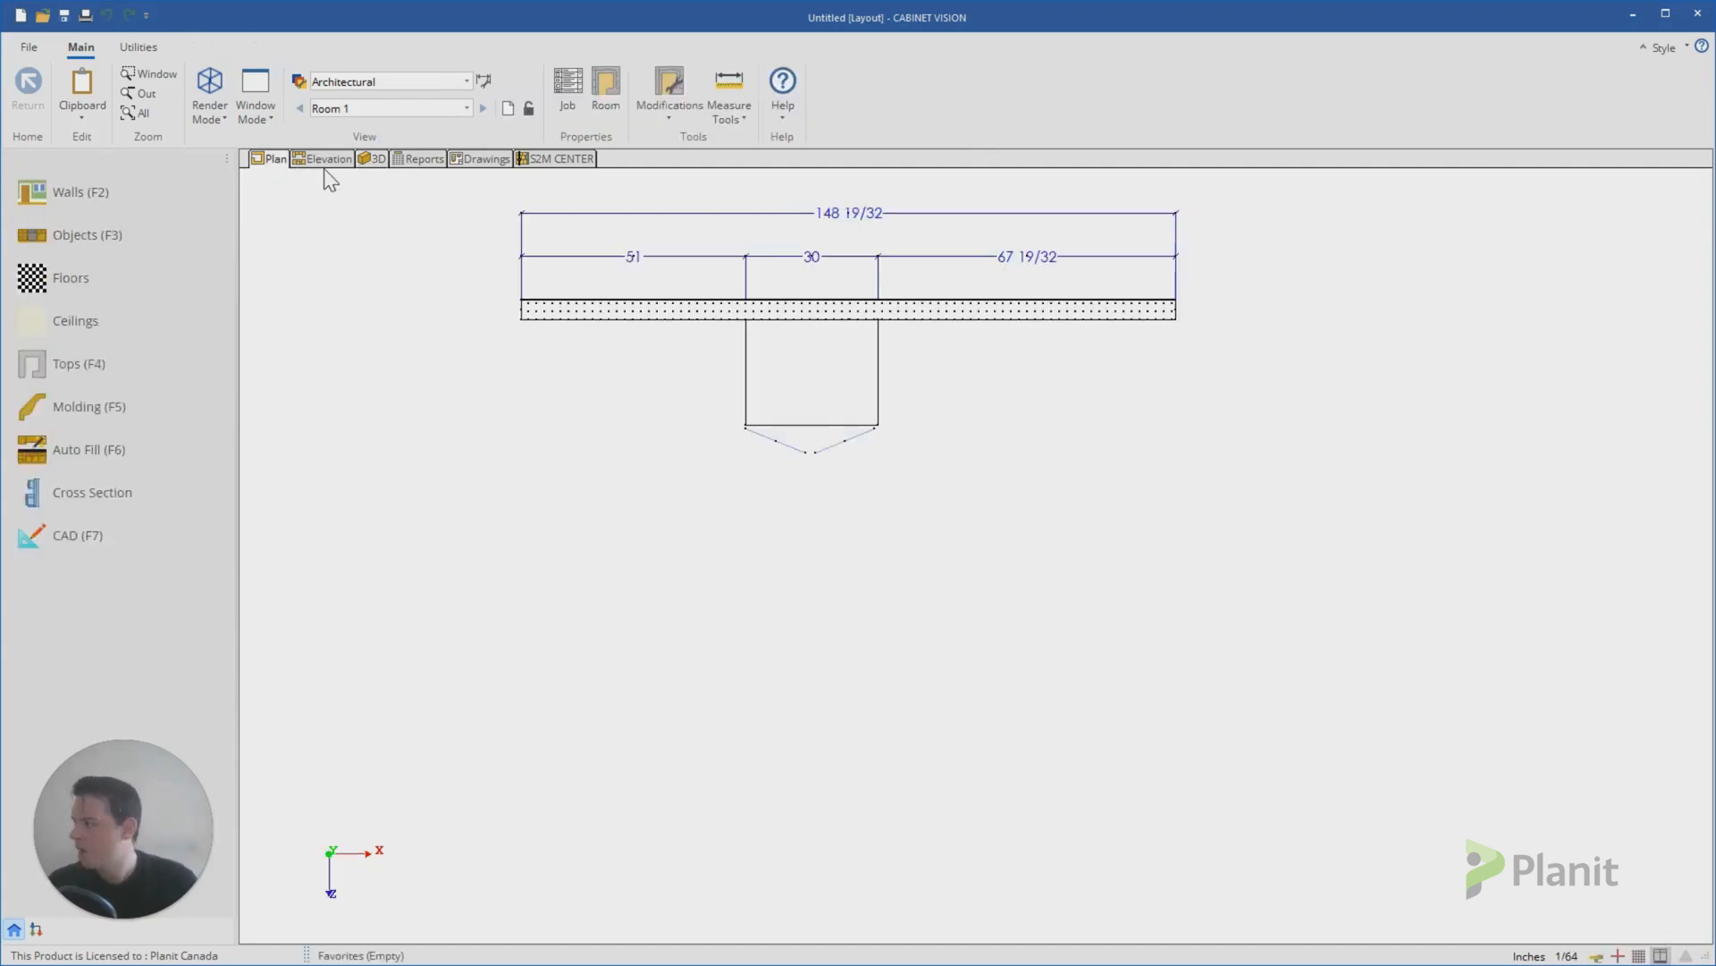
left_click(329, 157)
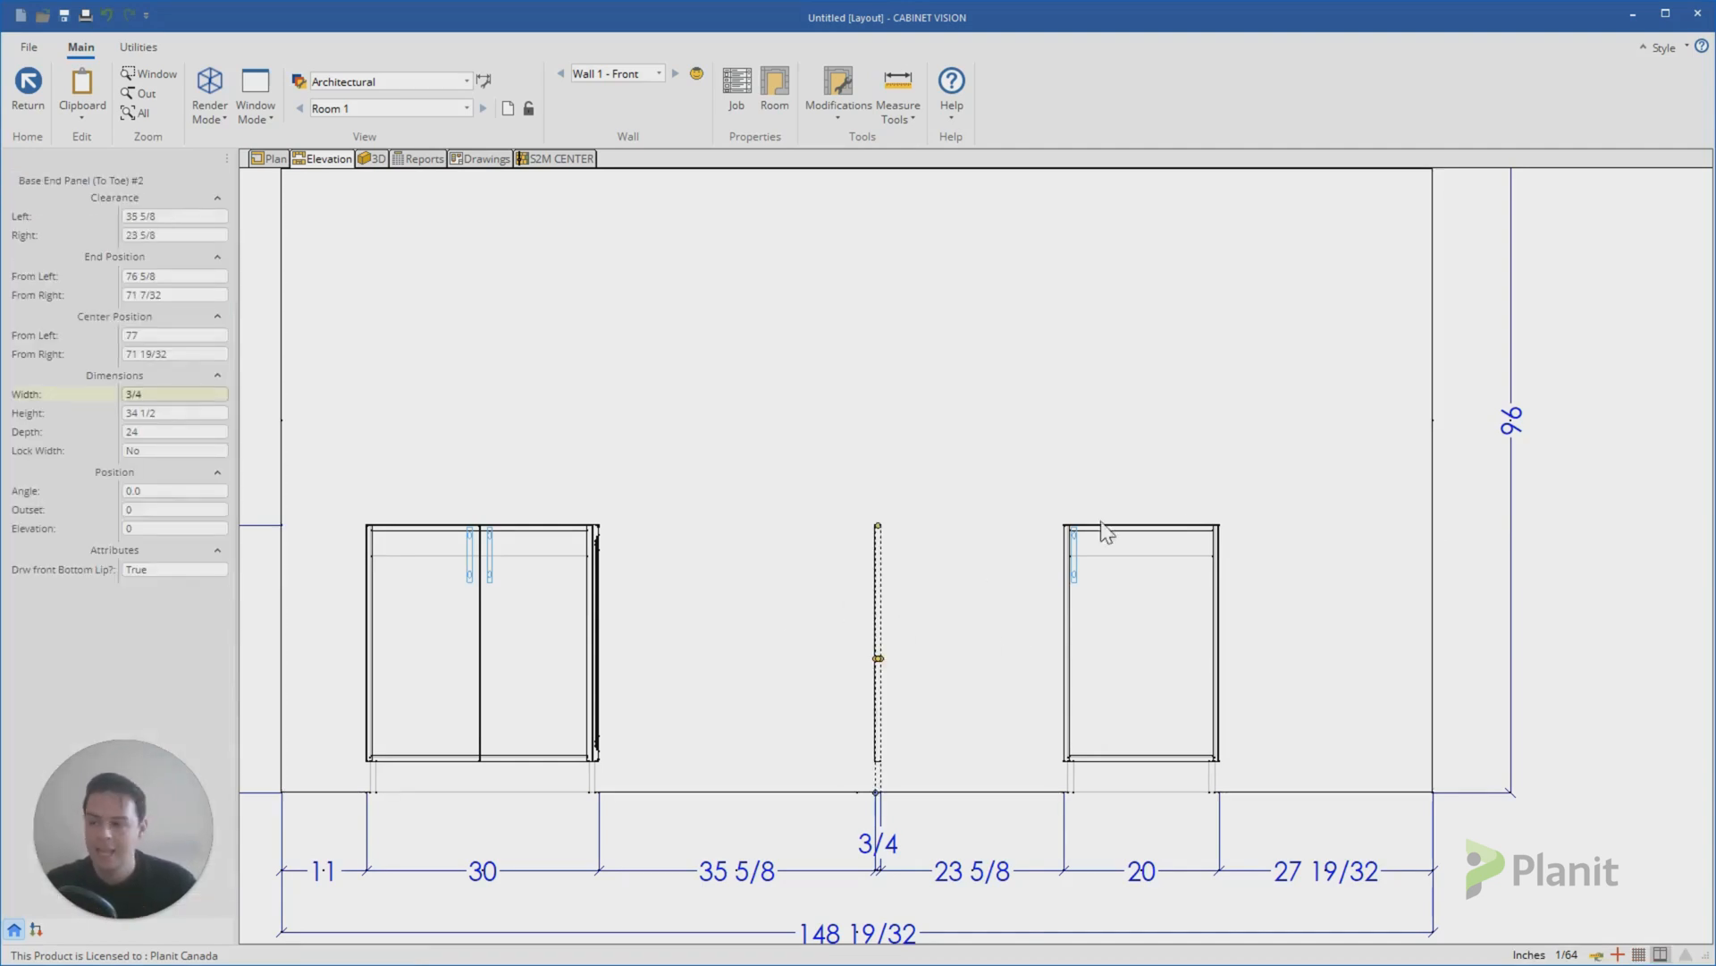
Step: Inspect the three wall objects' properties, then select the 20-inch single-door cabinet for editing
left_click(1143, 656)
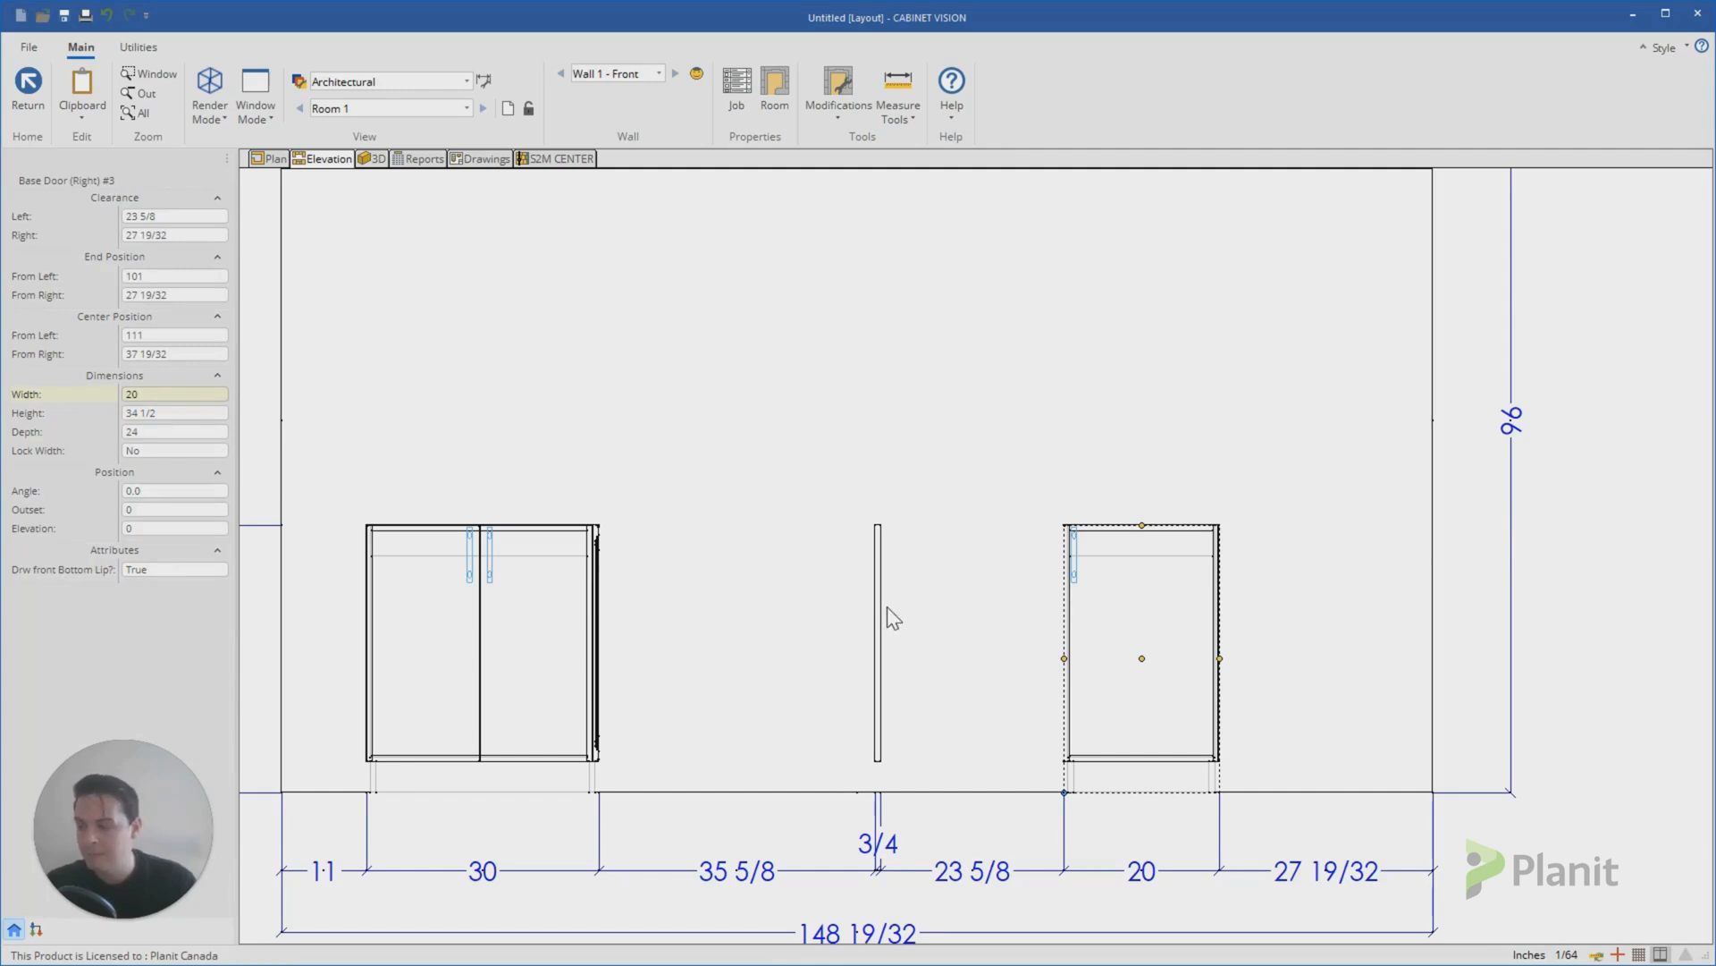
left_click(876, 650)
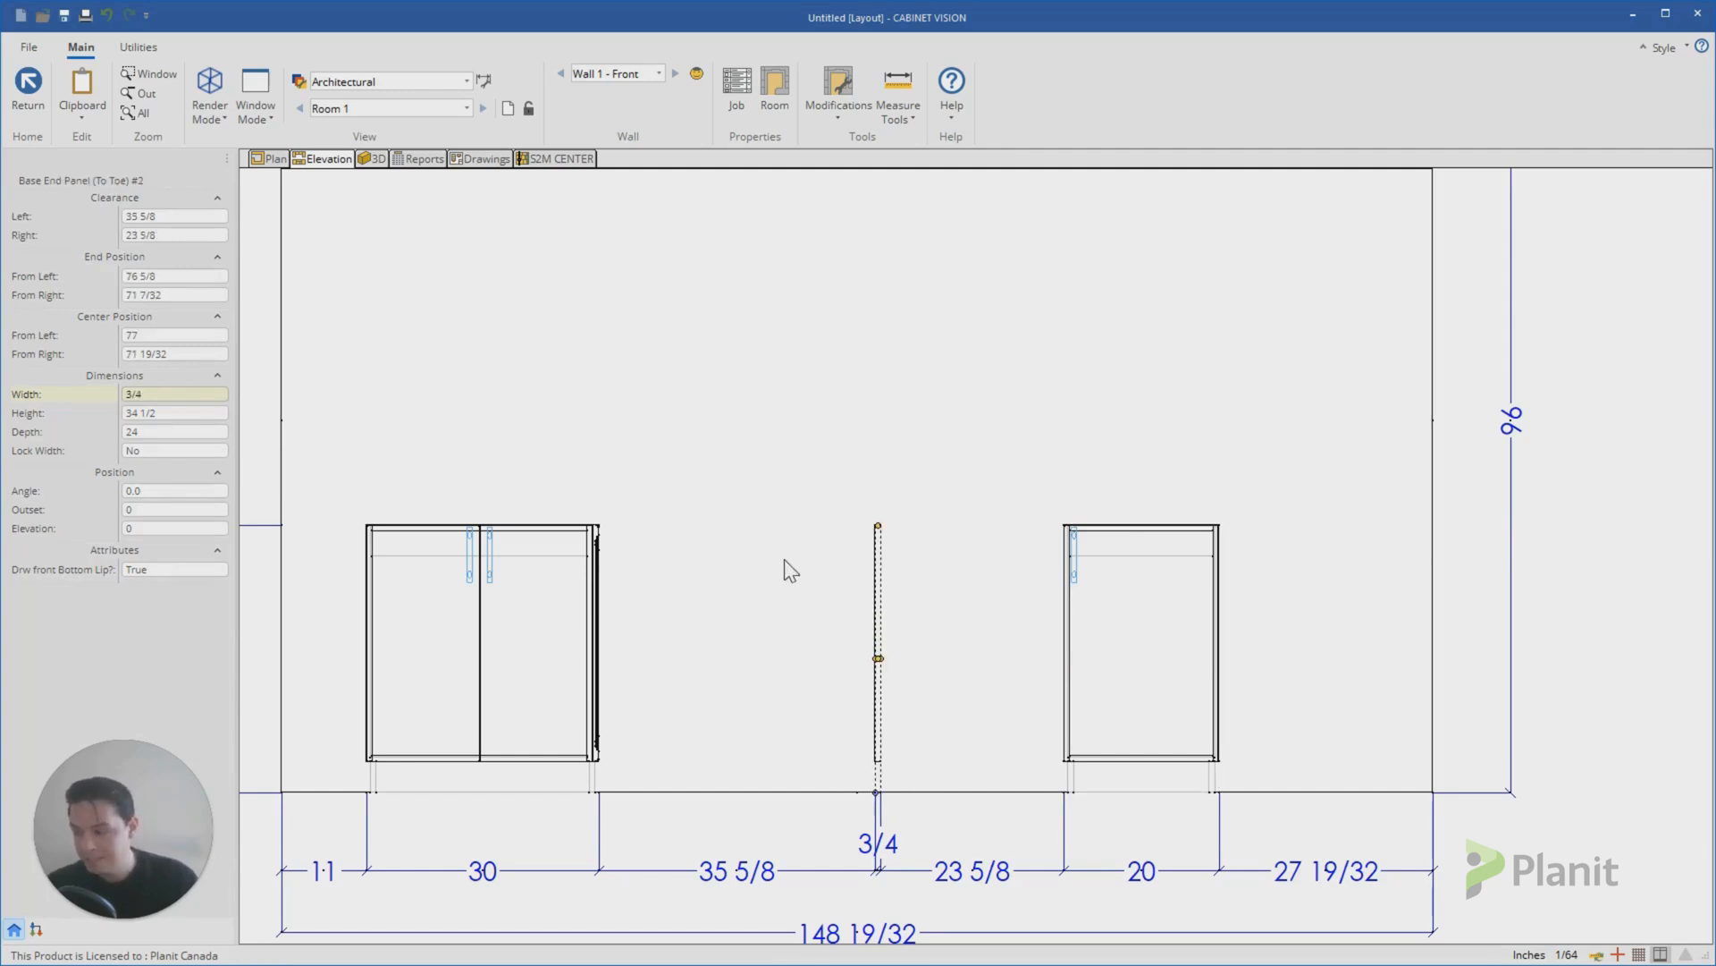
mouse_move(887, 754)
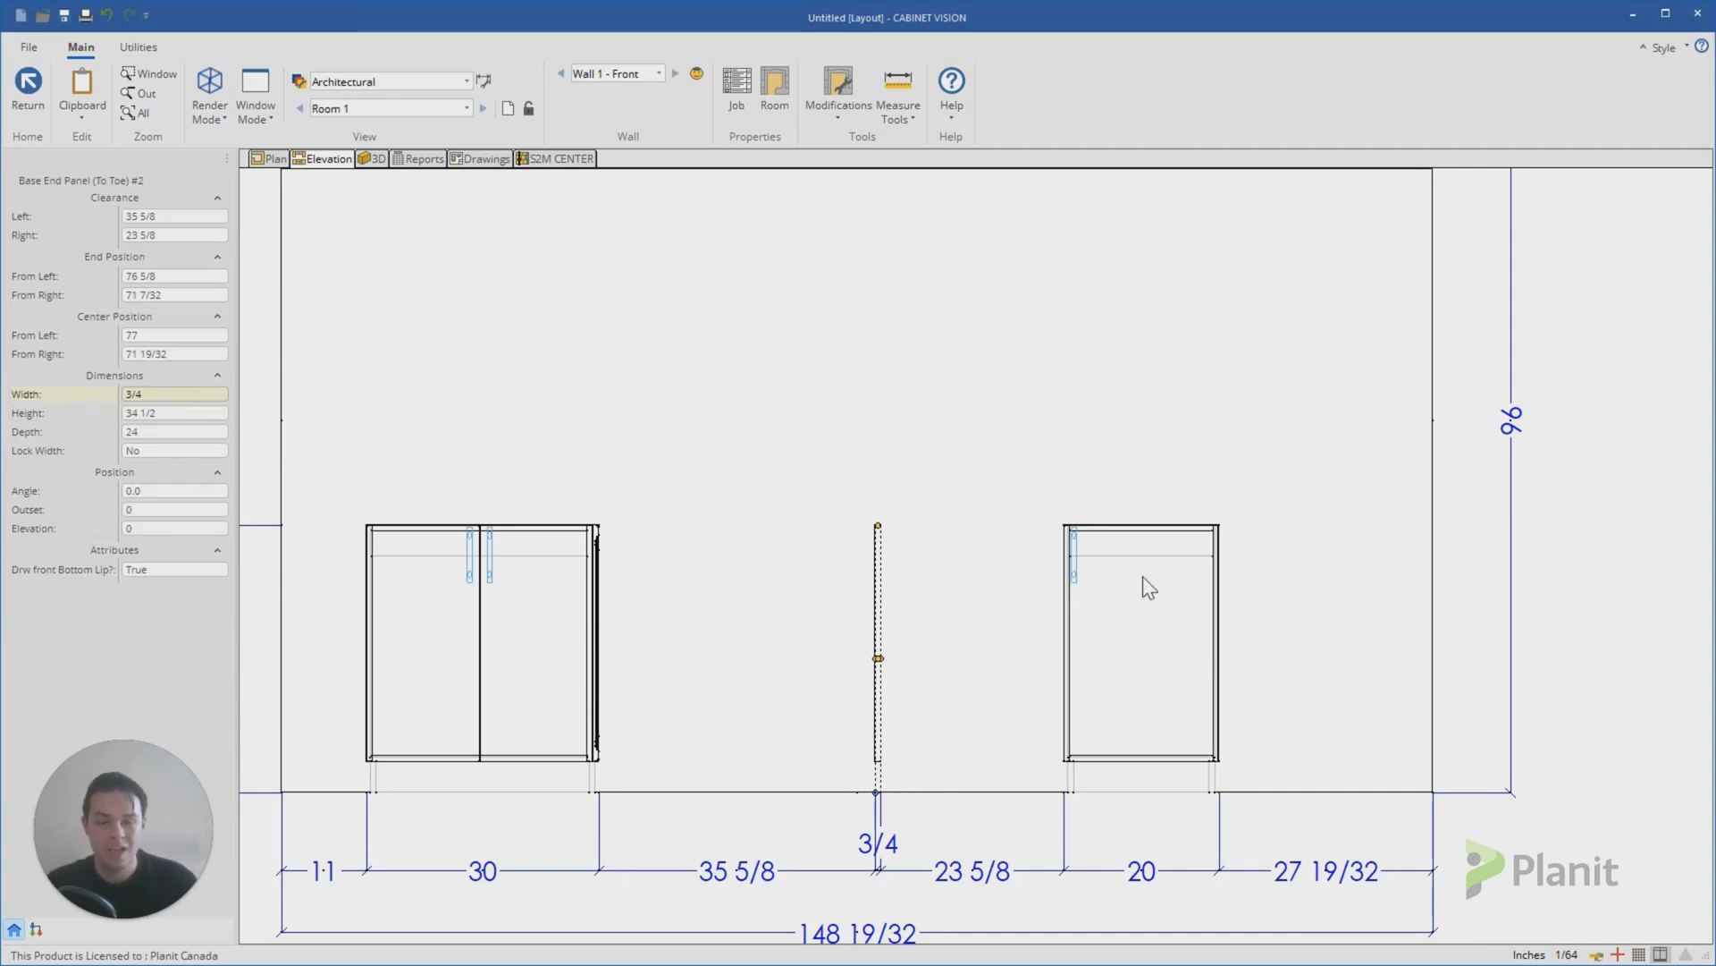
left_click(481, 646)
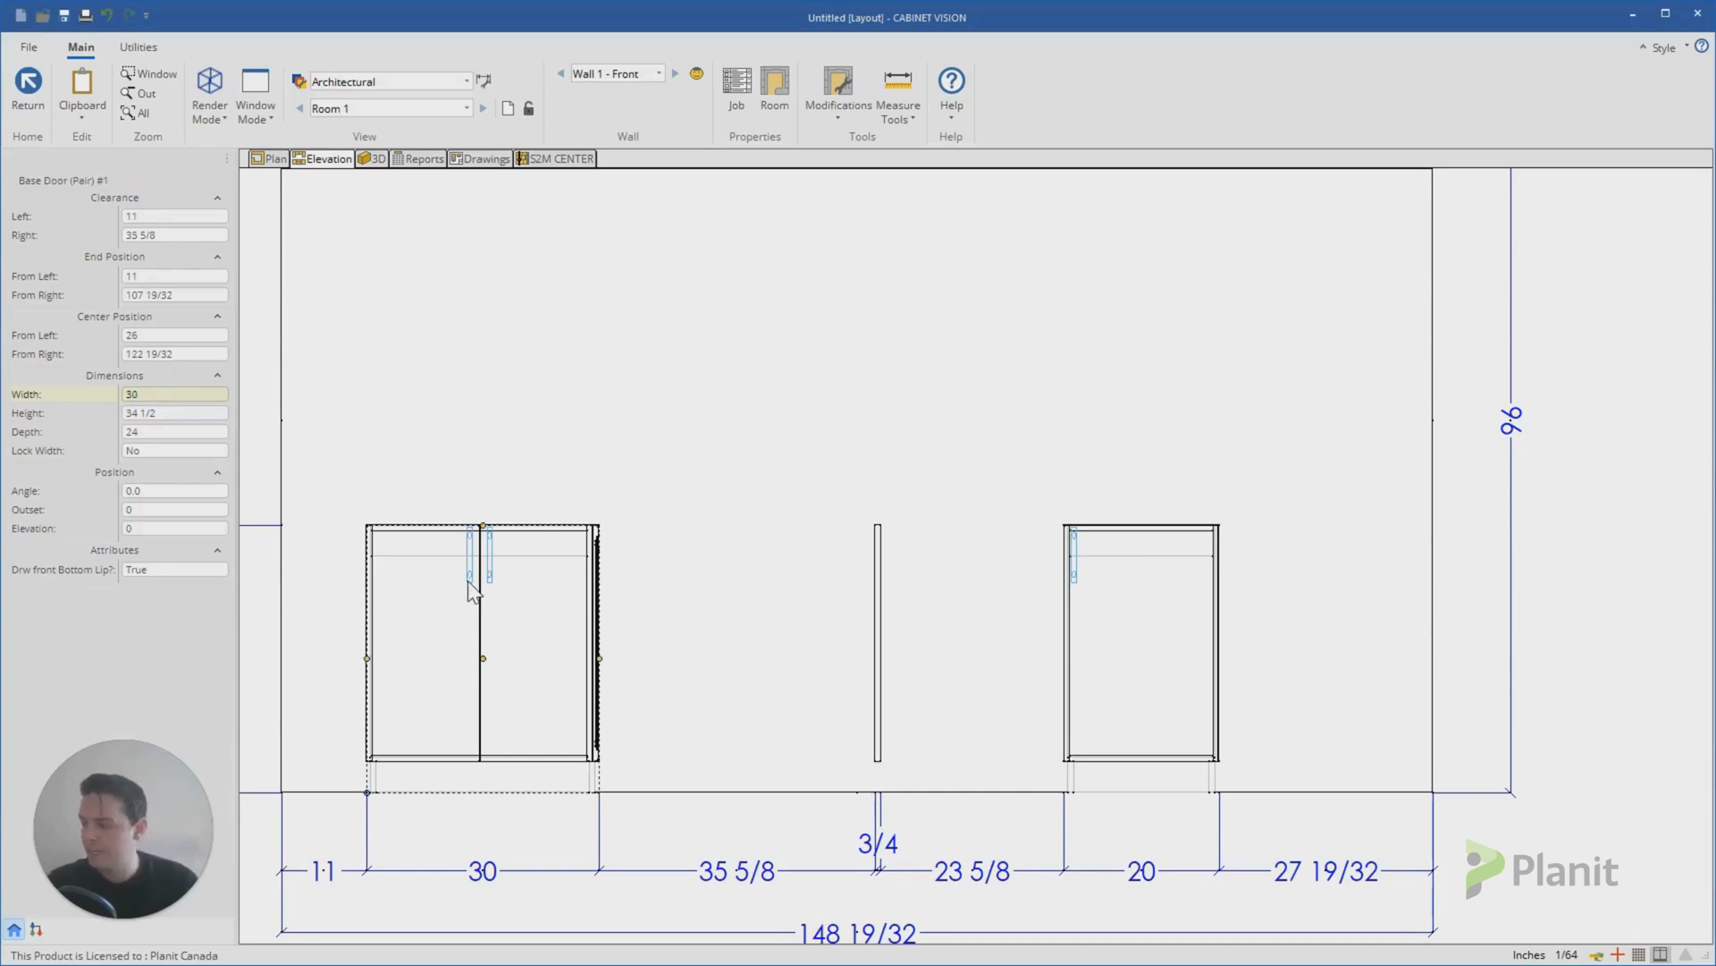
mouse_move(1109, 613)
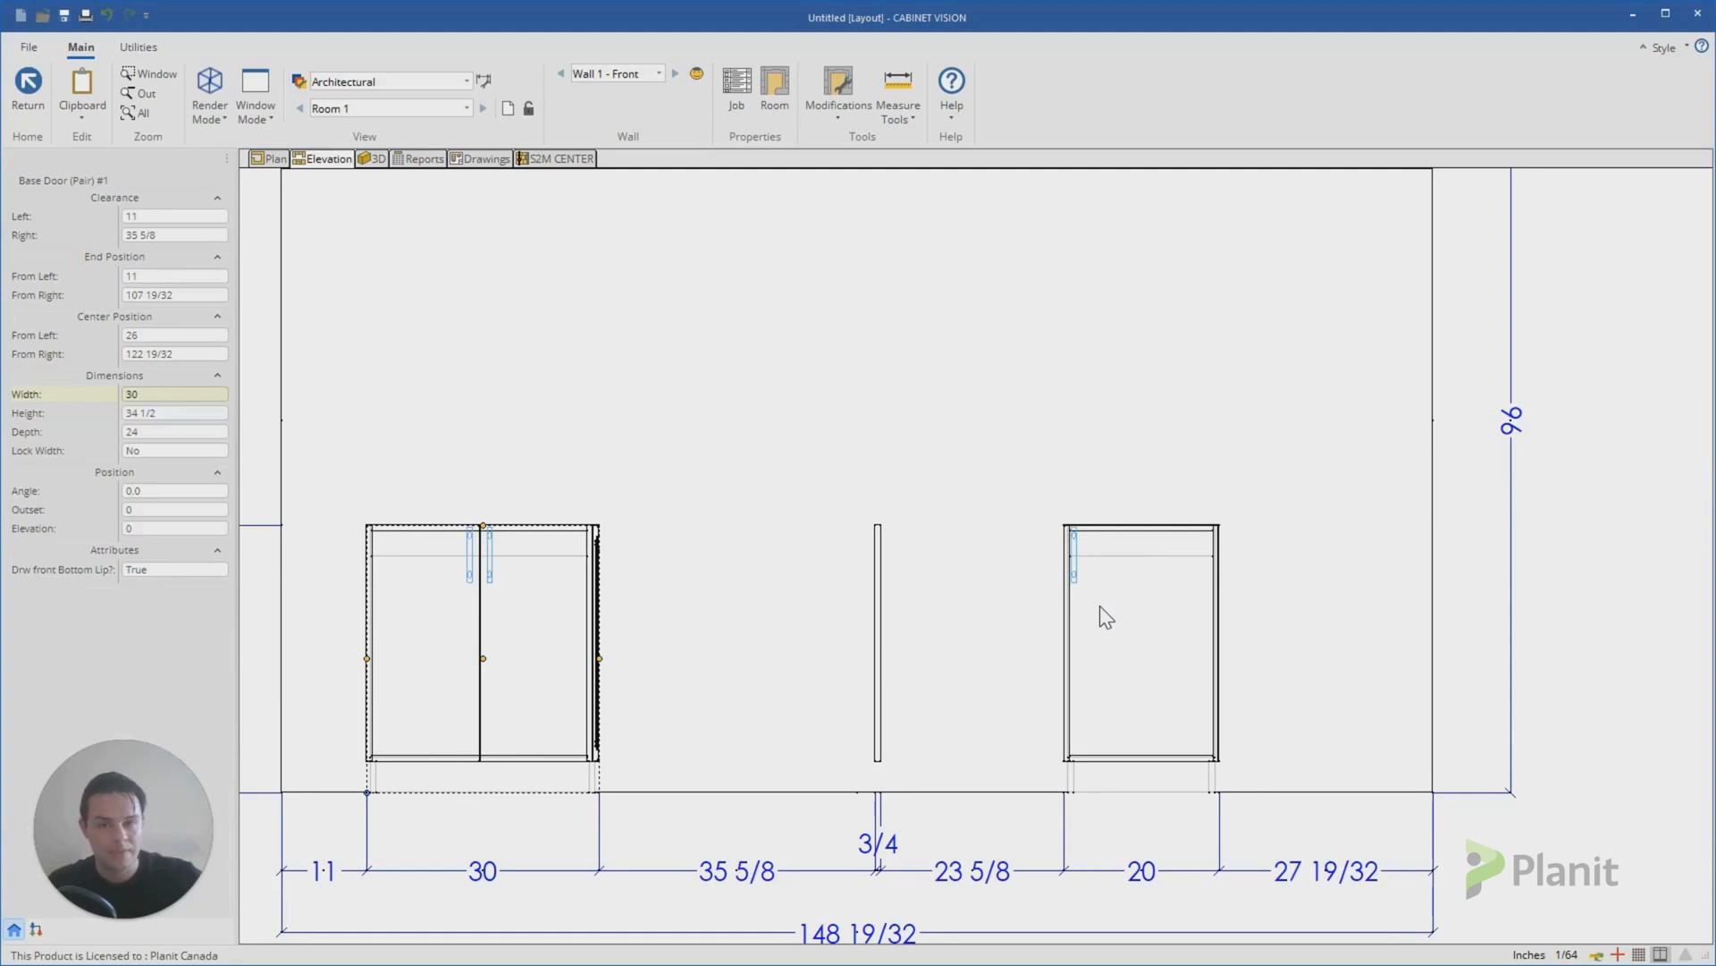
mouse_move(1119, 591)
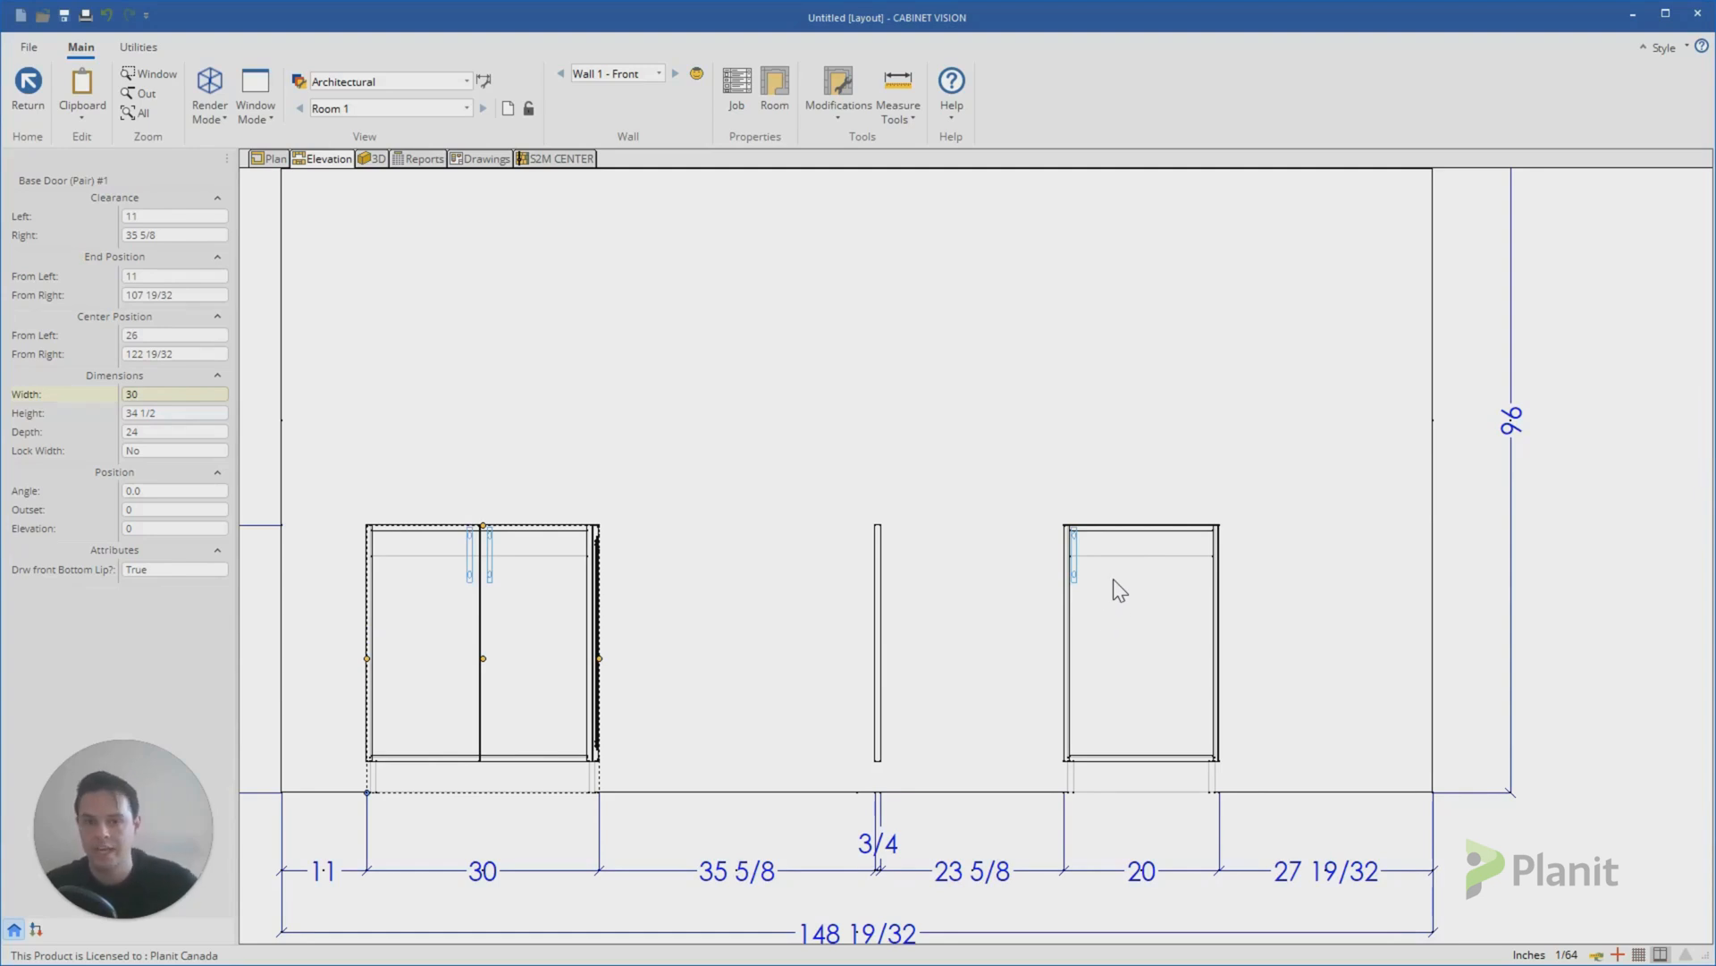
left_click(1143, 645)
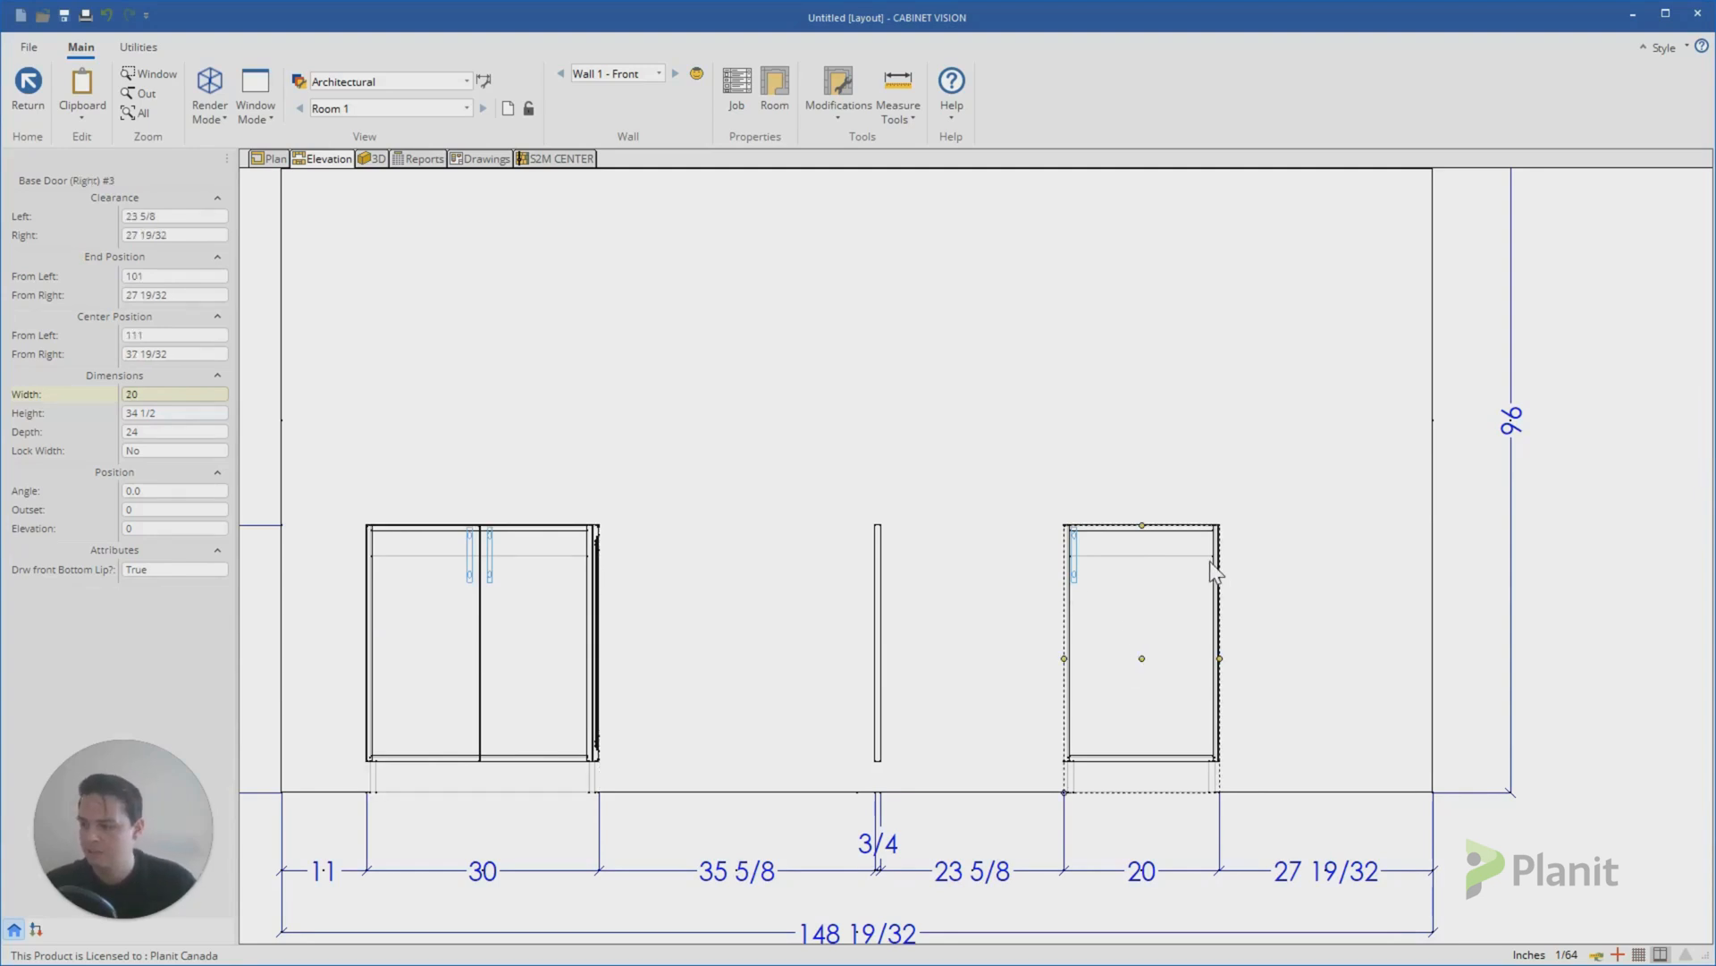
mouse_move(1189, 624)
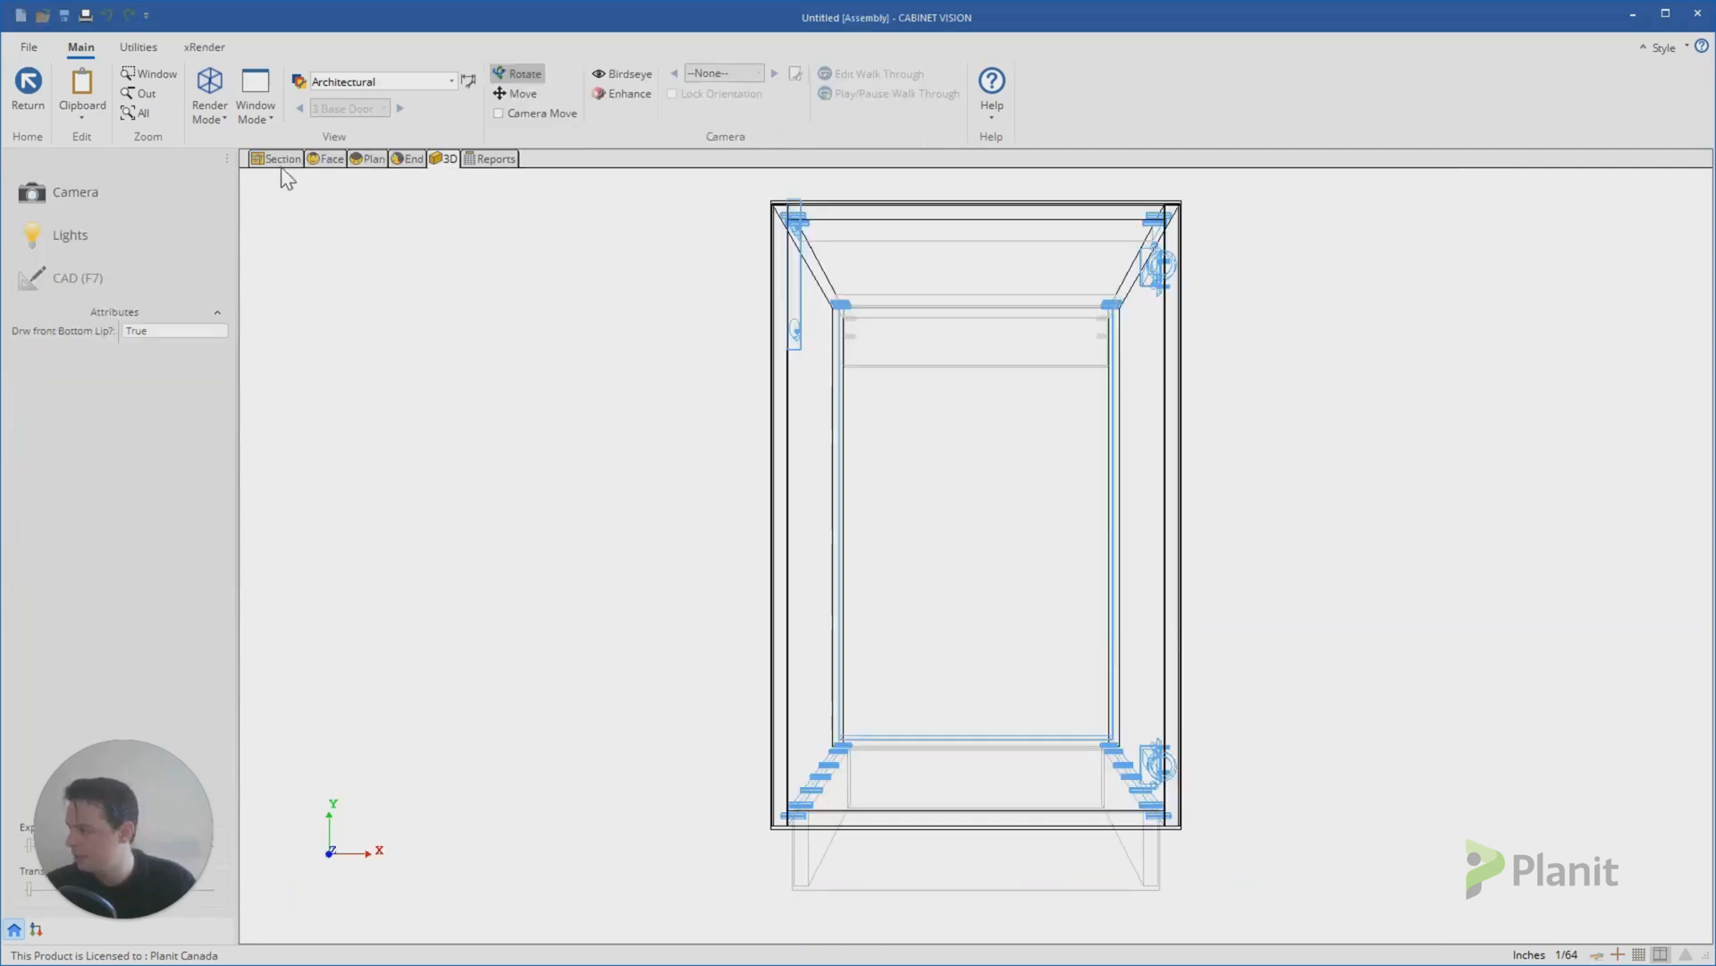
Step: Make the 20-inch cabinet's right end an applied door from the section view
left_click(281, 159)
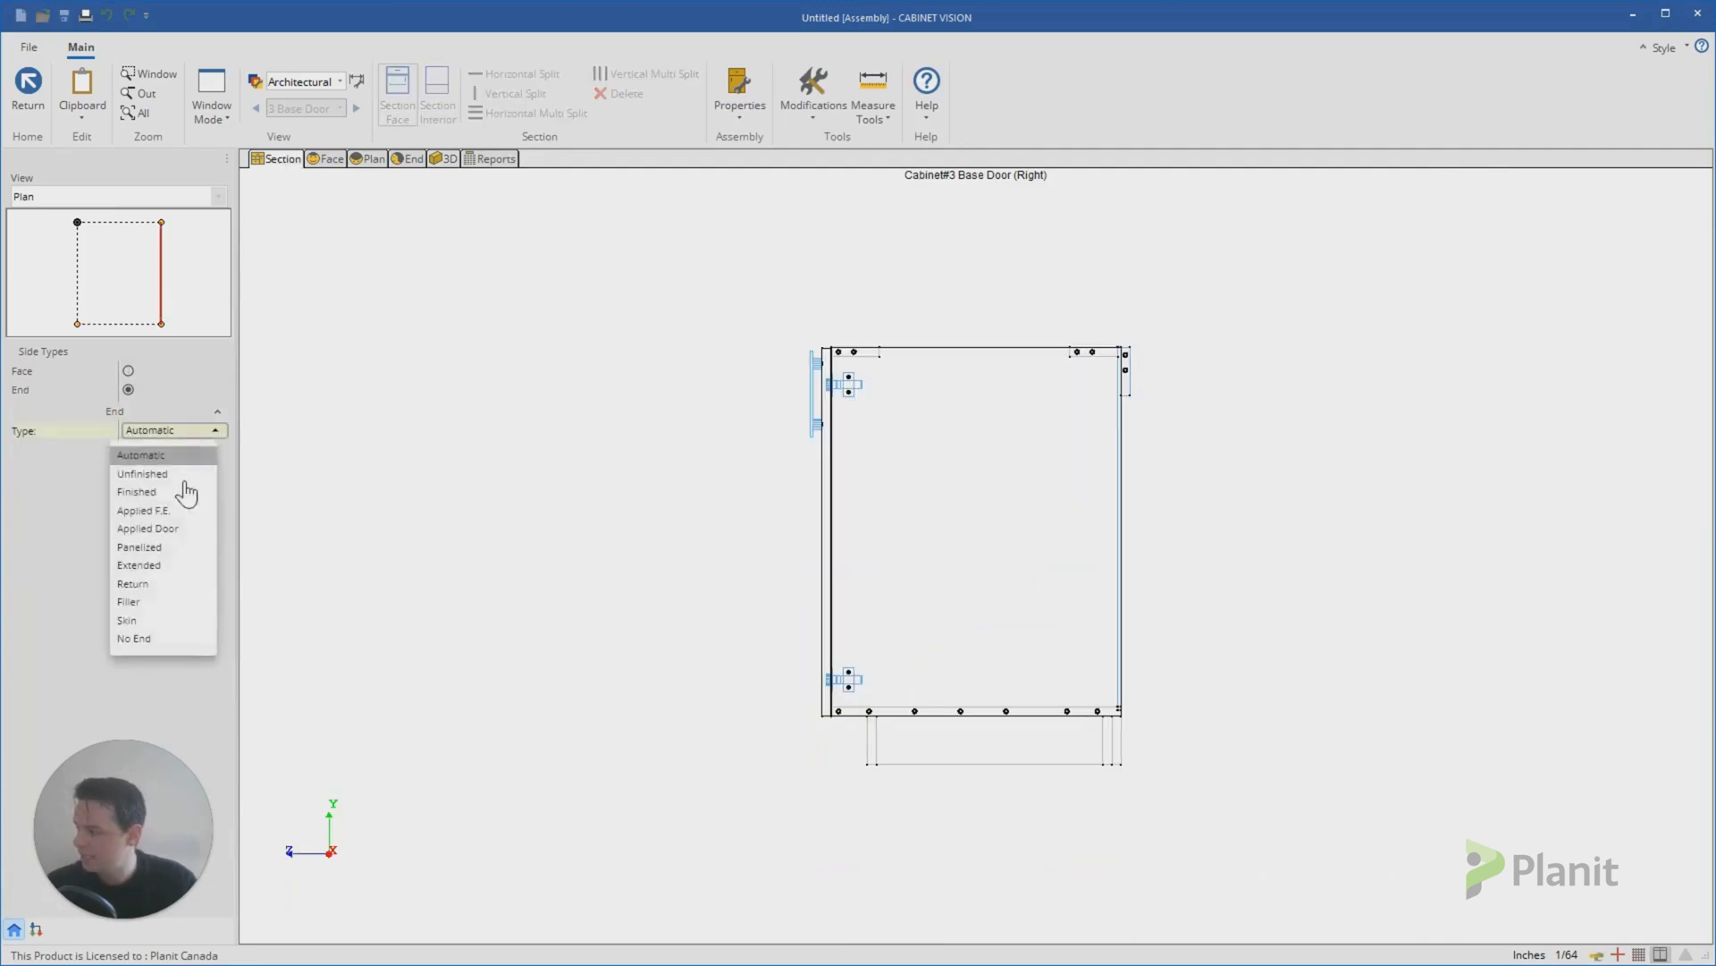
left_click(148, 529)
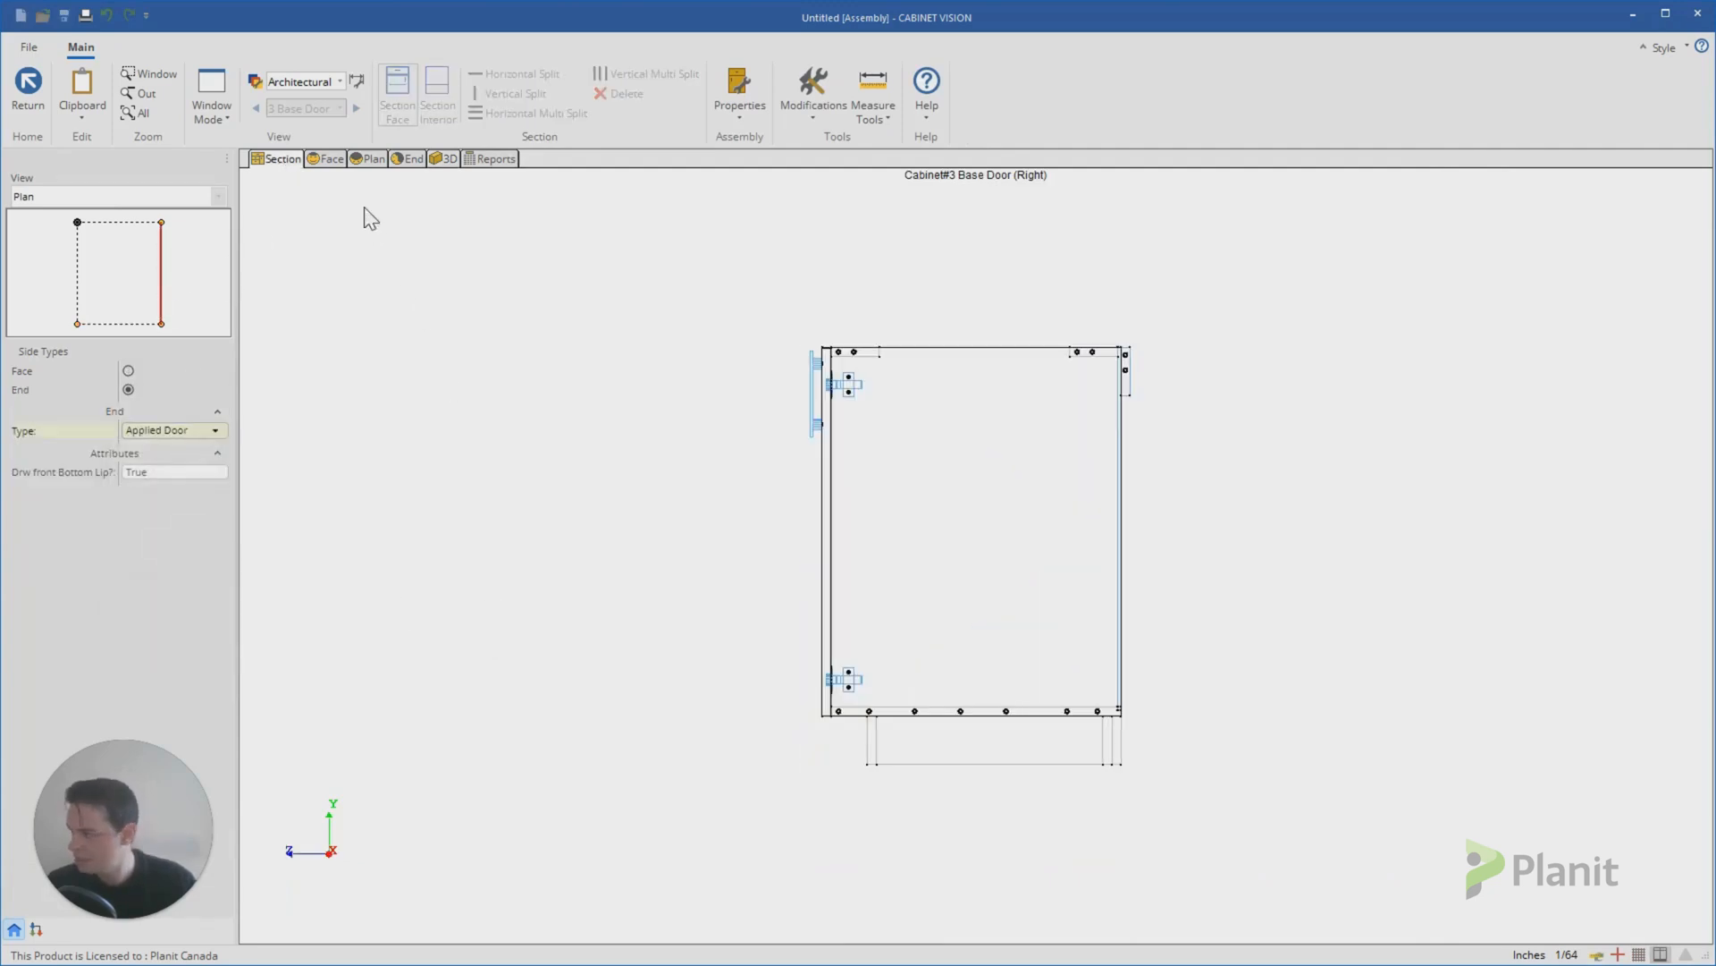
mouse_move(251, 175)
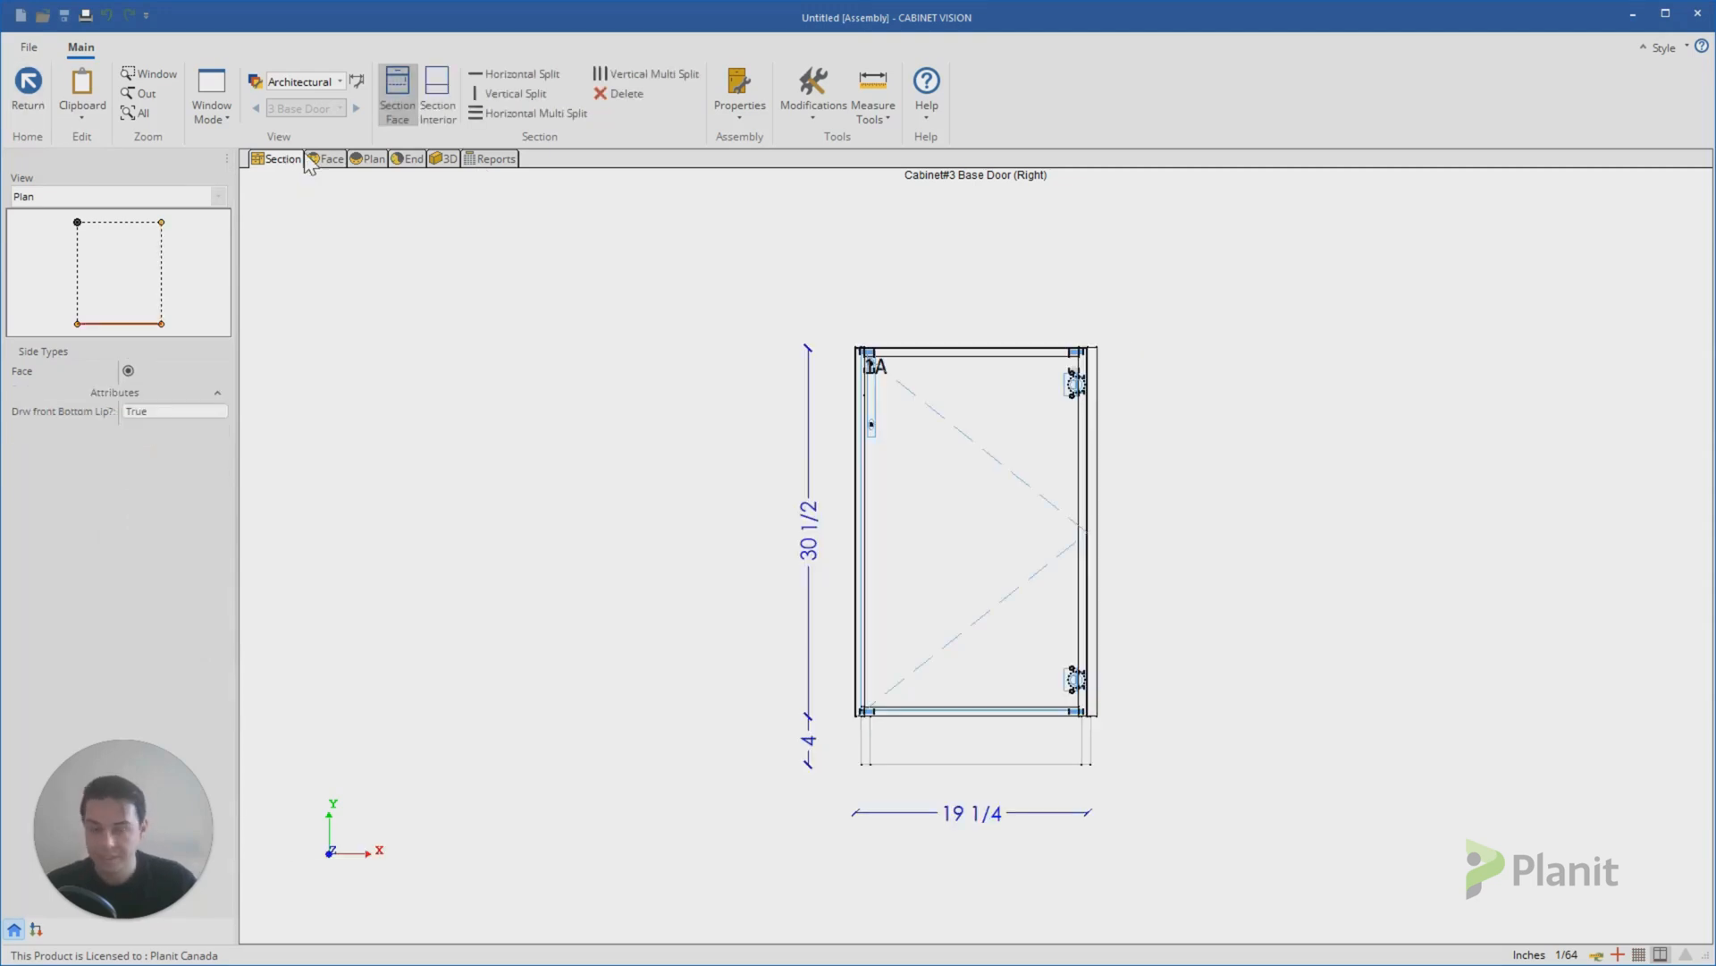
left_click(739, 115)
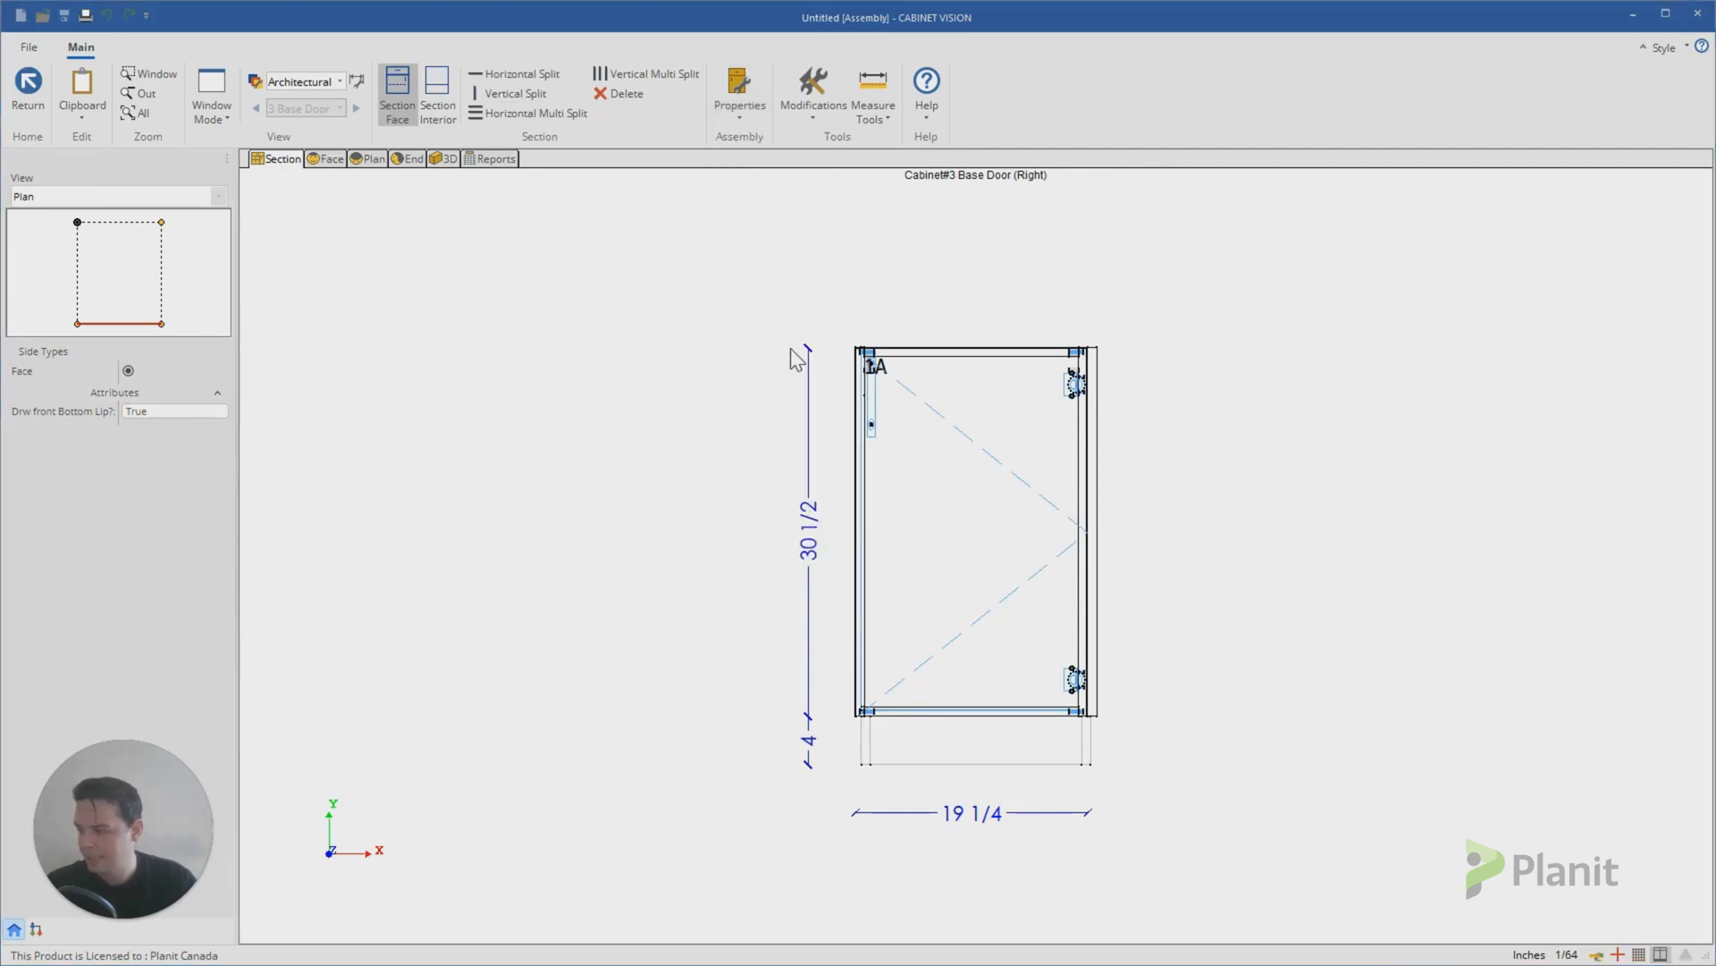
Step: Set the case to No Top and No Bottom with Toe Height 0, leaving it 34 1/2 tall
left_click(739, 87)
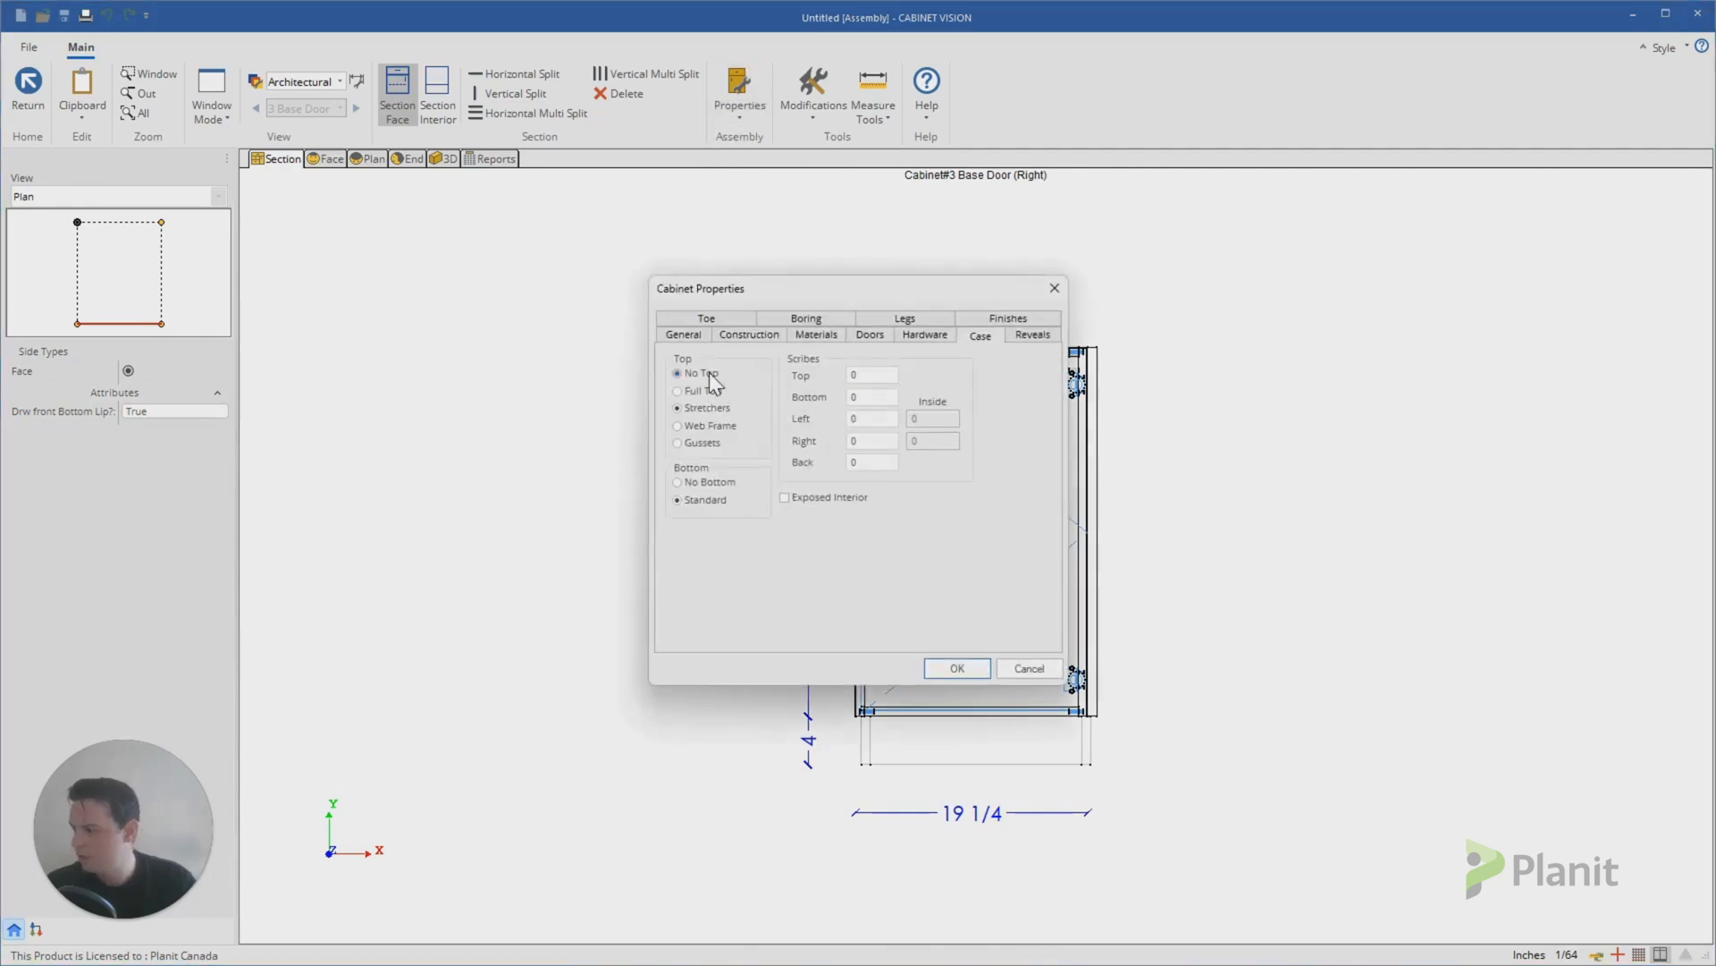
left_click(677, 481)
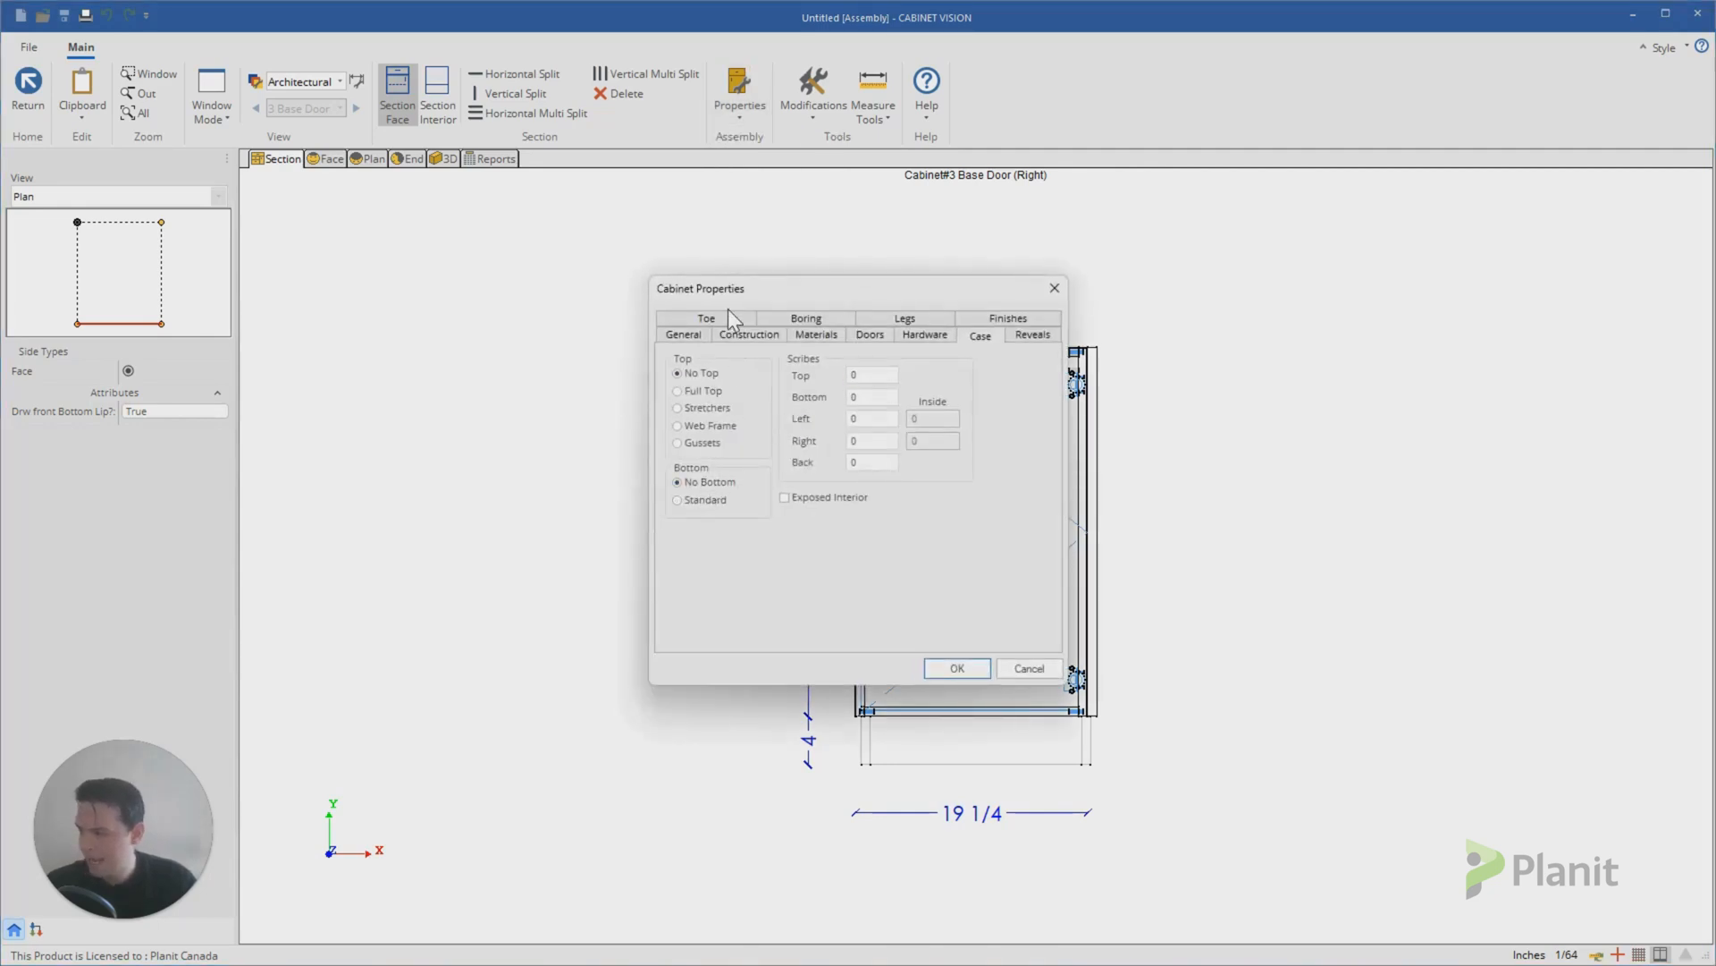
left_click(706, 319)
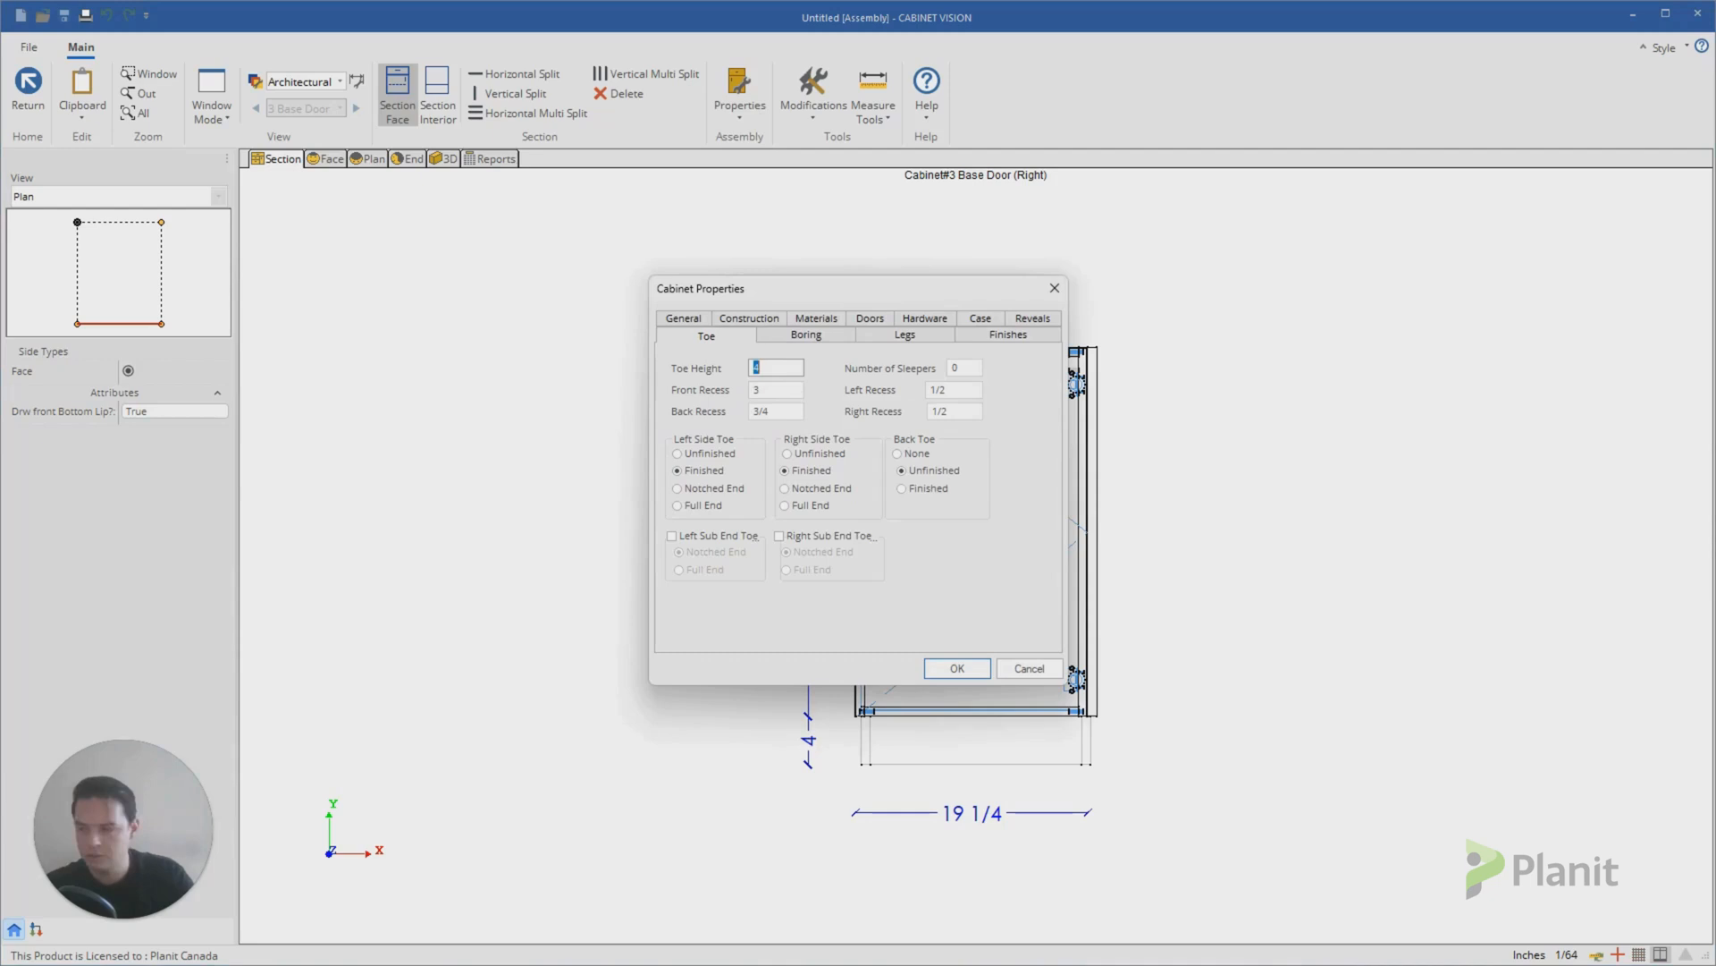
left_click(955, 667)
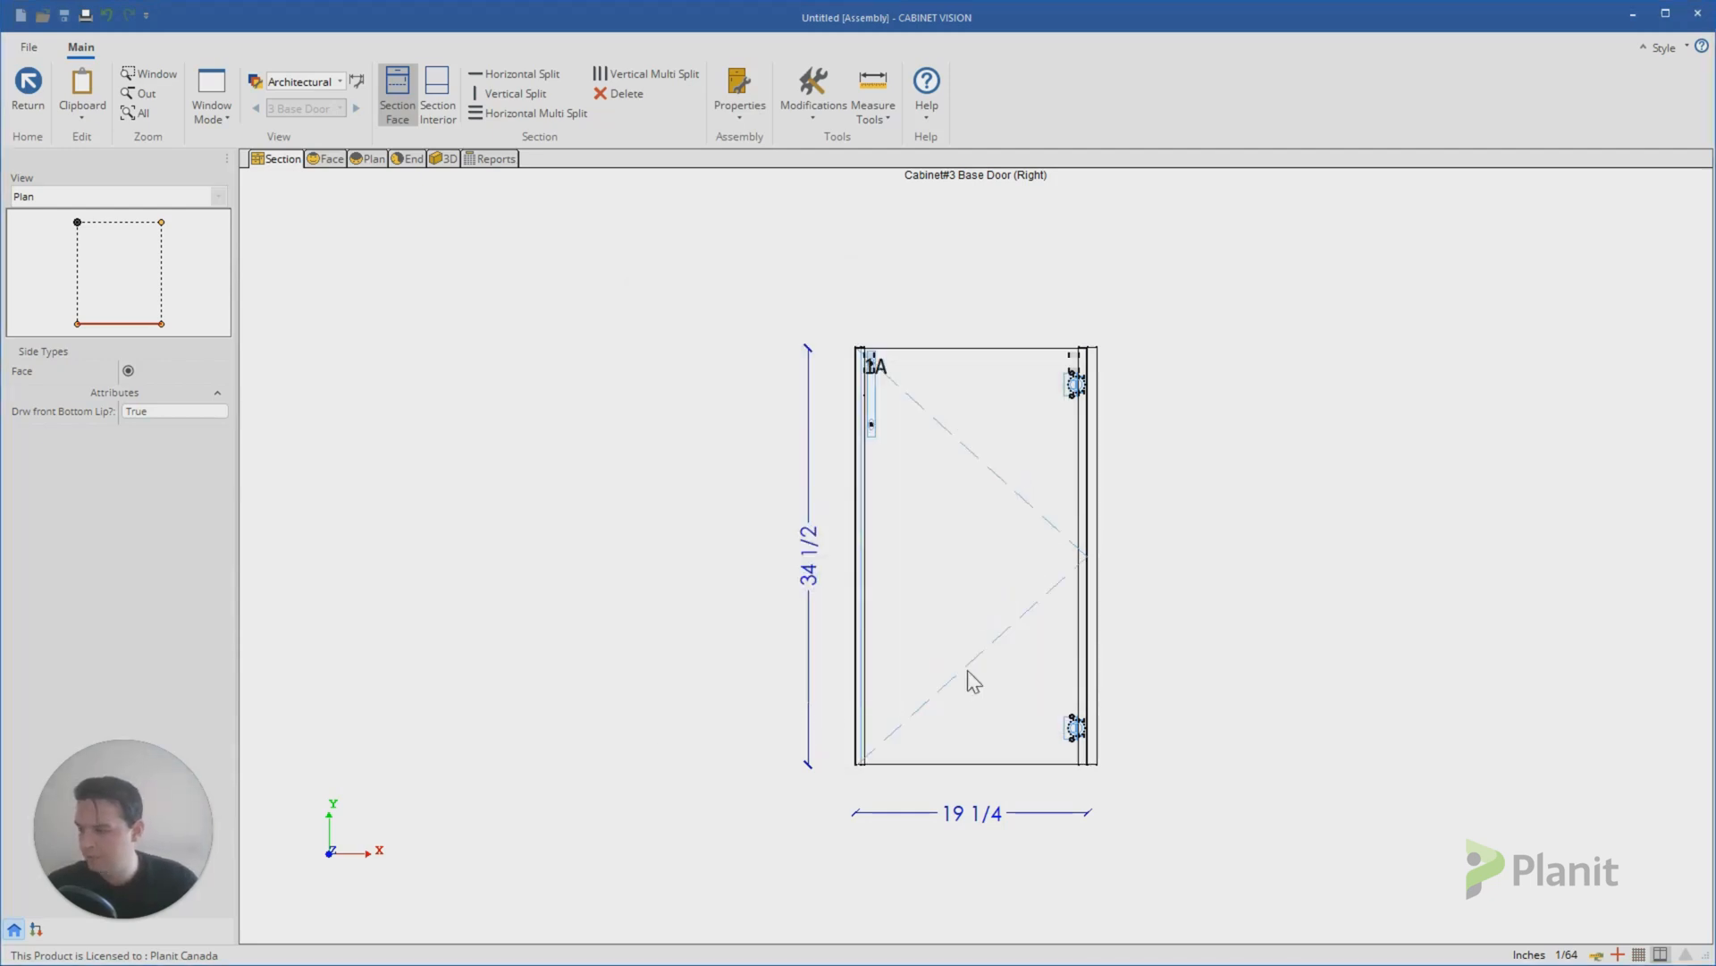
mouse_move(1021, 597)
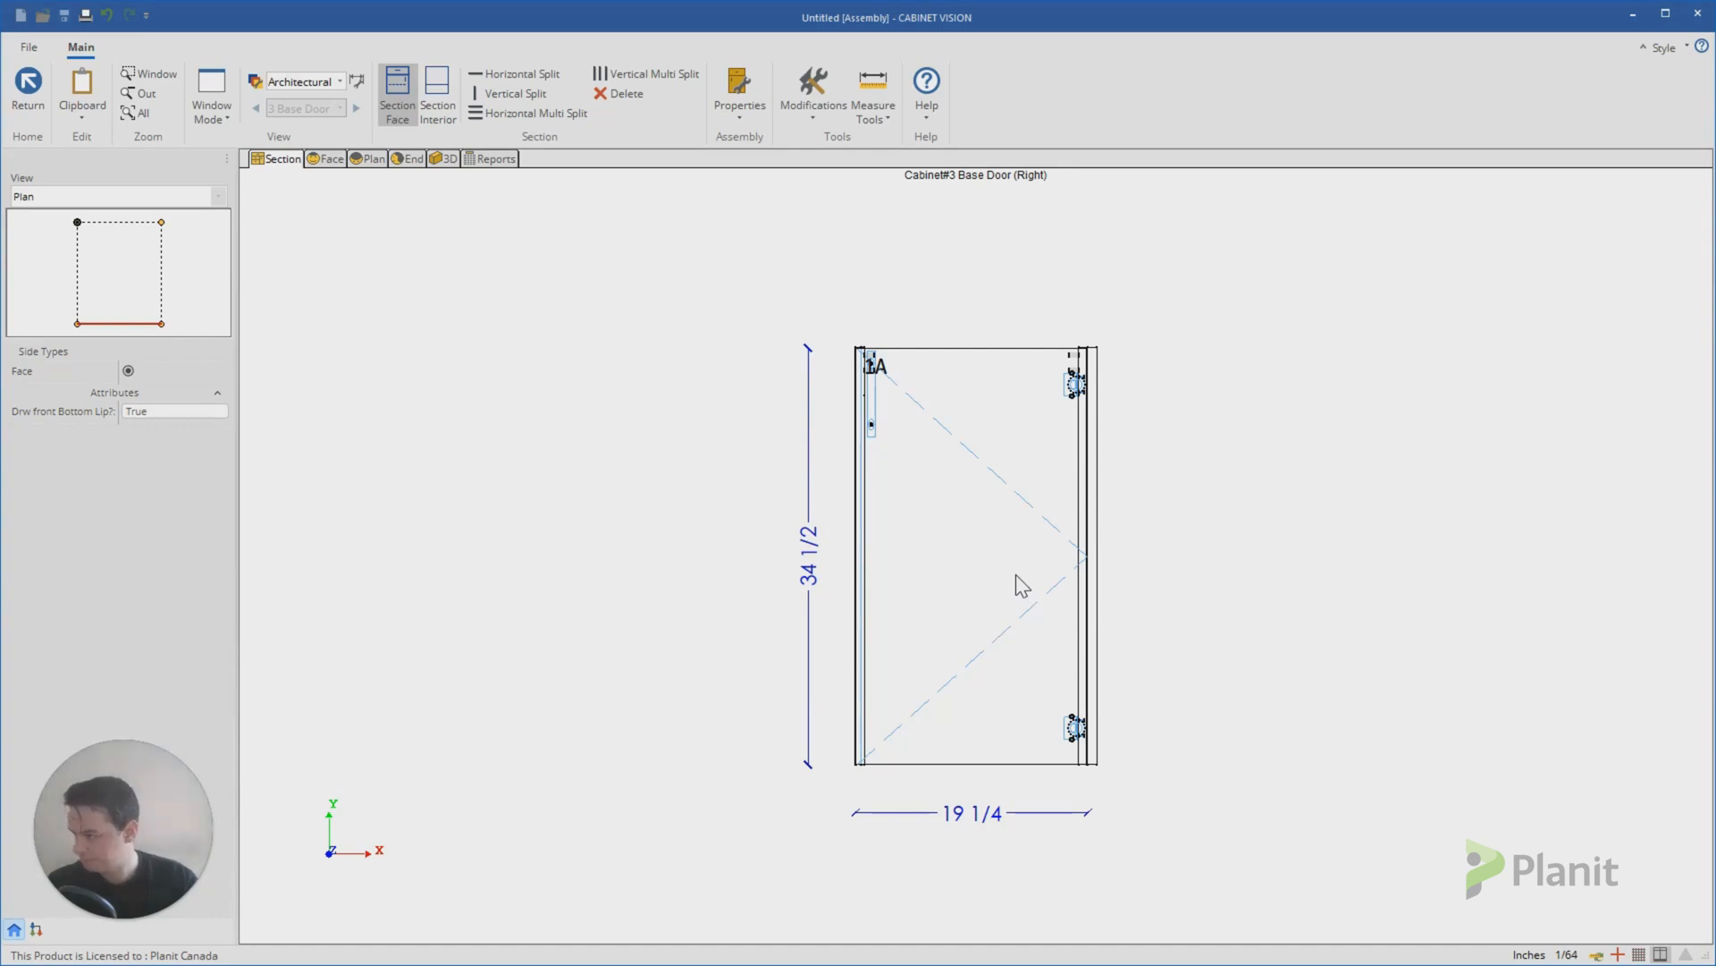
mouse_move(521, 326)
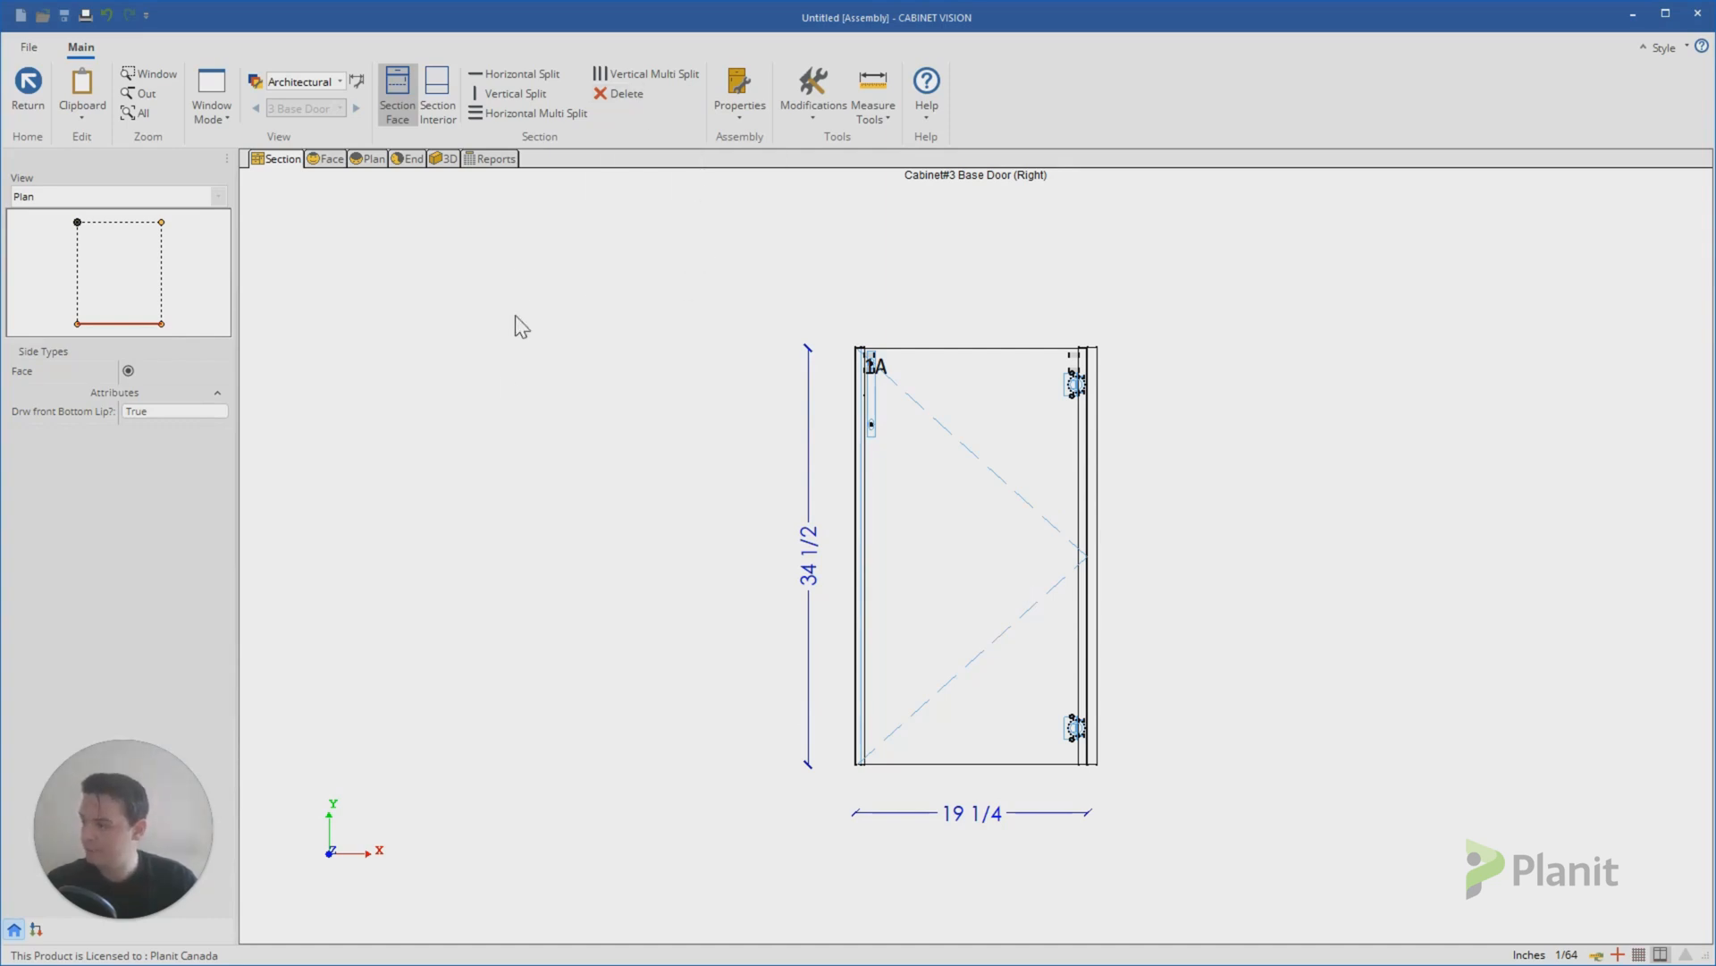
mouse_move(619, 93)
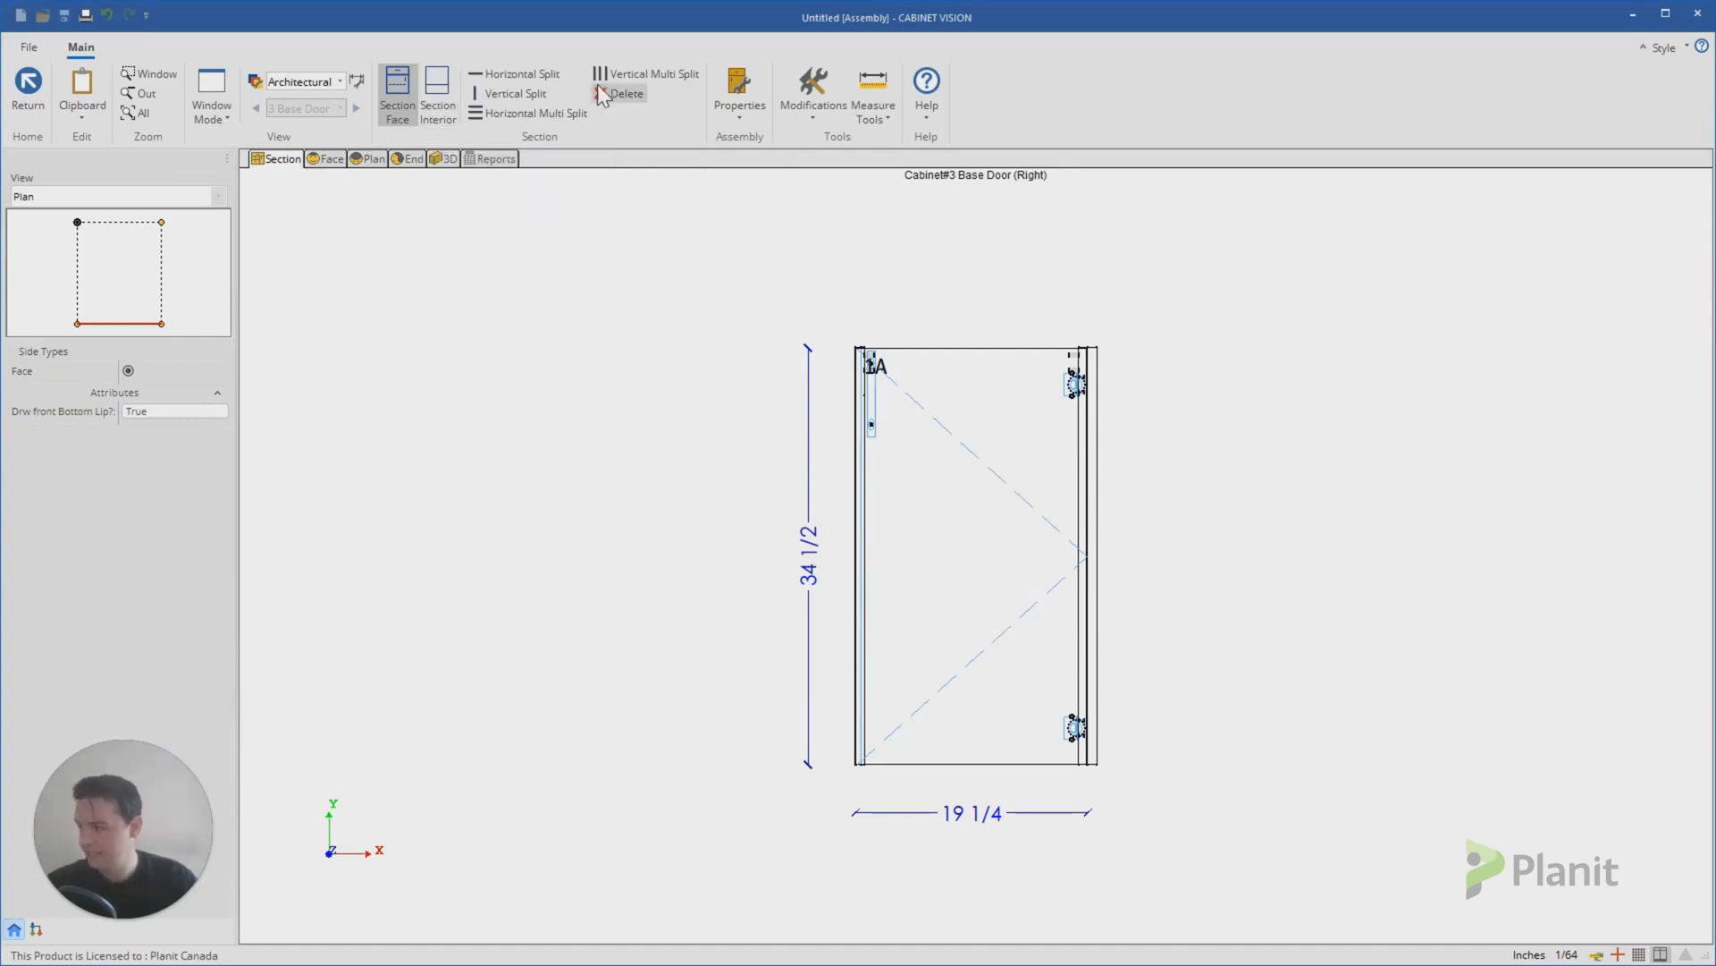
Step: Erase all face and interior parts, leaving only the two 34 1/2-inch end panels
left_click(618, 93)
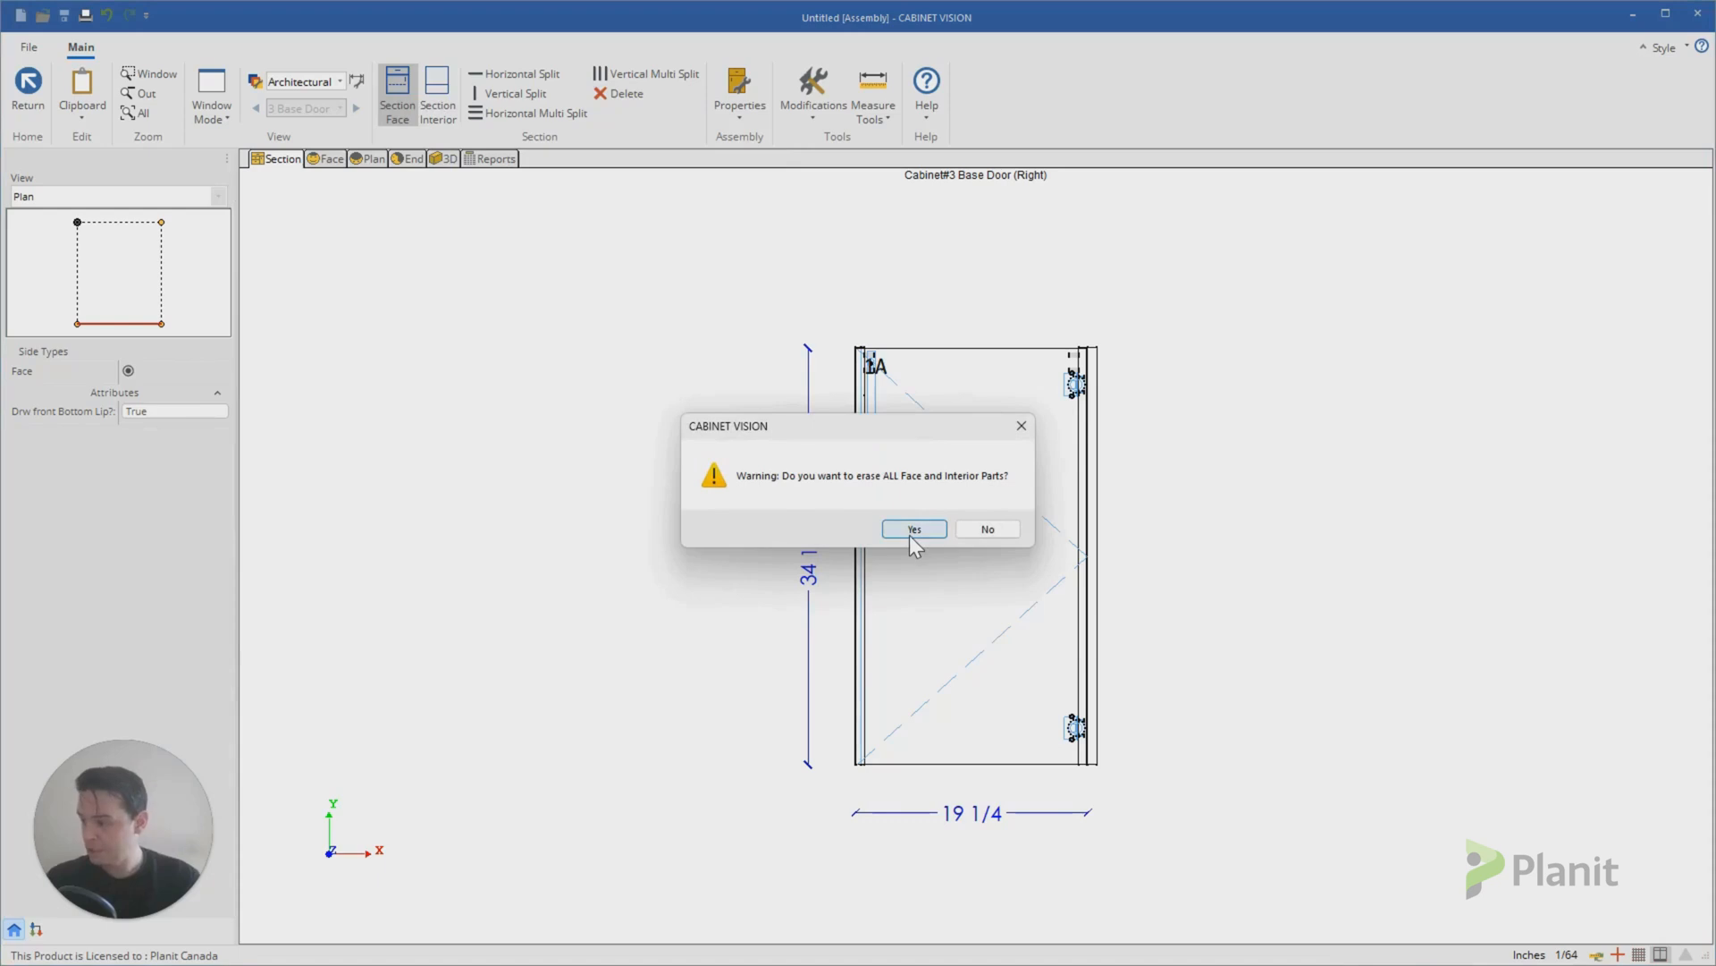
left_click(912, 529)
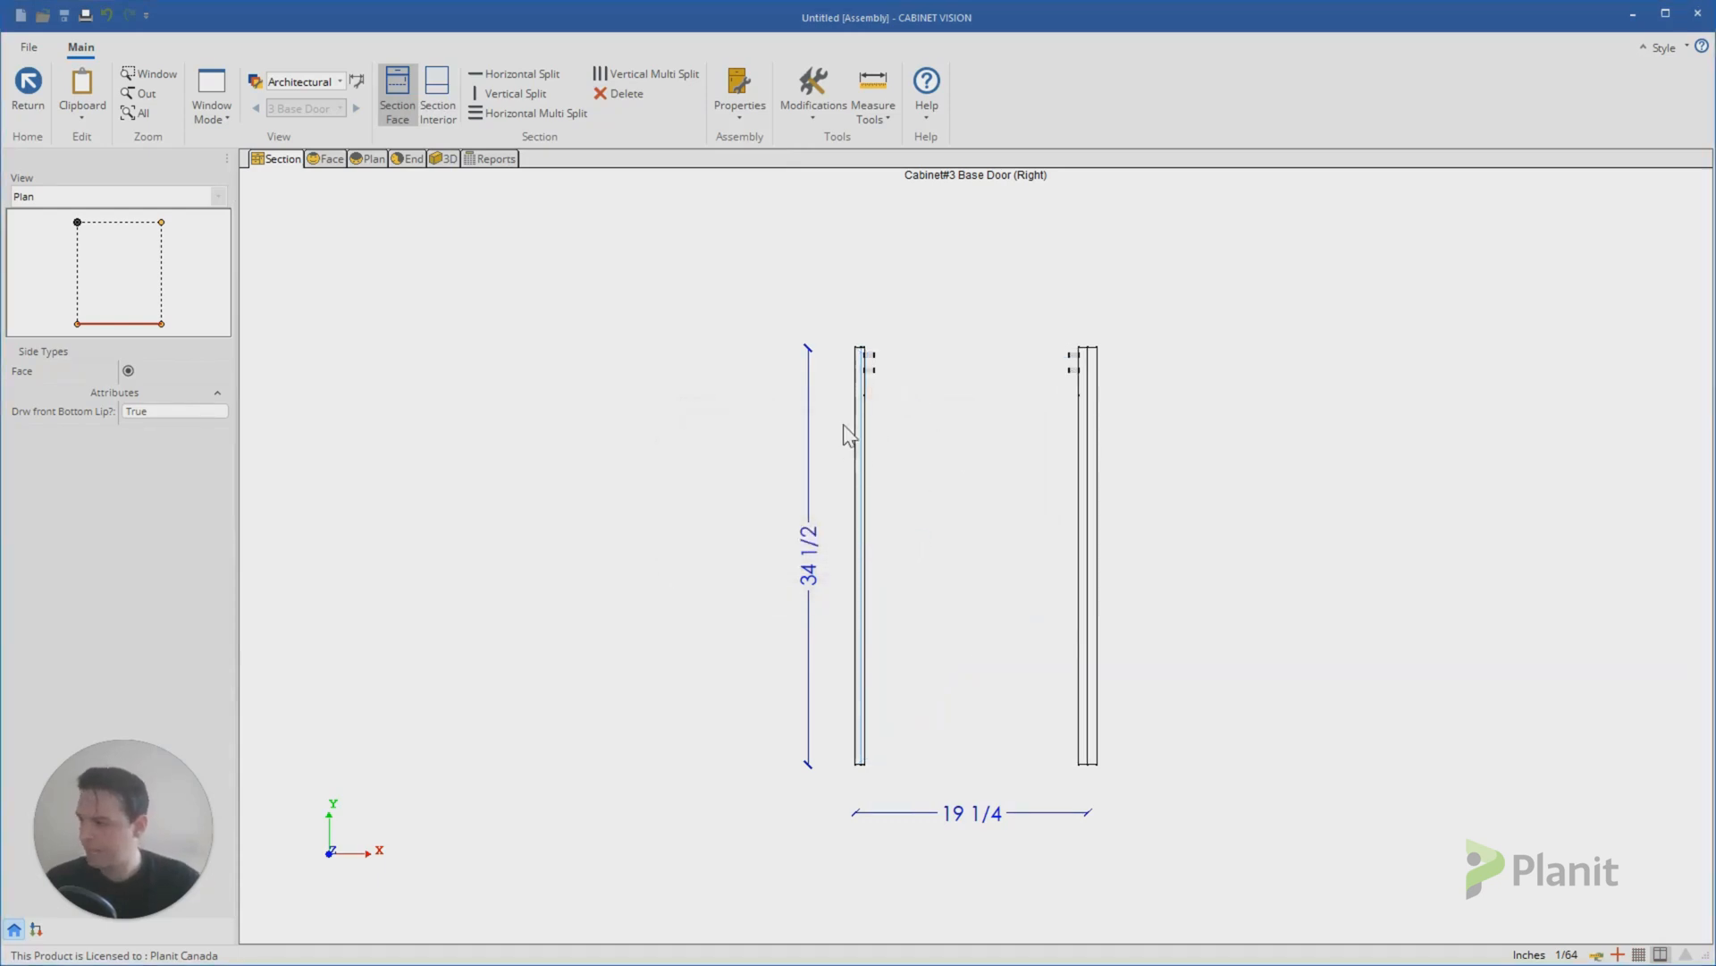
mouse_move(866, 397)
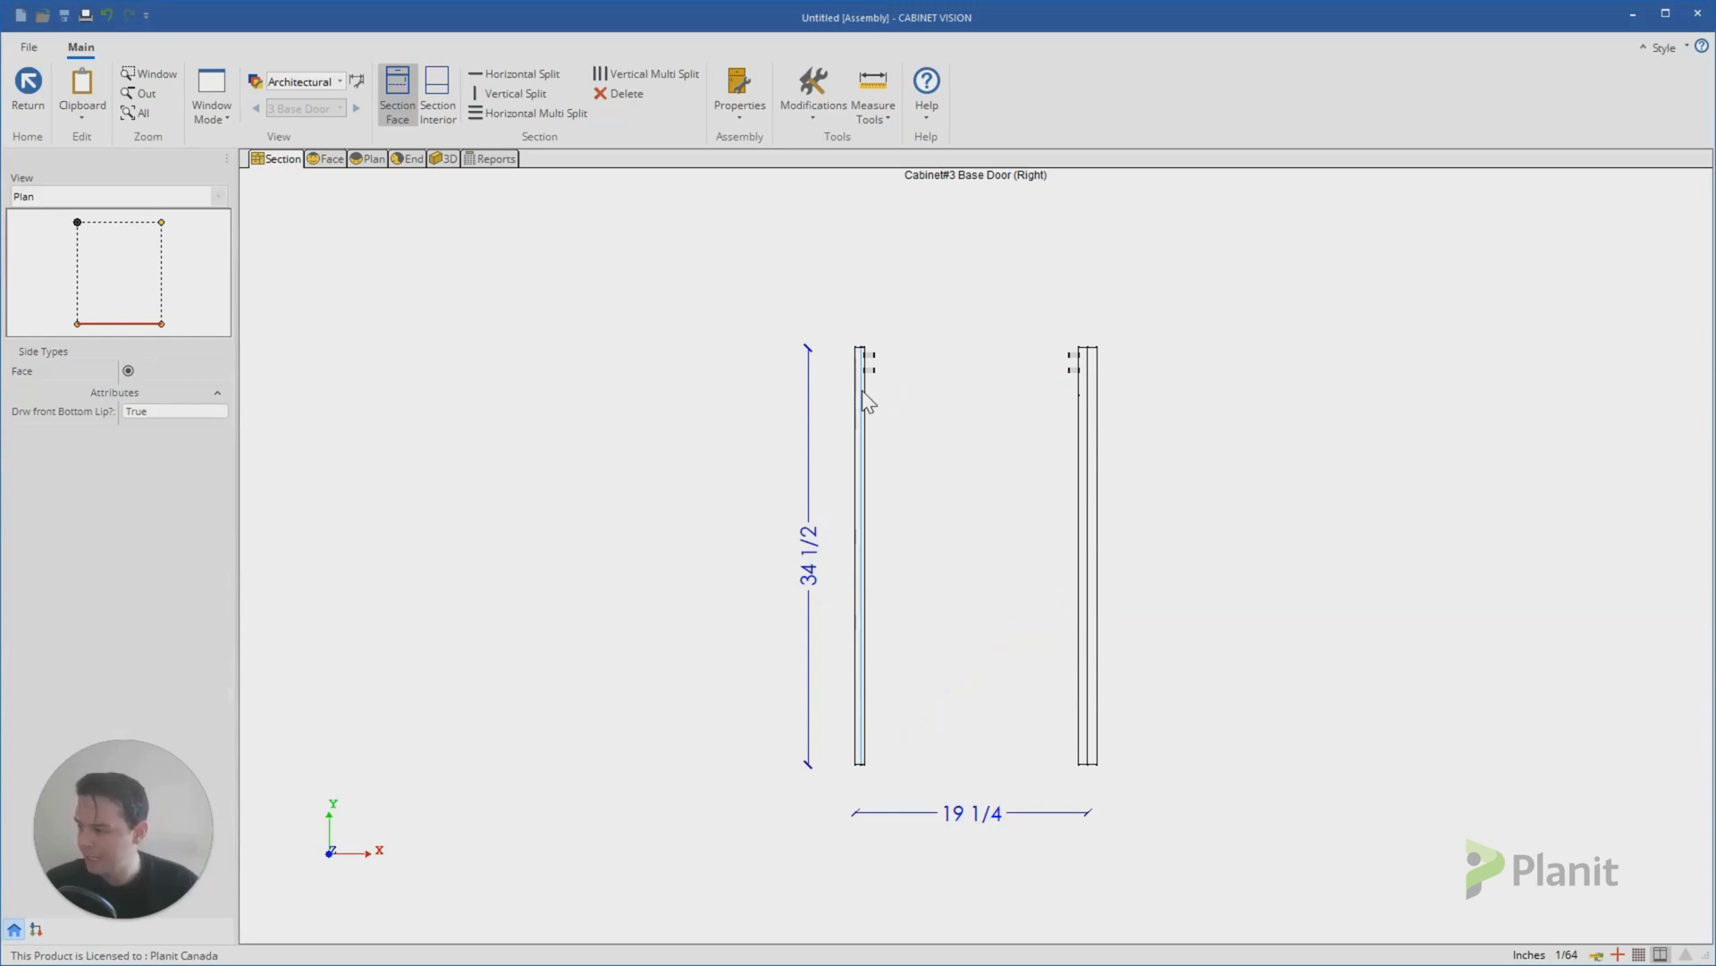
mouse_move(1007, 501)
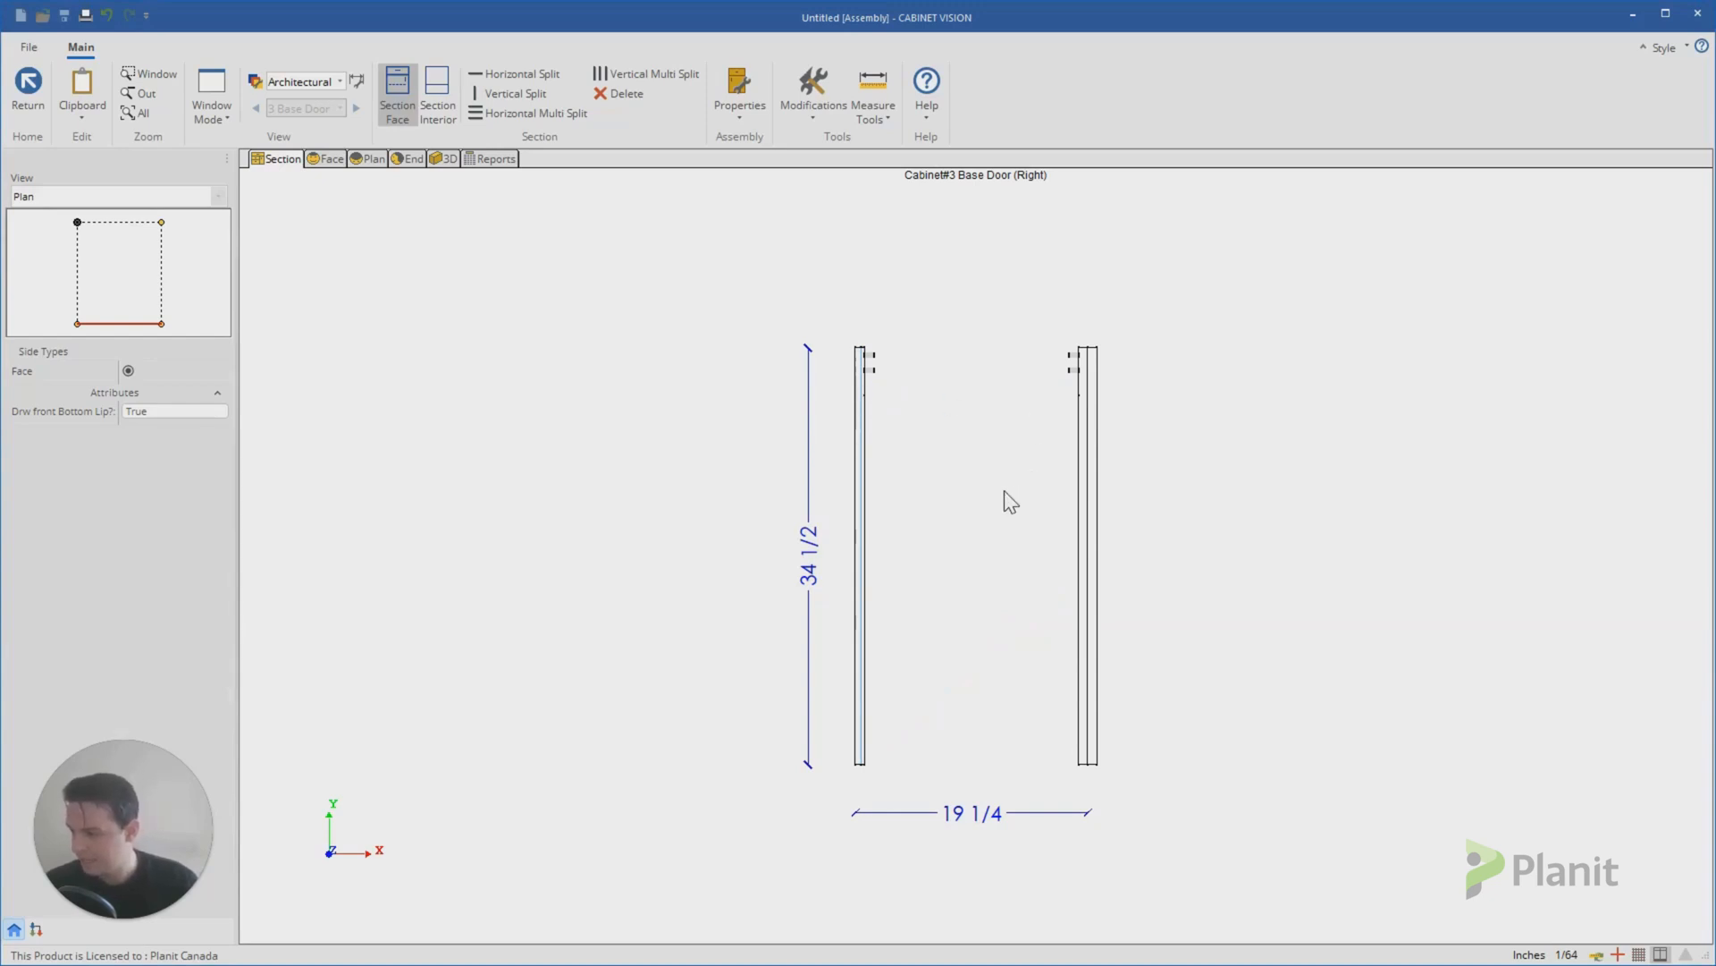
mouse_move(871, 393)
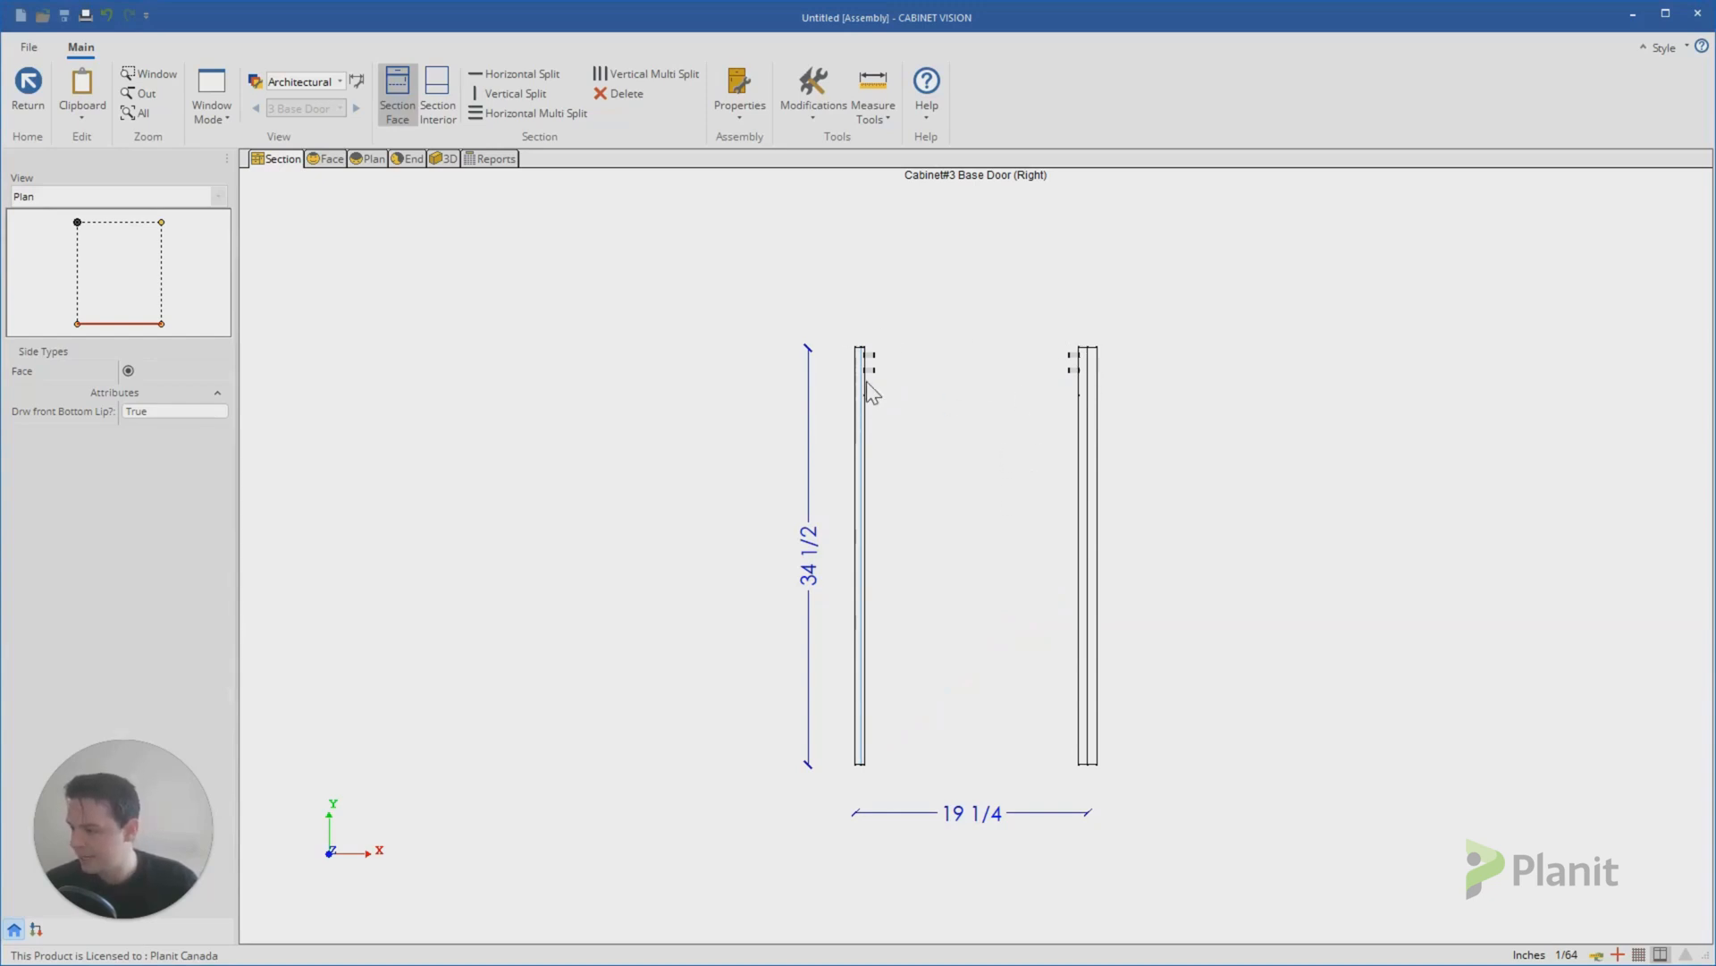
mouse_move(1068, 599)
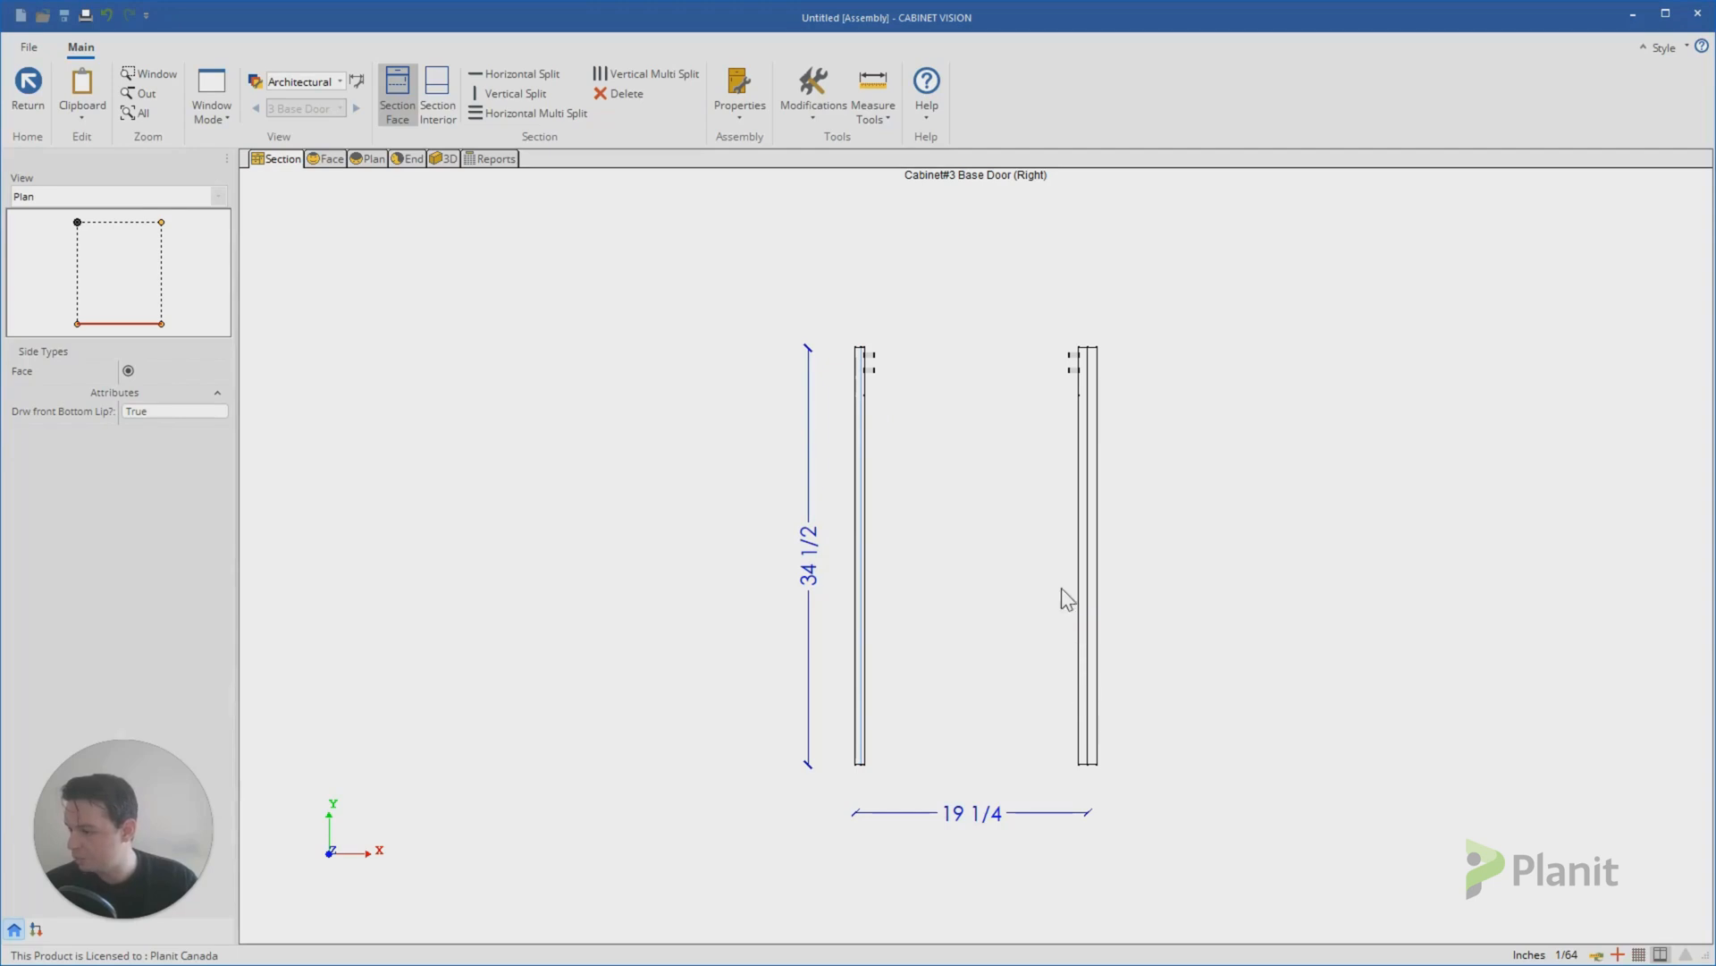
mouse_move(1039, 509)
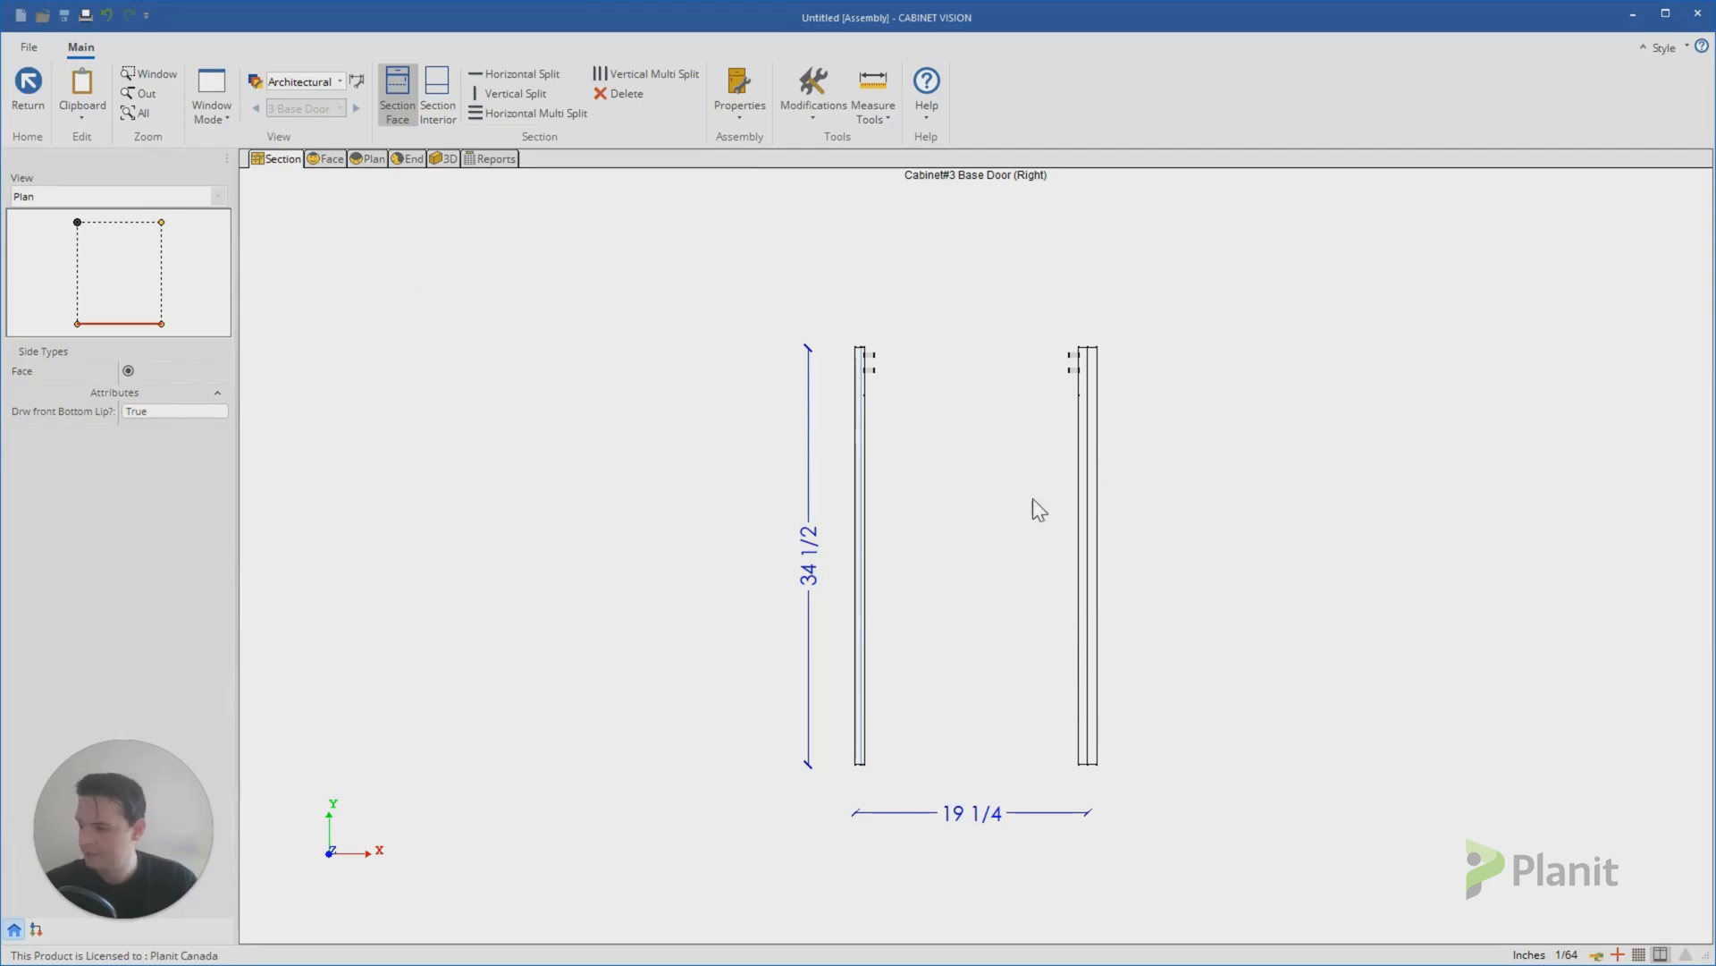
mouse_move(679, 402)
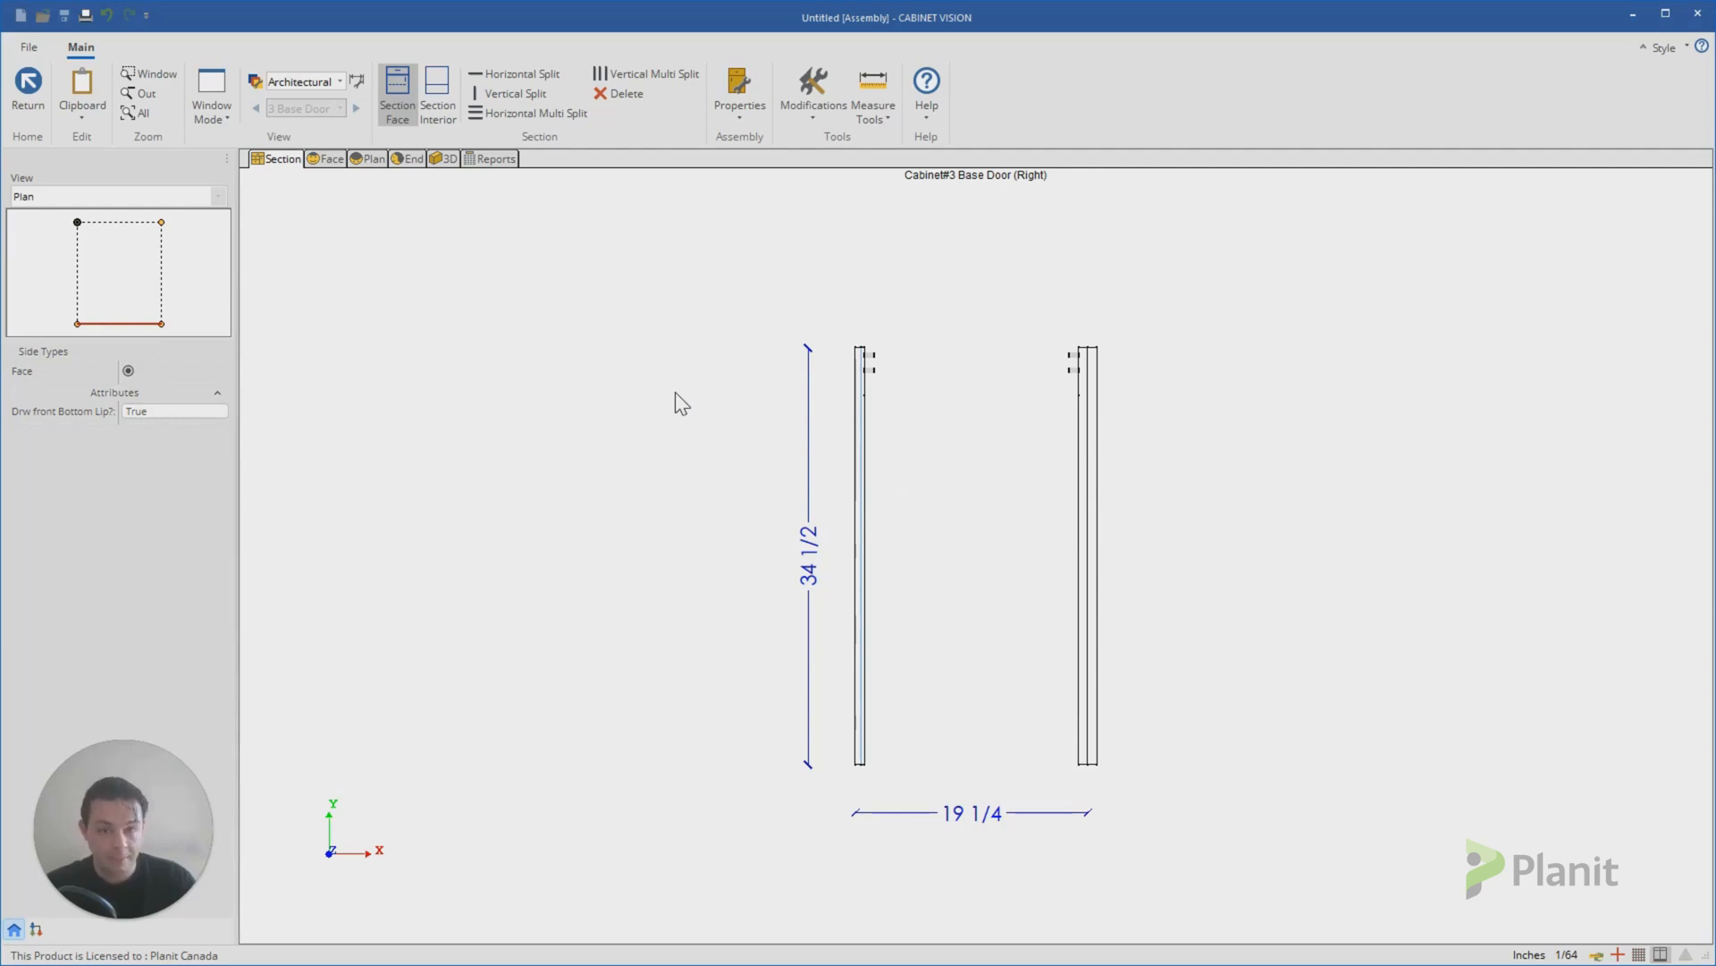
mouse_move(109, 840)
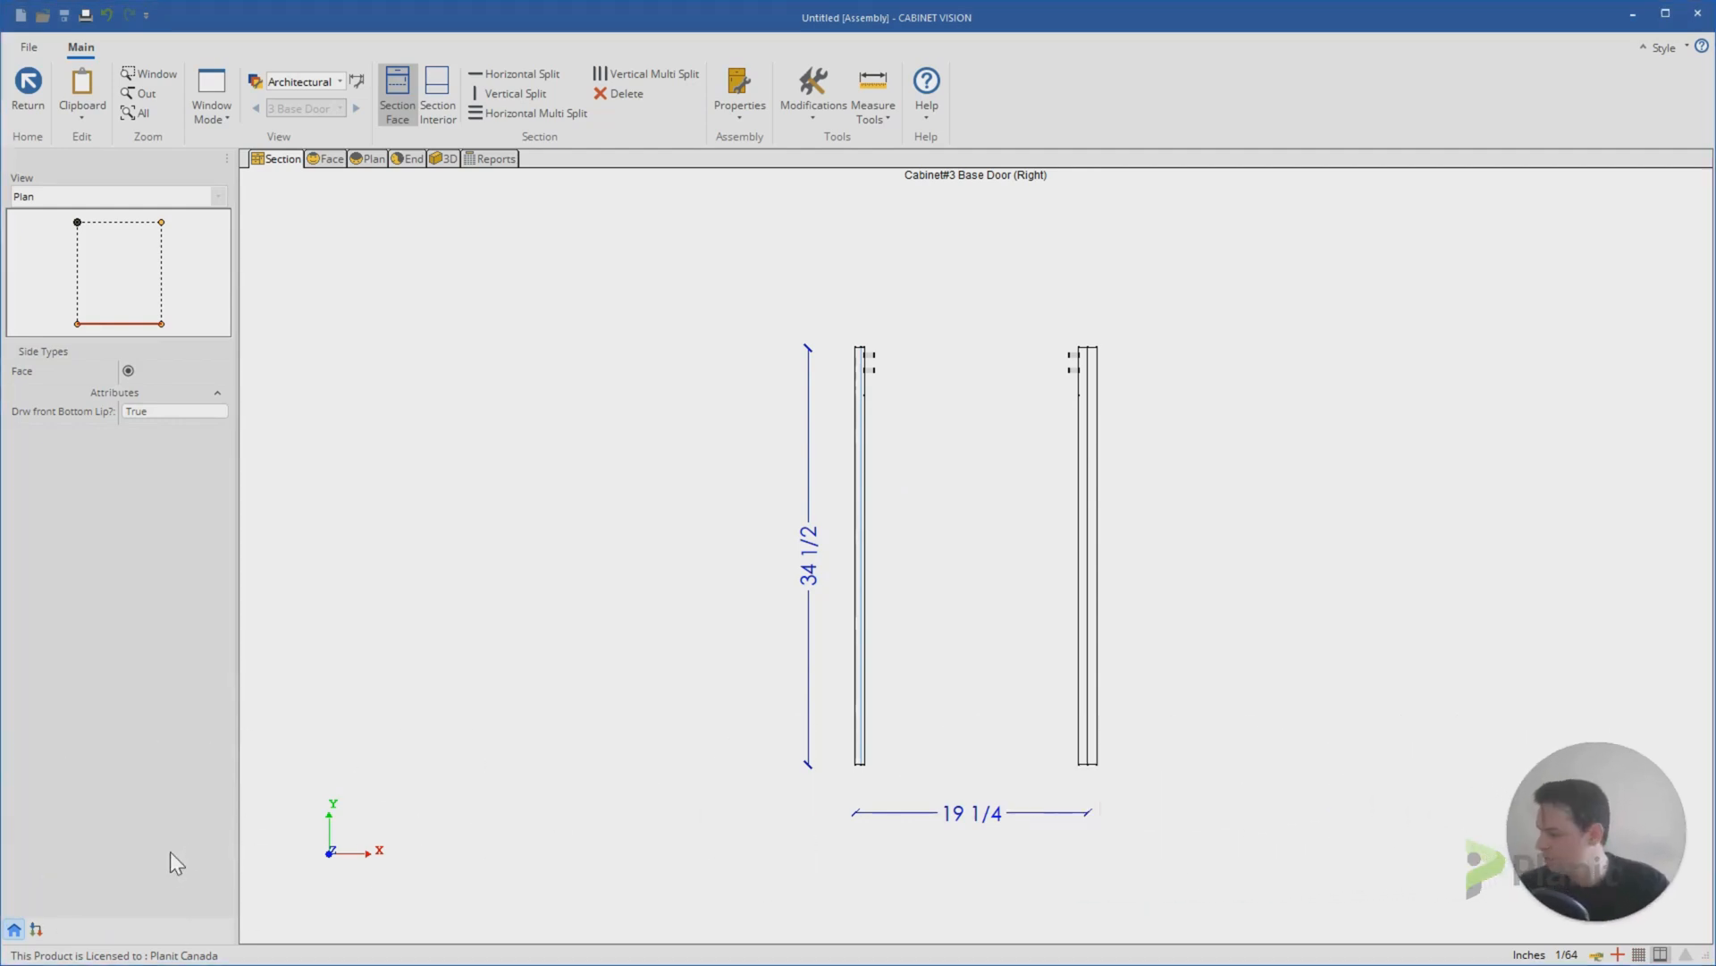
mouse_move(31, 965)
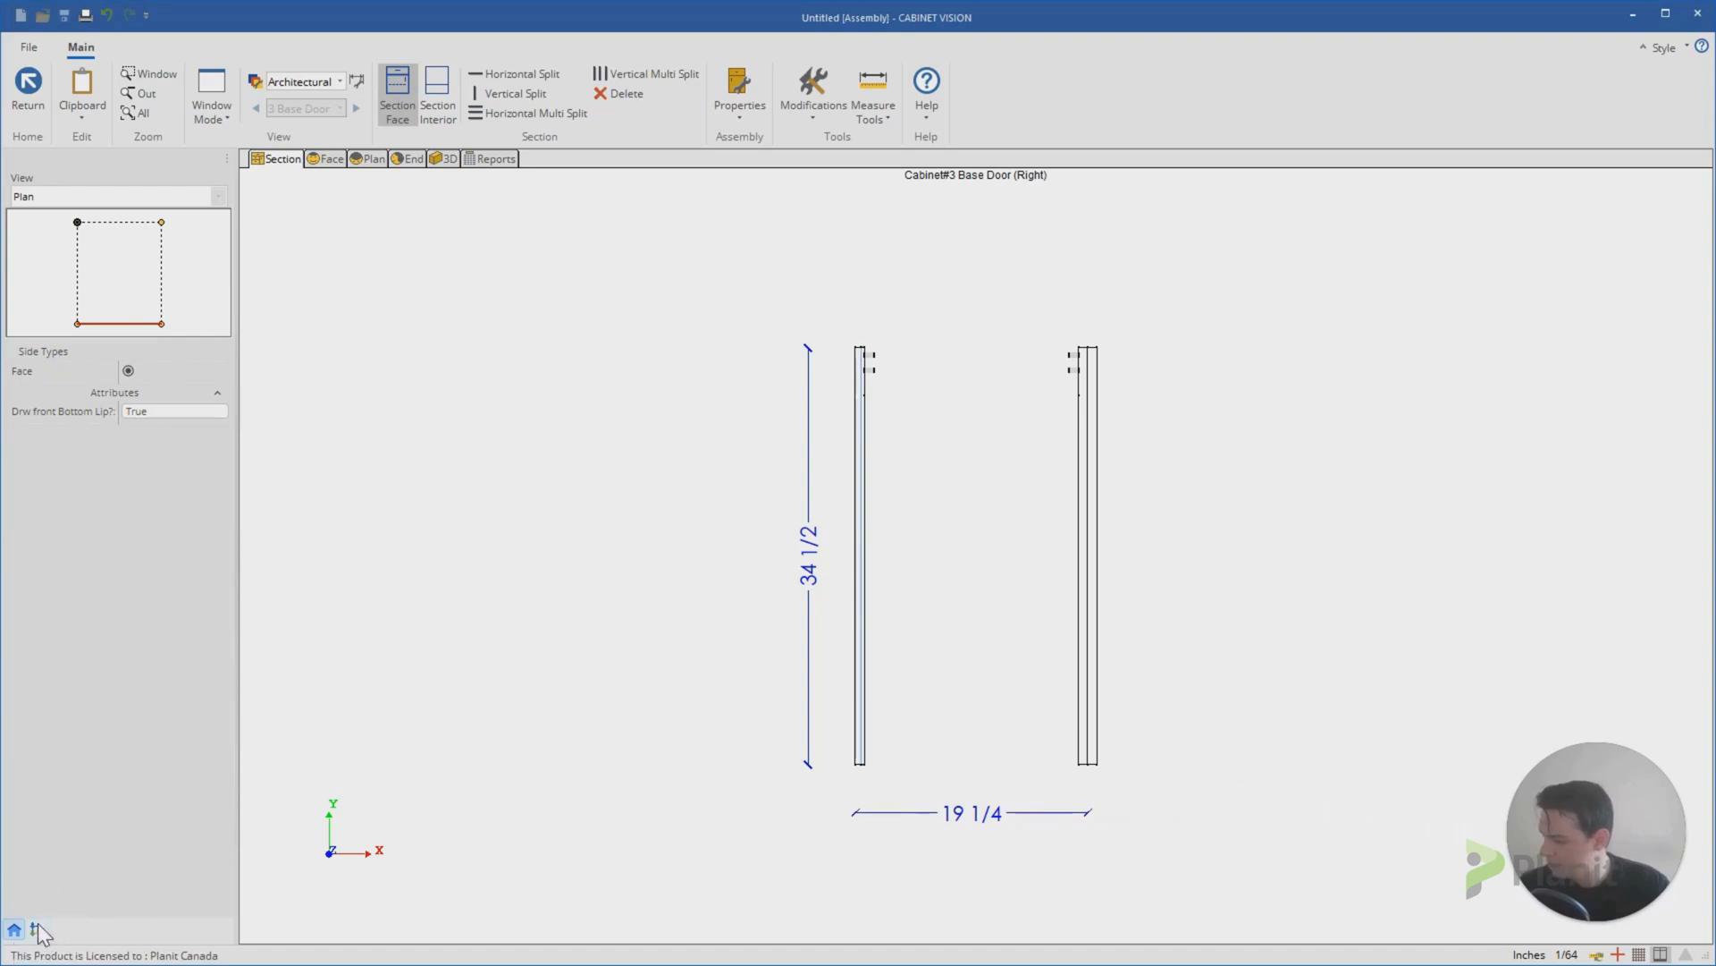
Step: Show the 20-inch cabinet's part tree and select the Finished Left End (LF) under Case
left_click(36, 933)
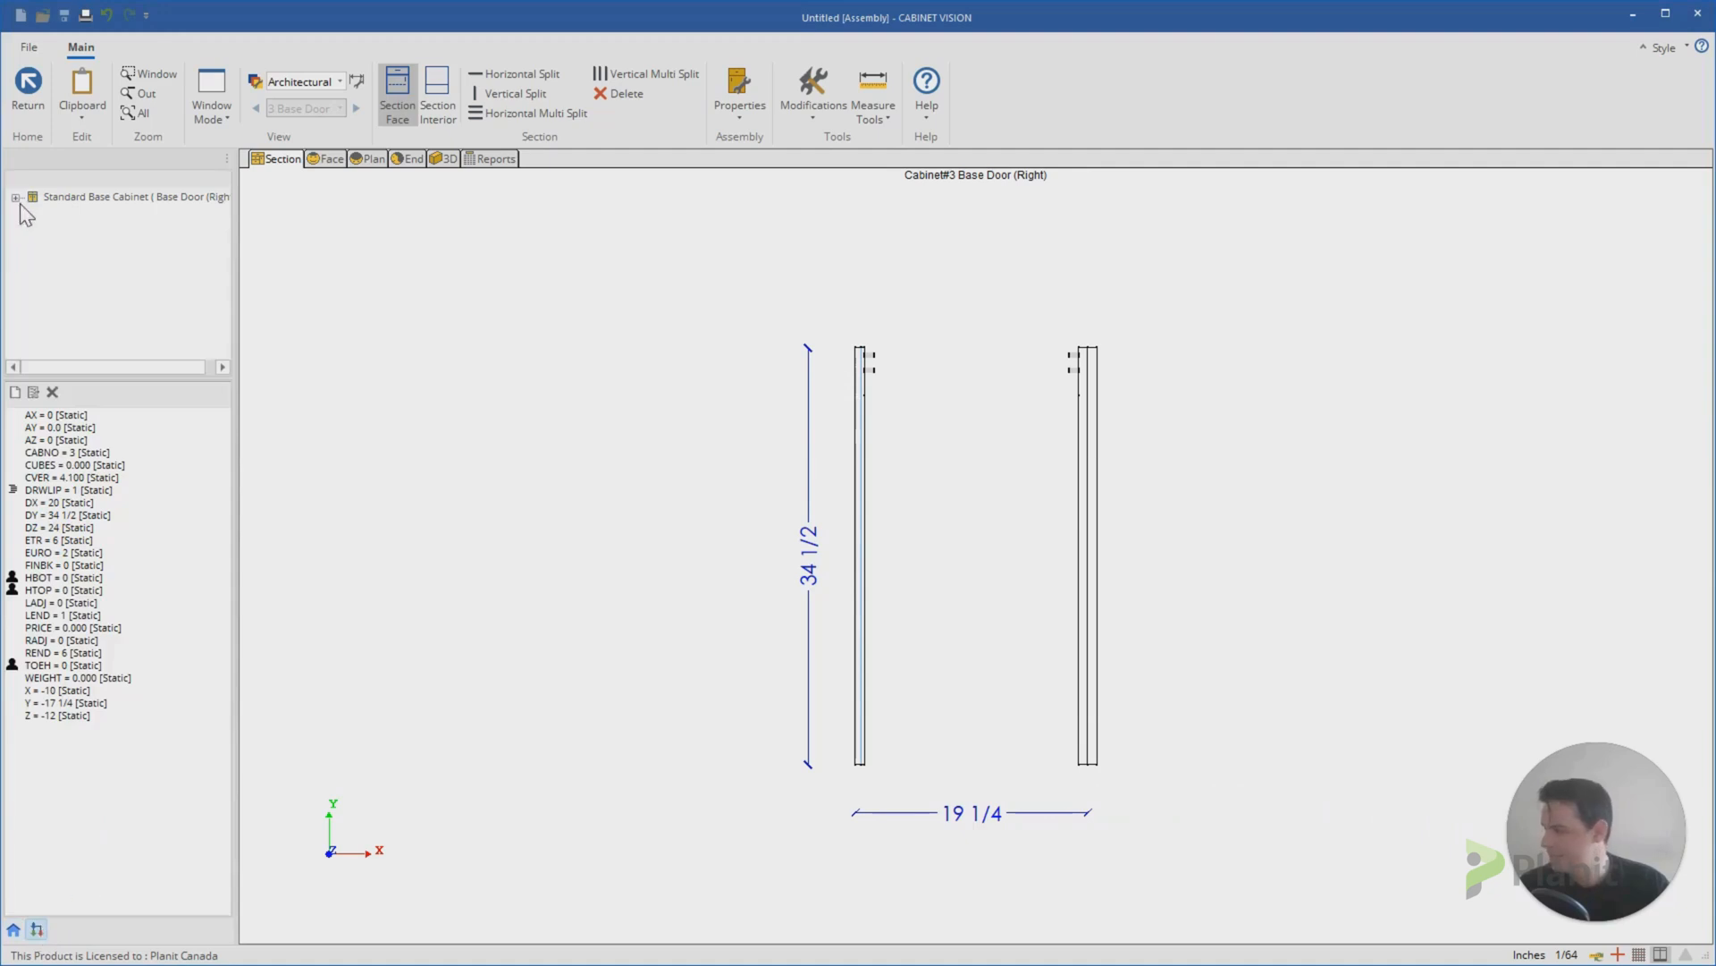
left_click(18, 196)
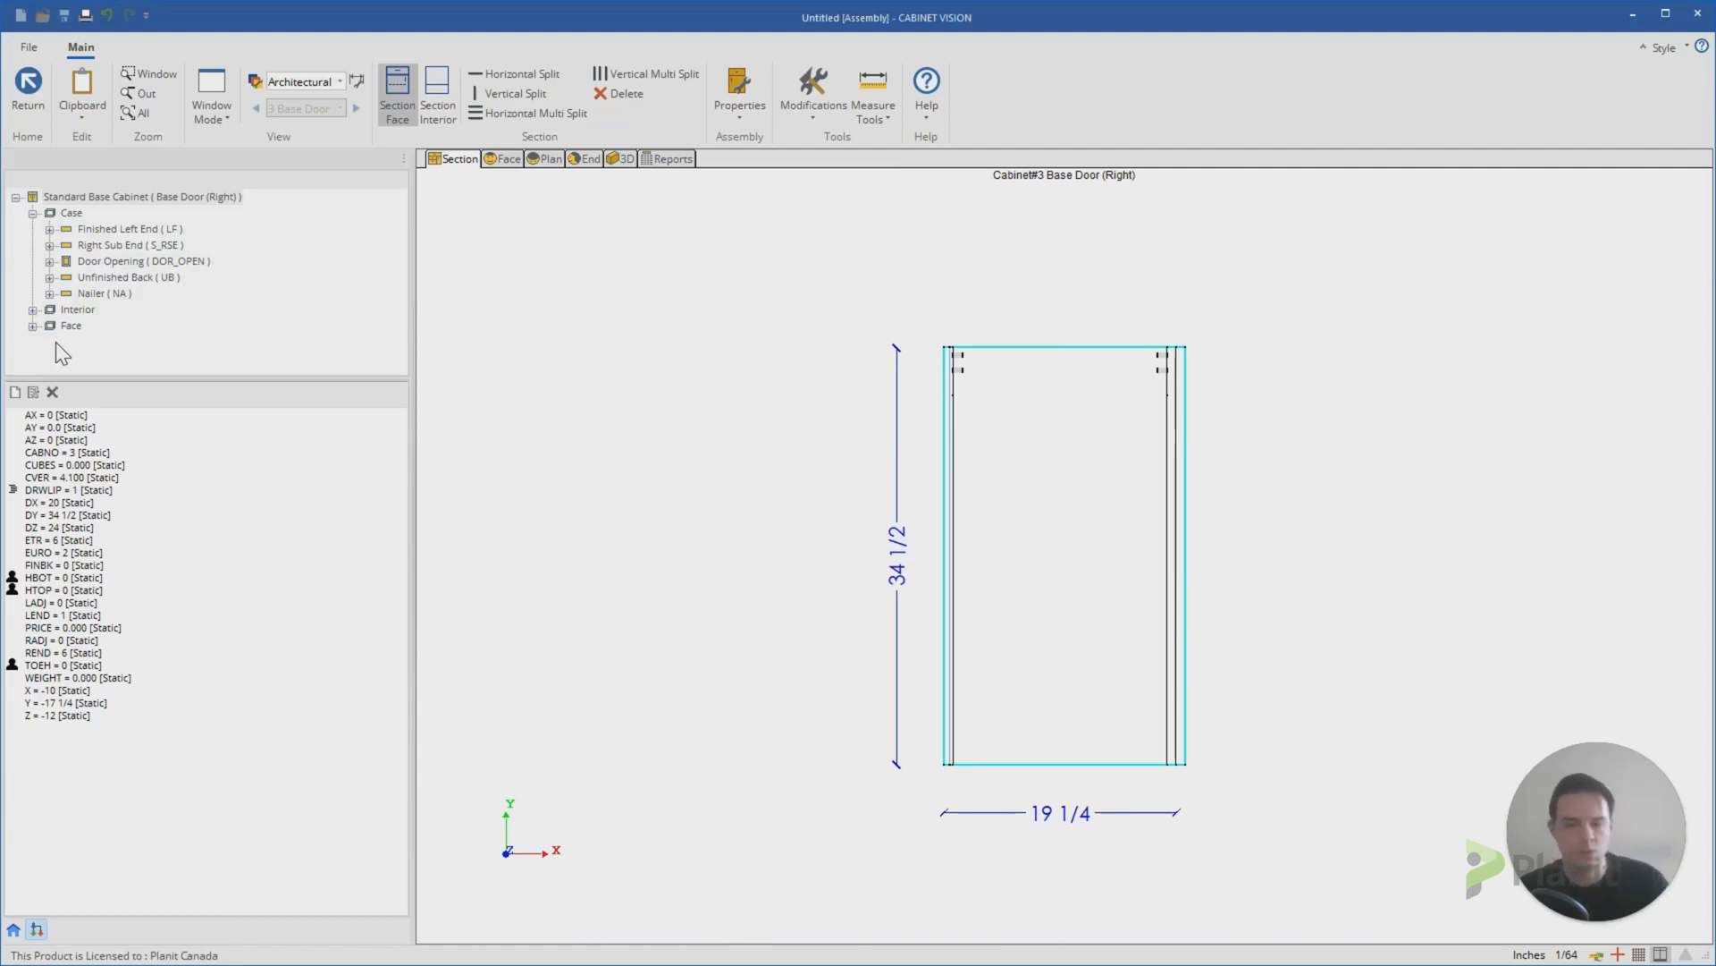
mouse_move(64, 247)
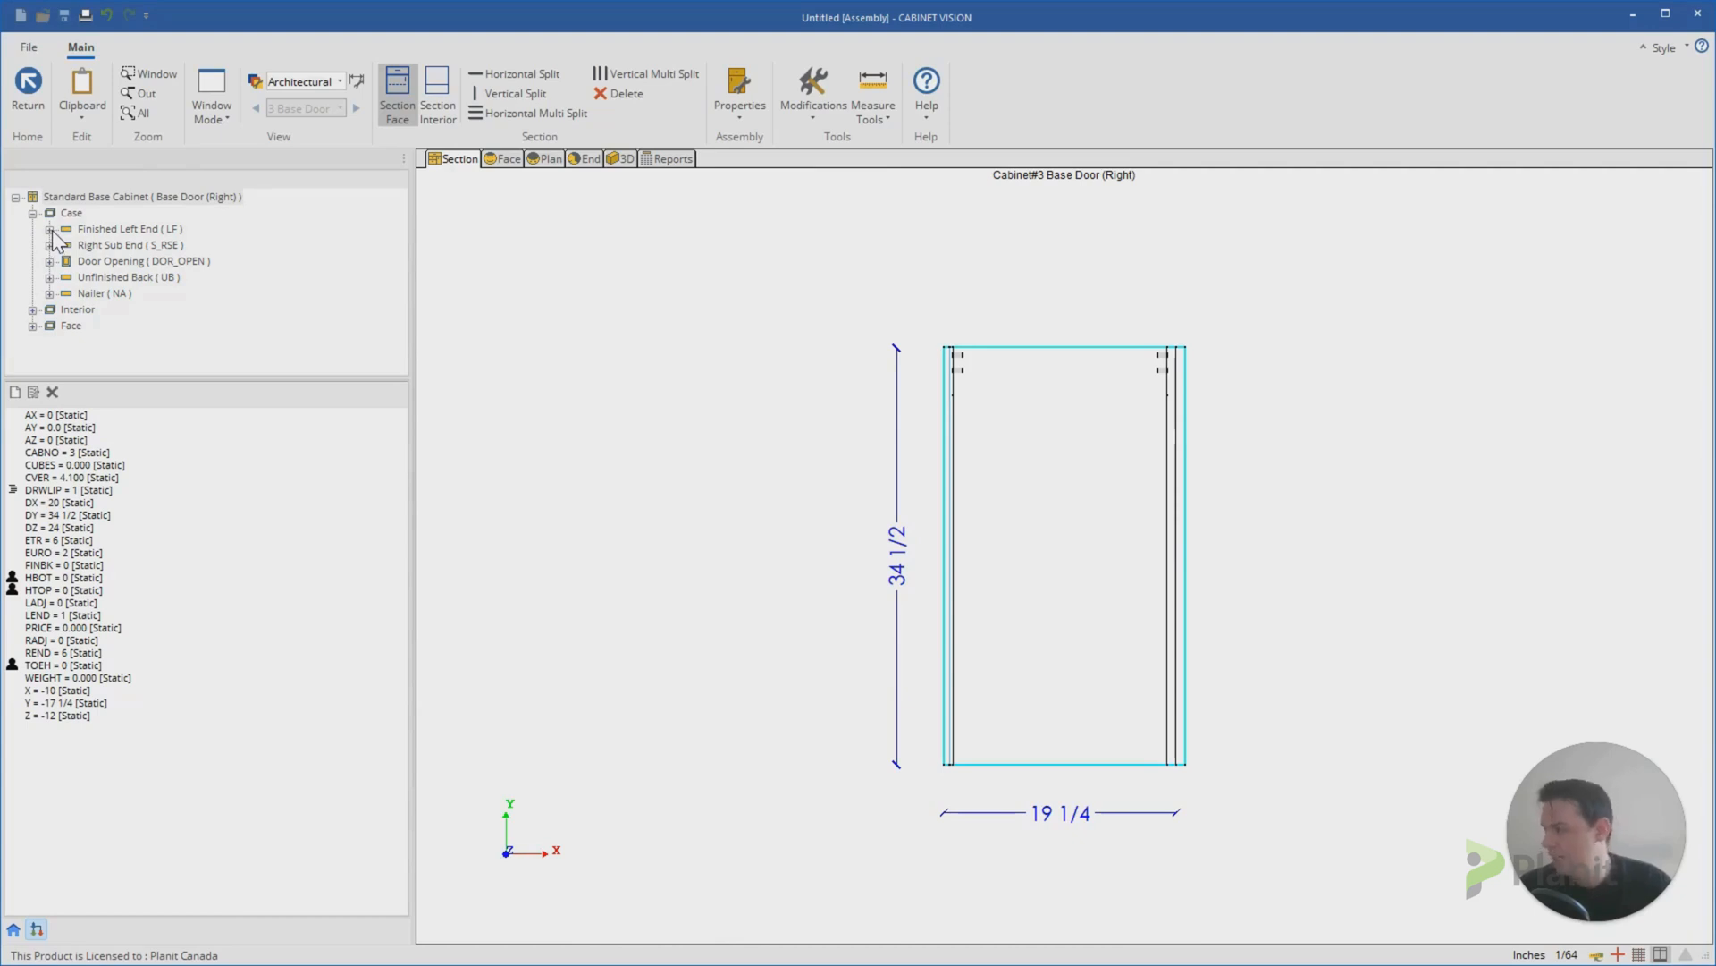
mouse_move(70, 236)
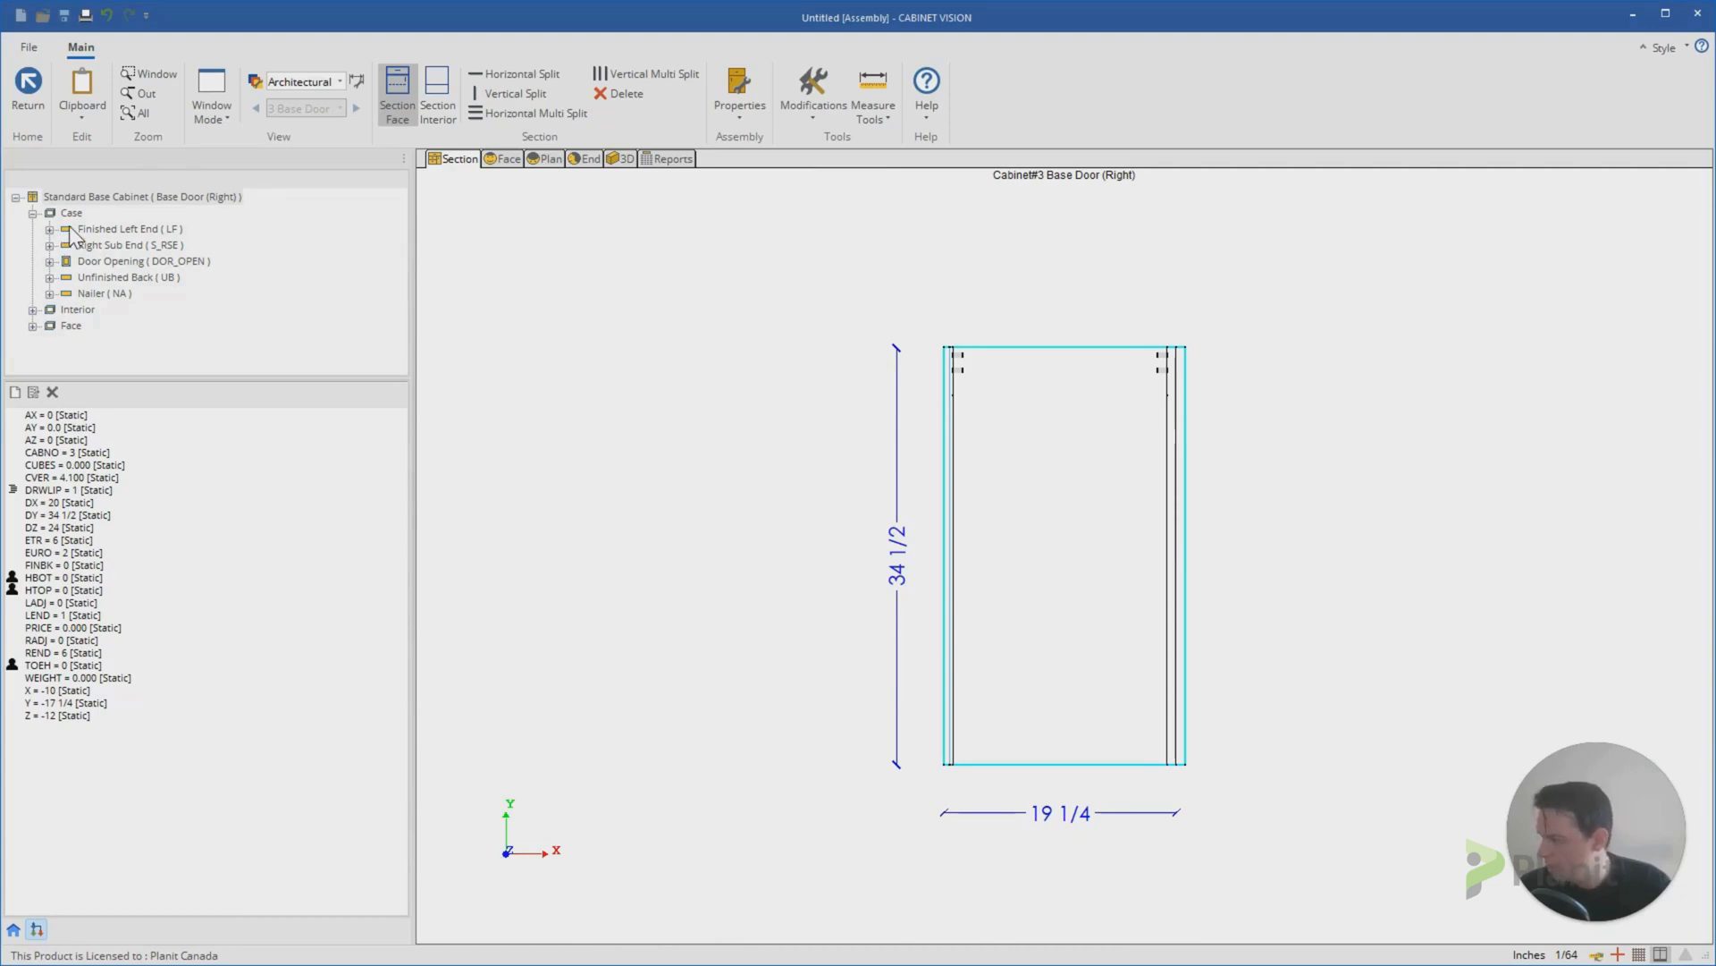
mouse_move(100, 238)
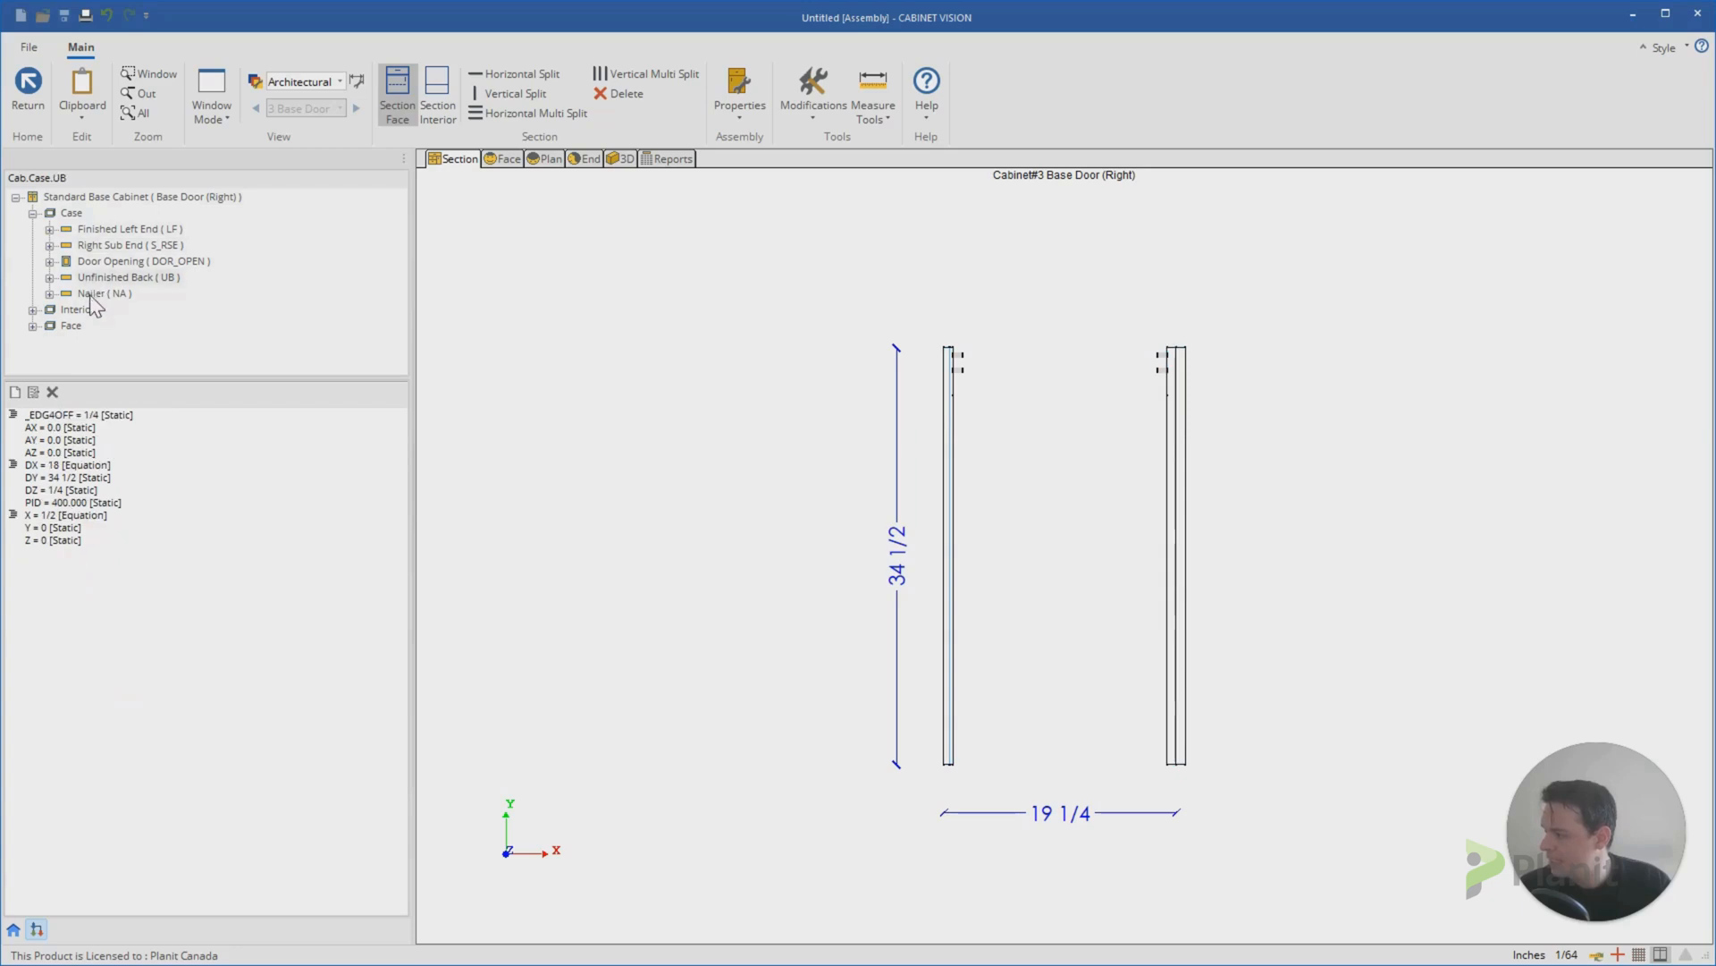
left_click(143, 261)
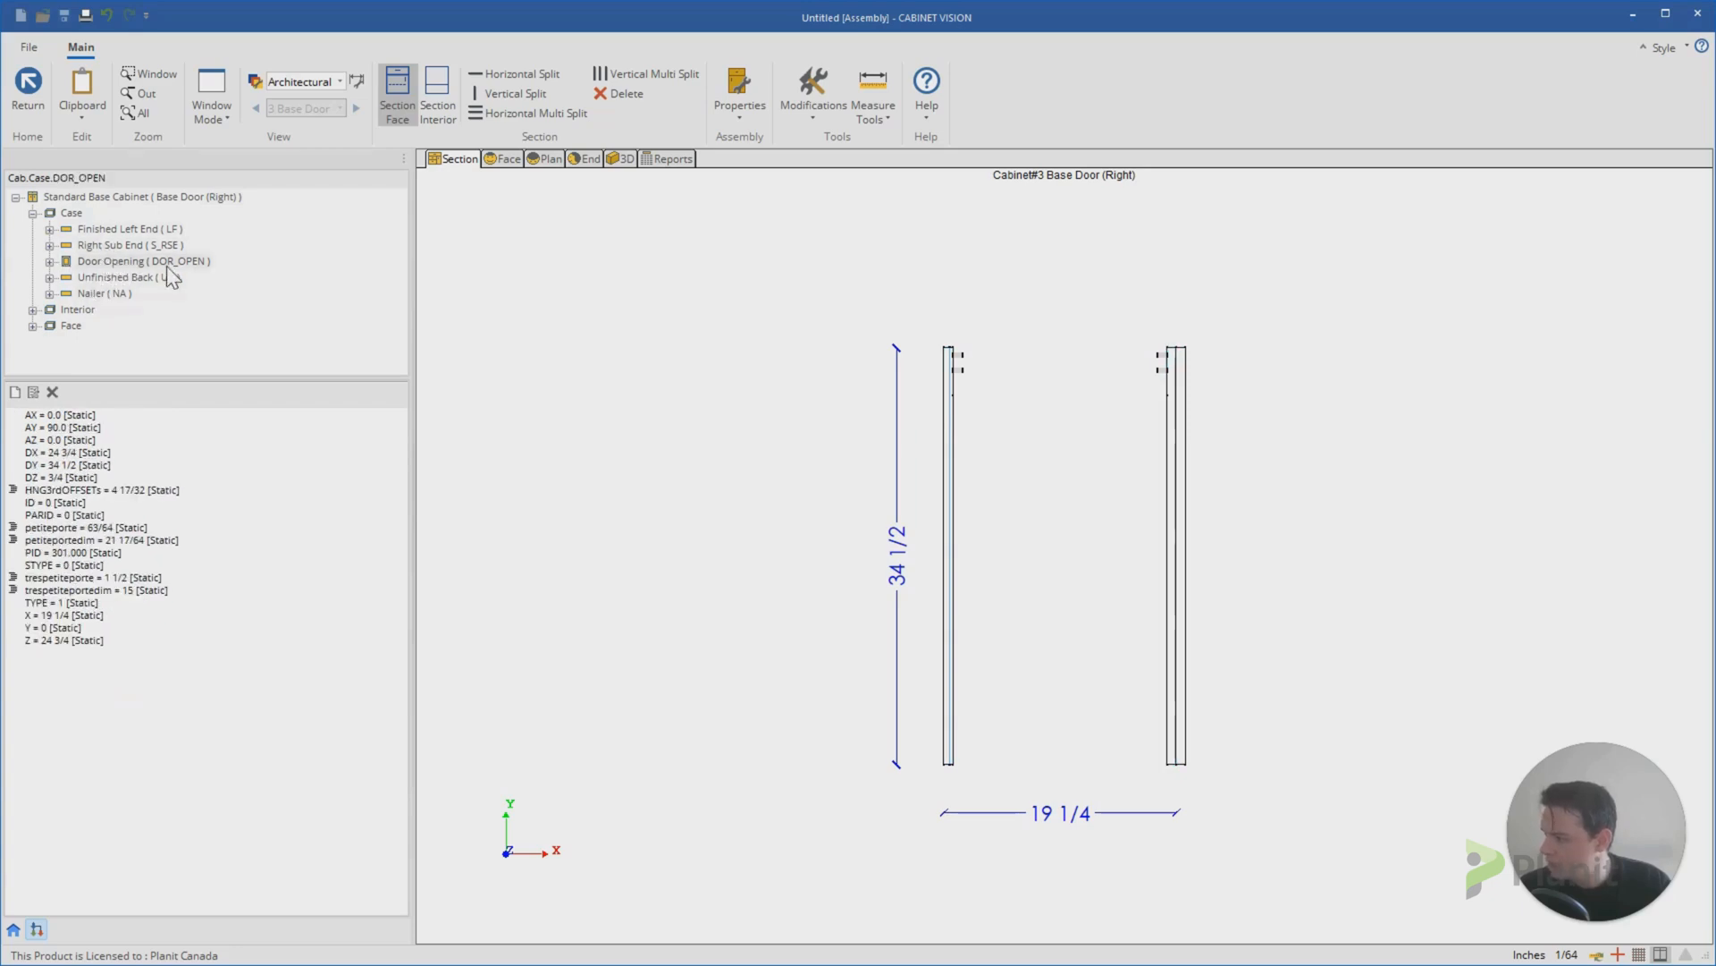
left_click(120, 229)
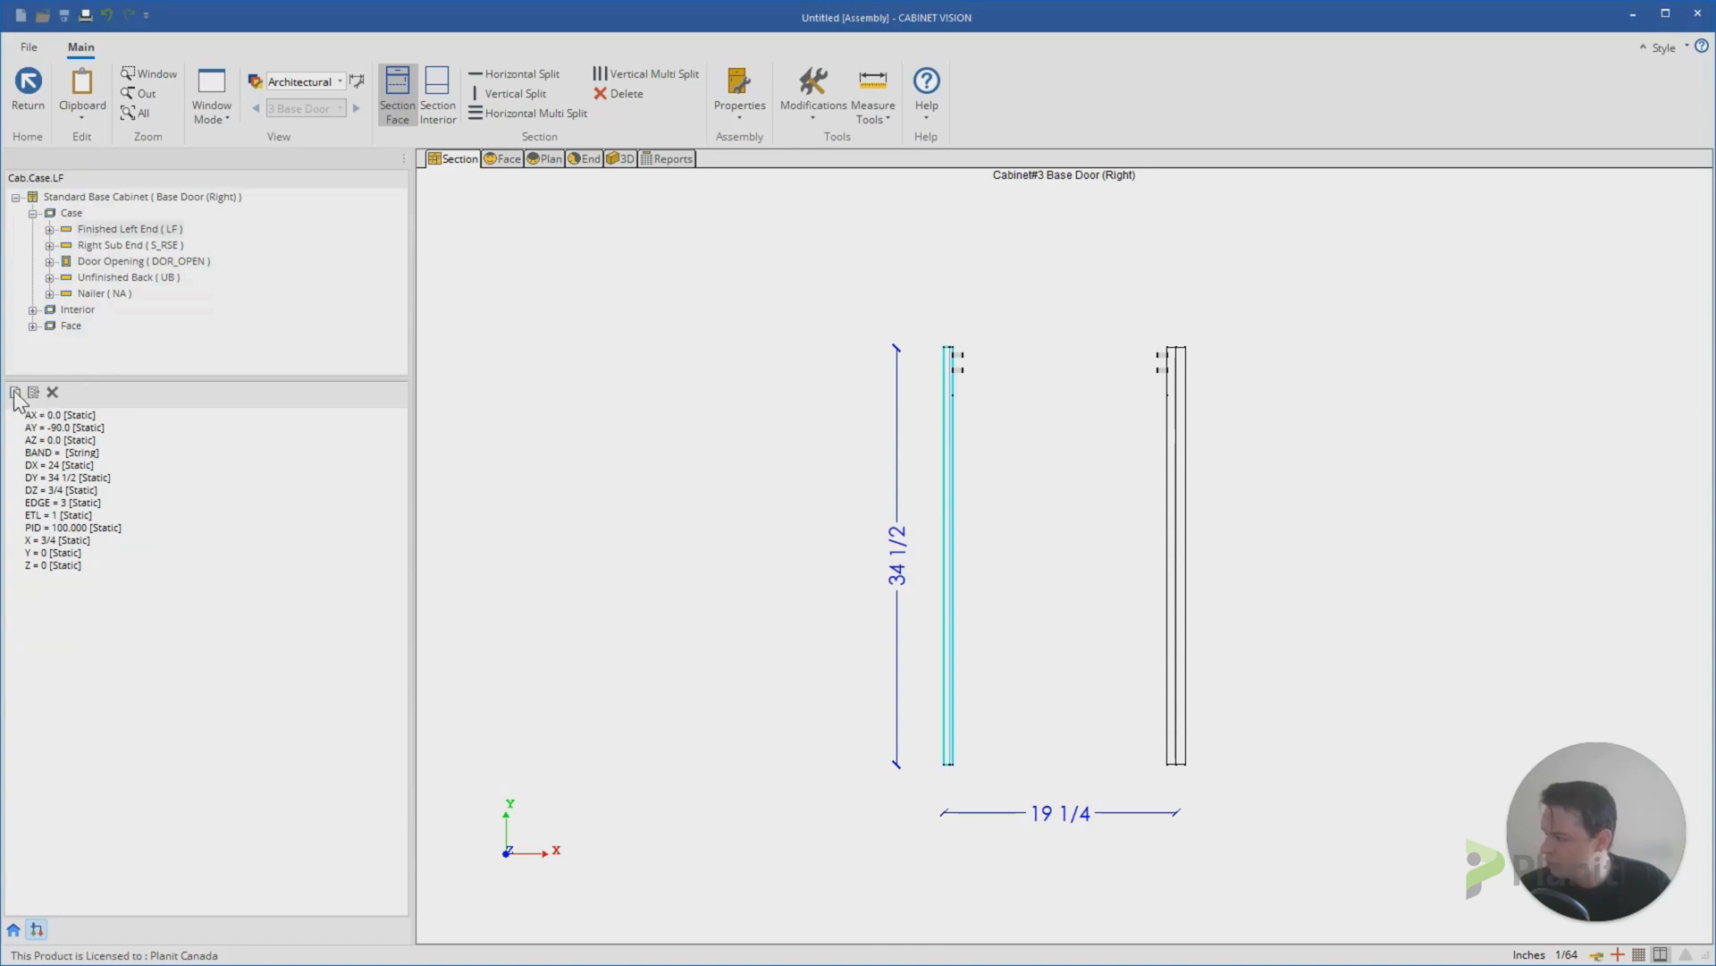
mouse_move(14, 392)
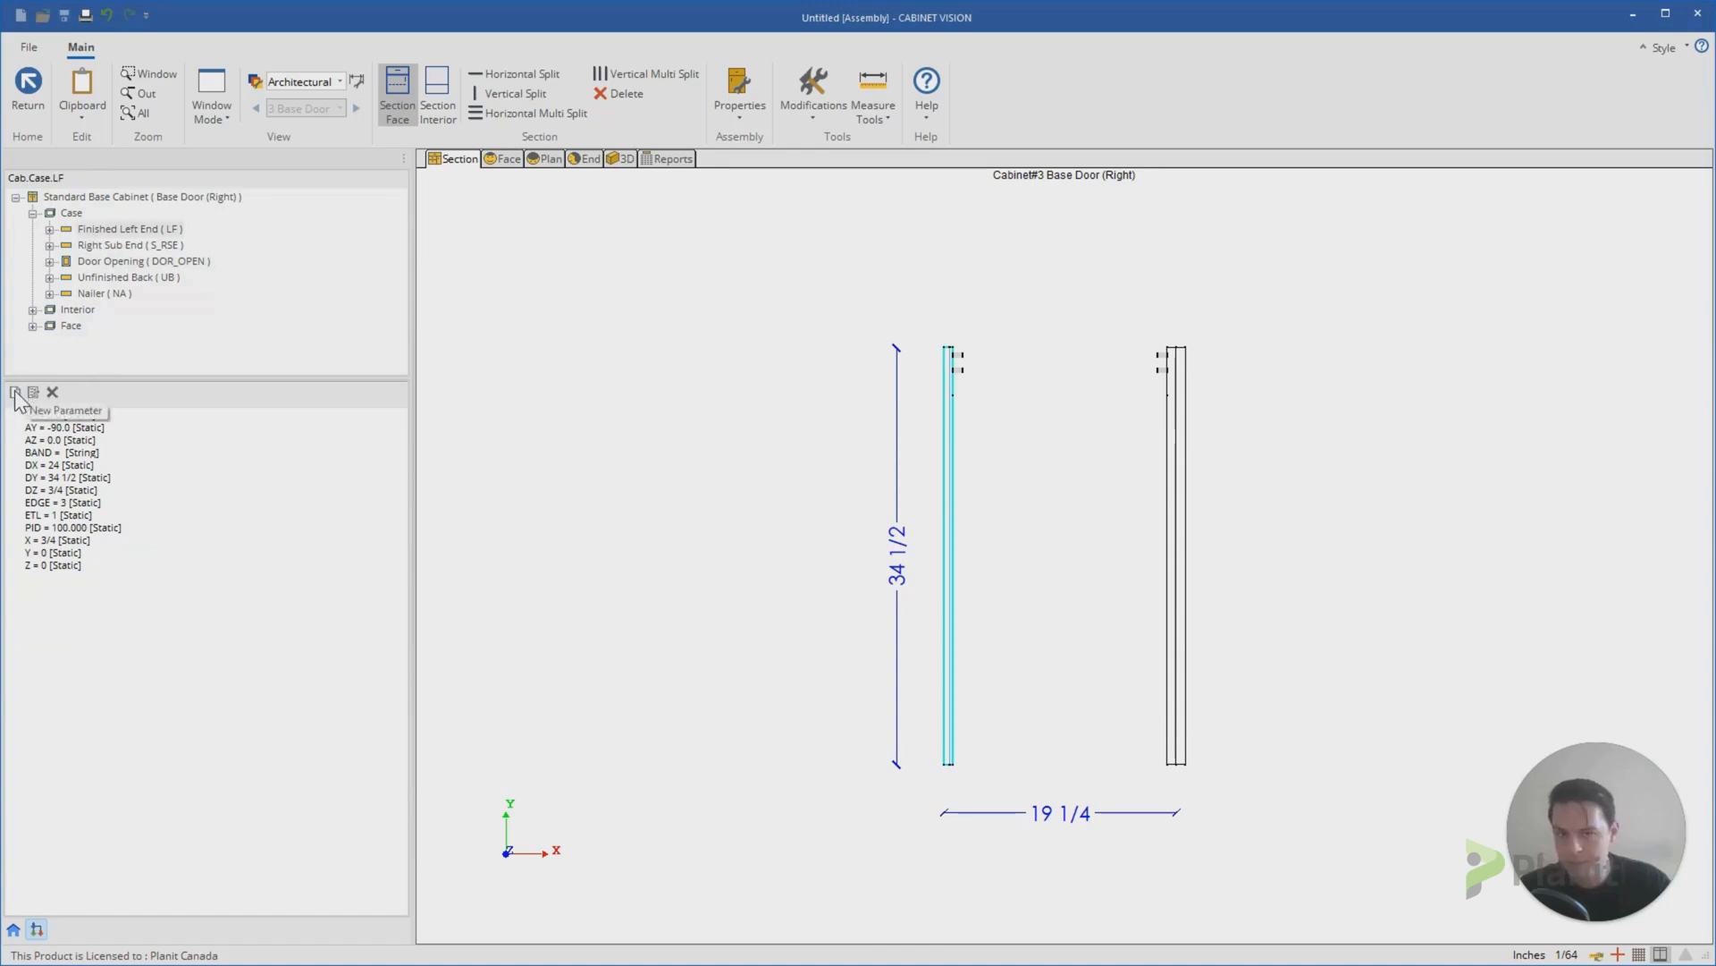
Step: Add an integer parameter named qty to the Finished Left End
left_click(17, 392)
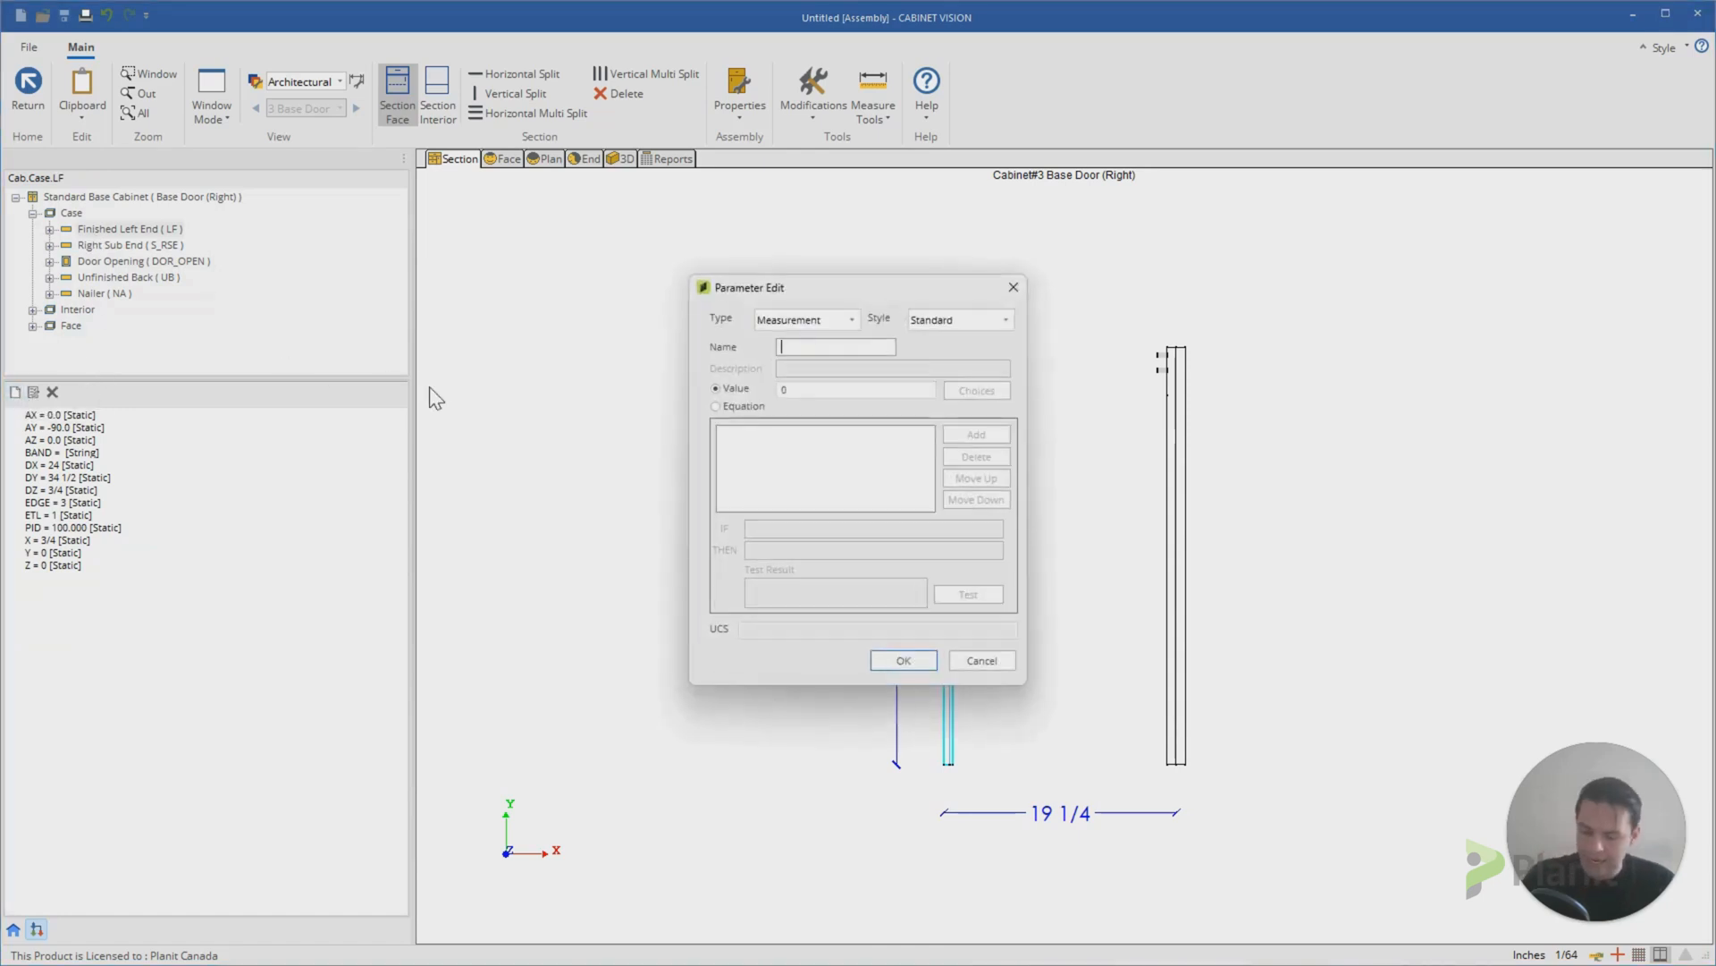
type("qty")
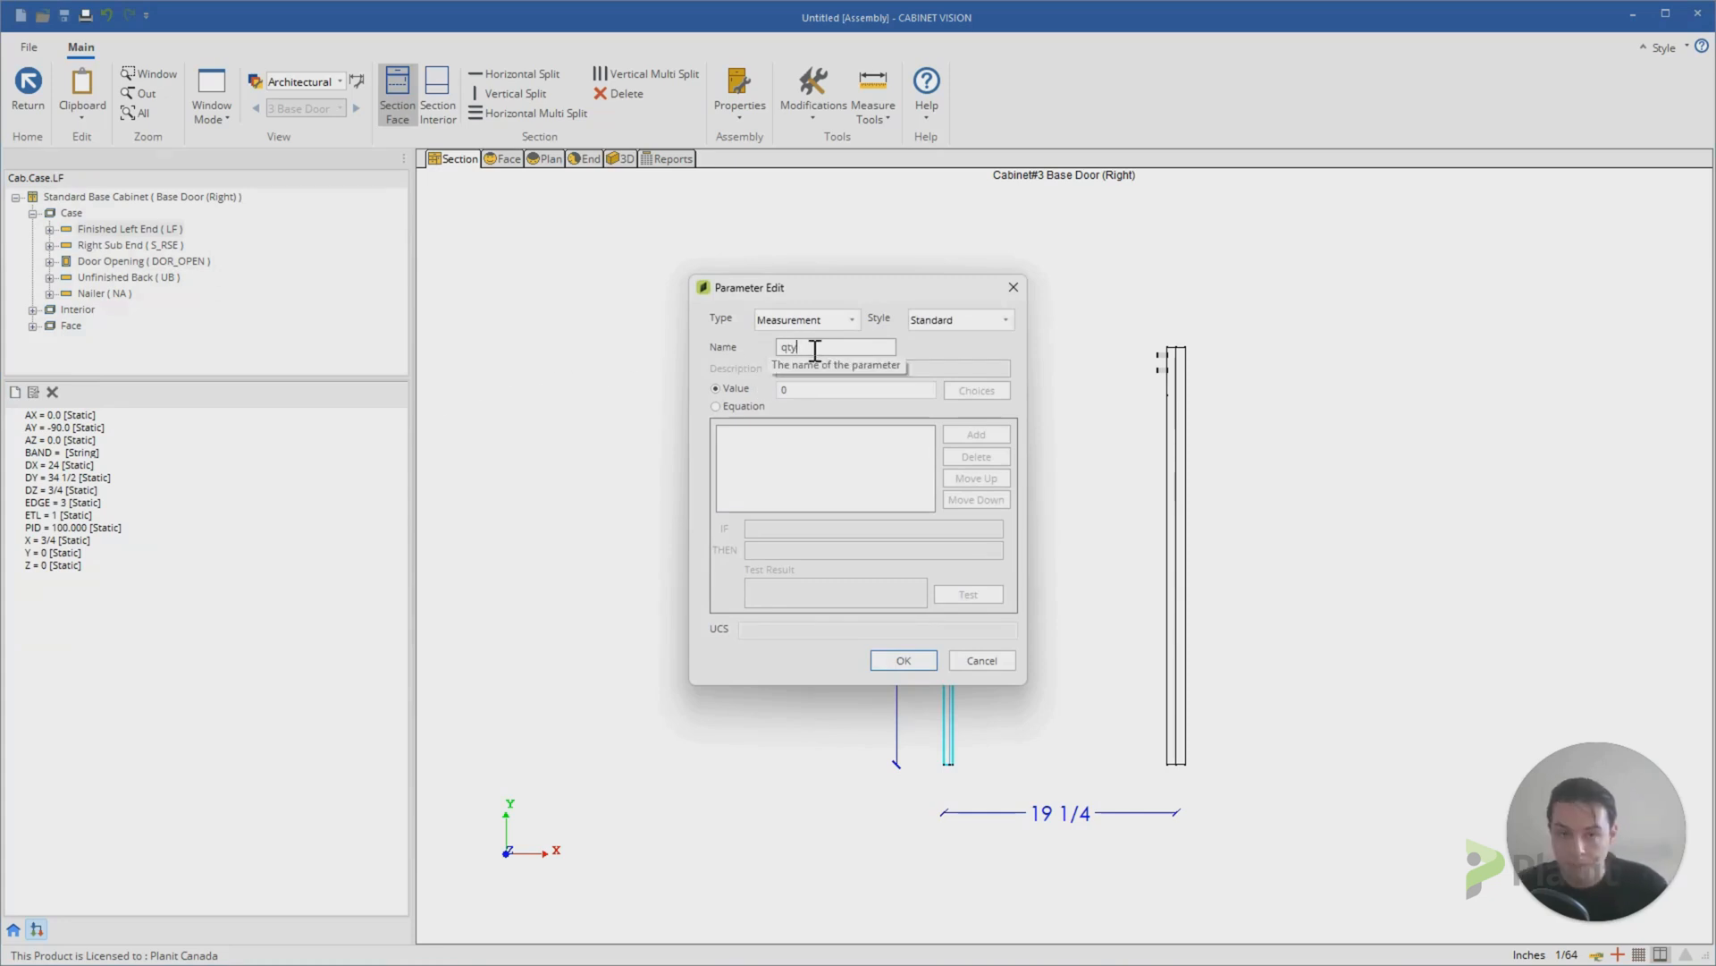
left_click(853, 319)
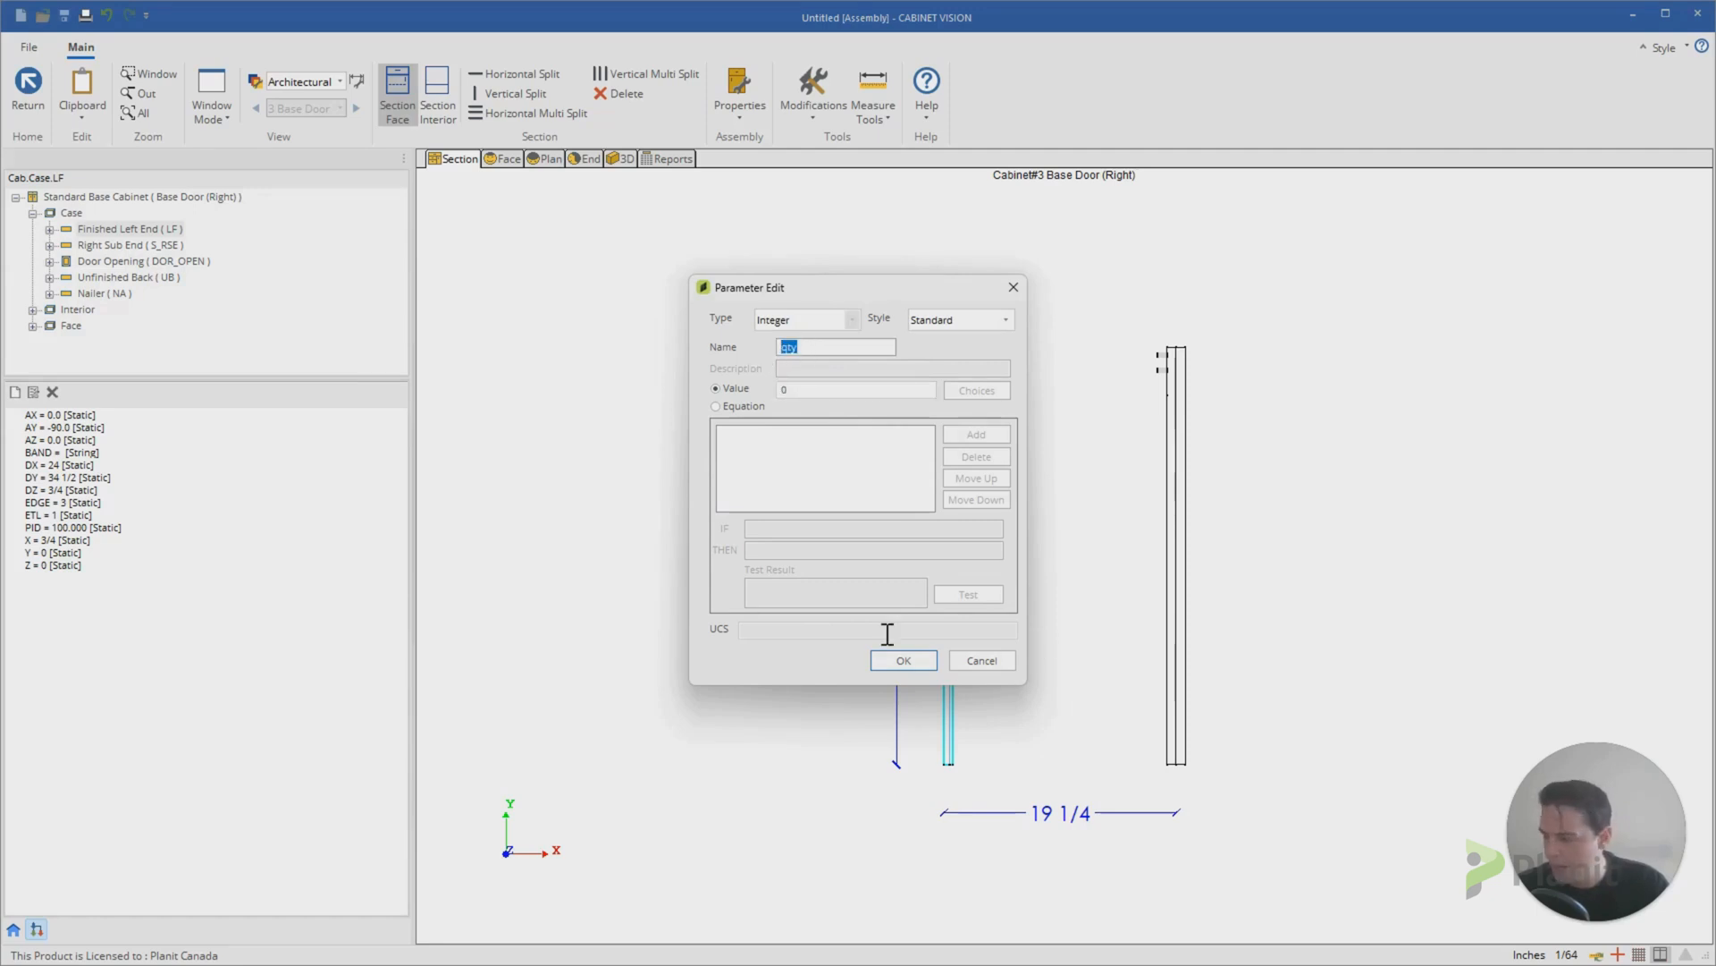
left_click(902, 659)
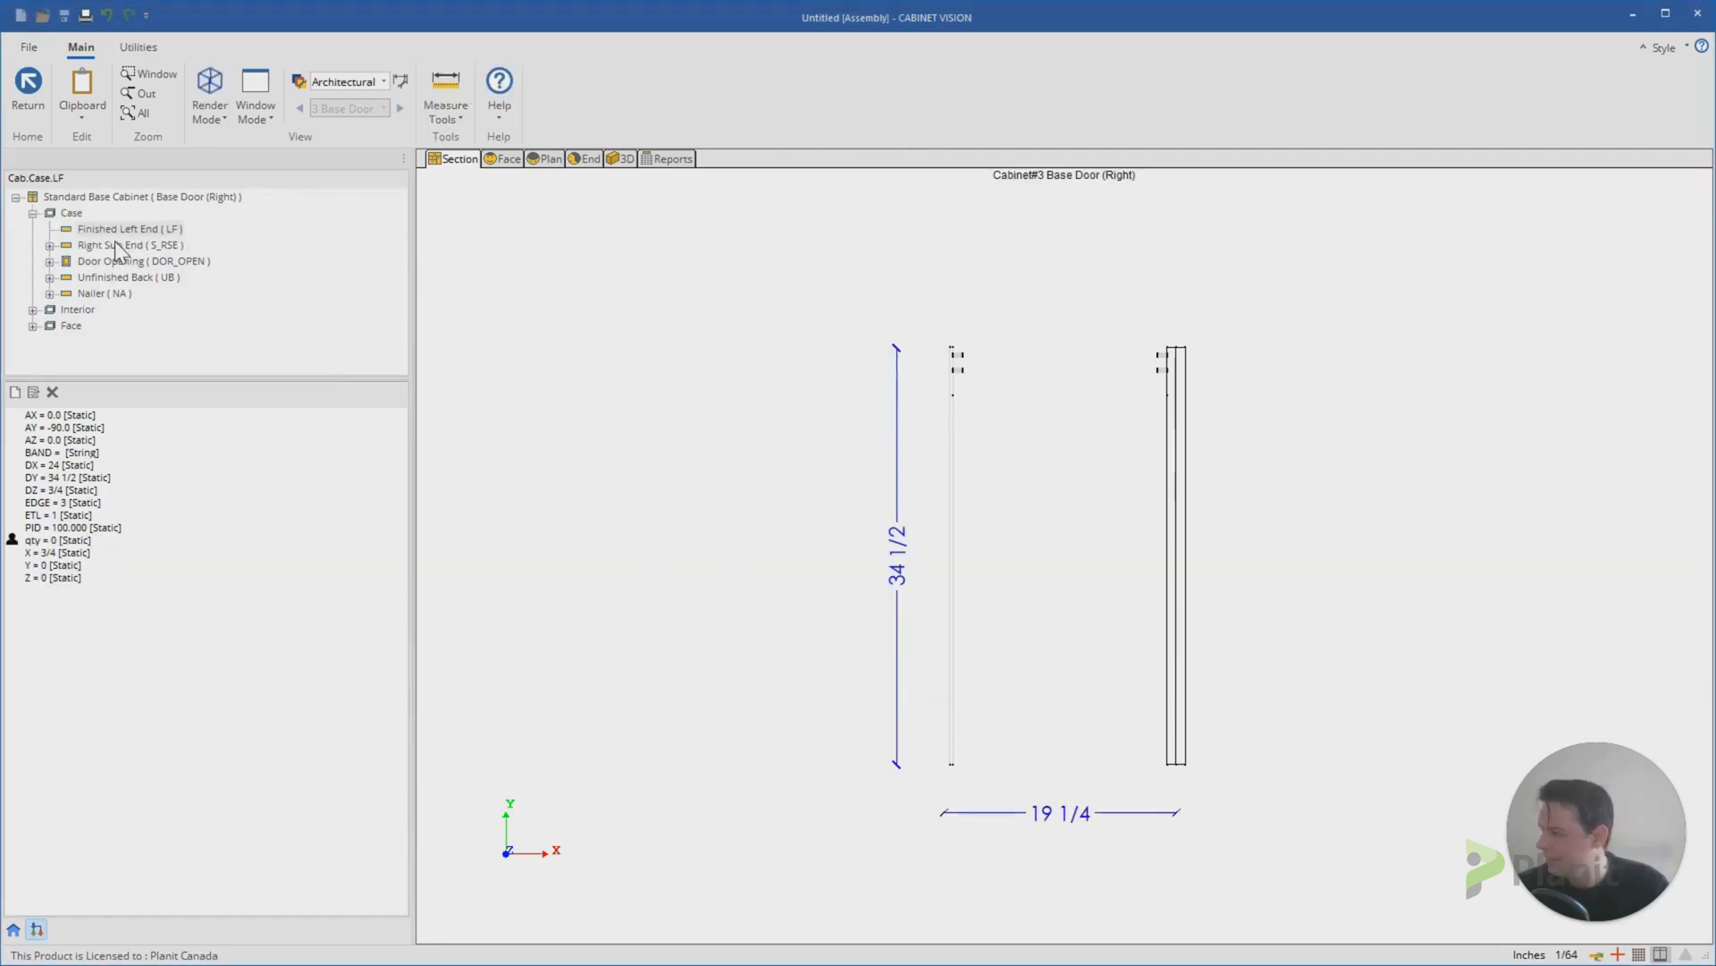
mouse_move(113, 230)
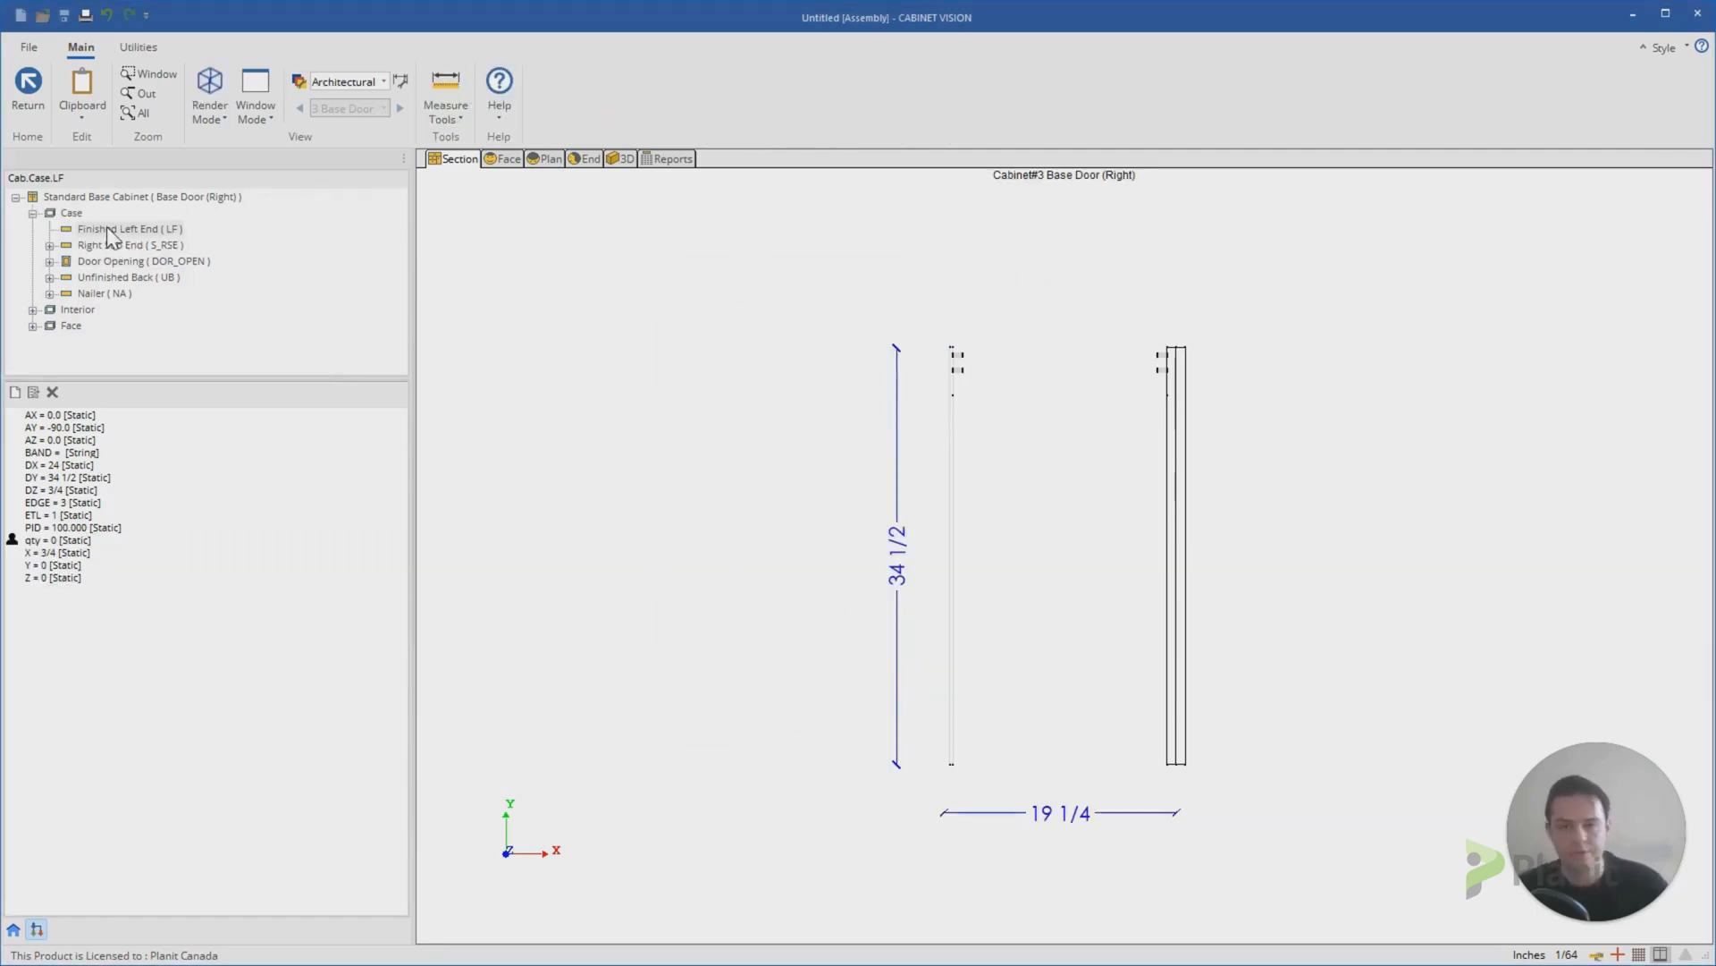
Step: Add an integer parameter named QTY set to 0 to the Nailer part
left_click(130, 244)
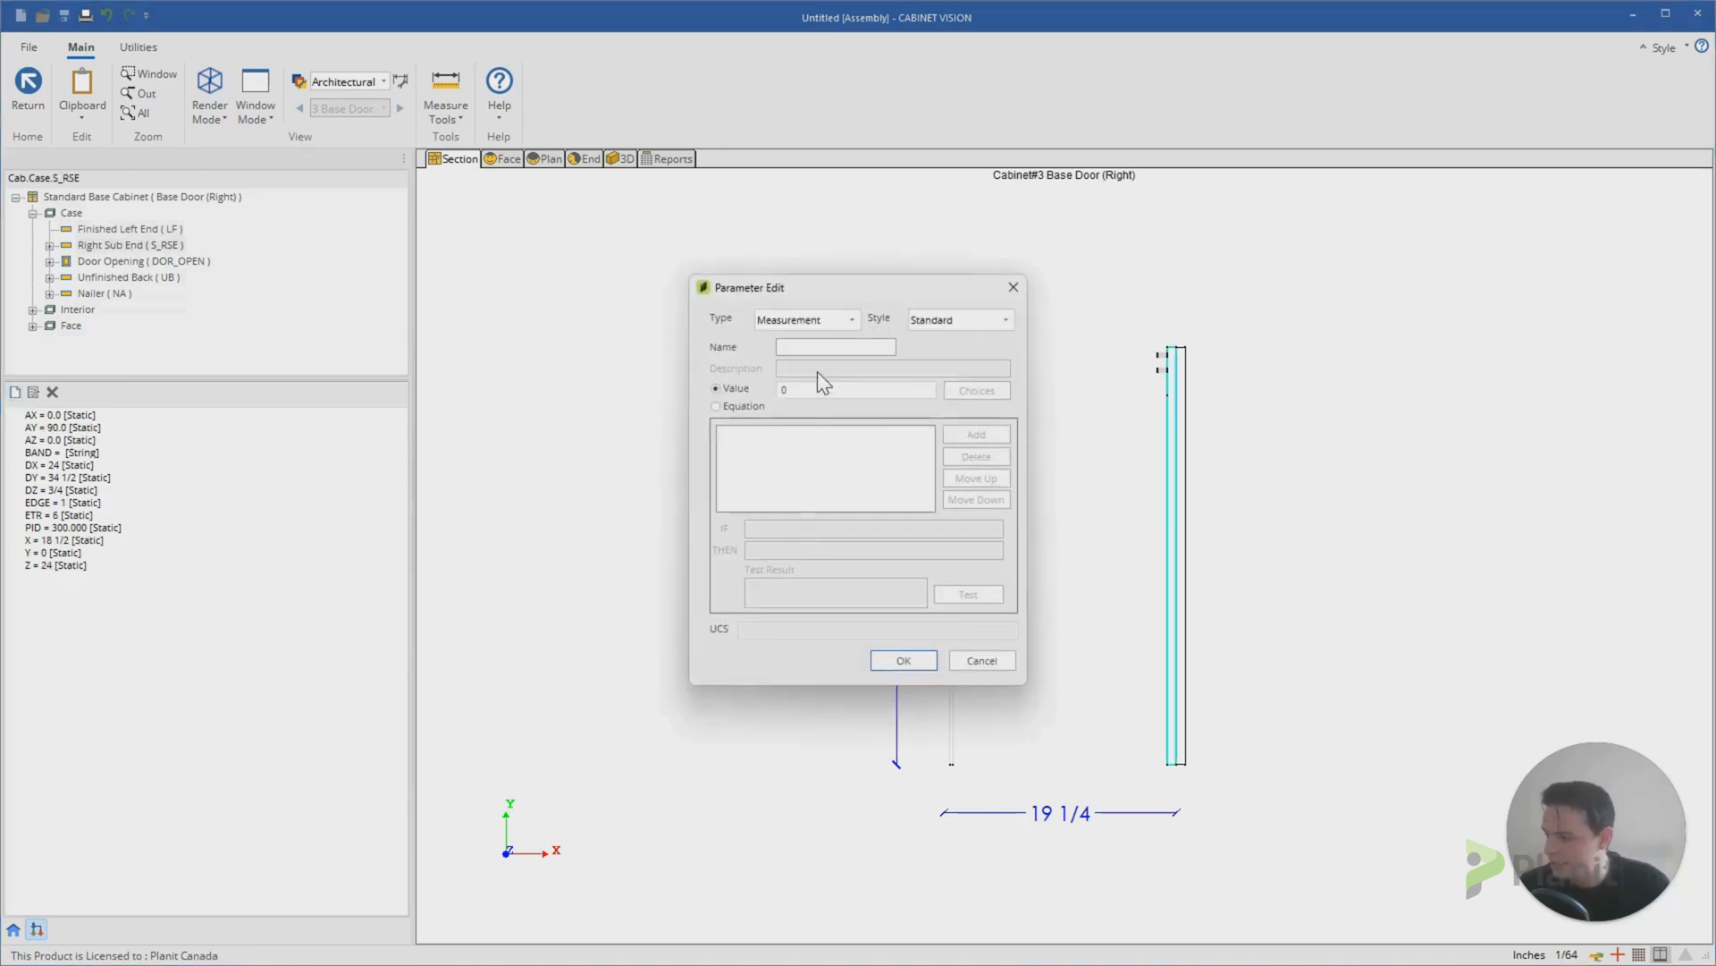
type("QTY")
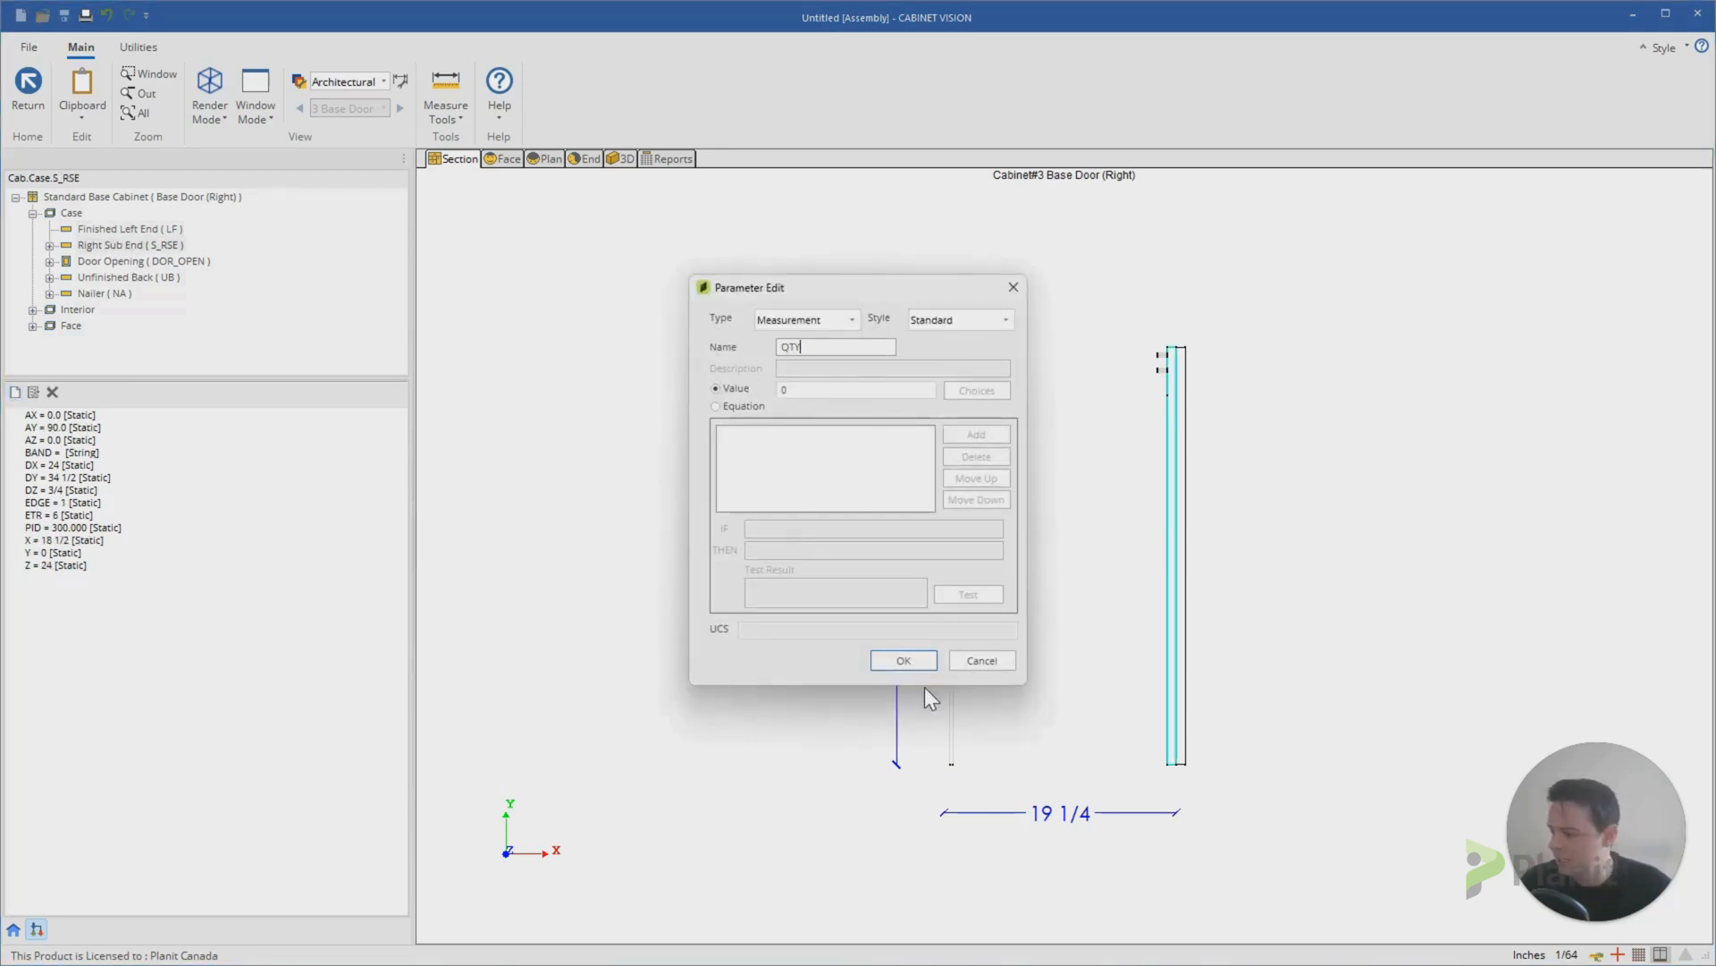
left_click(903, 660)
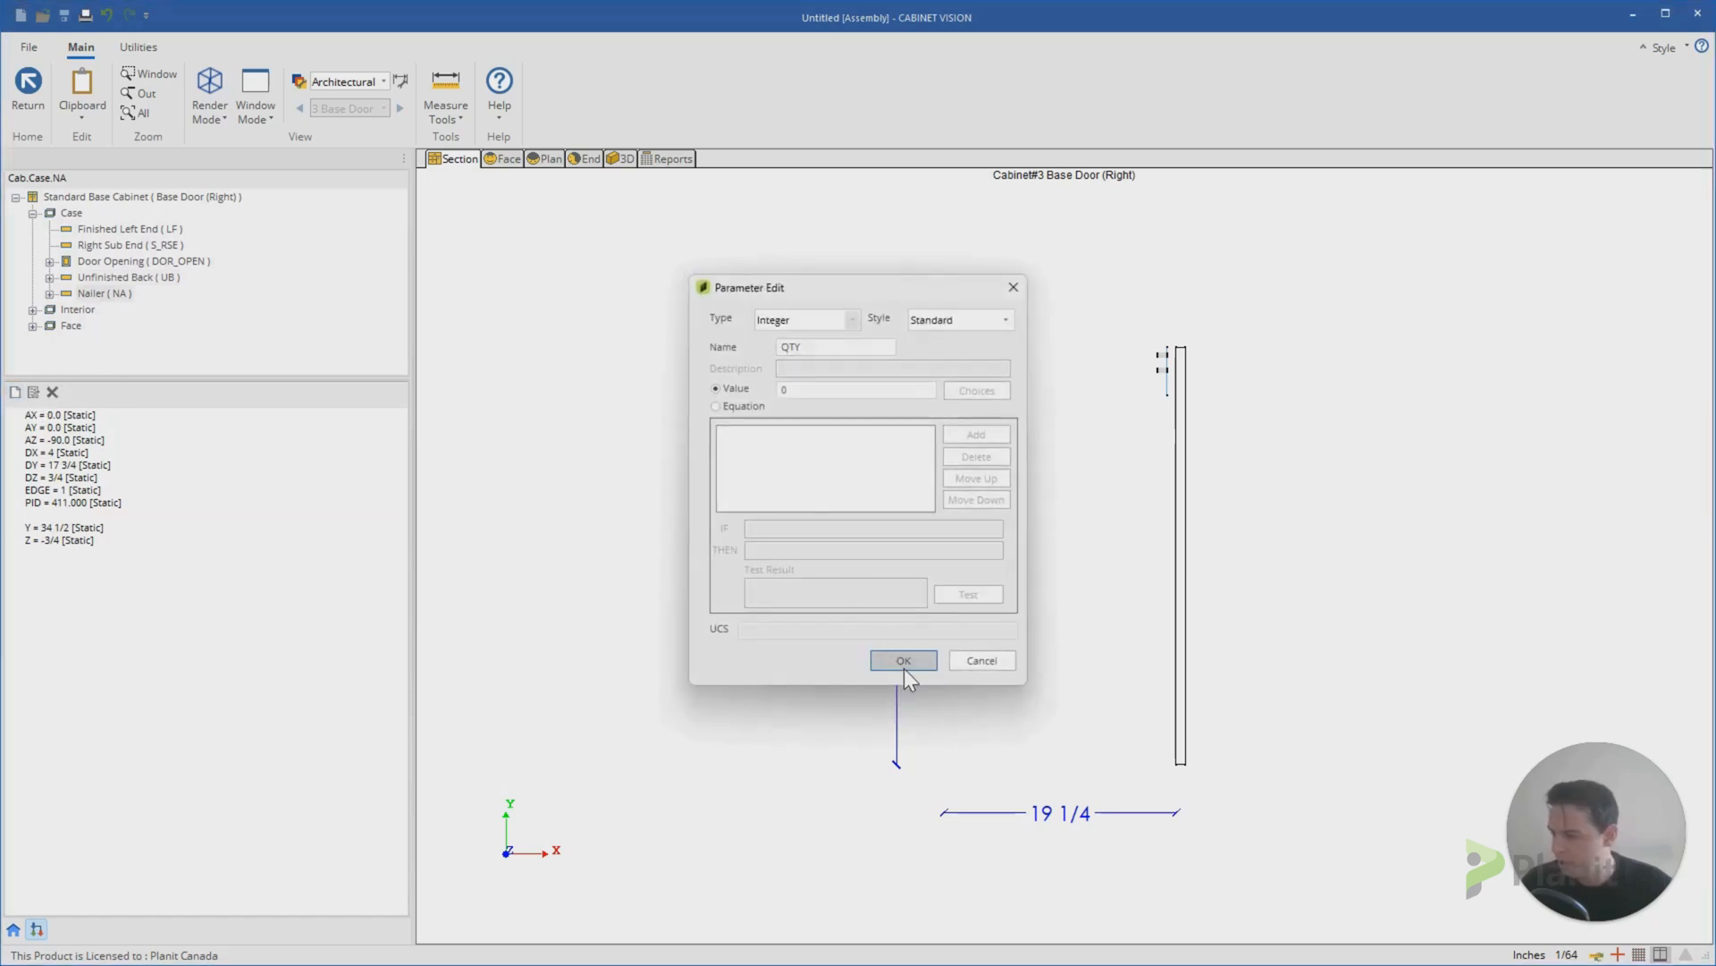
left_click(902, 659)
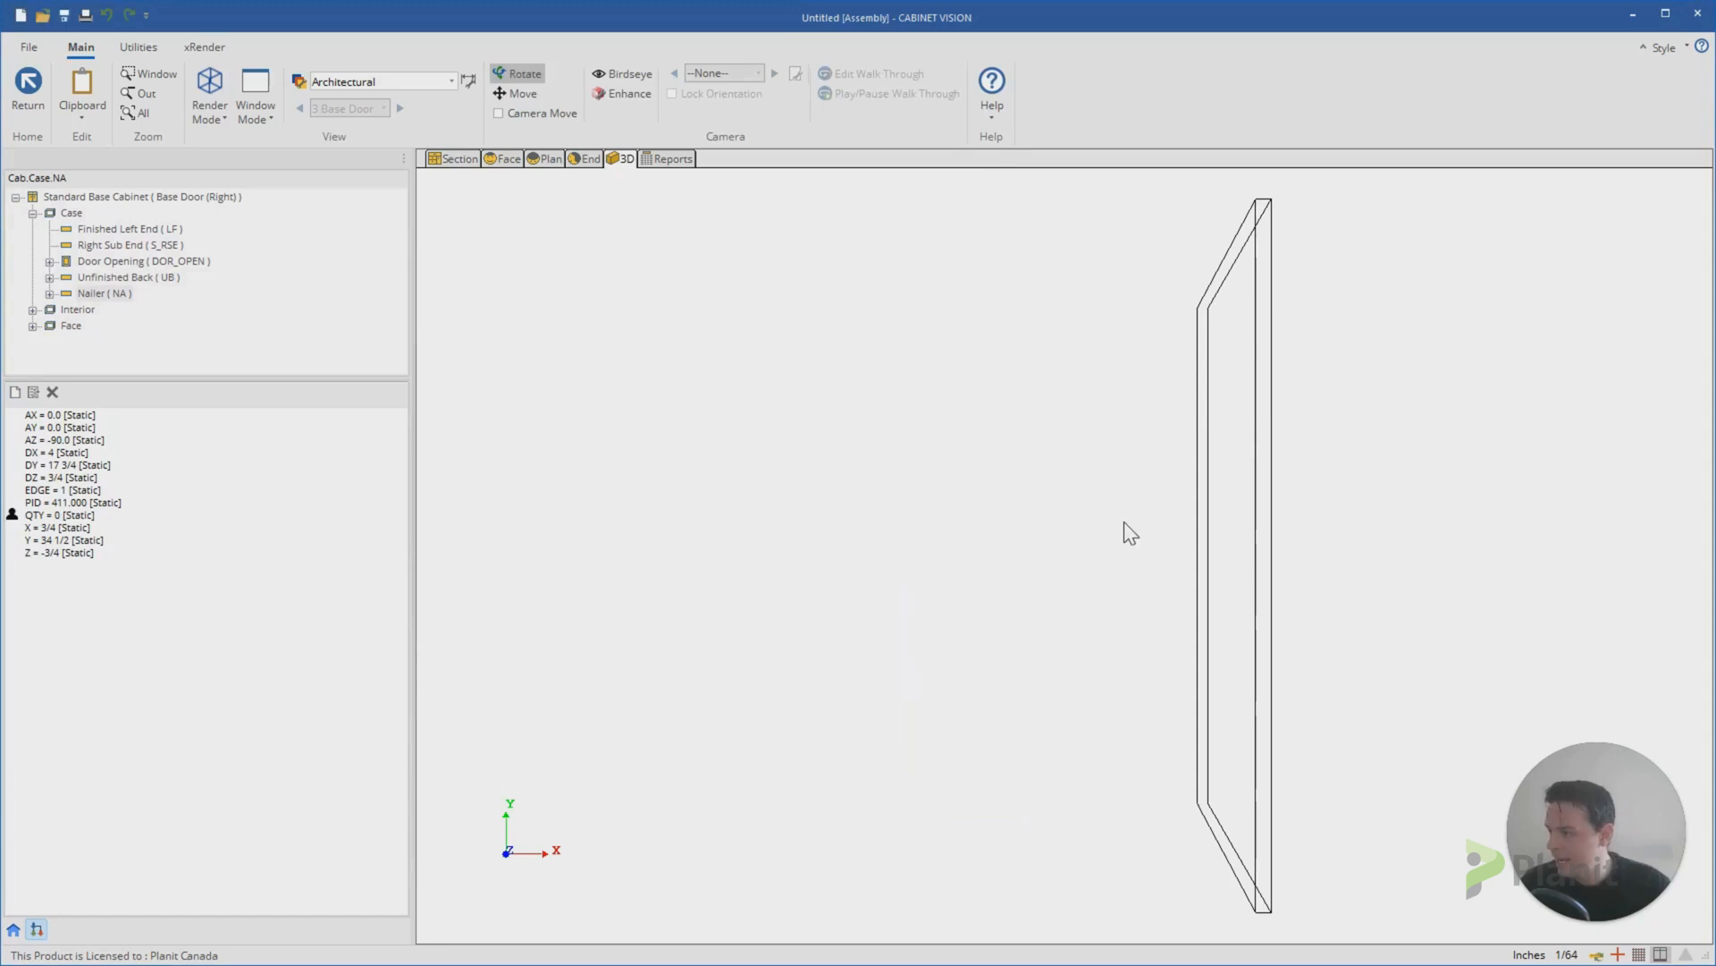
Step: Select the Door Object (DOR) in the door opening and return to the flat Section view
left_click(50, 261)
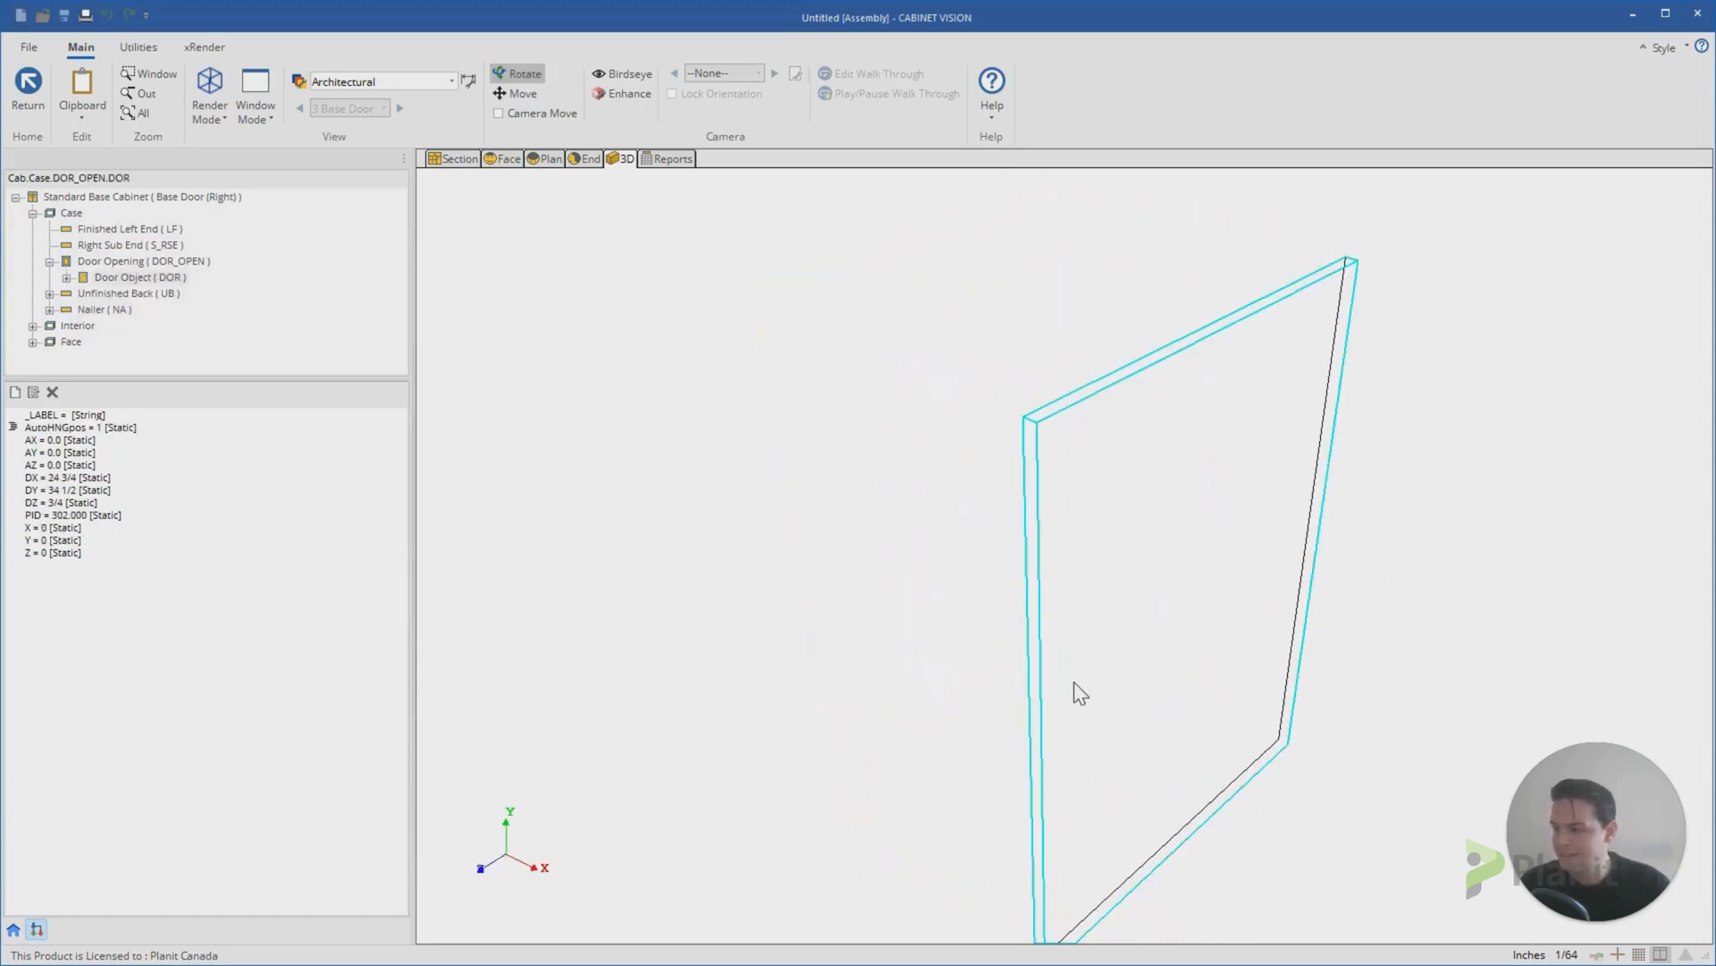
mouse_move(876, 496)
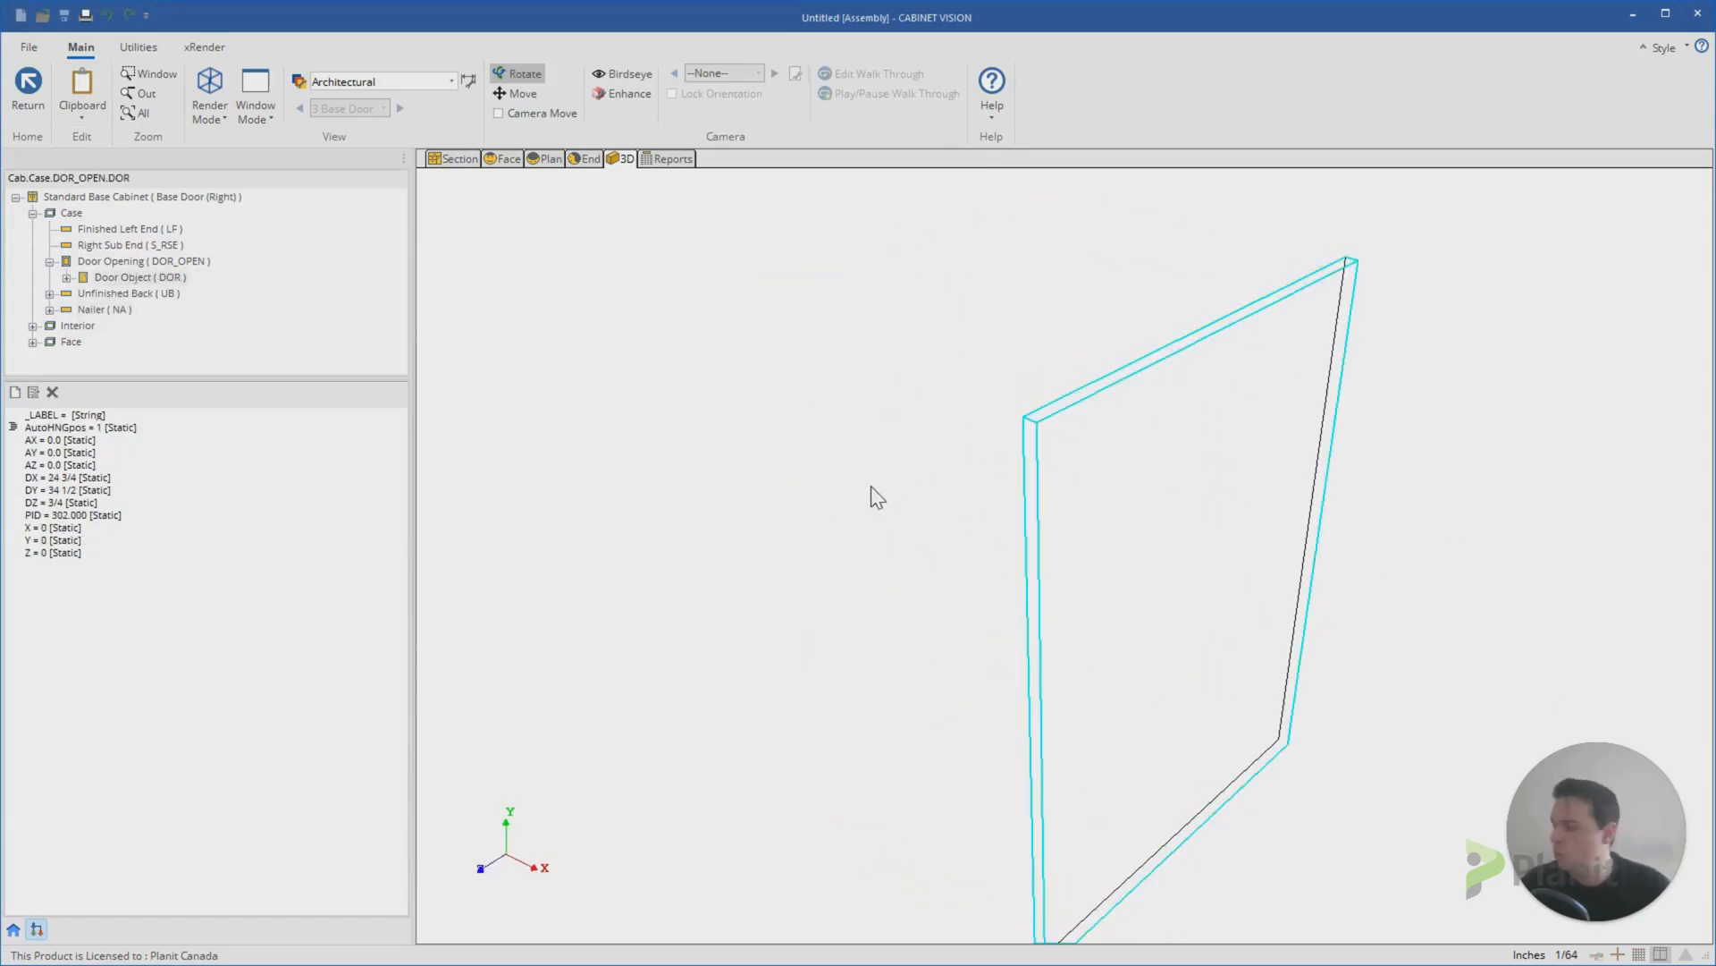
mouse_move(866, 466)
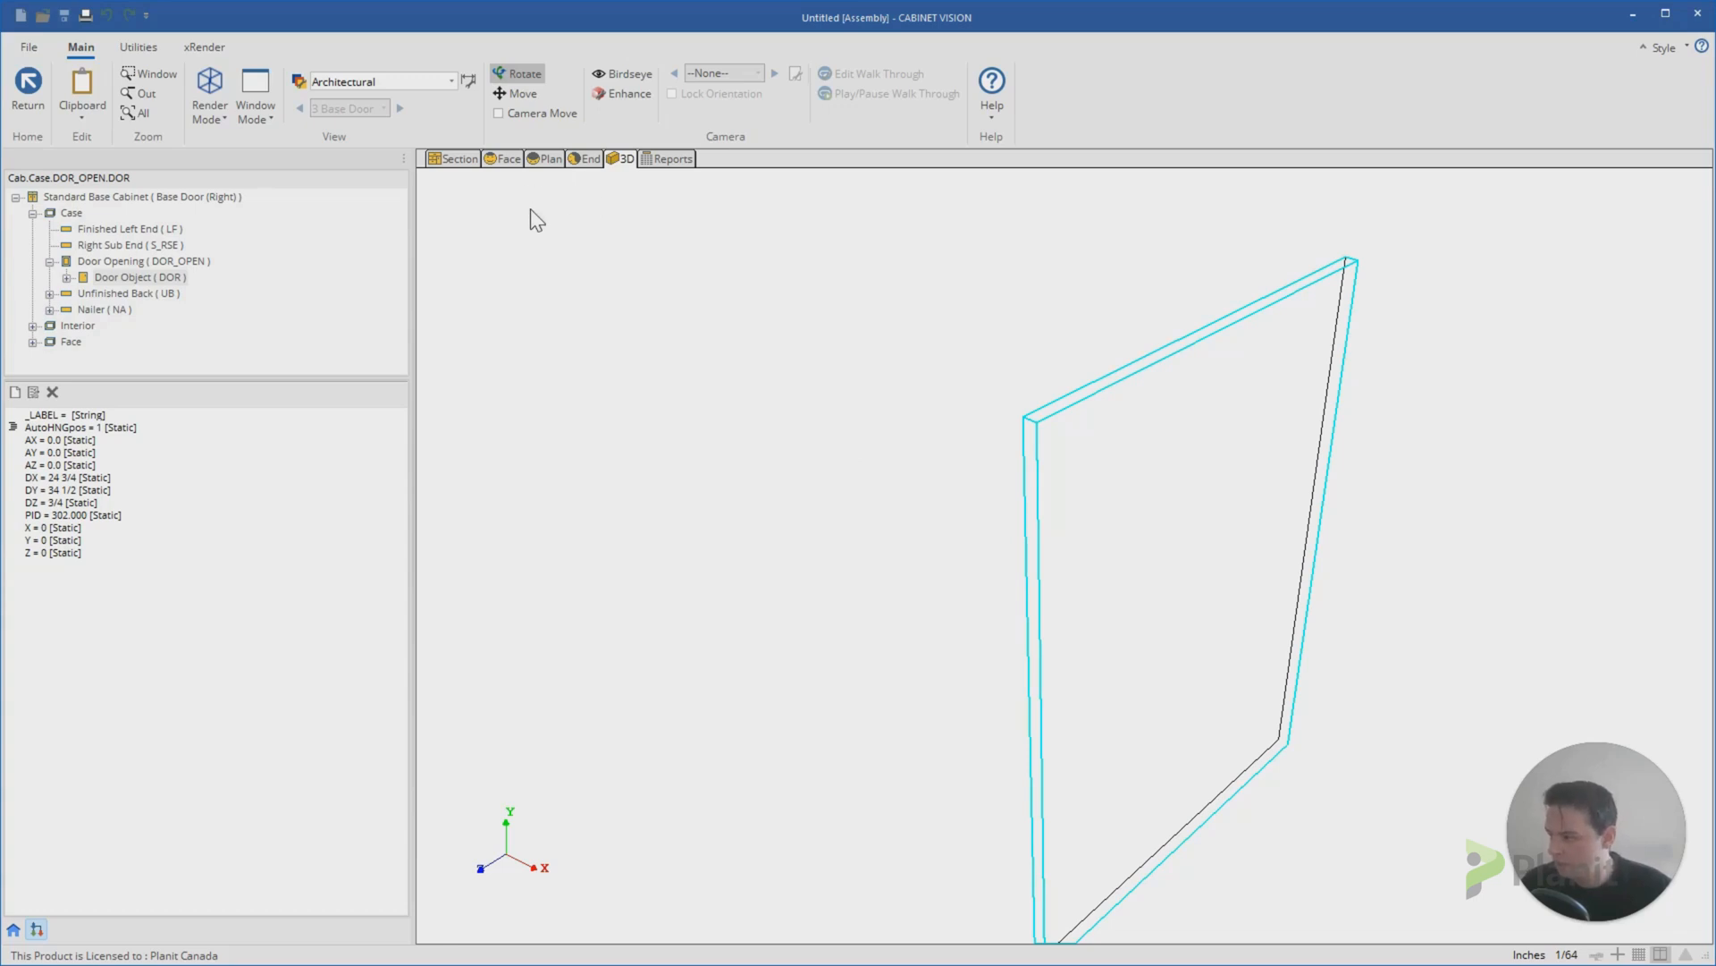
left_click(460, 159)
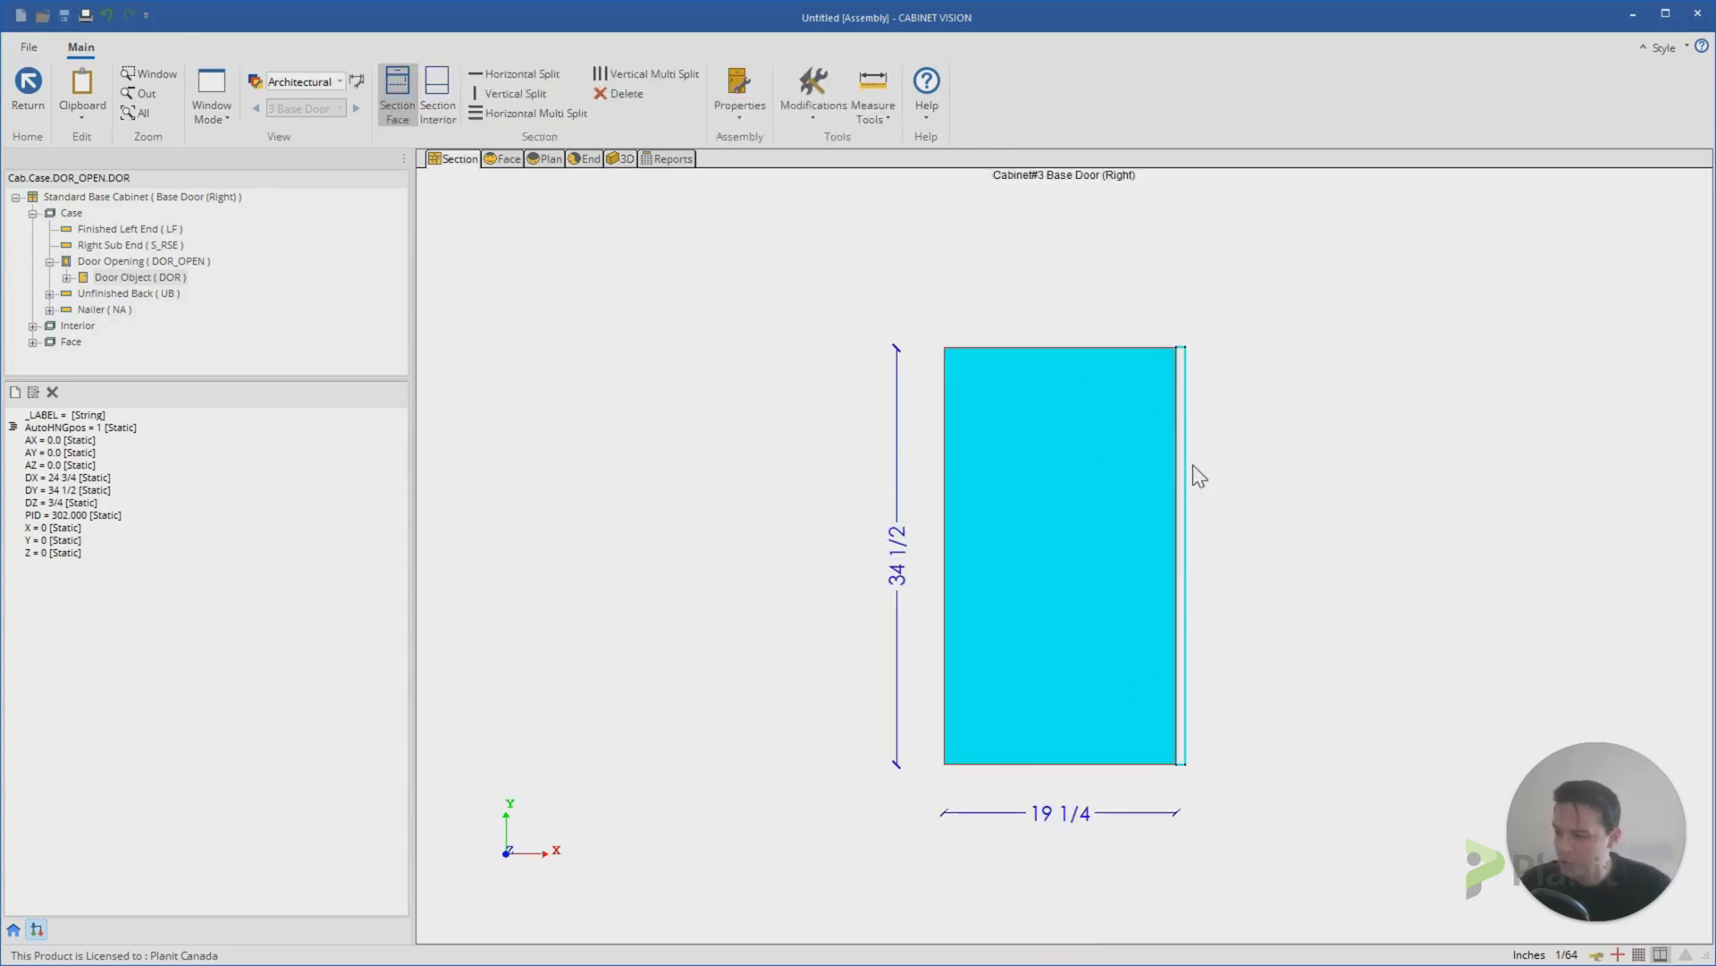
mouse_move(1105, 357)
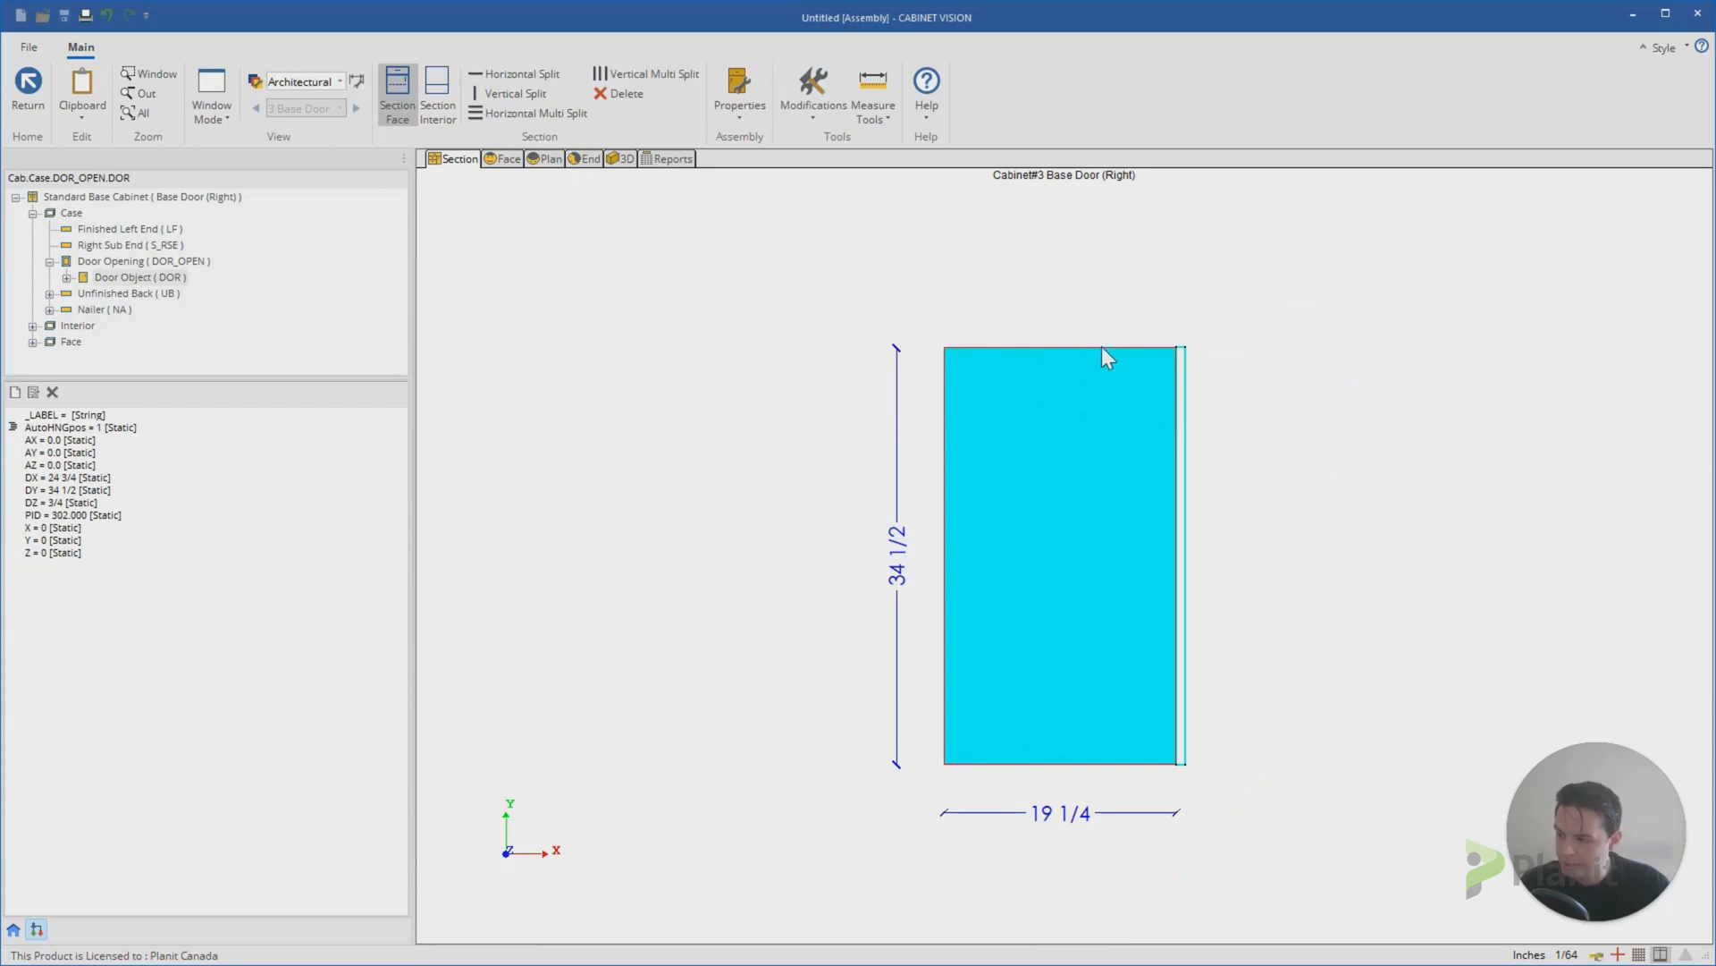
mouse_move(1142, 545)
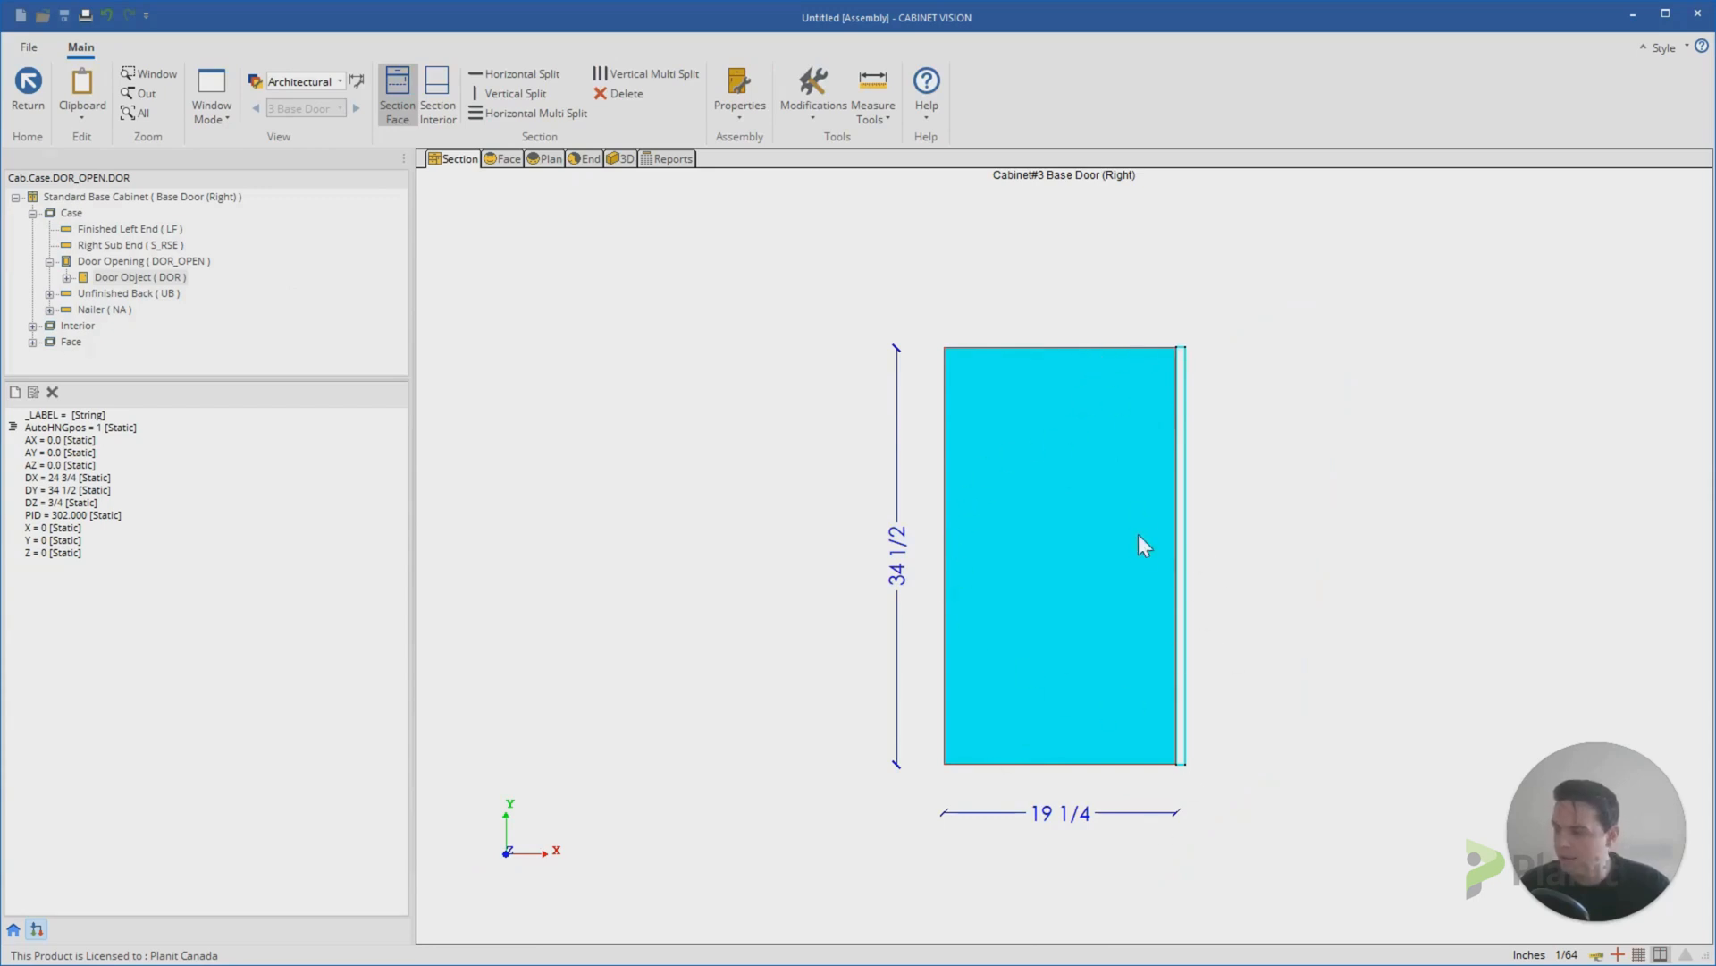
mouse_move(1131, 519)
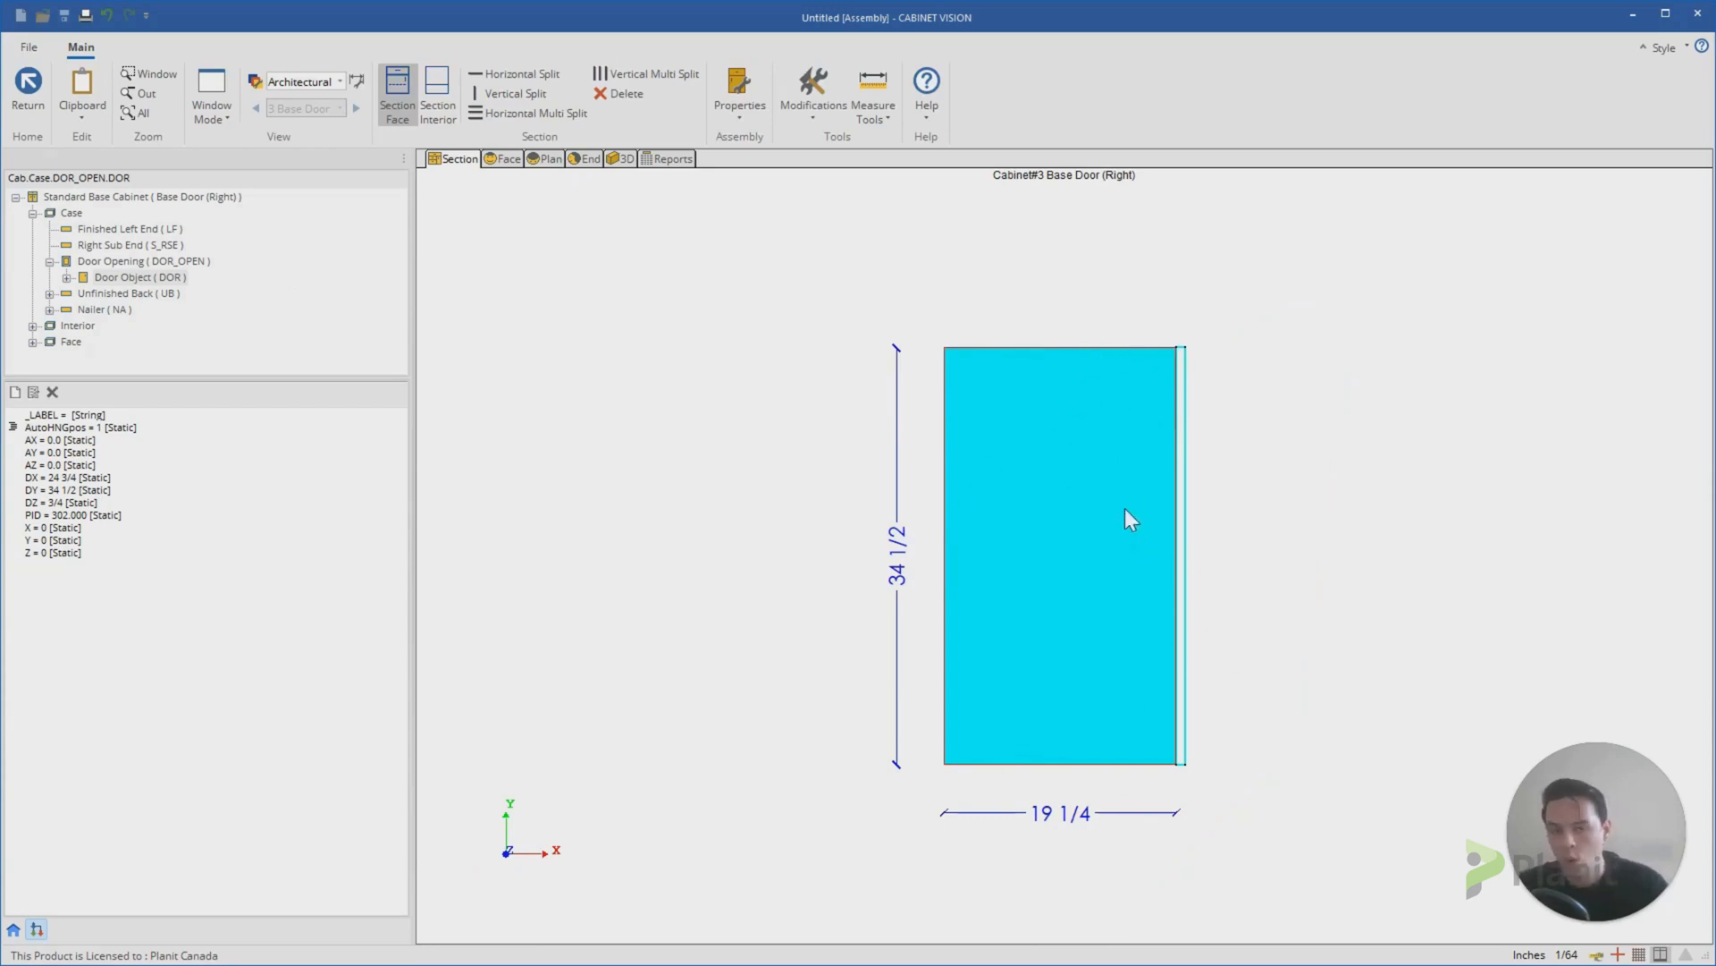
mouse_move(930, 349)
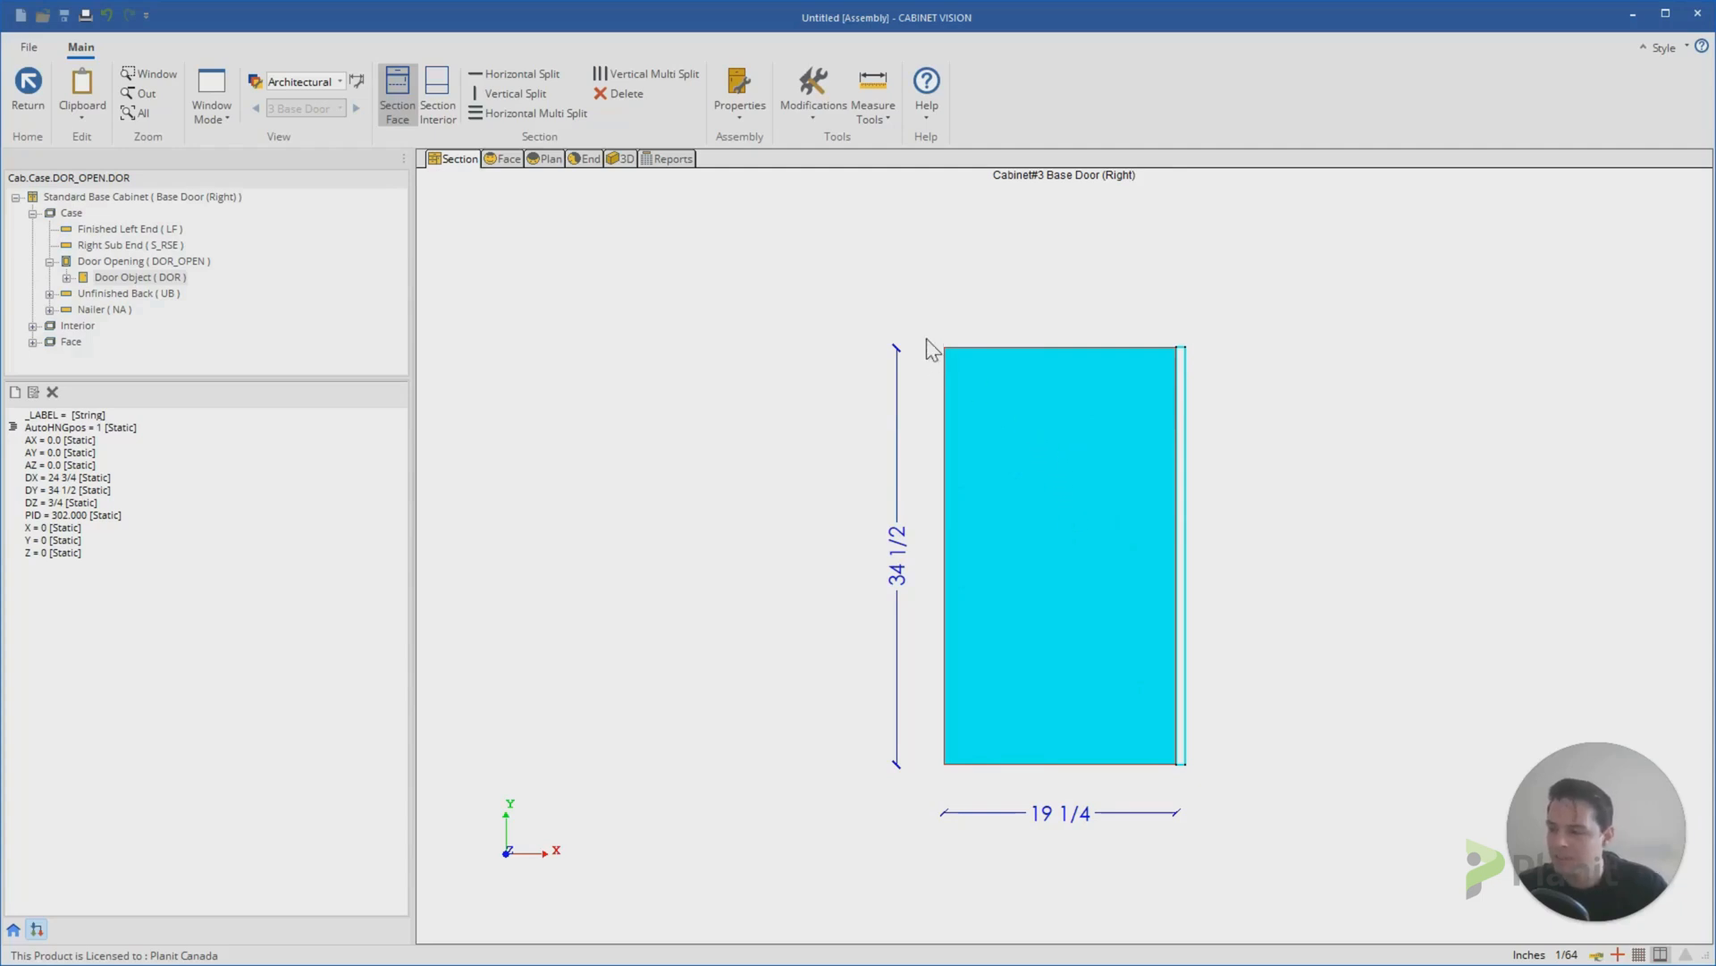
mouse_move(997, 379)
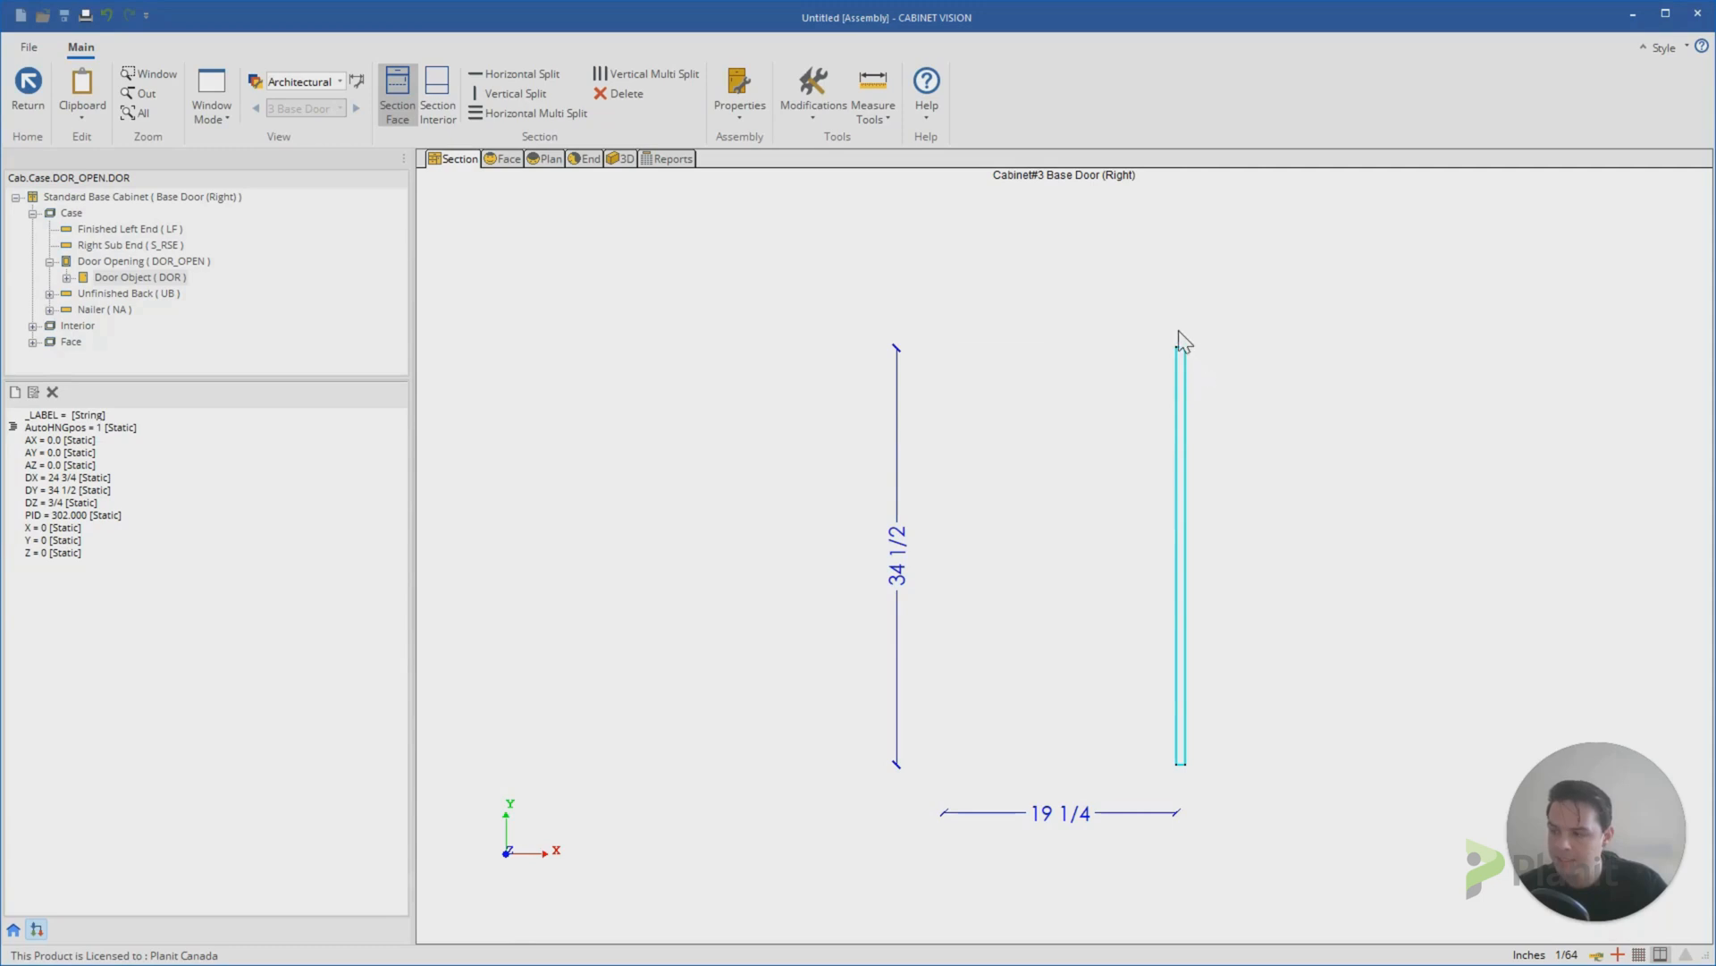
mouse_move(1207, 780)
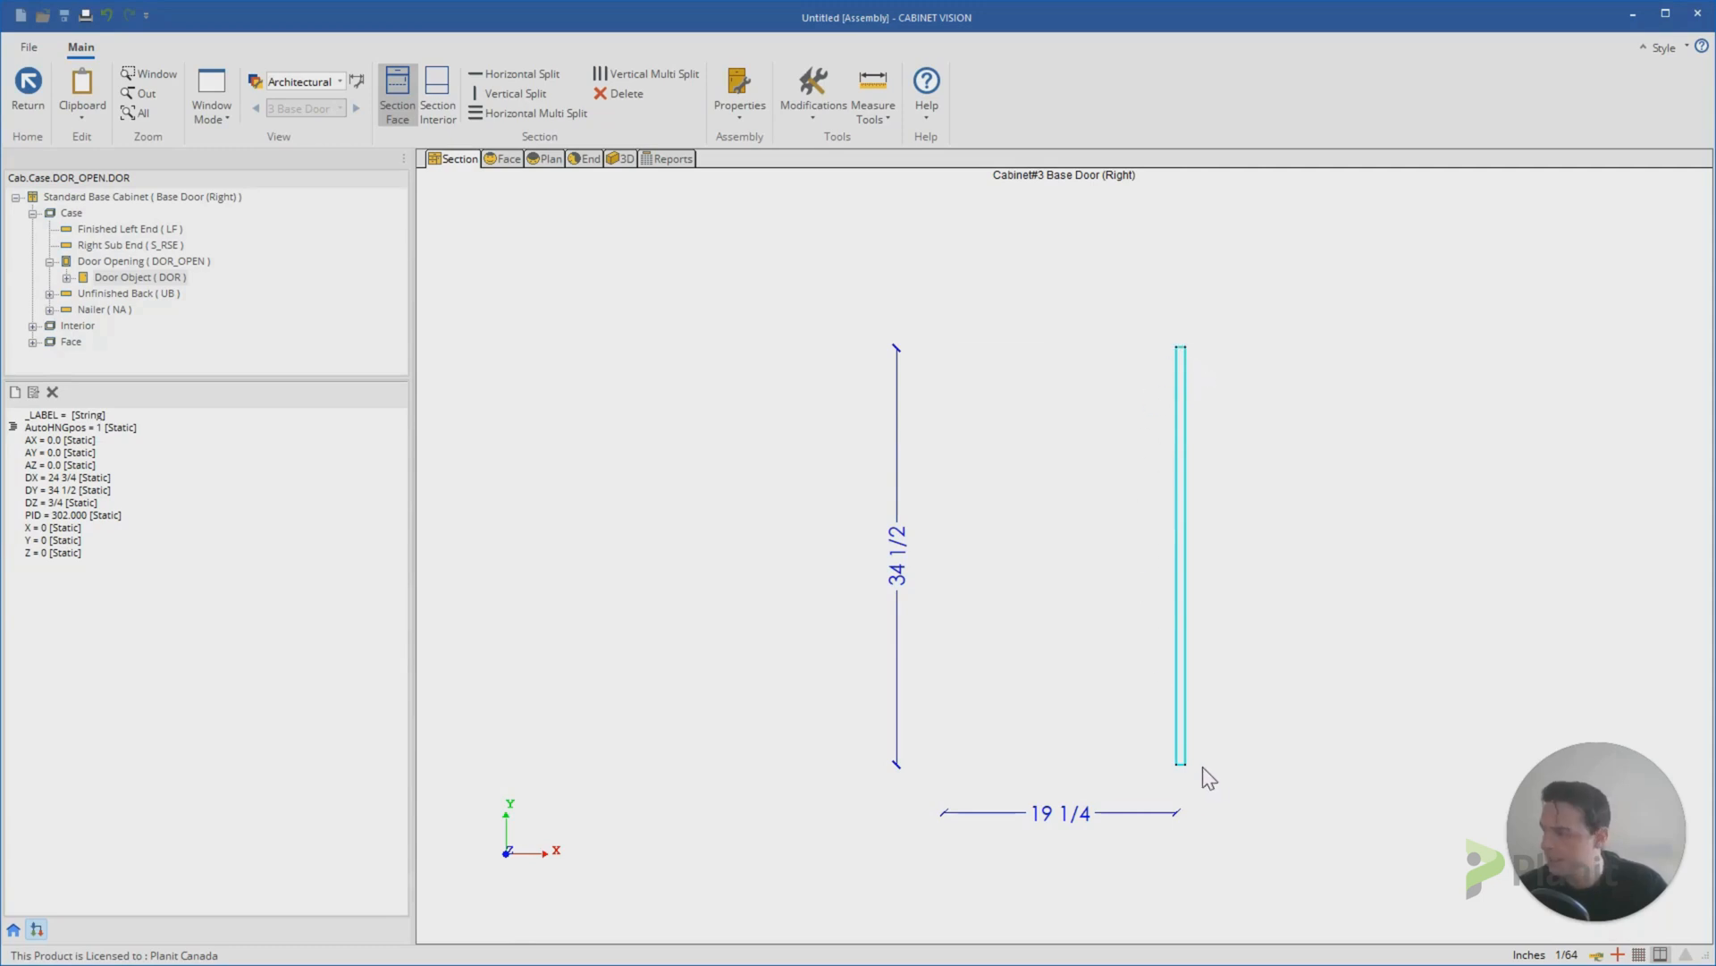
mouse_move(1010, 588)
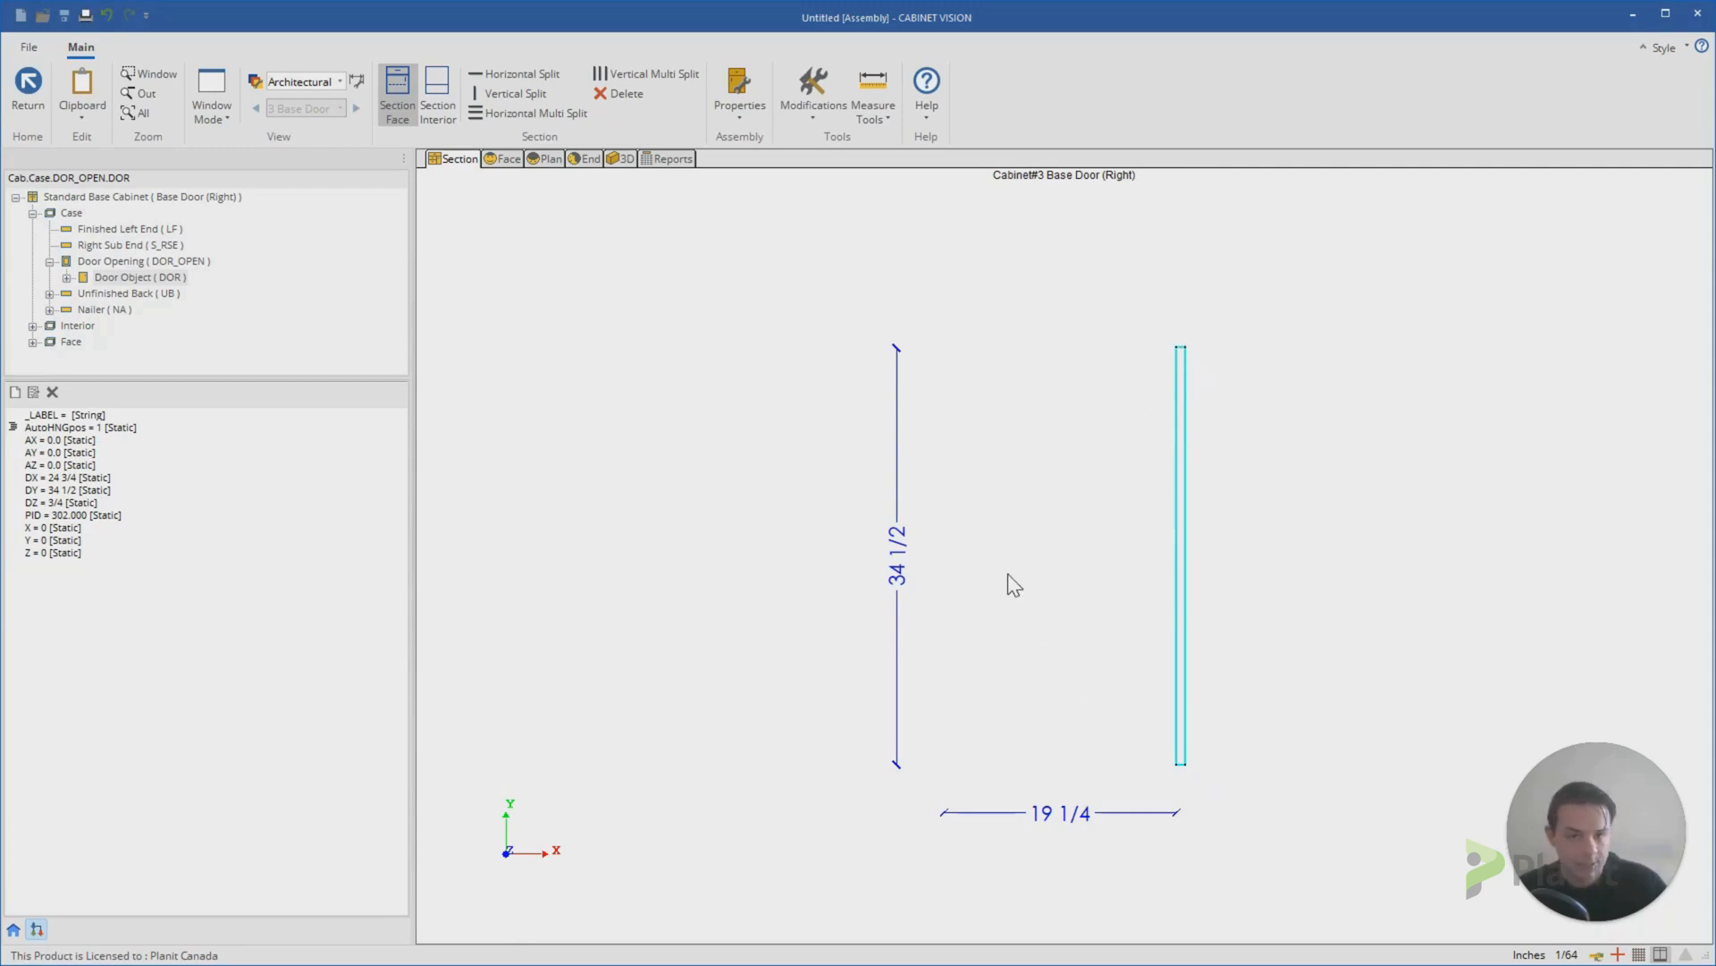
mouse_move(118, 289)
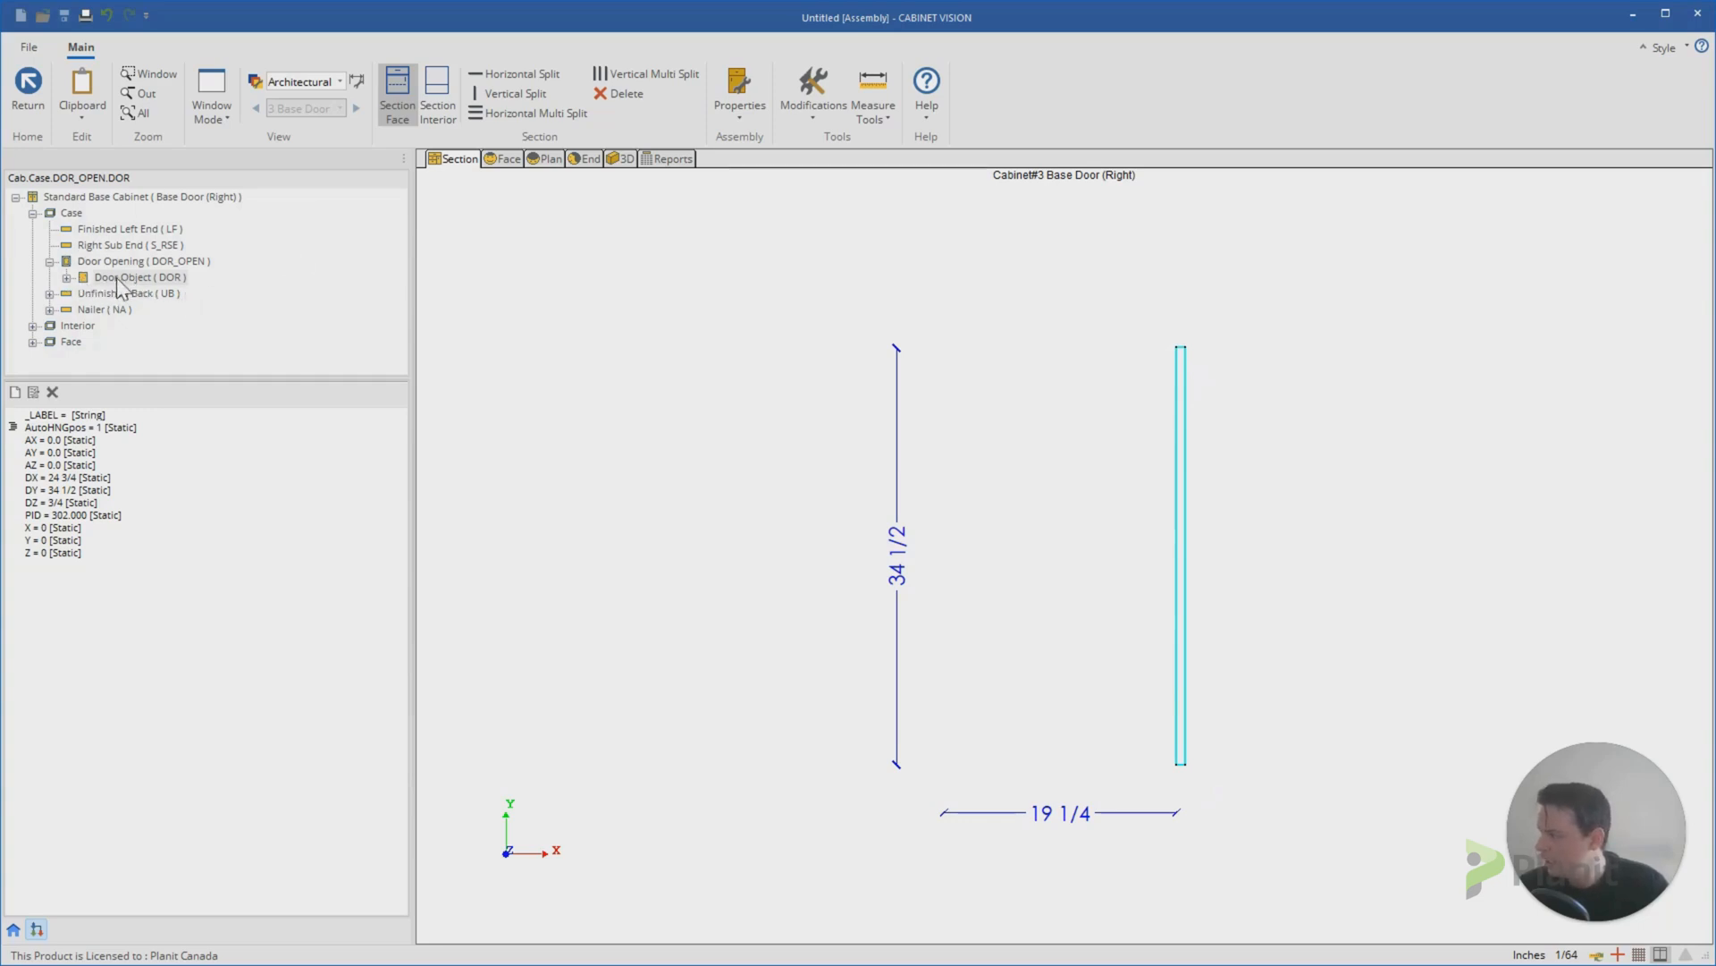
Step: Copy the door opening's DZ reference Cab.Case.DOR_OPEN.DZ, then show the whole cabinet's parameters
left_click(139, 261)
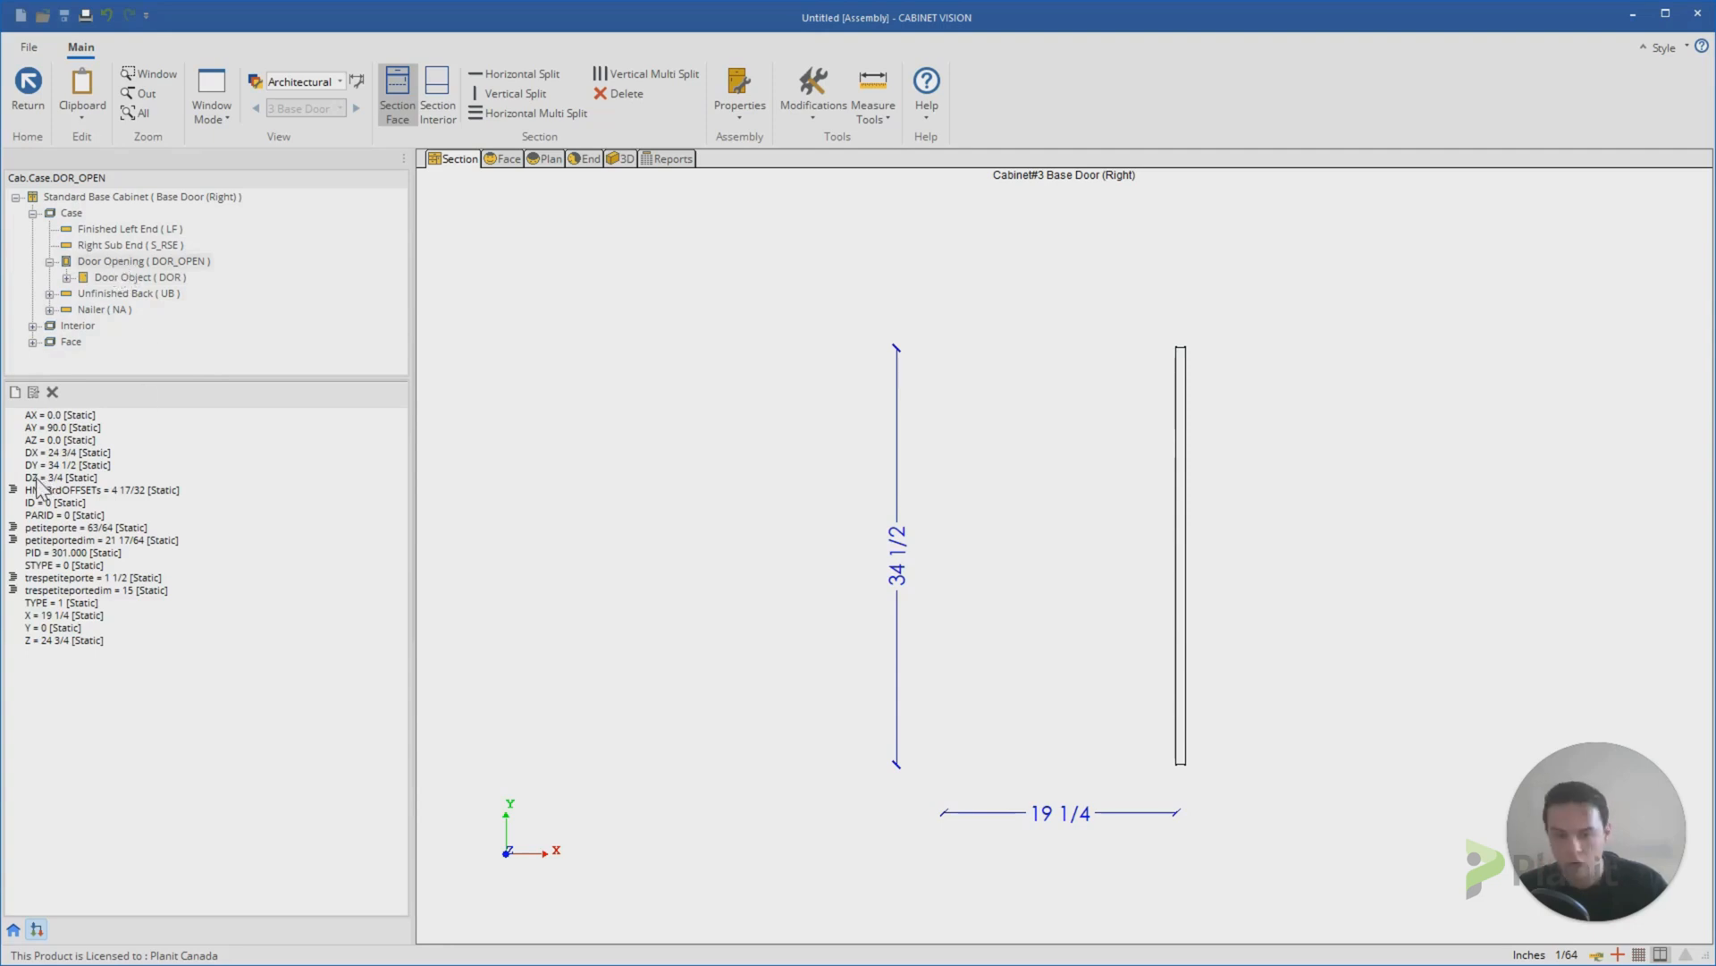
left_click(61, 476)
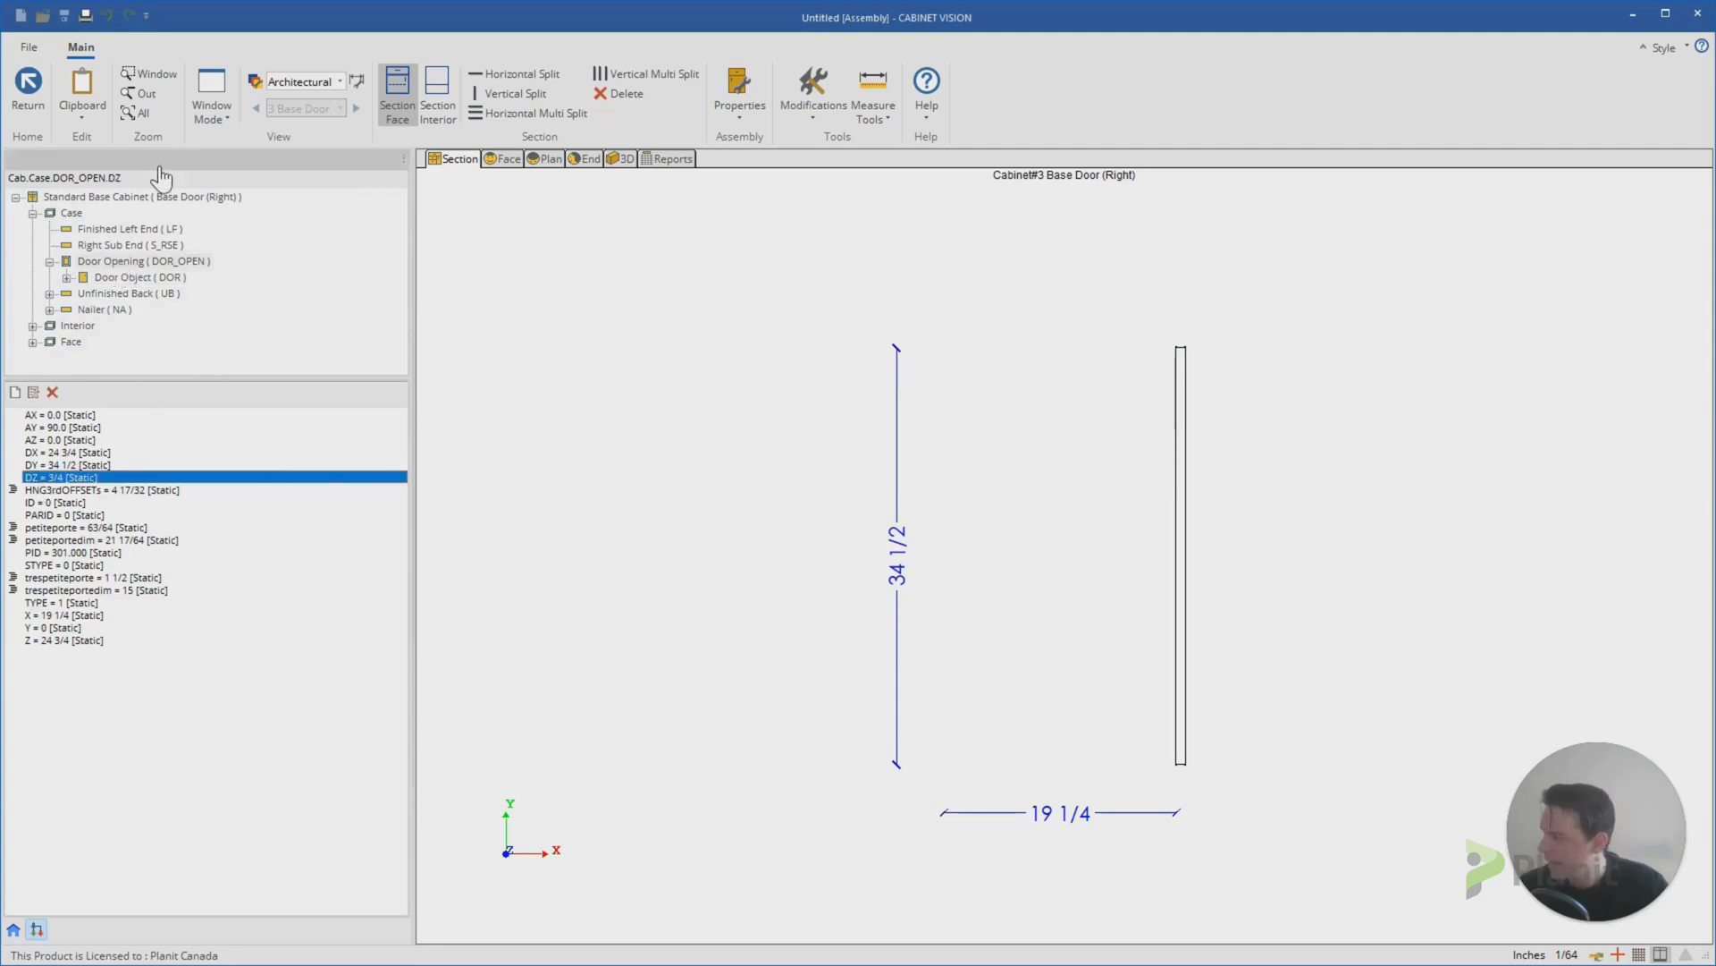
left_click(66, 177)
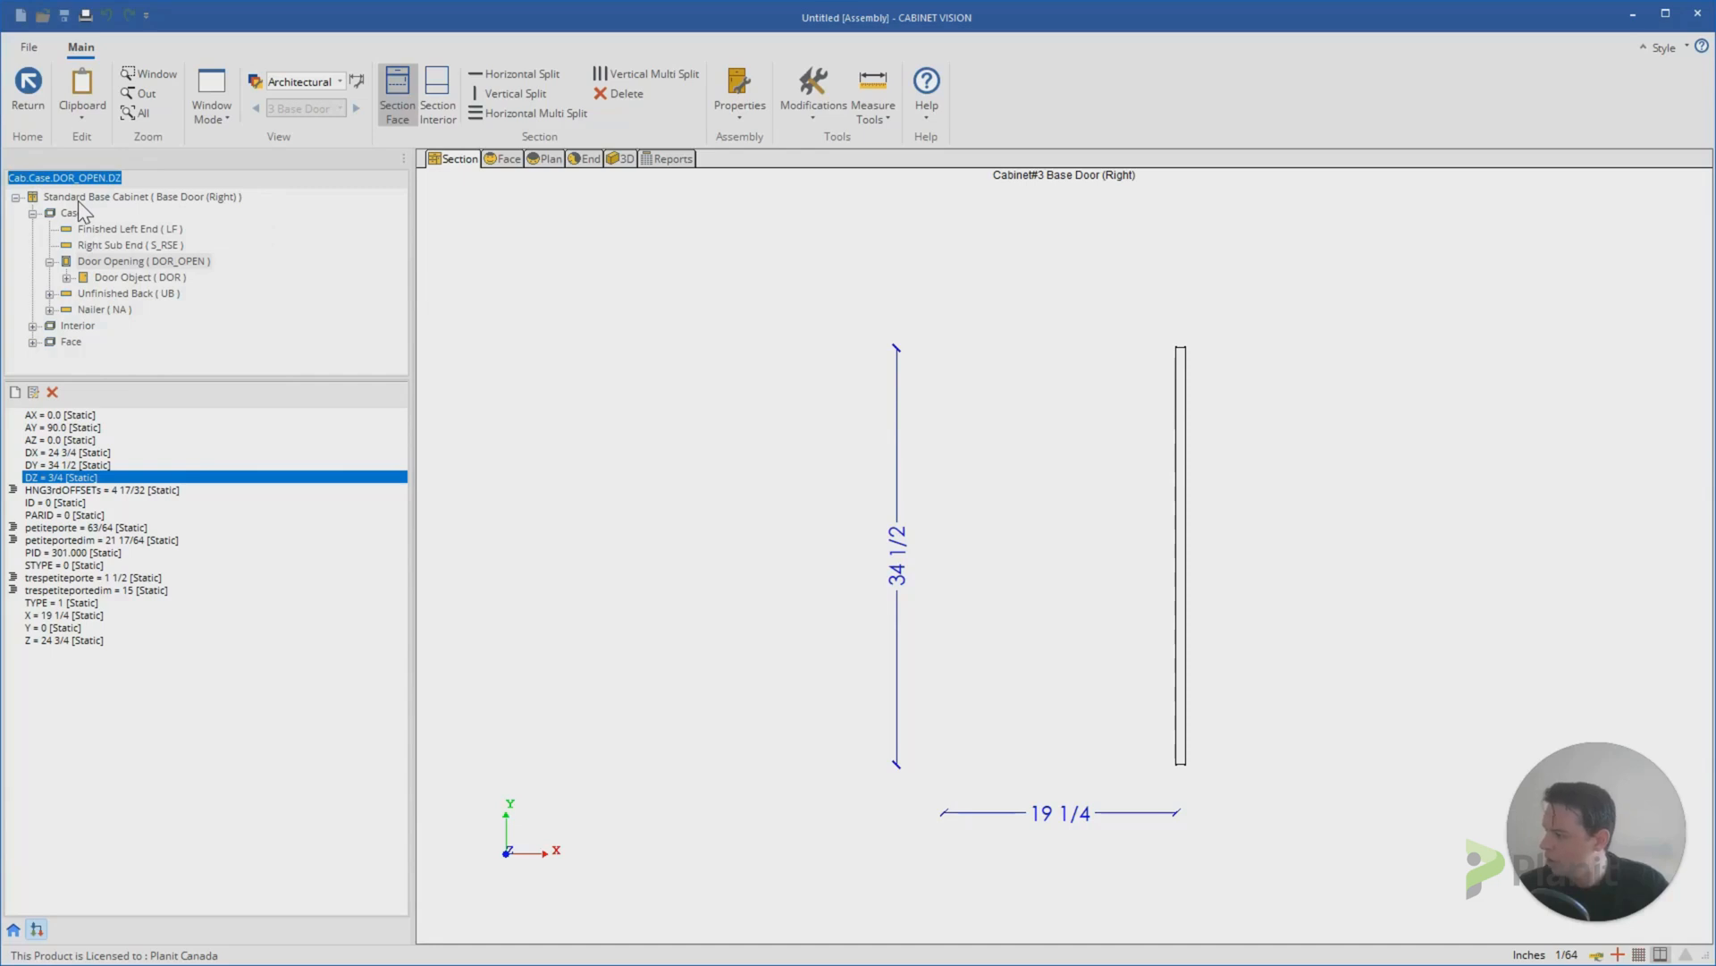
left_click(71, 213)
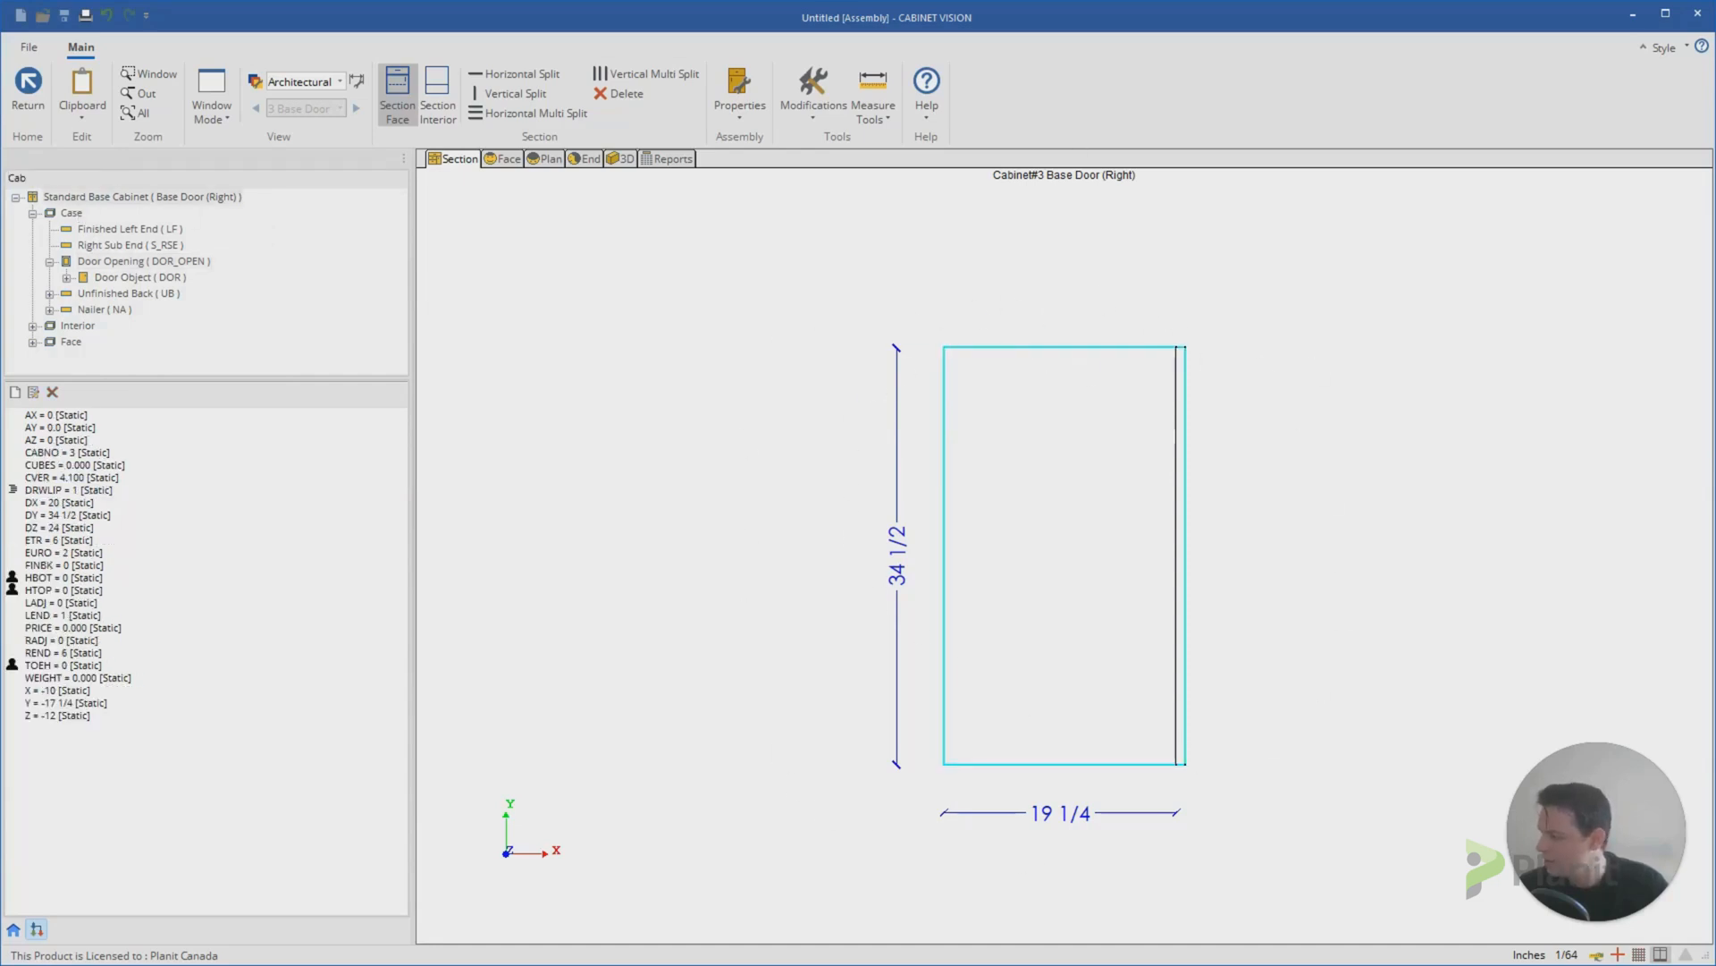
mouse_move(56, 419)
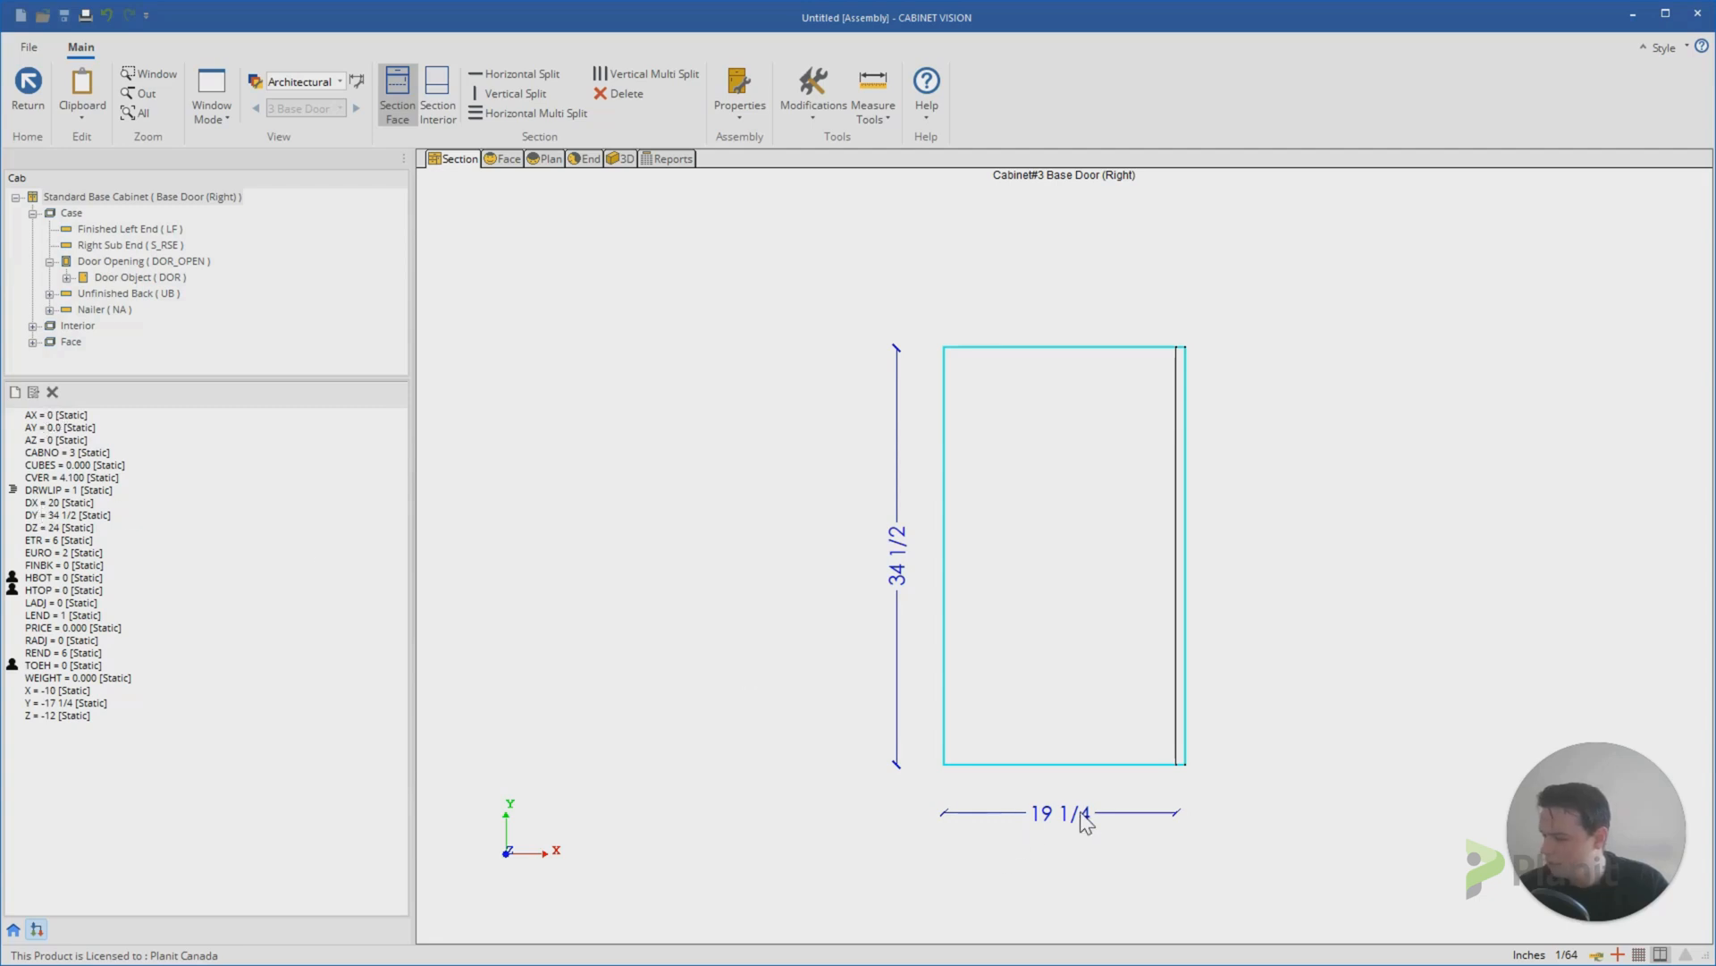
mouse_move(1203, 774)
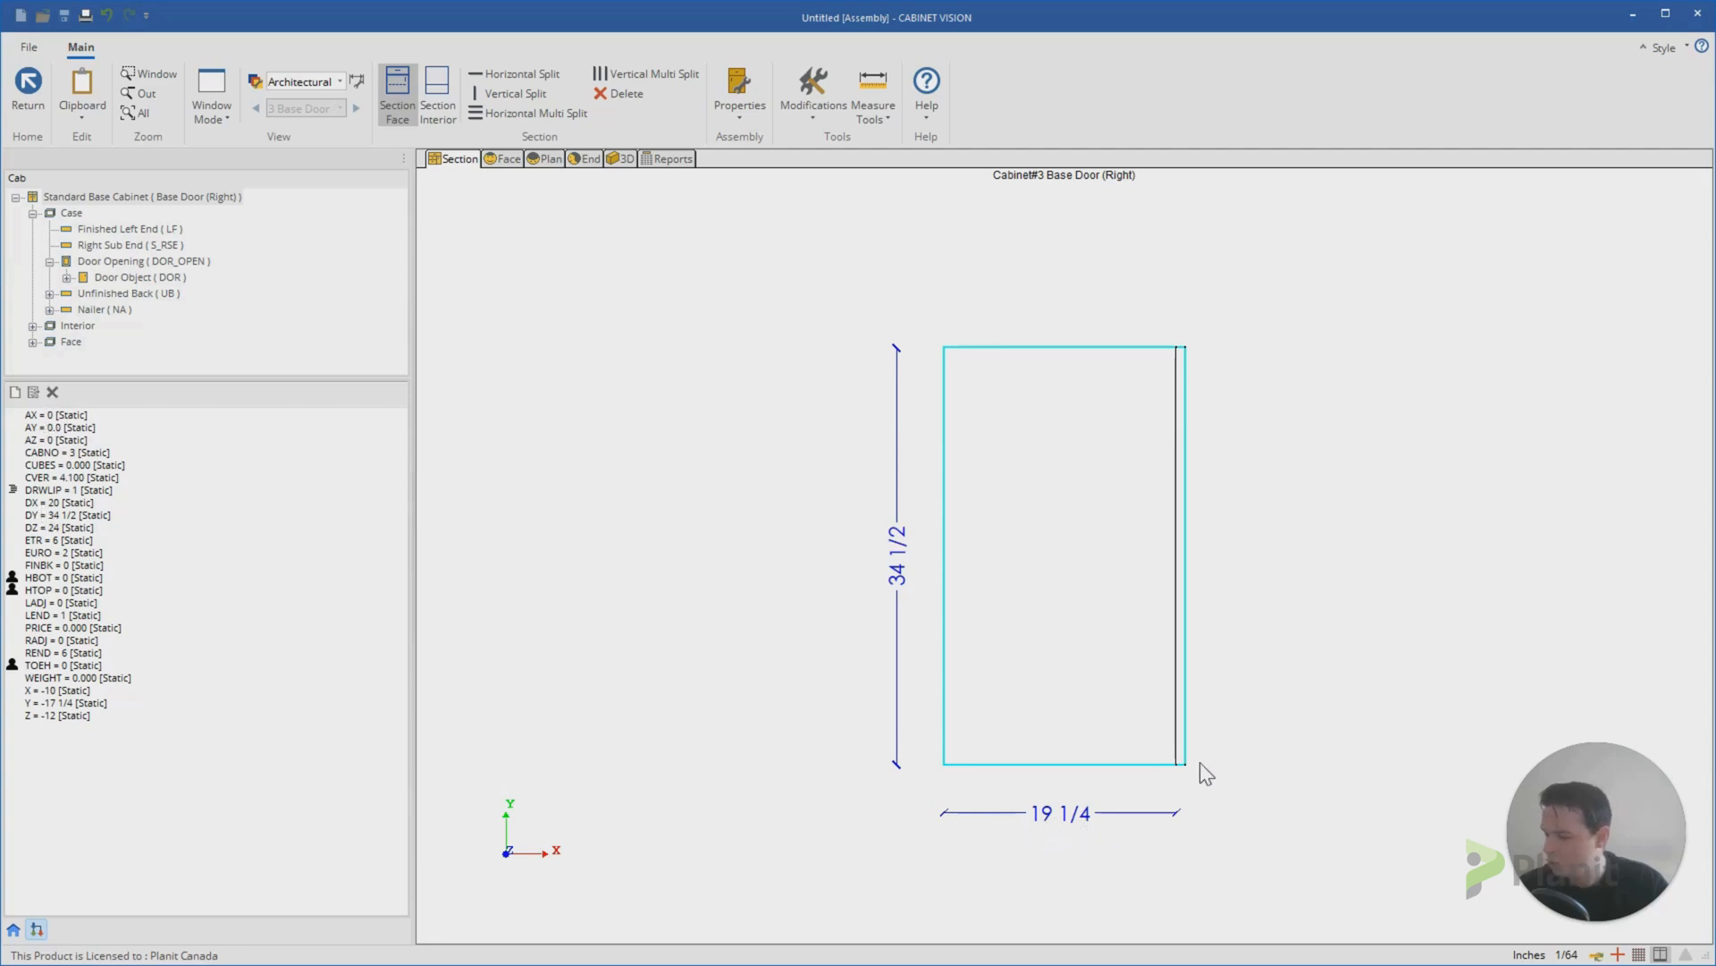
mouse_move(1171, 772)
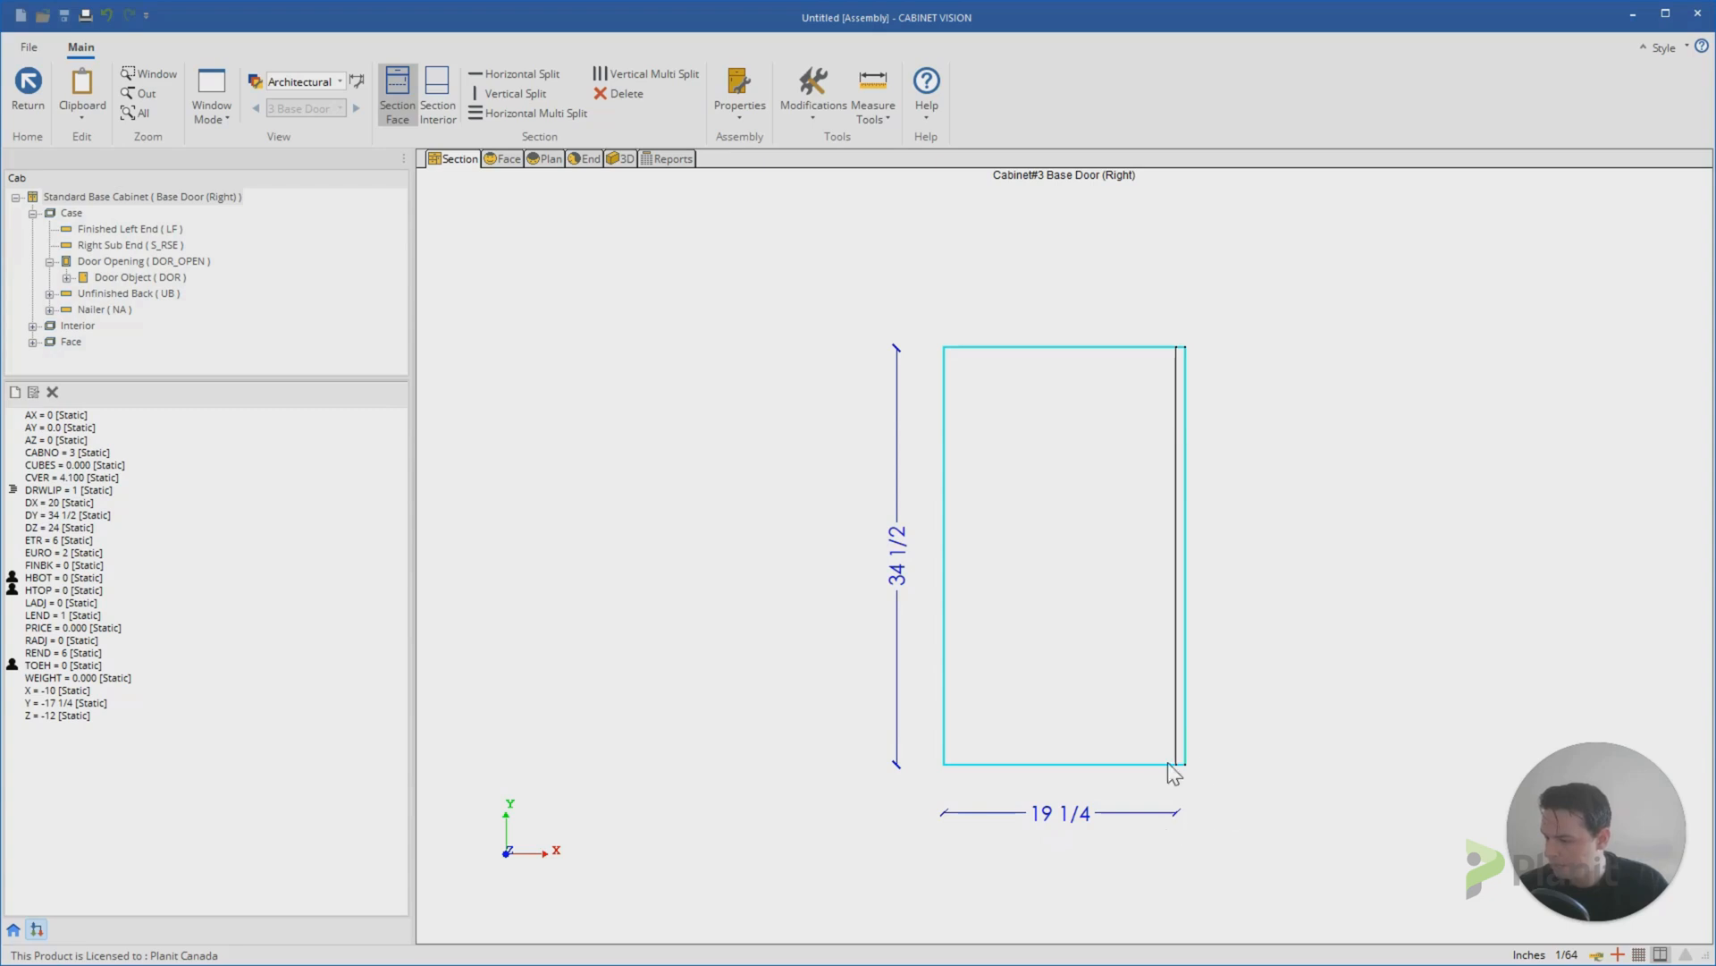
mouse_move(38, 520)
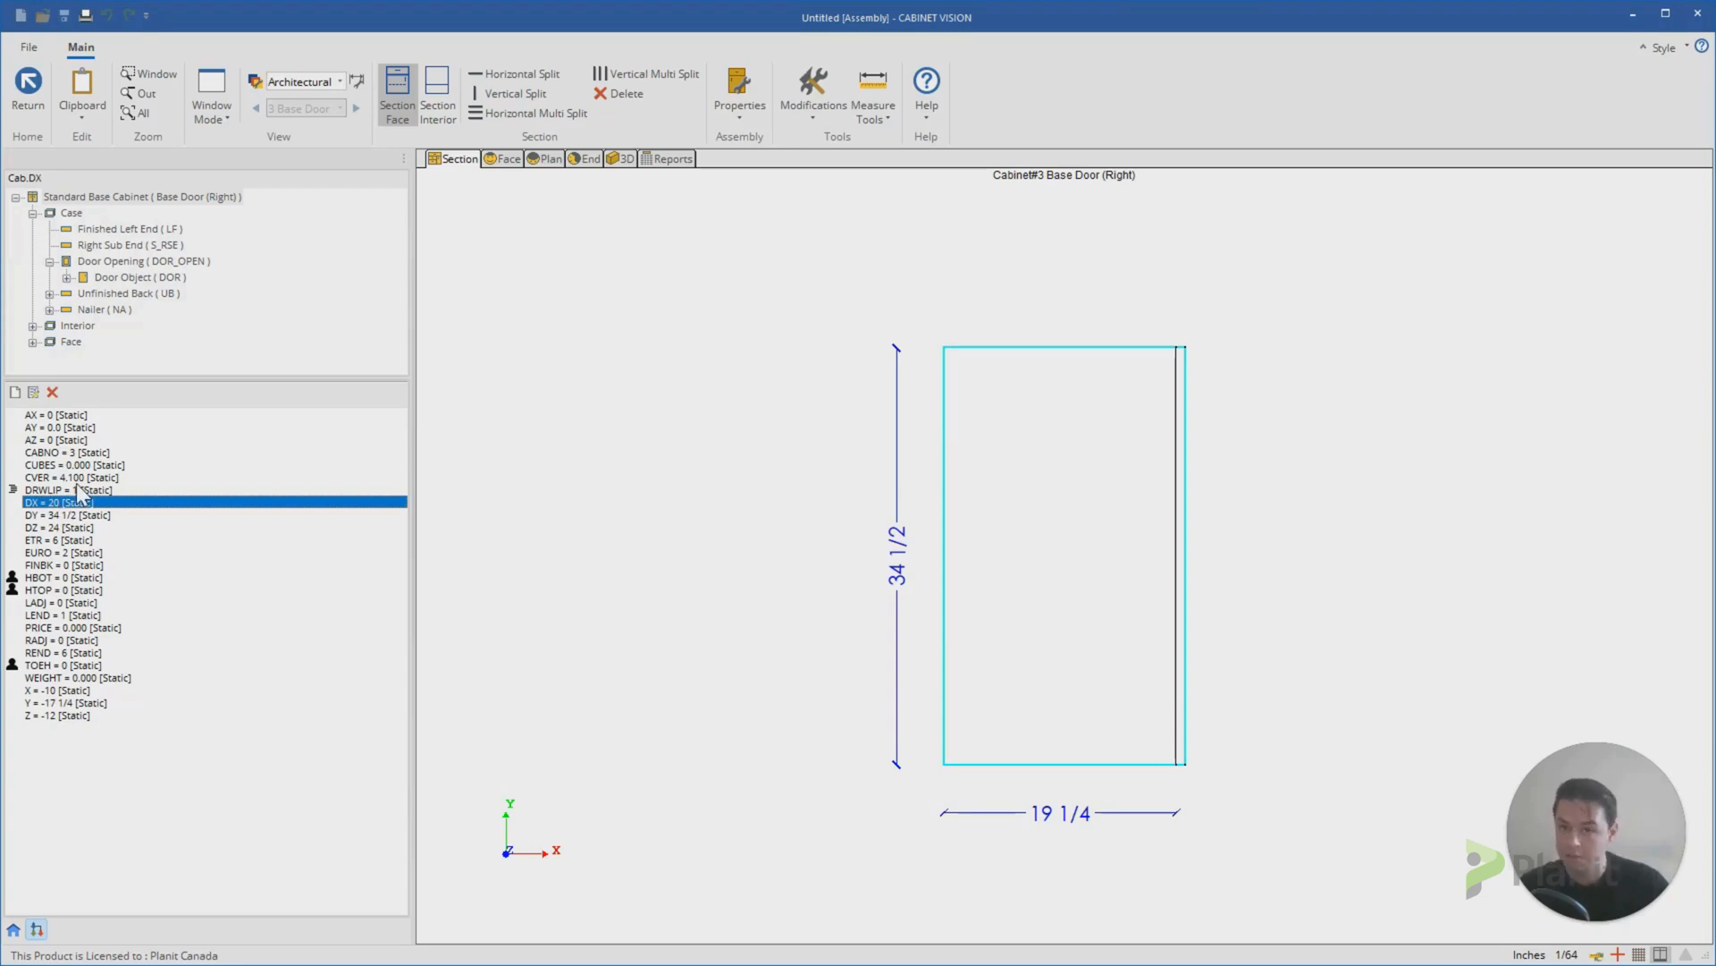
Step: Drive the cabinet's DX width by the equation Cab.Case.DOR_OPEN.DZ, making it 3/4 inch wide
left_click(77, 490)
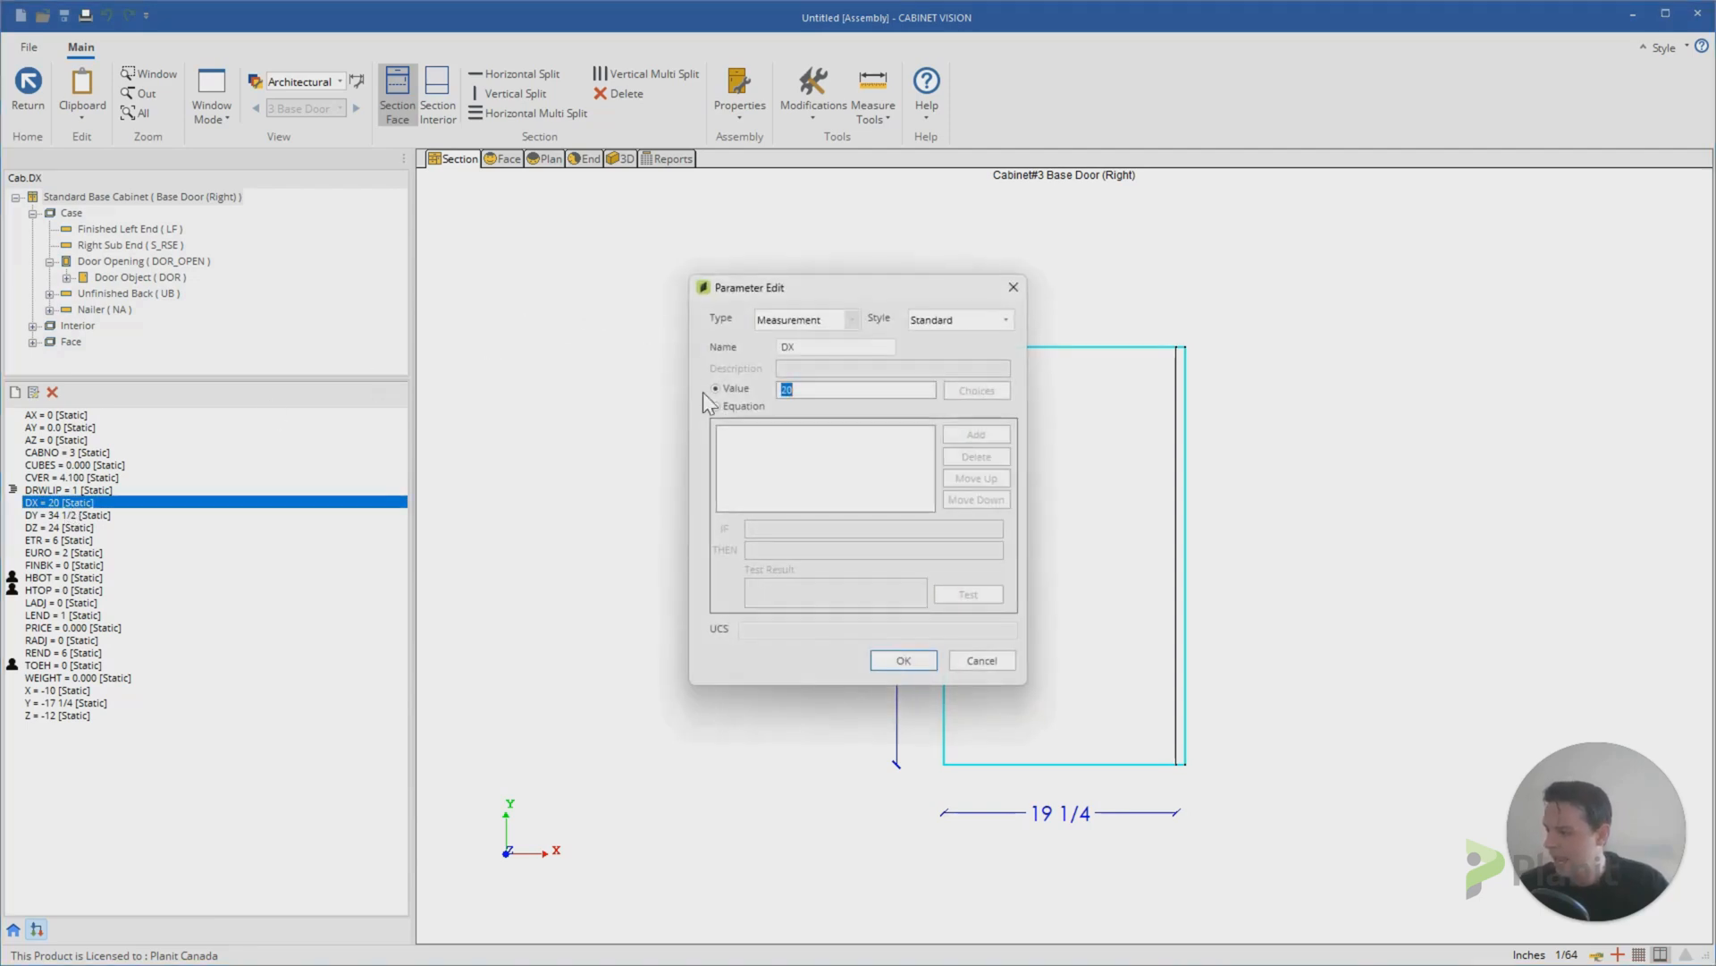
left_click(715, 406)
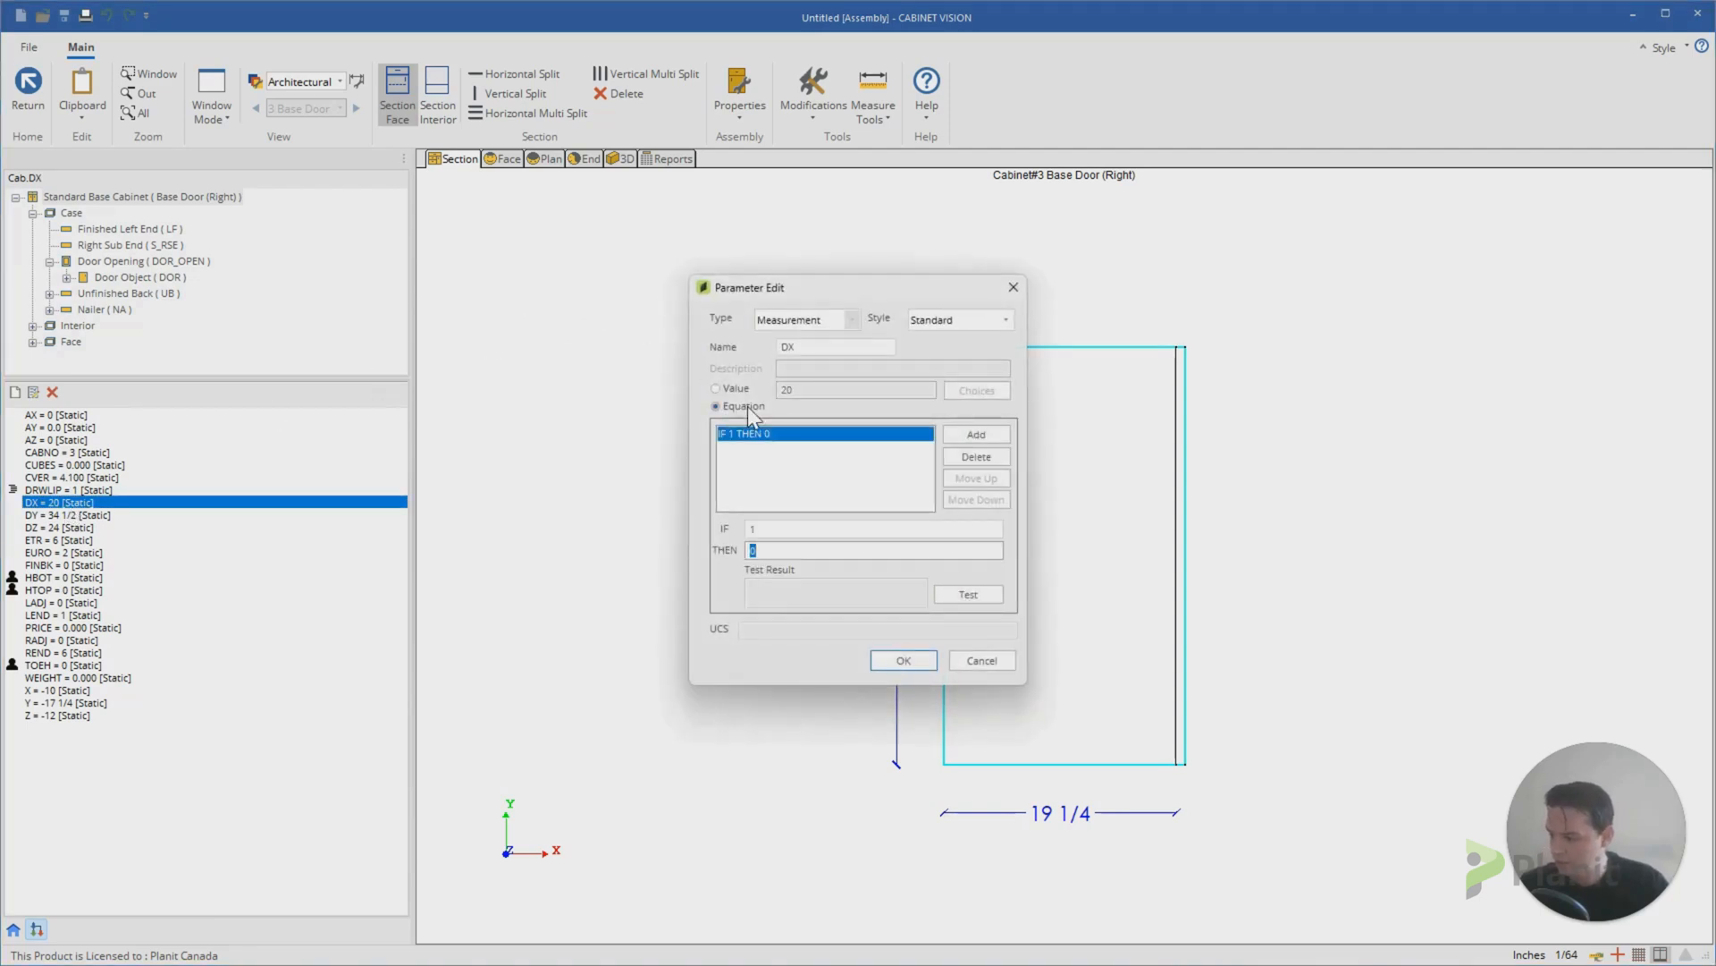
mouse_move(789, 552)
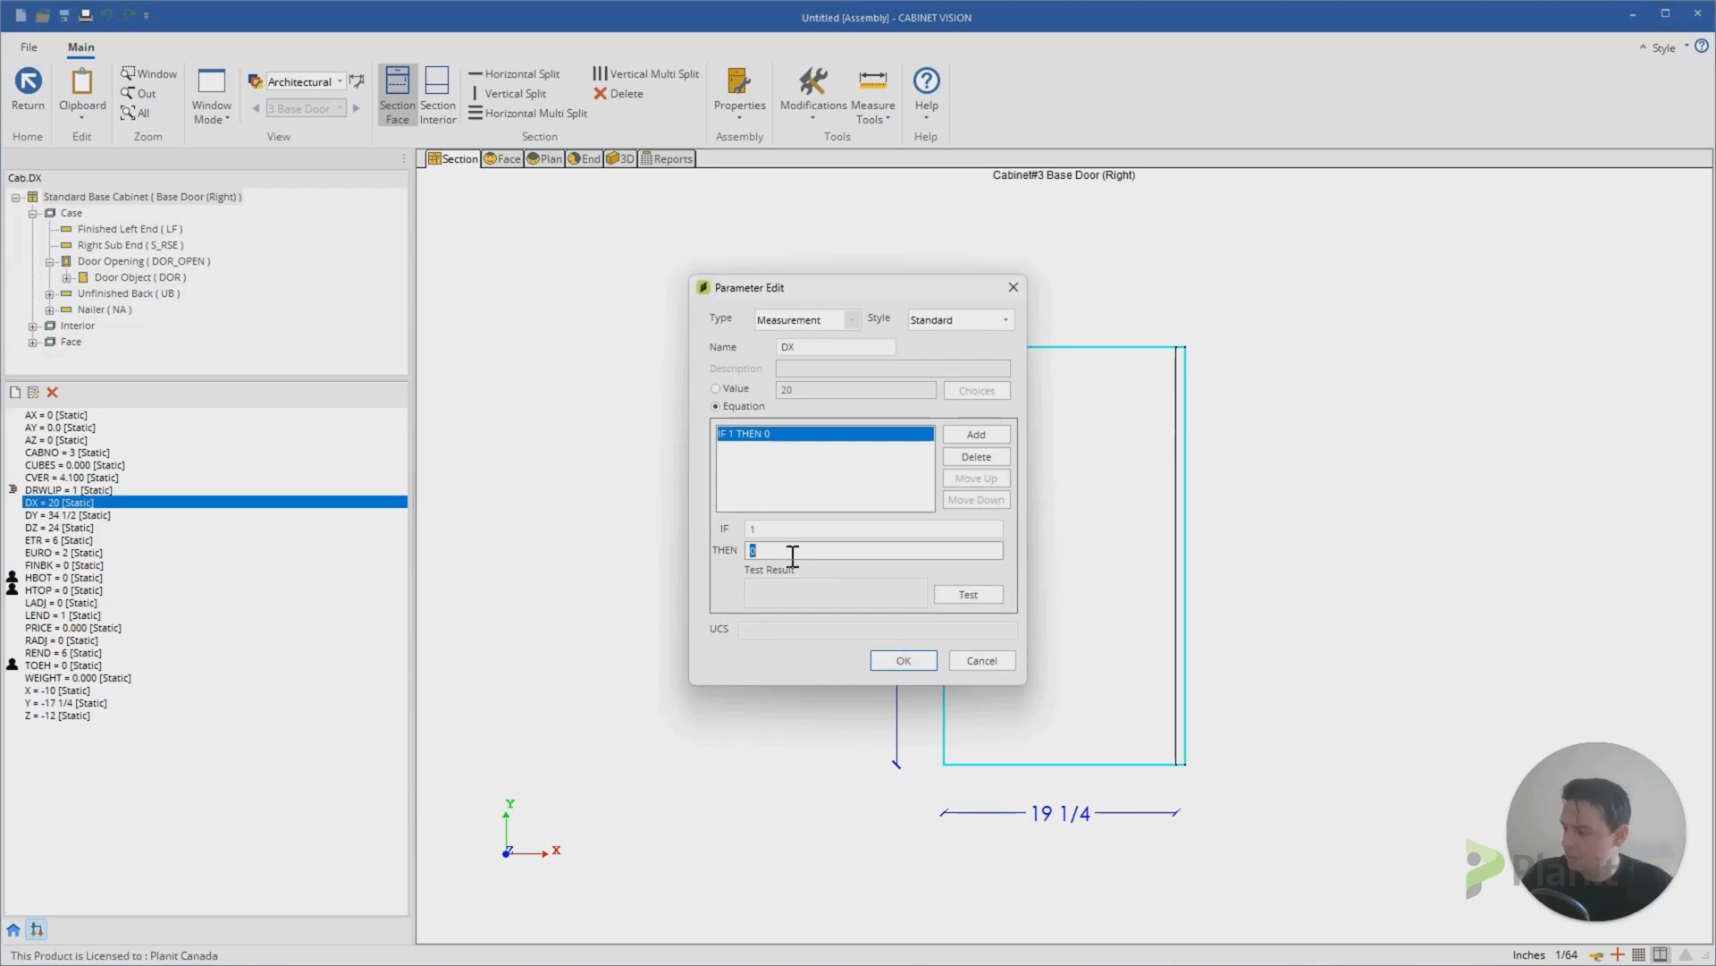
type("Cab.Case.DOR_OPEN.DZ")
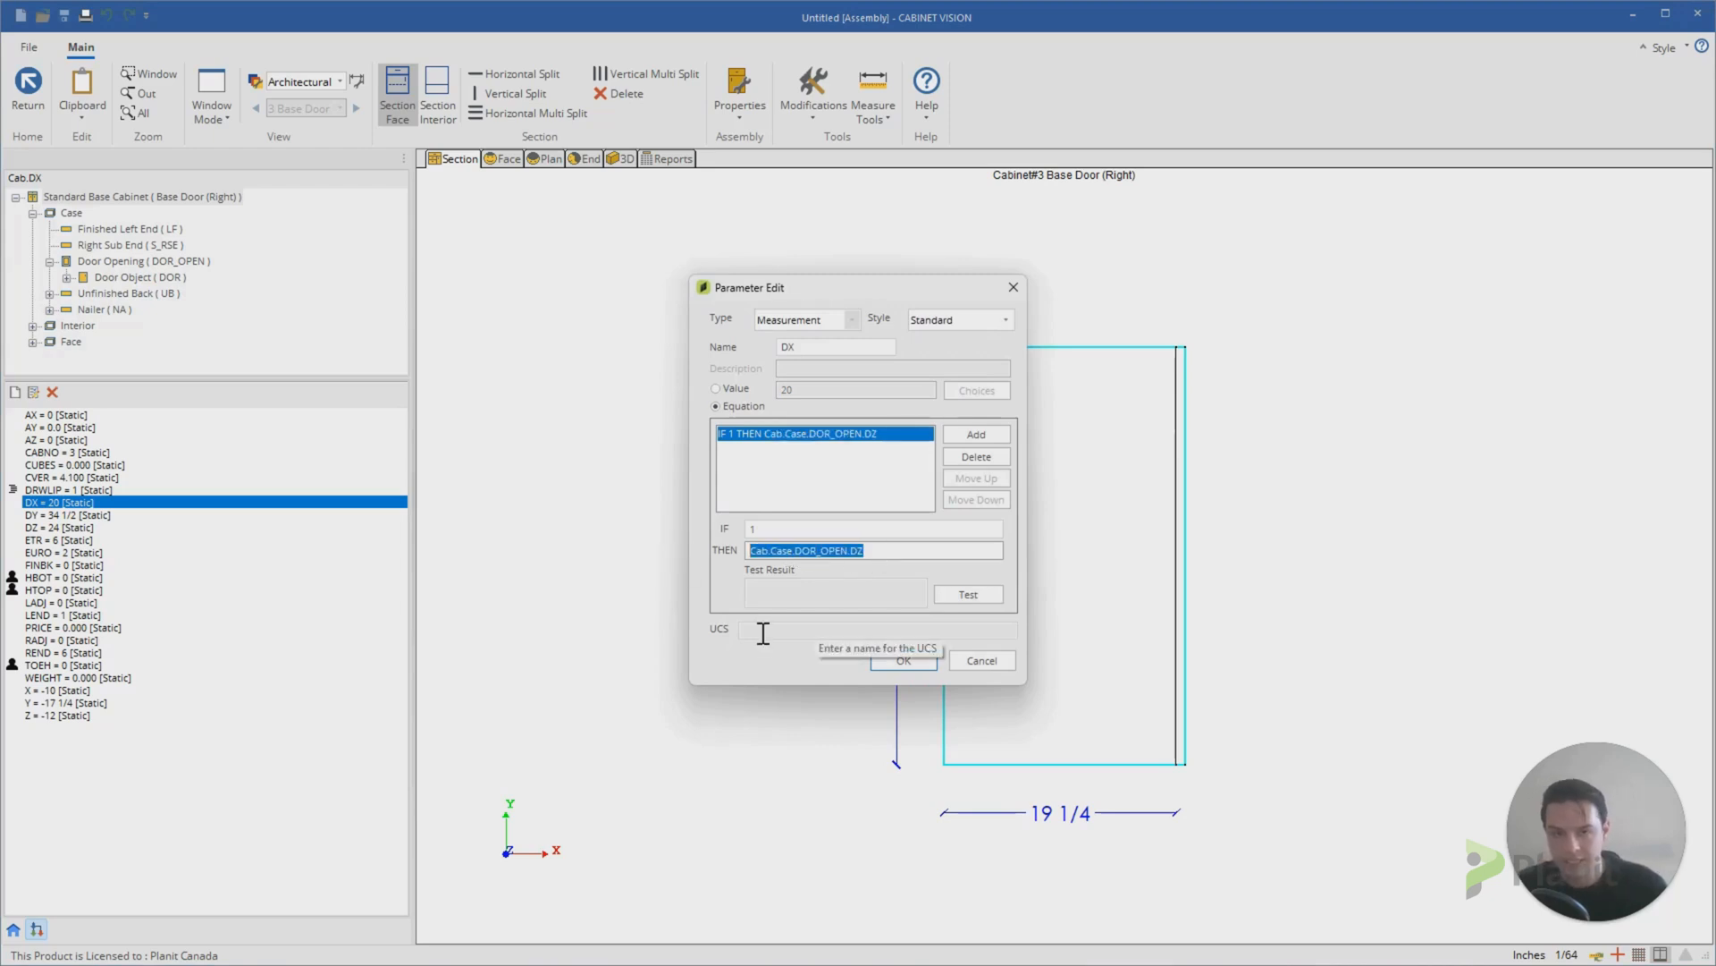
mouse_move(808, 587)
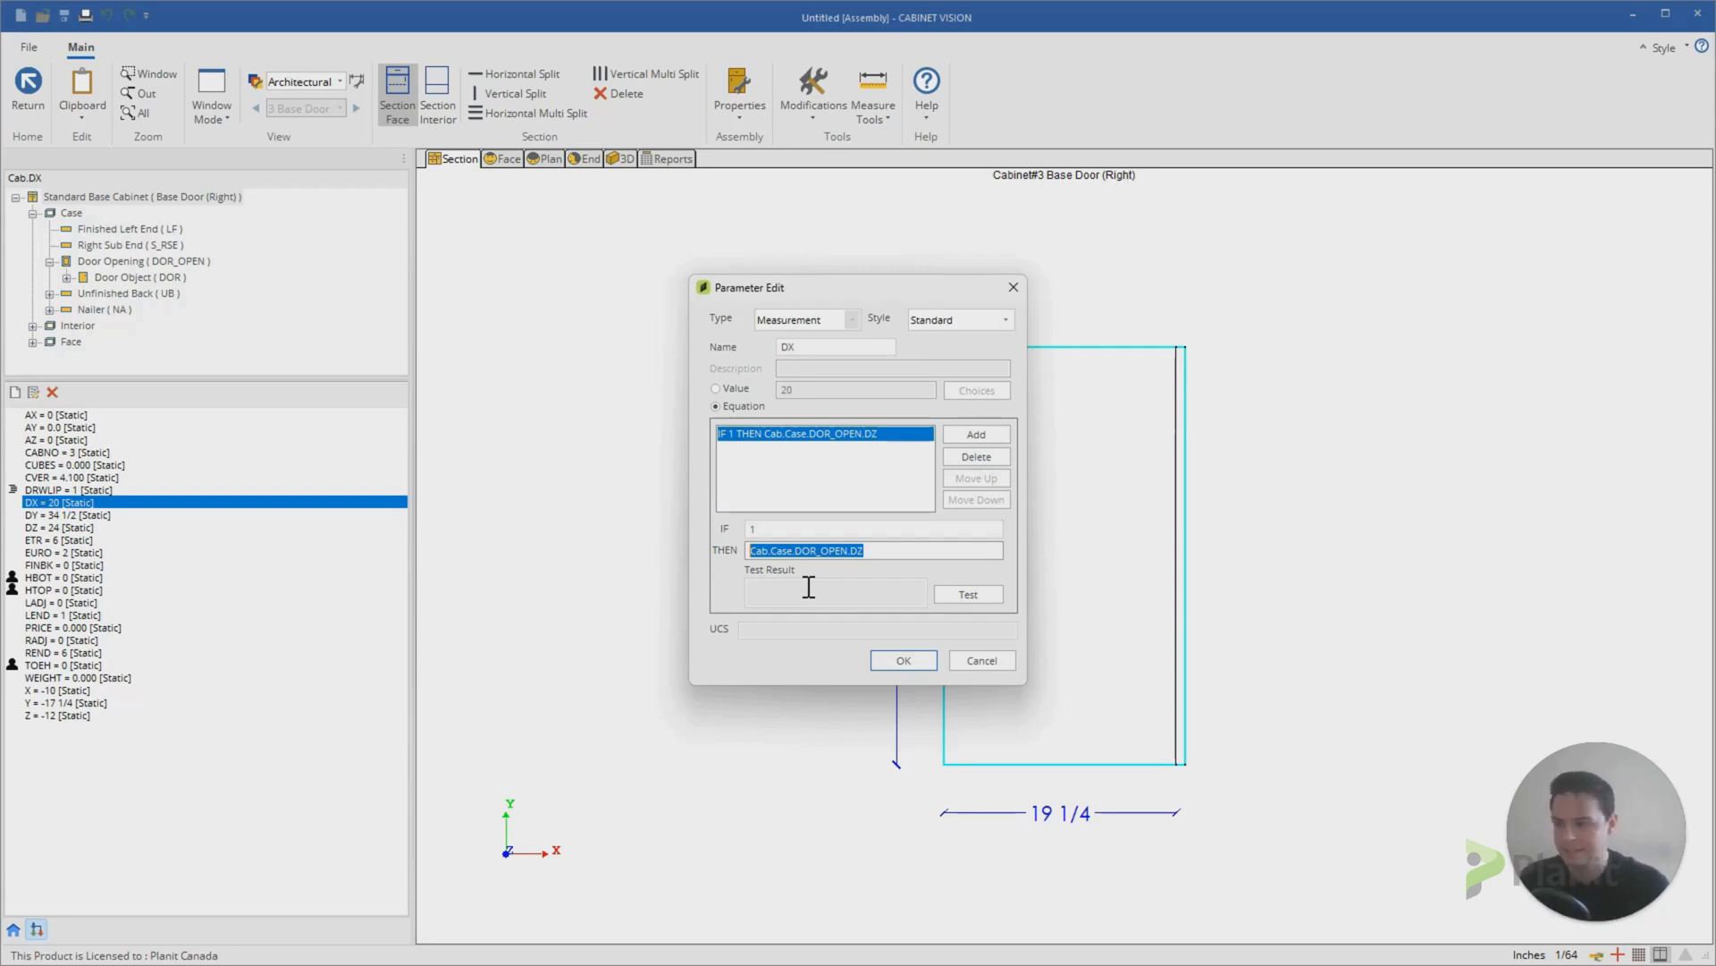
left_click(967, 594)
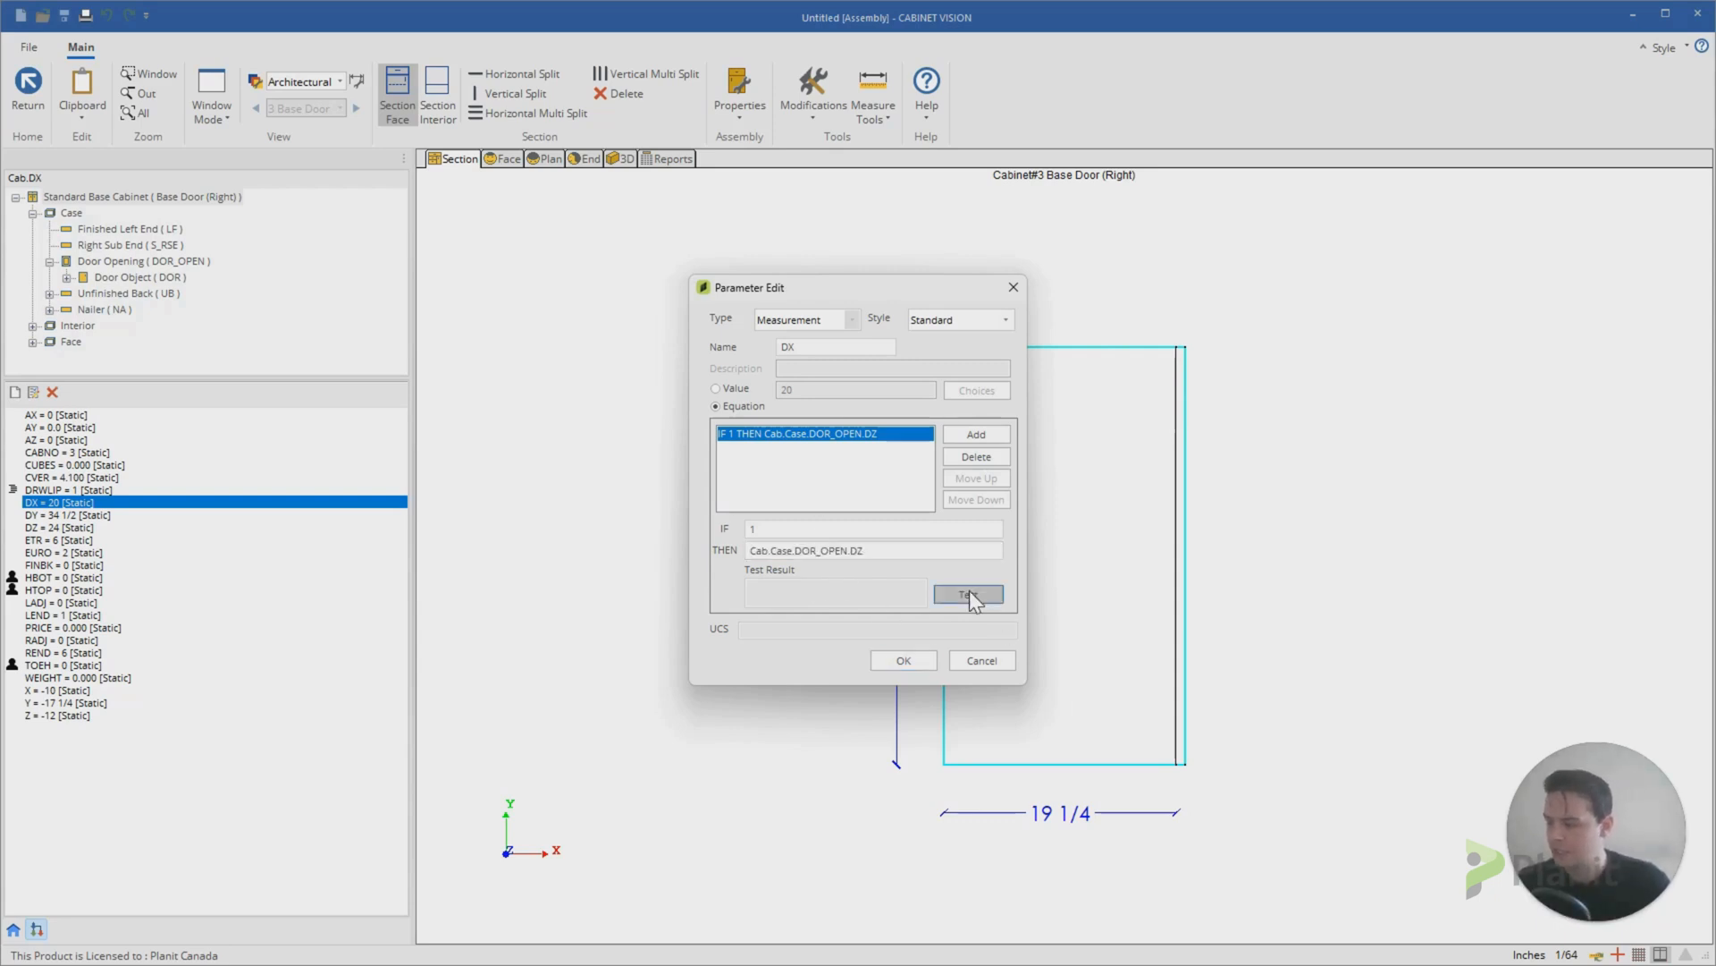
left_click(967, 593)
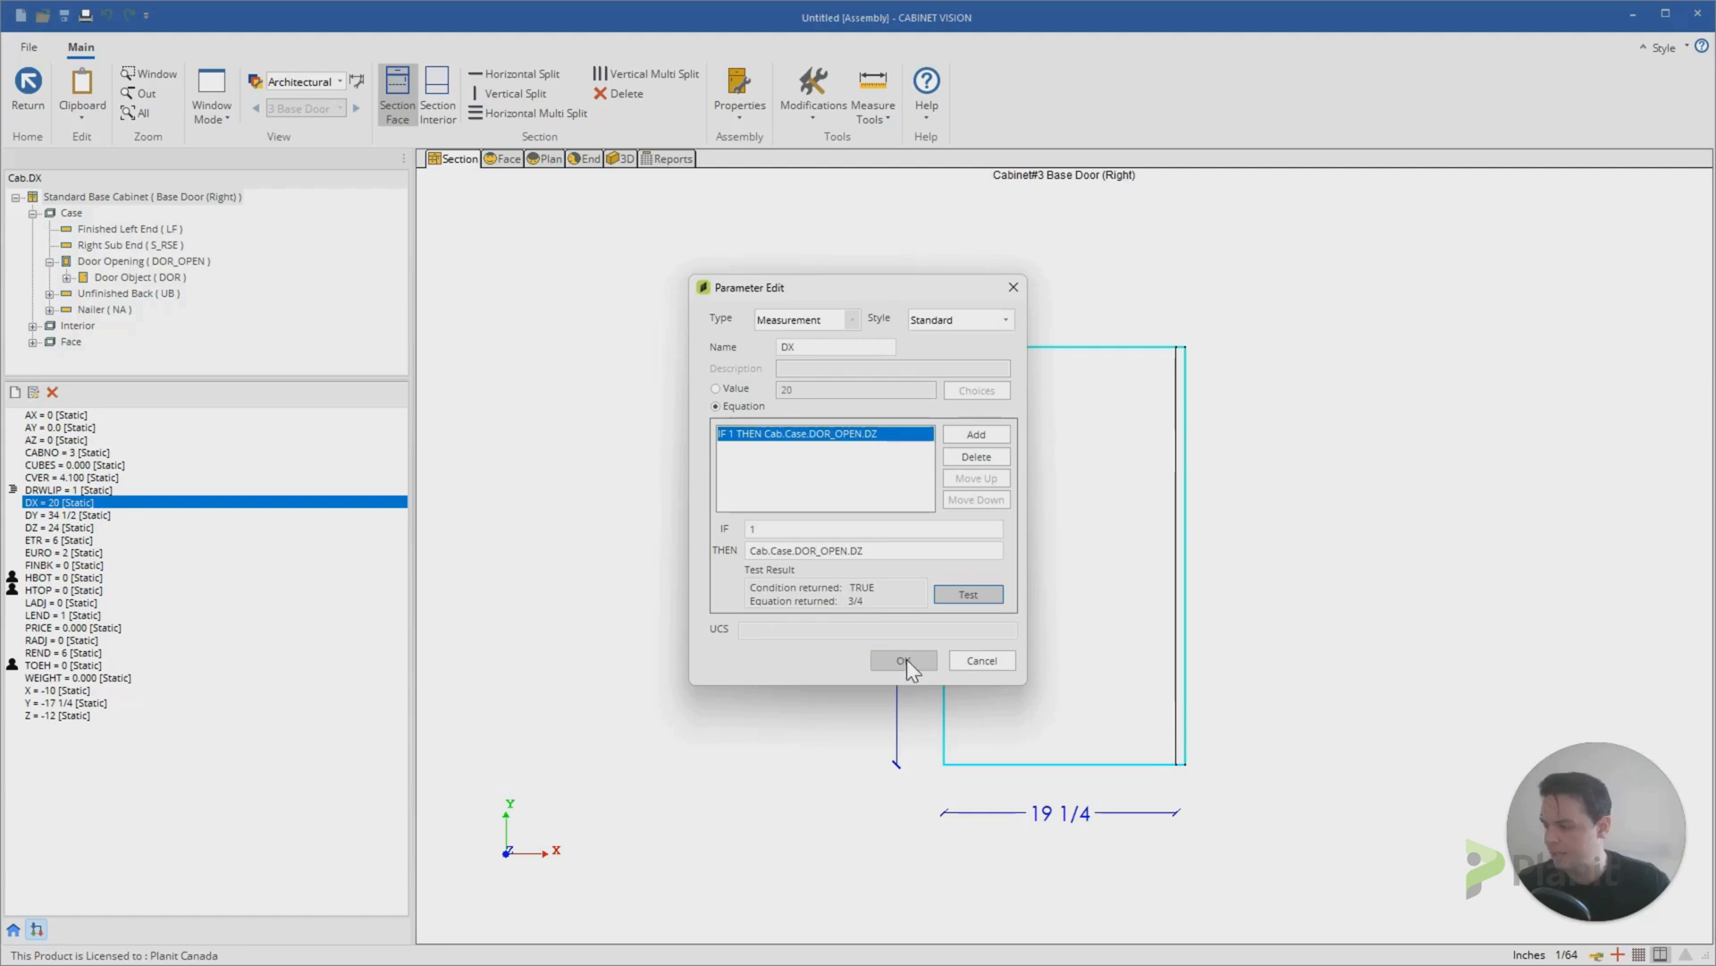
left_click(901, 659)
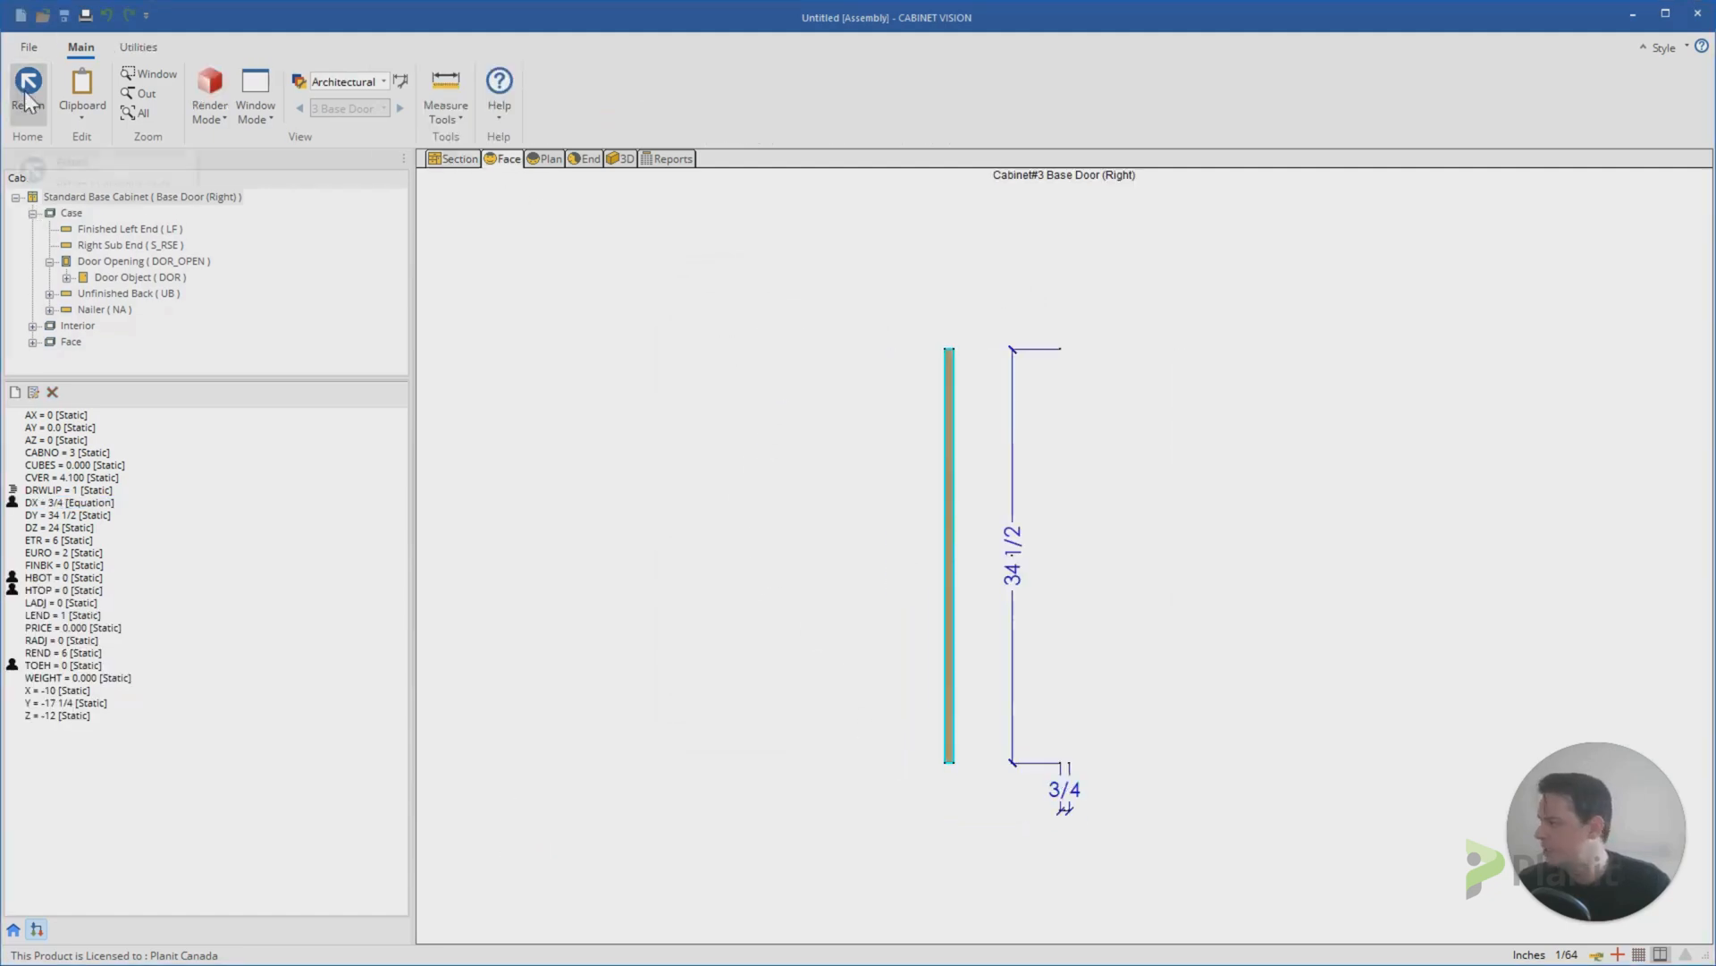
Step: Return to the room layout, place the panel 12 5/8 right of the end panel and view it in 3D
left_click(27, 93)
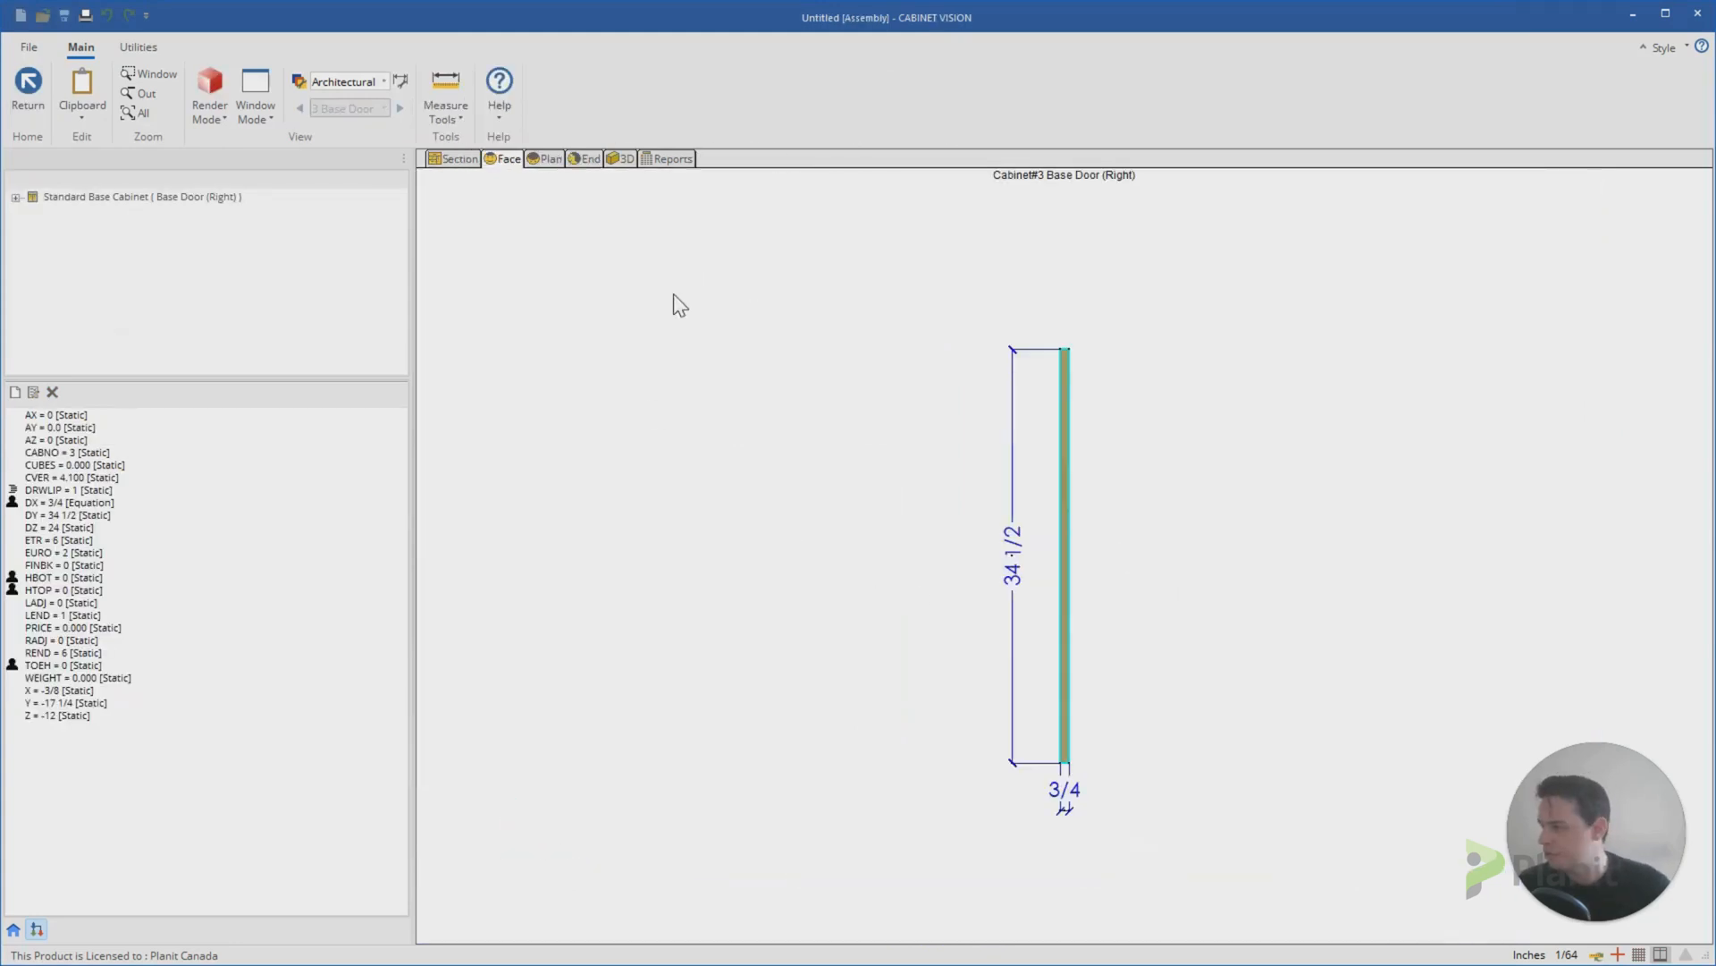
left_click(27, 87)
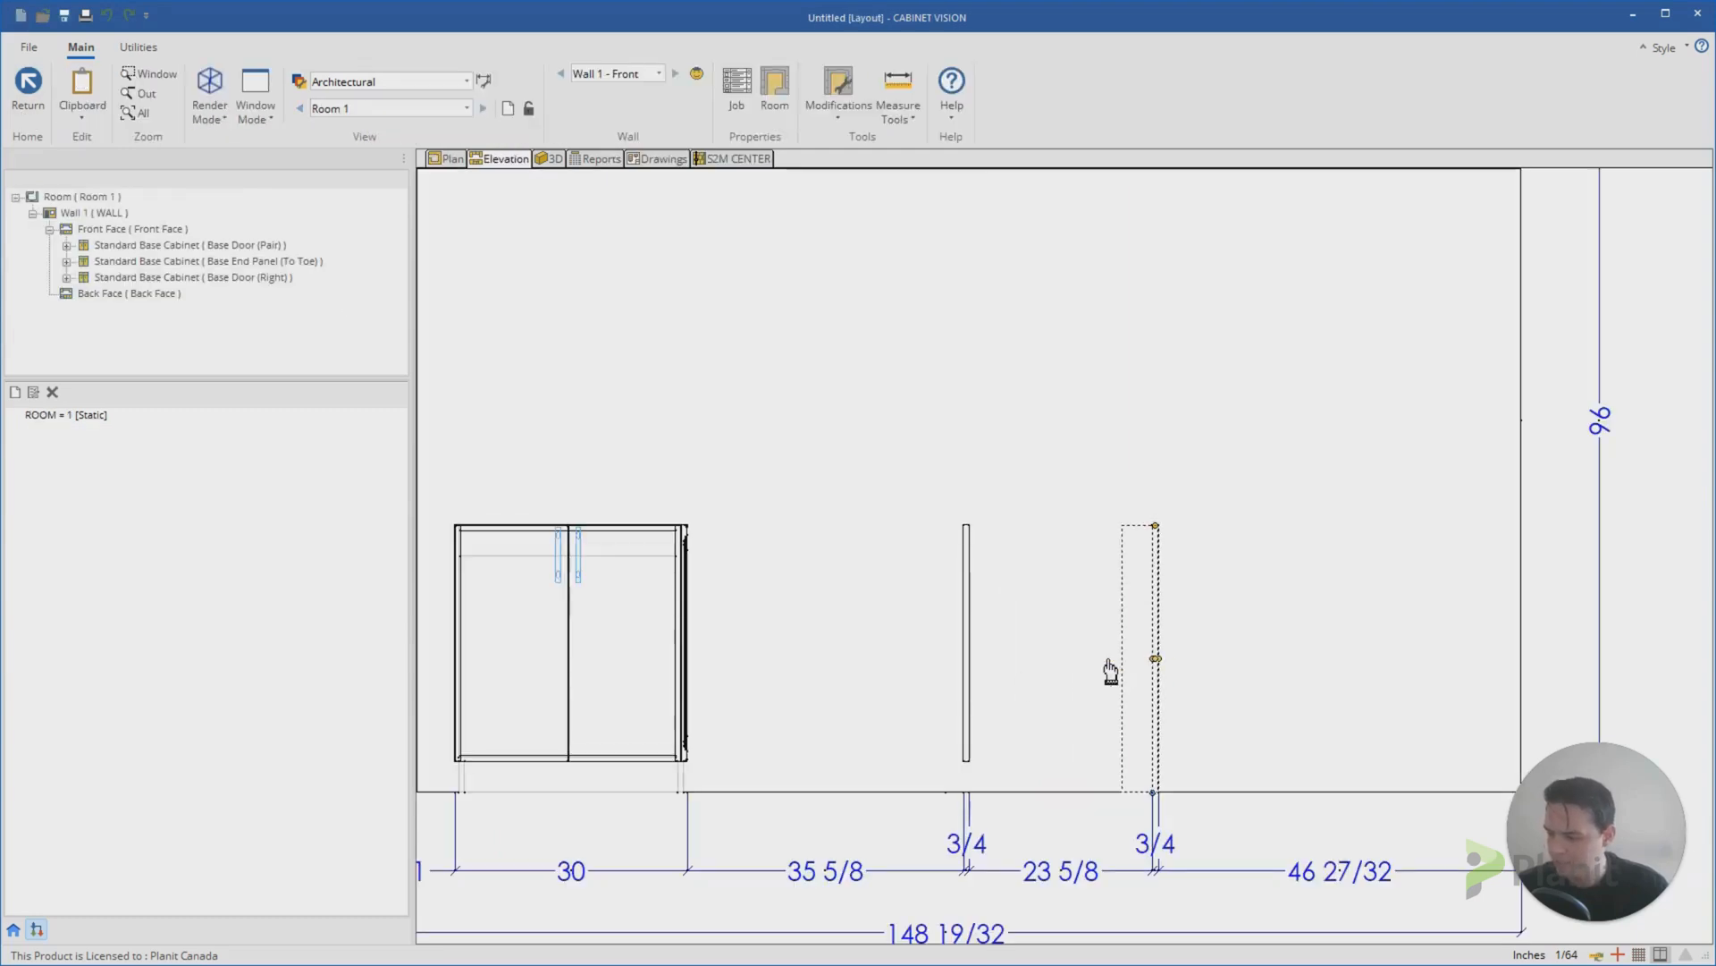
left_click(1151, 656)
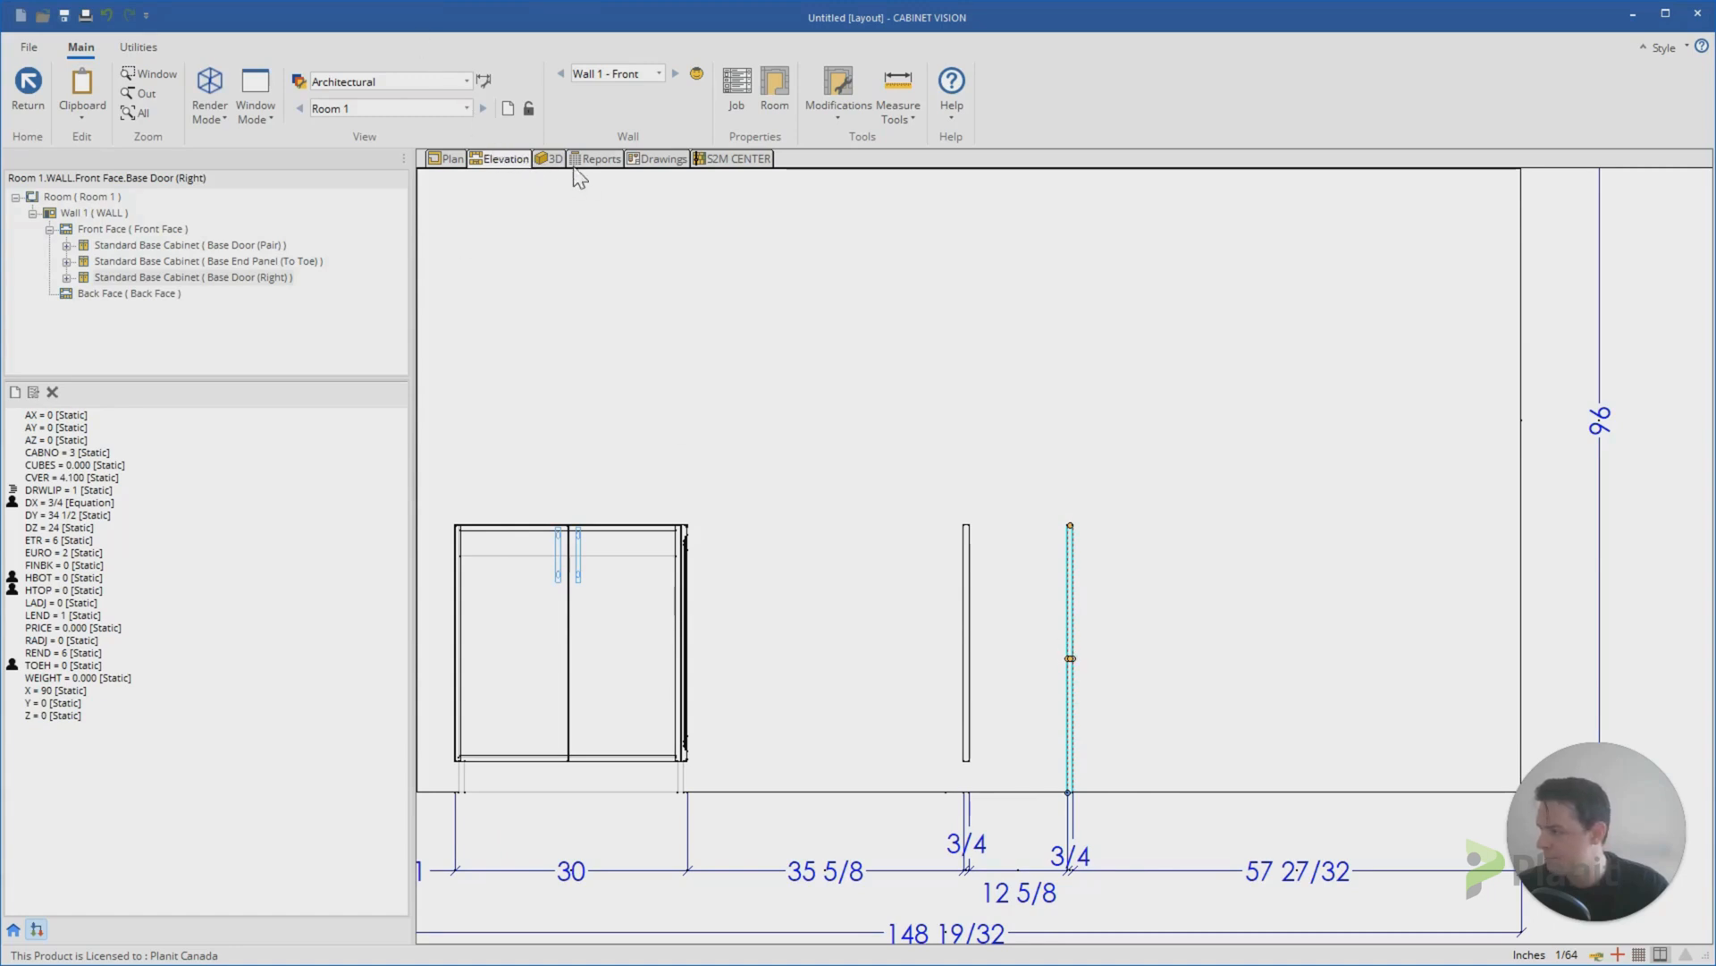
left_click(551, 159)
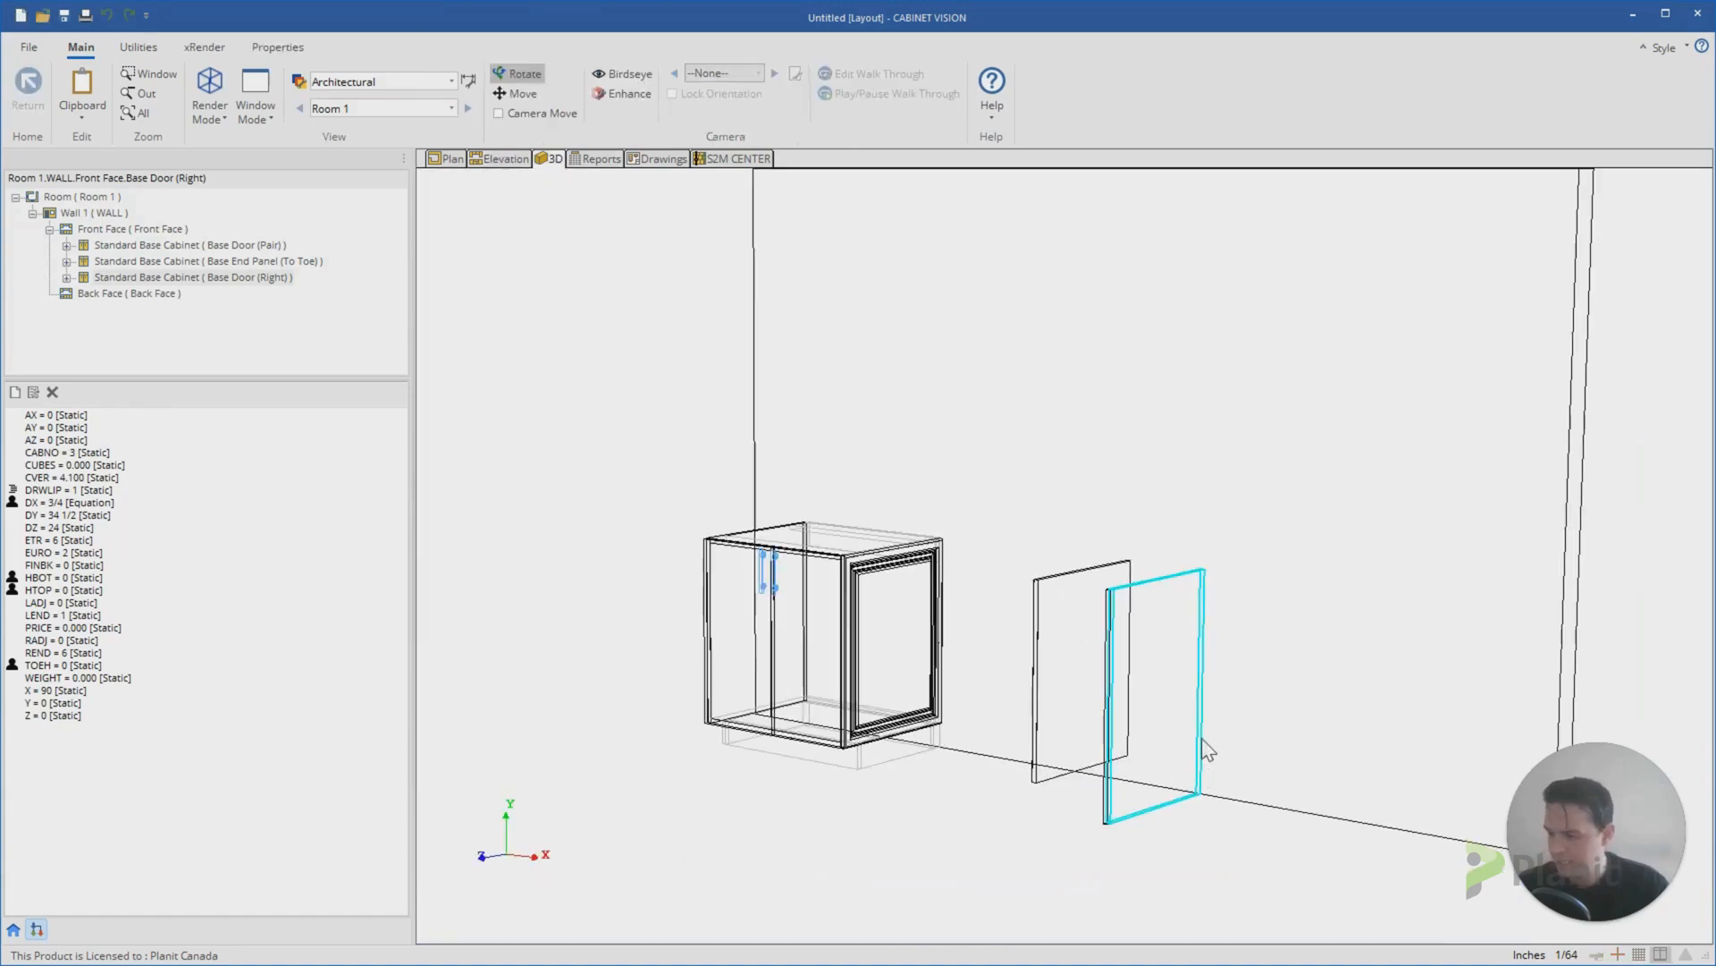
Step: Set the room's cabinet door style to Square Route in Room Properties, dismissing the overrides notice
left_click(451, 159)
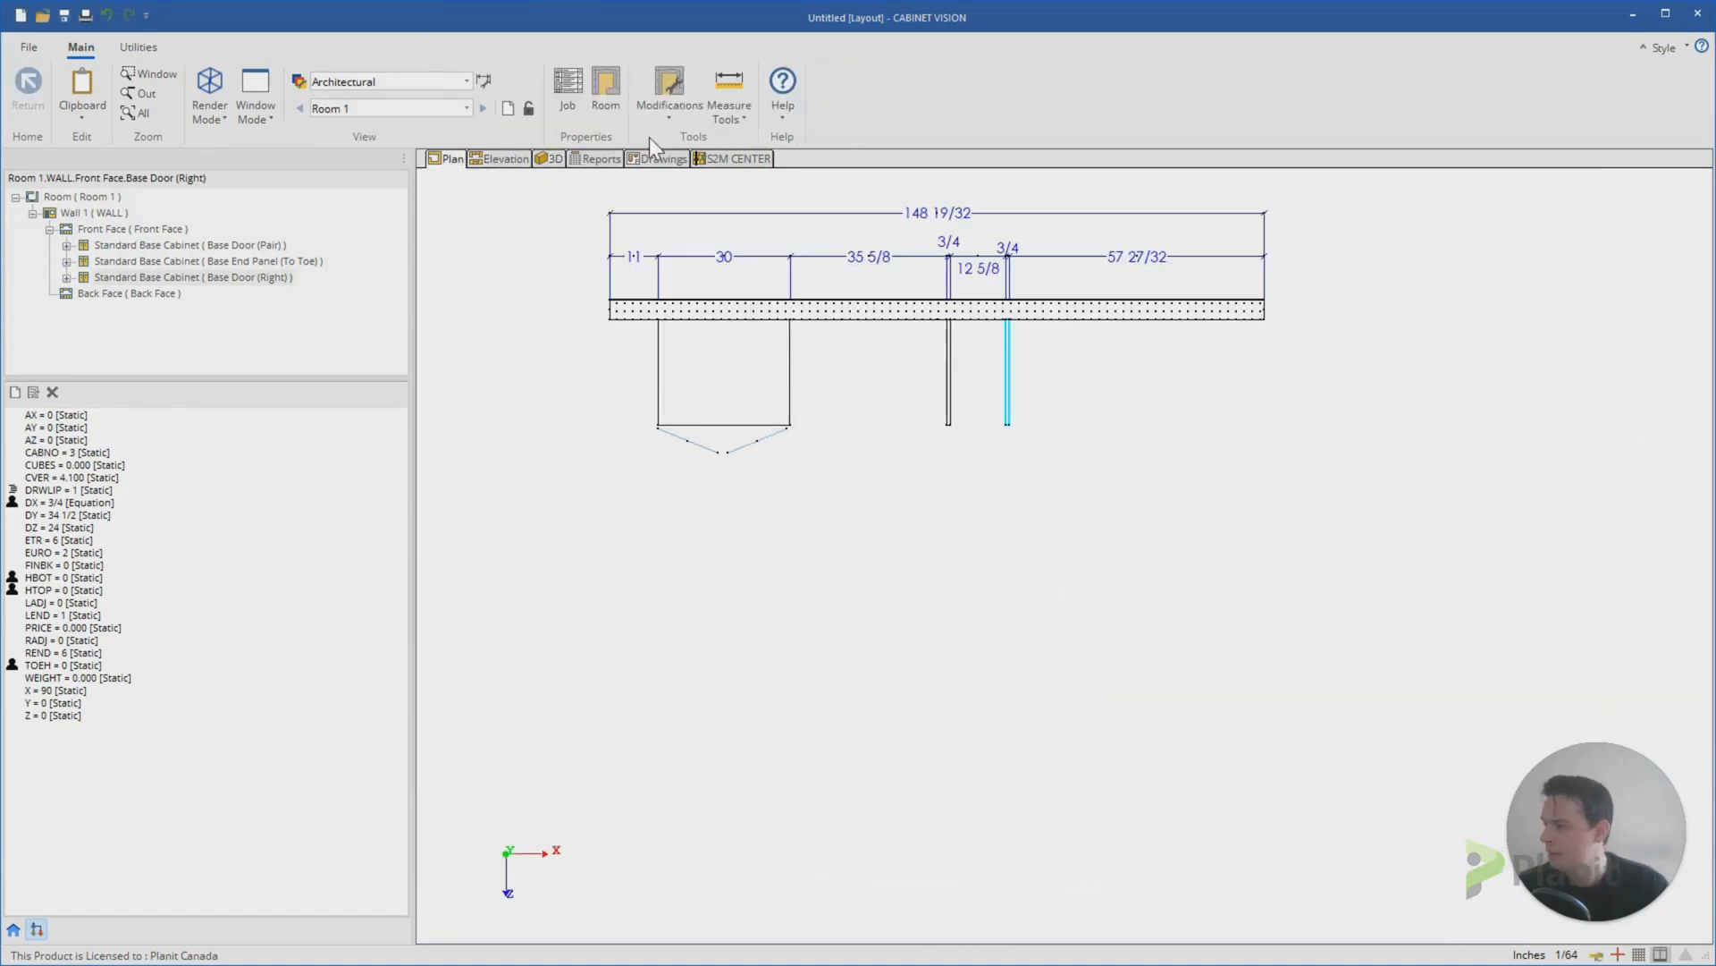
left_click(604, 90)
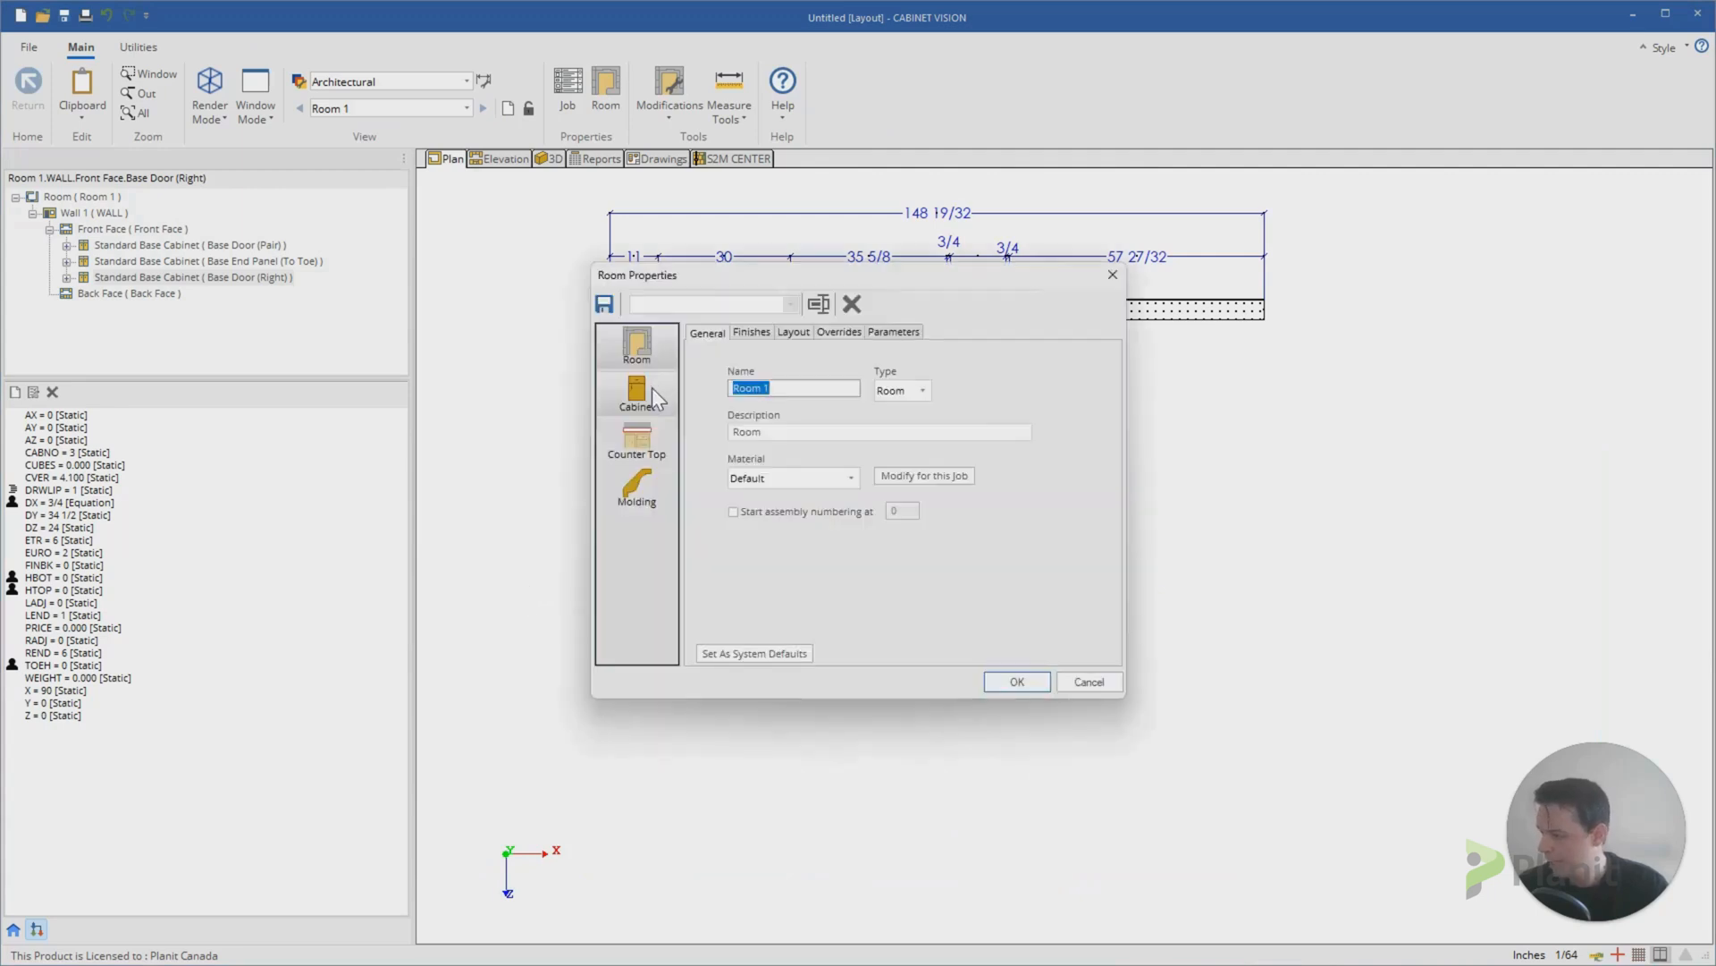
left_click(637, 392)
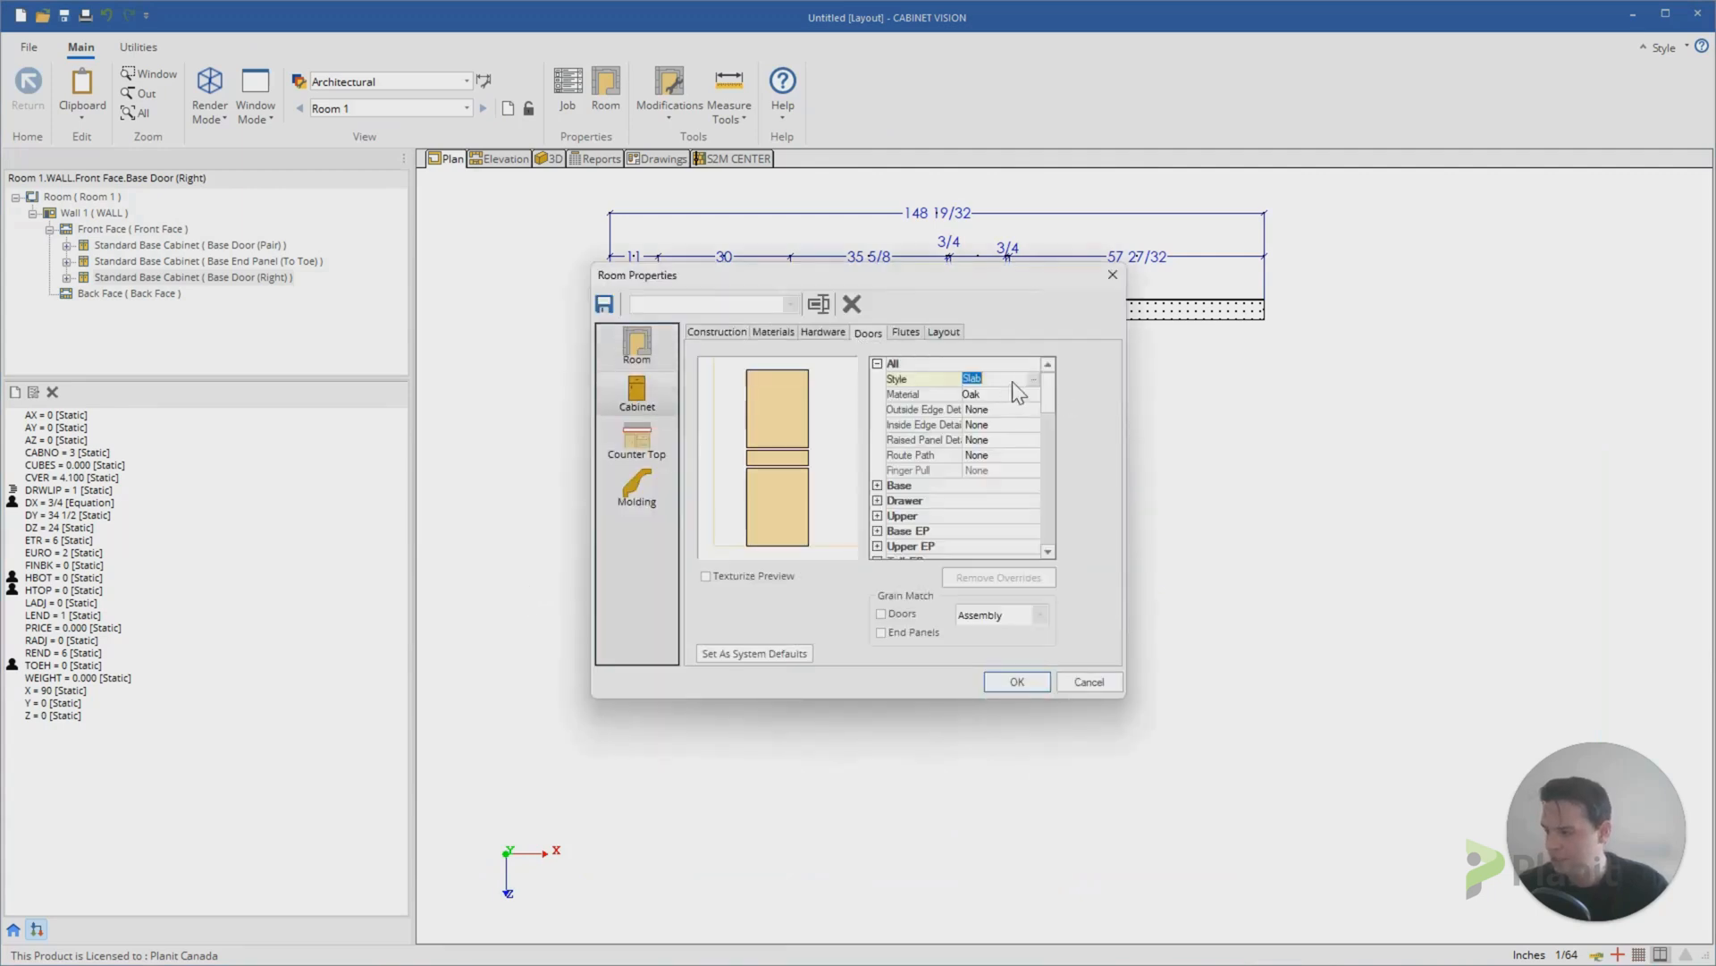
left_click(1032, 379)
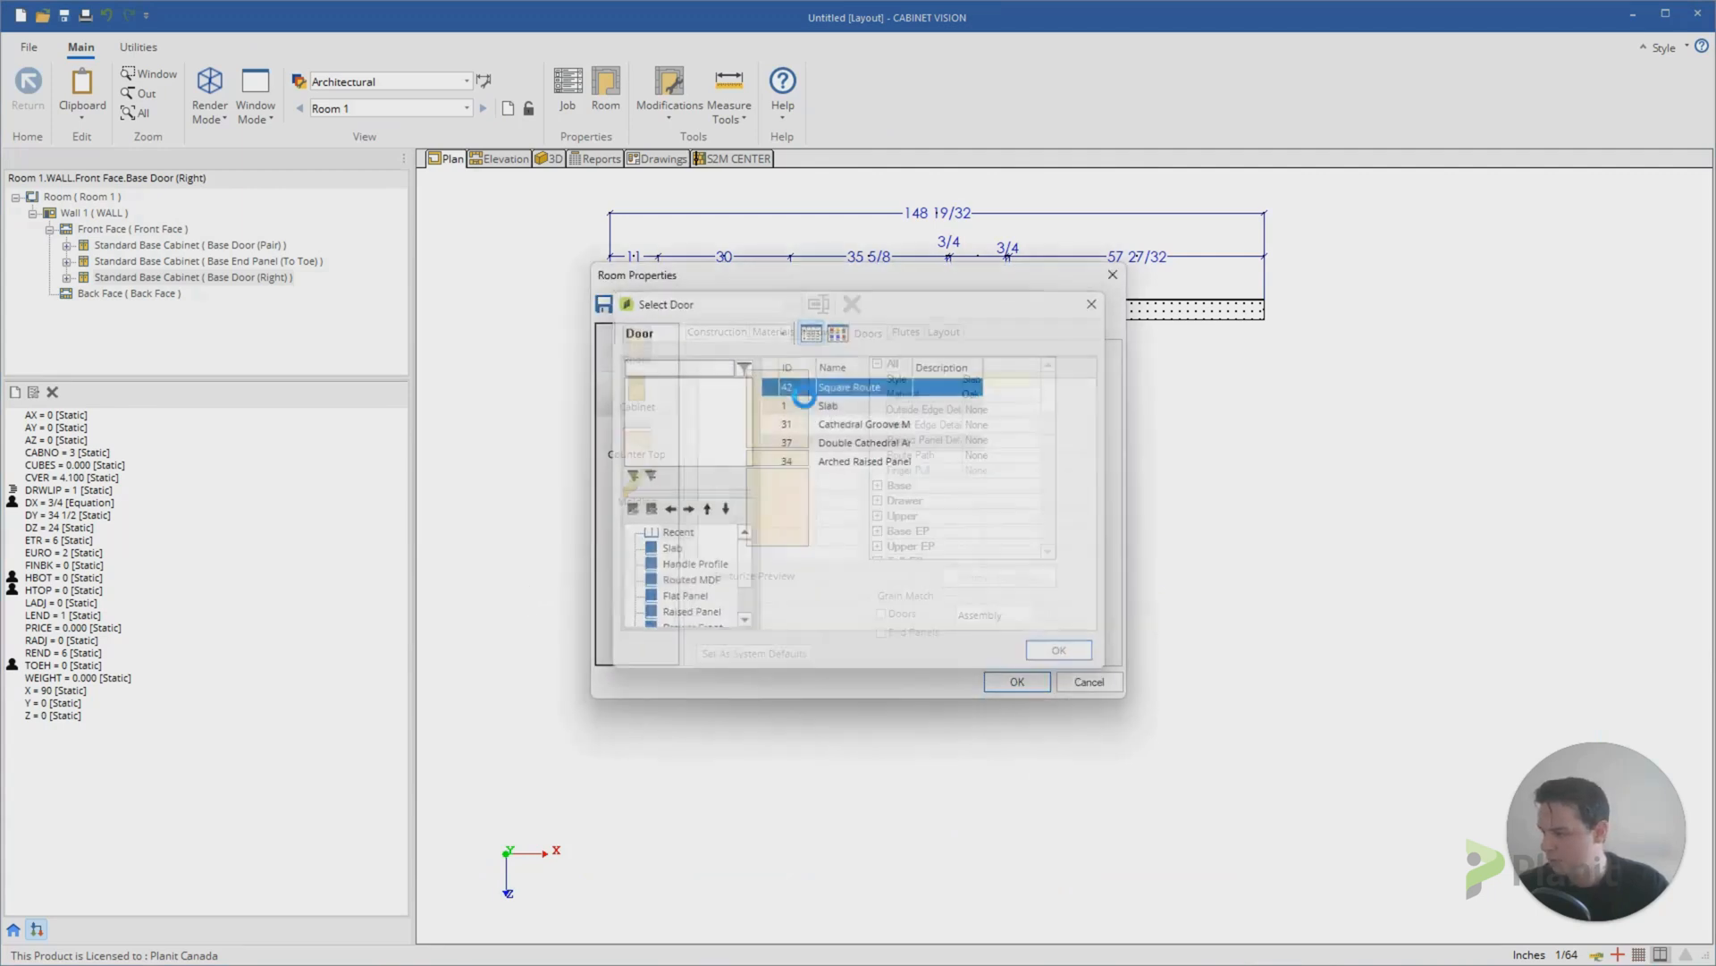
left_click(1057, 649)
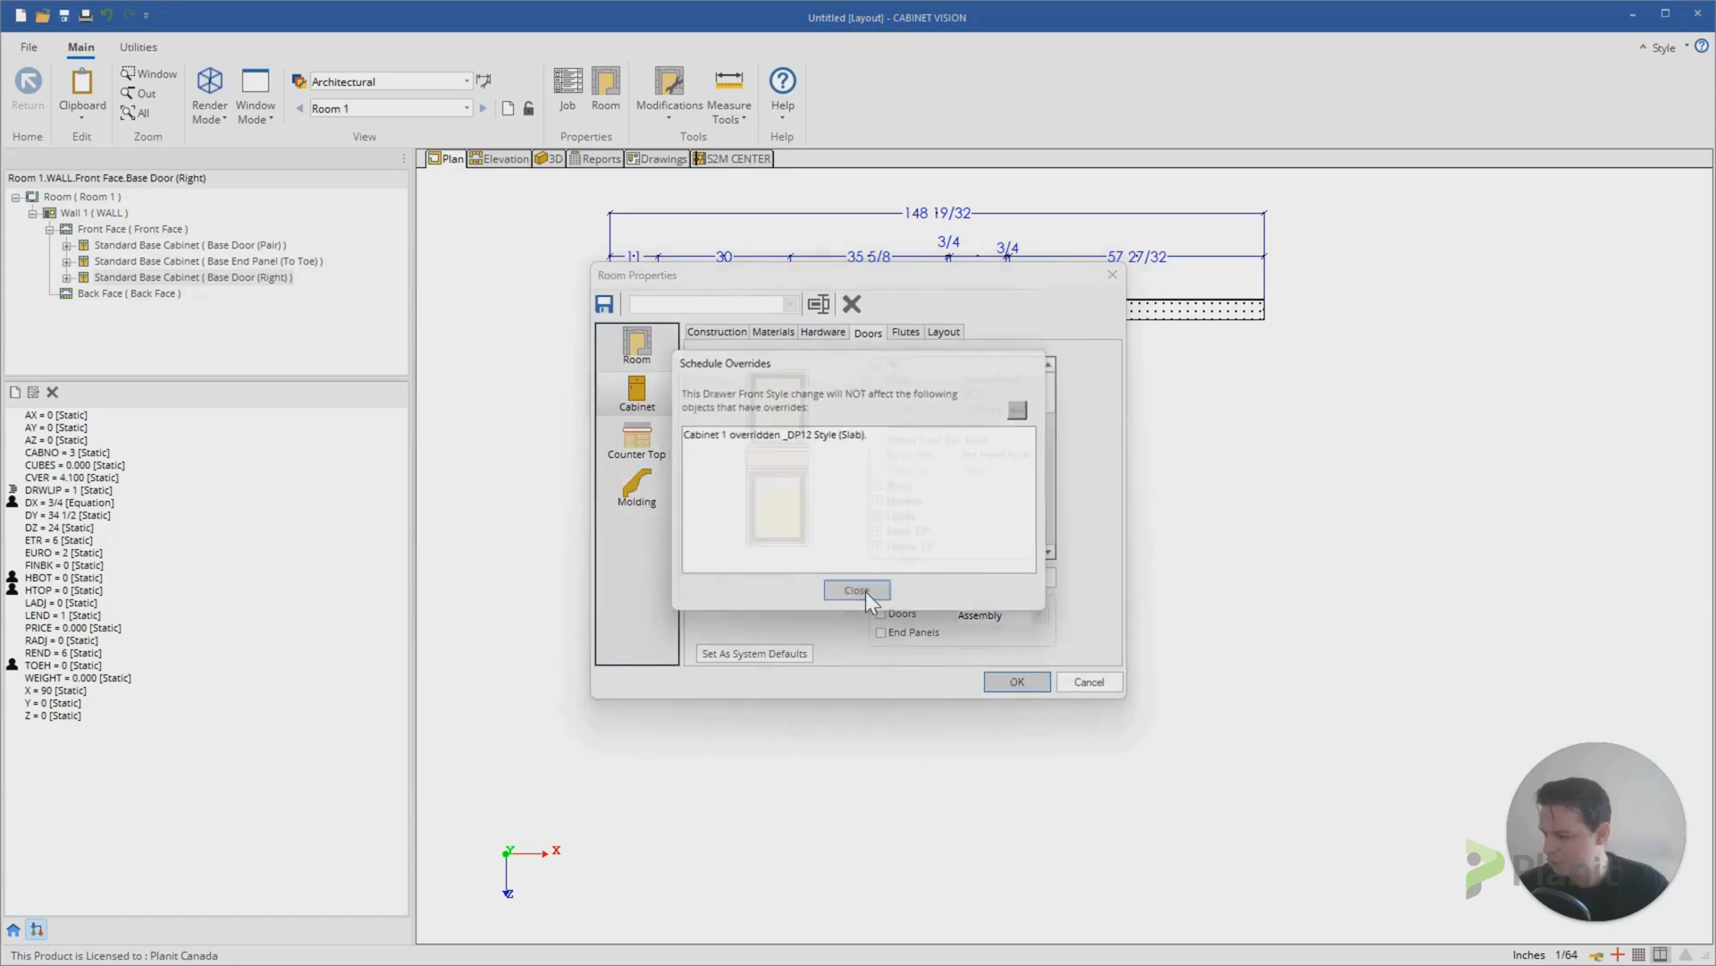
left_click(856, 590)
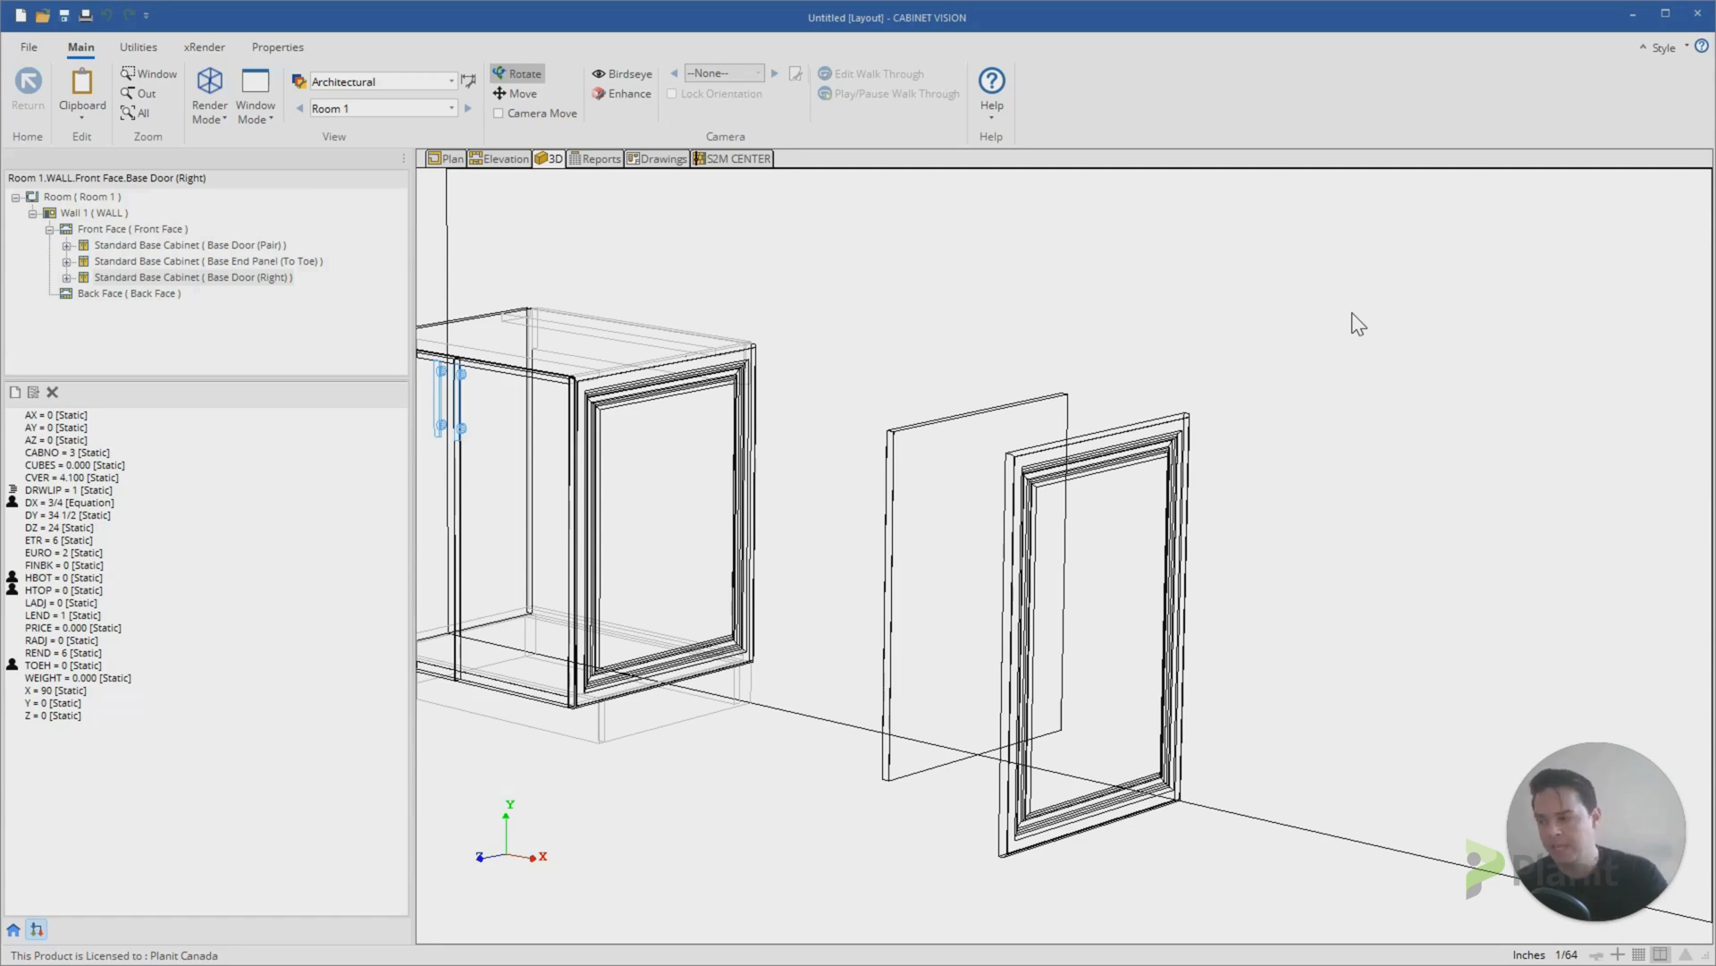
mouse_move(1110, 583)
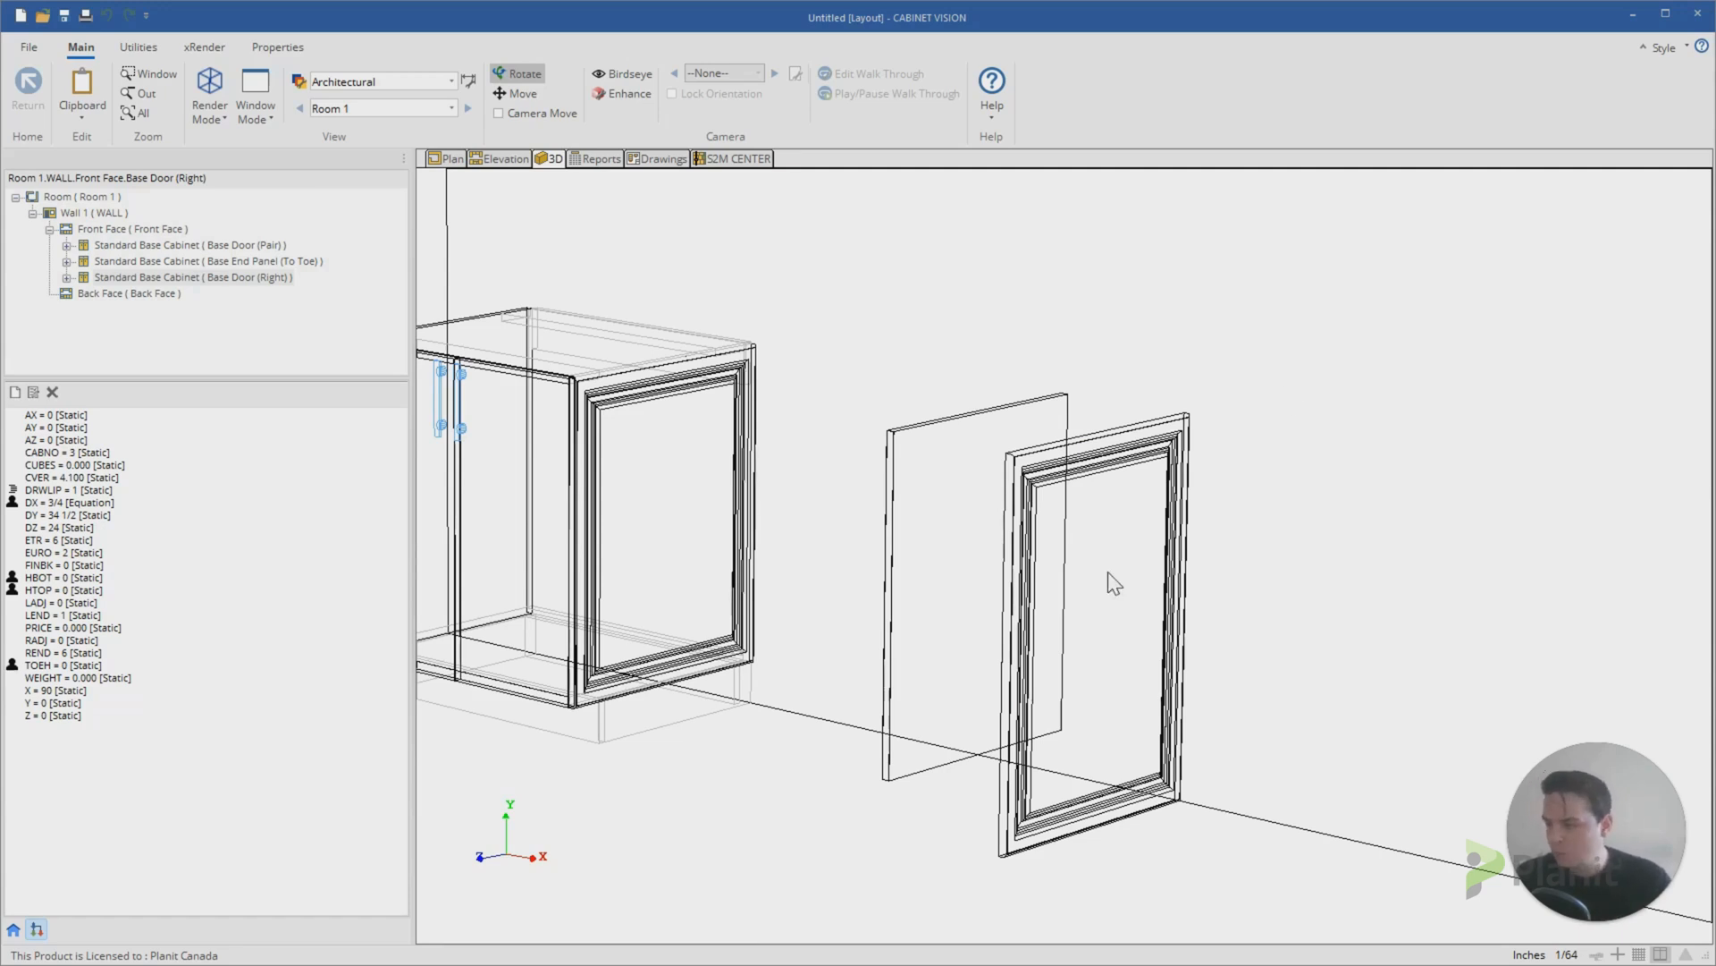
left_click(504, 159)
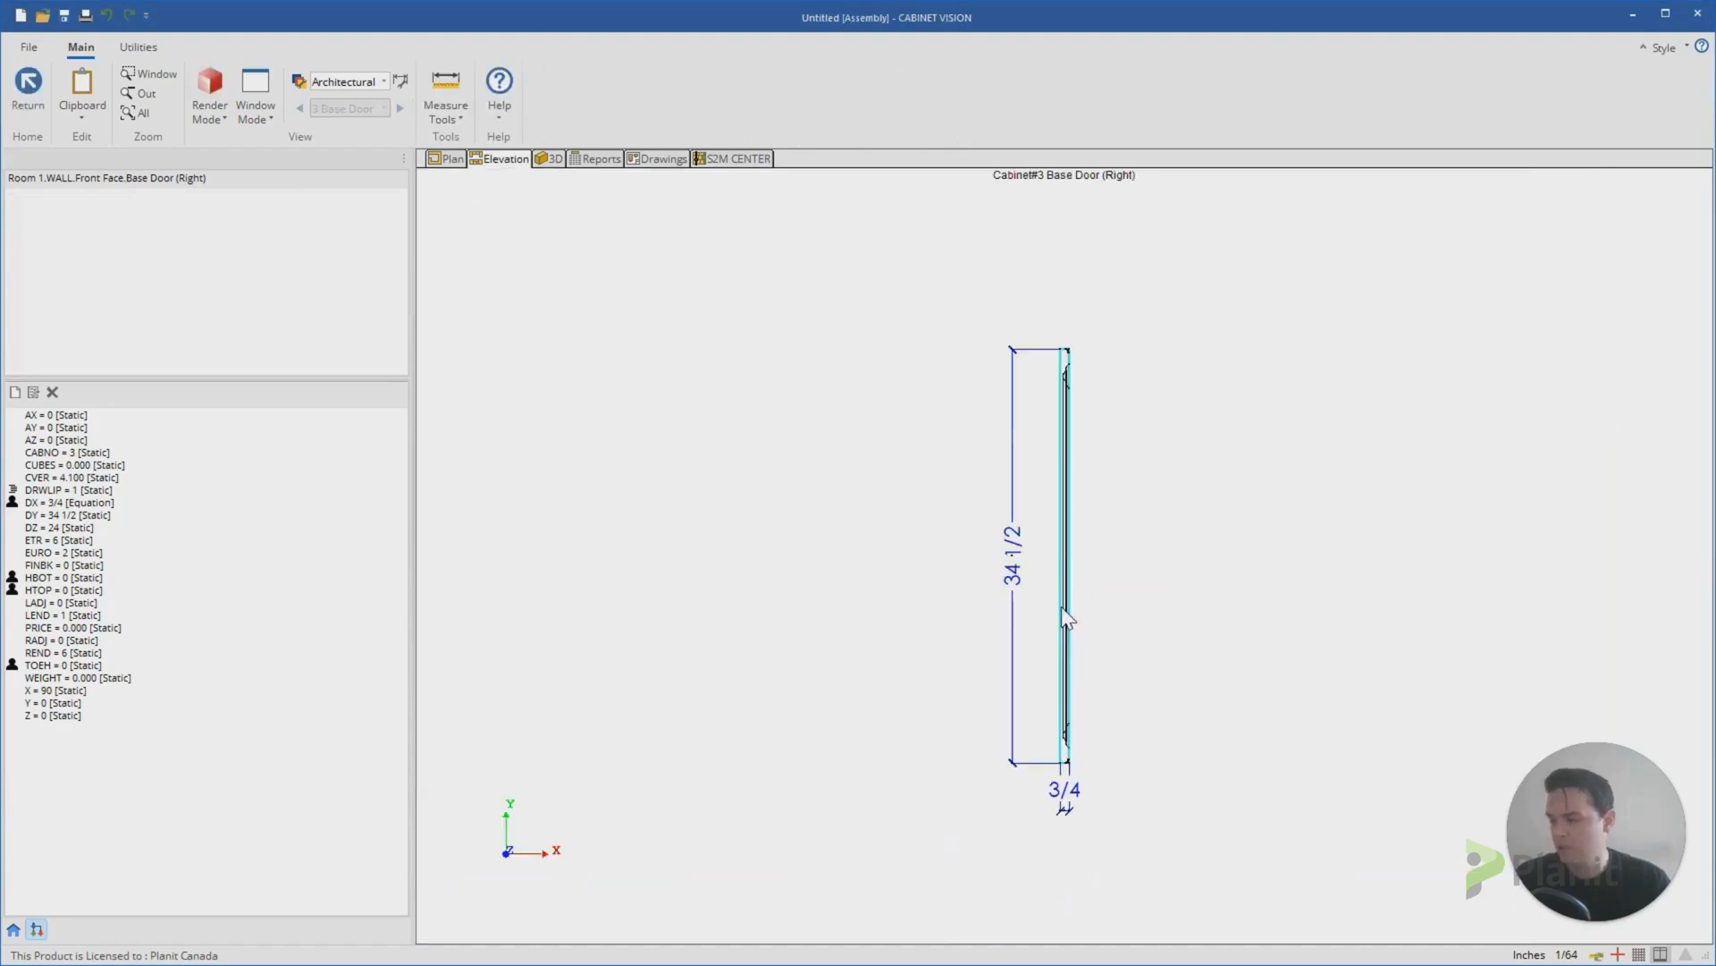
Step: Check the panel's Cabinet Properties door style shows Square Route, then return to the front wall elevation
left_click(740, 93)
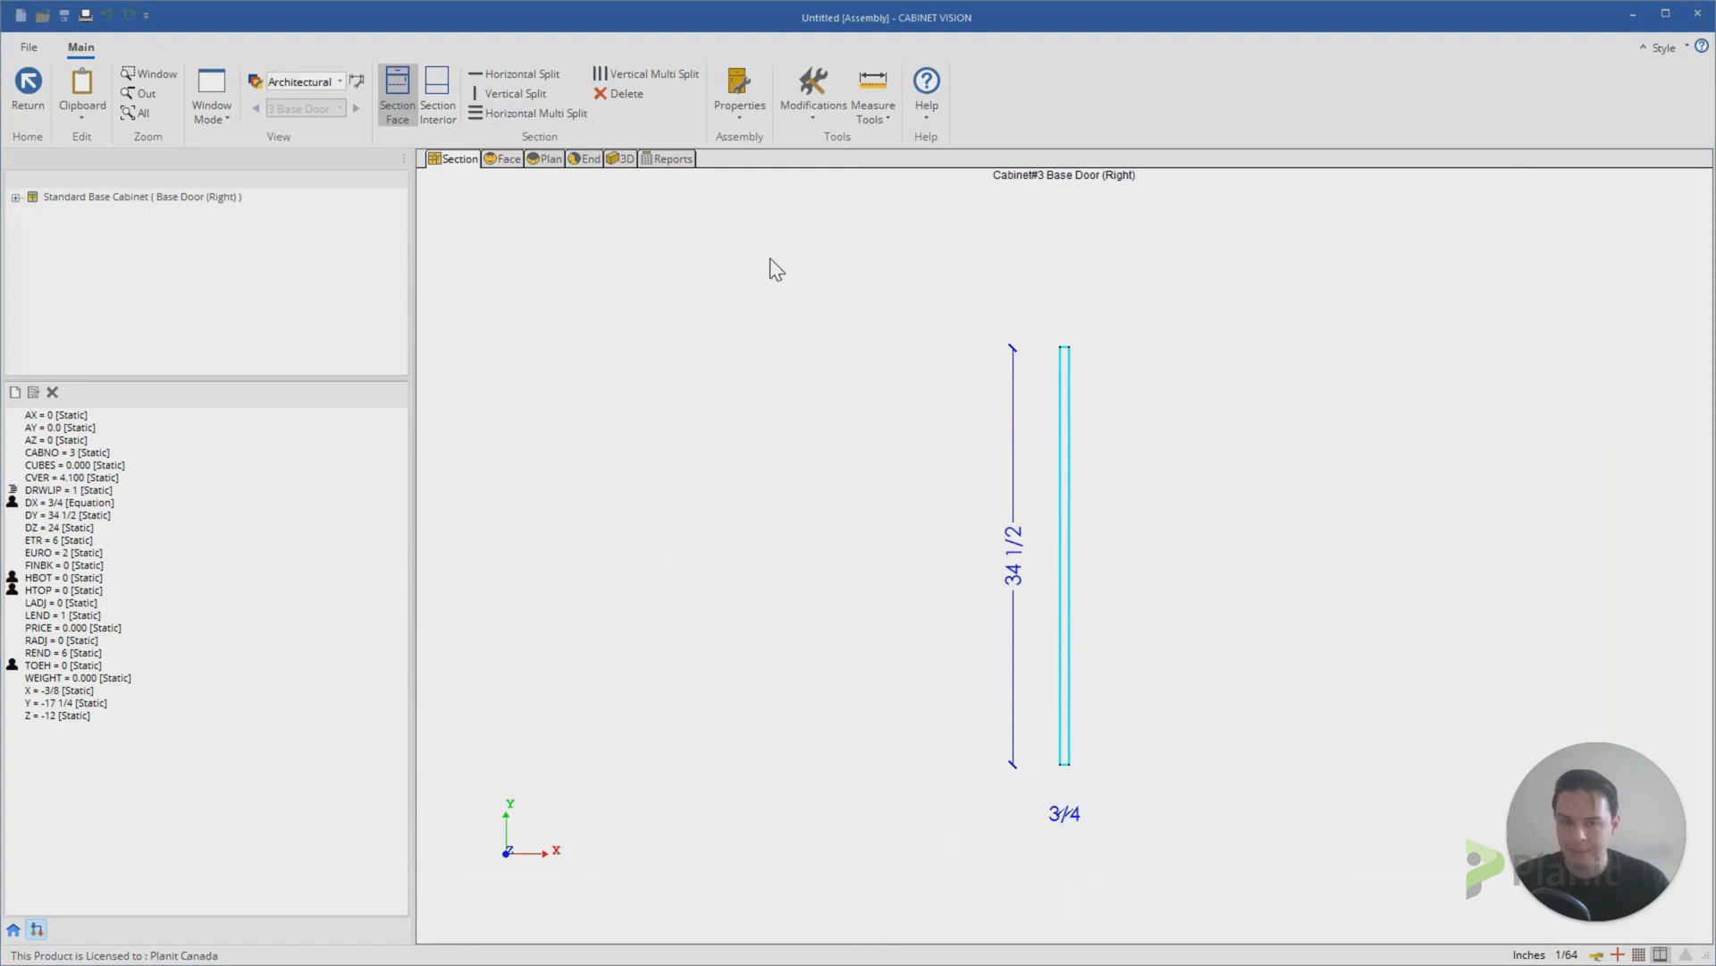
left_click(738, 82)
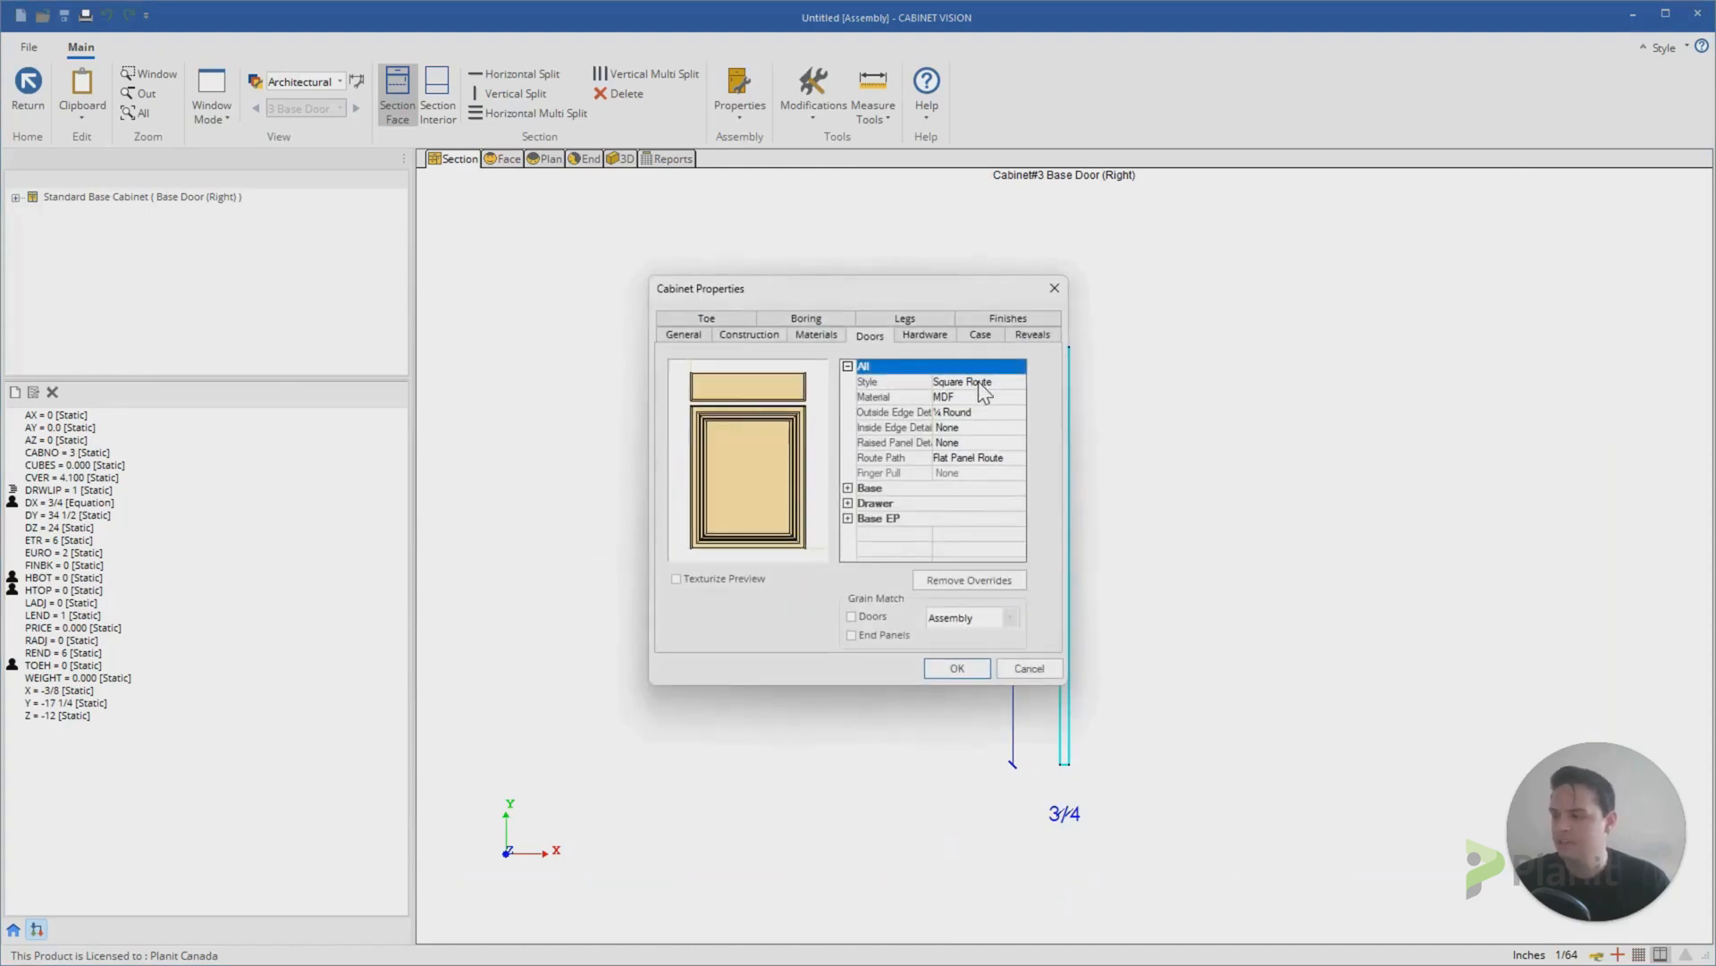
left_click(975, 381)
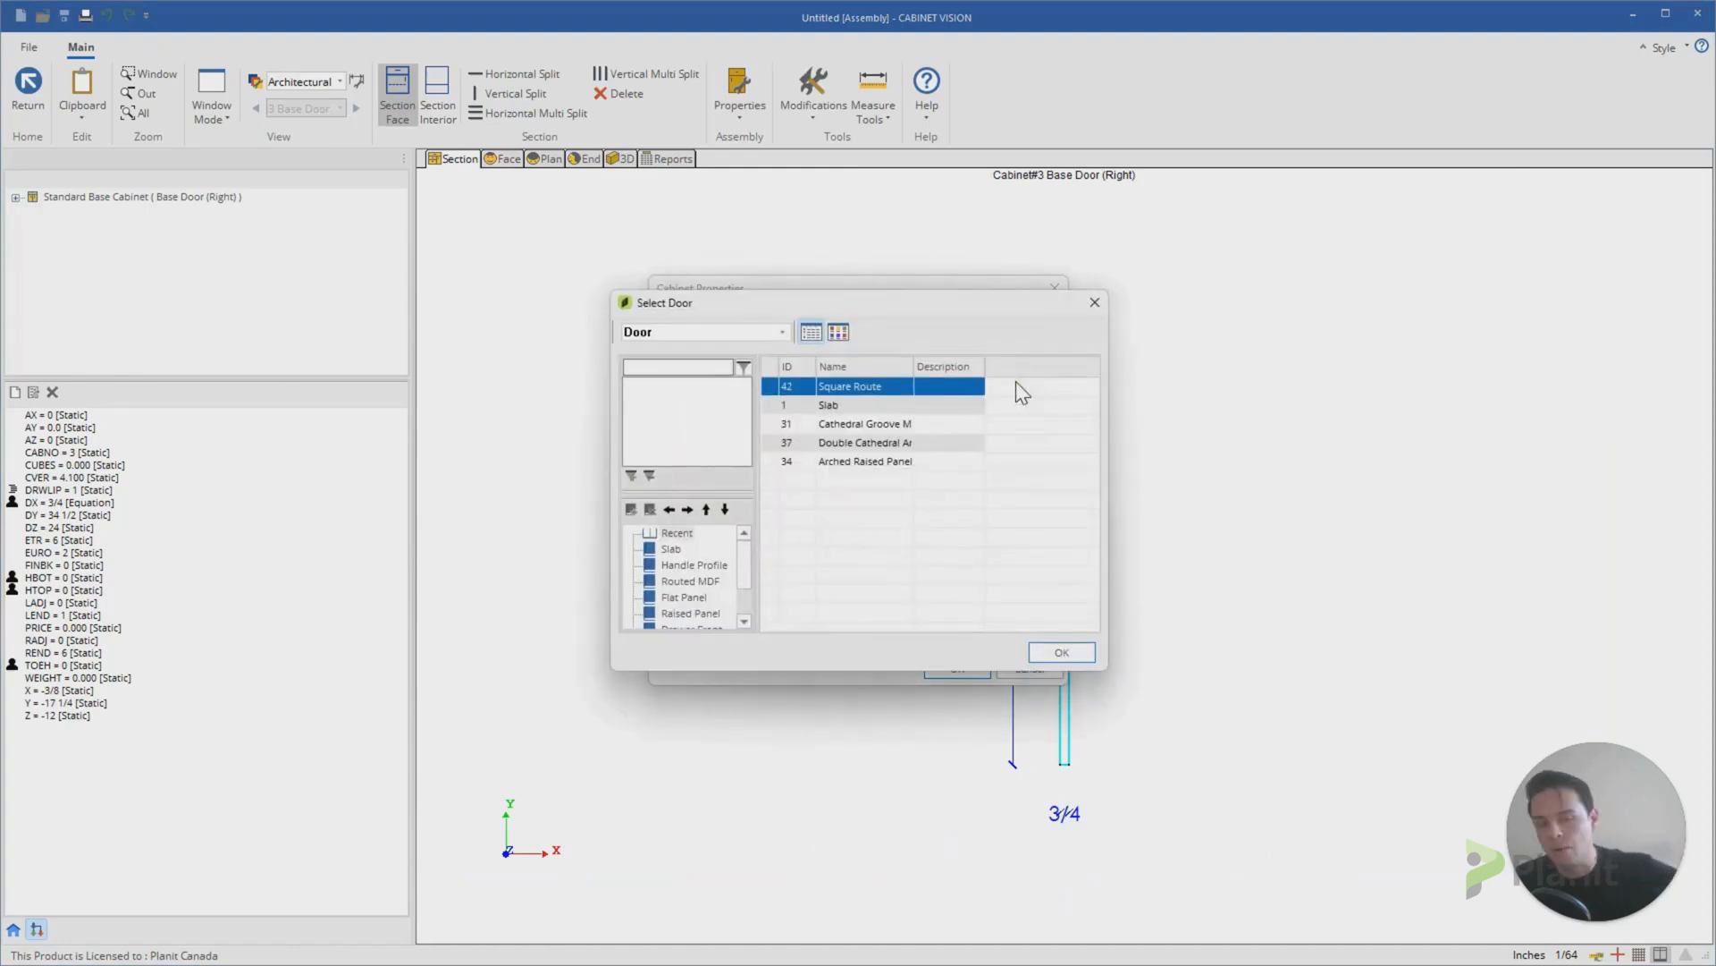
mouse_move(1084, 376)
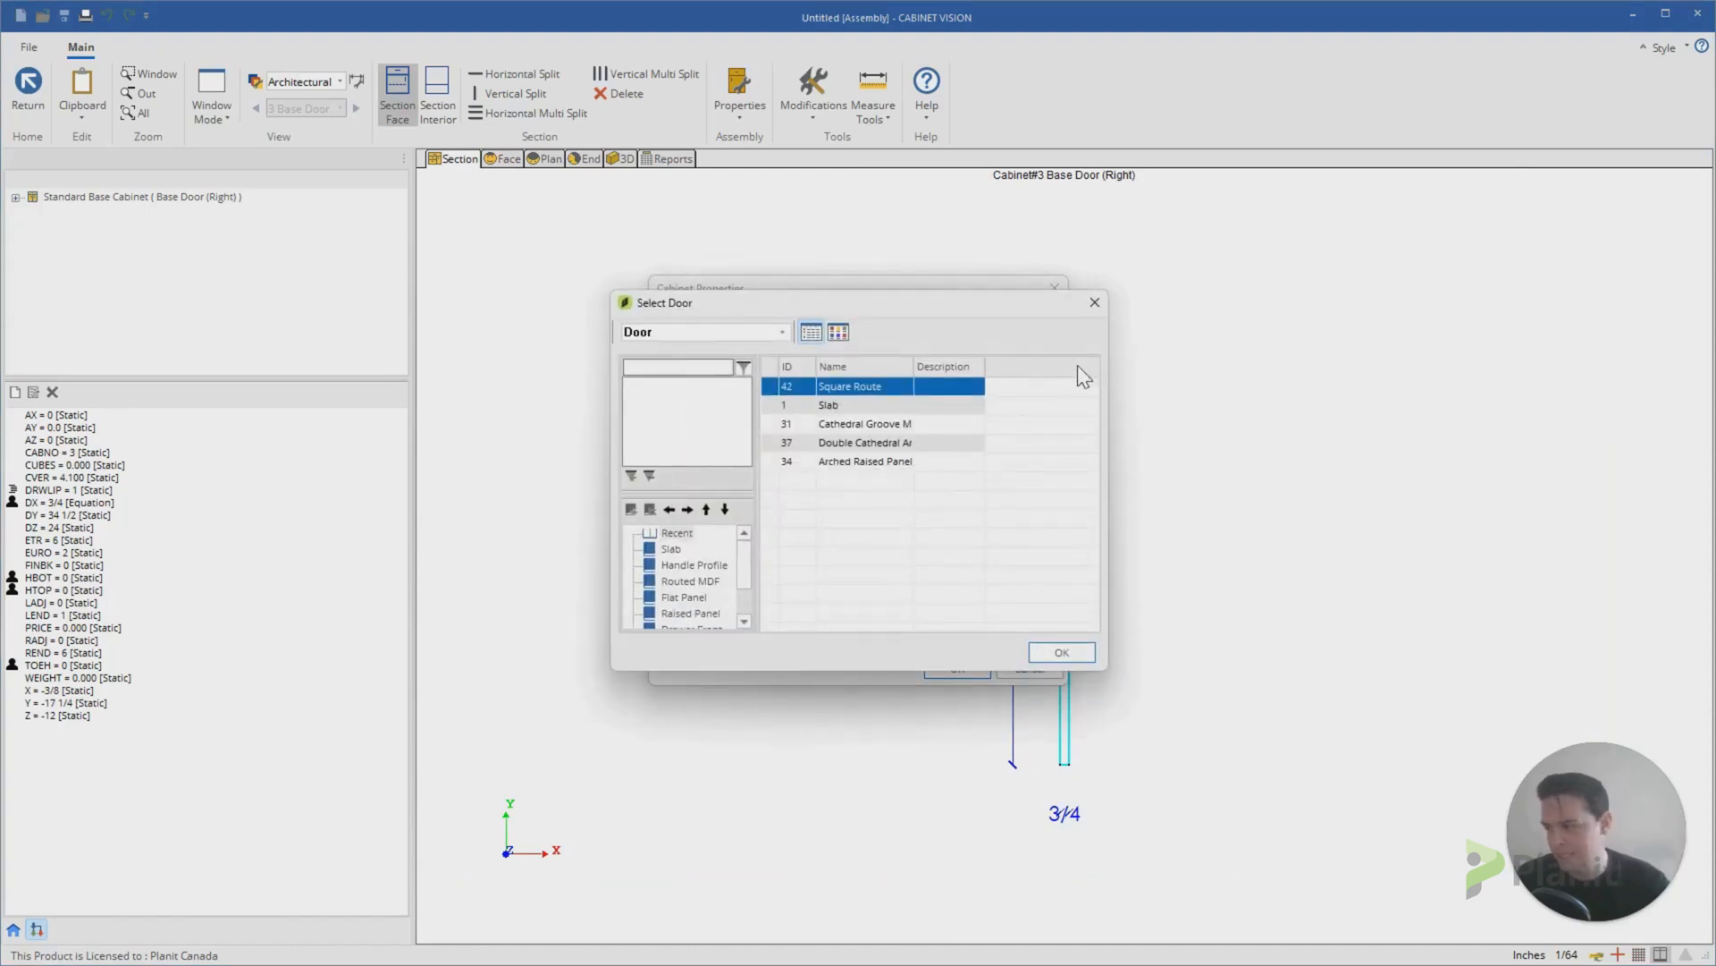
left_click(1057, 651)
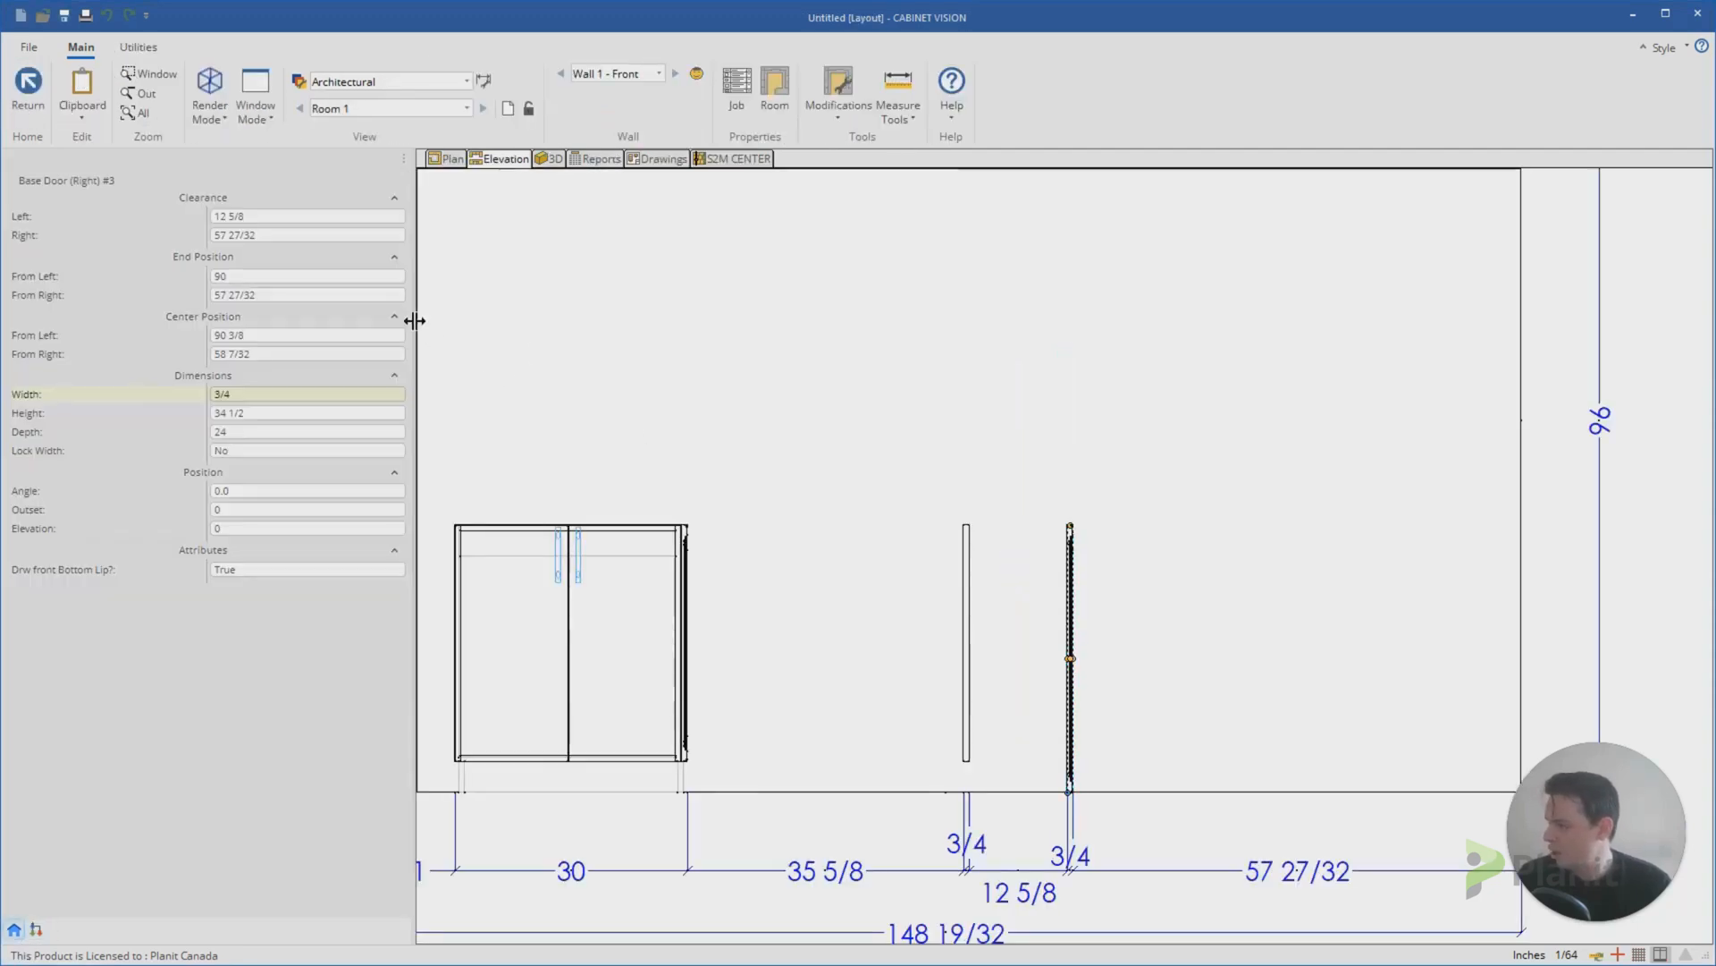
left_click_drag(413, 320, 281, 320)
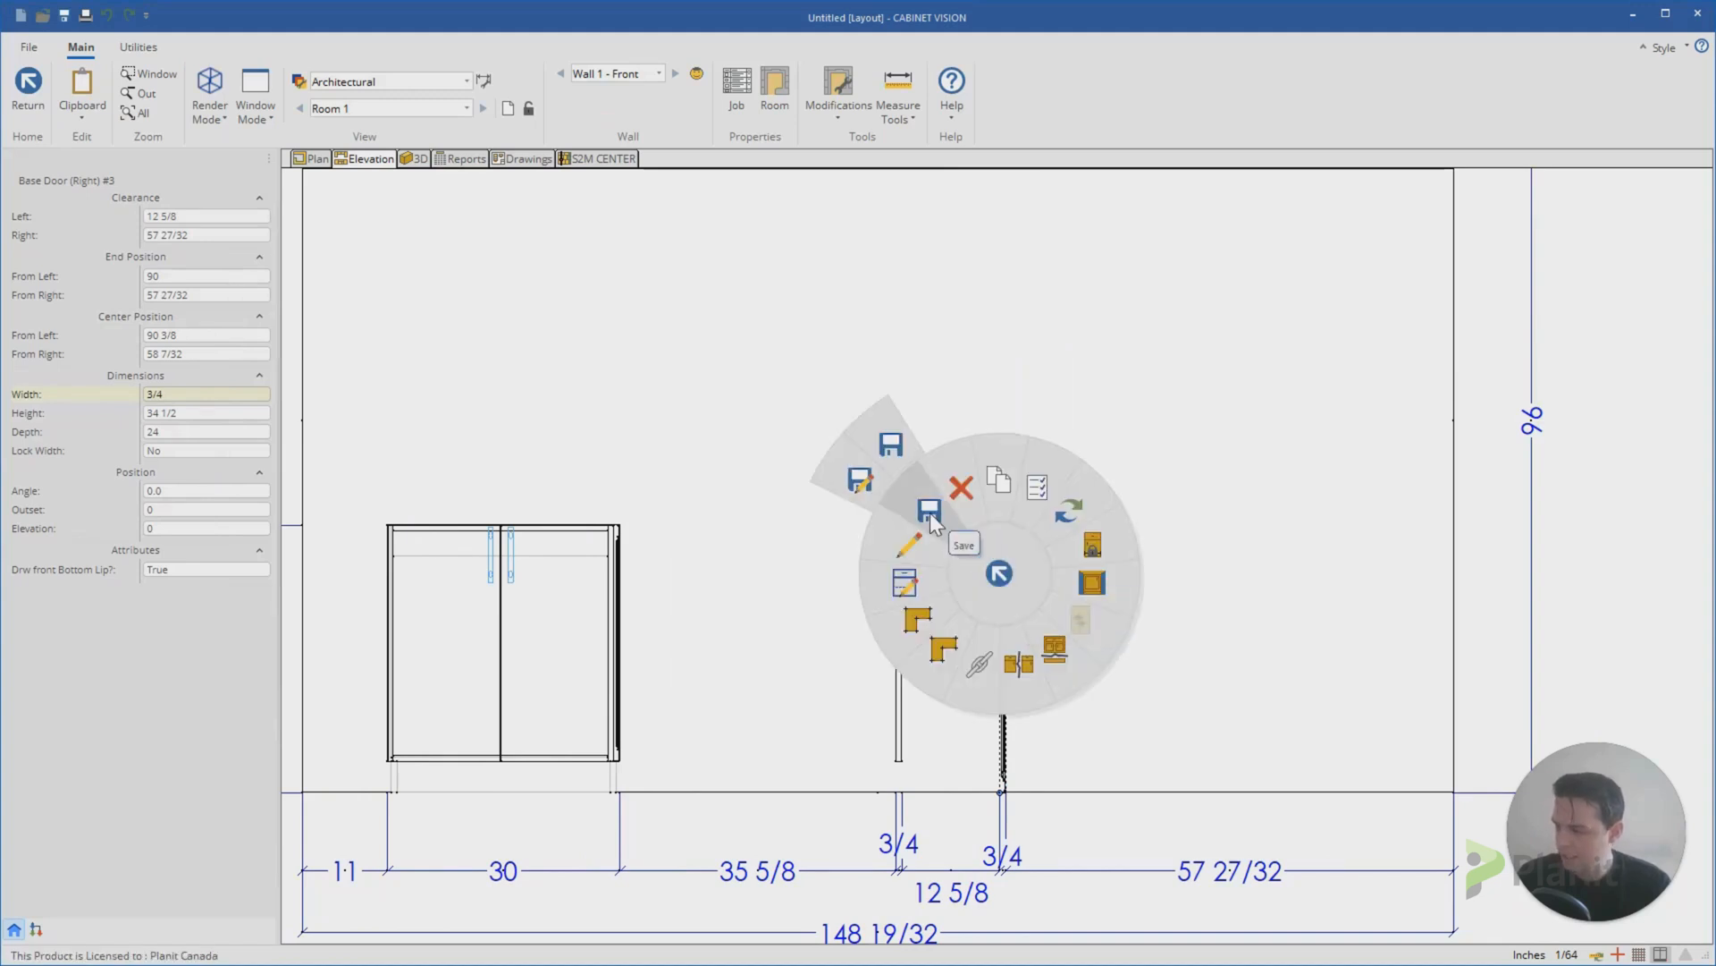
Step: Save the panel to Custom Cabinets > Base > Columns/Fillers/Panels named Base Panel Door Profile
left_click(928, 512)
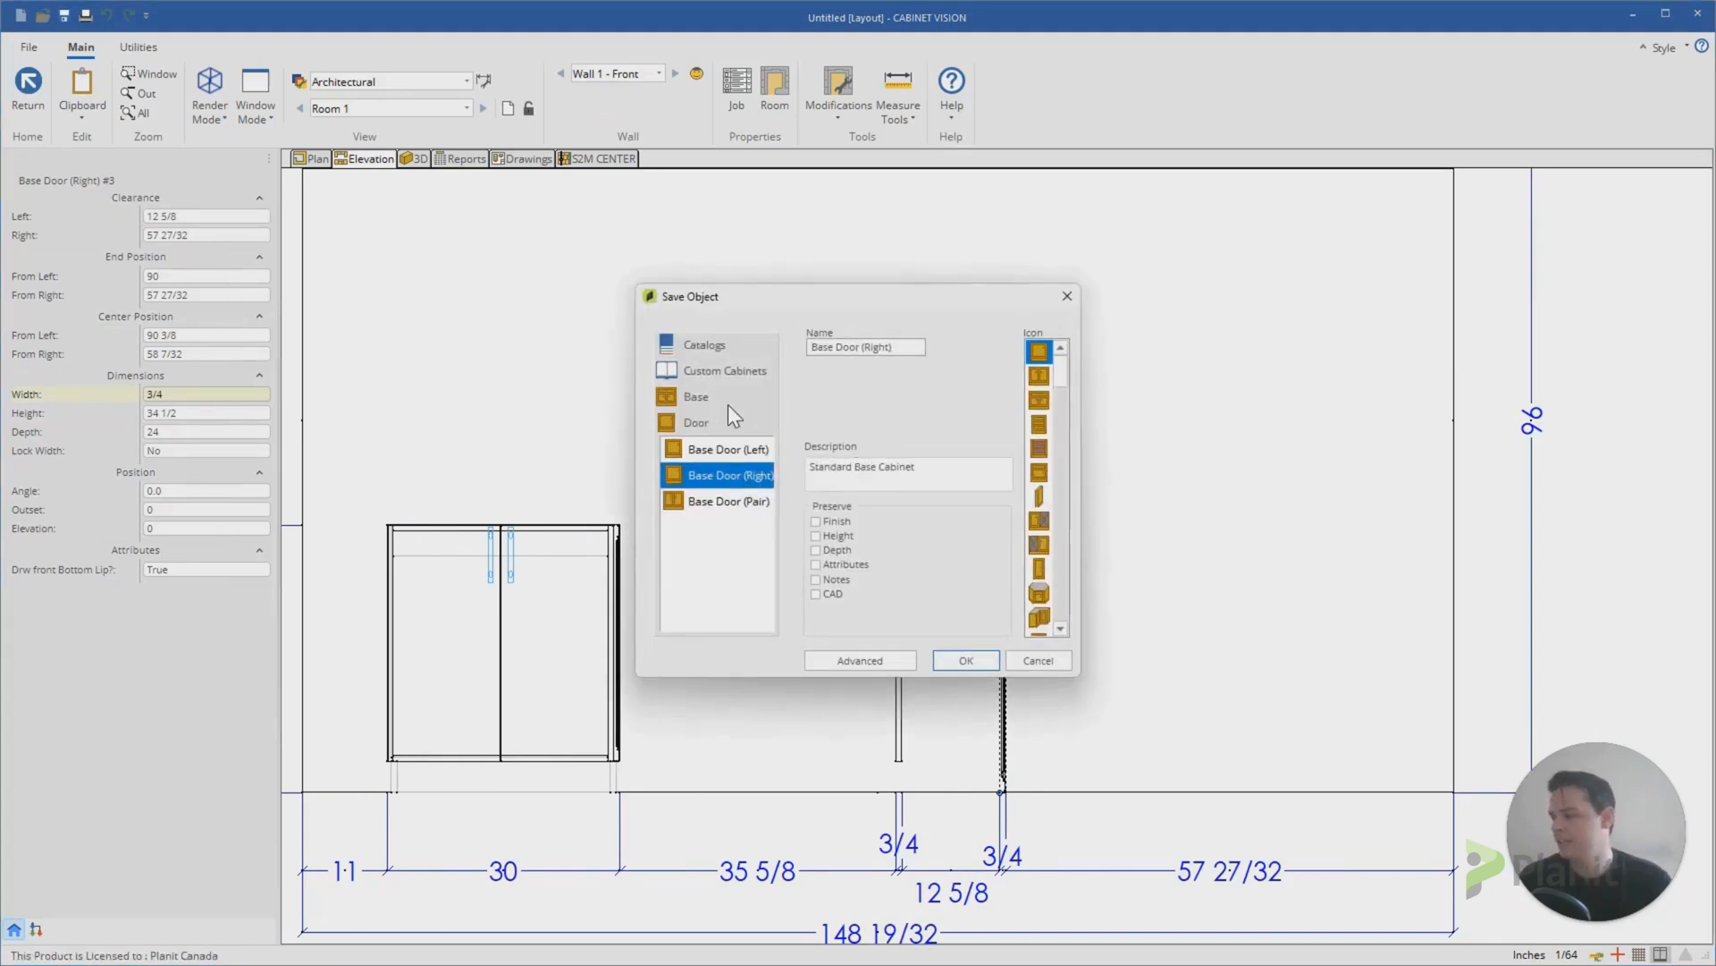
left_click(724, 370)
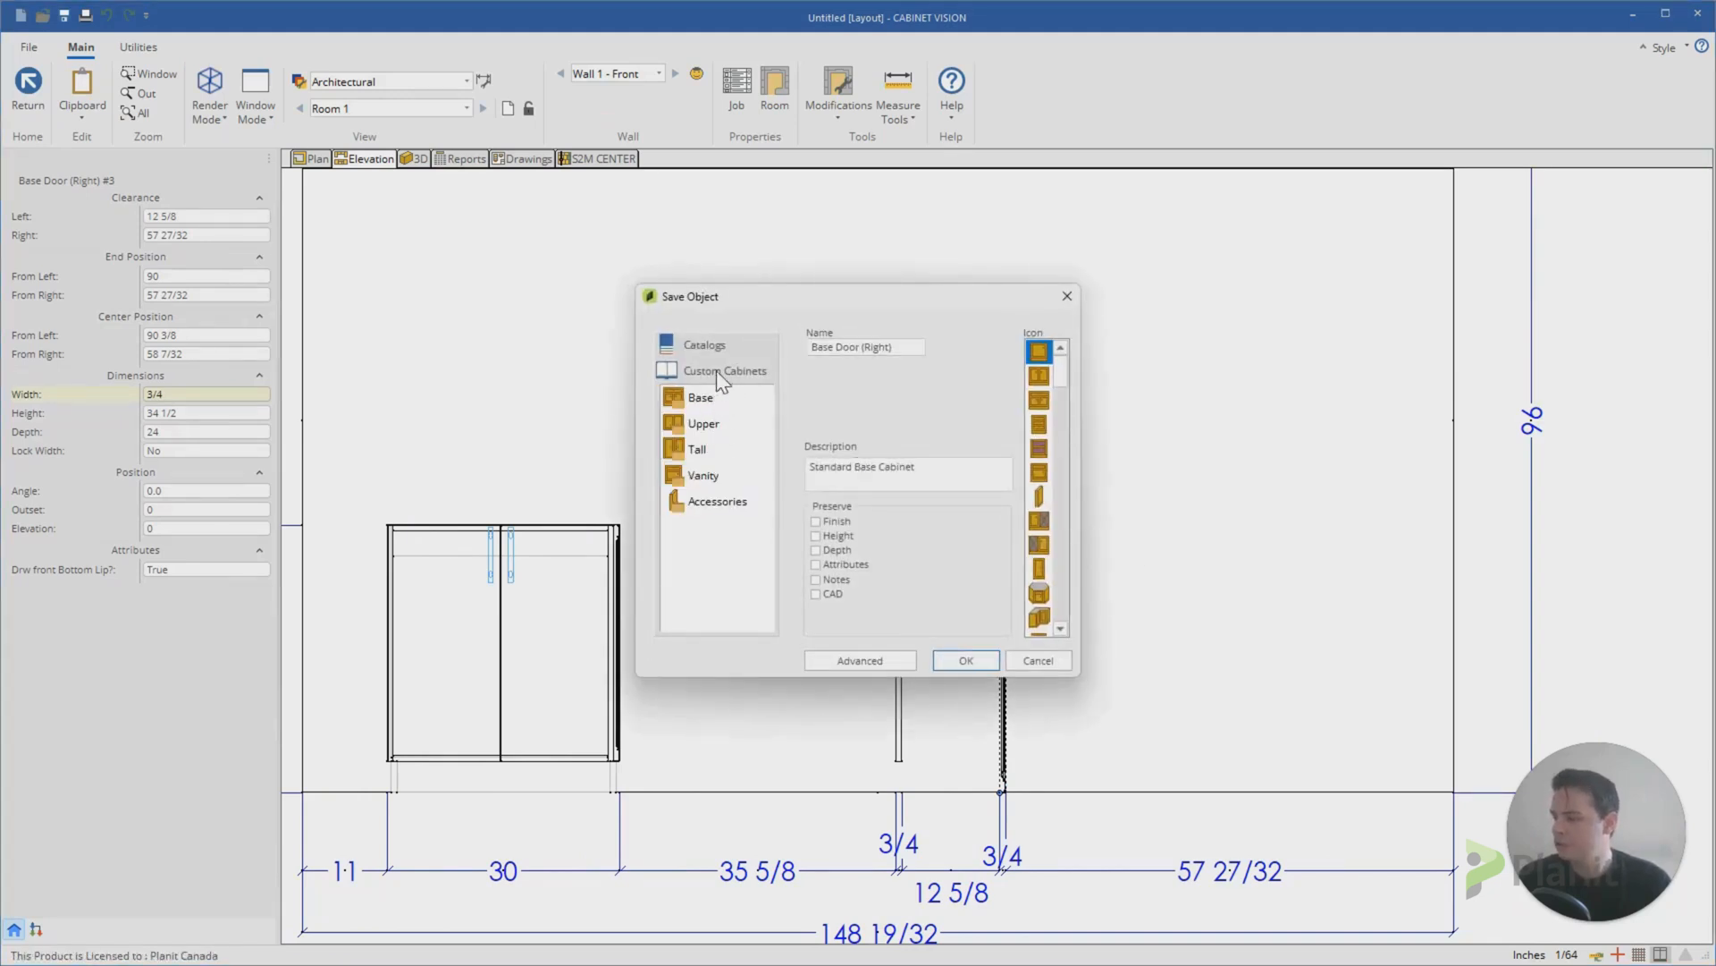
left_click(701, 397)
type("B")
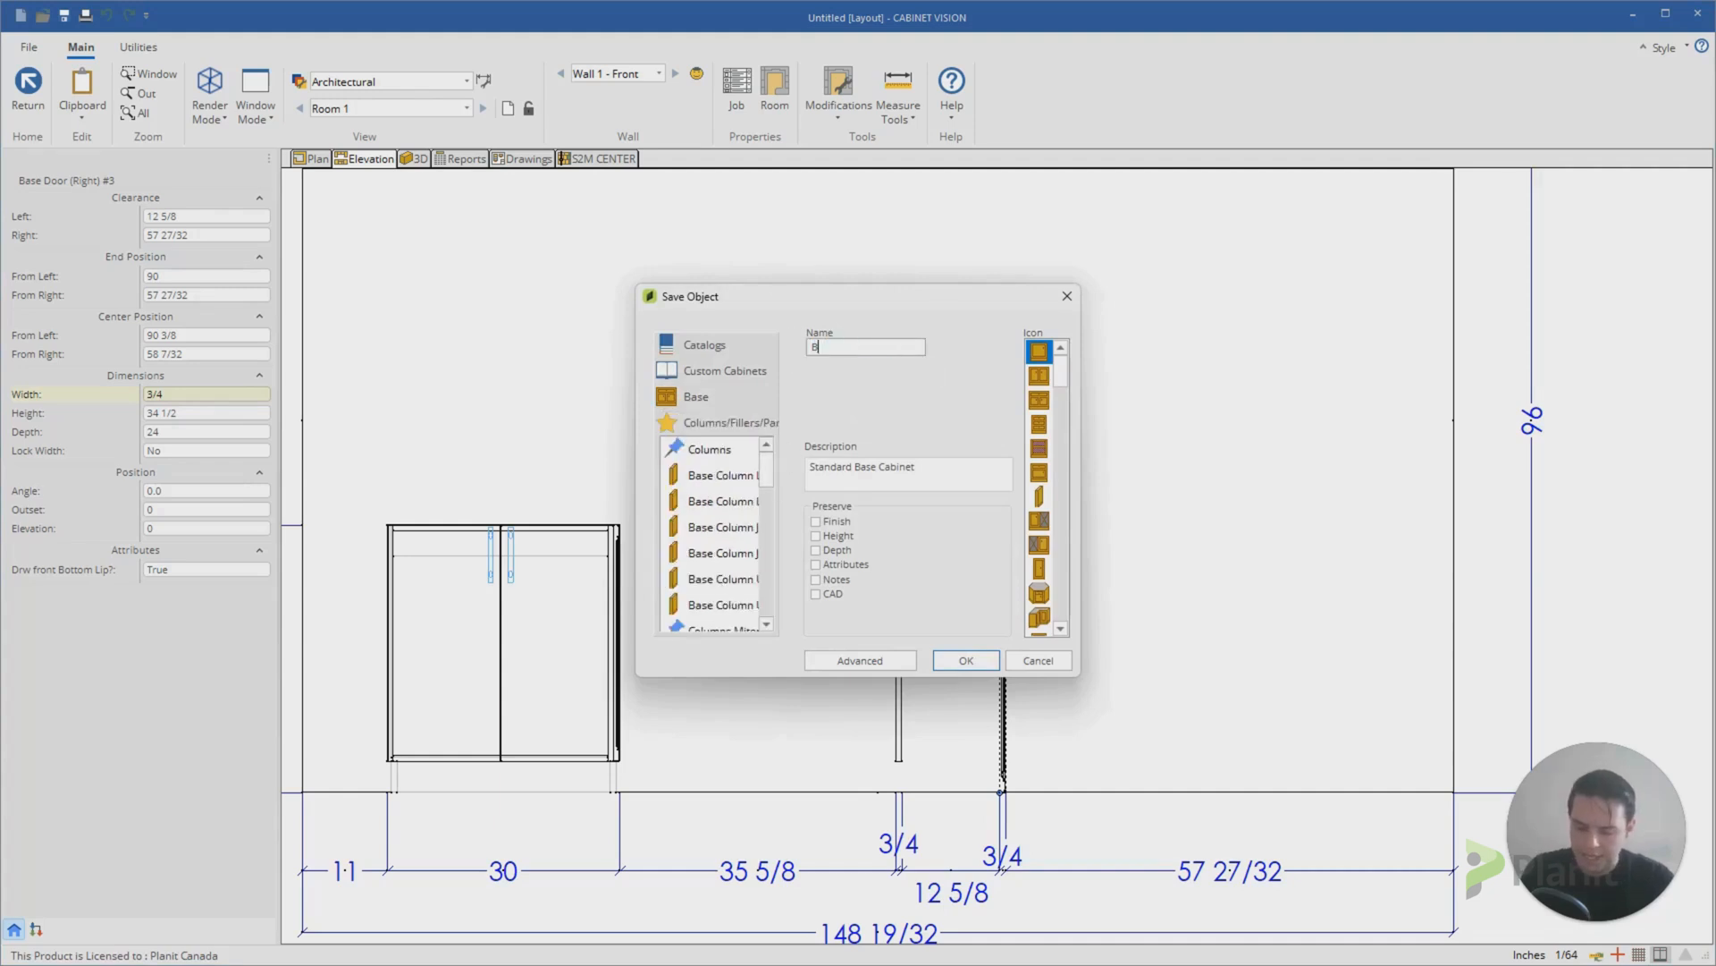
type("ase Panel D")
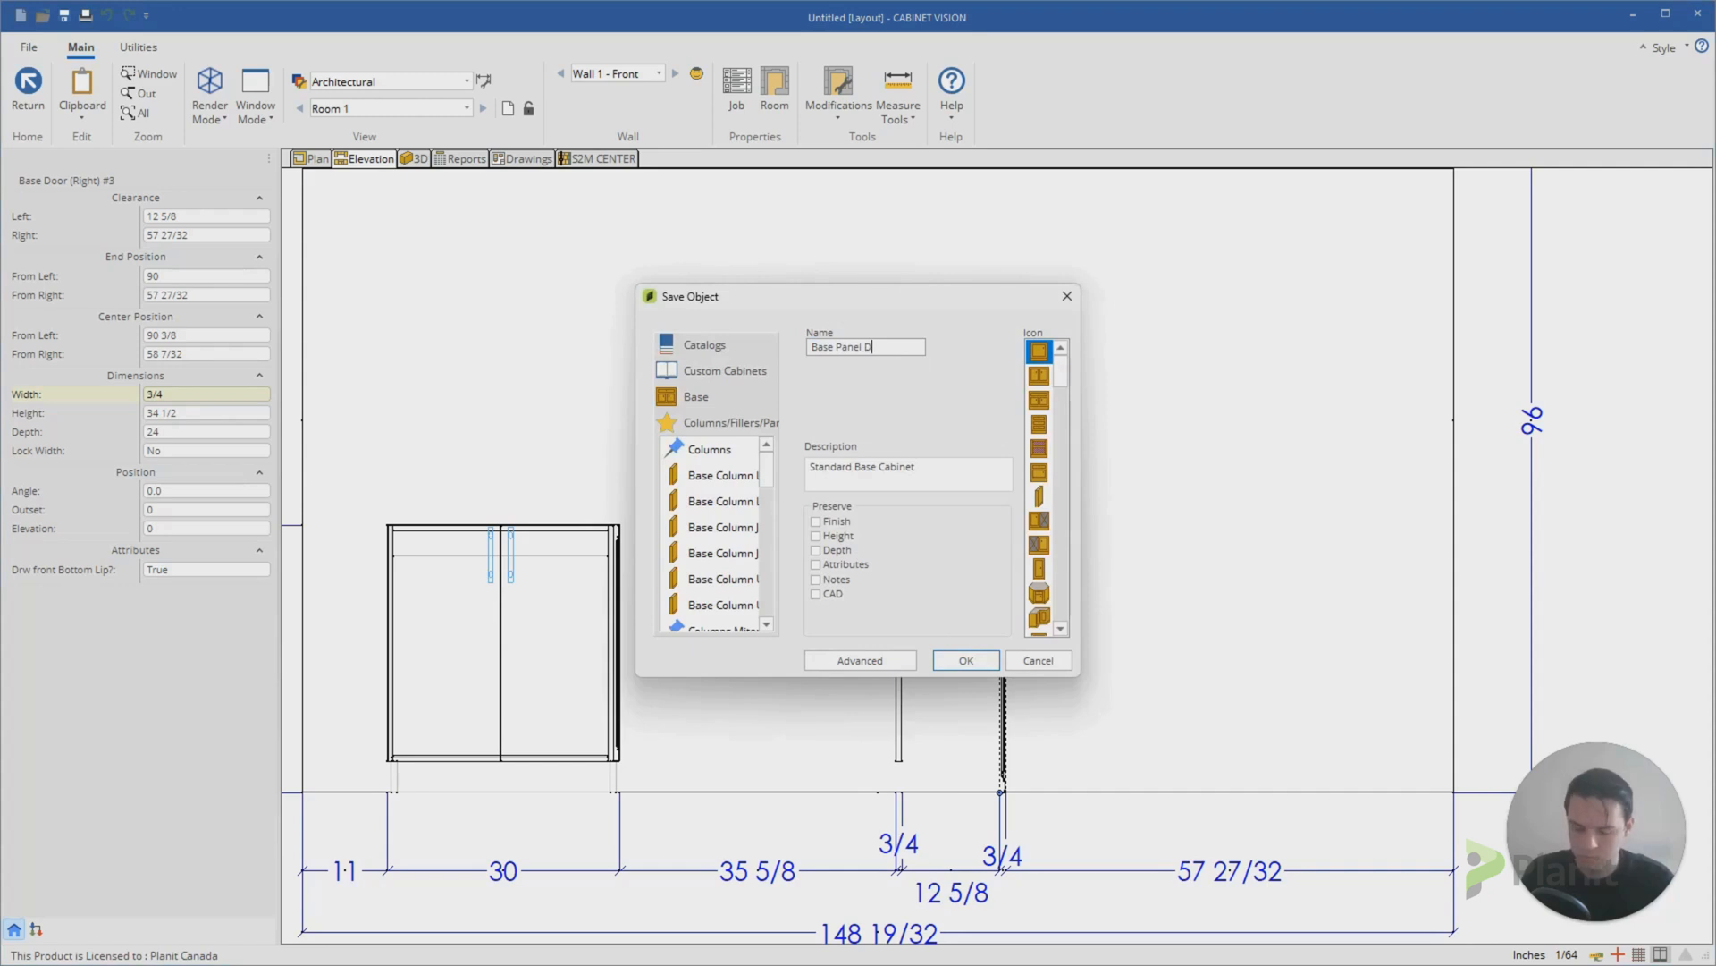
type("oor")
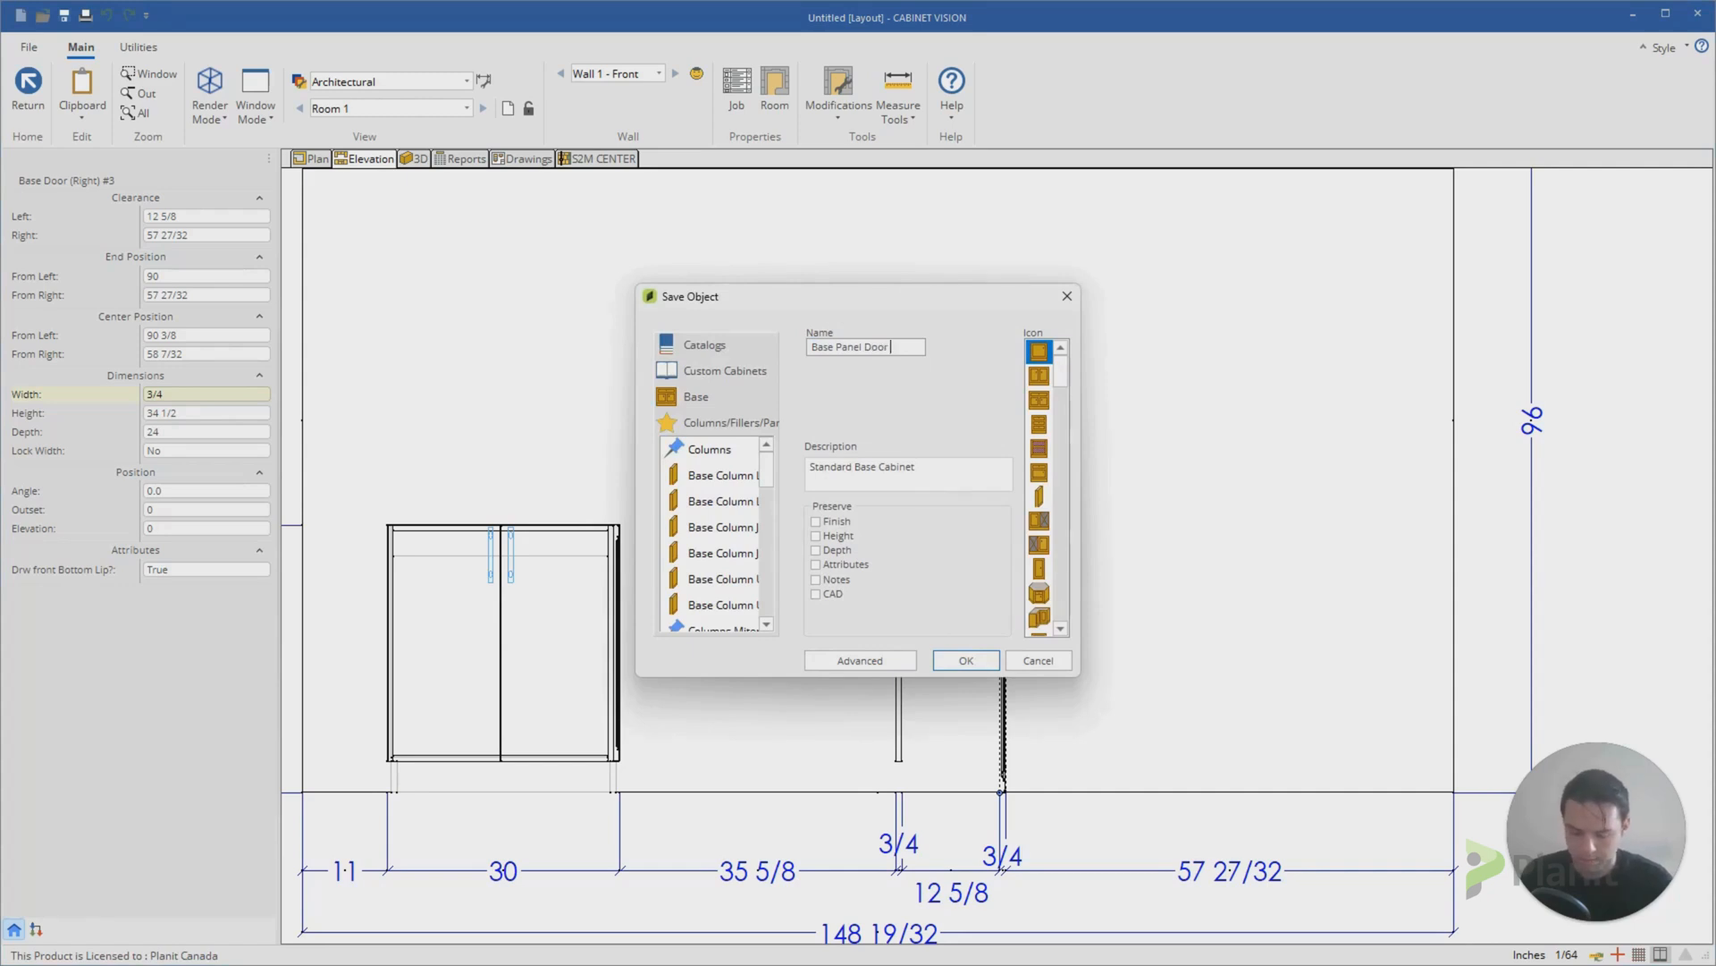
type("Profile")
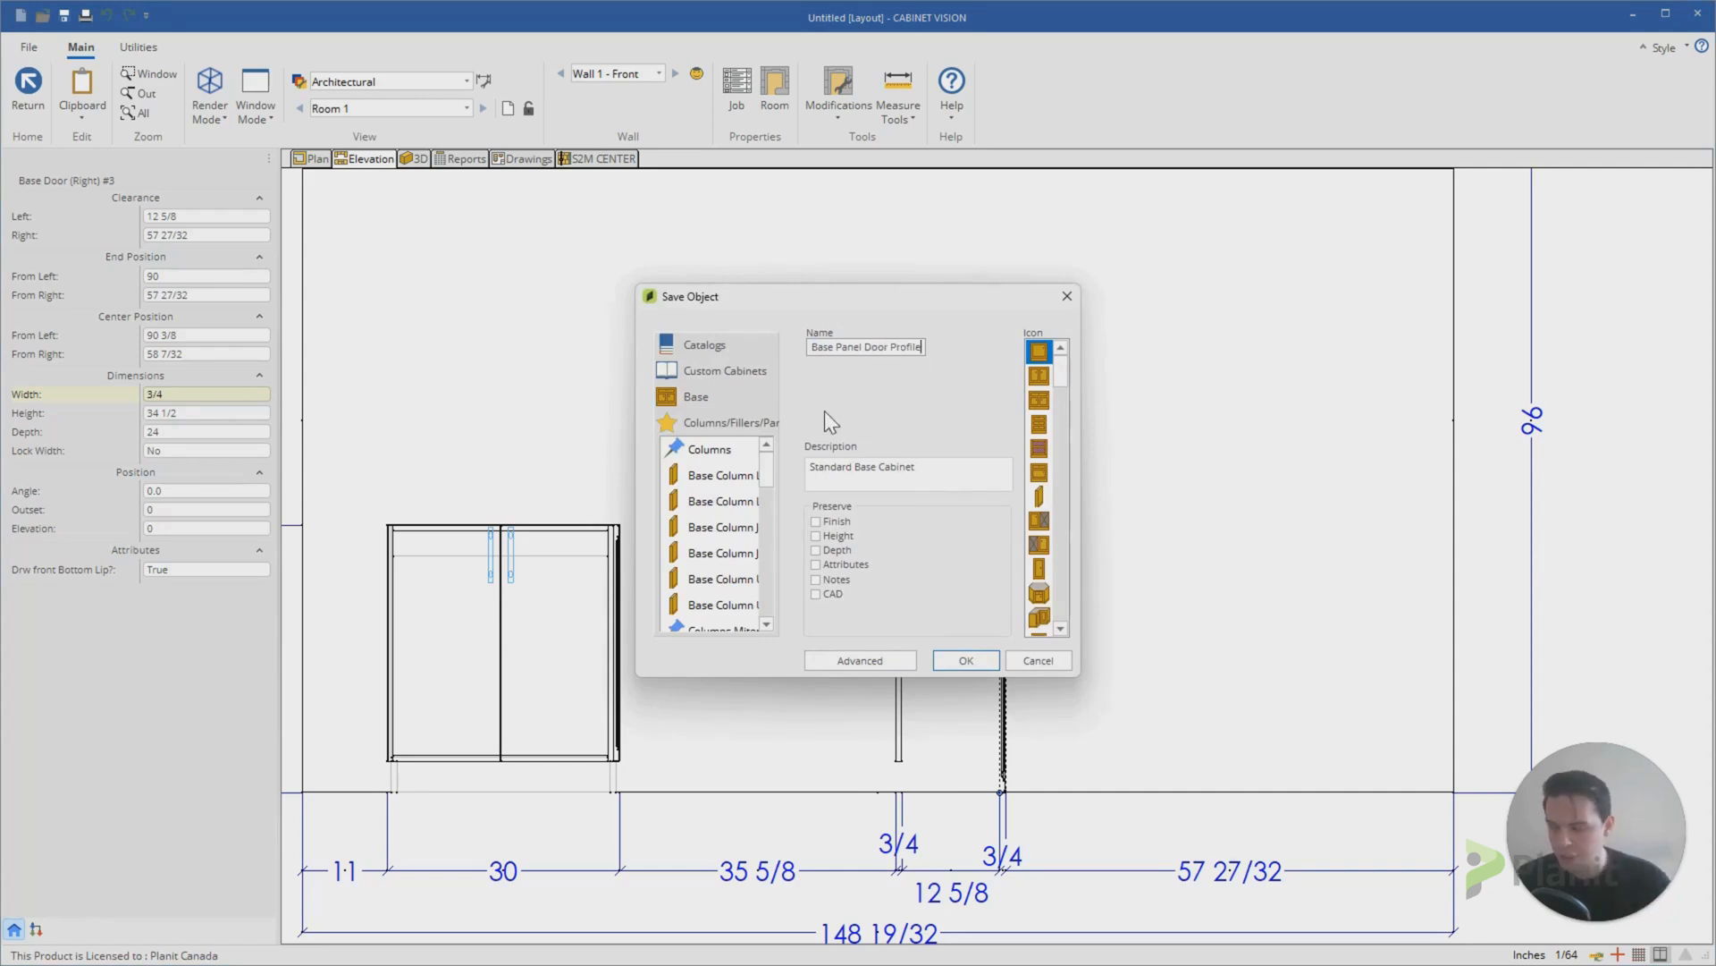
mouse_move(870, 411)
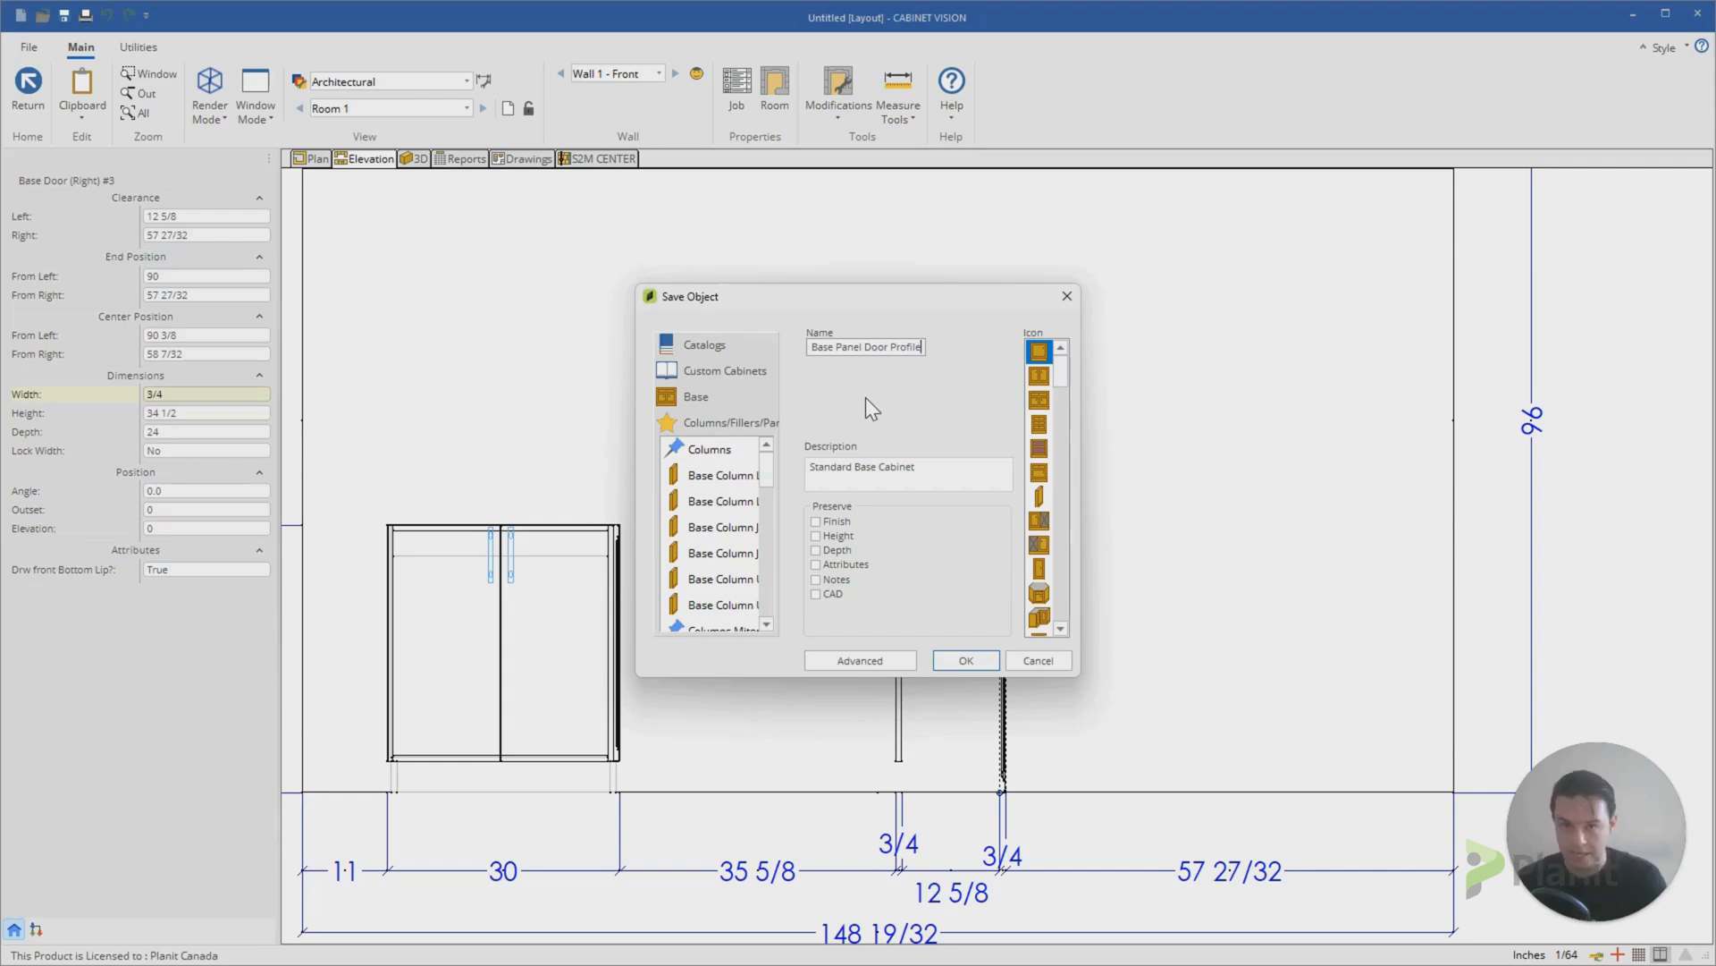
mouse_move(824, 816)
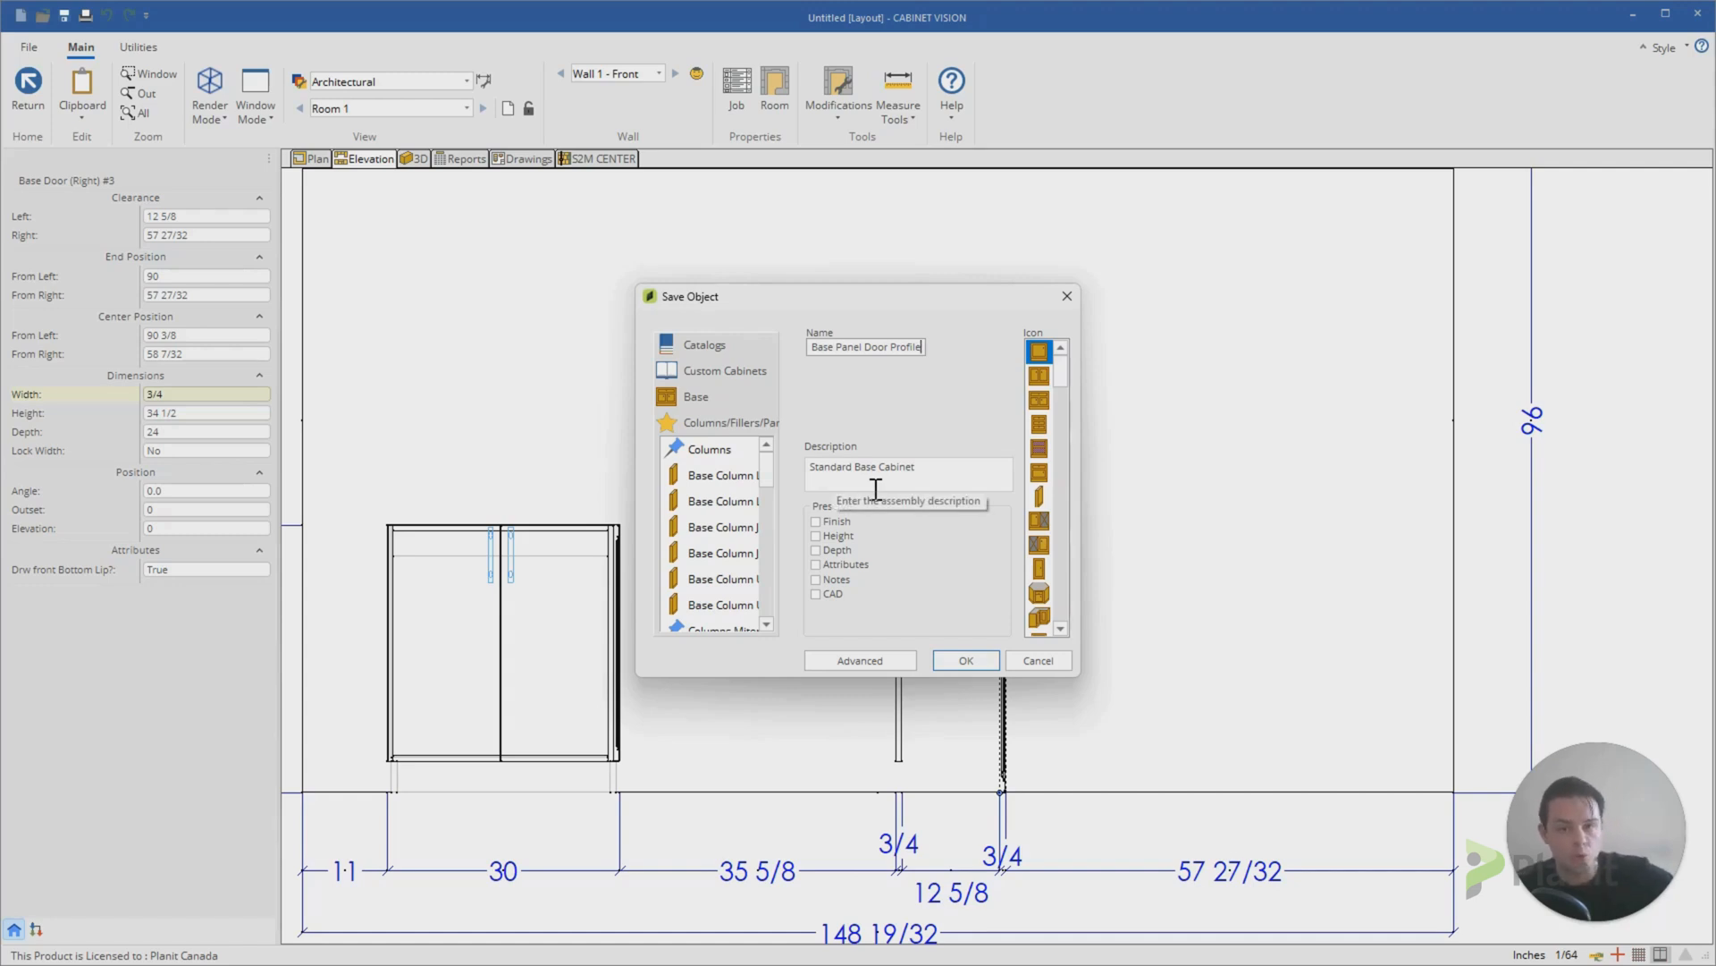
mouse_move(870, 552)
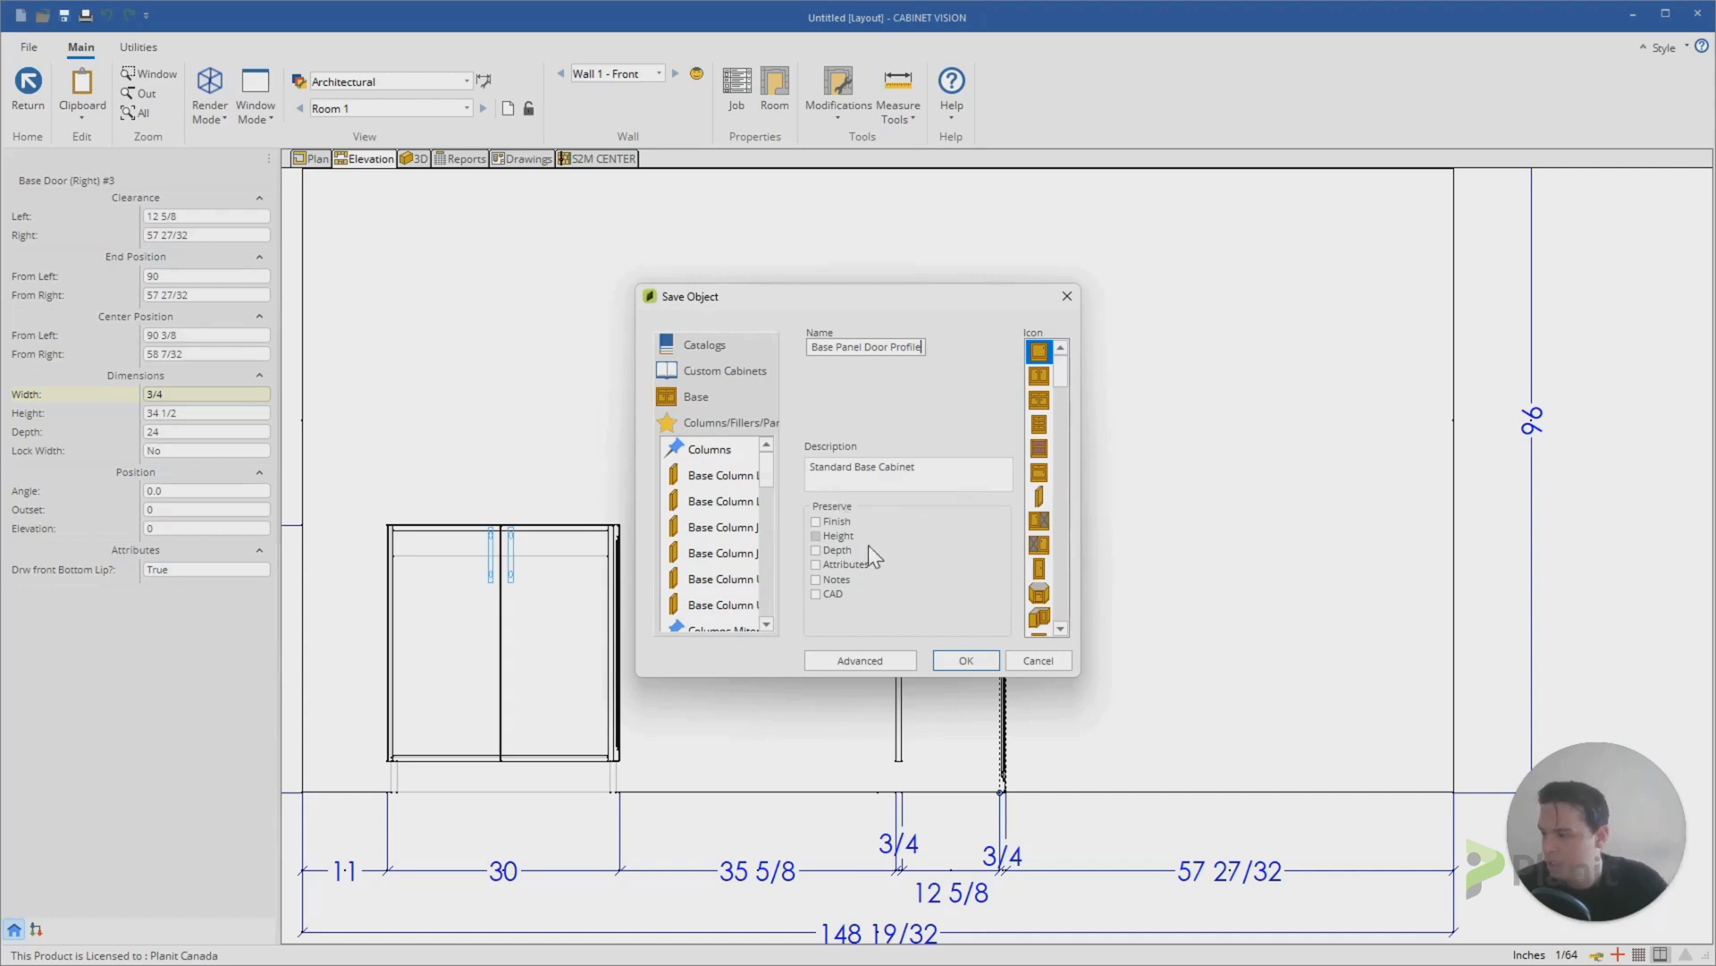
Step: In Advanced save options, preserve Door/Applied End Door Style and confirm
left_click(860, 660)
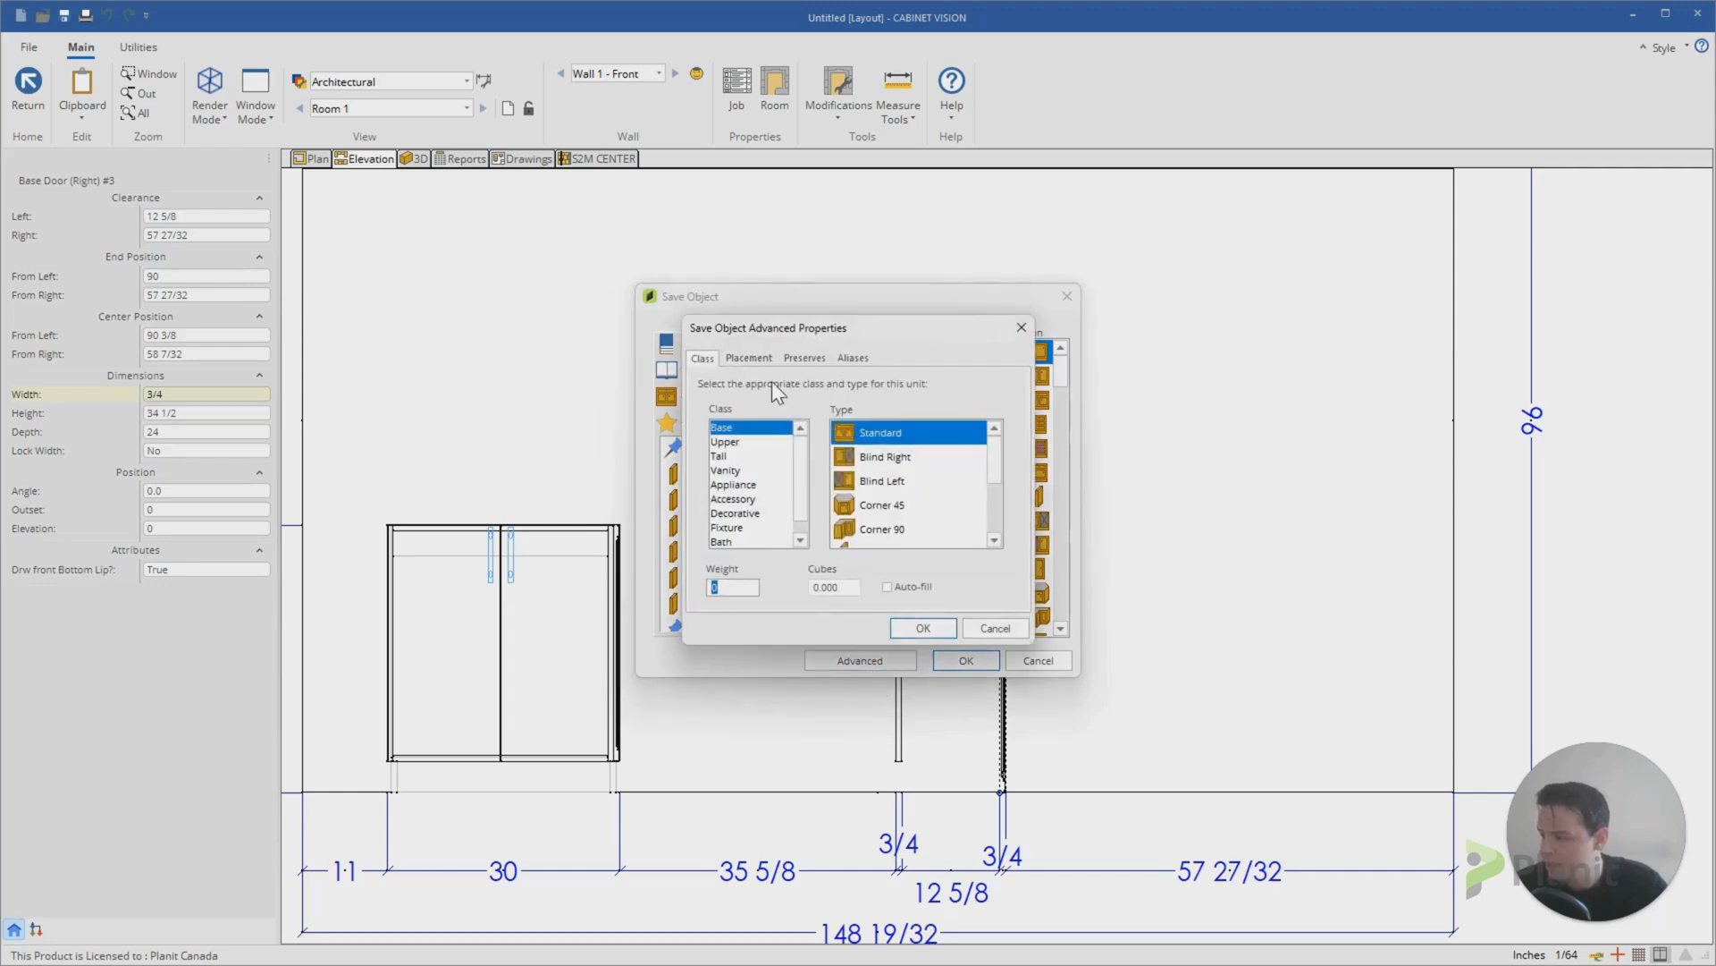
left_click(803, 358)
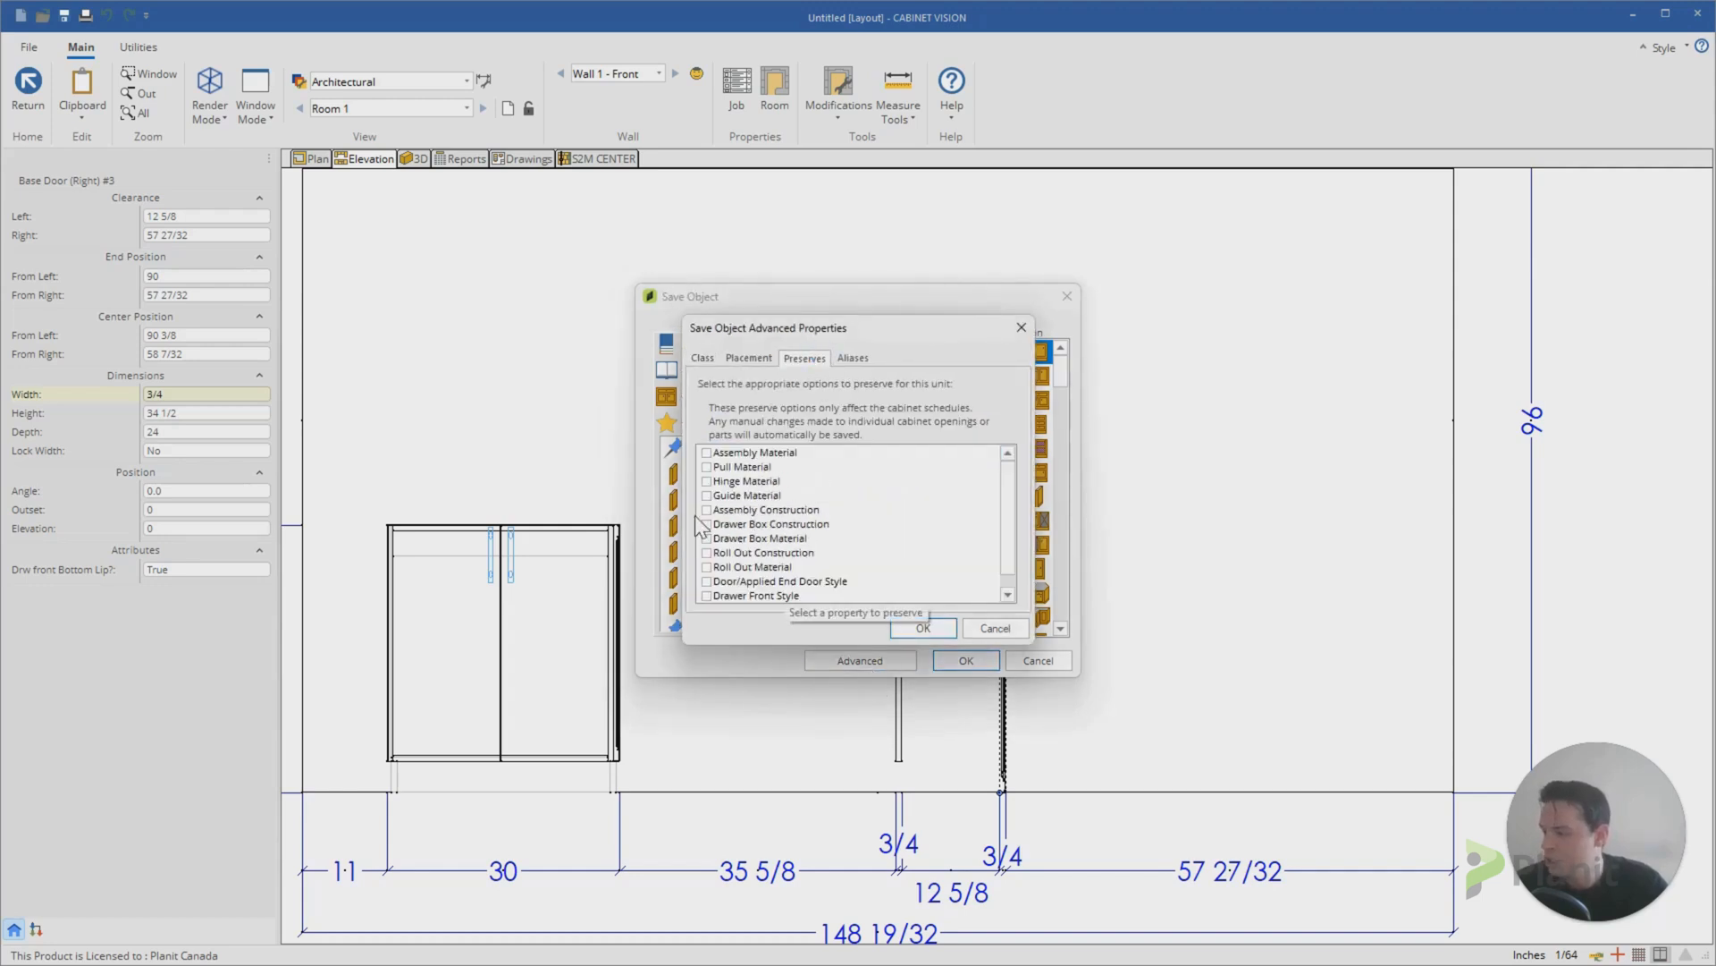
scroll("down", 3)
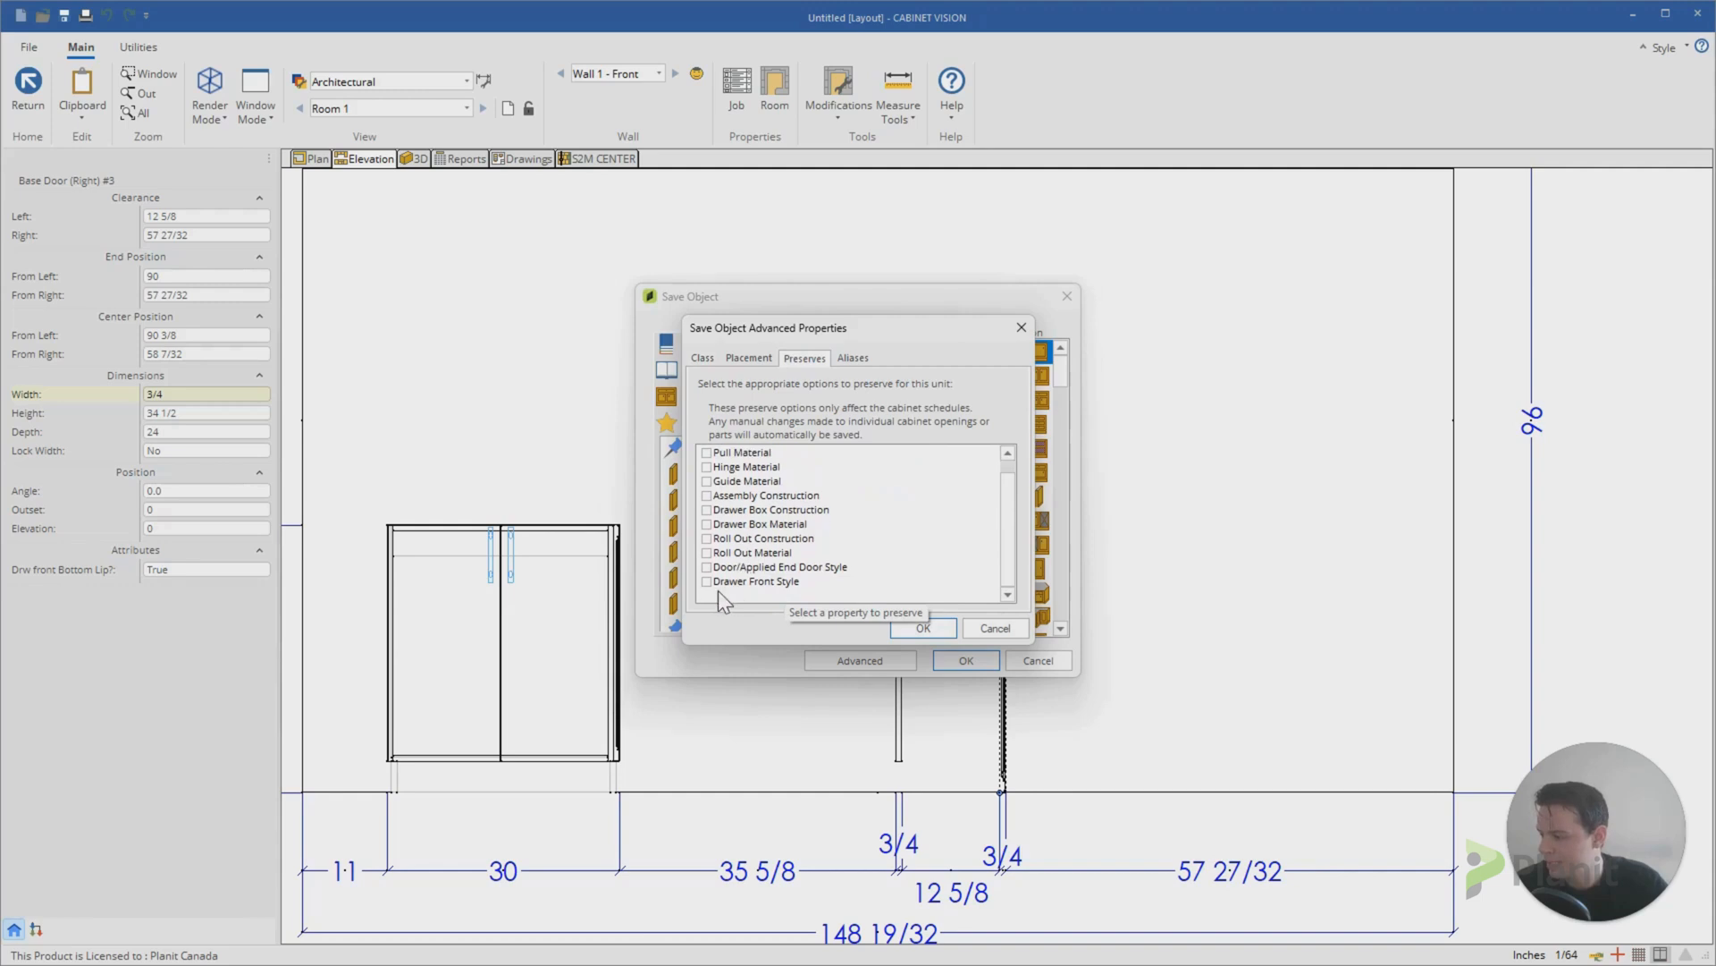
left_click(708, 566)
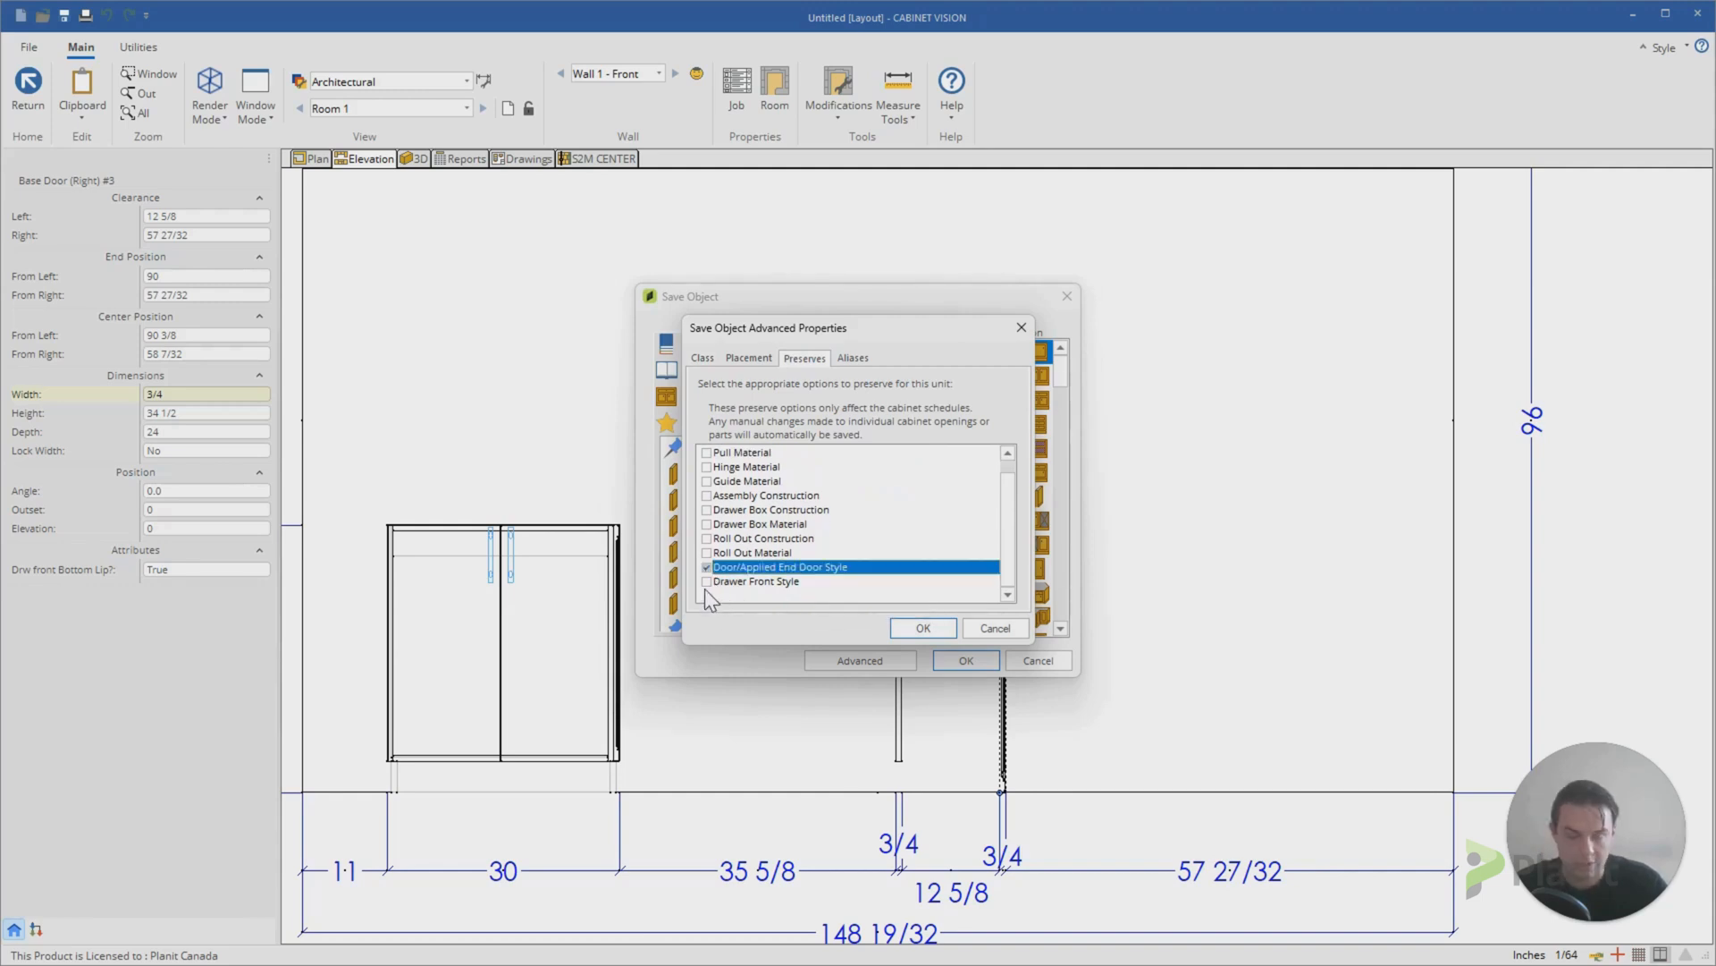
left_click(923, 627)
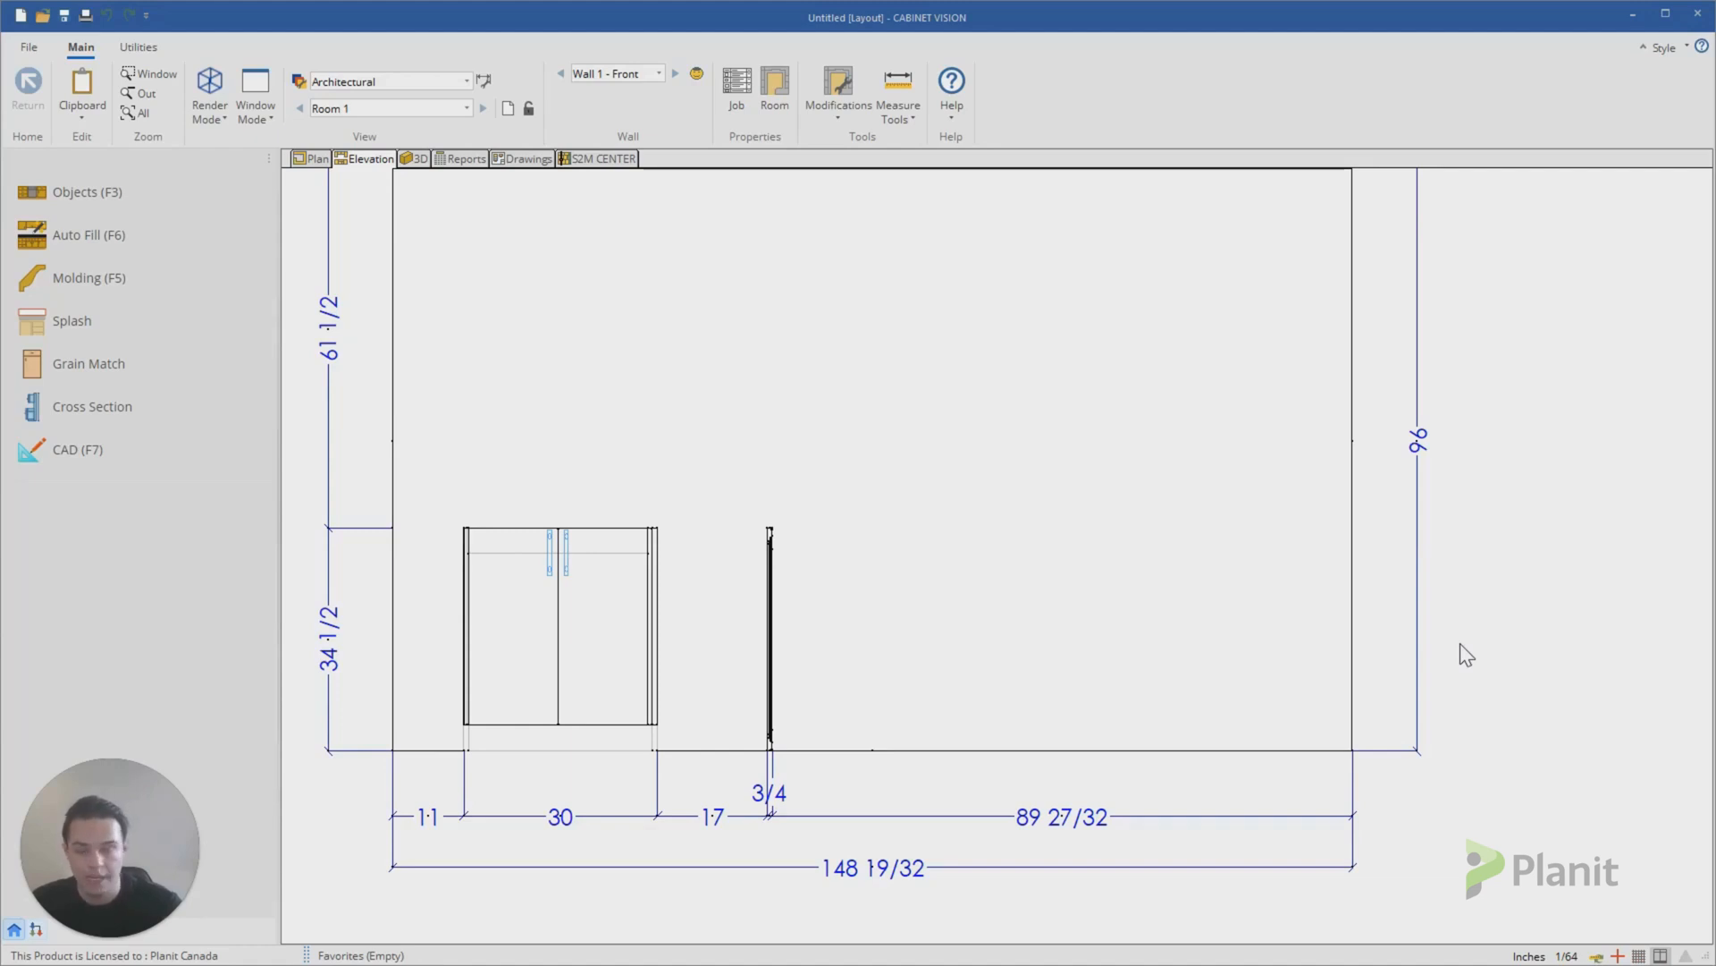
Step: Open the double-door base cabinet, review its Toe properties (4-inch height, zero recesses), and close
double_click(558, 627)
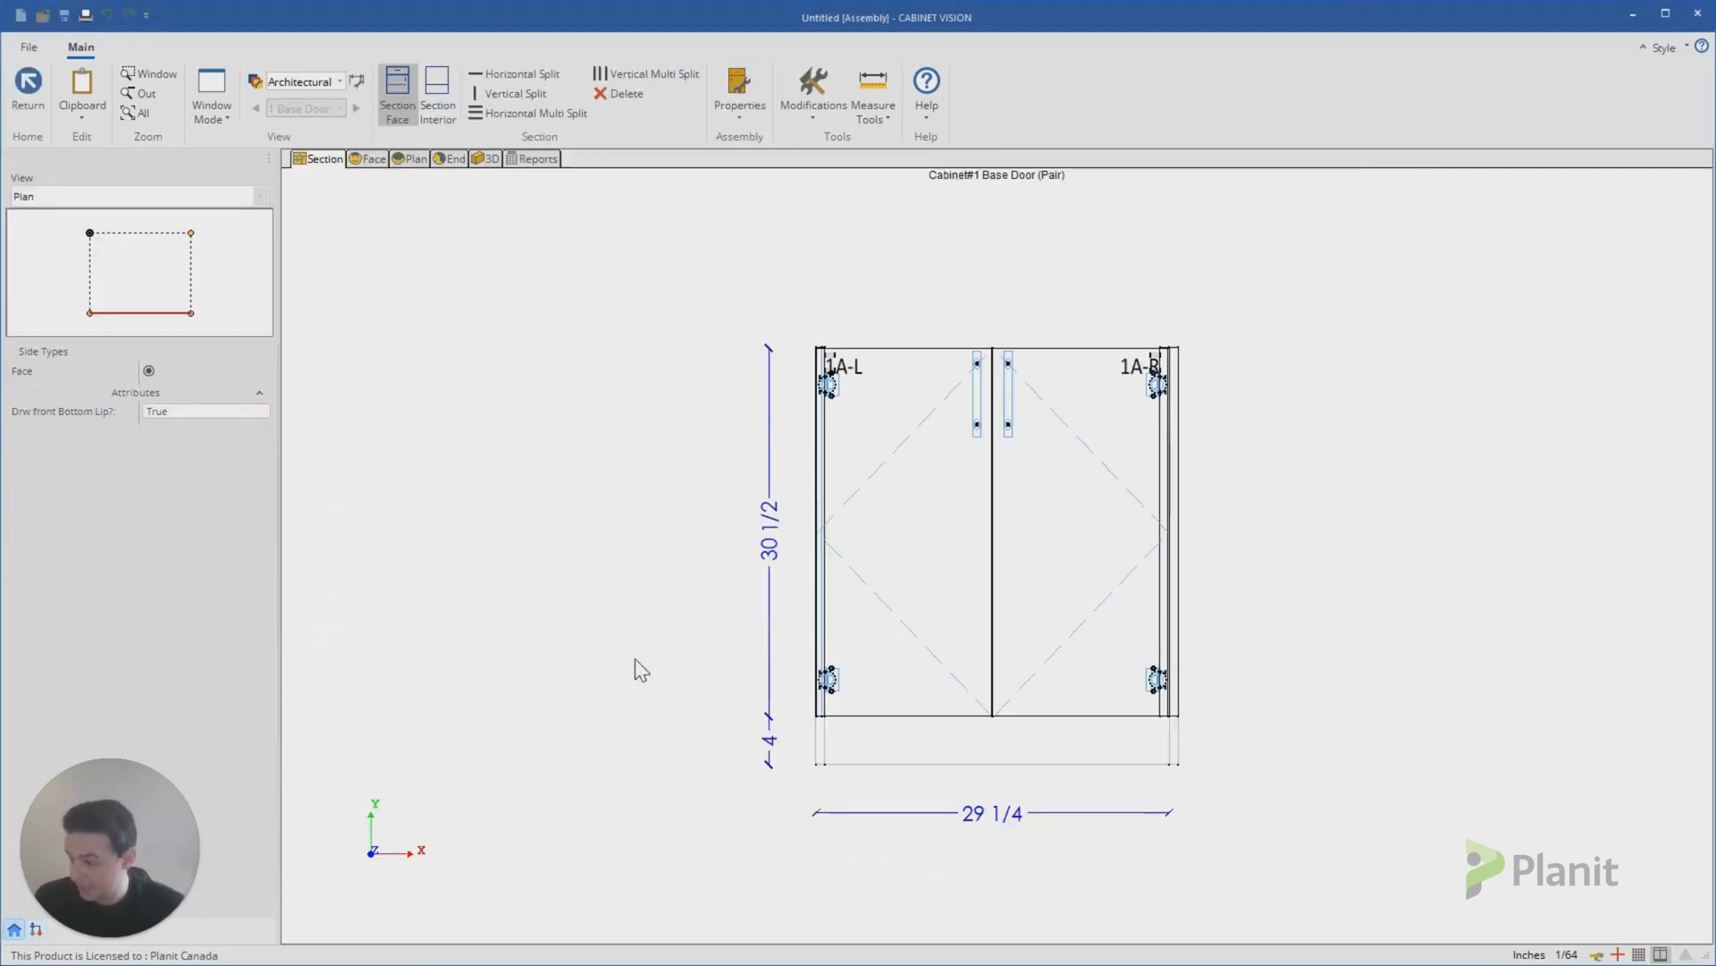
mouse_move(202, 281)
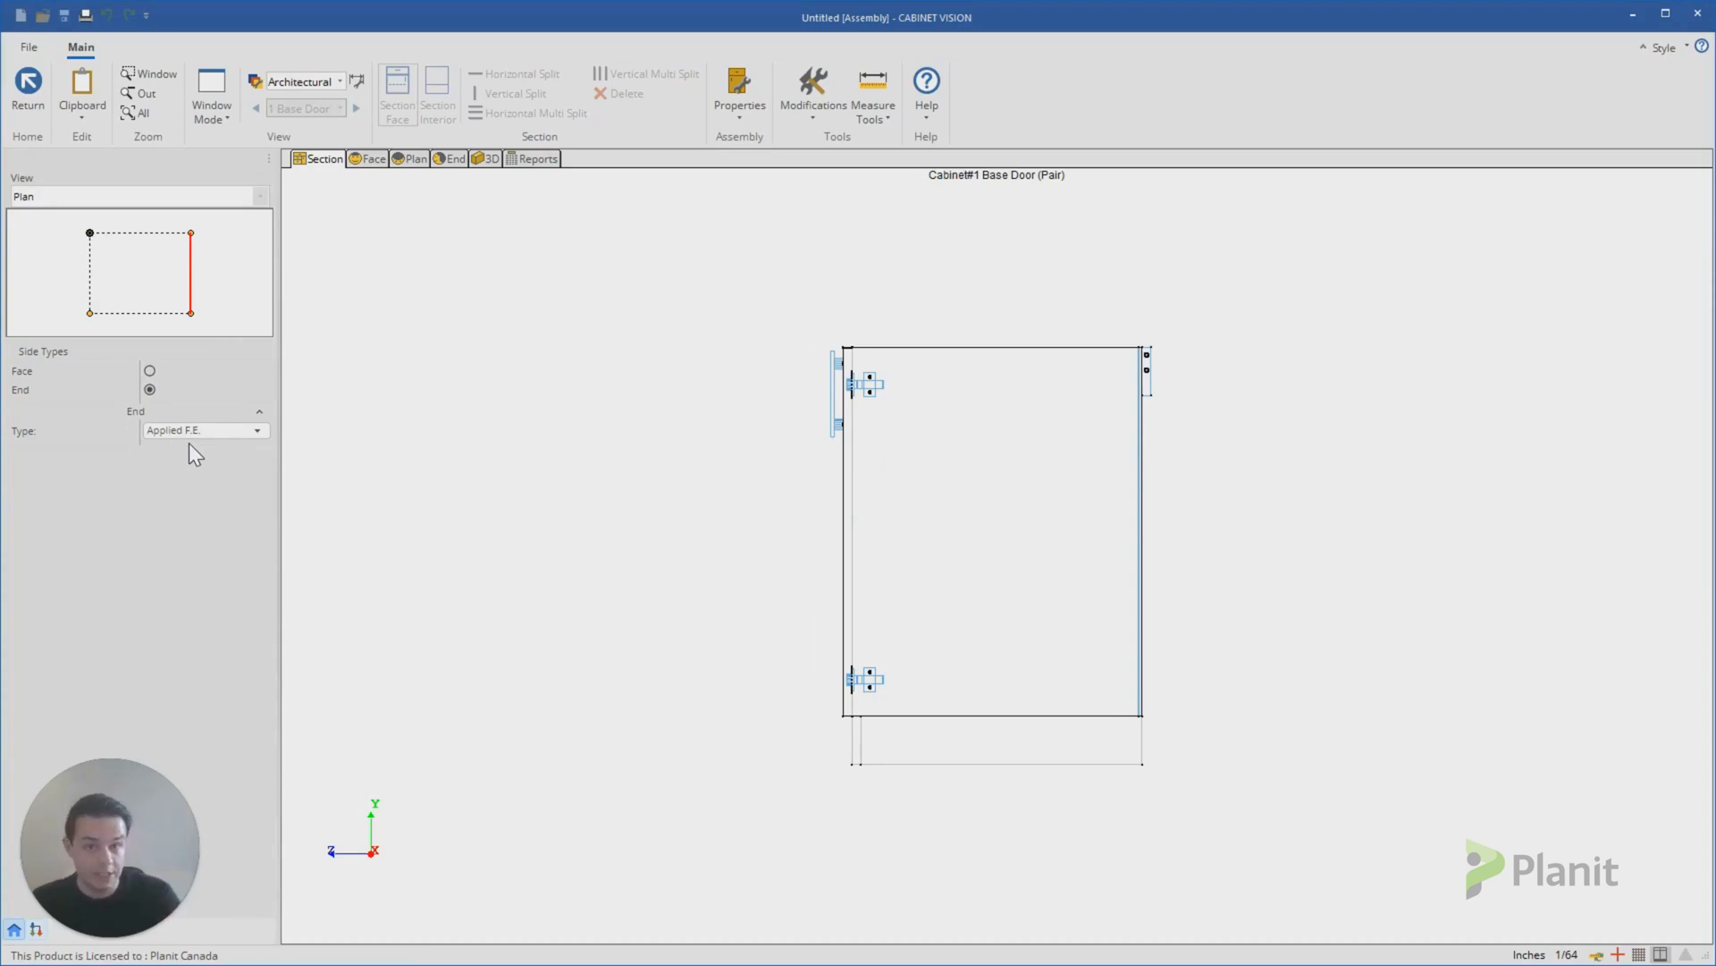
mouse_move(386, 173)
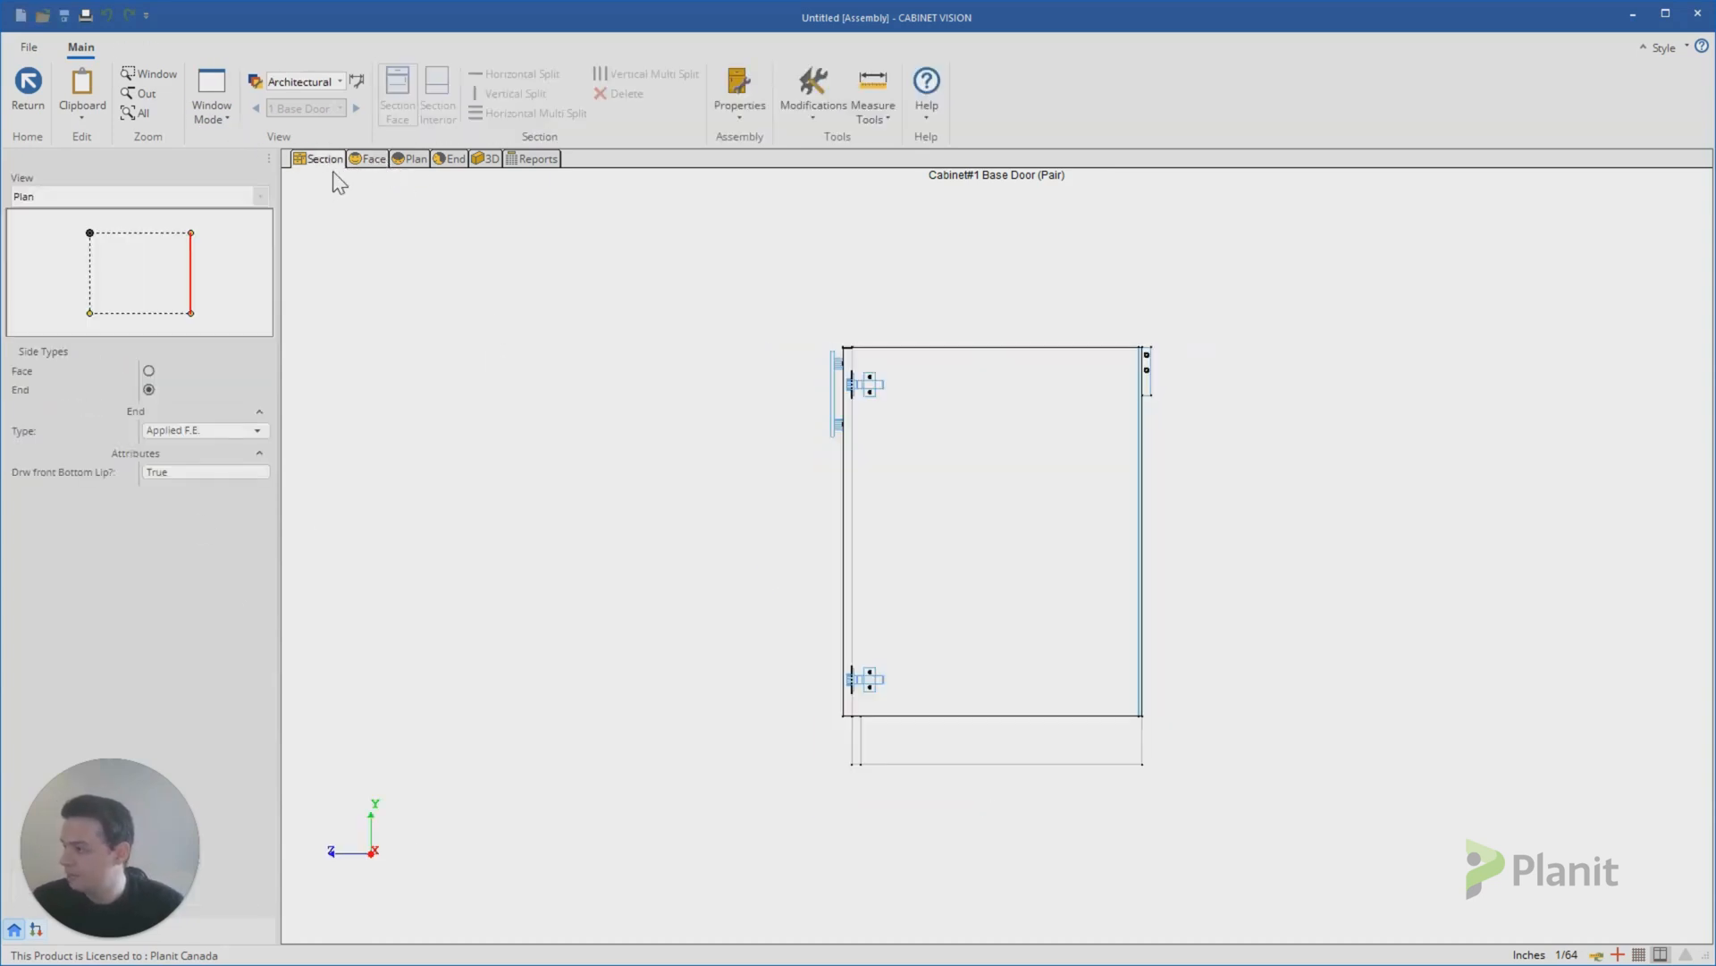
left_click(740, 88)
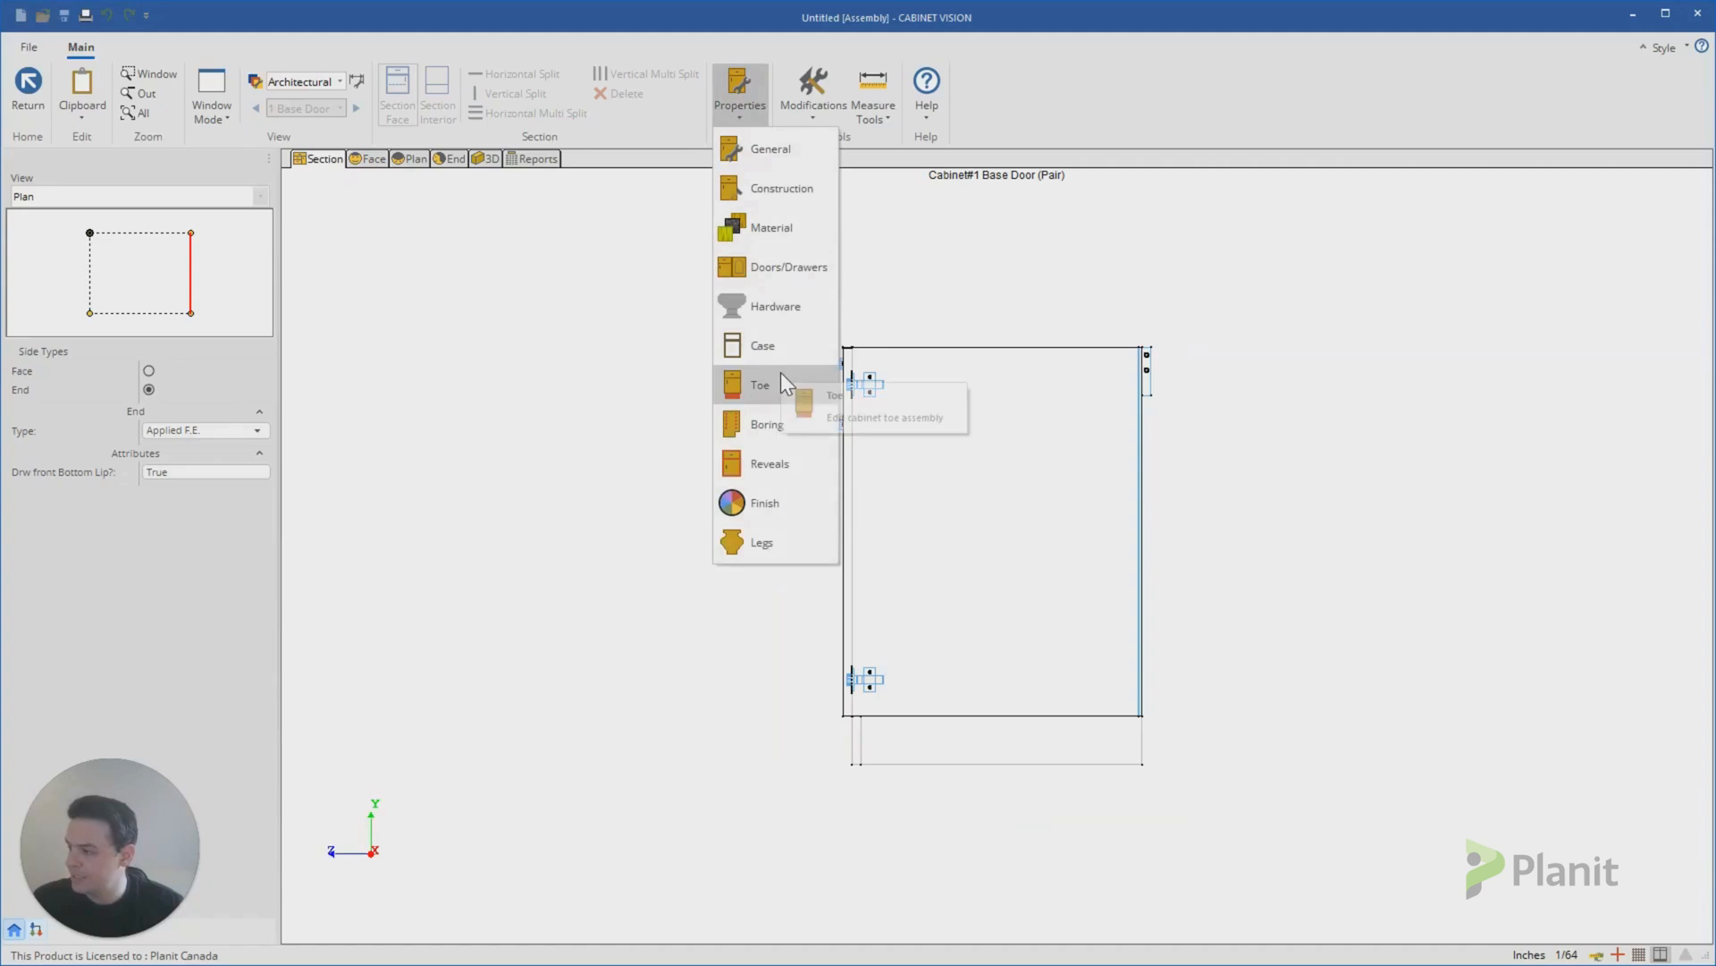
left_click(758, 384)
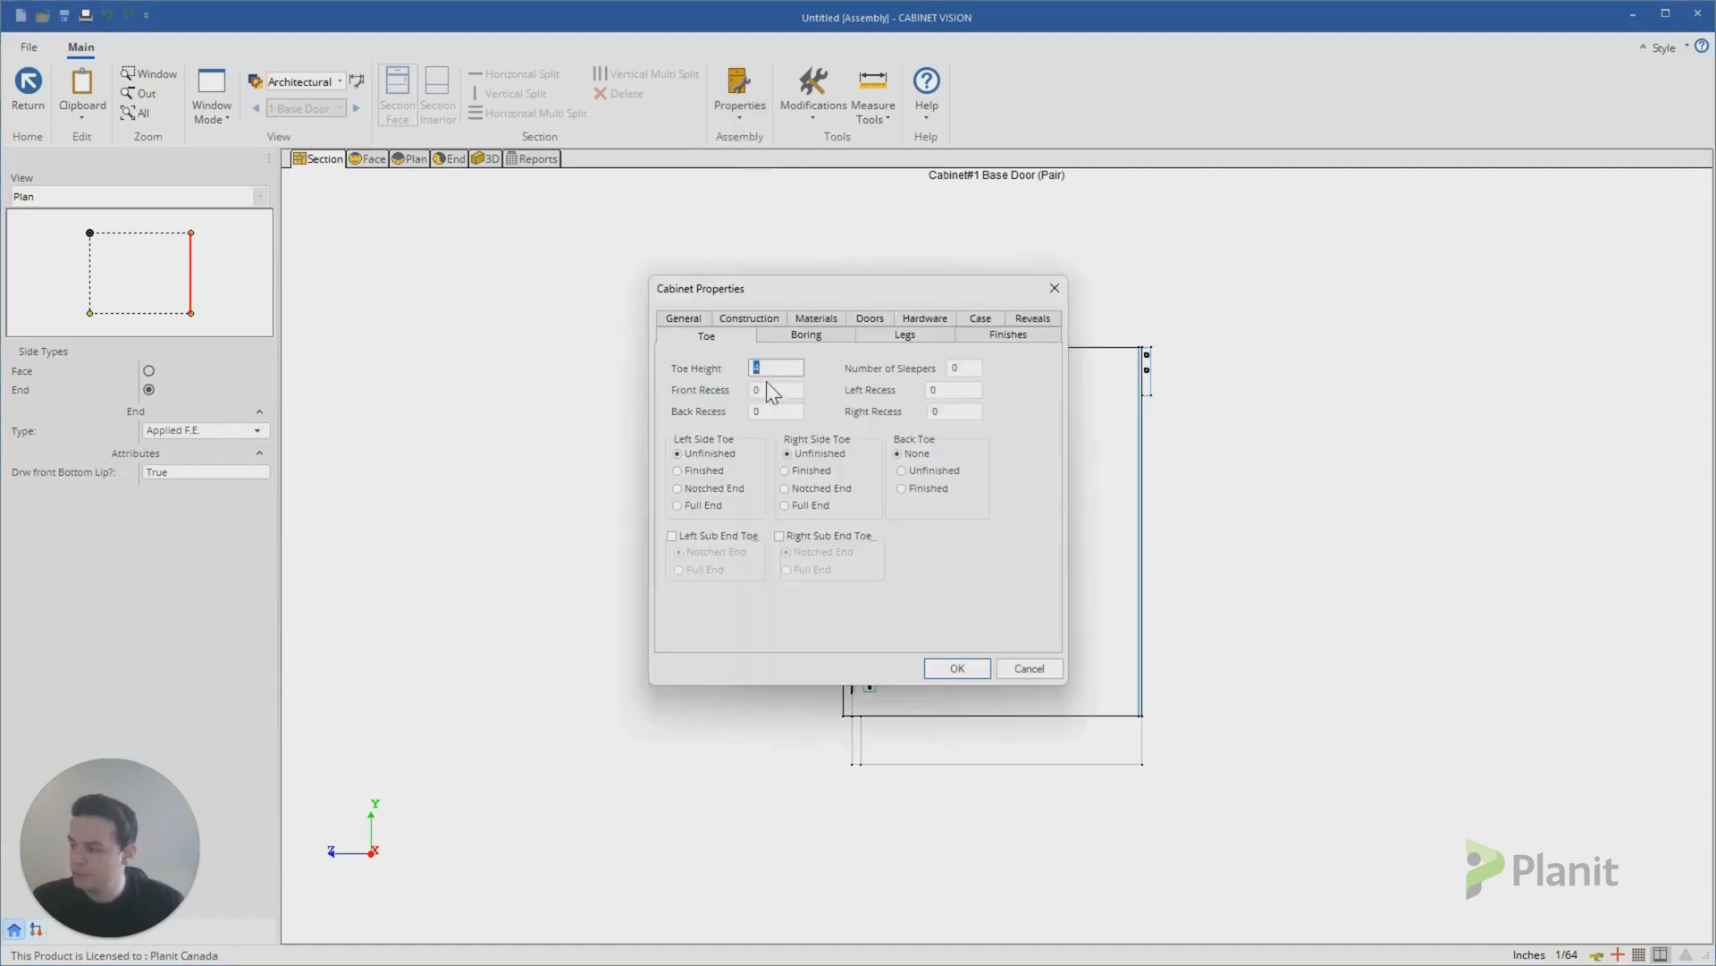
mouse_move(778, 368)
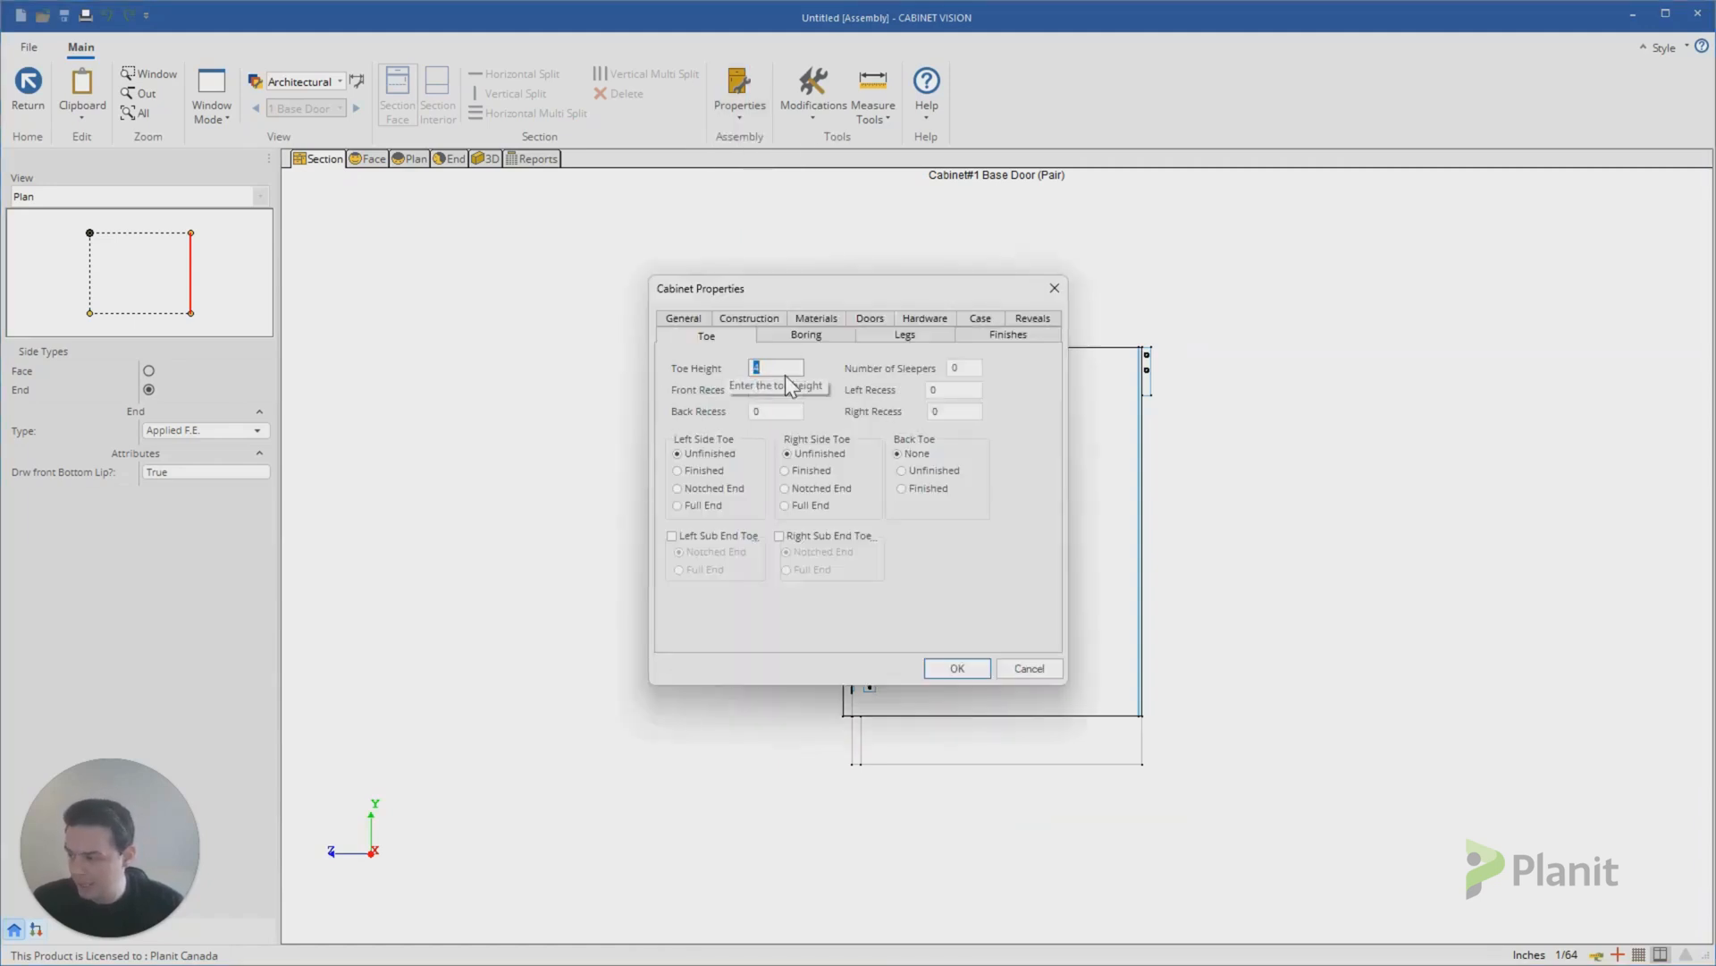
mouse_move(782, 411)
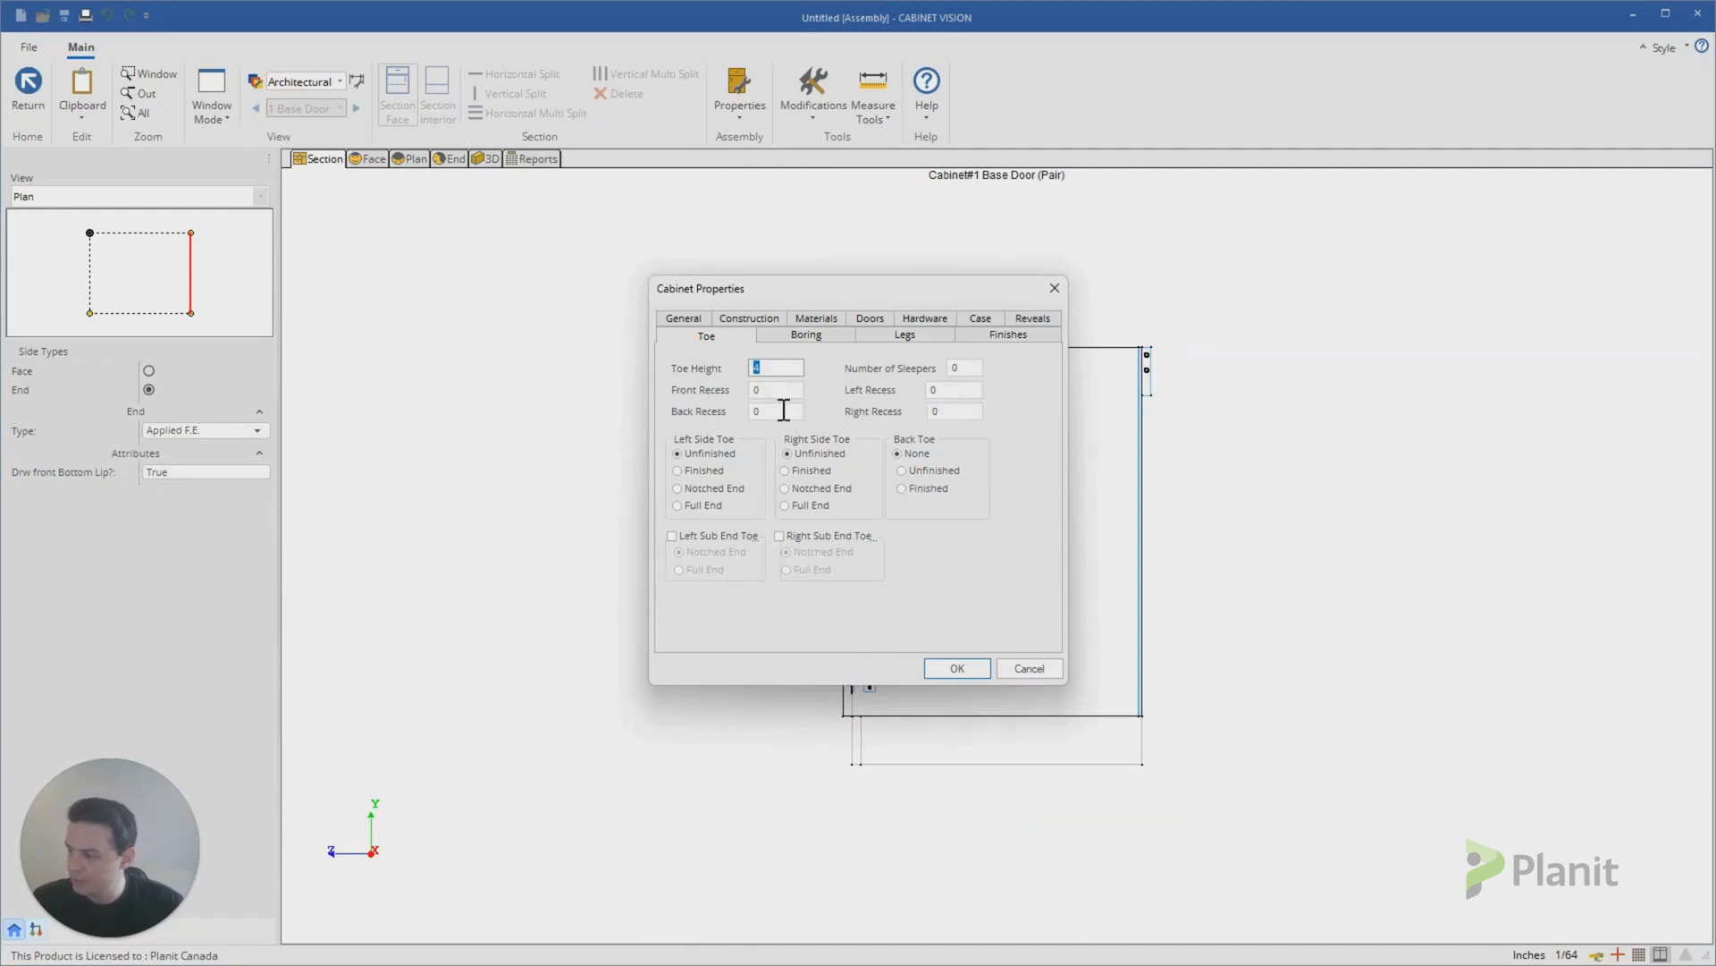
left_click(953, 411)
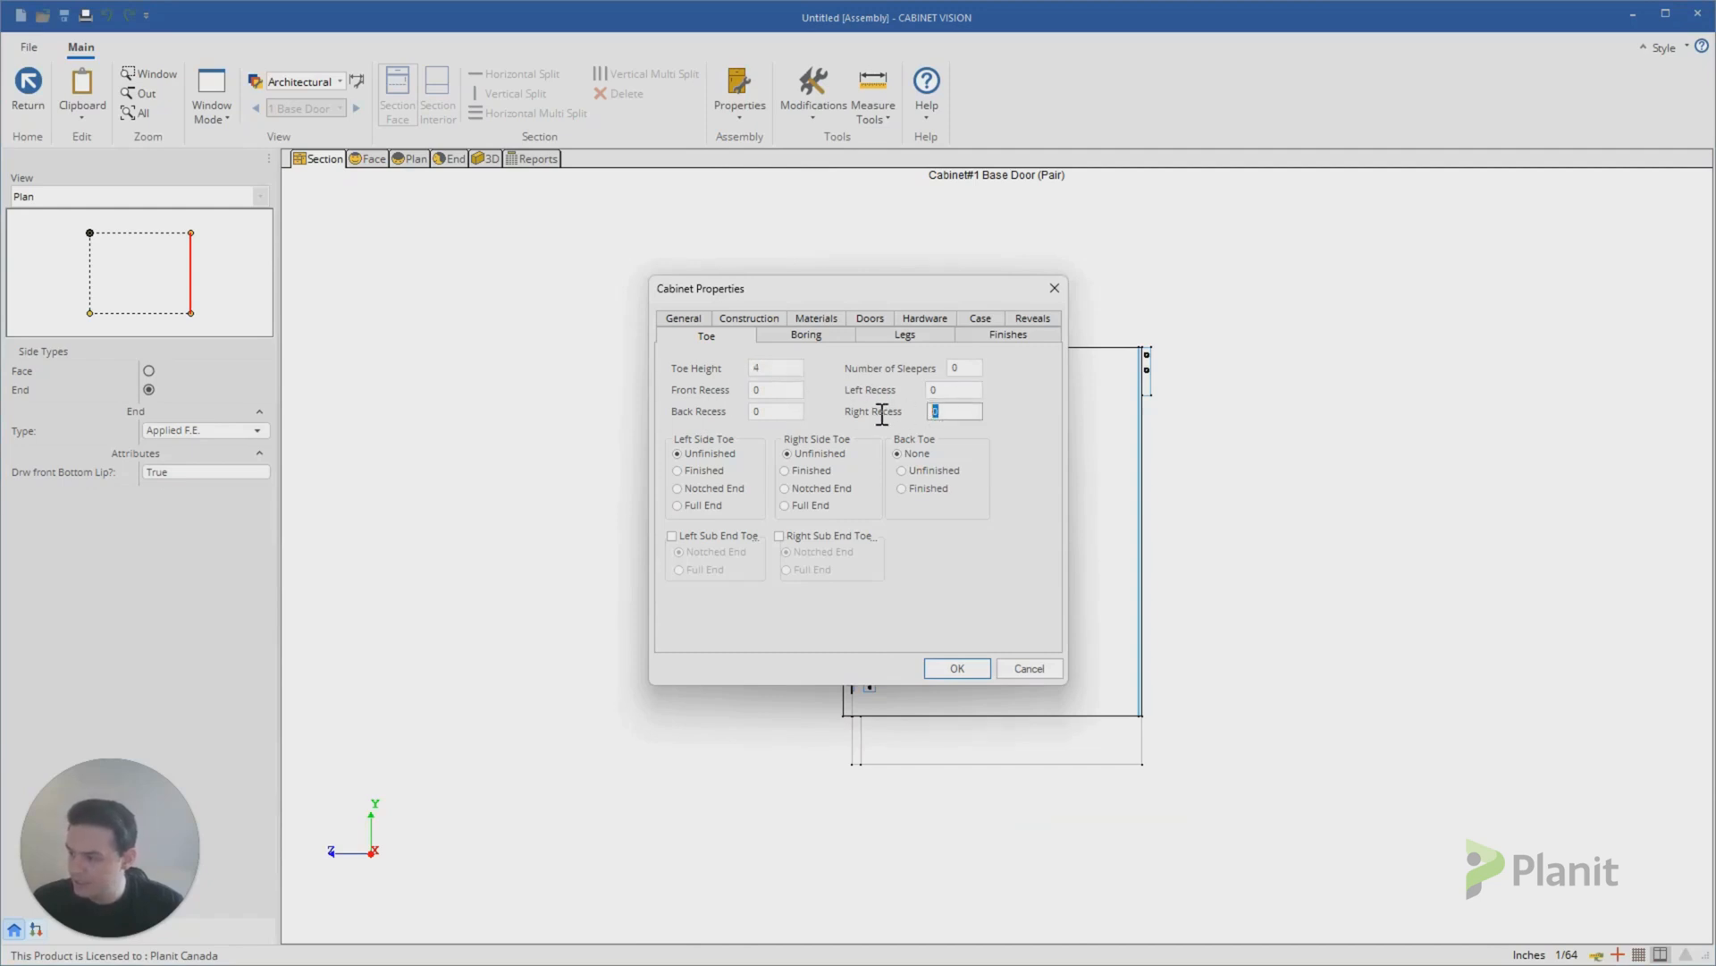
mouse_move(681, 462)
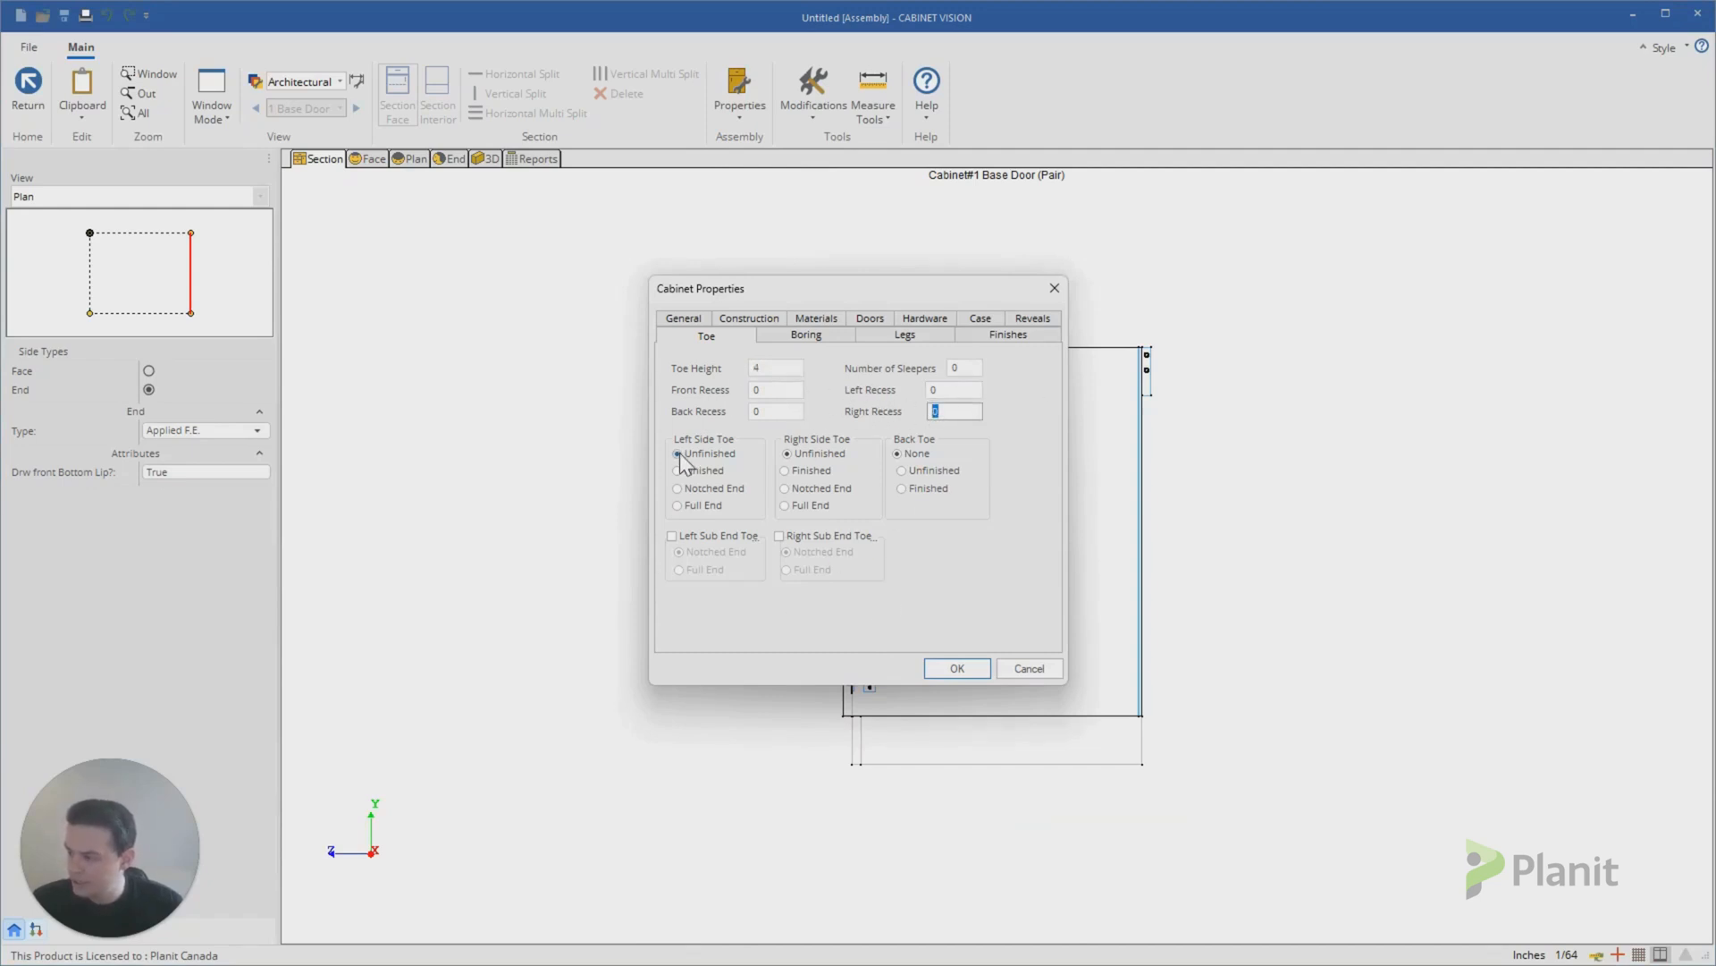
mouse_move(1053, 288)
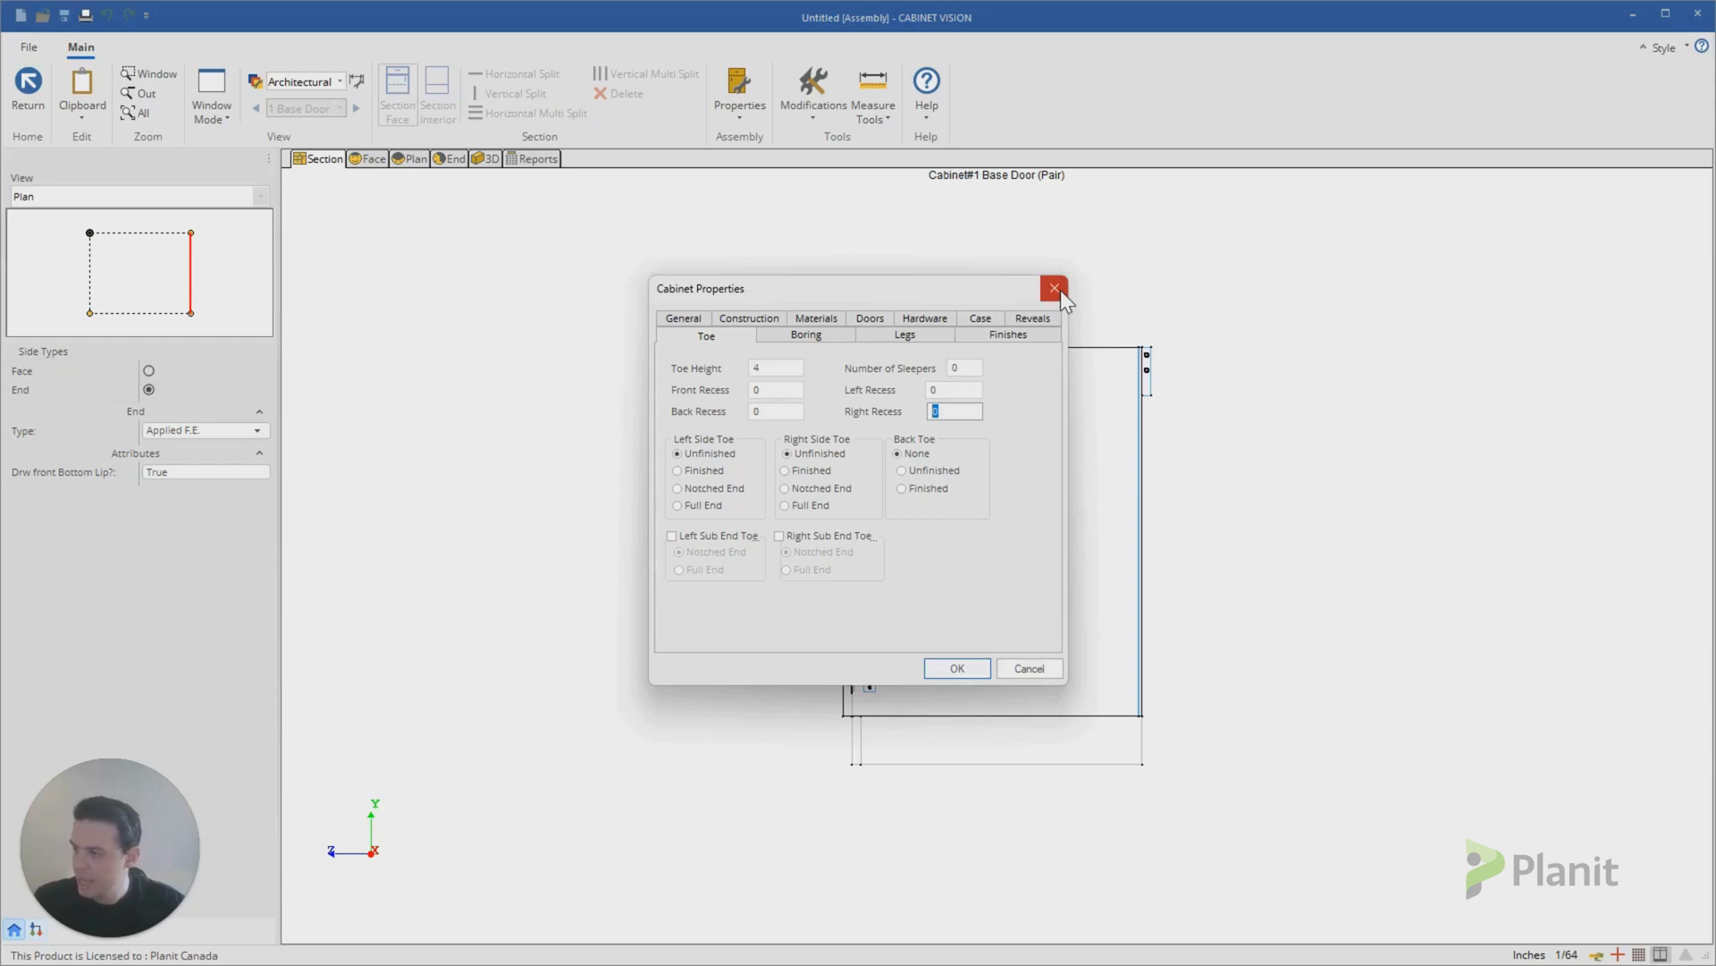
left_click(1051, 289)
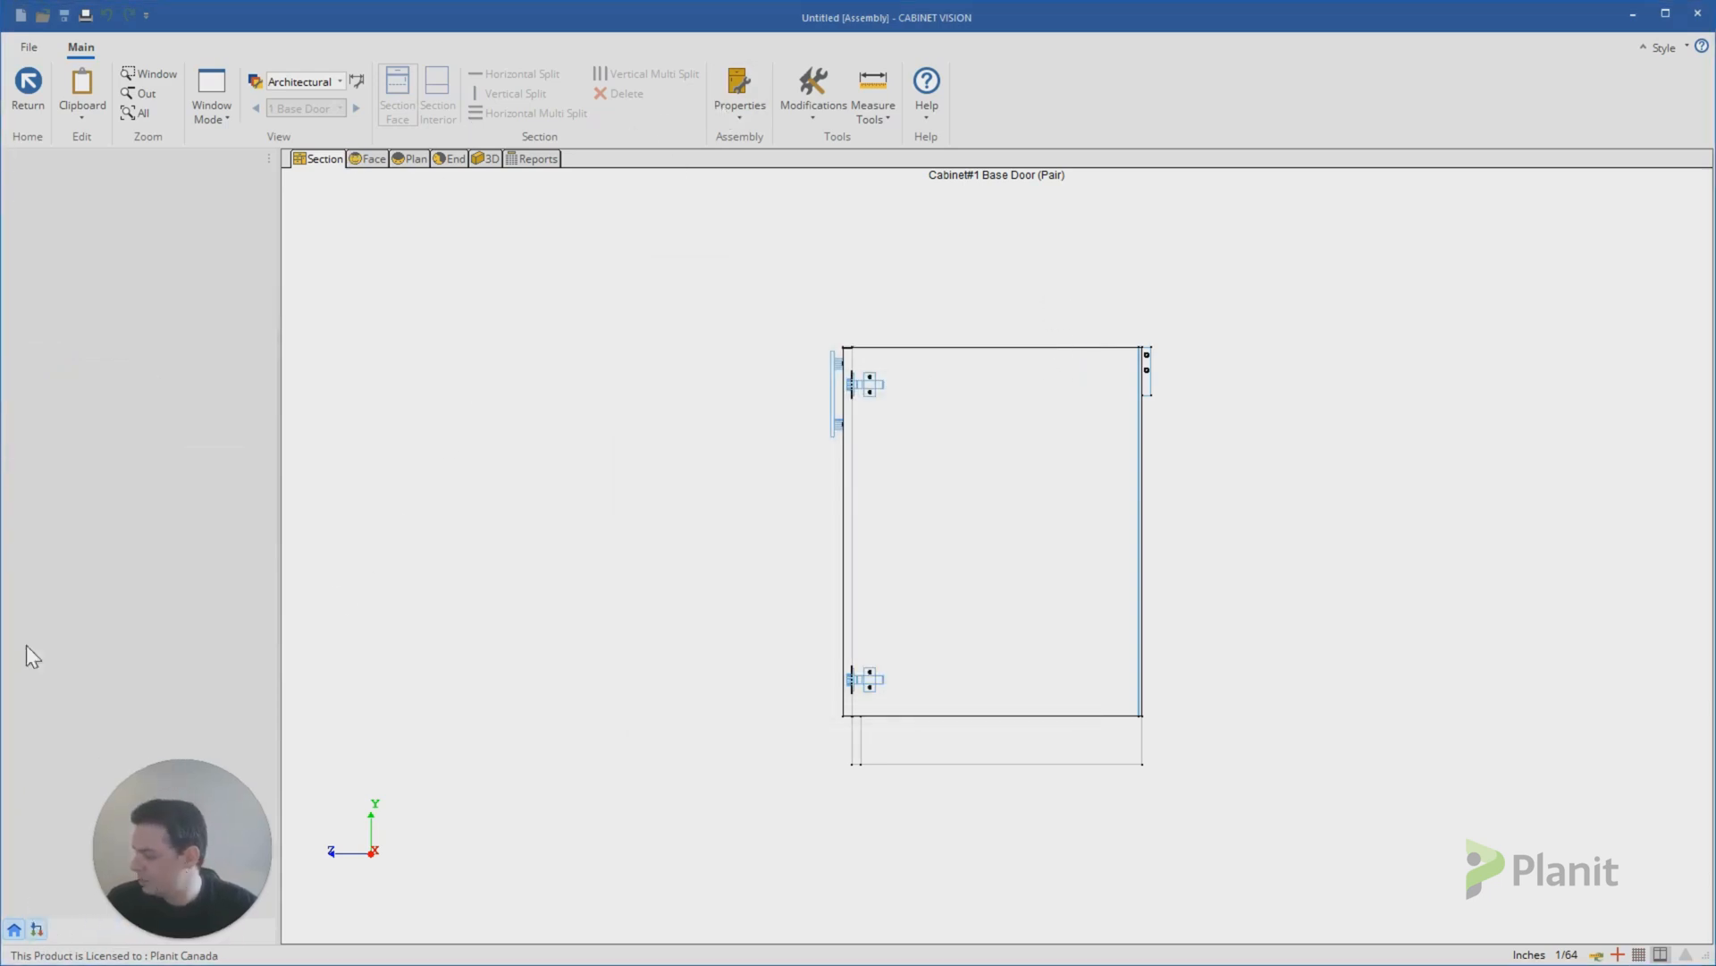
Step: Inspect the Front Toe and Side Toe parts in the object tree, check 3D, and return to the elevation
left_click(991, 531)
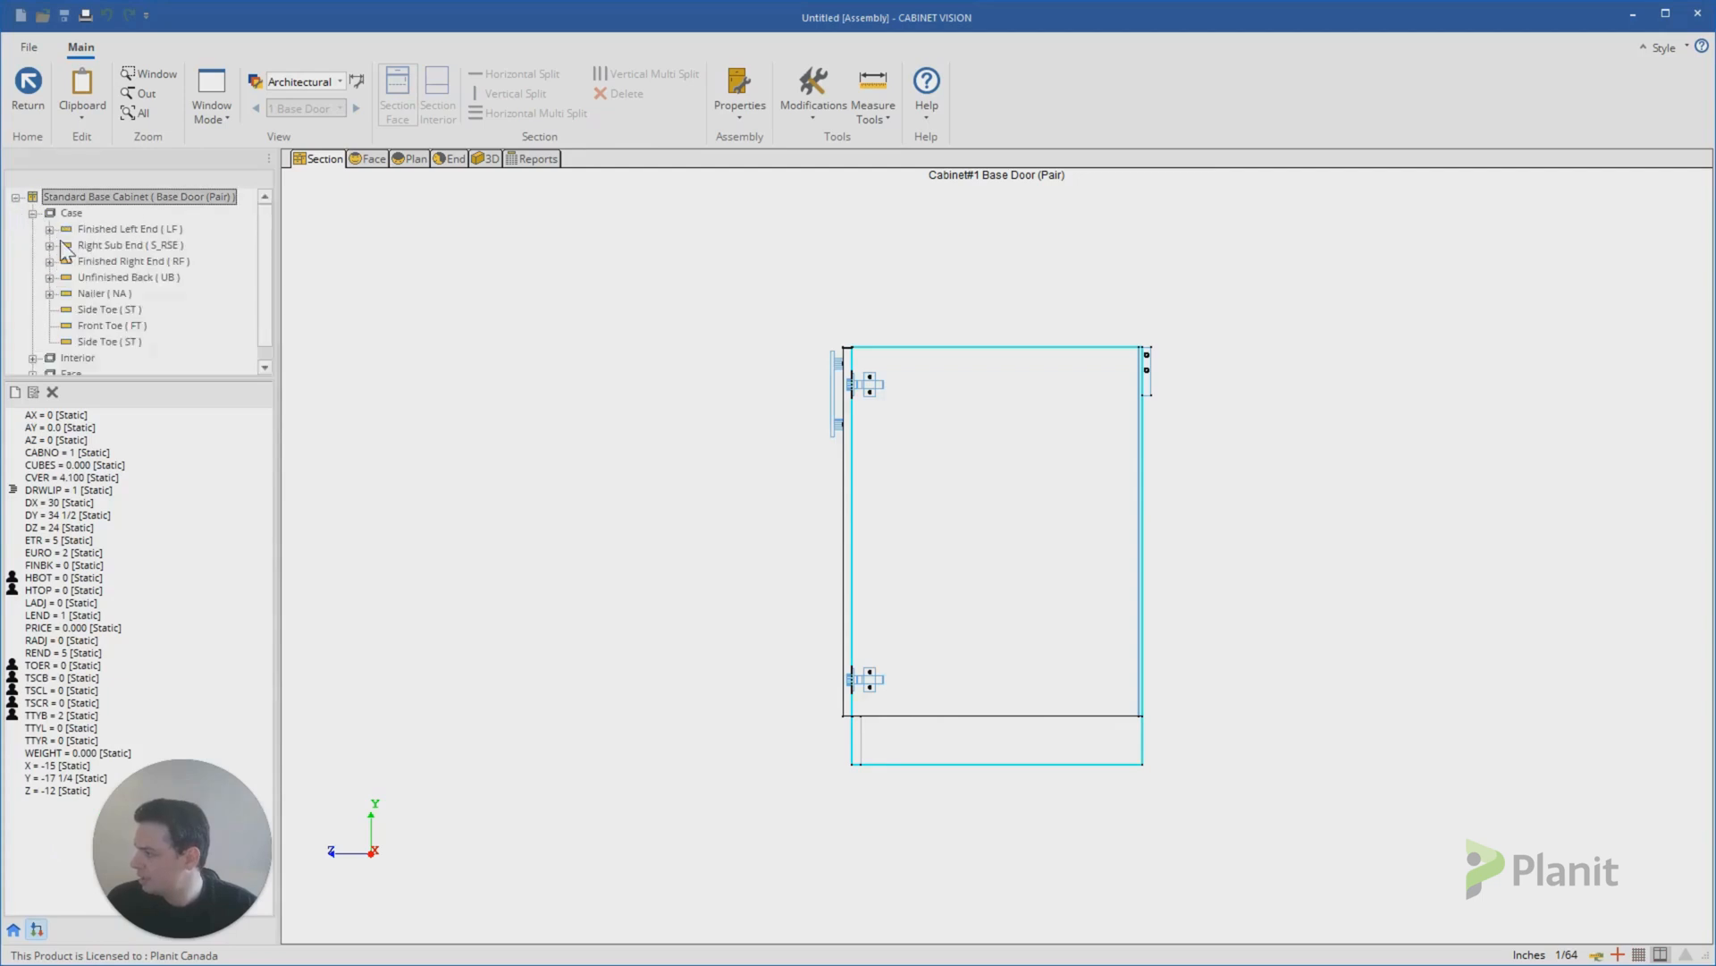
left_click(111, 325)
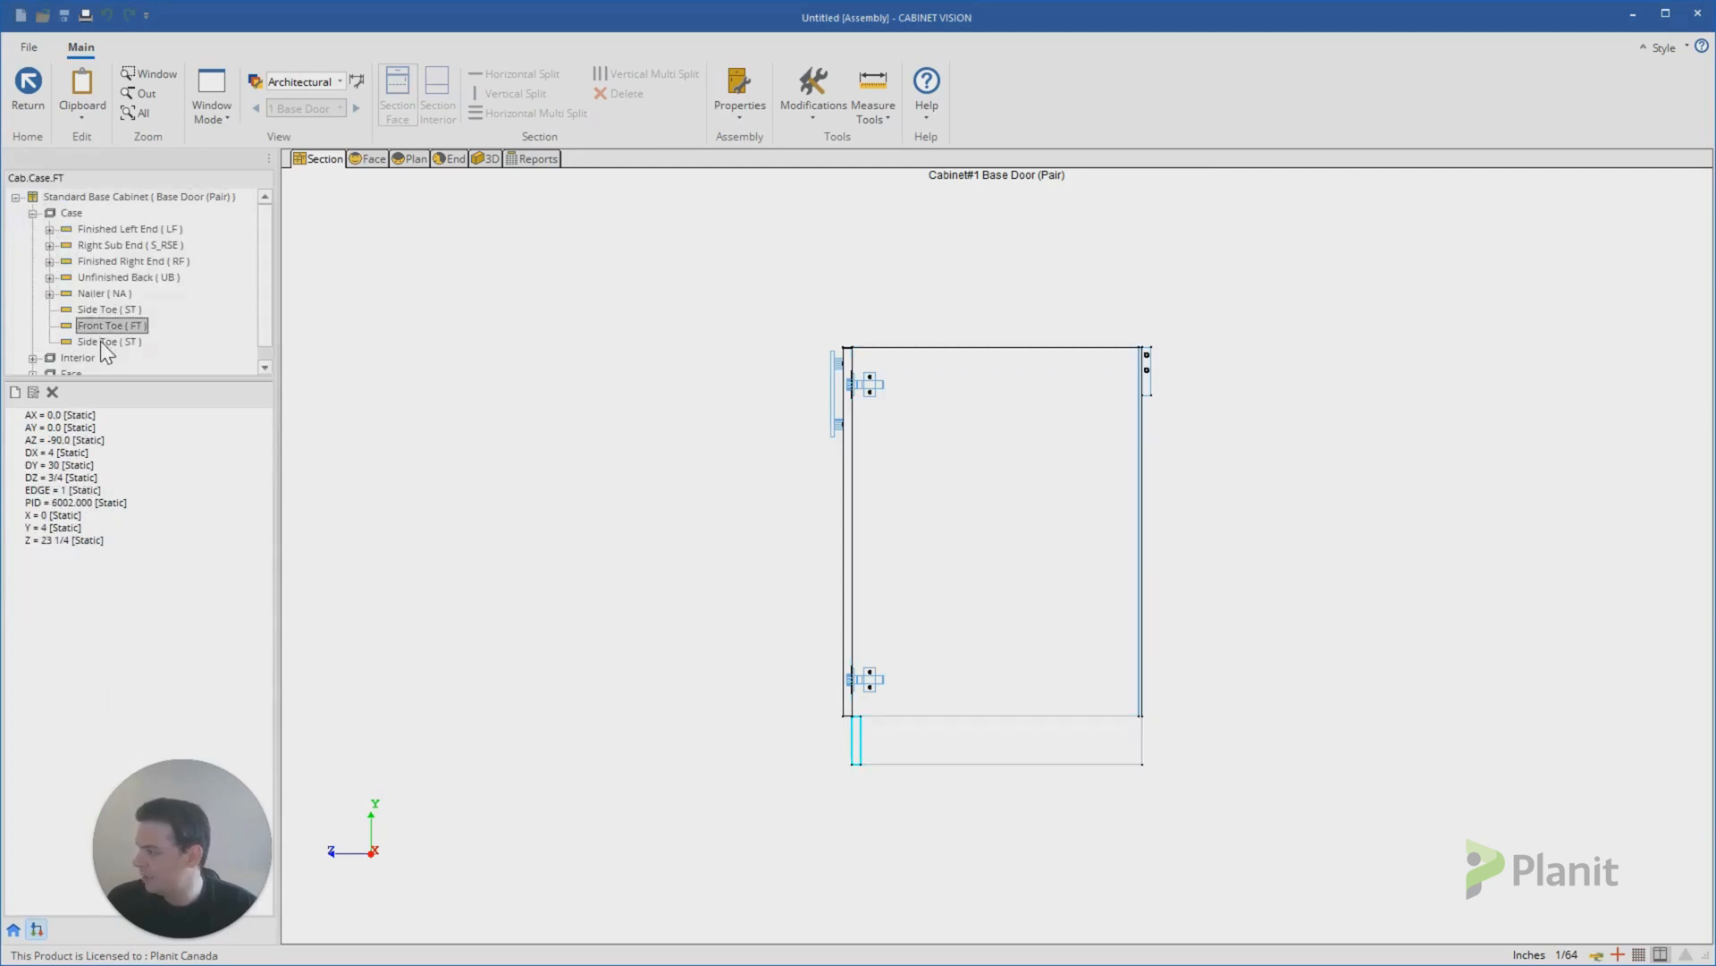
left_click(109, 309)
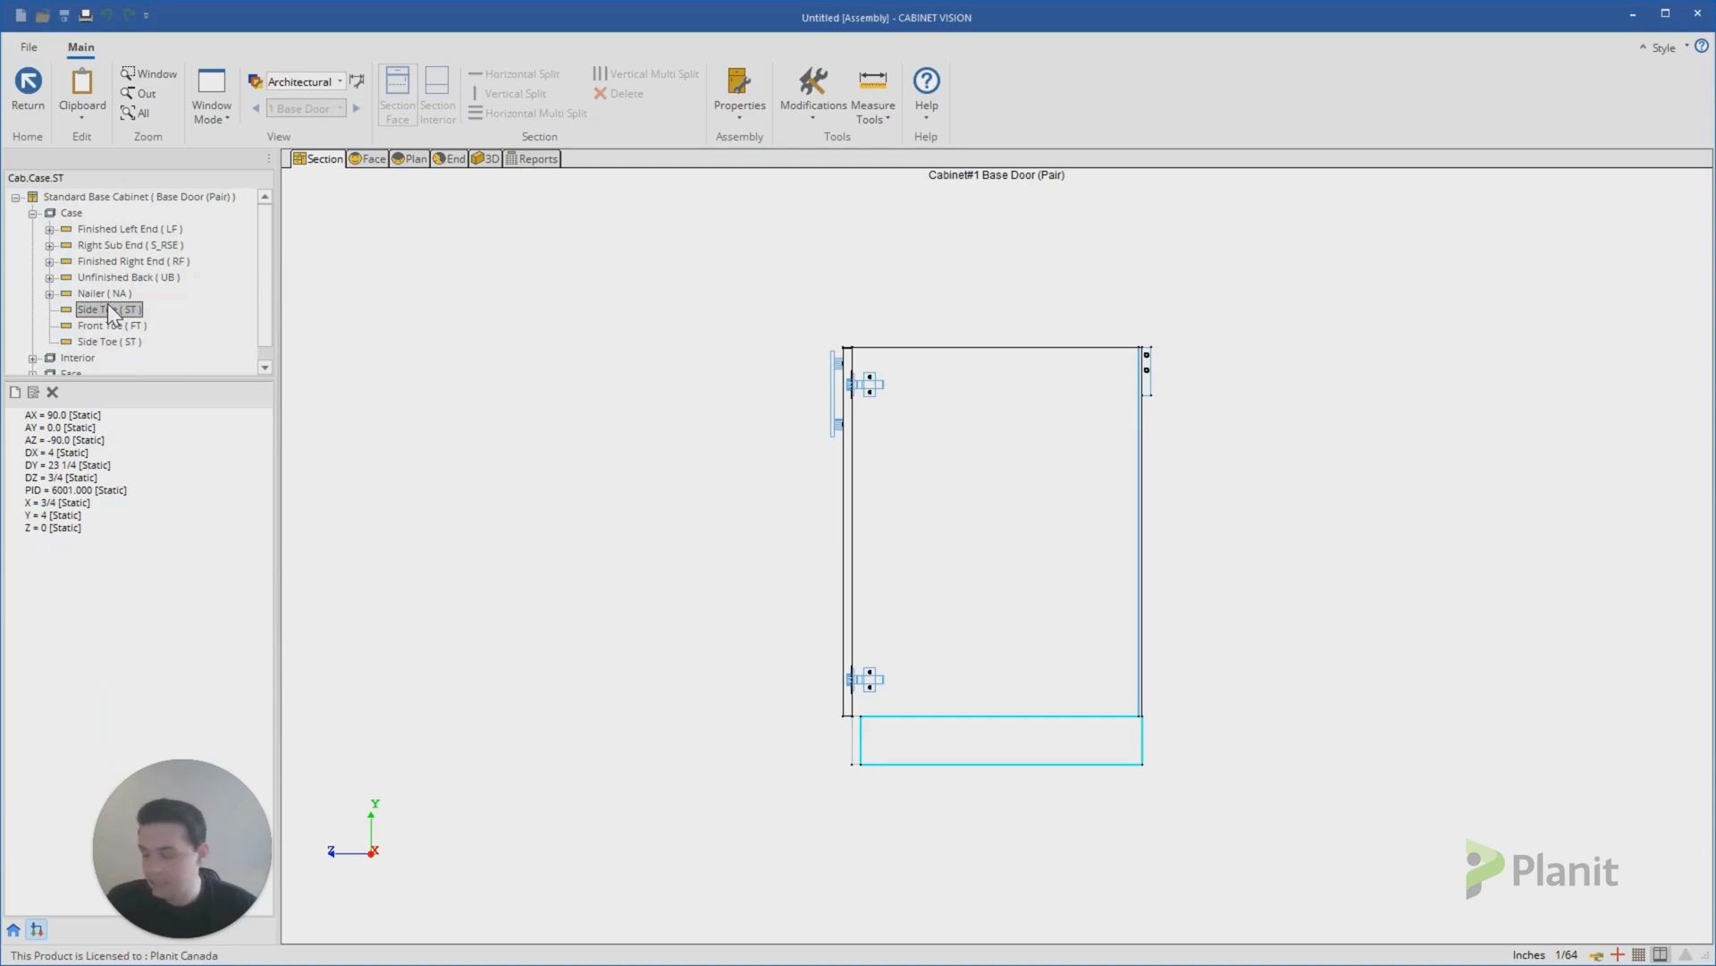
left_click(488, 159)
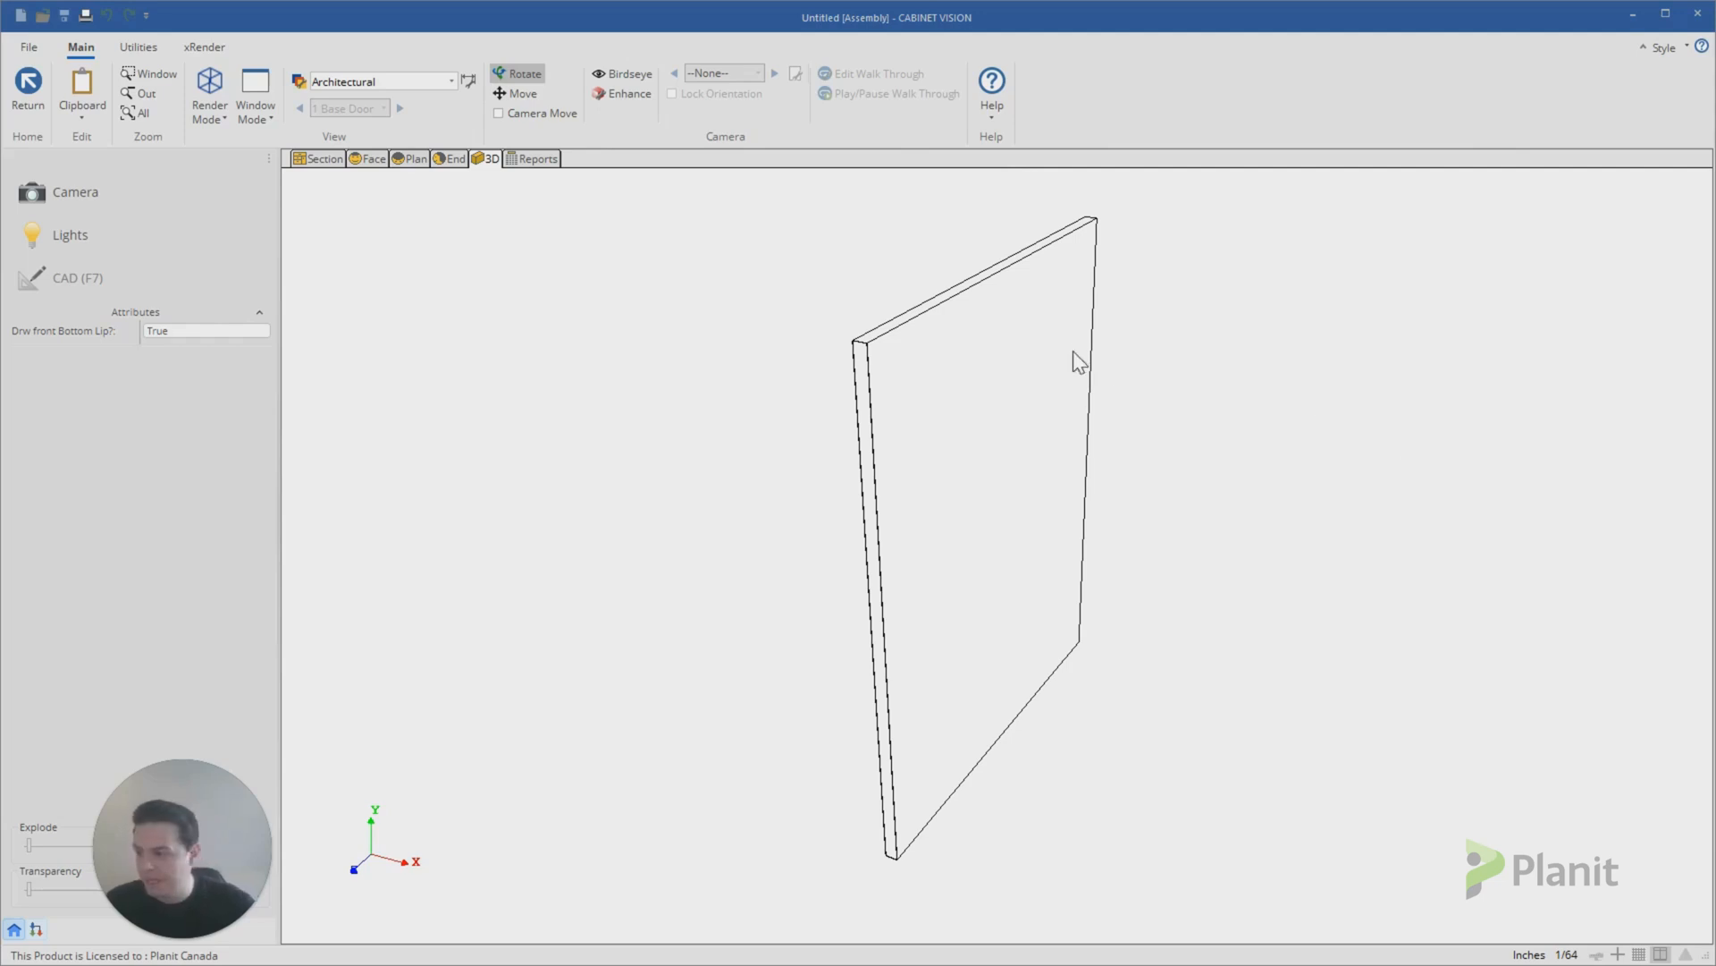
left_click(368, 159)
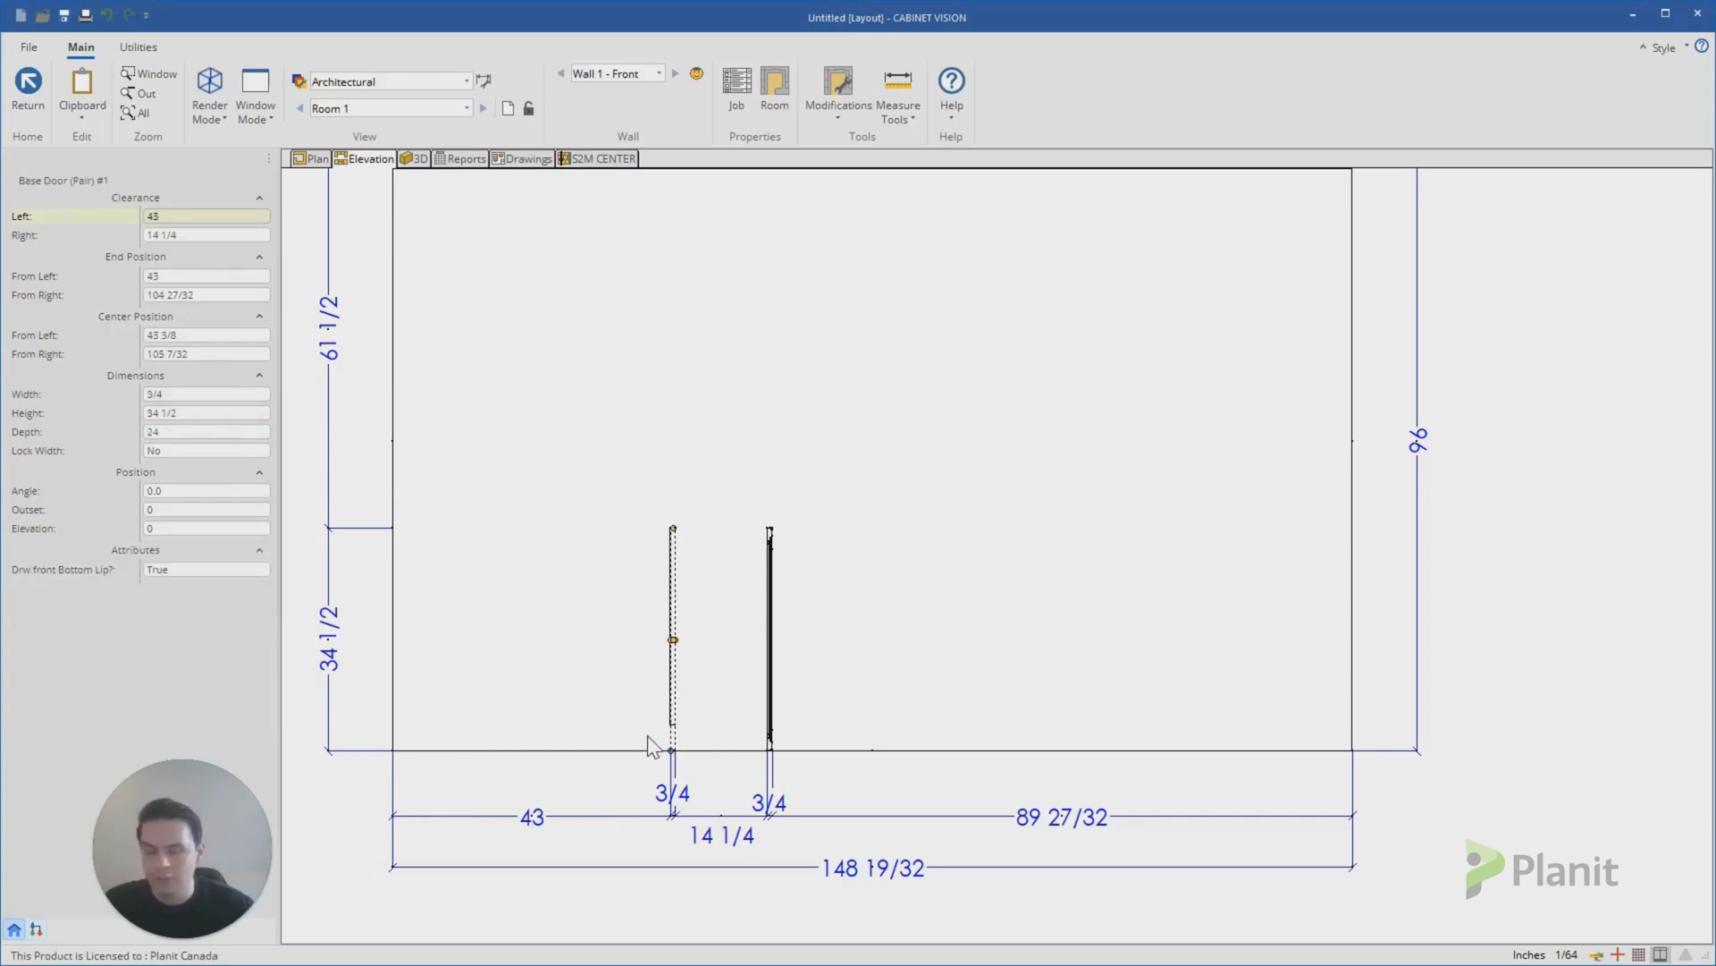
mouse_move(429, 188)
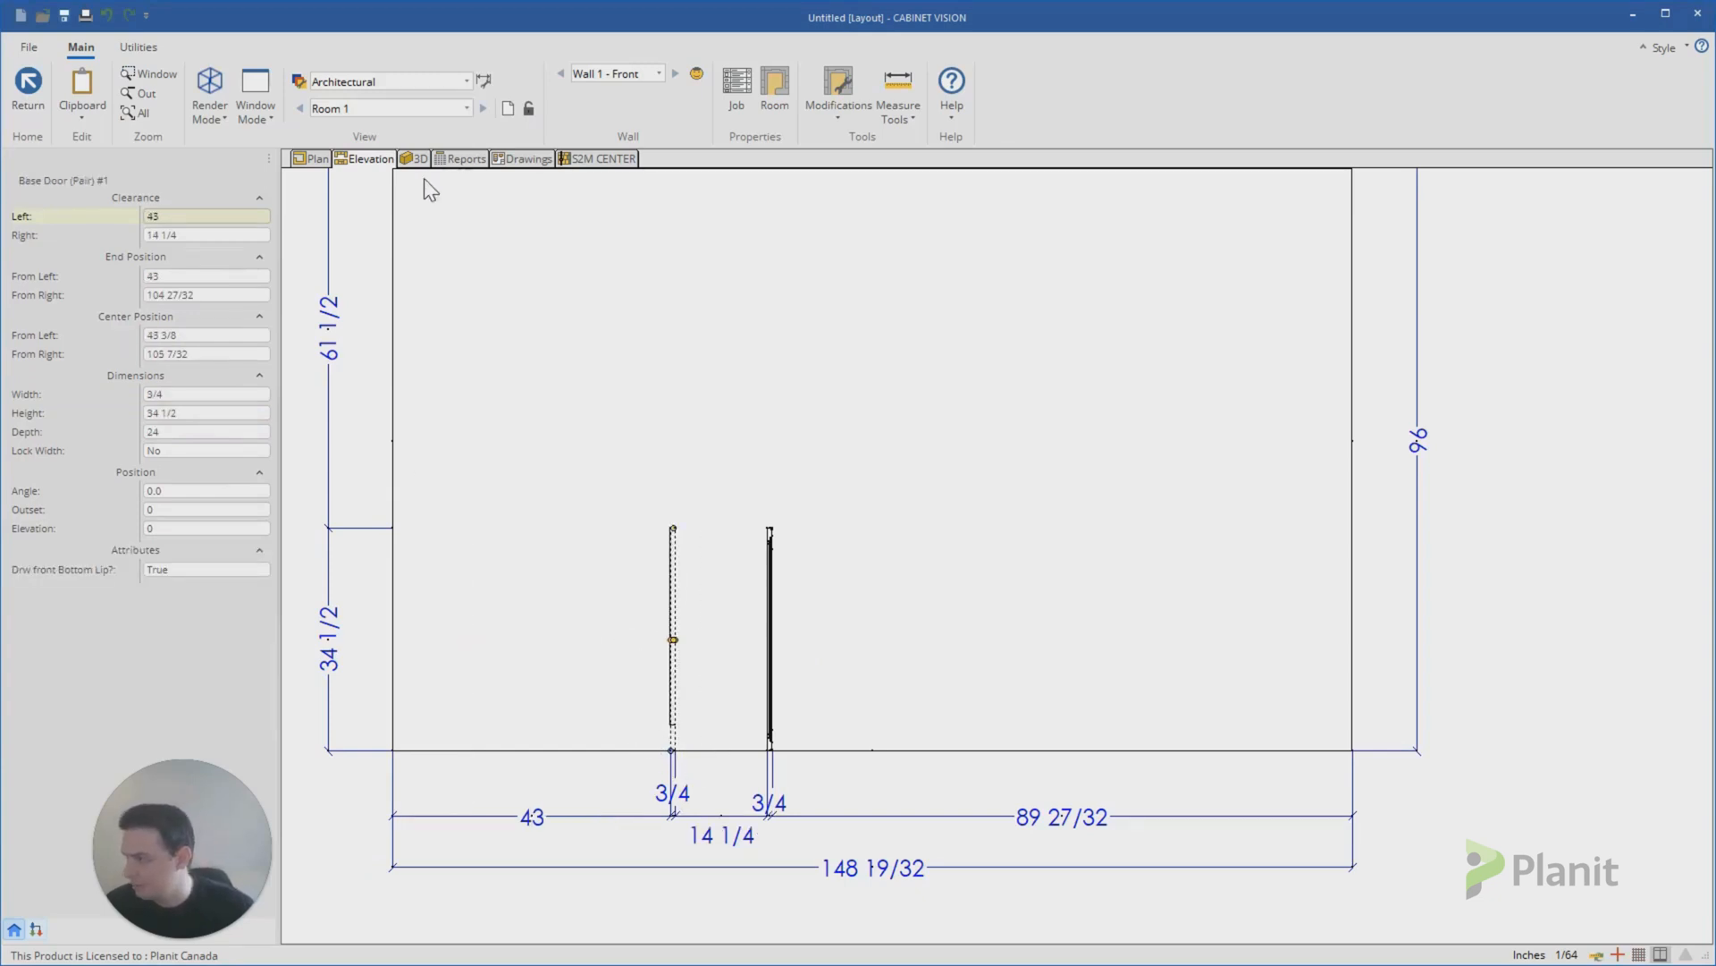
Step: Place a 20-inch Base Door (Right) cabinet past the second panel and open it for editing
left_click(928, 638)
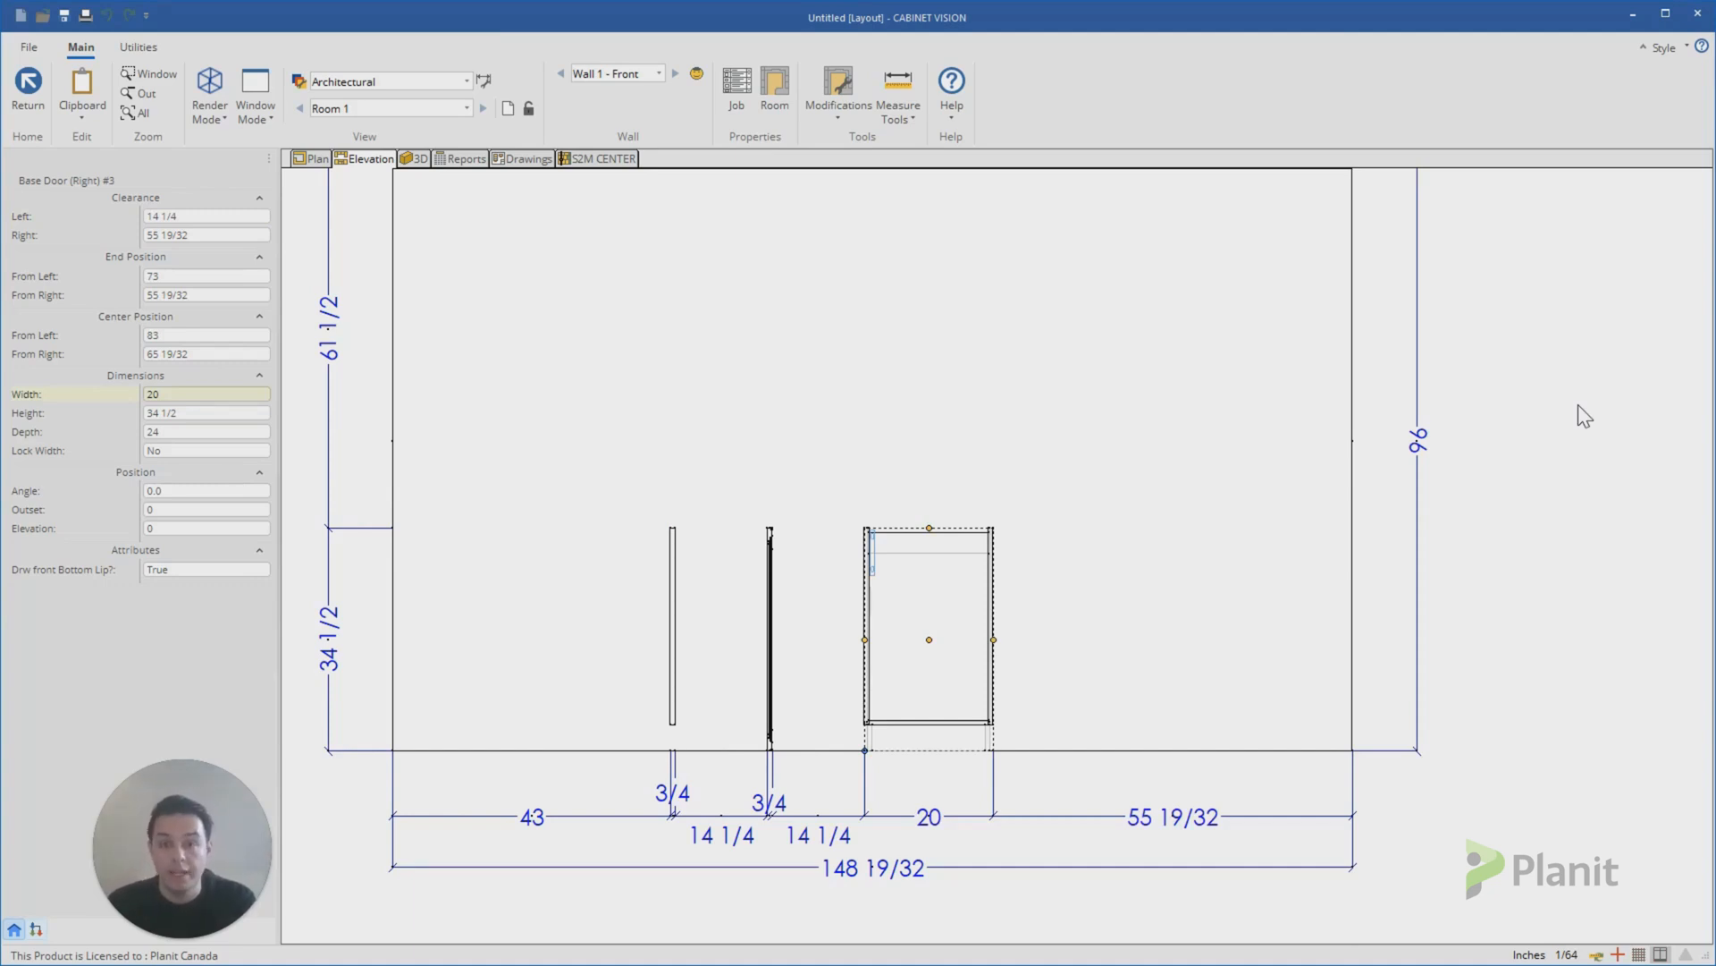
mouse_move(1509, 499)
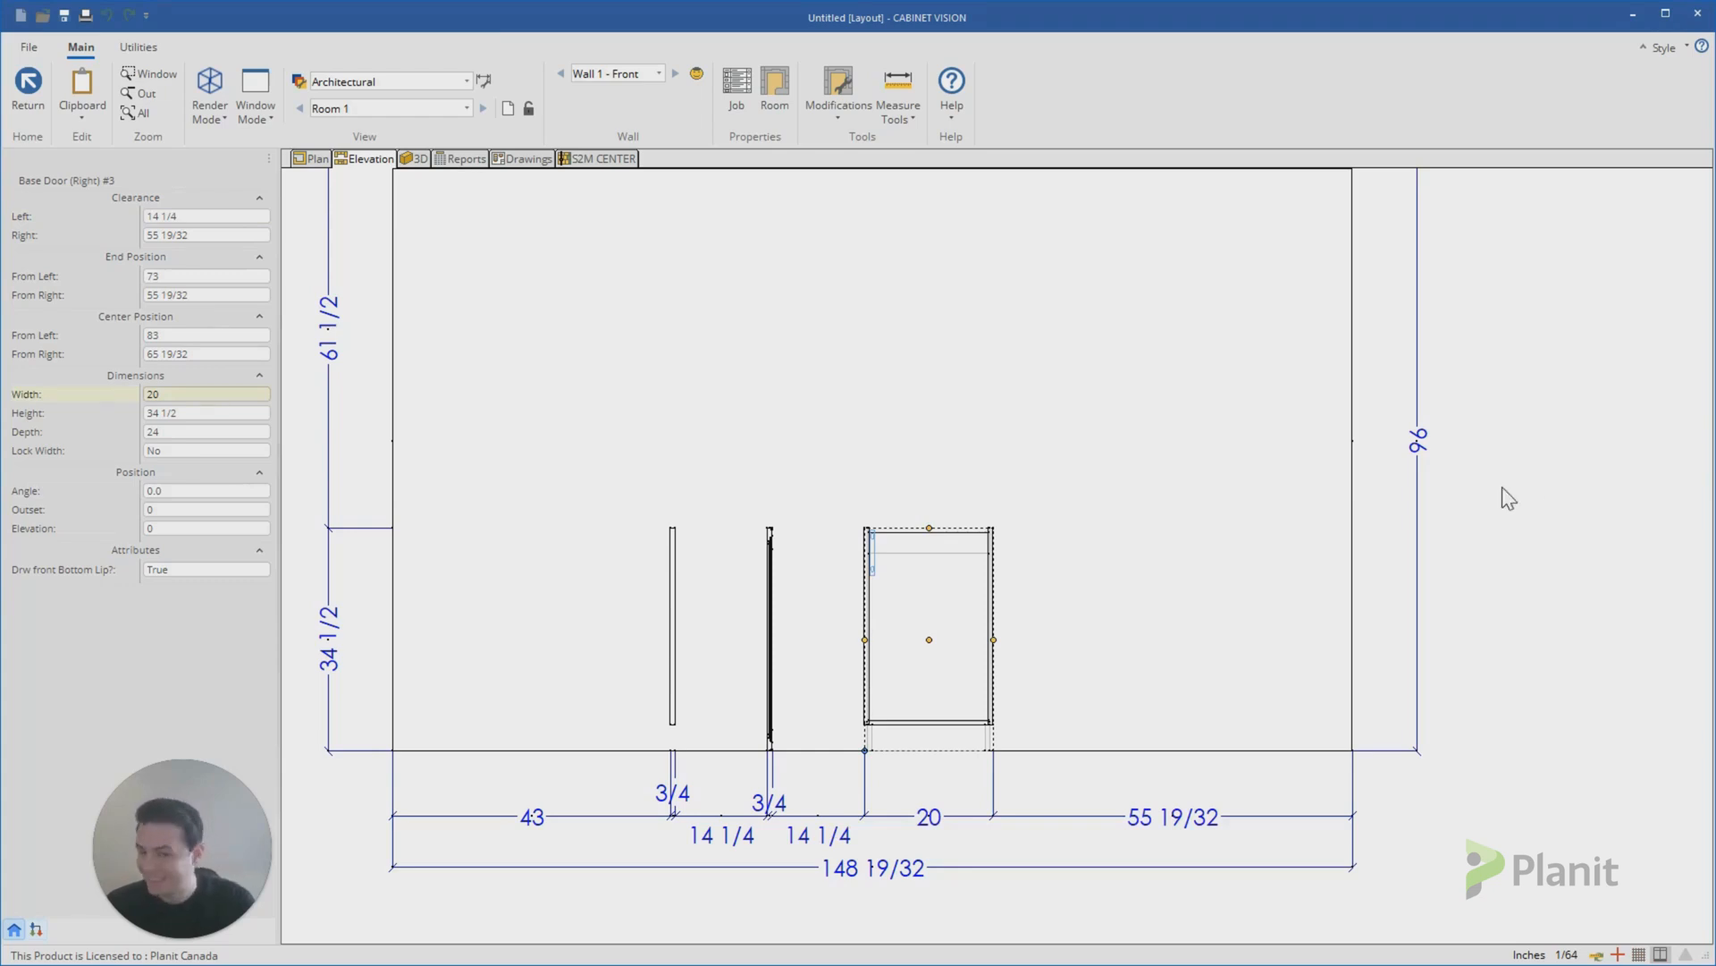
double_click(928, 638)
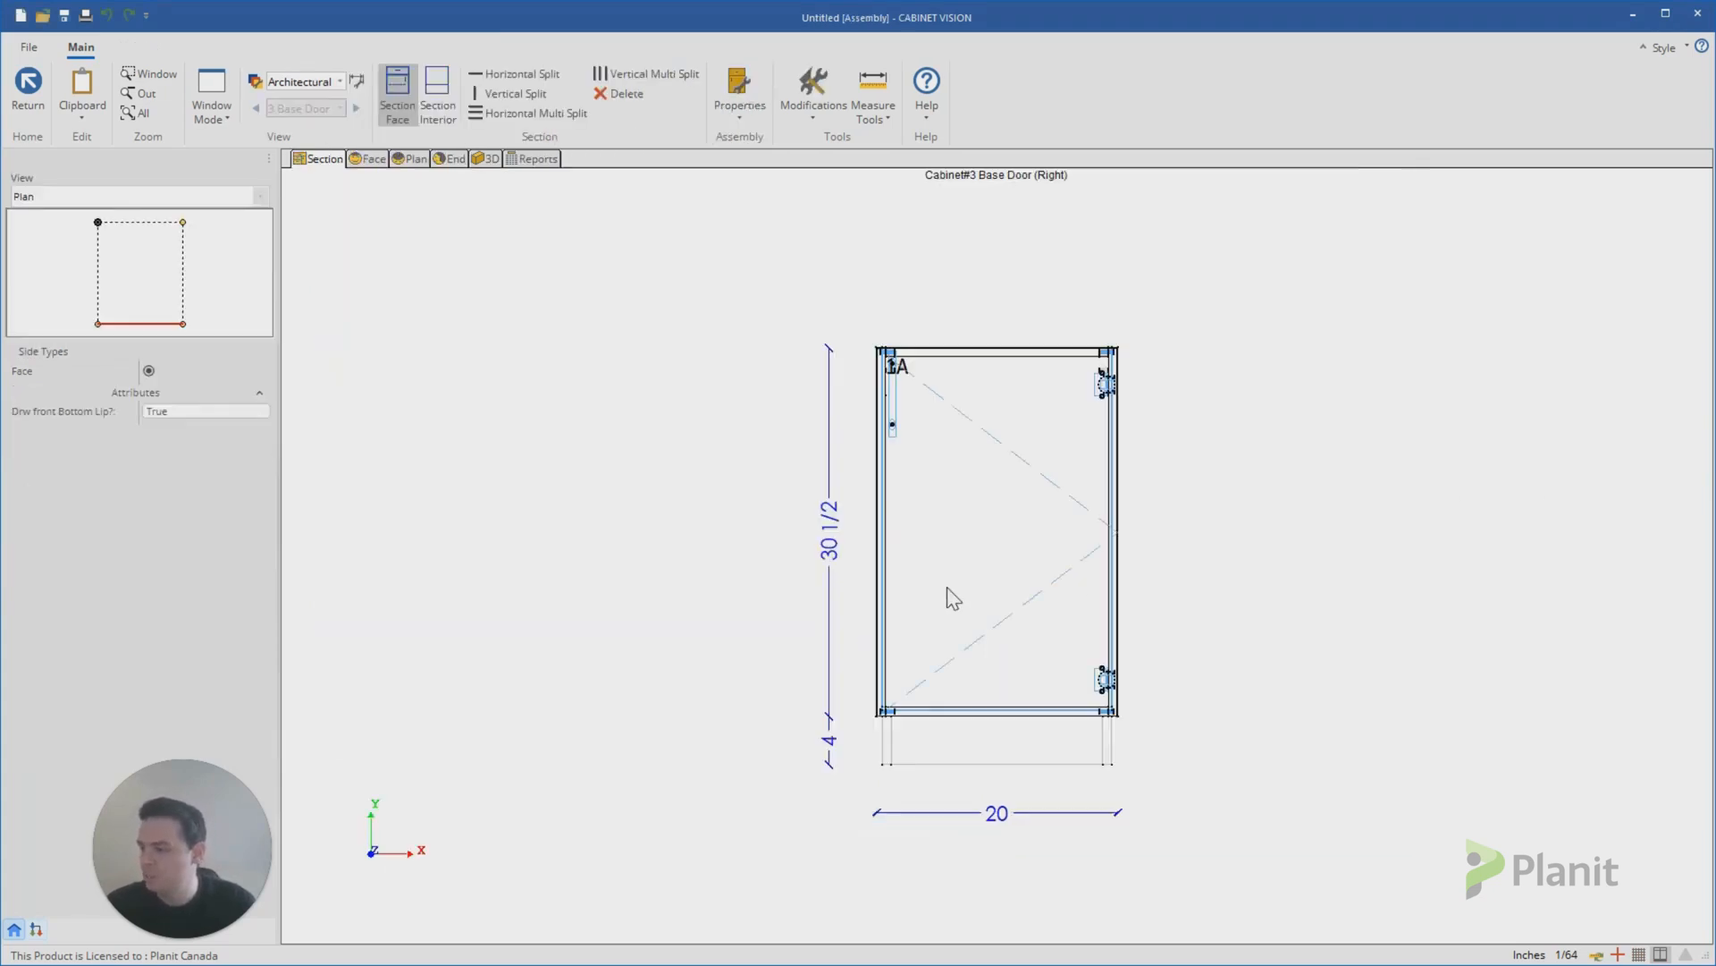
mouse_move(102, 286)
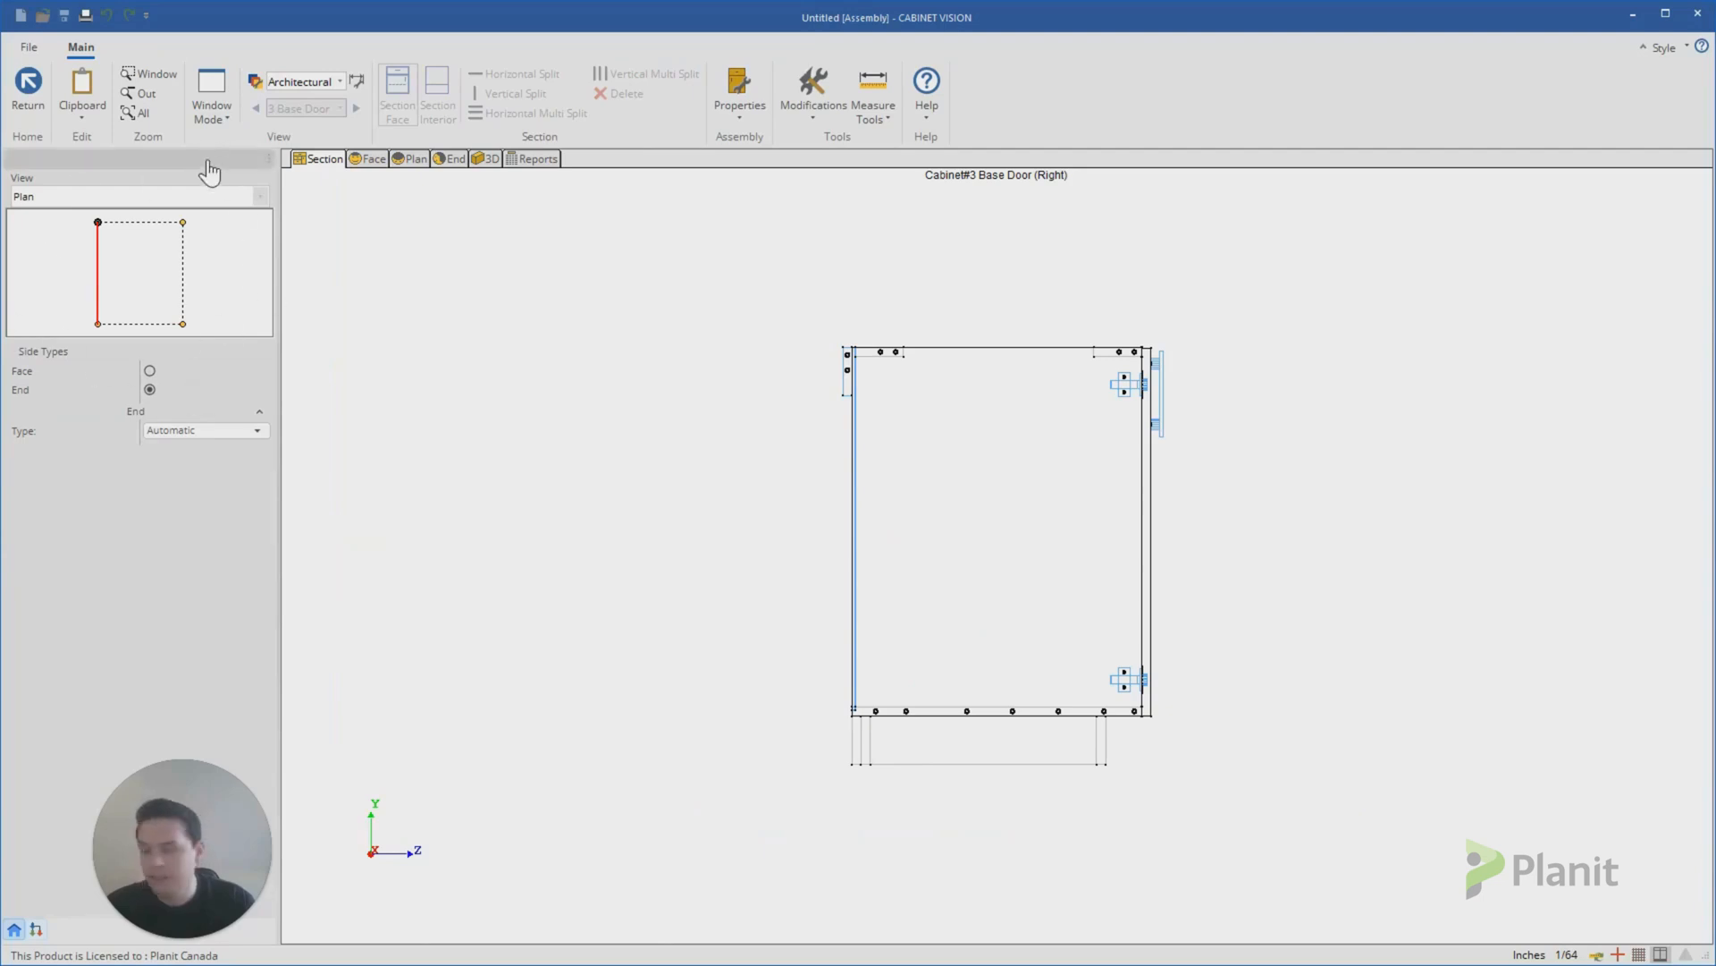
mouse_move(102, 227)
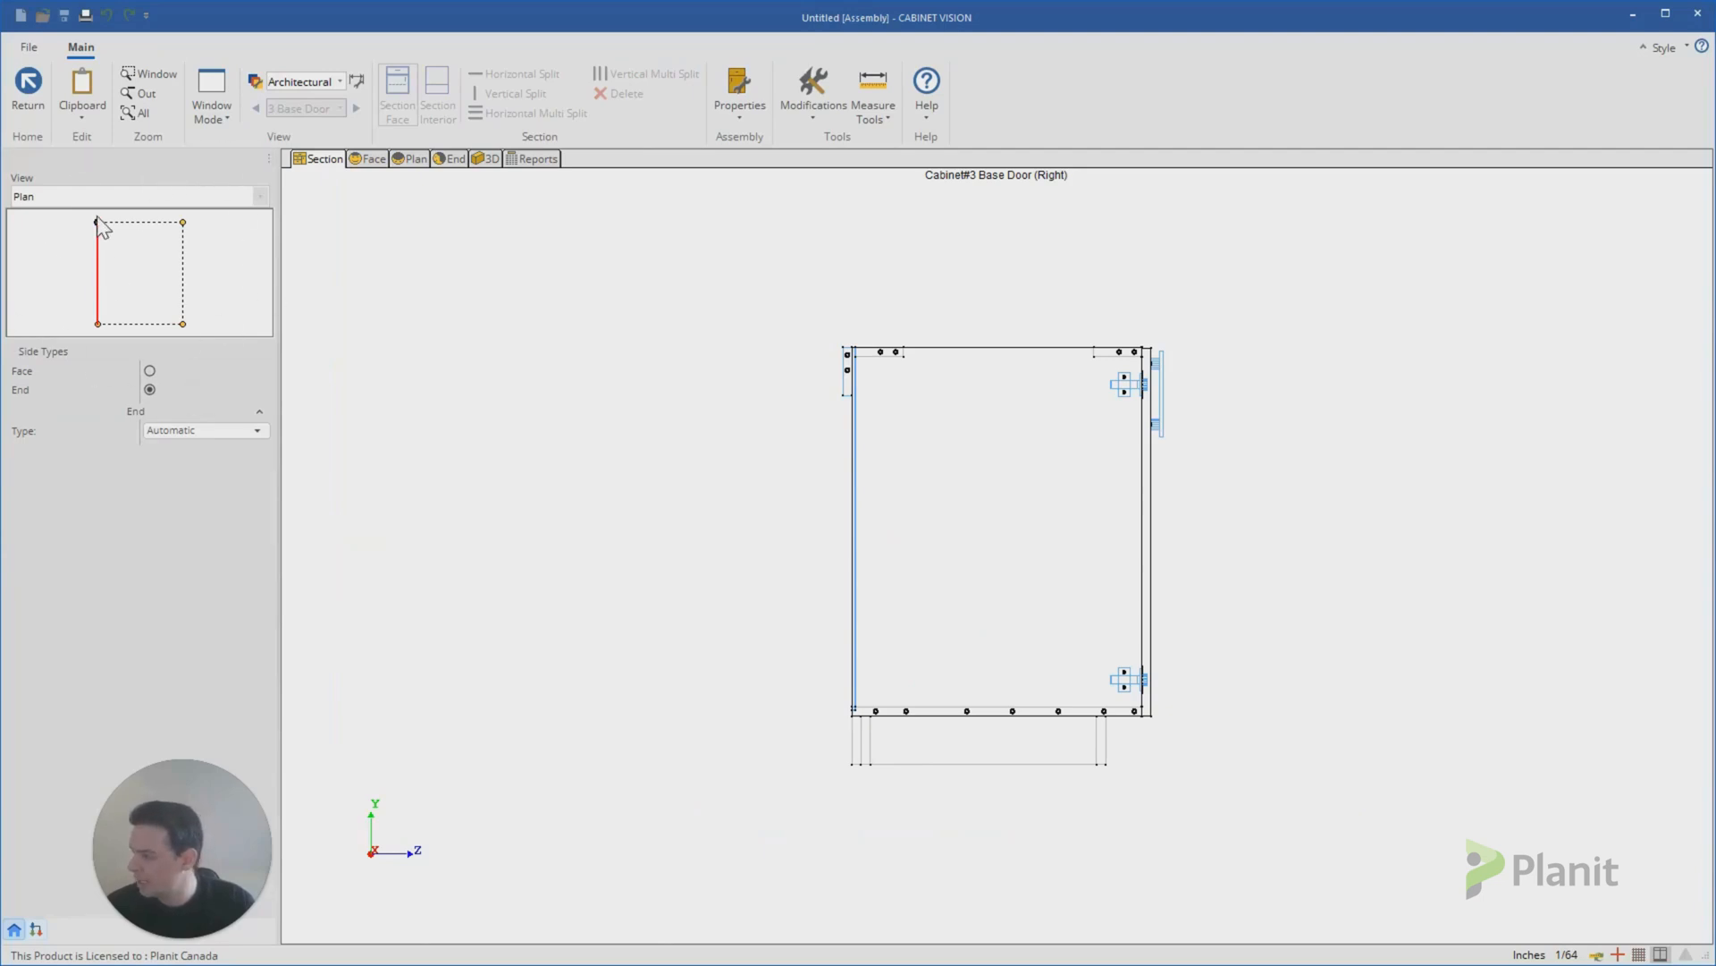
mouse_move(188, 225)
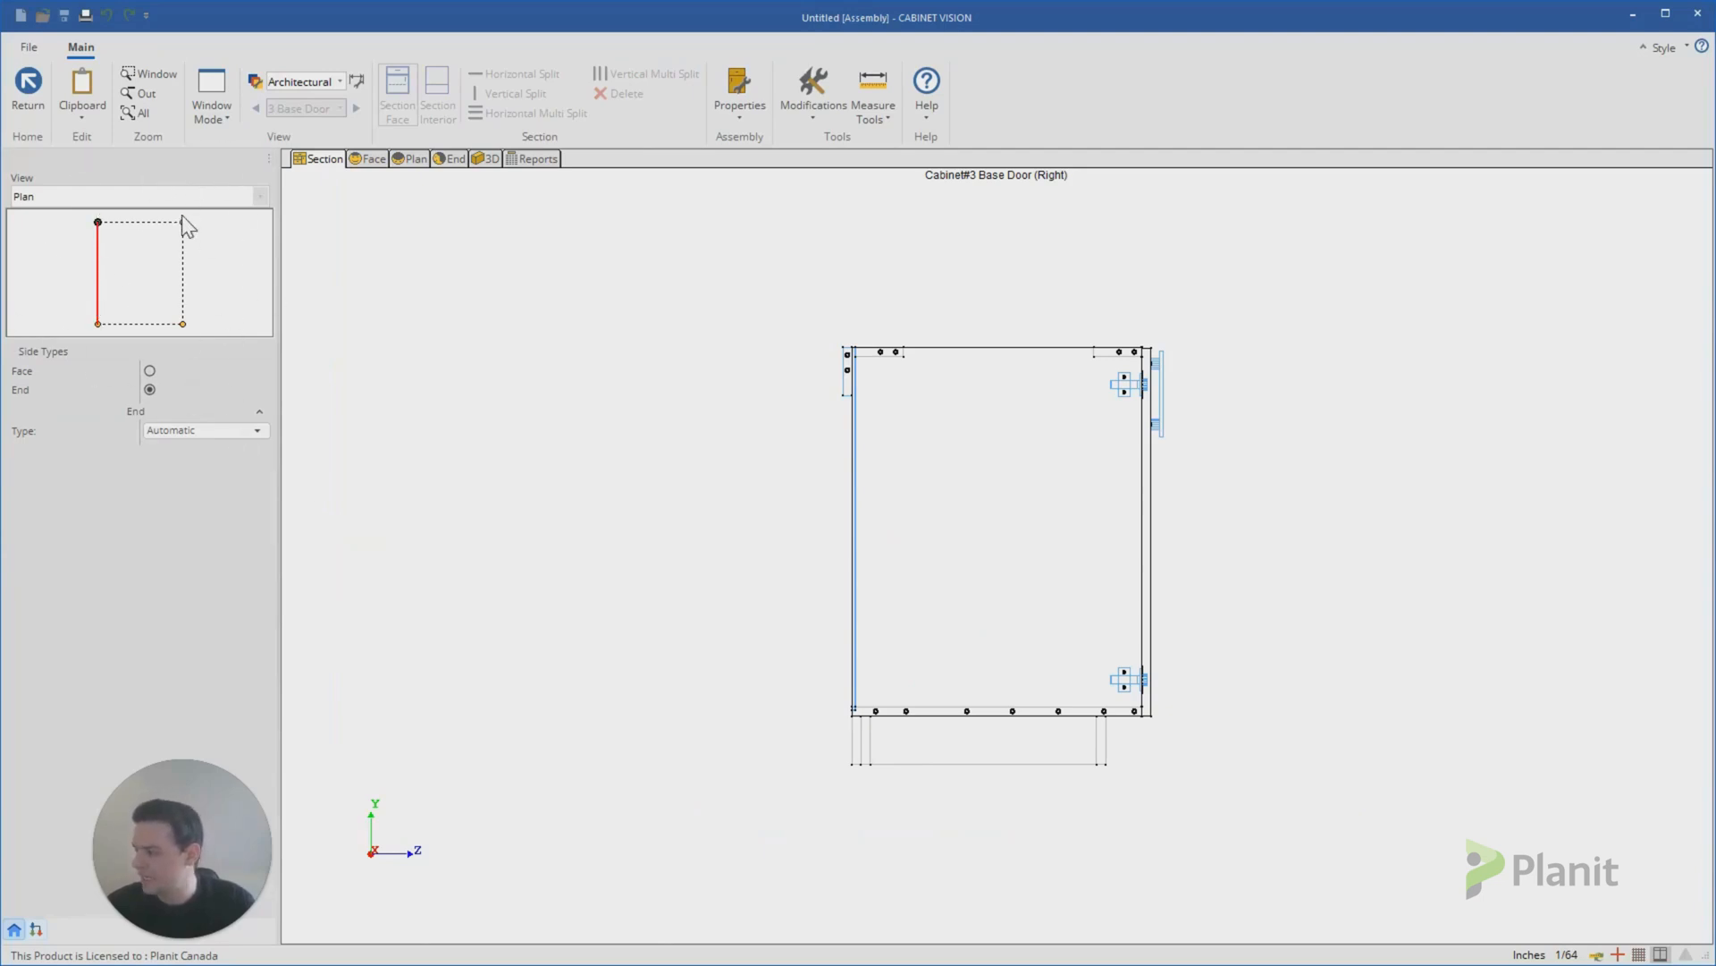
mouse_move(186, 261)
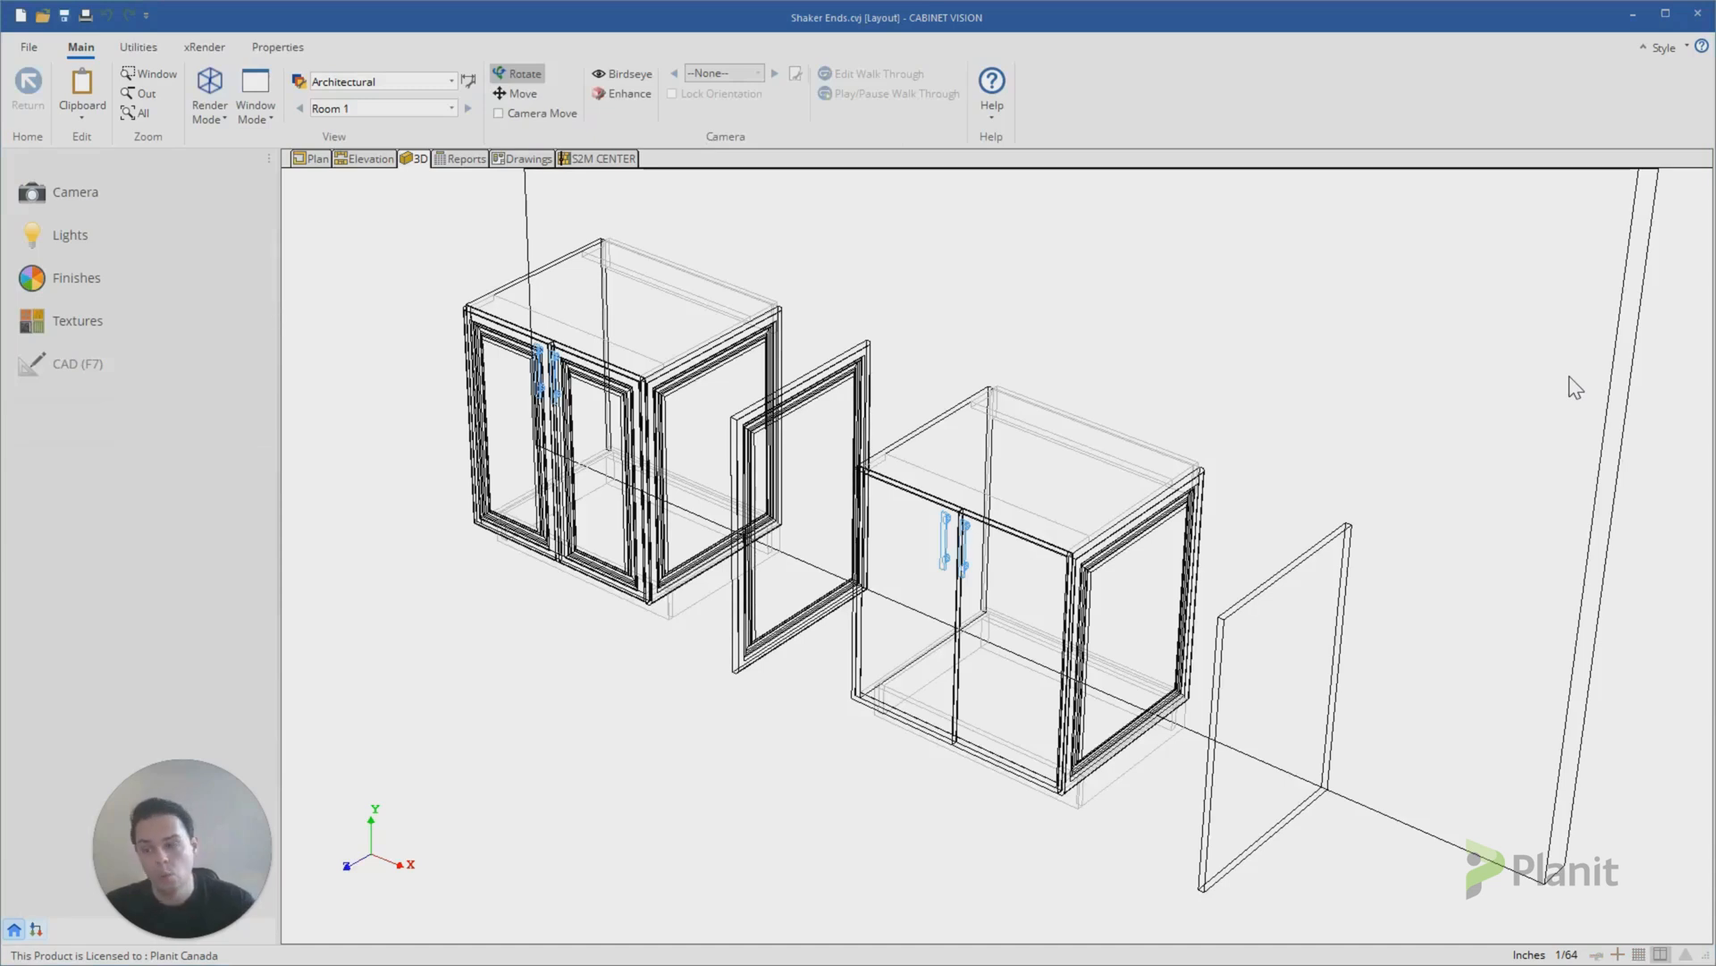
mouse_move(1550, 280)
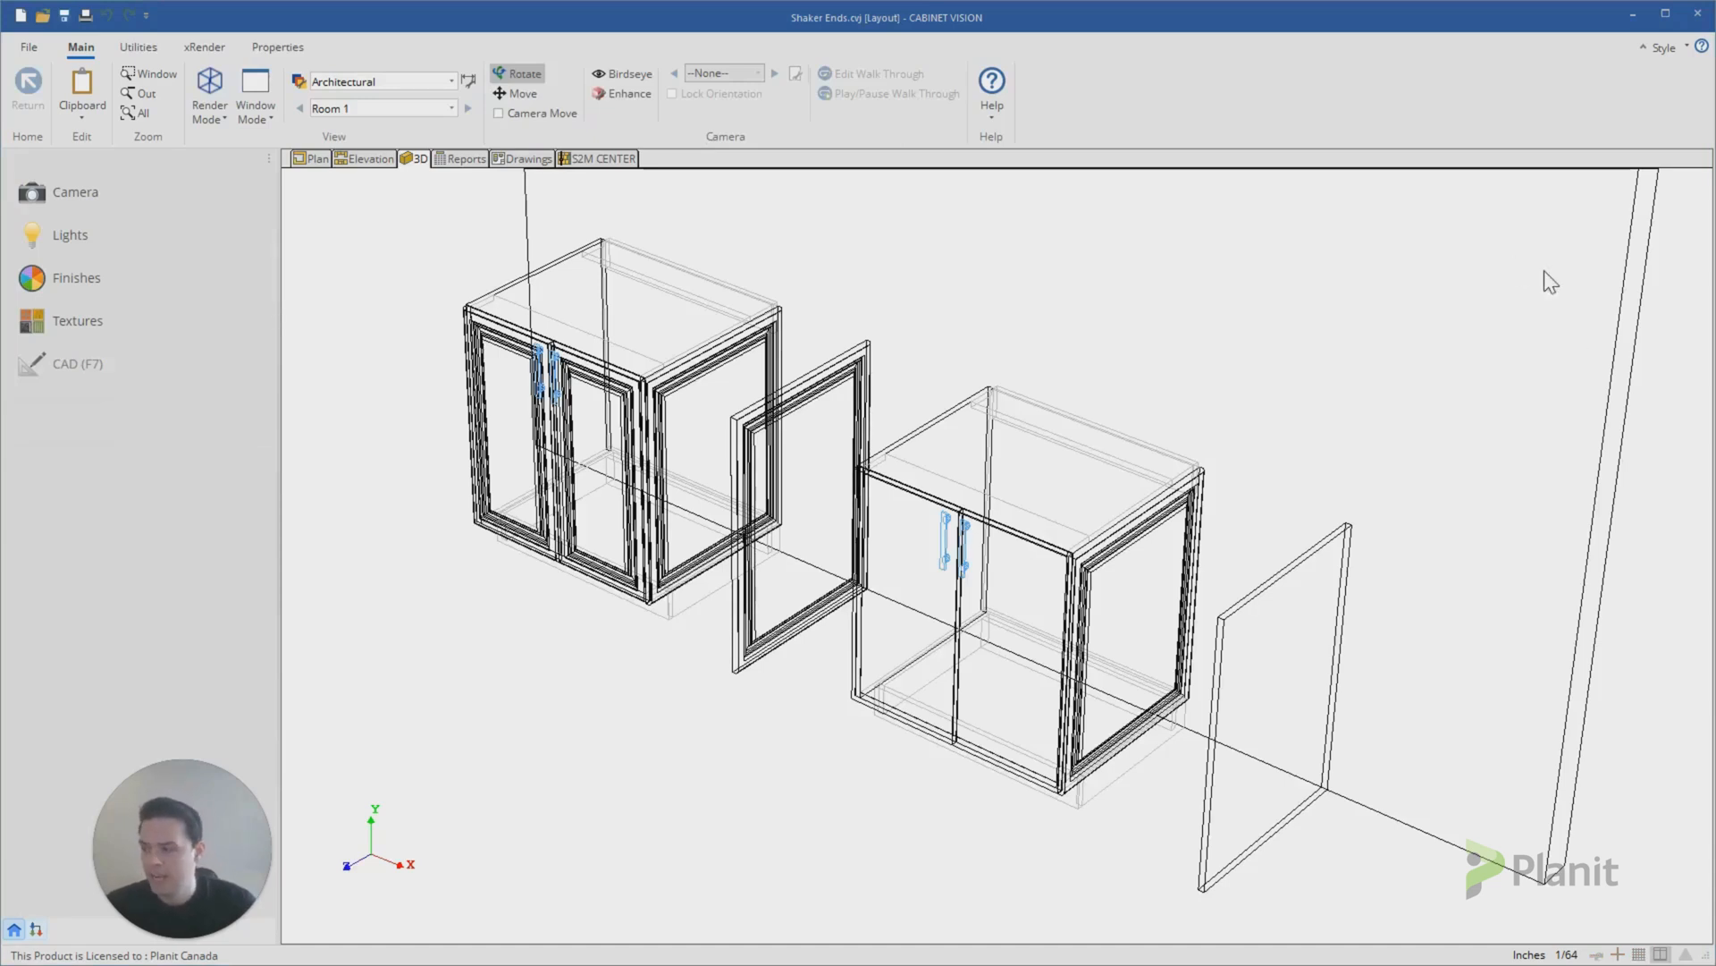
mouse_move(724, 314)
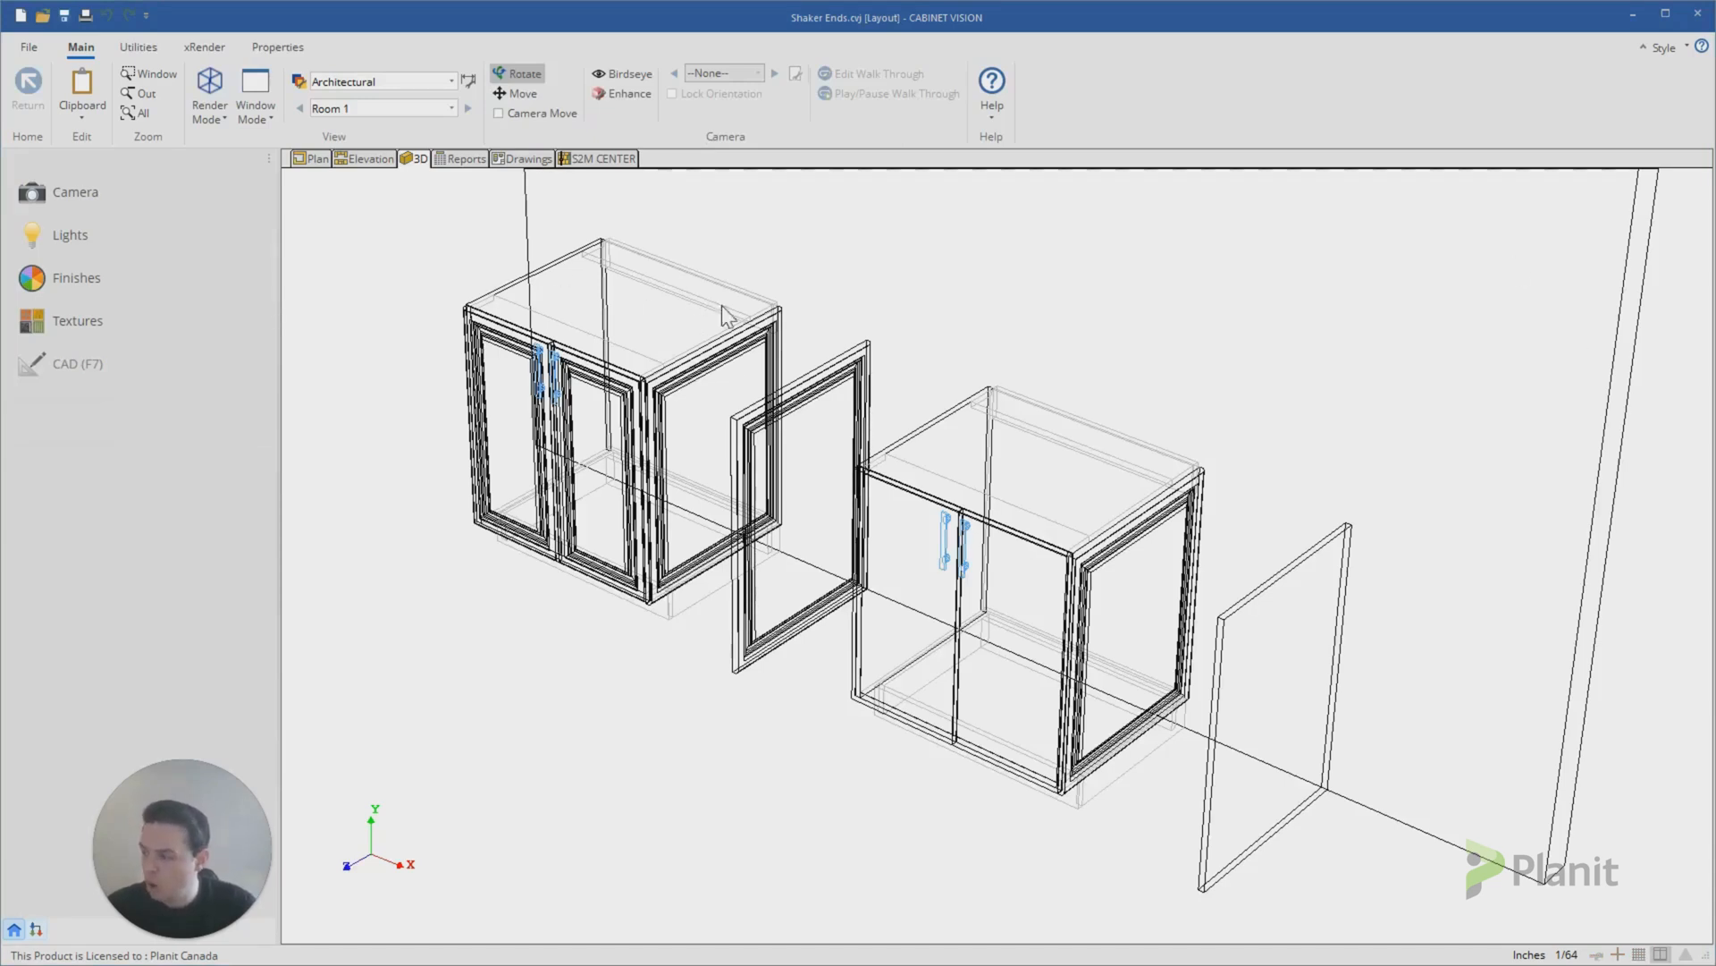
mouse_move(638, 364)
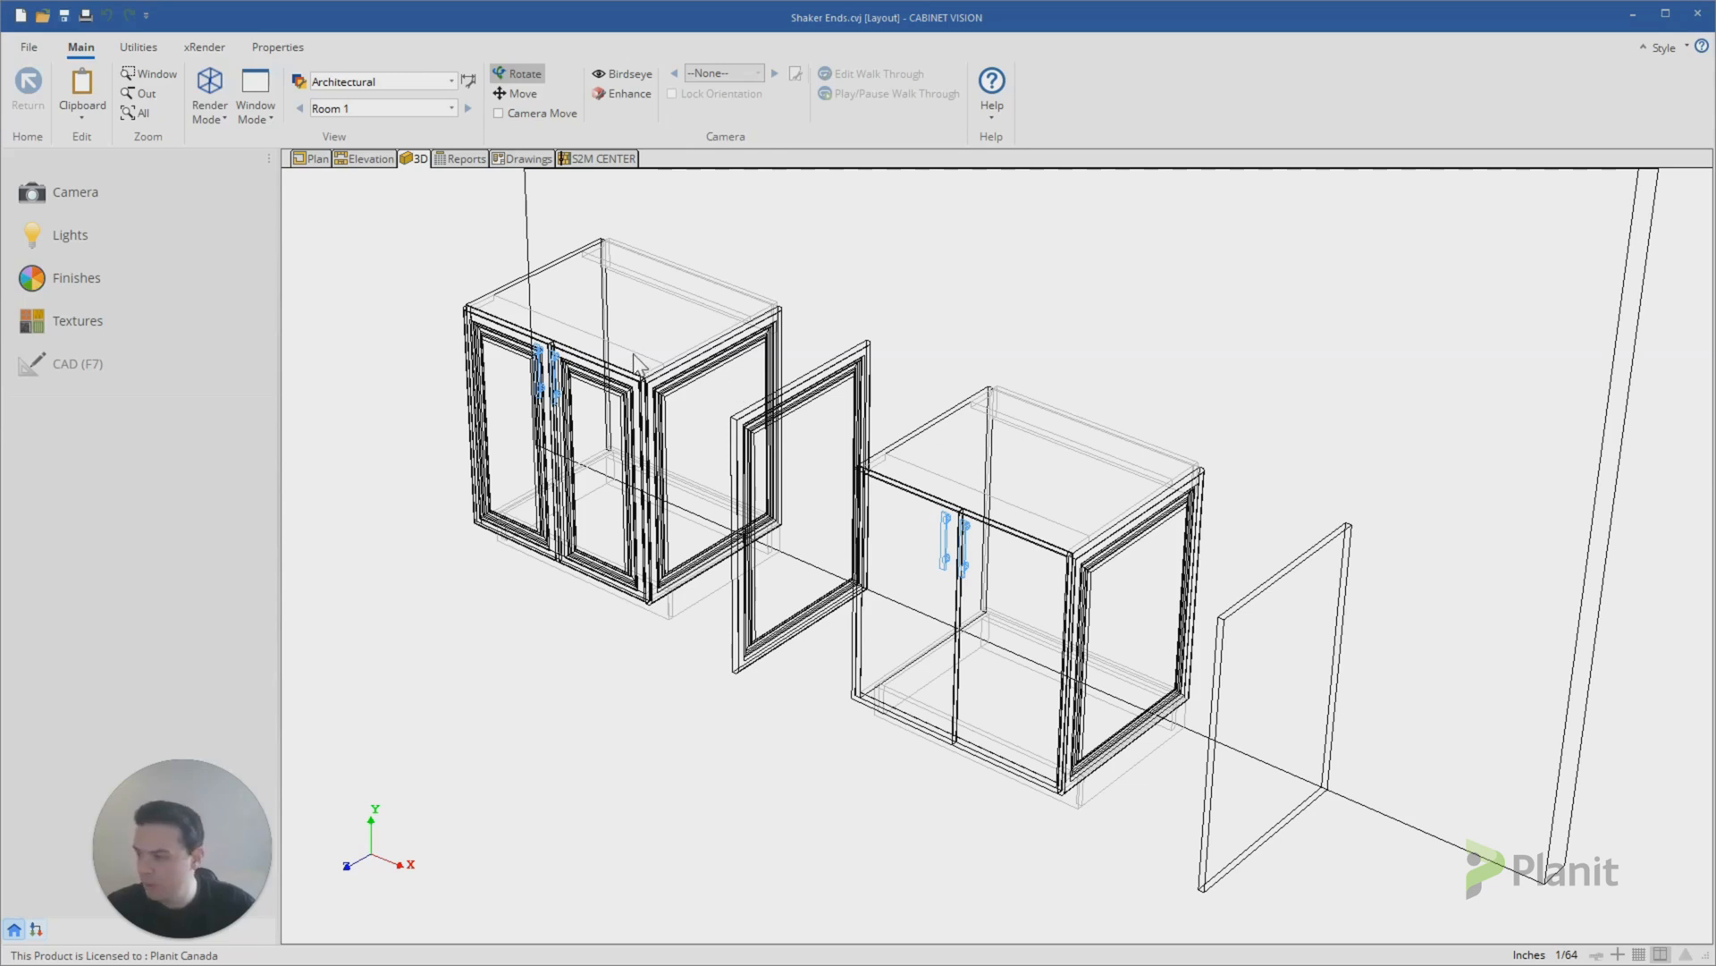
mouse_move(1080, 526)
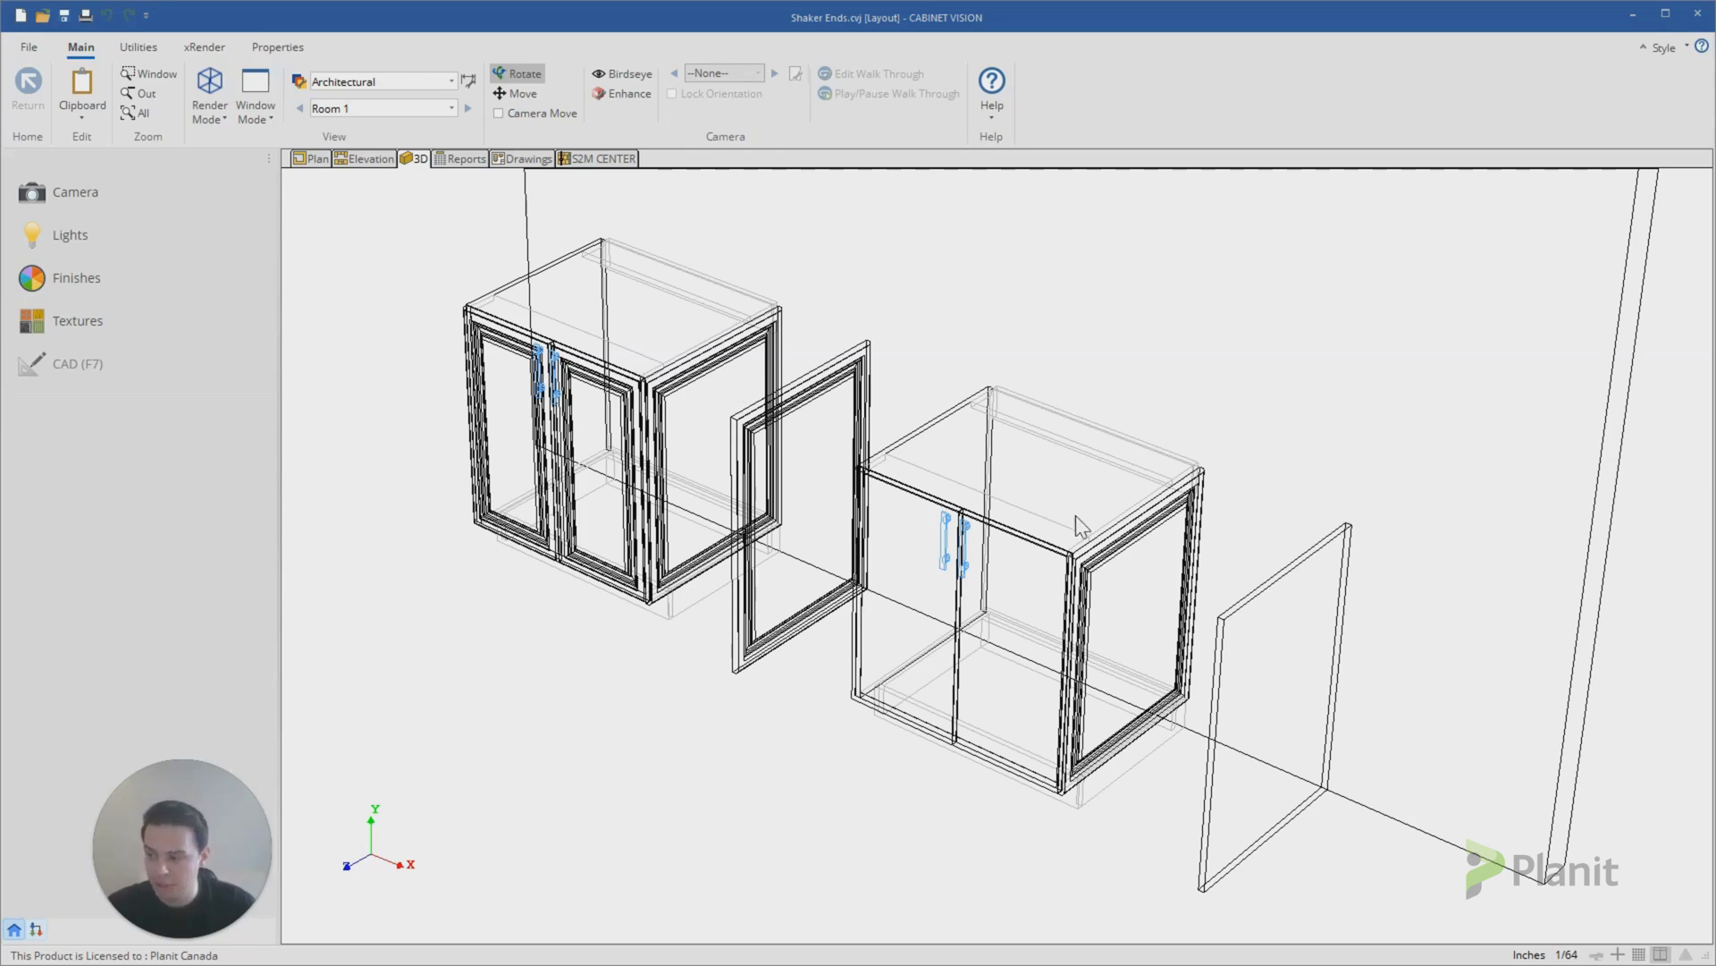
mouse_move(1042, 601)
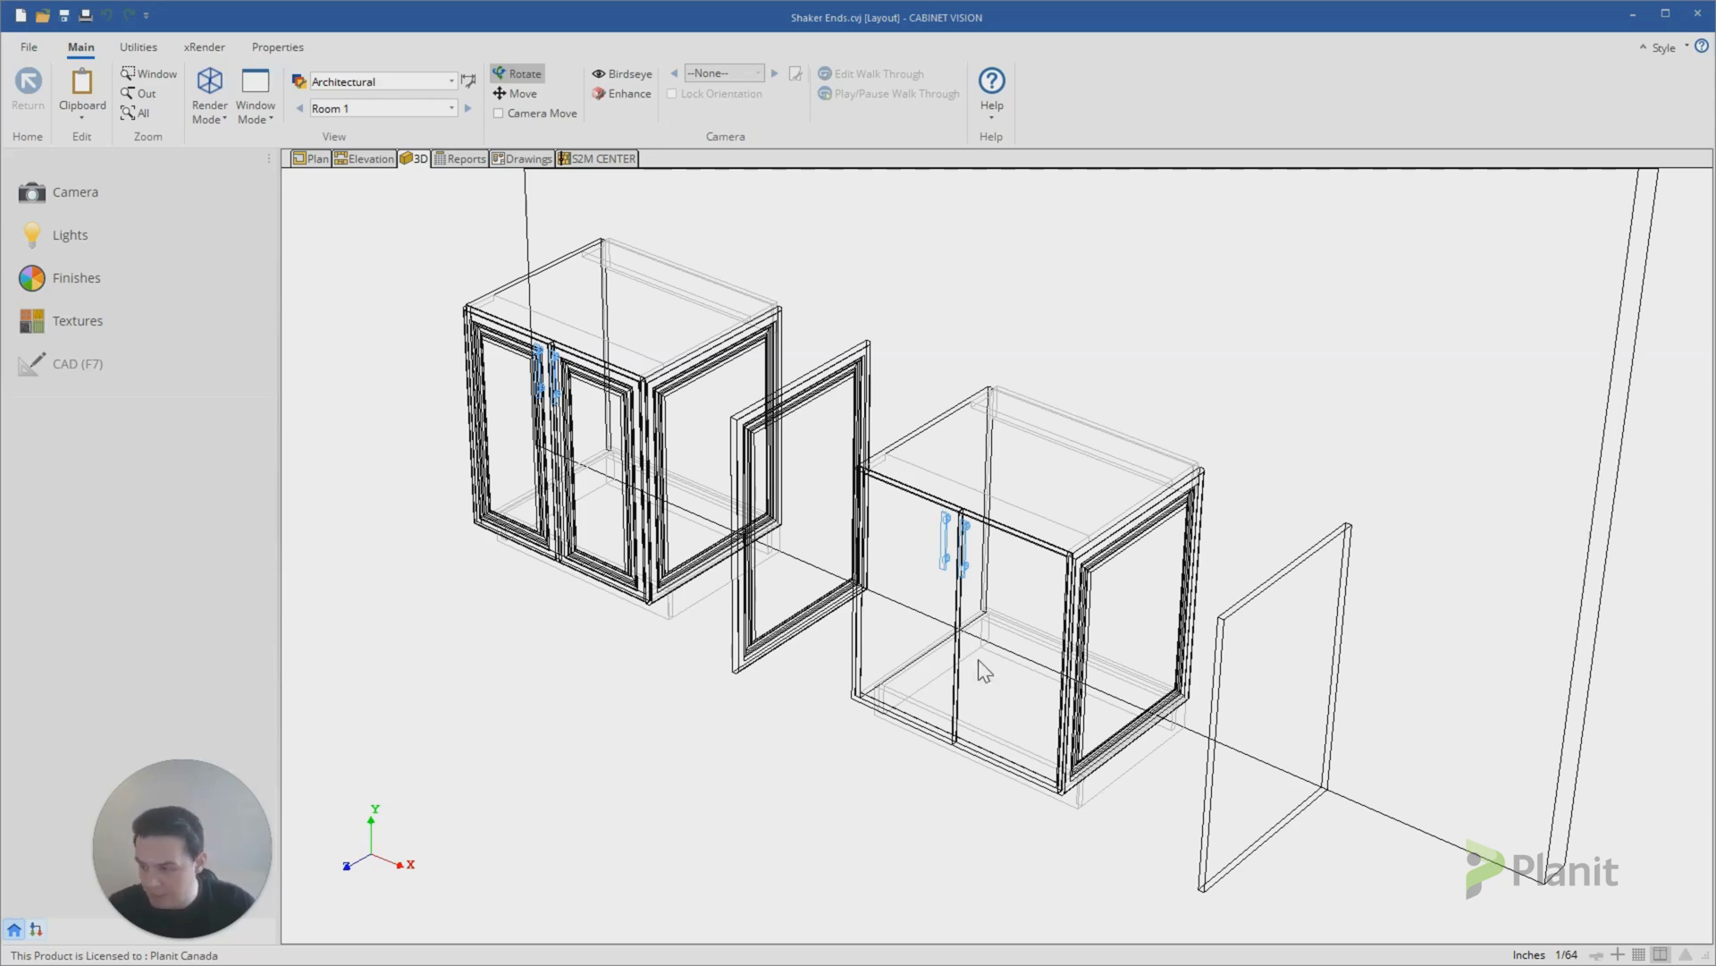
left_click(800, 494)
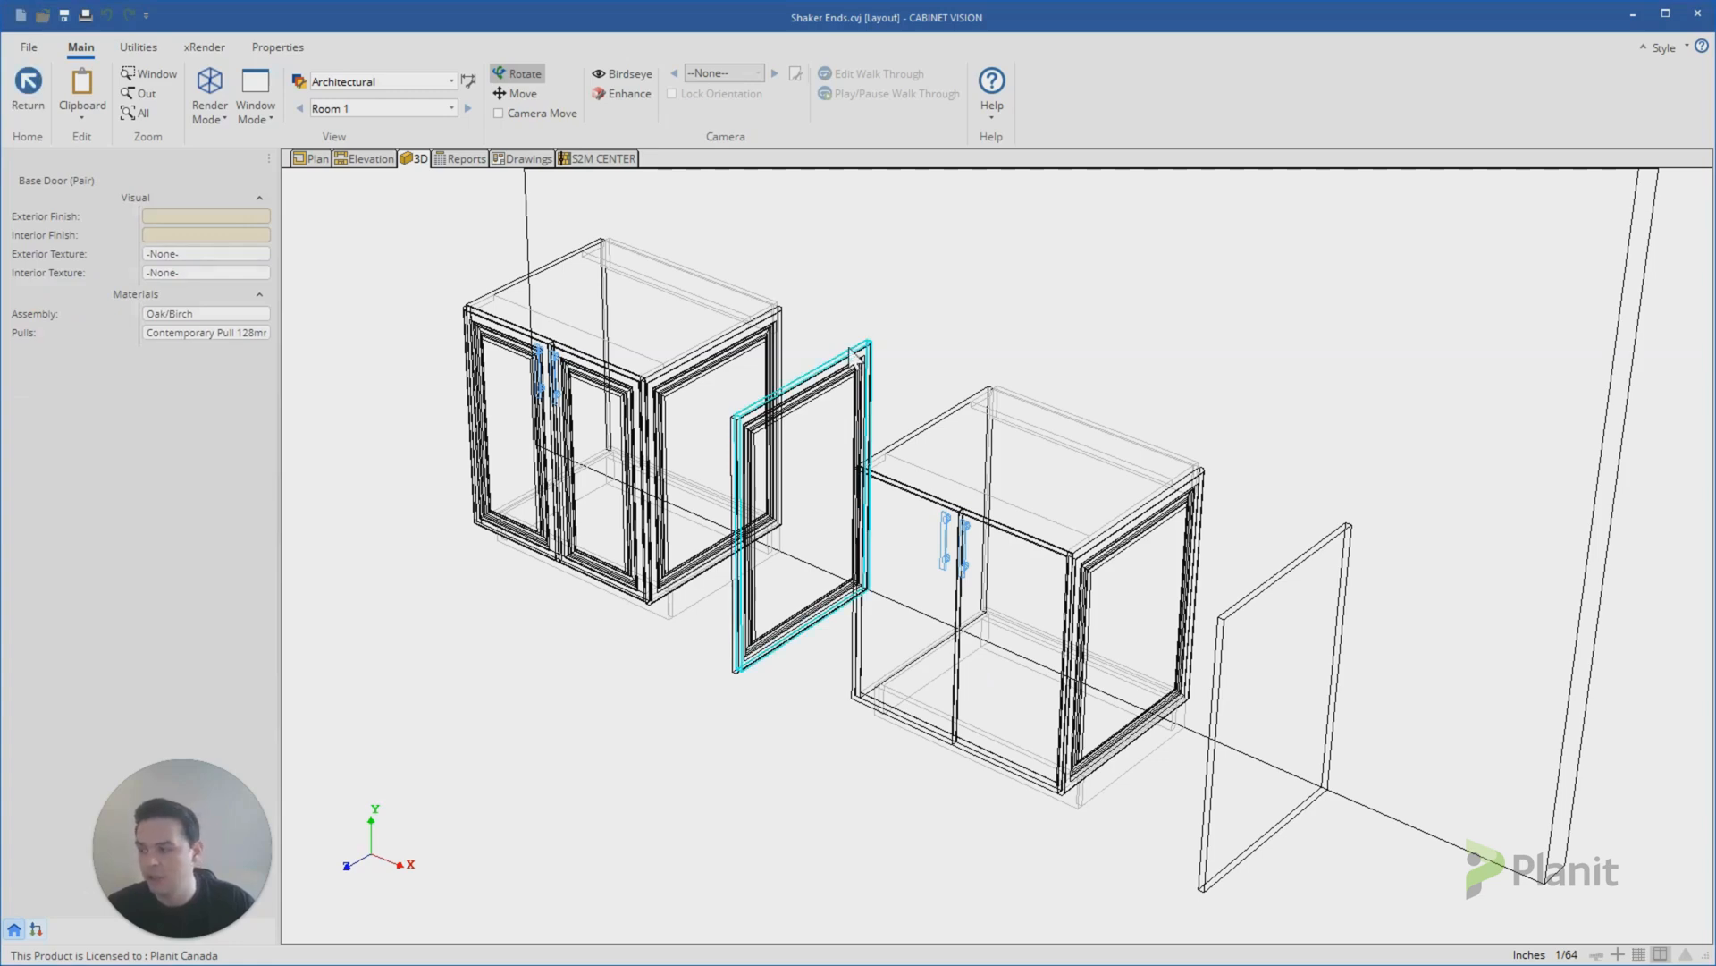